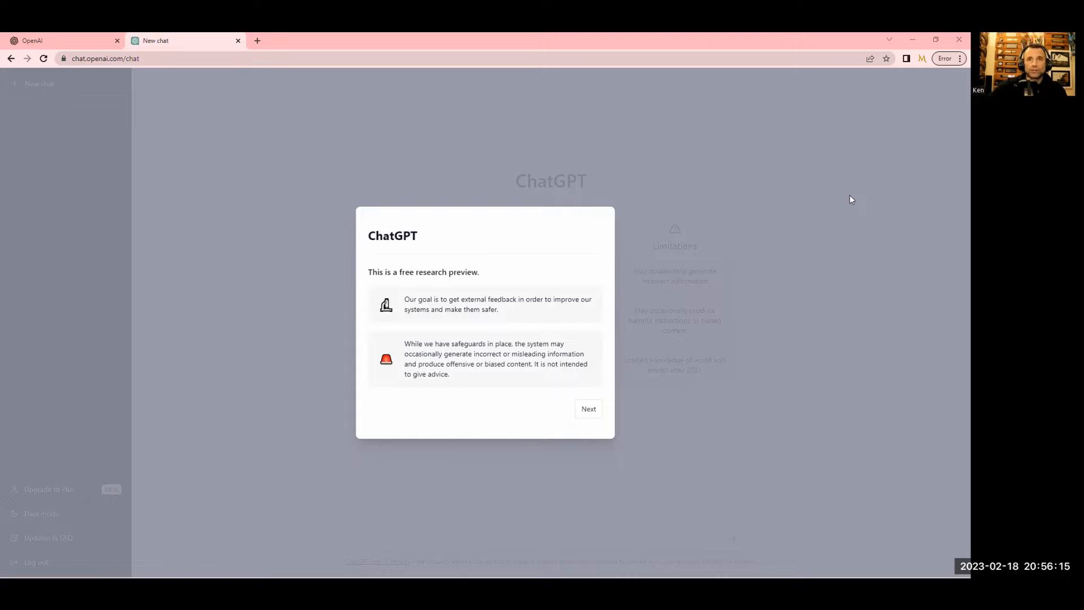
pyautogui.moveTo(440, 268)
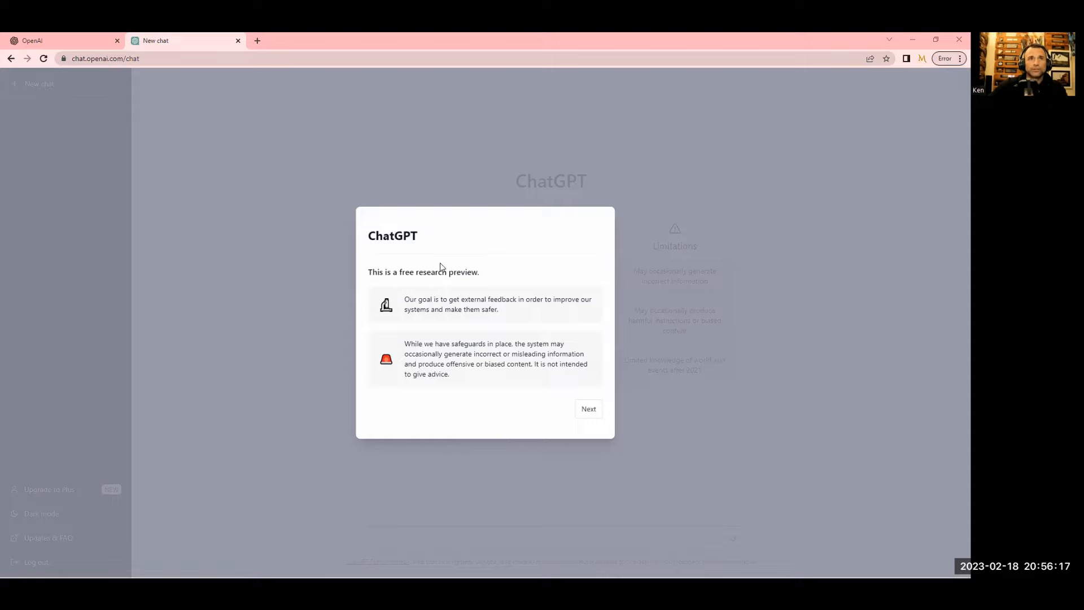
# Read through ChatGPT's research-preview welcome pages to the feedback page and finish the walkthrough
pyautogui.tripleClick(423, 271)
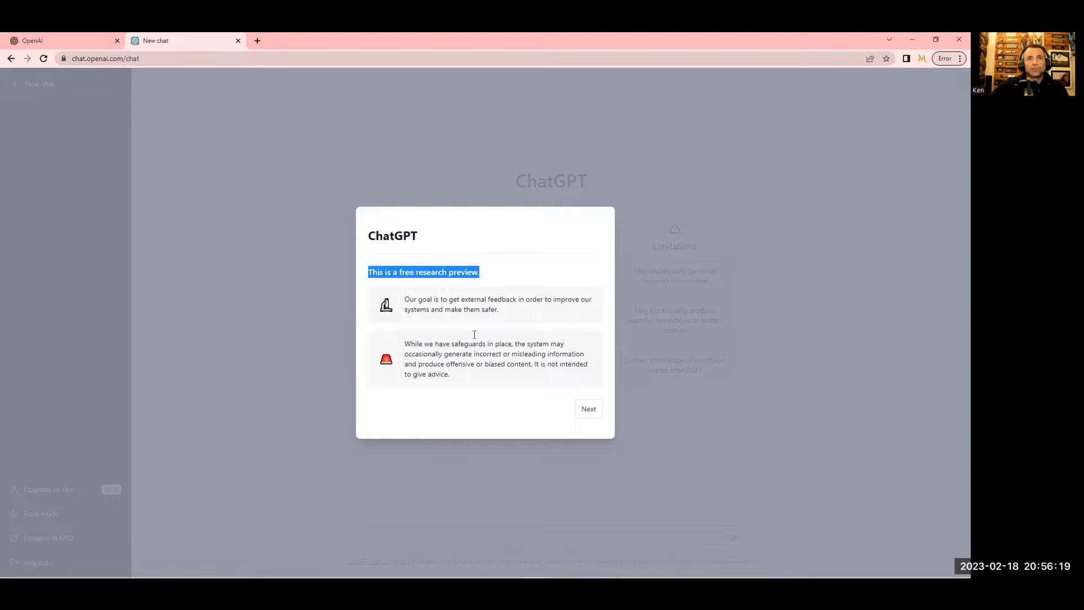
pyautogui.moveTo(787, 438)
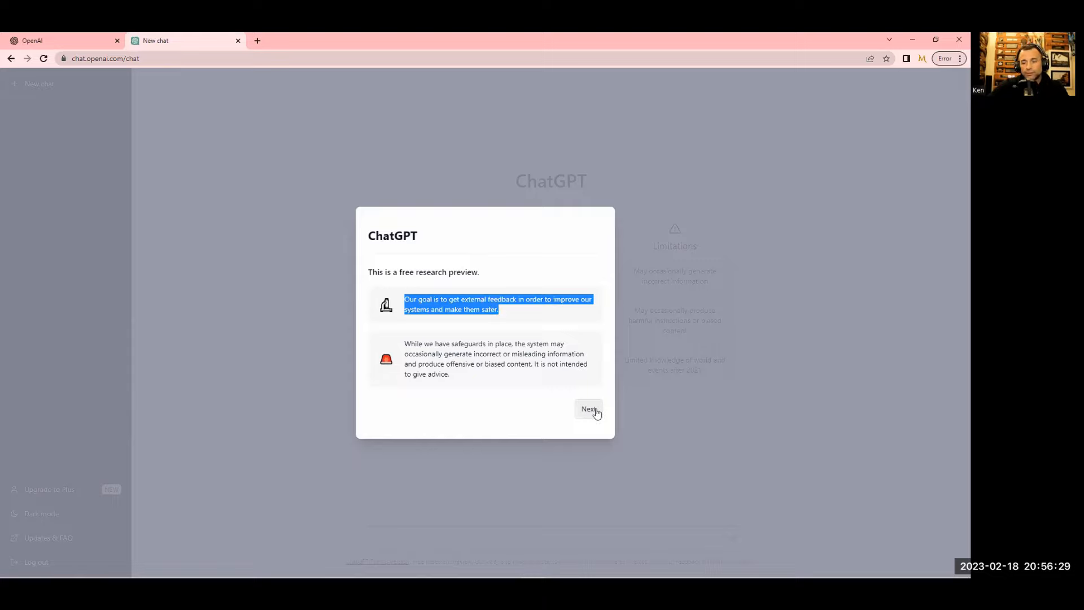
pyautogui.click(588, 409)
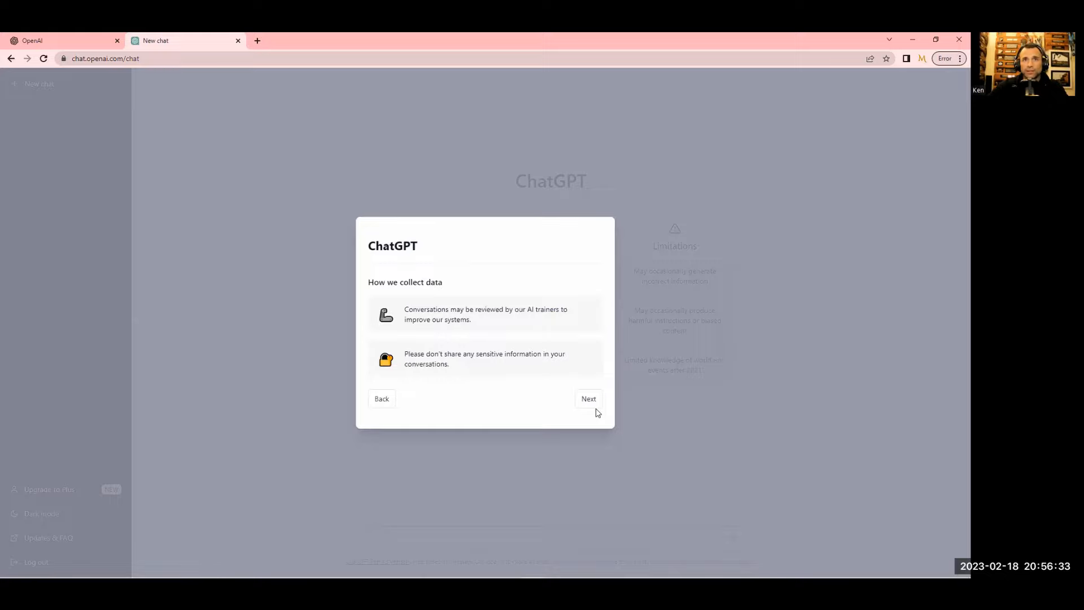
pyautogui.moveTo(475, 322)
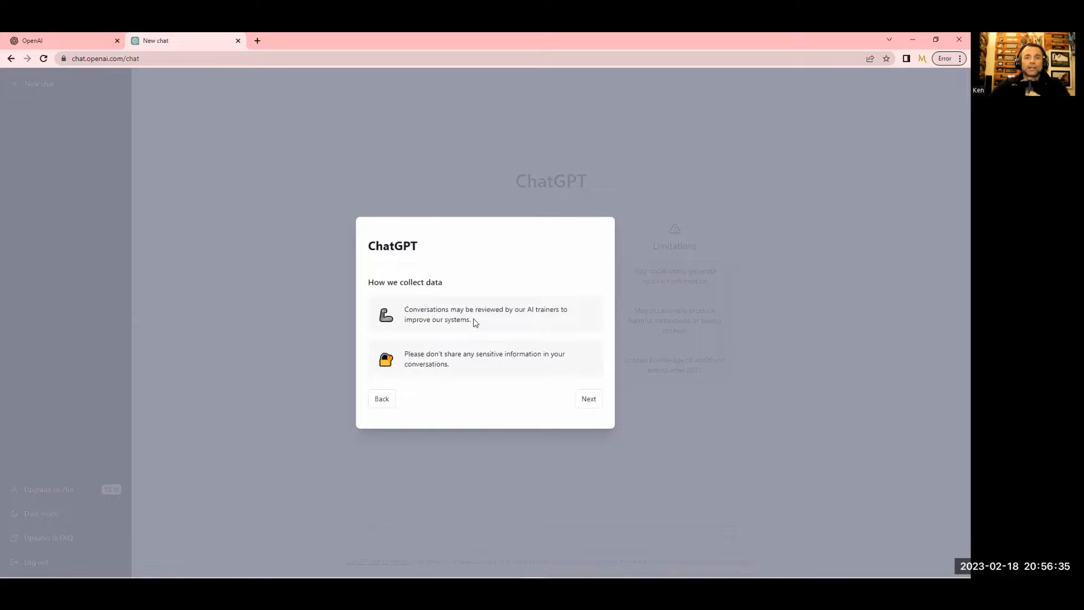
pyautogui.doubleClick(484, 314)
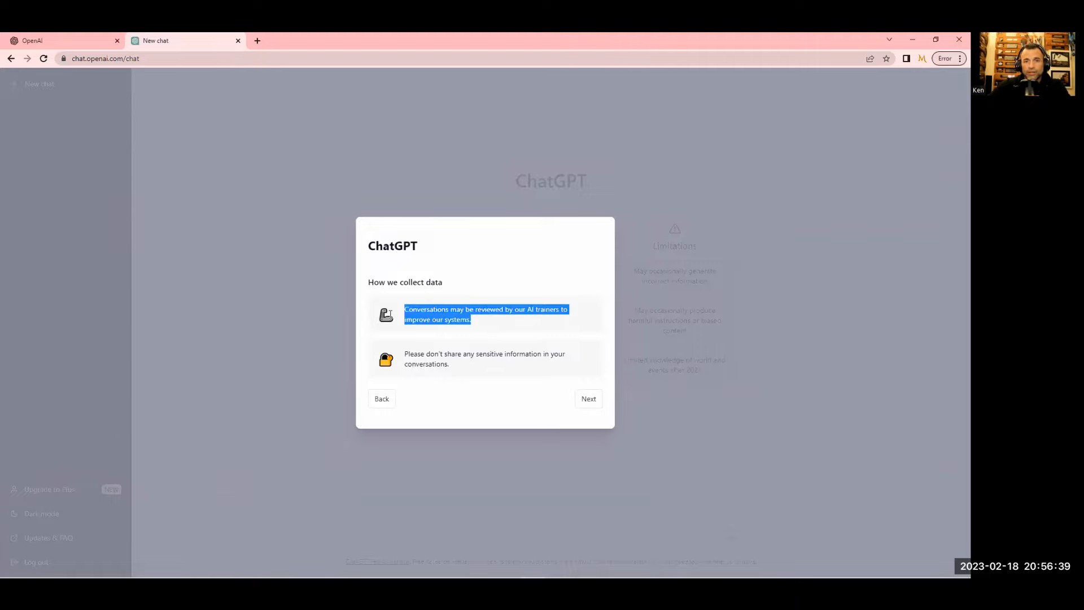
pyautogui.moveTo(461, 368)
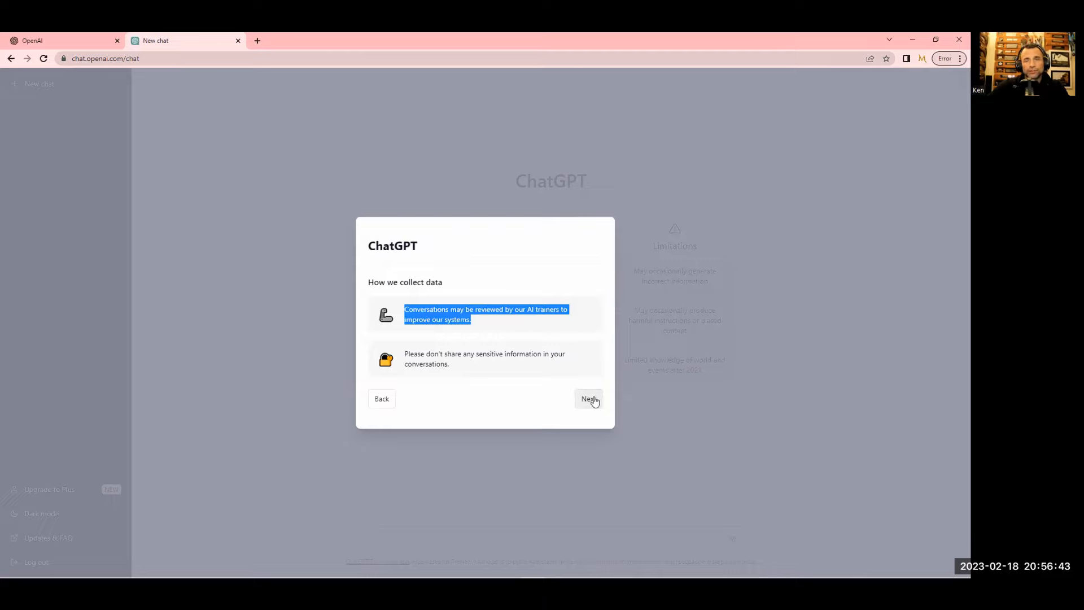
pyautogui.click(587, 398)
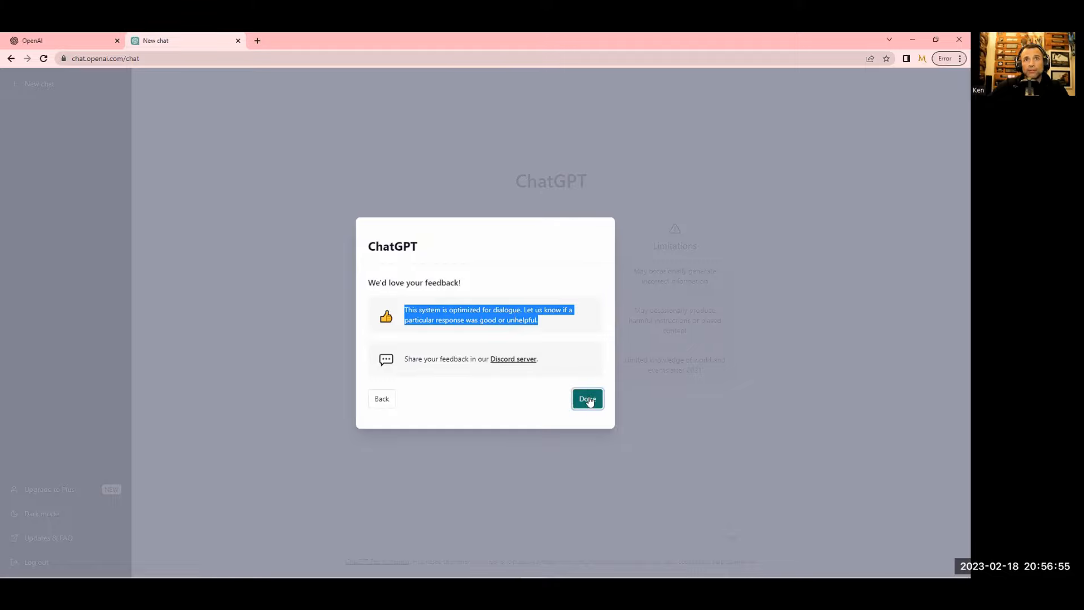
pyautogui.click(257, 40)
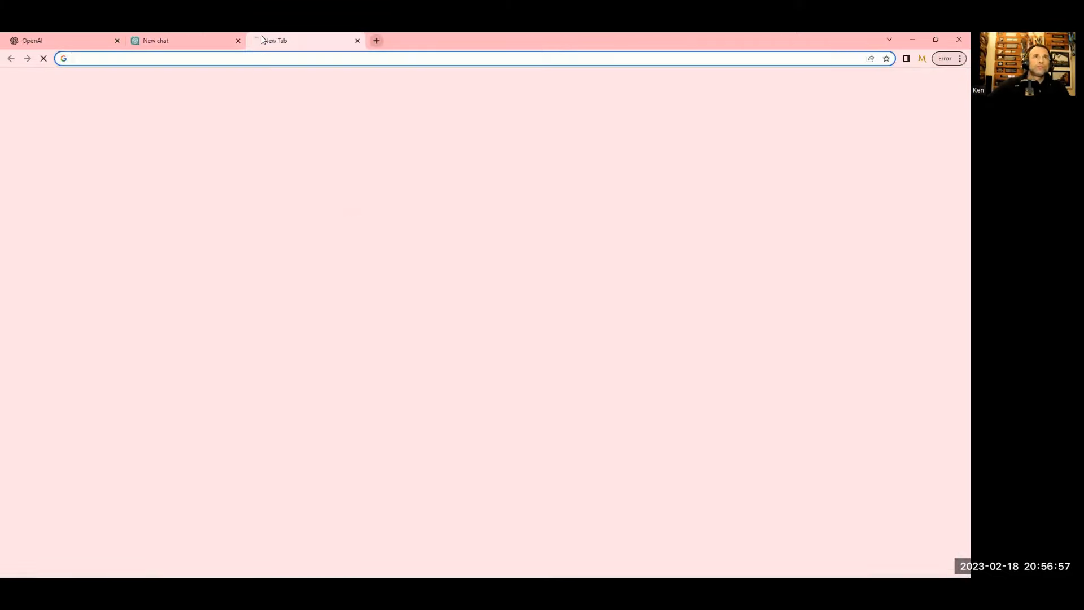
# Search Google for 'what are the most popular google searches'
pyautogui.write('google.com')
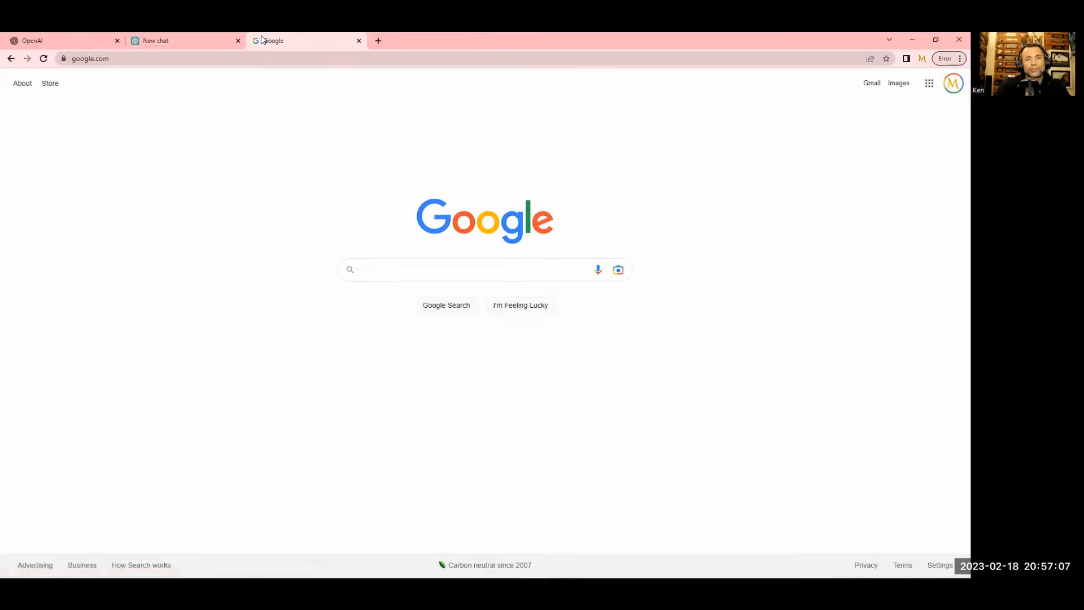
pyautogui.write('what are')
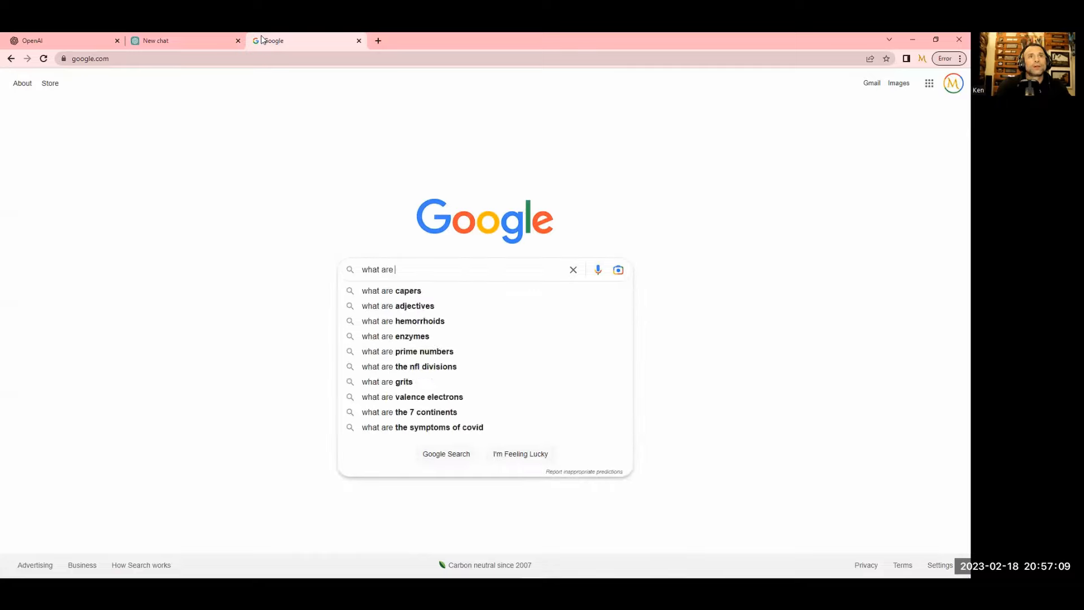
pyautogui.write('the most popular')
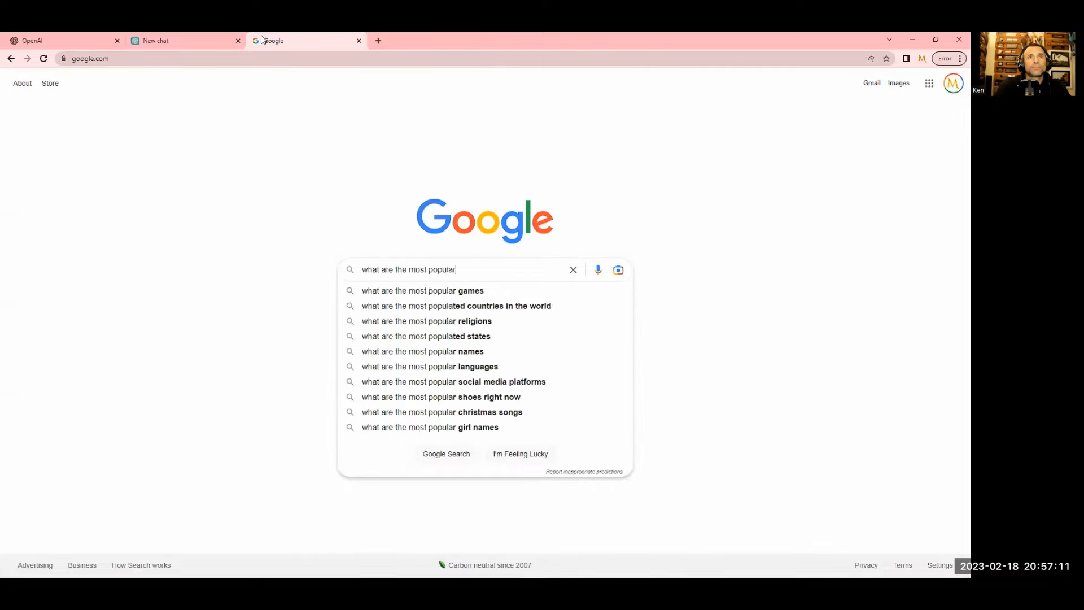
pyautogui.write('google searches')
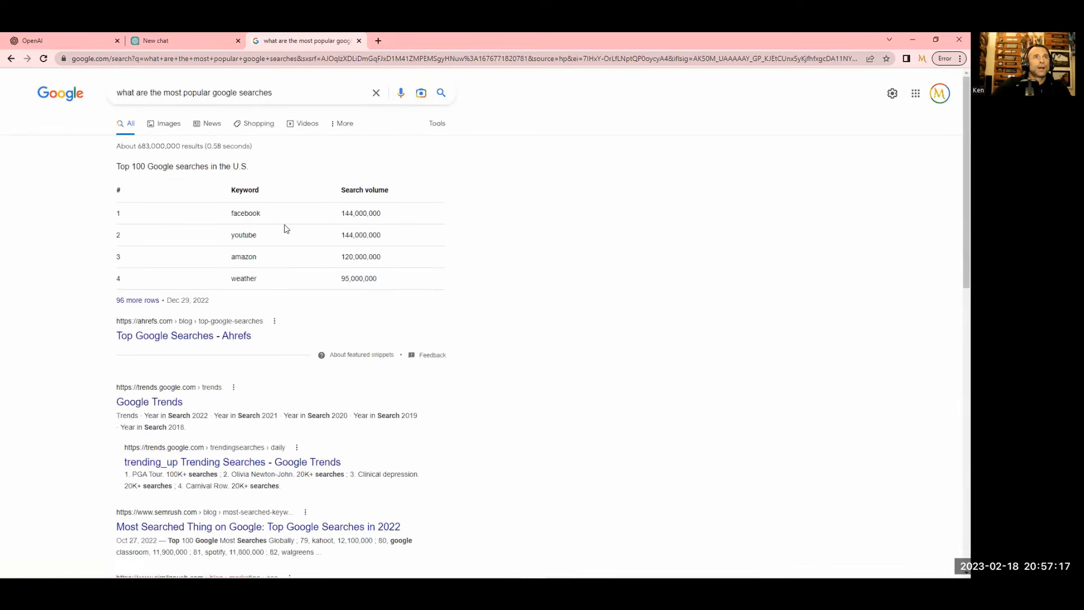
pyautogui.moveTo(249, 266)
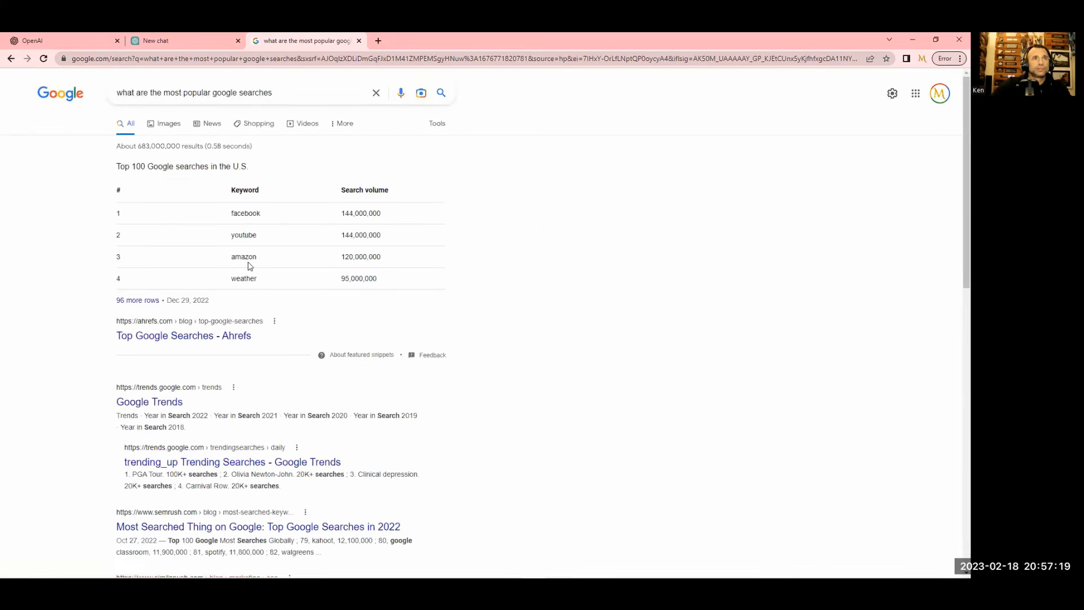
pyautogui.moveTo(252, 187)
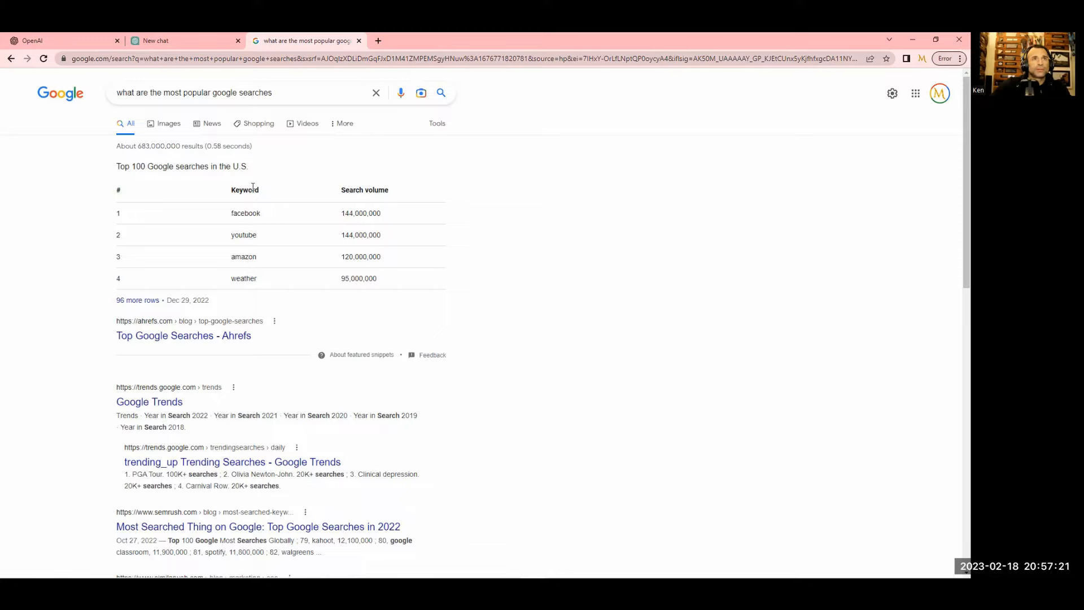
# Read the Ahrefs Top Google Searches article's top 100 list down to paypal
pyautogui.click(164, 335)
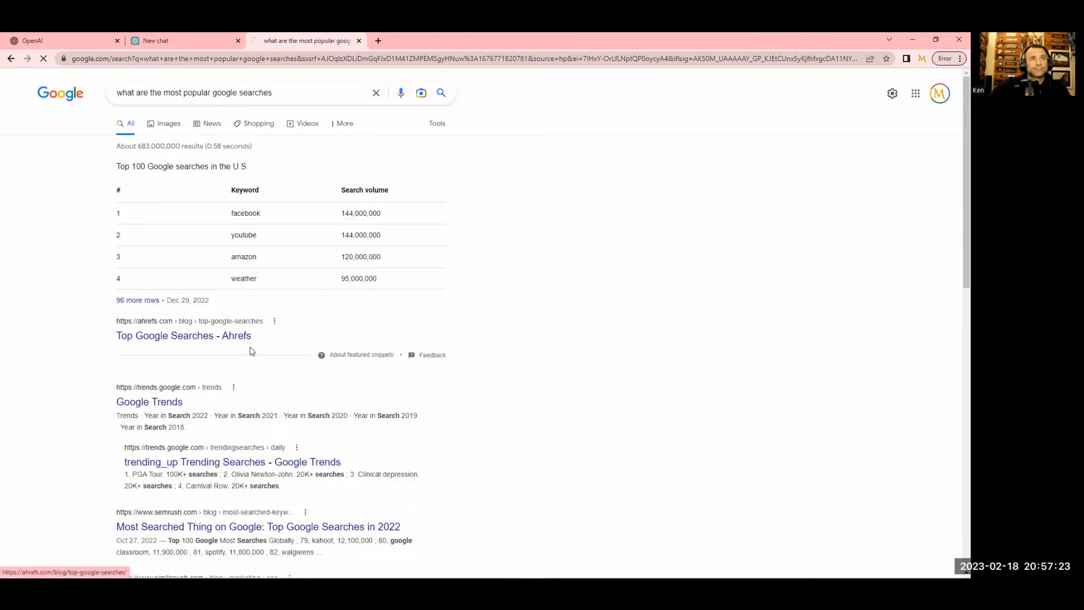
pyautogui.click(184, 335)
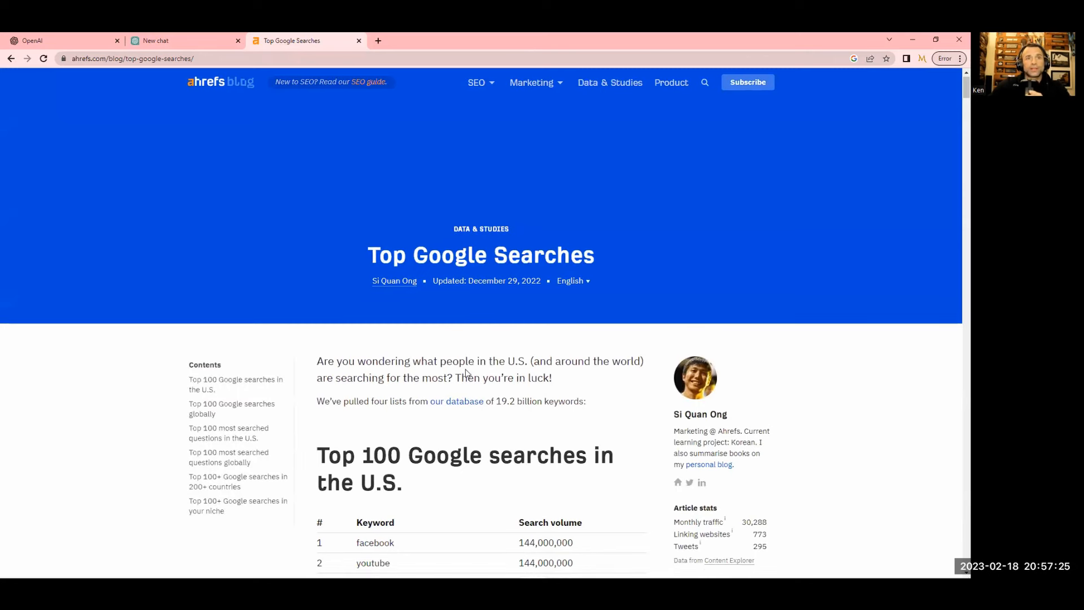
pyautogui.scroll(-3)
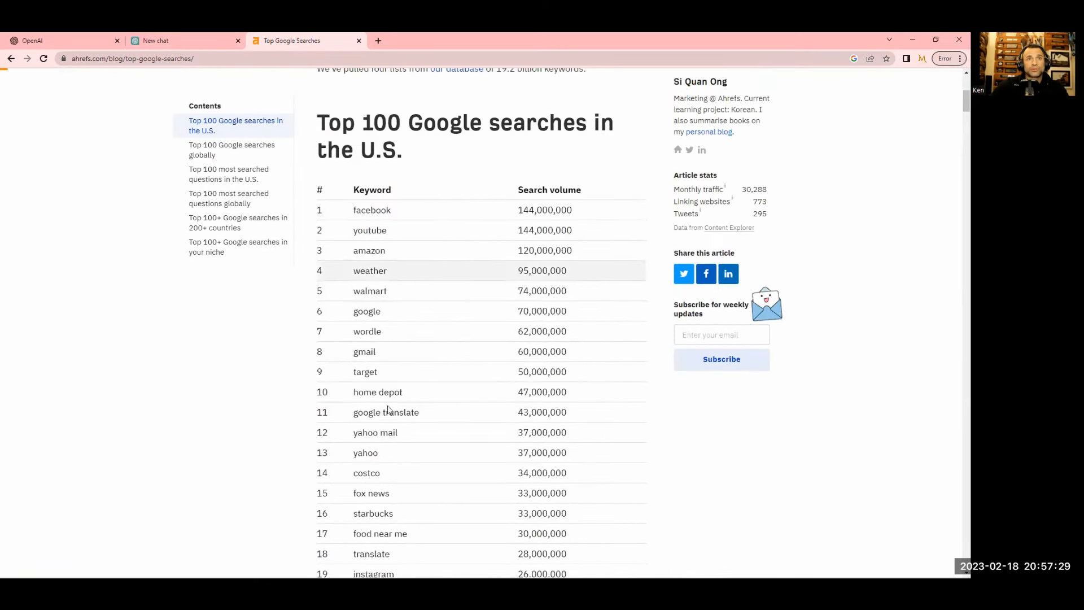
pyautogui.scroll(-3)
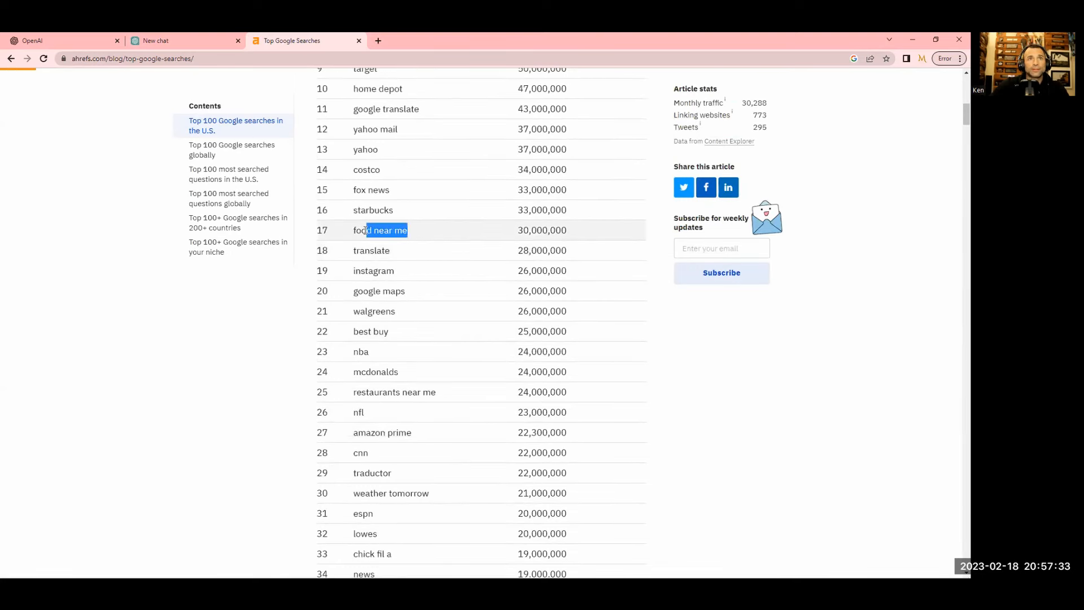
pyautogui.scroll(-3)
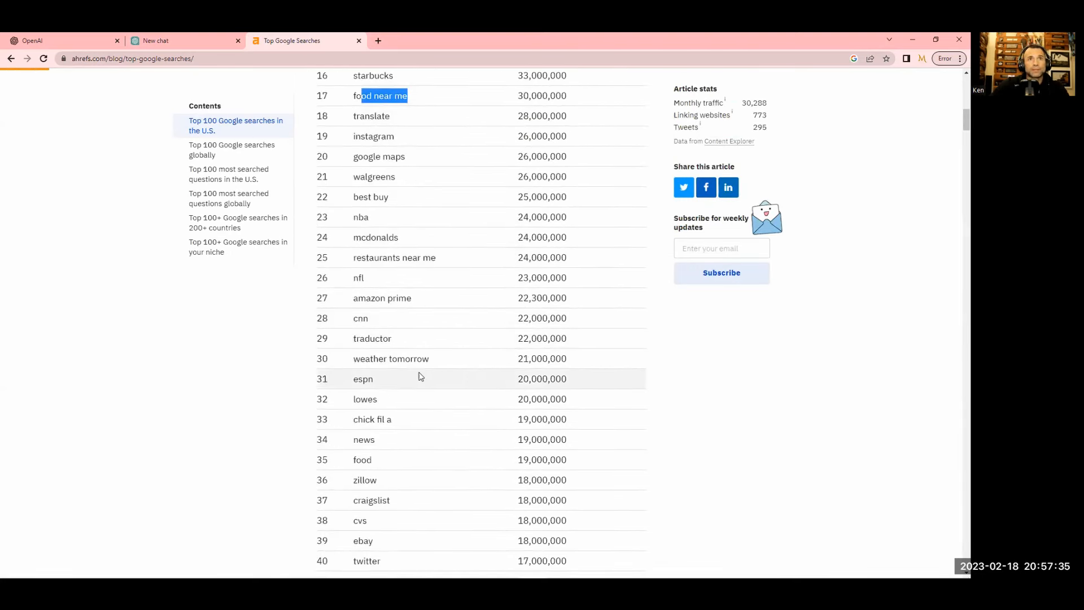
pyautogui.scroll(-3)
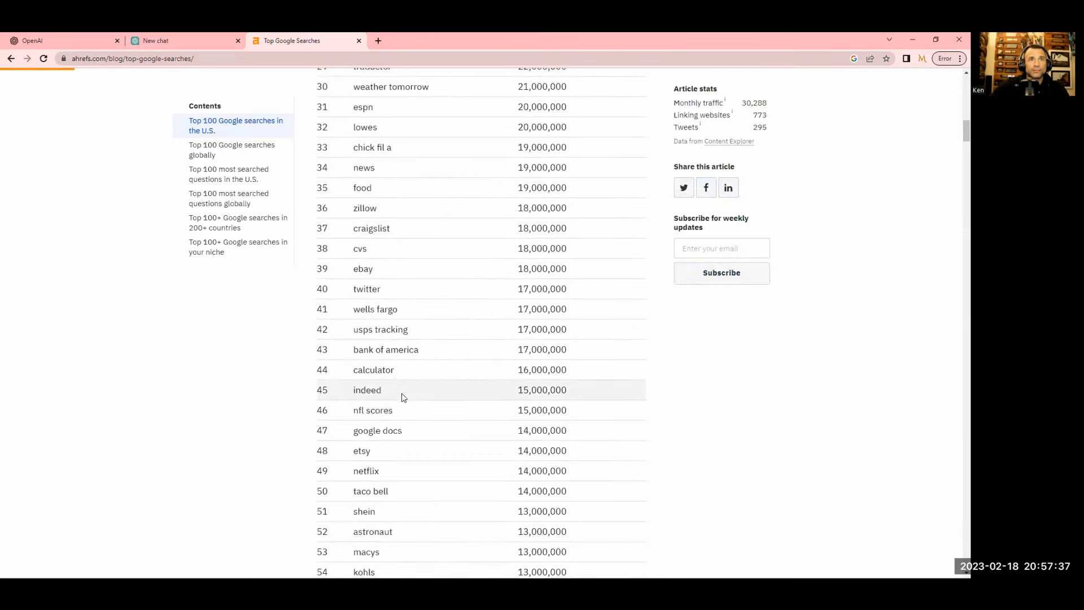
pyautogui.scroll(-3)
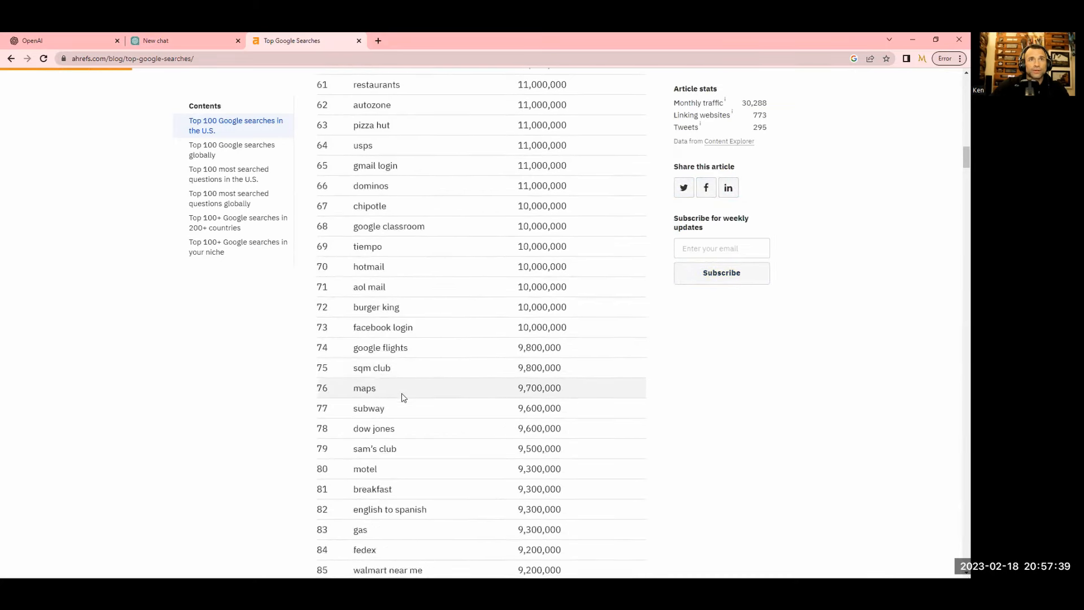
pyautogui.scroll(-3)
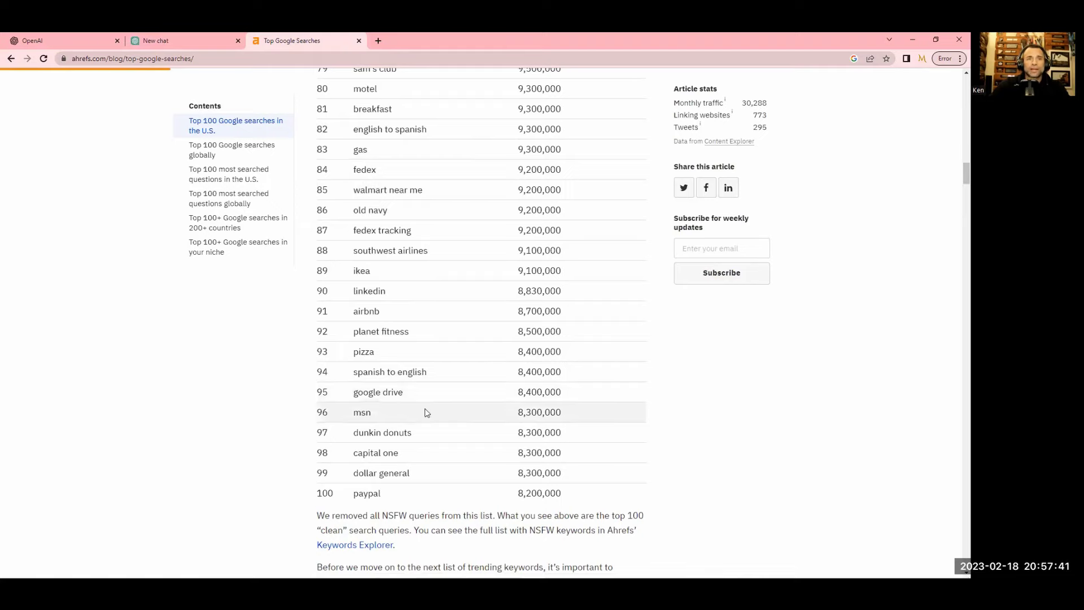
pyautogui.moveTo(428, 452)
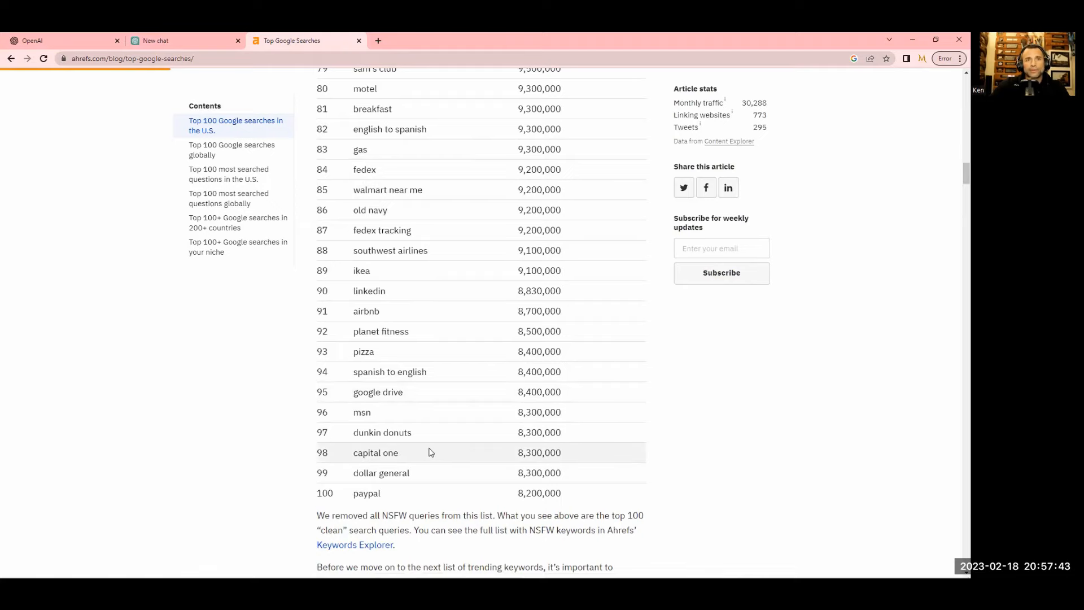
pyautogui.click(304, 40)
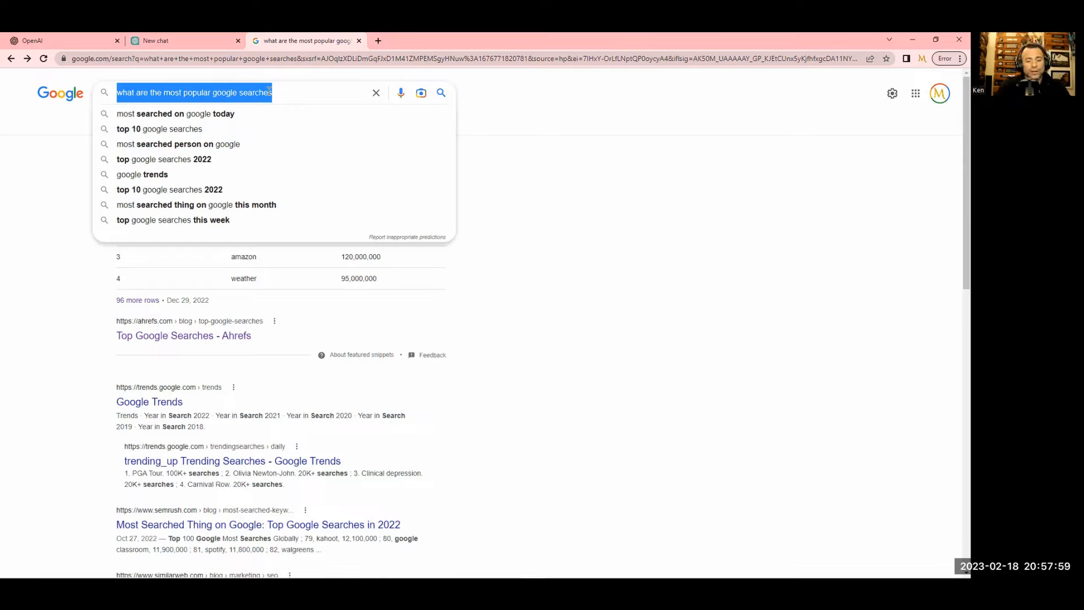
# Search 'am i pregnant' and highlight the Cleveland Clinic snippet on early symptoms
pyautogui.write('am i pregnant')
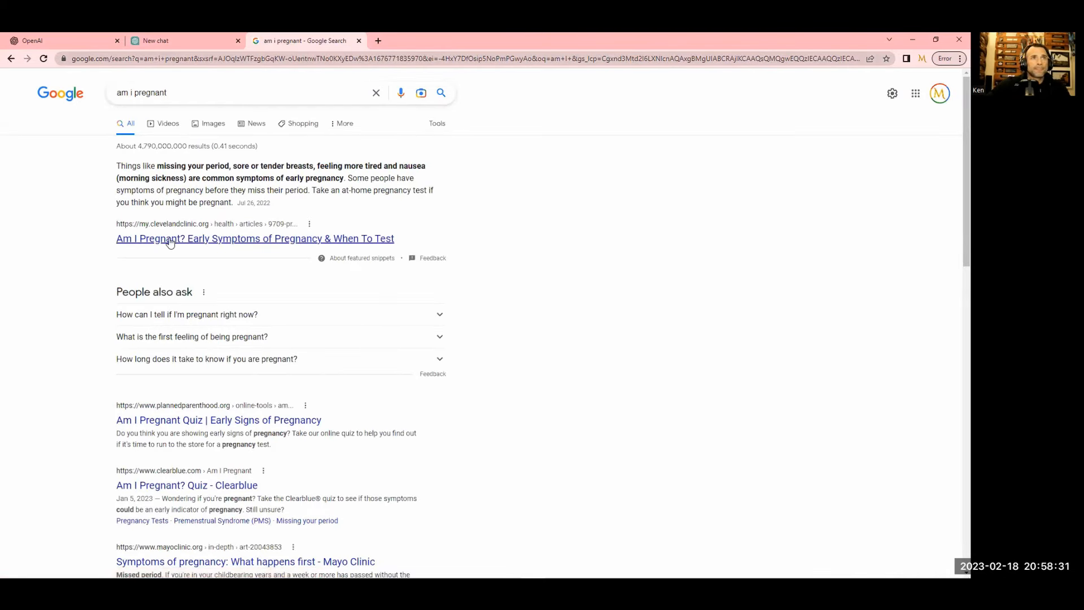
pyautogui.moveTo(802, 223)
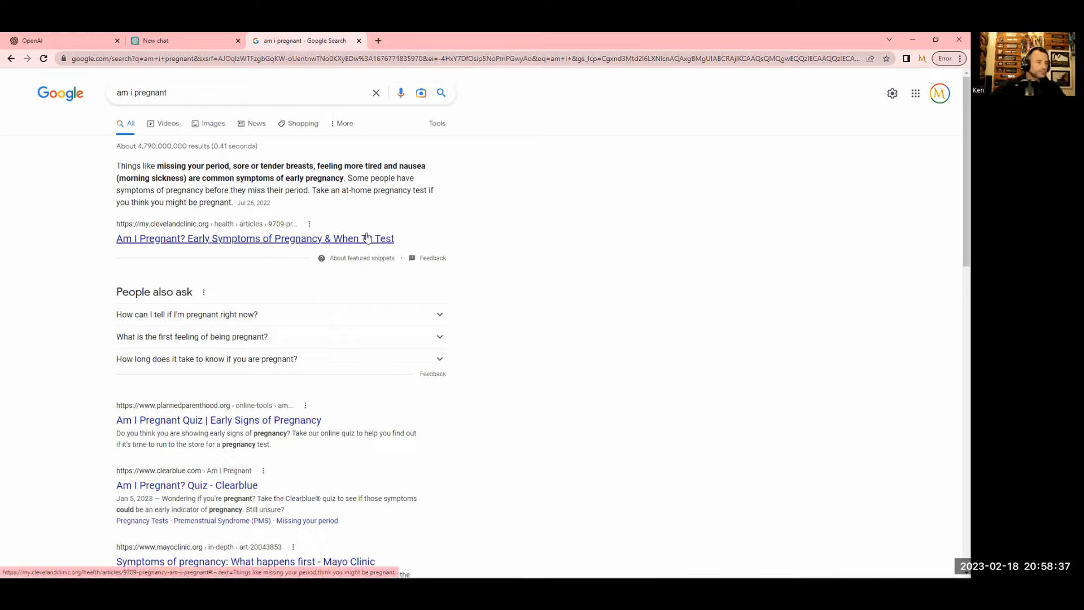
pyautogui.moveTo(246, 172)
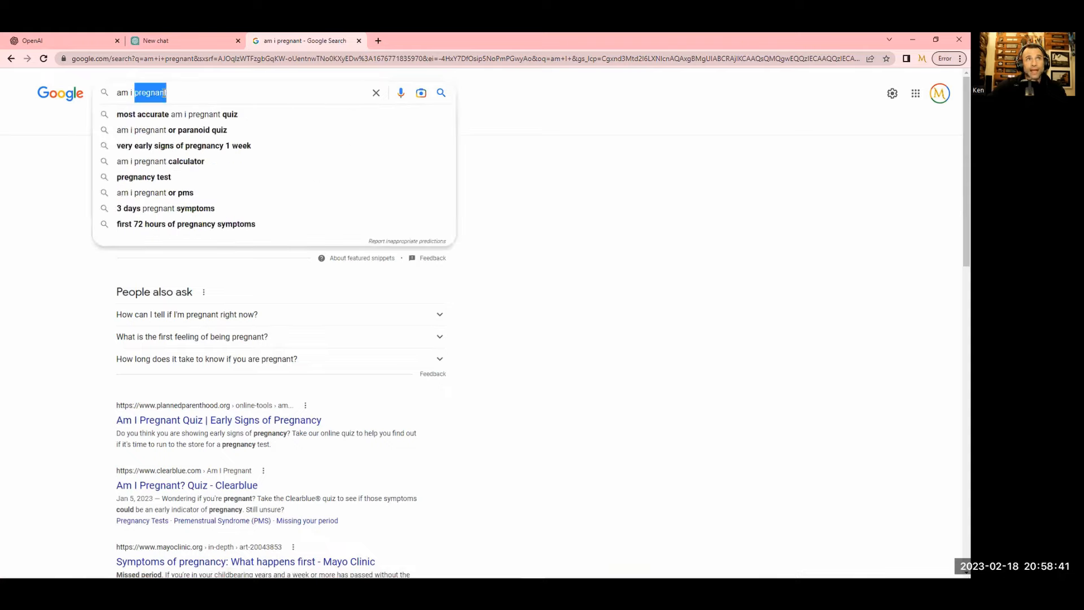
pyautogui.press('ctrl+a')
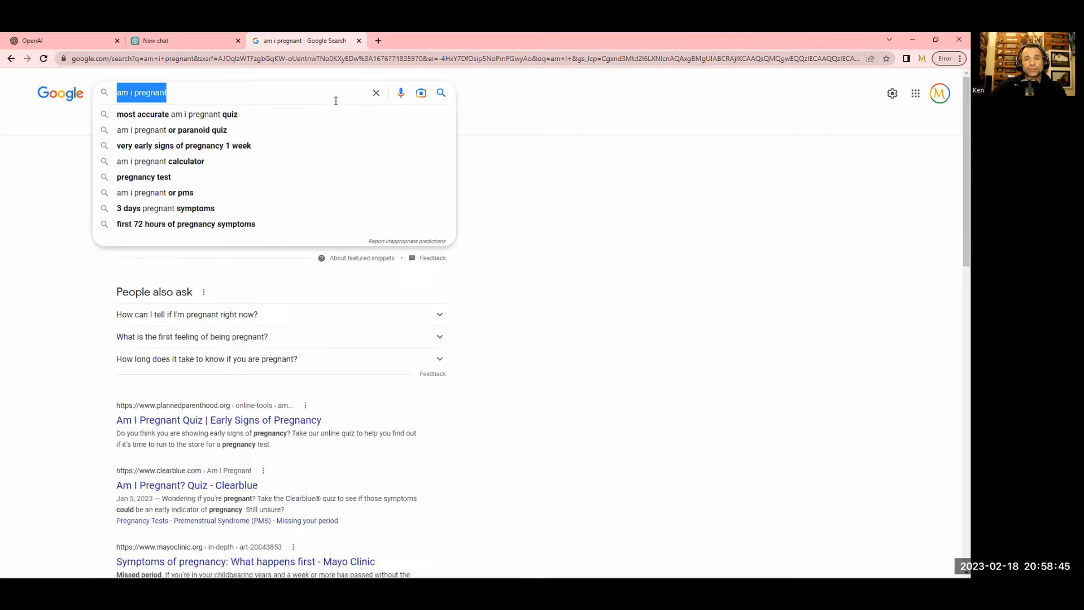
pyautogui.moveTo(504, 135)
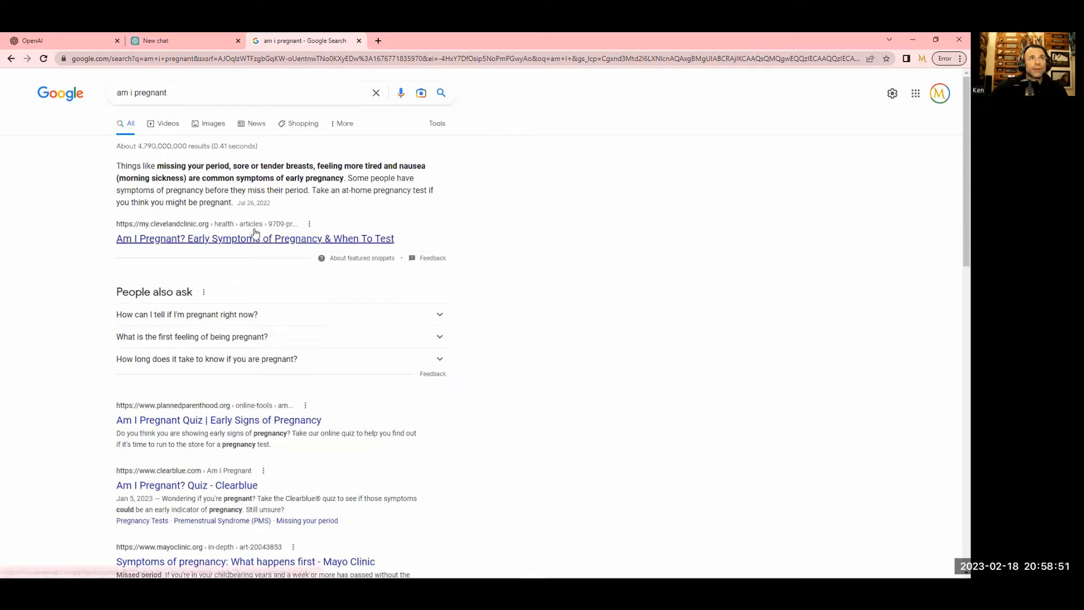
pyautogui.moveTo(219, 249)
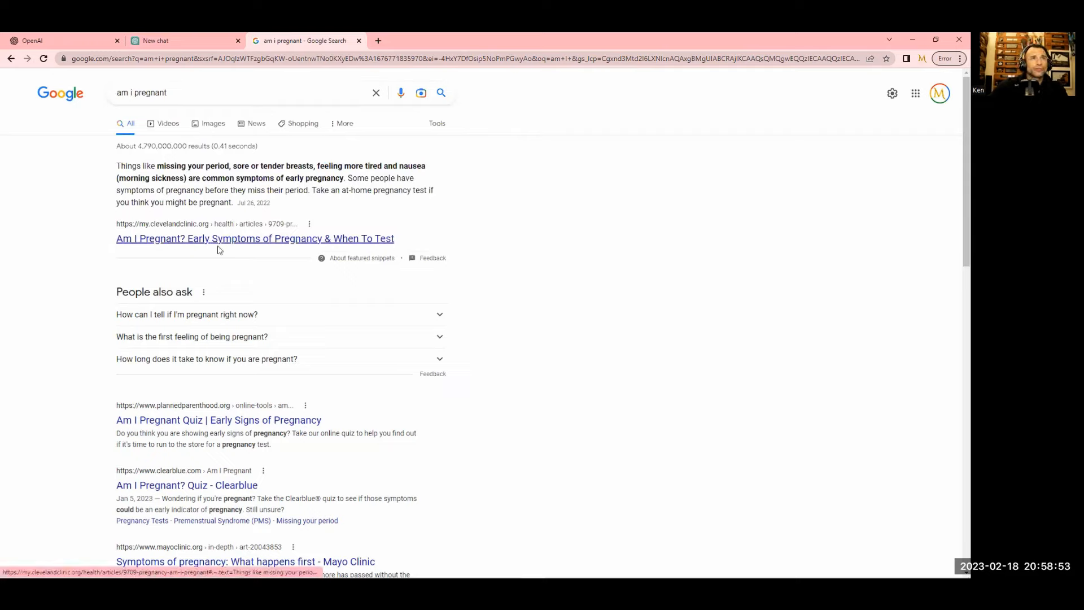
pyautogui.moveTo(298, 208)
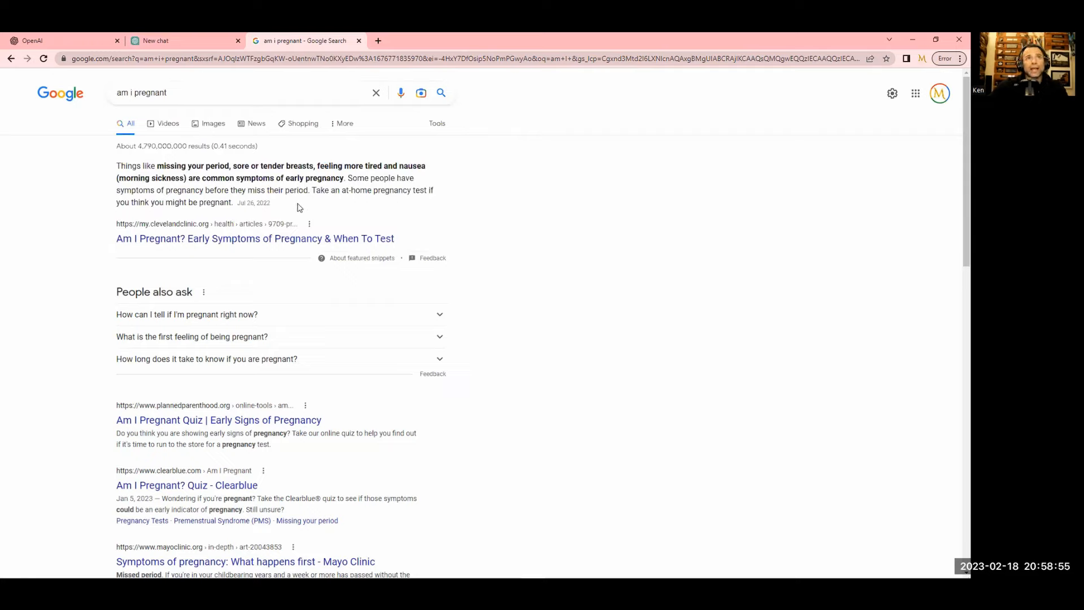
pyautogui.moveTo(116, 165); pyautogui.dragTo(272, 202)
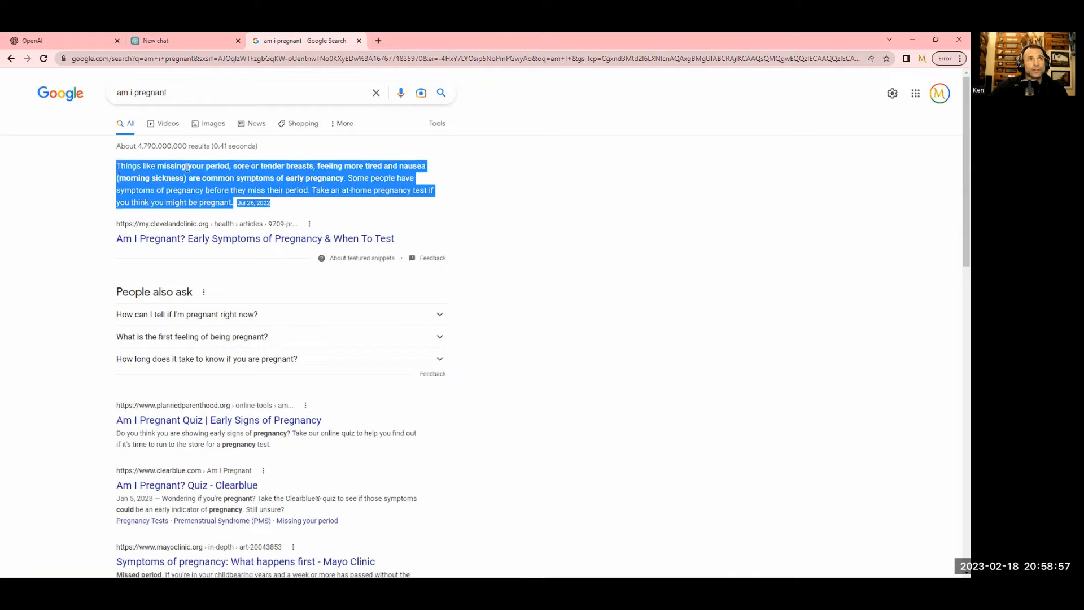
pyautogui.moveTo(383, 223)
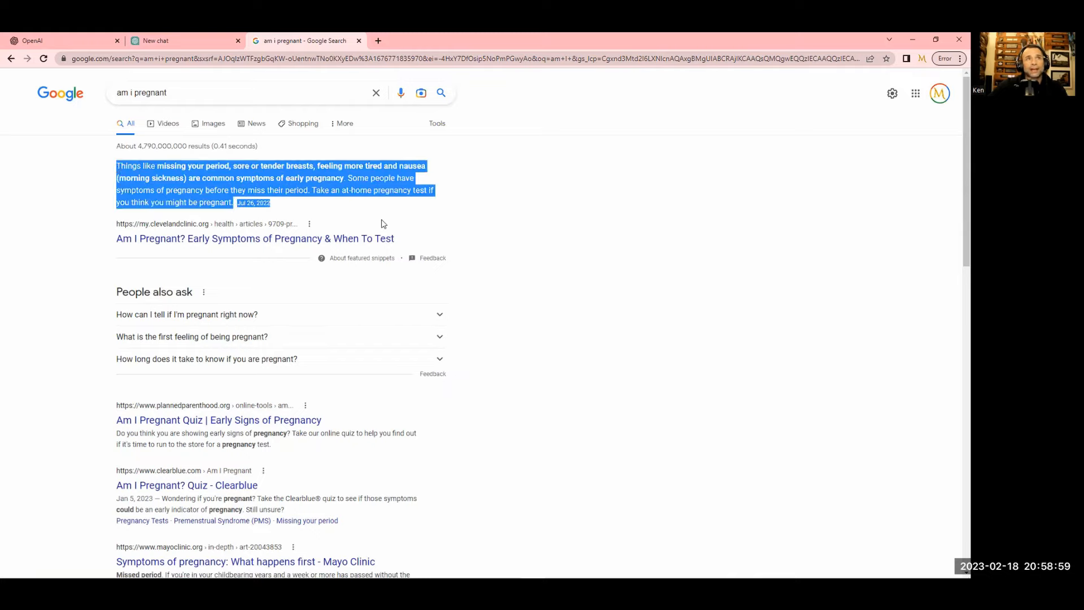
pyautogui.click(230, 123)
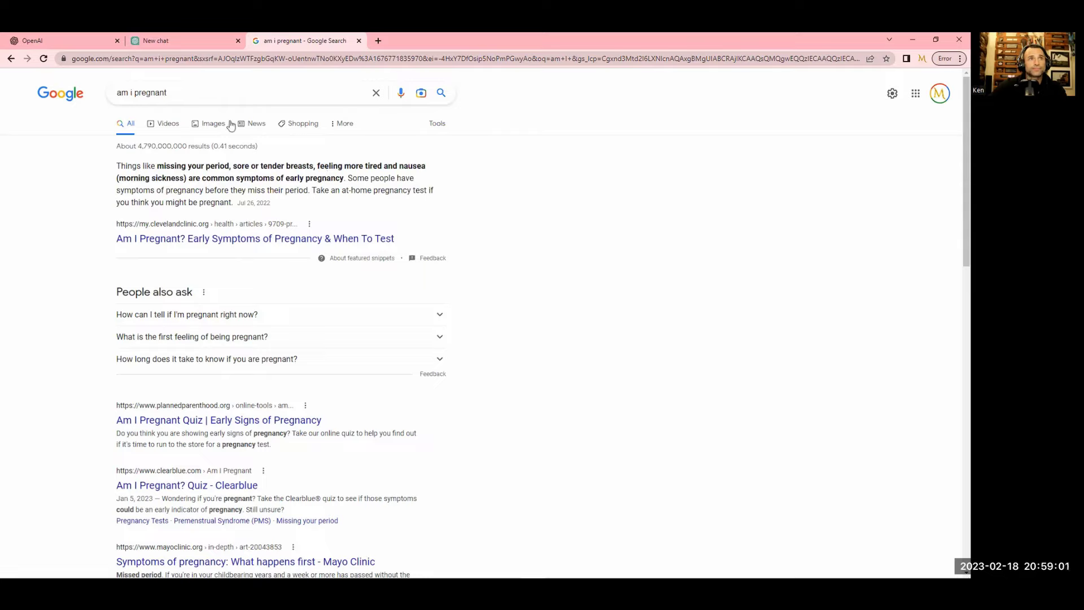
pyautogui.moveTo(107, 97)
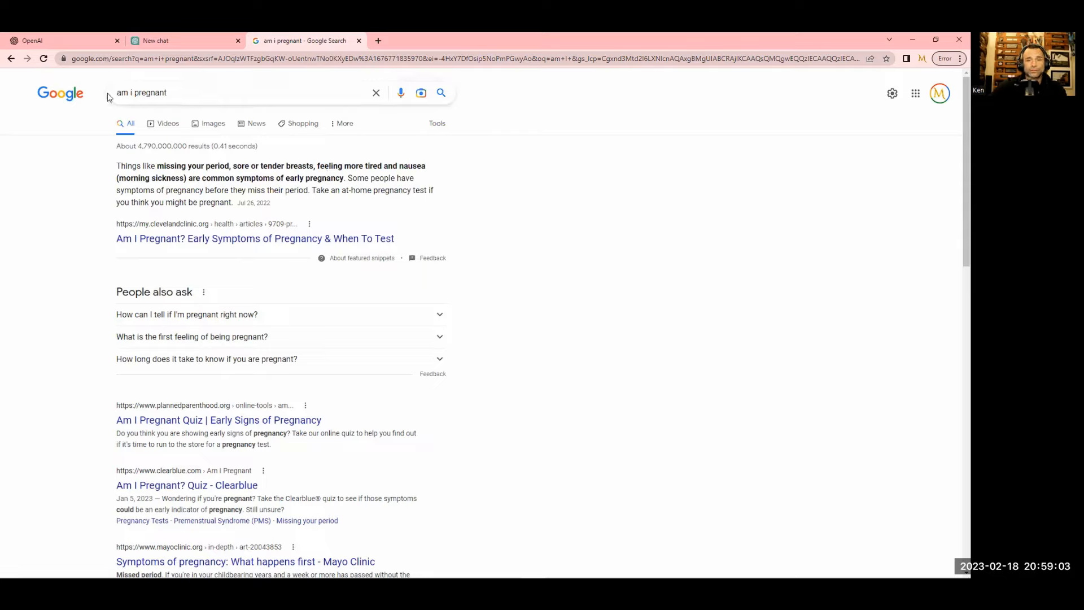
pyautogui.moveTo(384, 241)
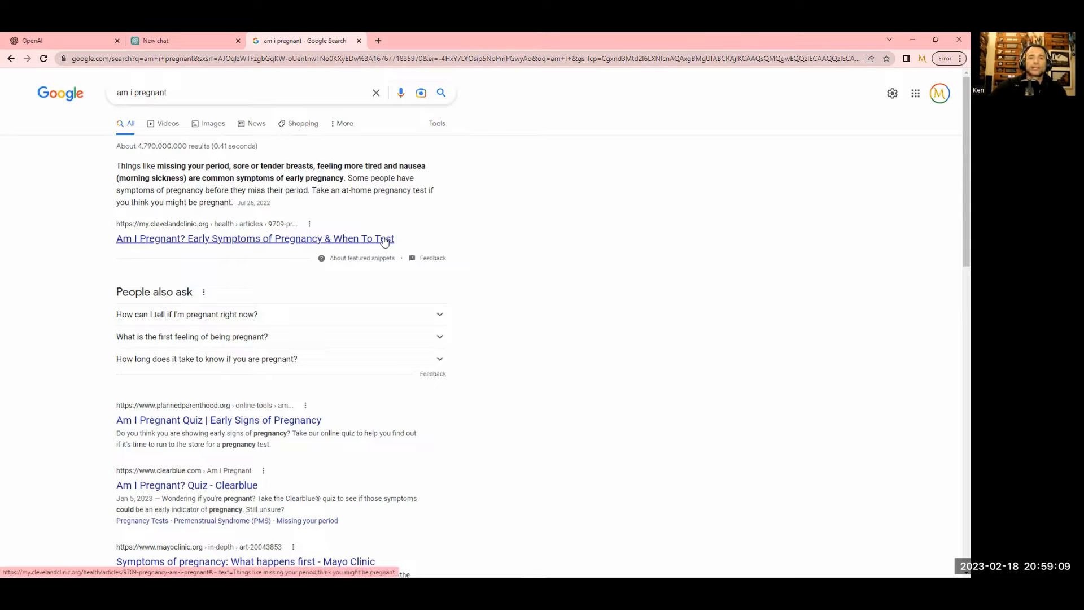
pyautogui.moveTo(294, 167)
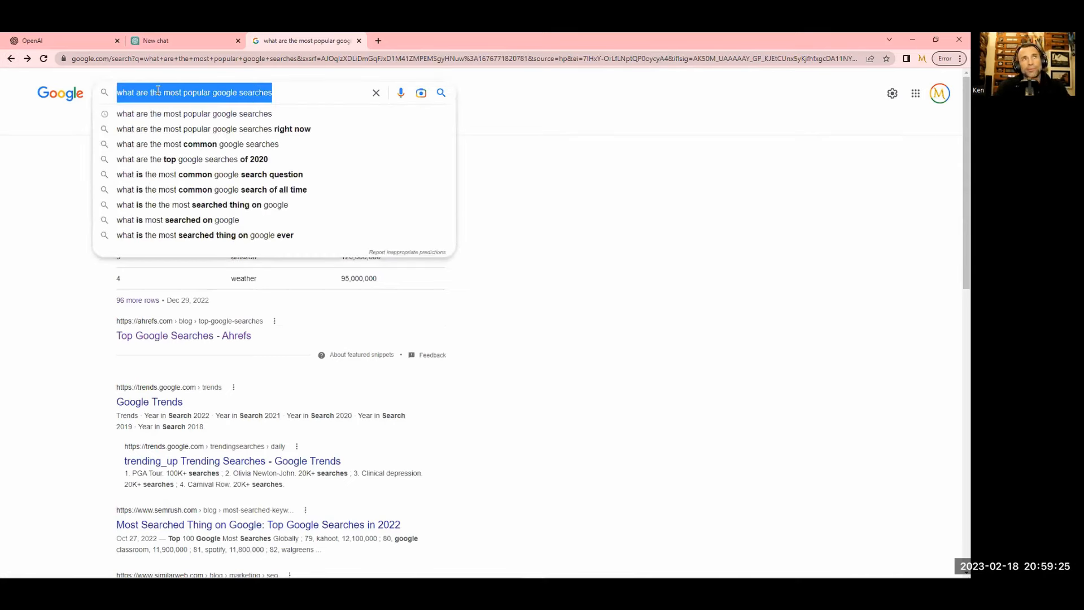
# Search Google for 'what is rsv' using the autocomplete suggestion
pyautogui.write('what')
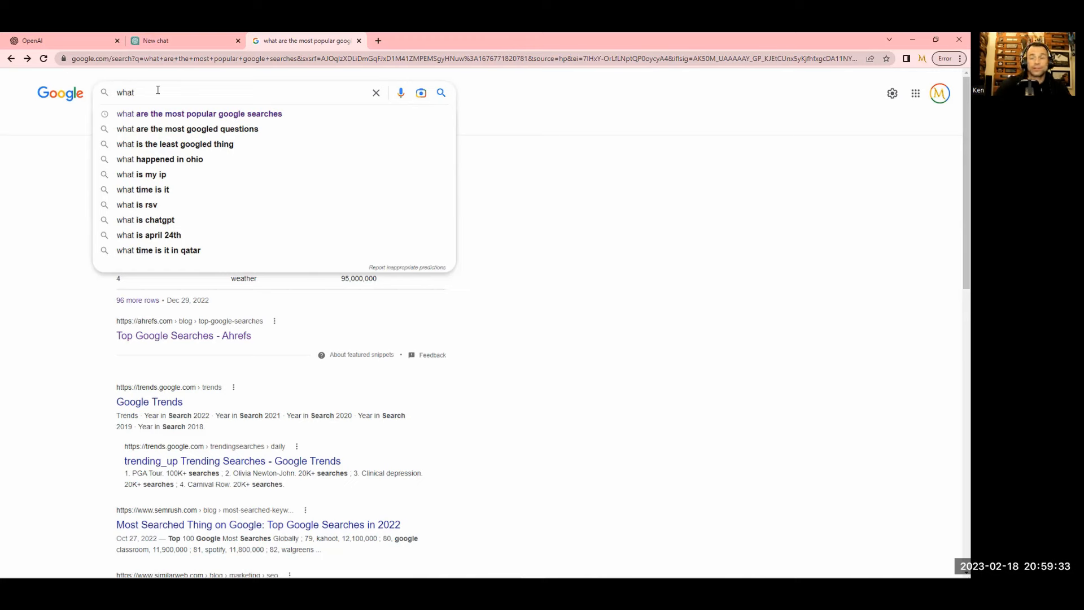
pyautogui.click(145, 204)
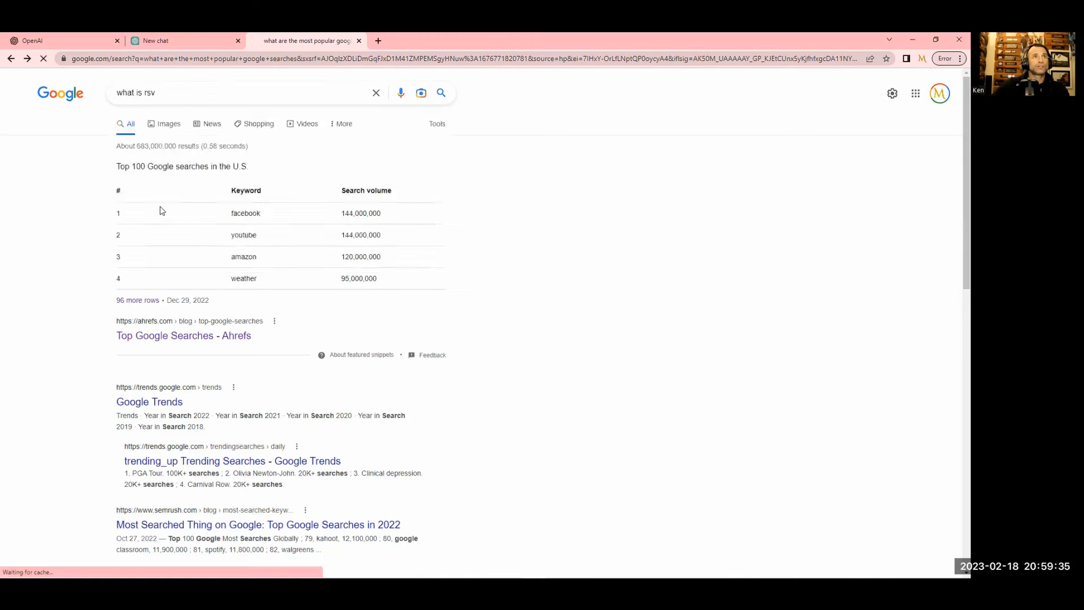
pyautogui.press('Return')
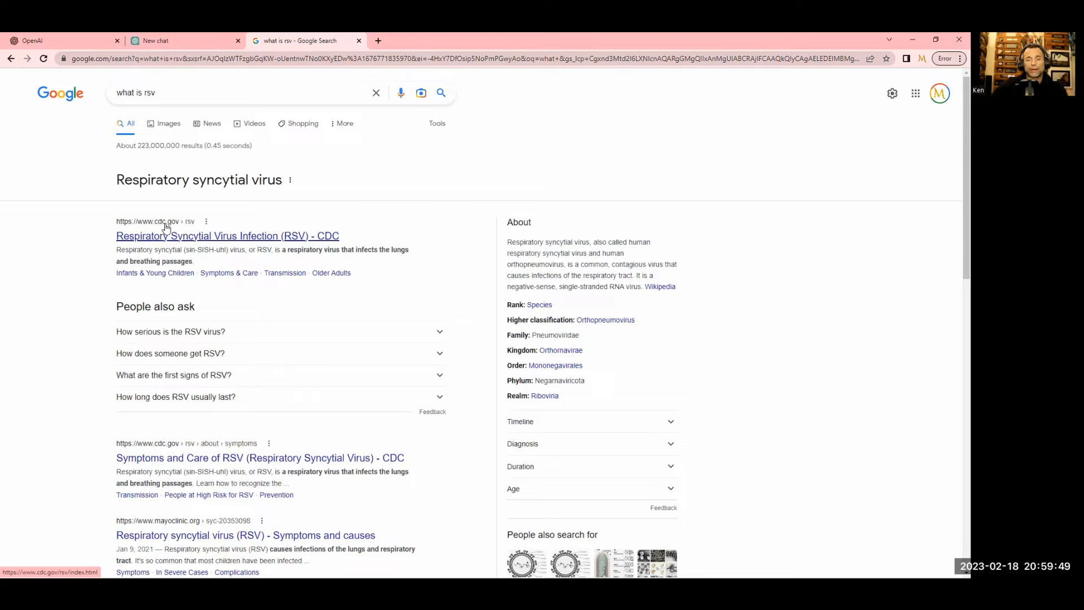
pyautogui.moveTo(347, 259)
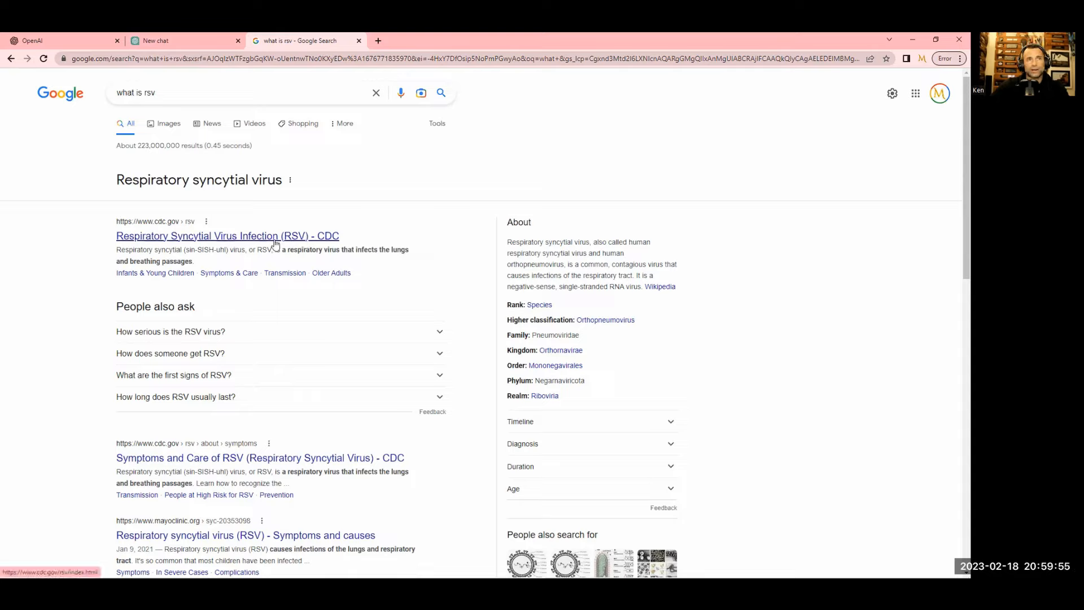
pyautogui.moveTo(198, 258)
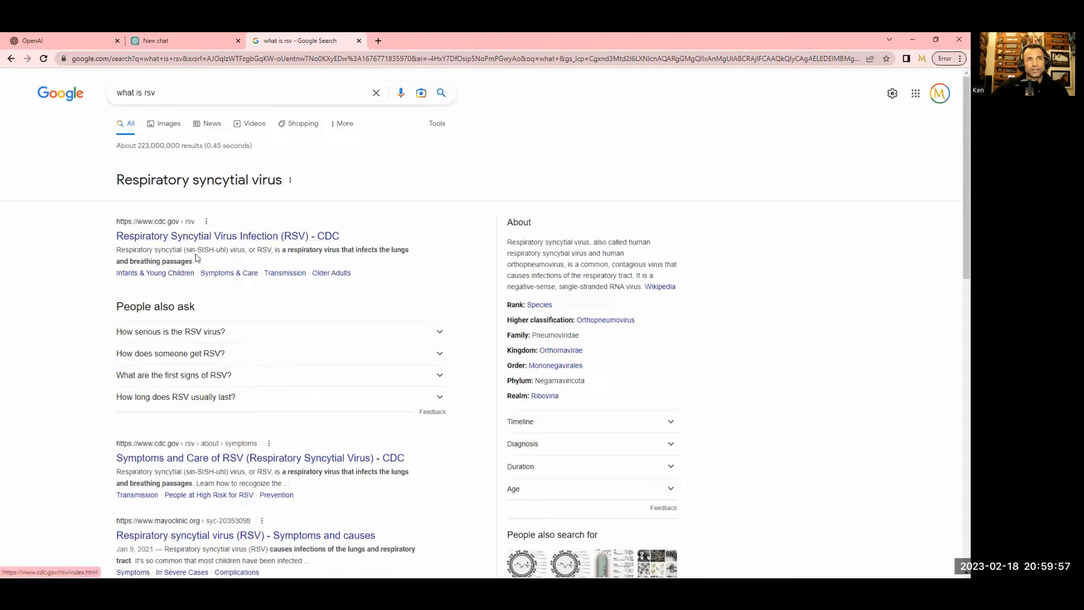
pyautogui.moveTo(178, 259)
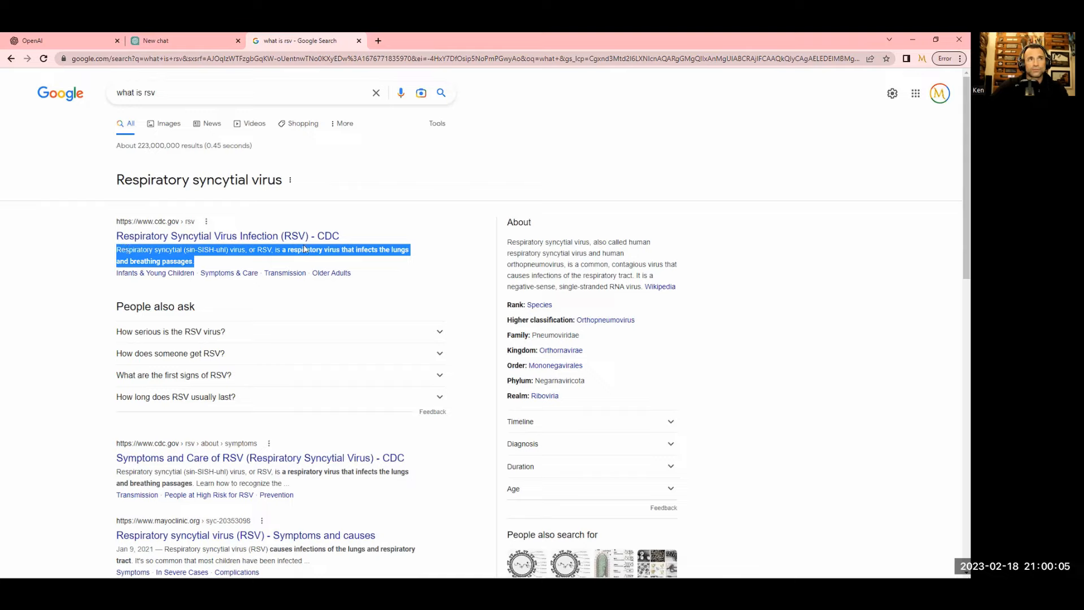
pyautogui.moveTo(338, 258)
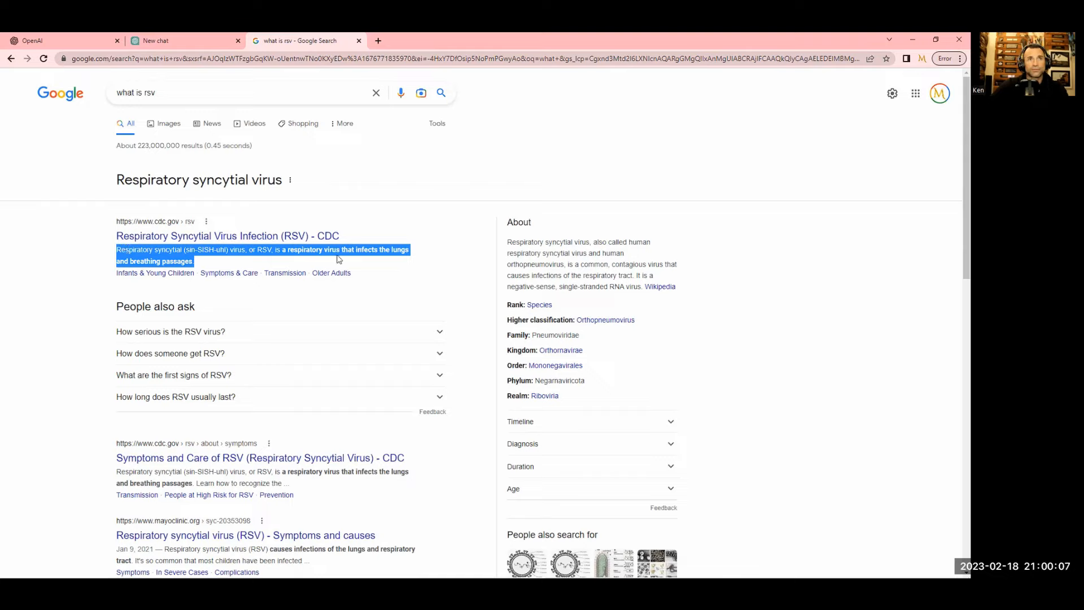
pyautogui.moveTo(343, 252)
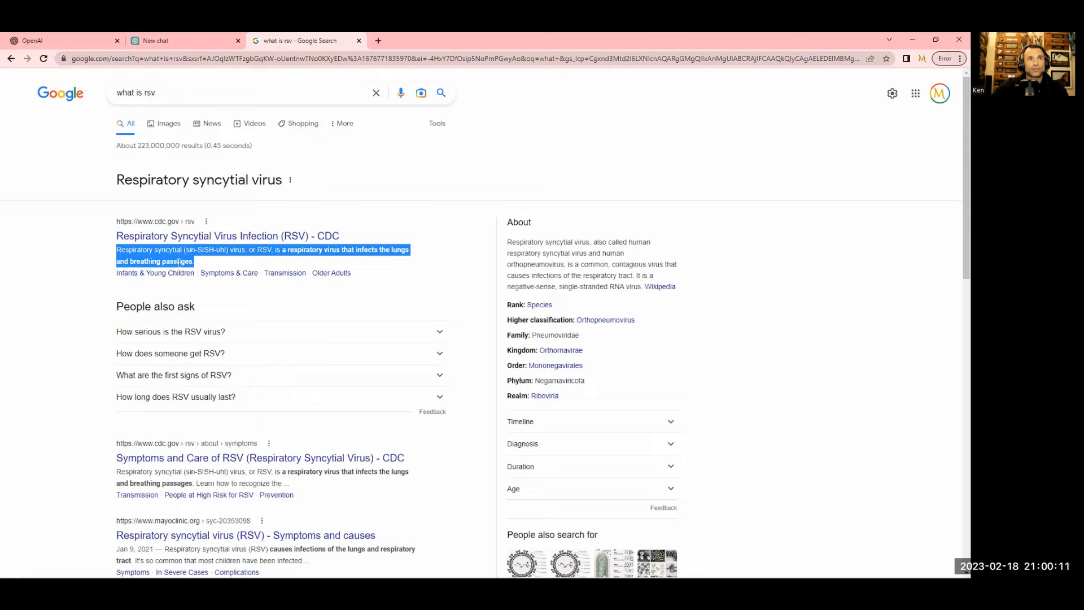
pyautogui.click(228, 249)
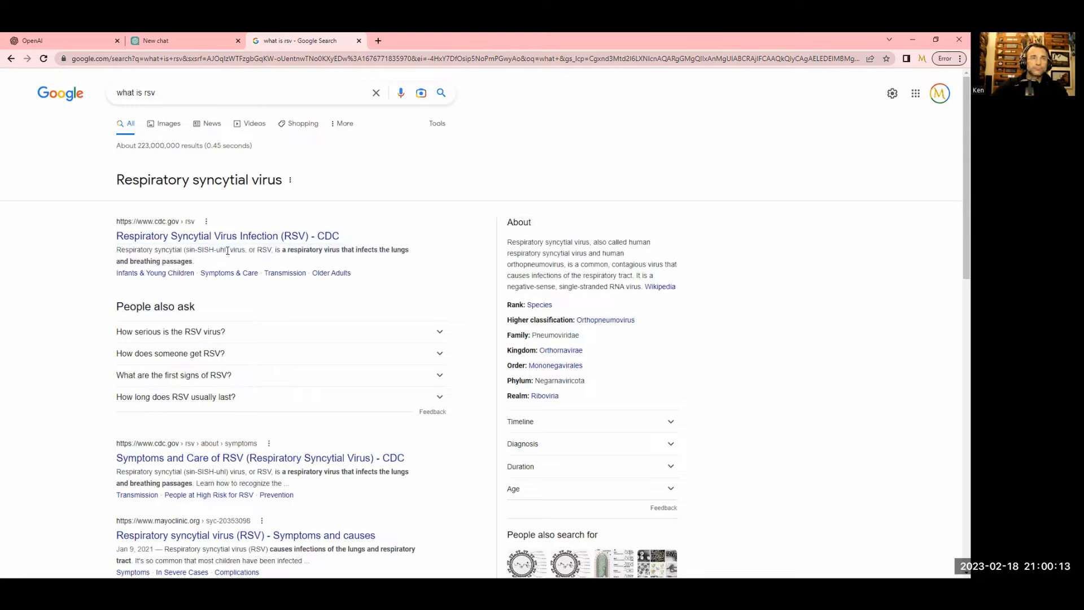
pyautogui.moveTo(393, 324)
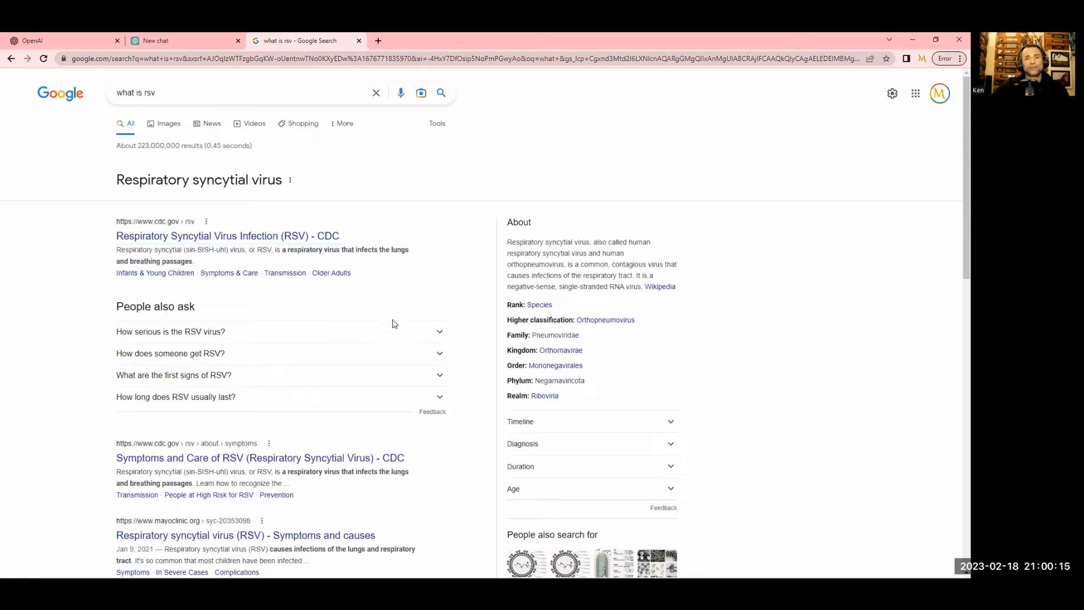
pyautogui.moveTo(418, 311)
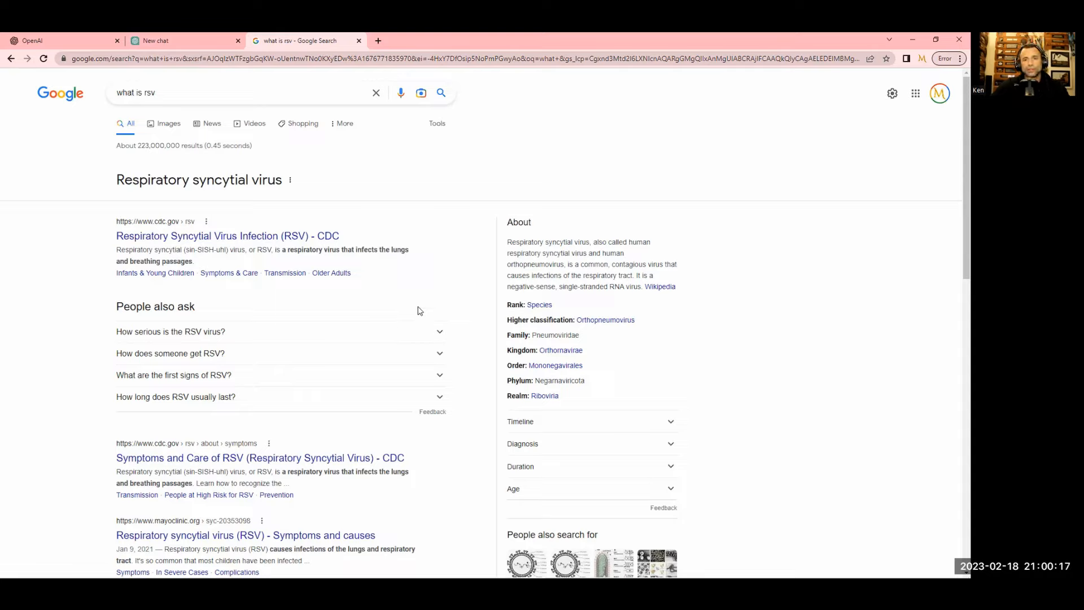
pyautogui.moveTo(405, 333)
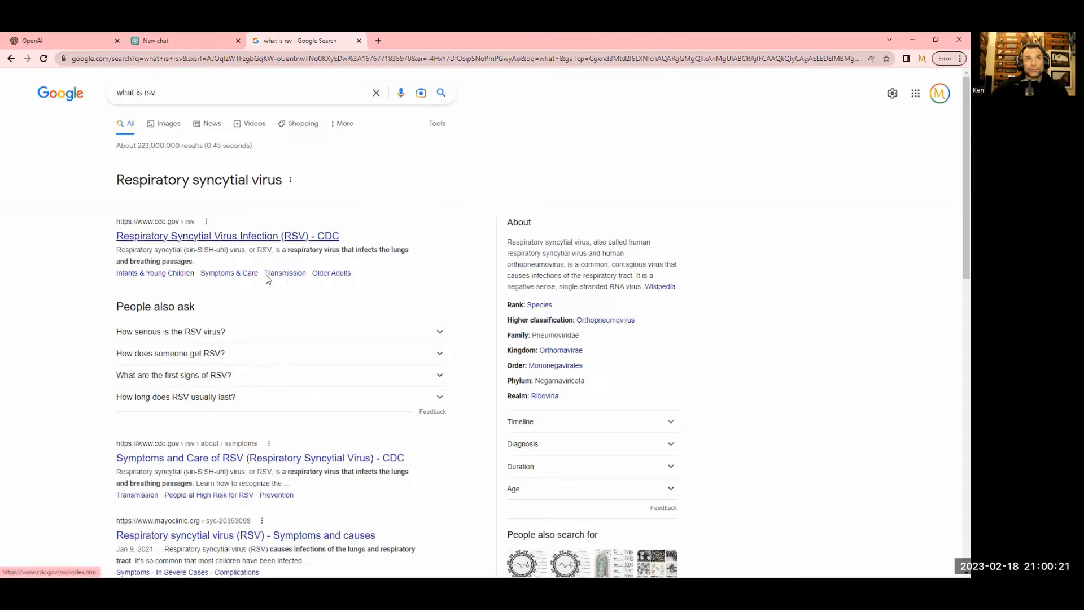
pyautogui.moveTo(350, 247)
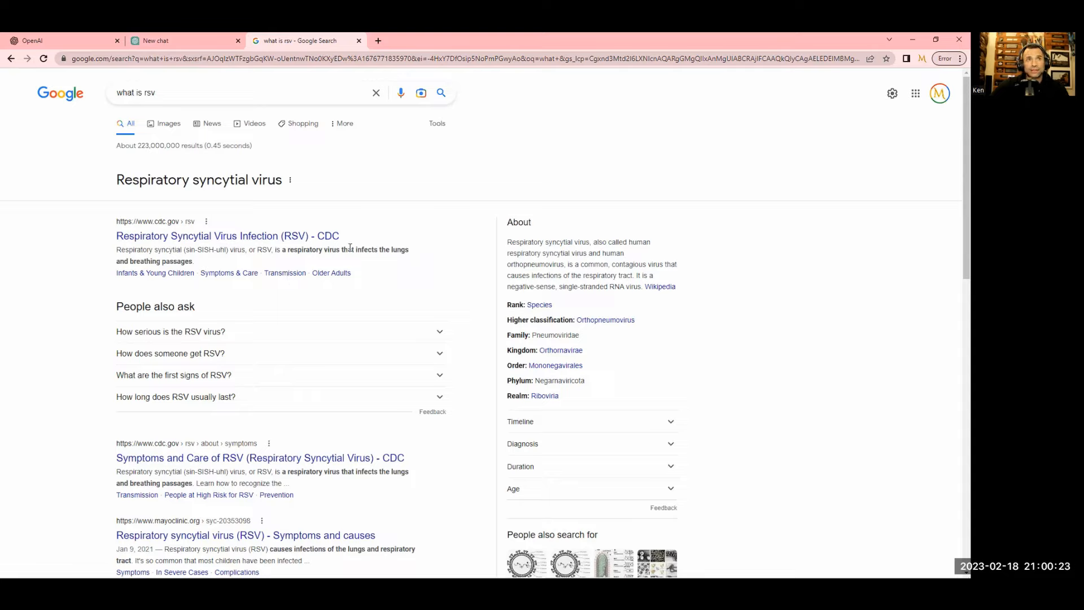
pyautogui.moveTo(293, 254)
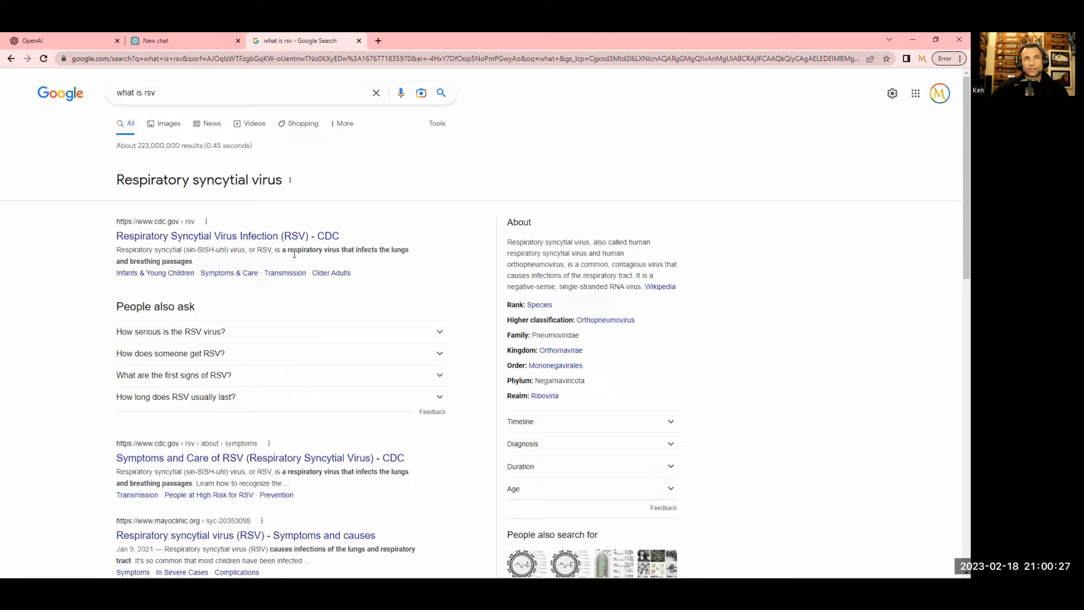
pyautogui.moveTo(342, 343)
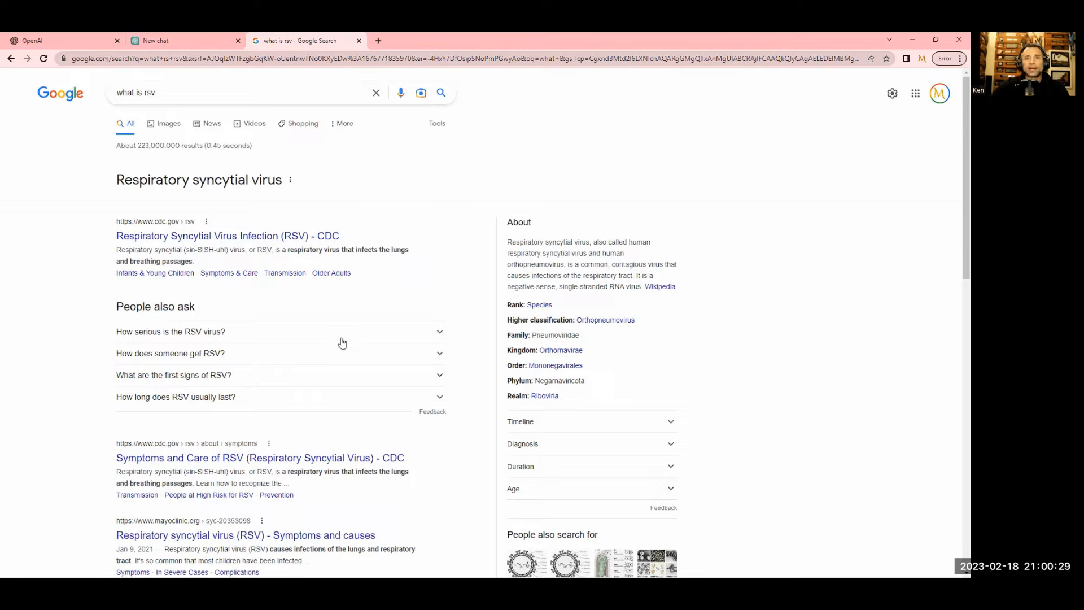
pyautogui.moveTo(358, 321)
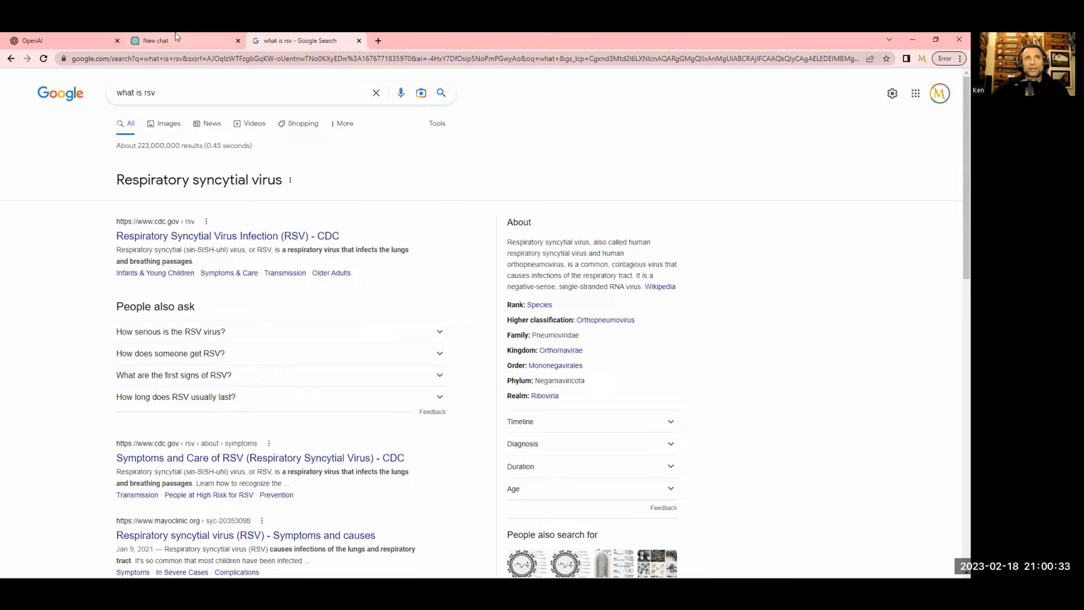
pyautogui.moveTo(157, 40)
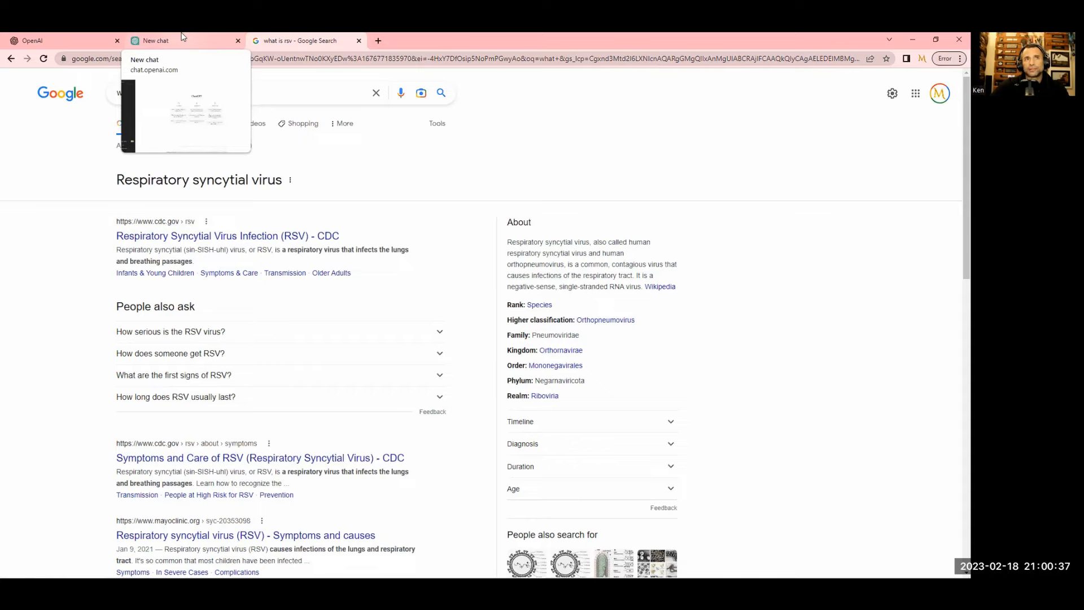
# Move between the empty ChatGPT chat and the RSV results, ending on ChatGPT
pyautogui.click(159, 40)
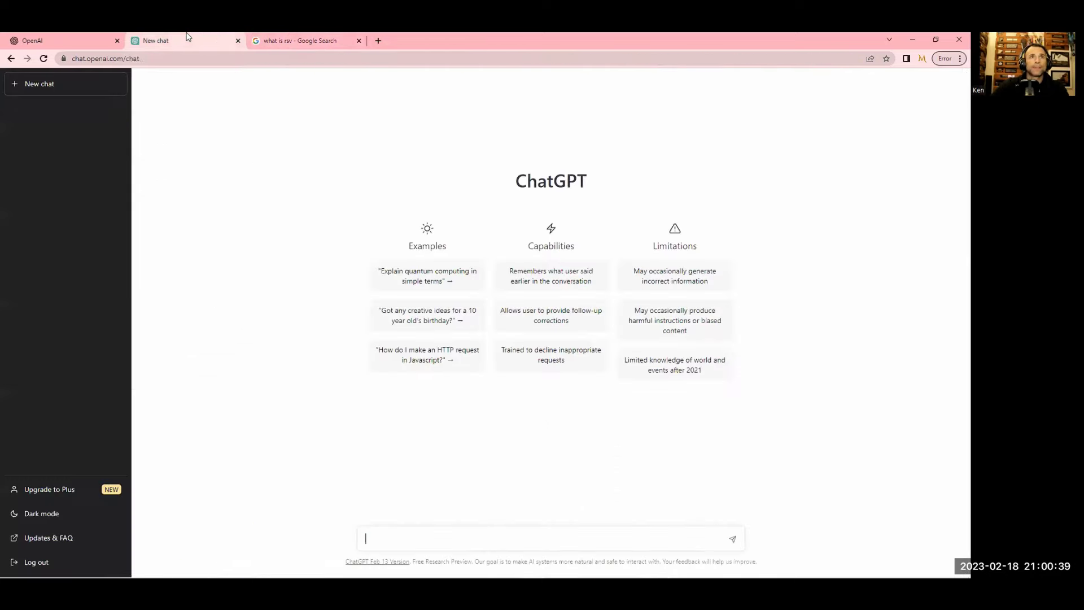
pyautogui.moveTo(719, 454)
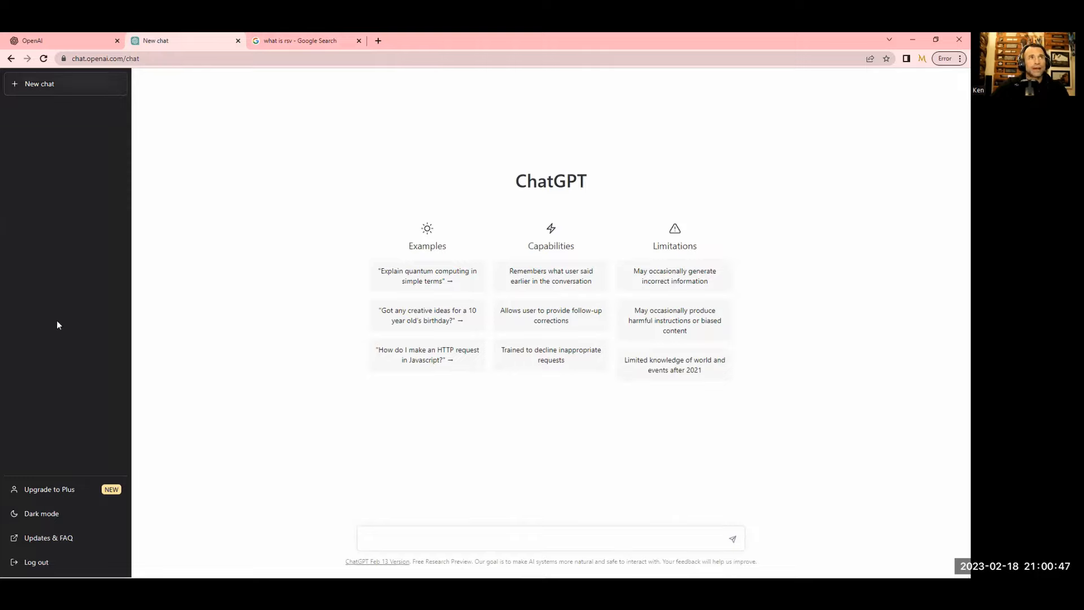
pyautogui.moveTo(95, 206)
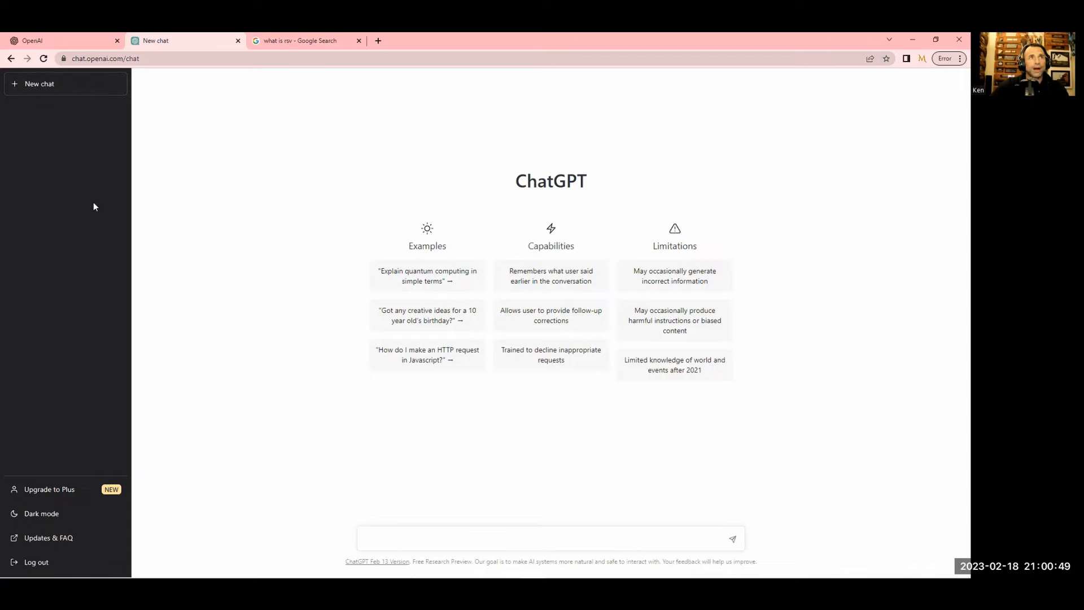
pyautogui.click(299, 40)
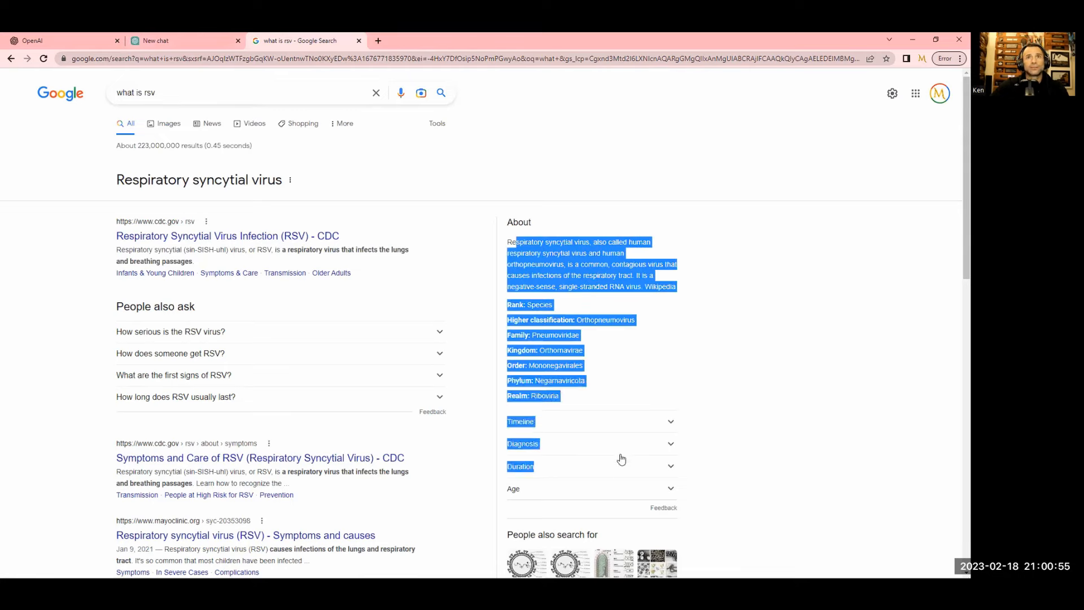
pyautogui.scroll(-3)
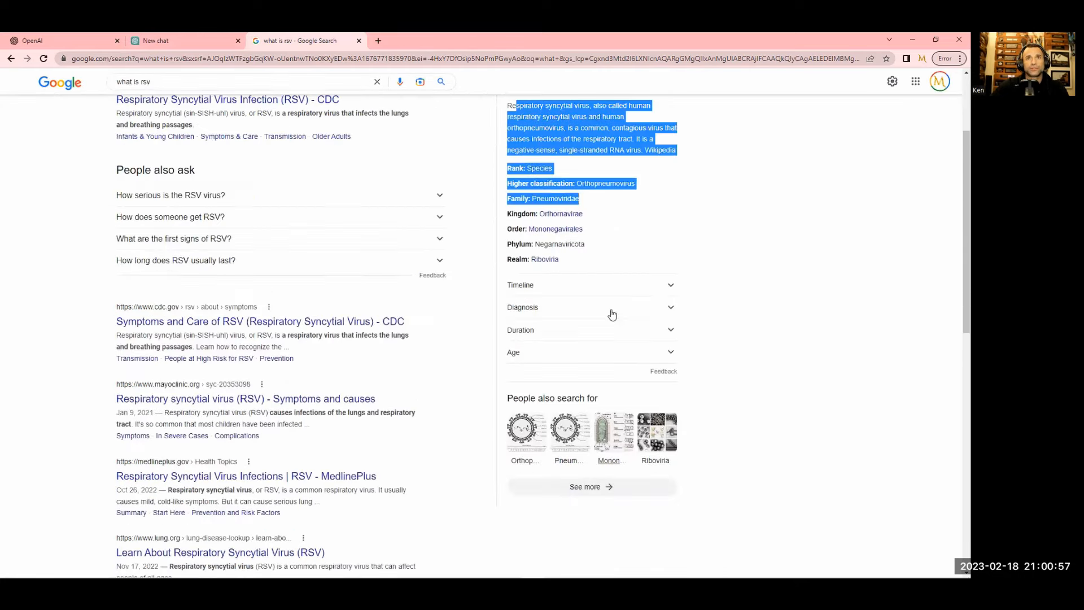
pyautogui.scroll(3)
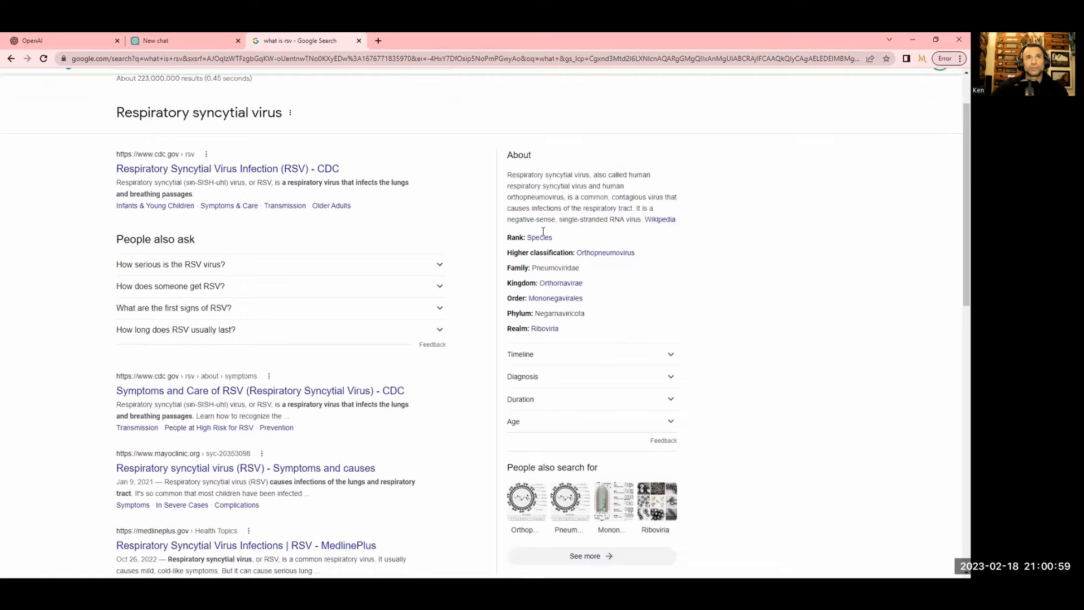
pyautogui.scroll(3)
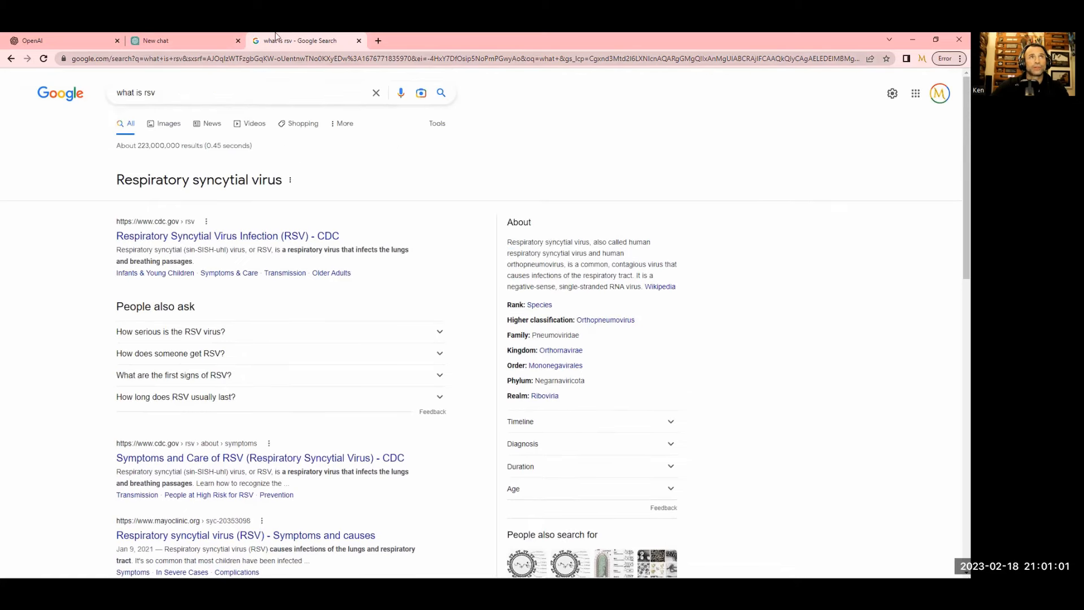
pyautogui.click(184, 40)
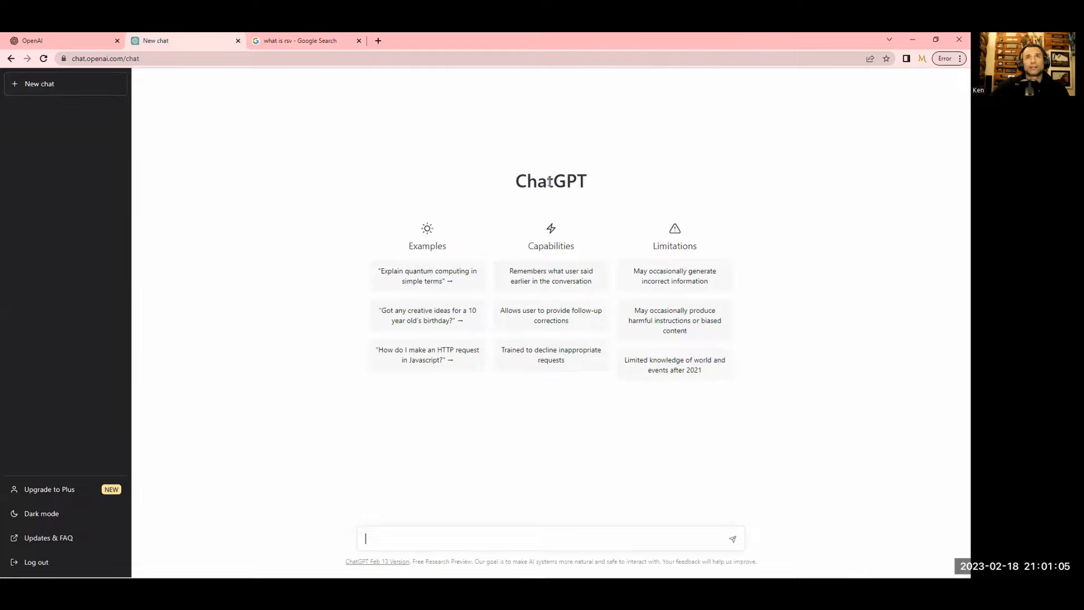
pyautogui.moveTo(484, 268)
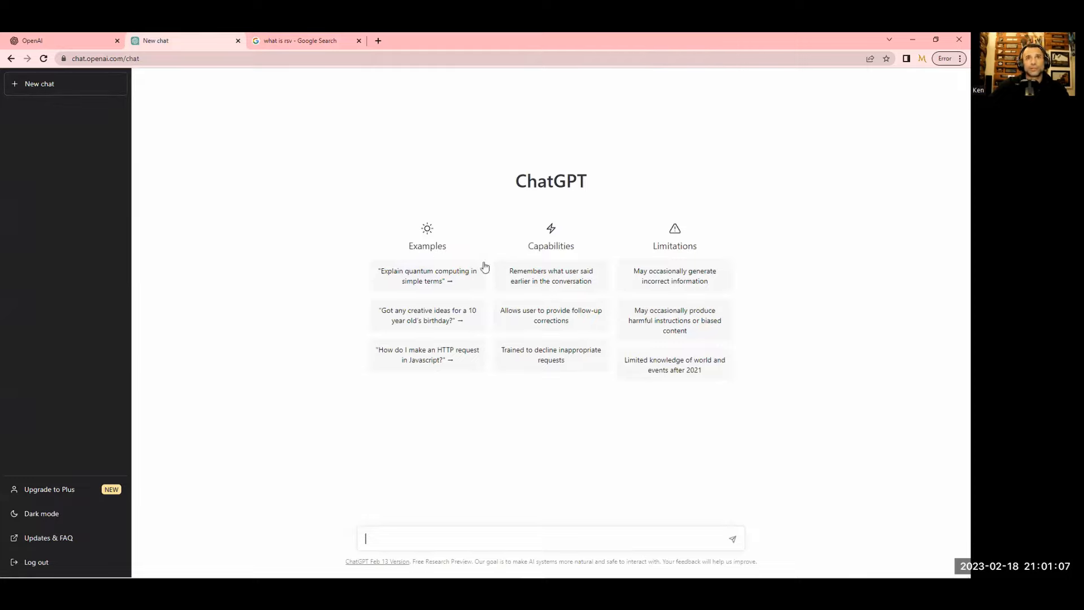
pyautogui.moveTo(539, 415)
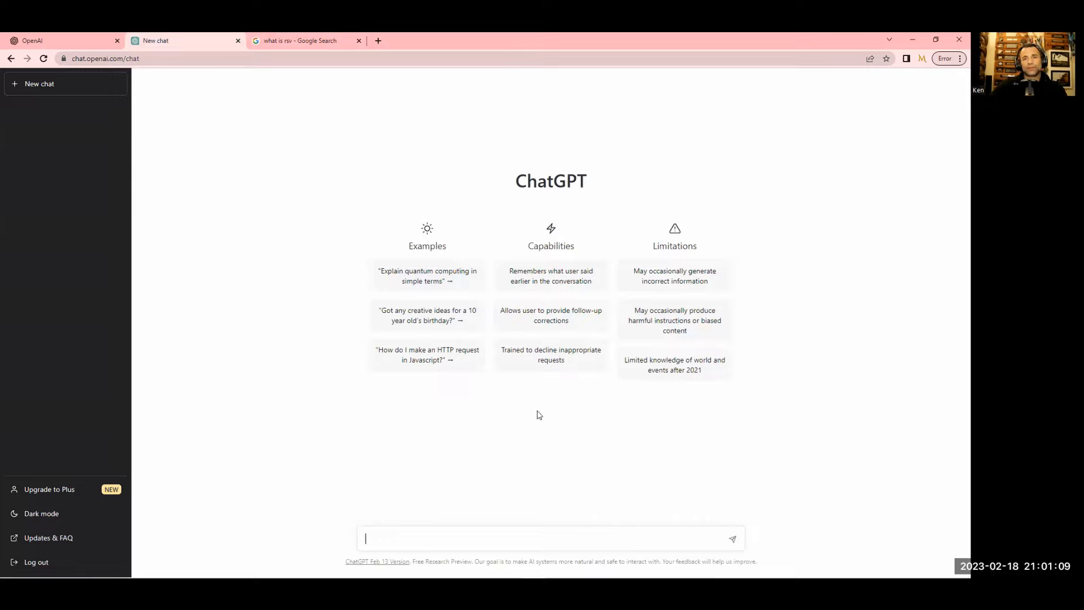
pyautogui.moveTo(430, 555)
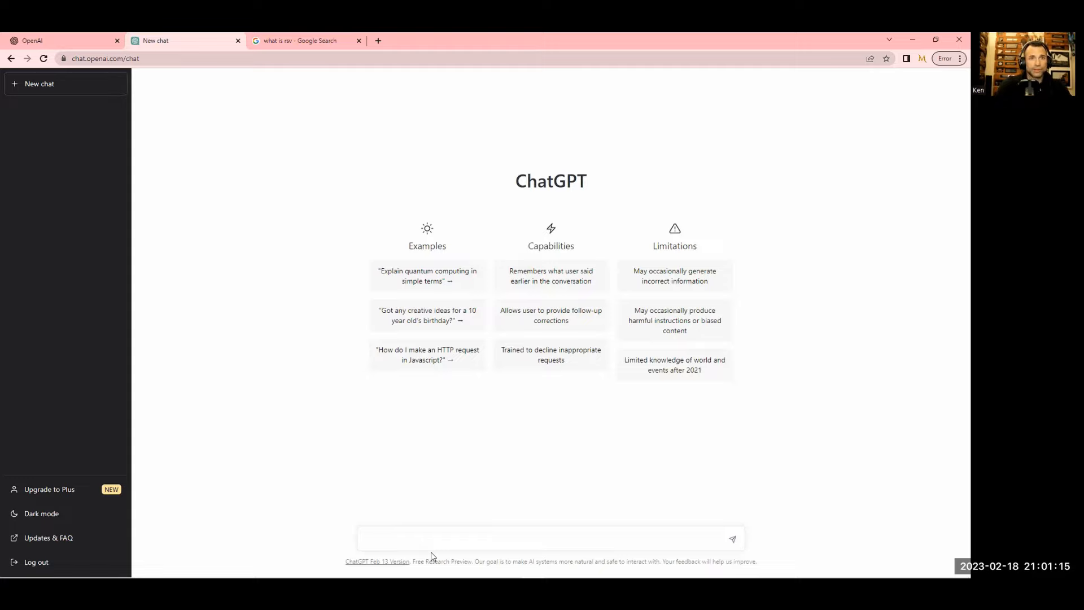
# Ask ChatGPT 'What is RSV?' and wait for its three-paragraph answer
pyautogui.write('What is RS')
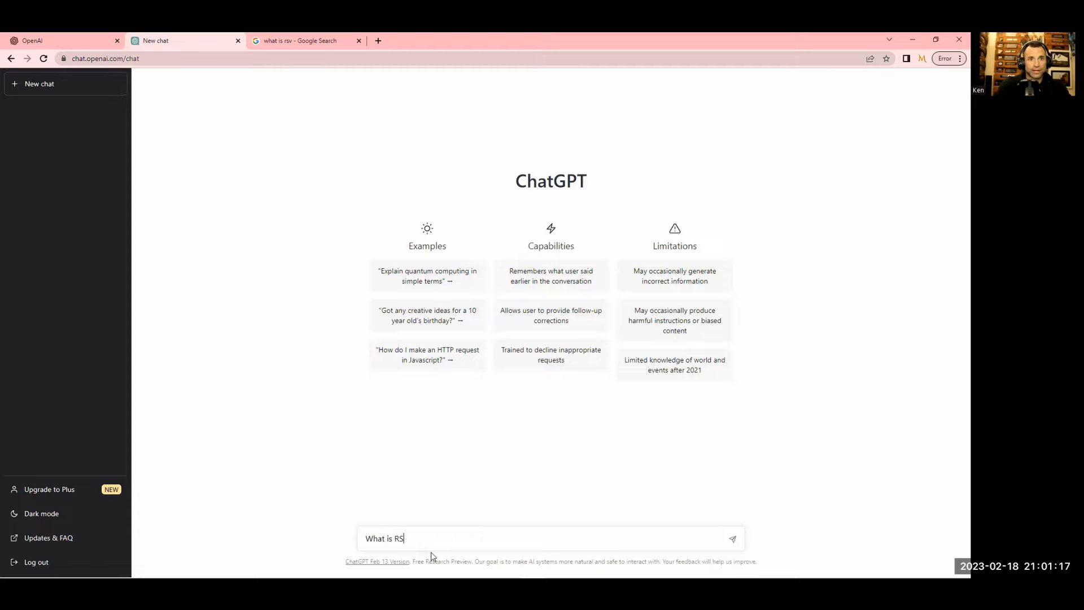
pyautogui.write('V?')
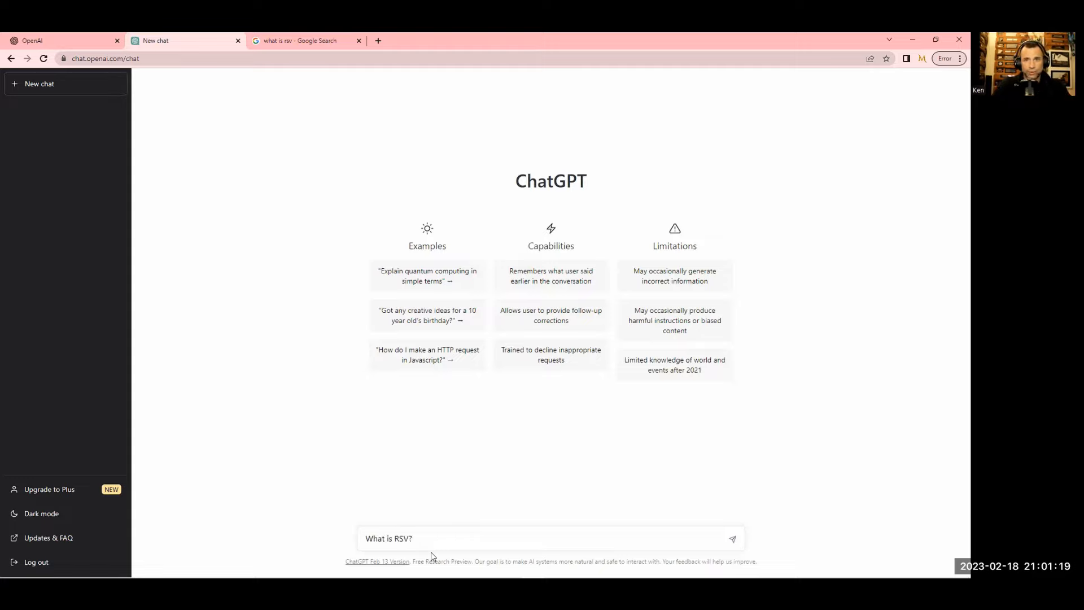
pyautogui.click(731, 539)
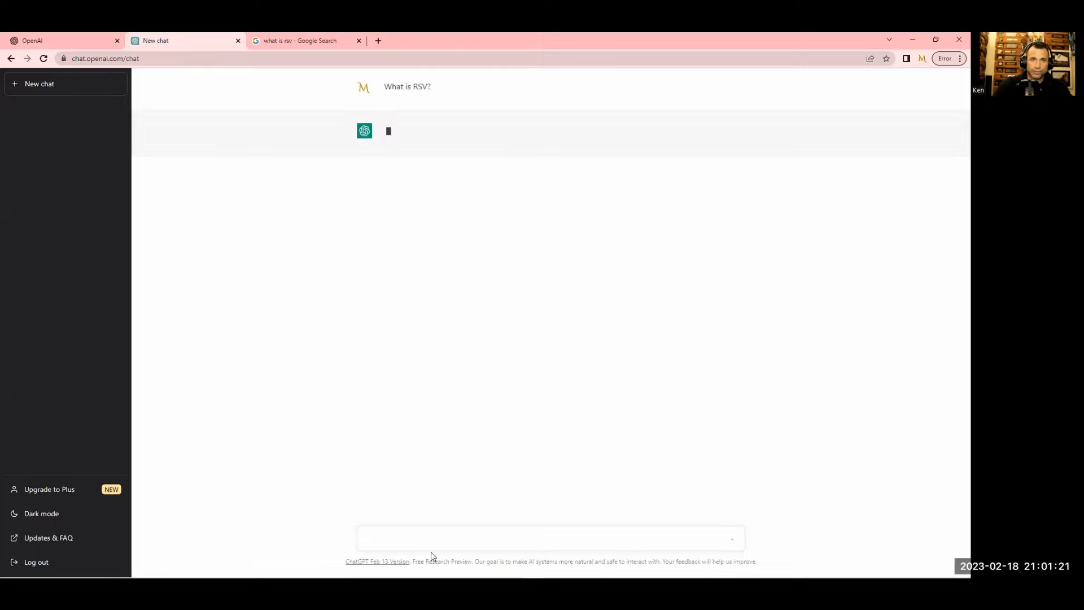
pyautogui.click(549, 539)
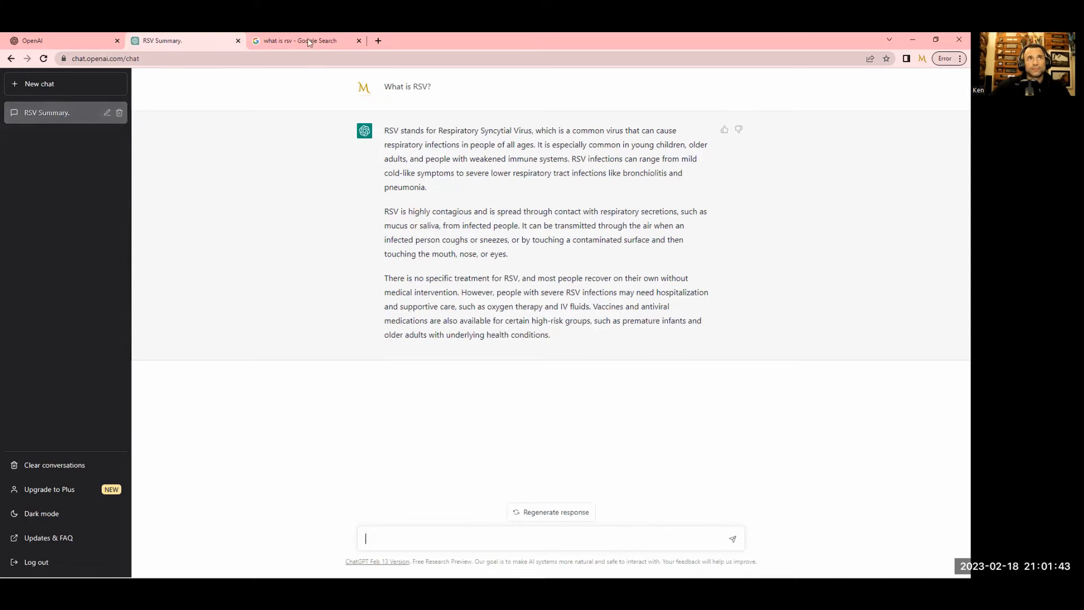
# Scroll the 'what is rsv' Google results to the bottom and back up
pyautogui.click(298, 40)
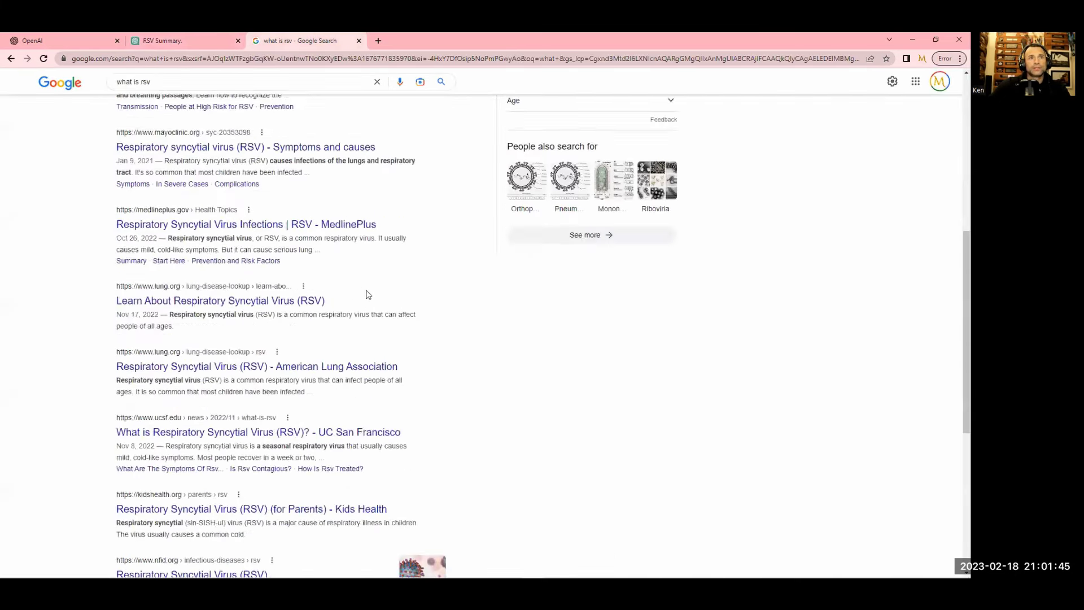
pyautogui.scroll(-3)
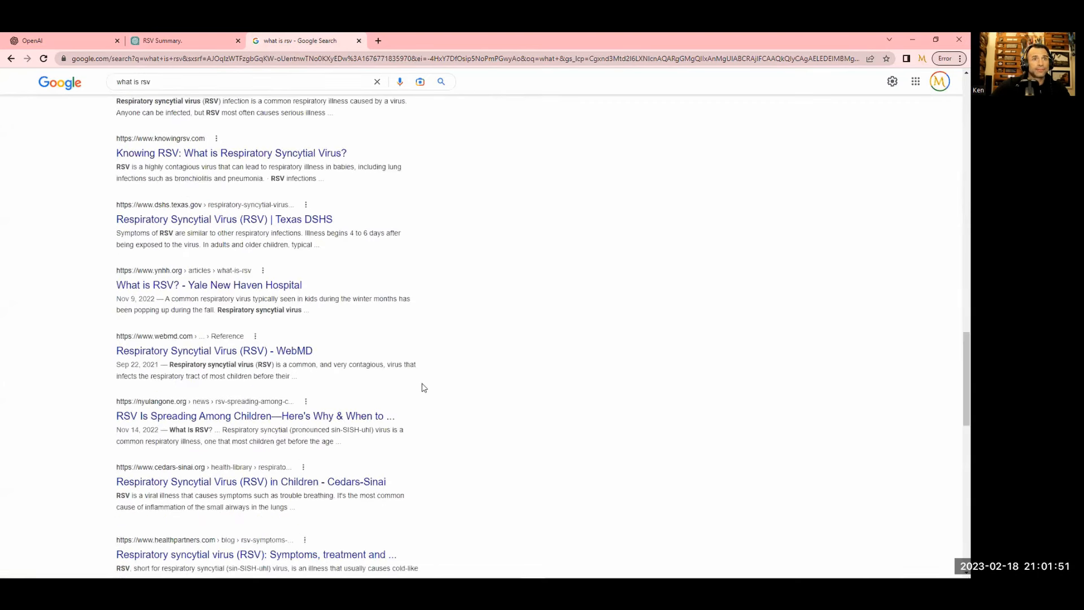
pyautogui.scroll(-3)
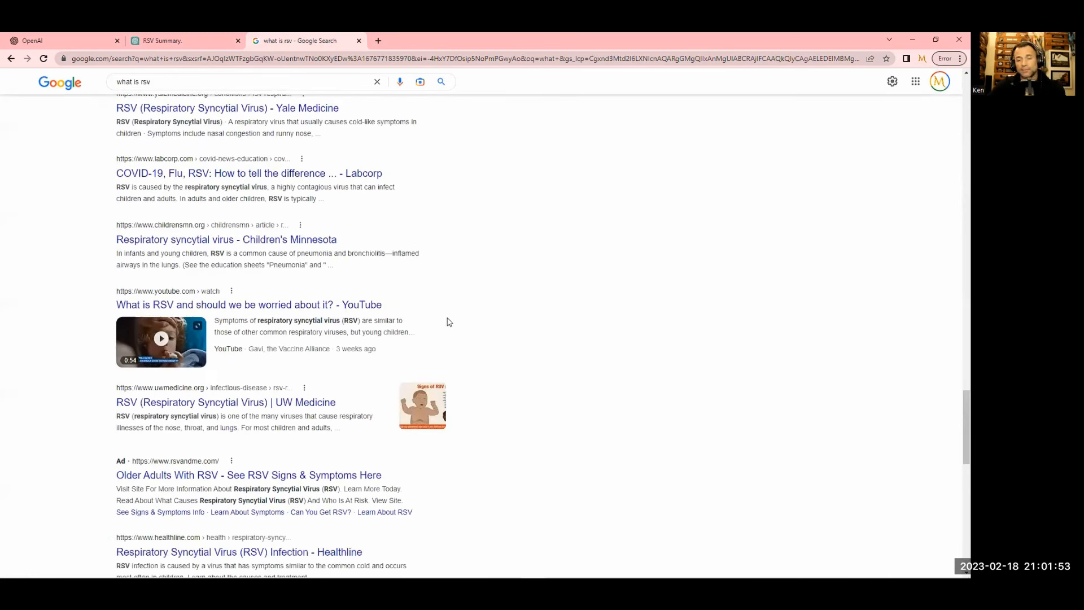
pyautogui.scroll(-3)
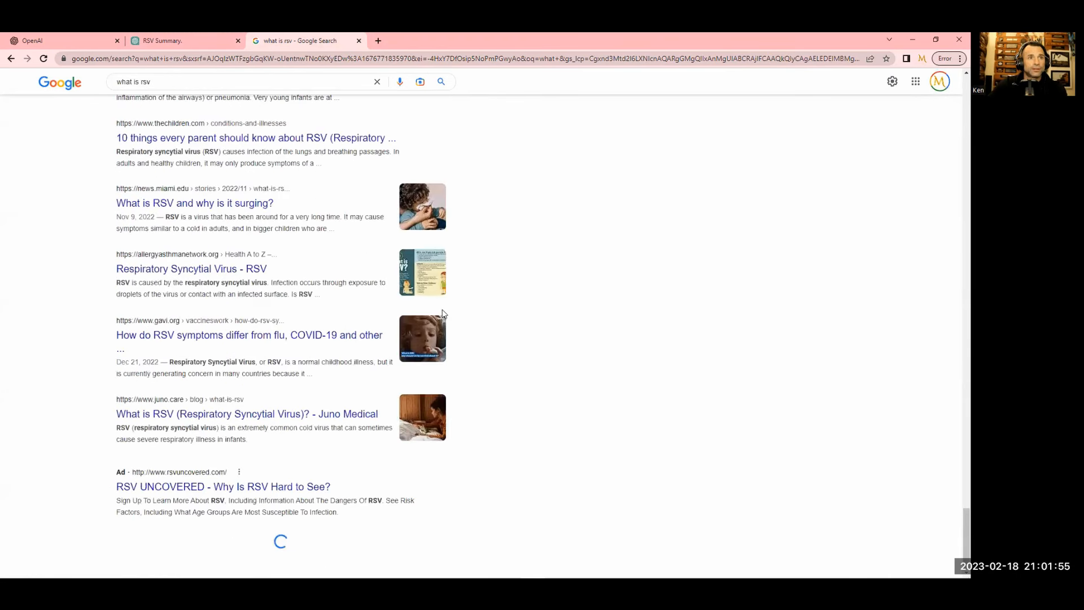
pyautogui.scroll(-3)
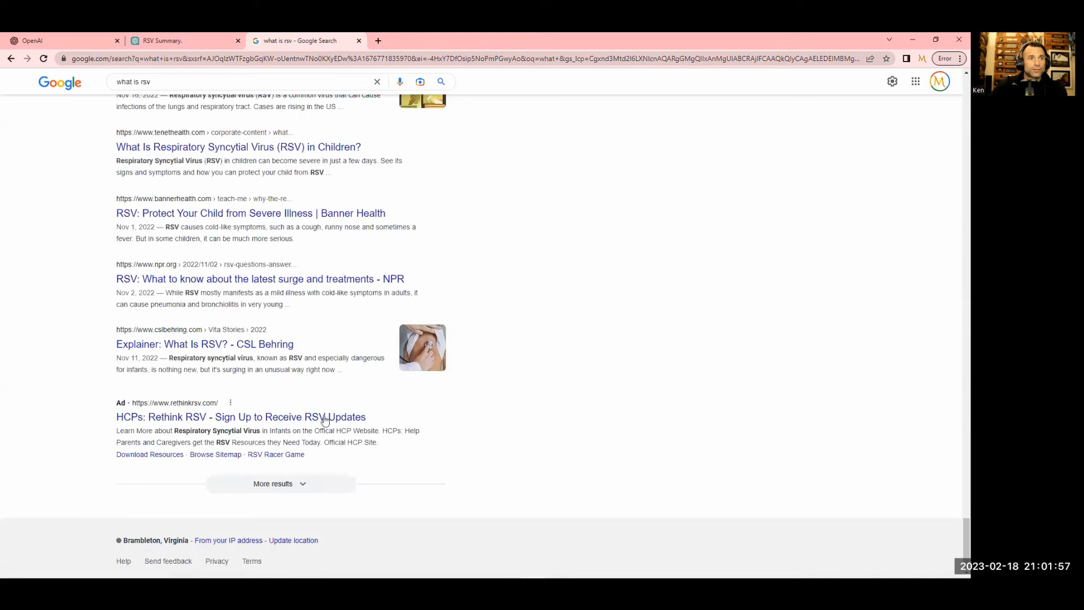
pyautogui.scroll(-3)
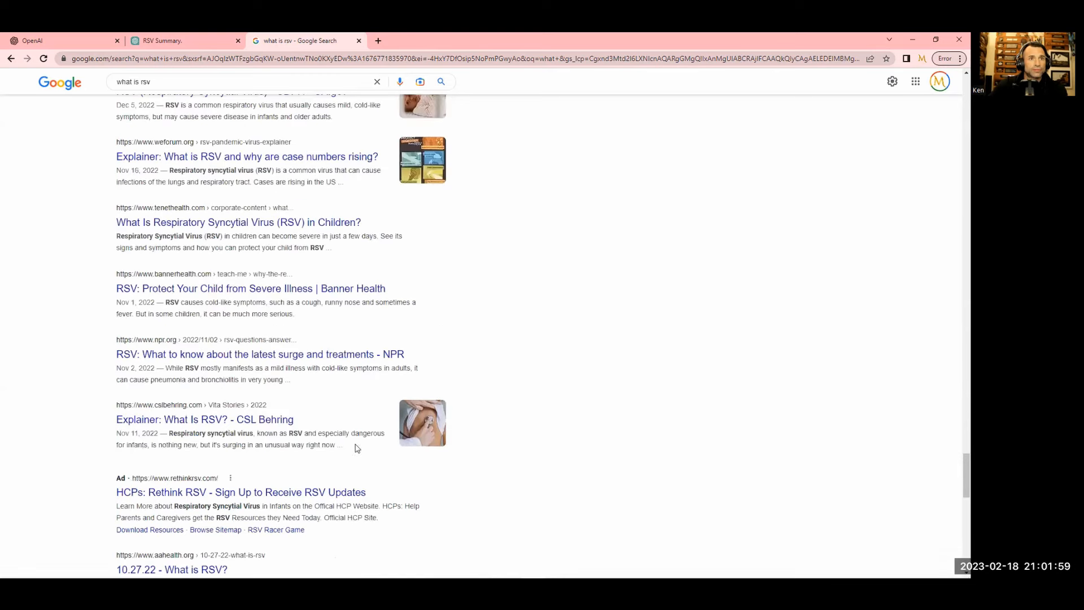
pyautogui.scroll(3)
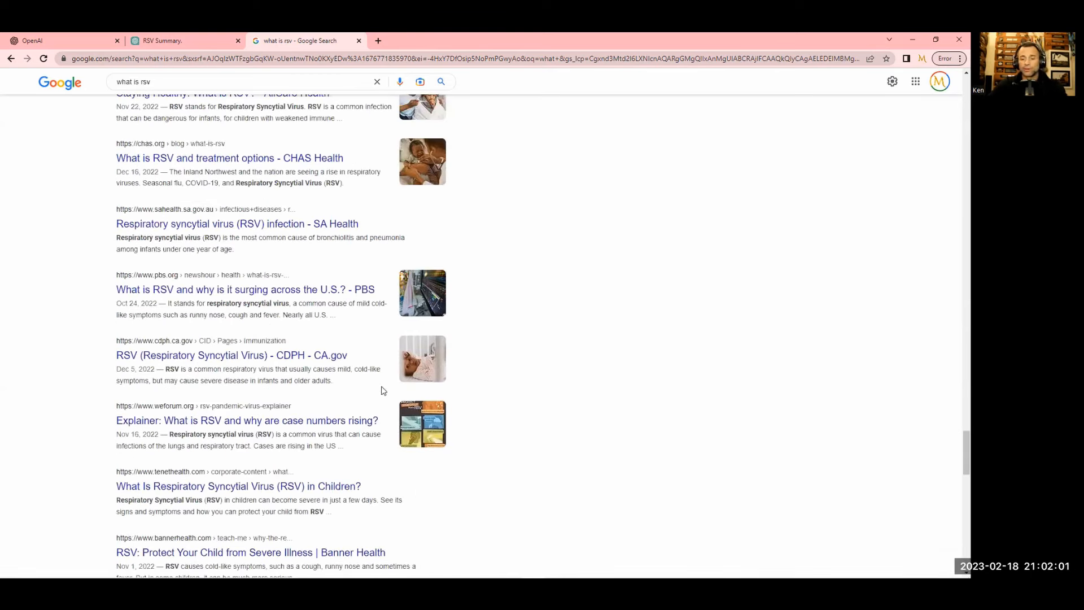
pyautogui.scroll(3)
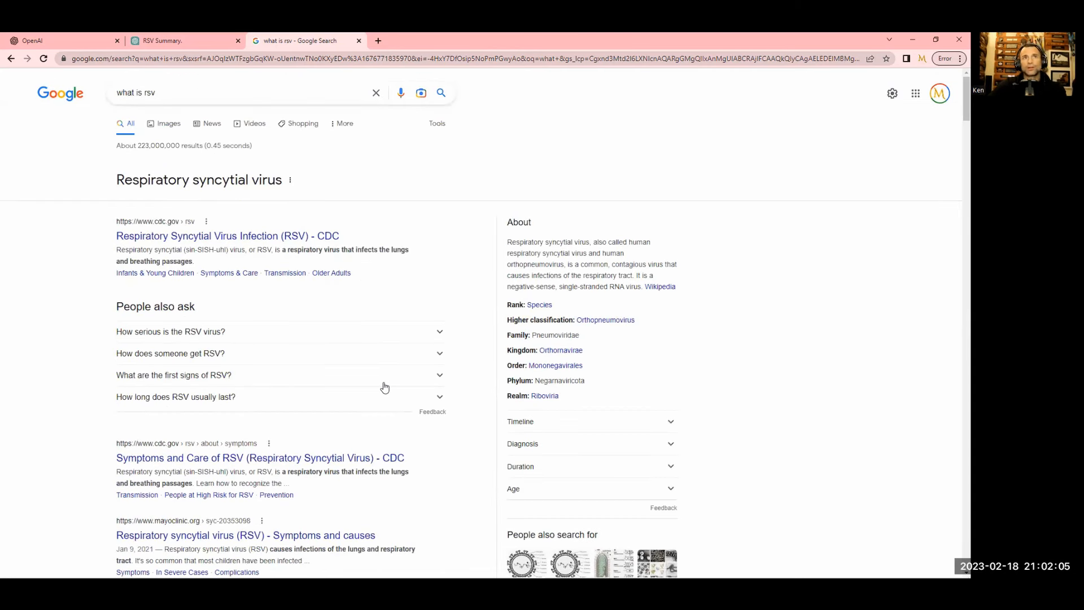
pyautogui.moveTo(382, 384)
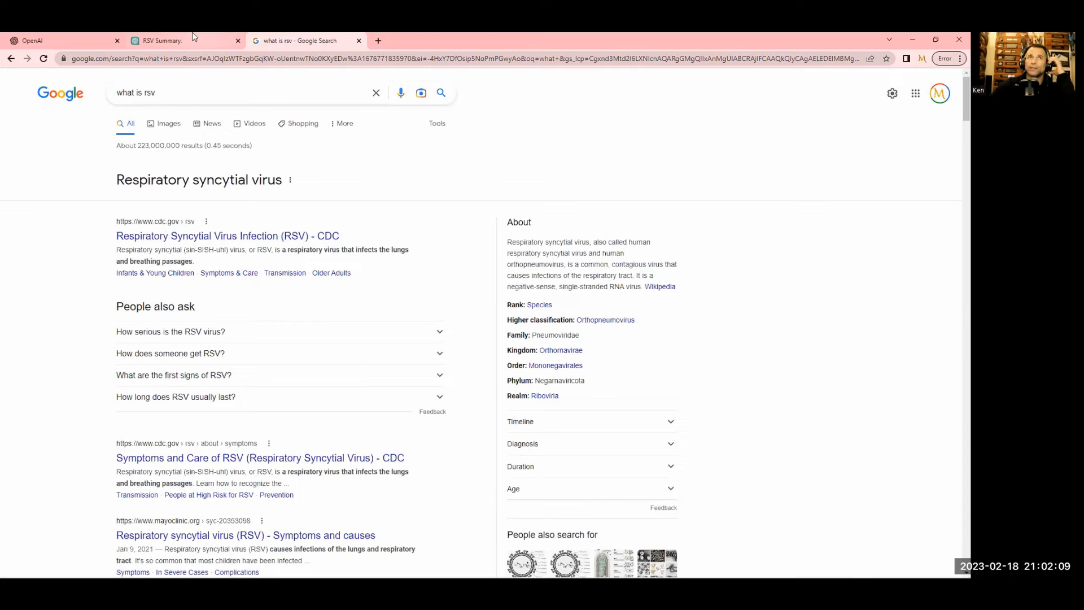
pyautogui.moveTo(166, 40)
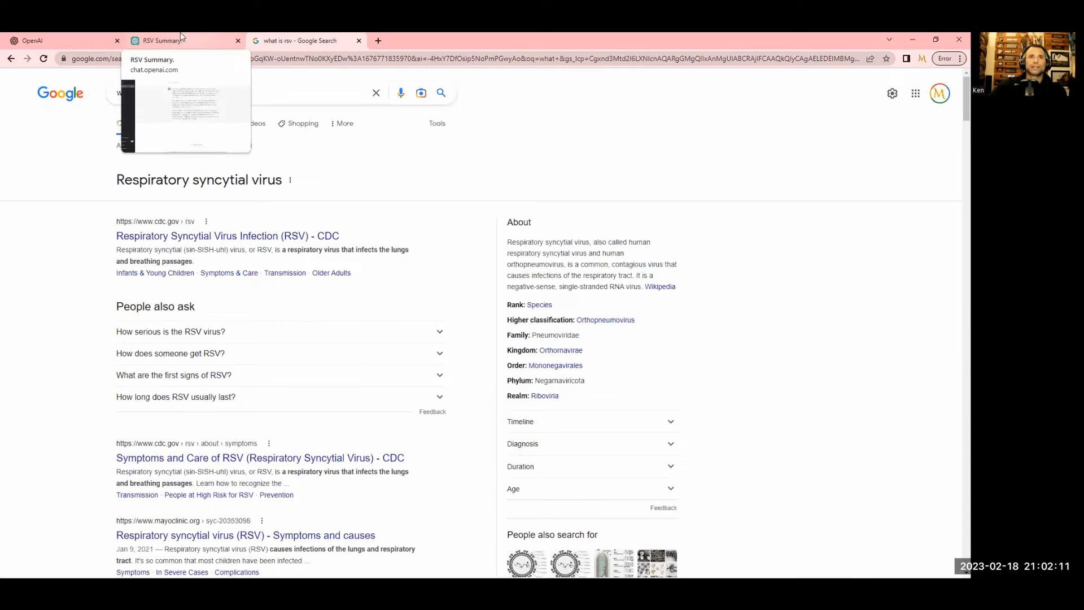
# Review ChatGPT's RSV answer, briefly revisit Google, and select 'What is RSV?'
pyautogui.click(183, 40)
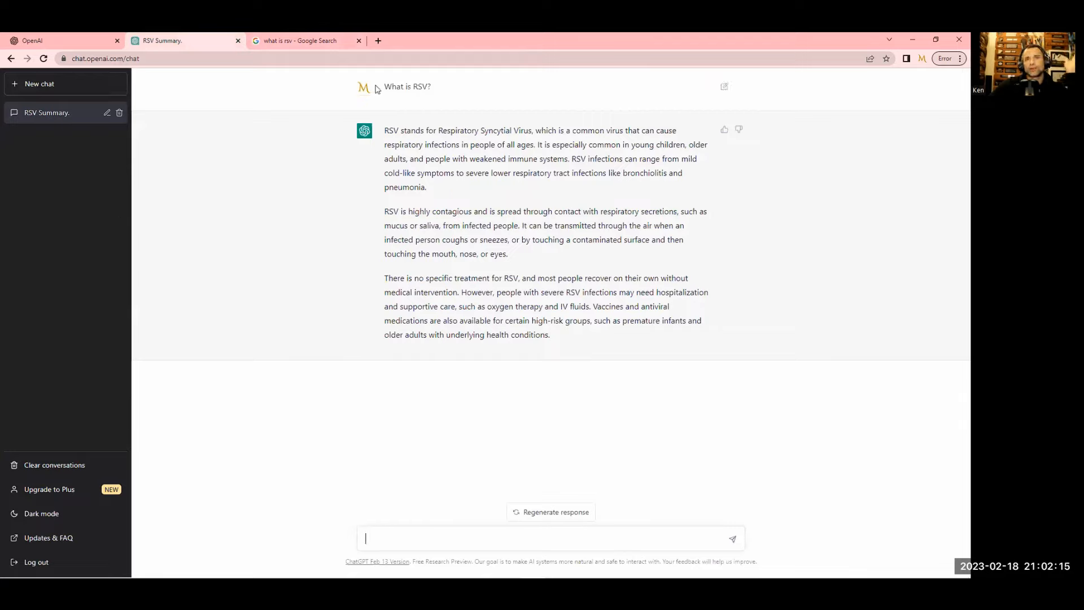
pyautogui.moveTo(359, 113)
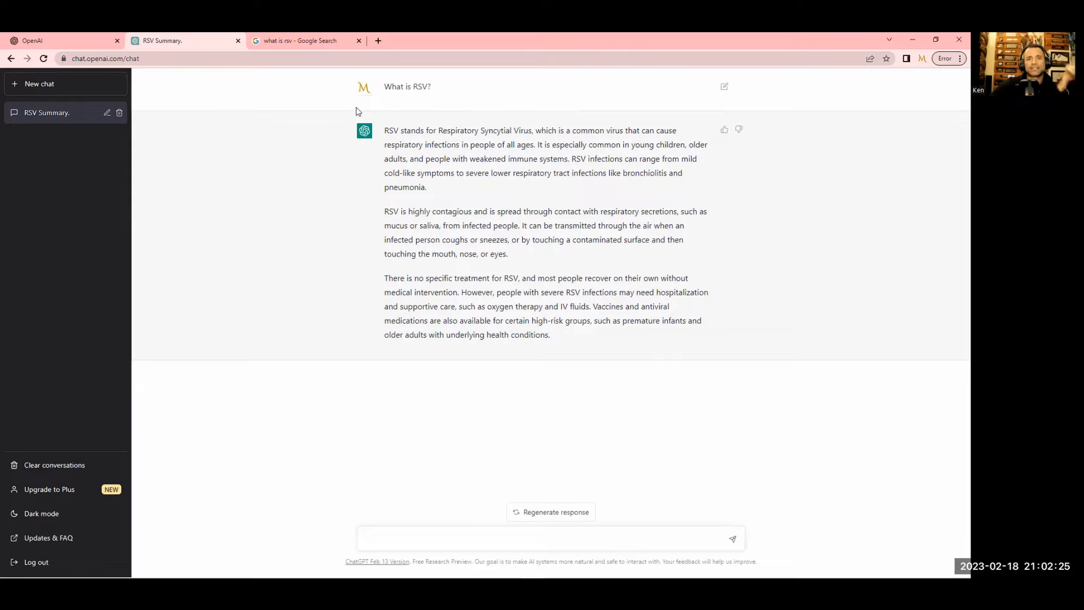
pyautogui.moveTo(502, 238)
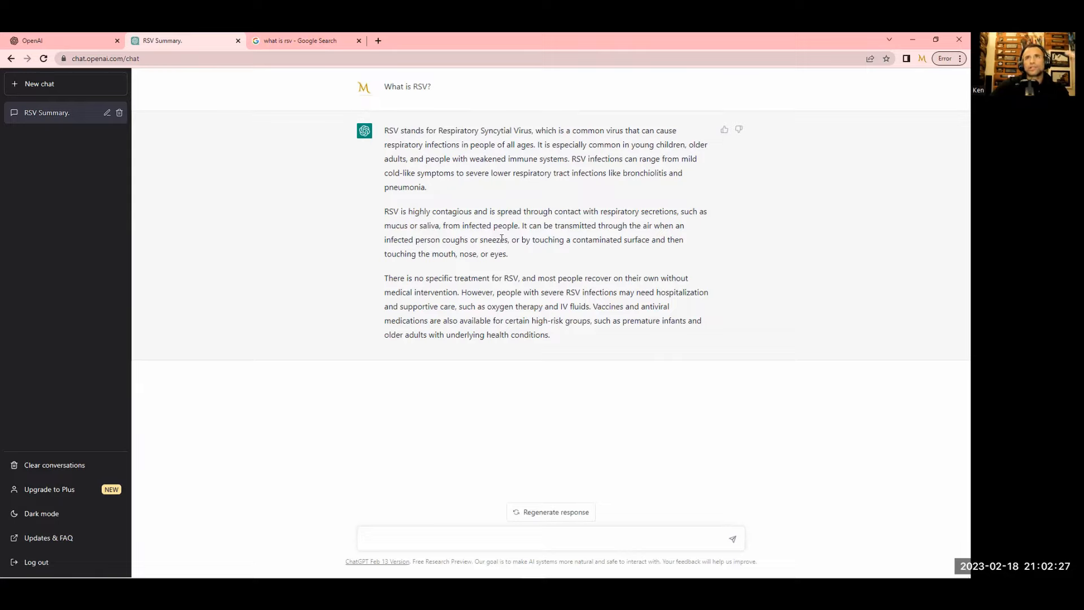
pyautogui.moveTo(620, 289)
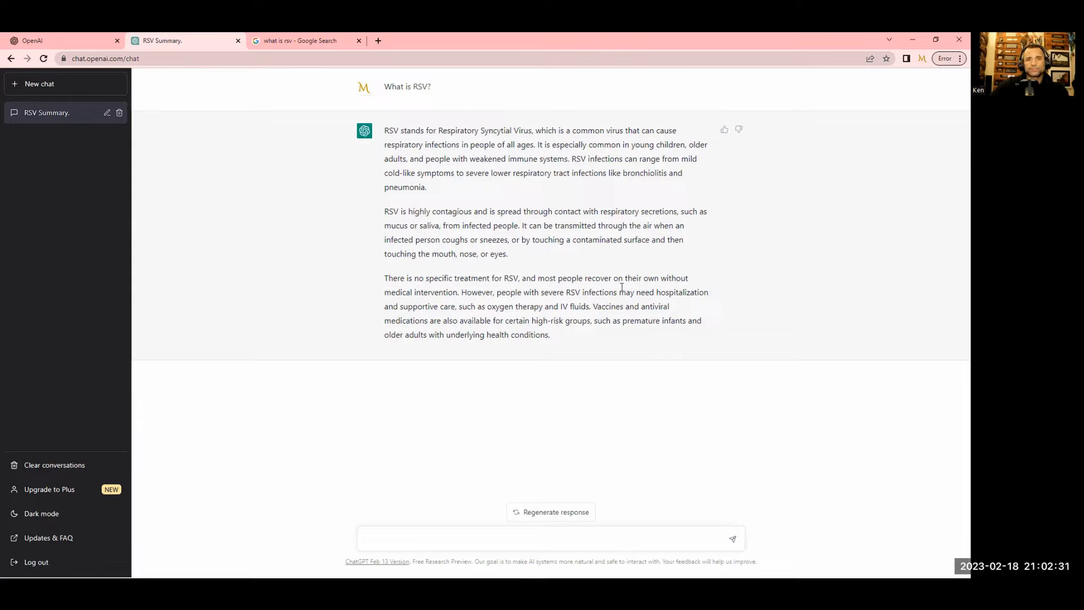
pyautogui.click(550, 538)
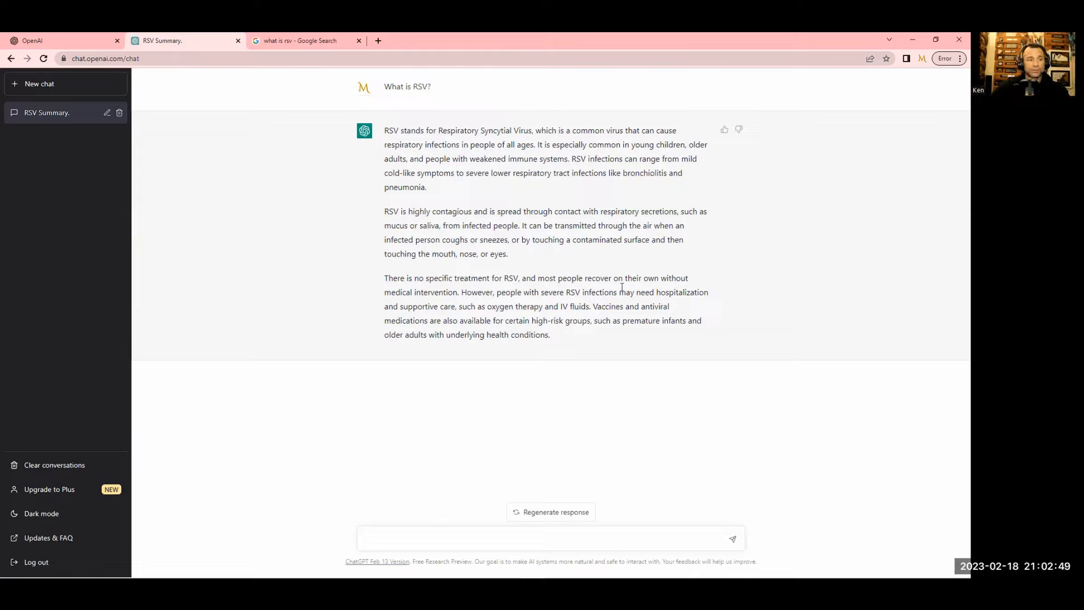
pyautogui.click(549, 539)
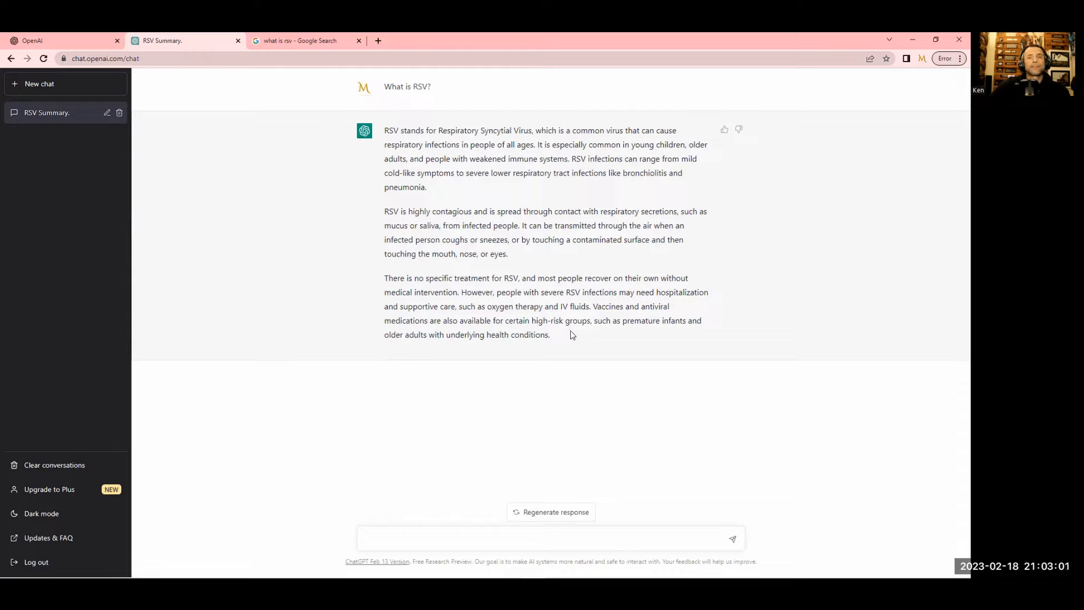
pyautogui.moveTo(563, 336)
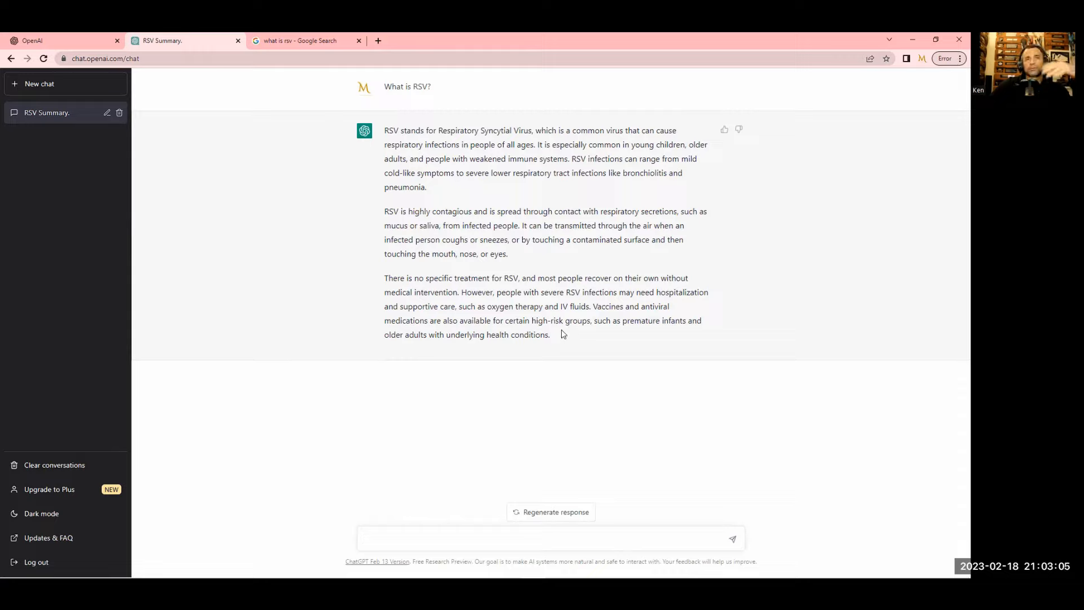
pyautogui.click(550, 539)
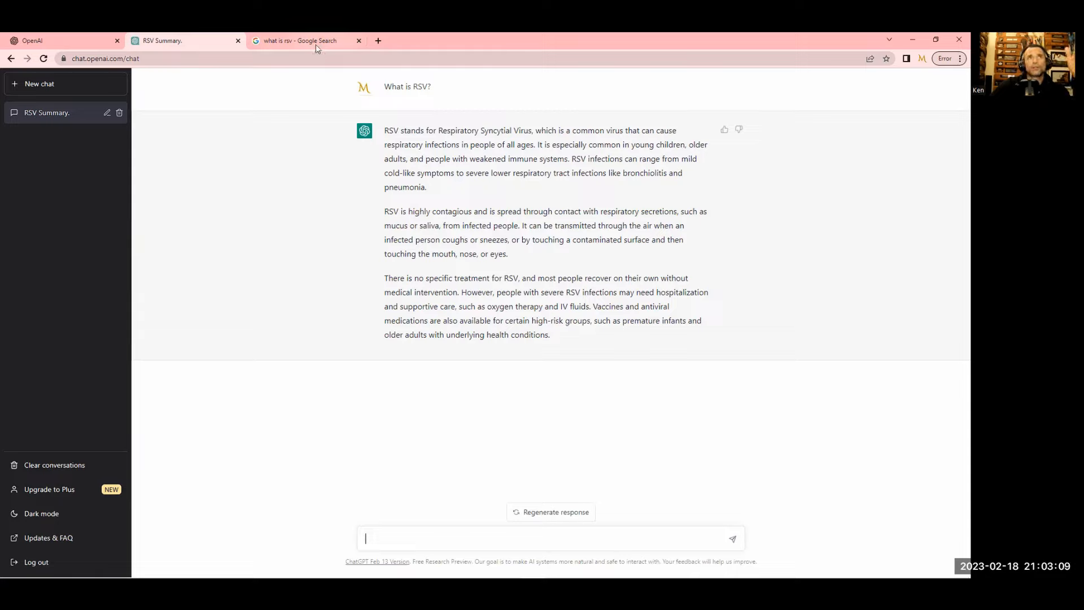
pyautogui.moveTo(551, 319)
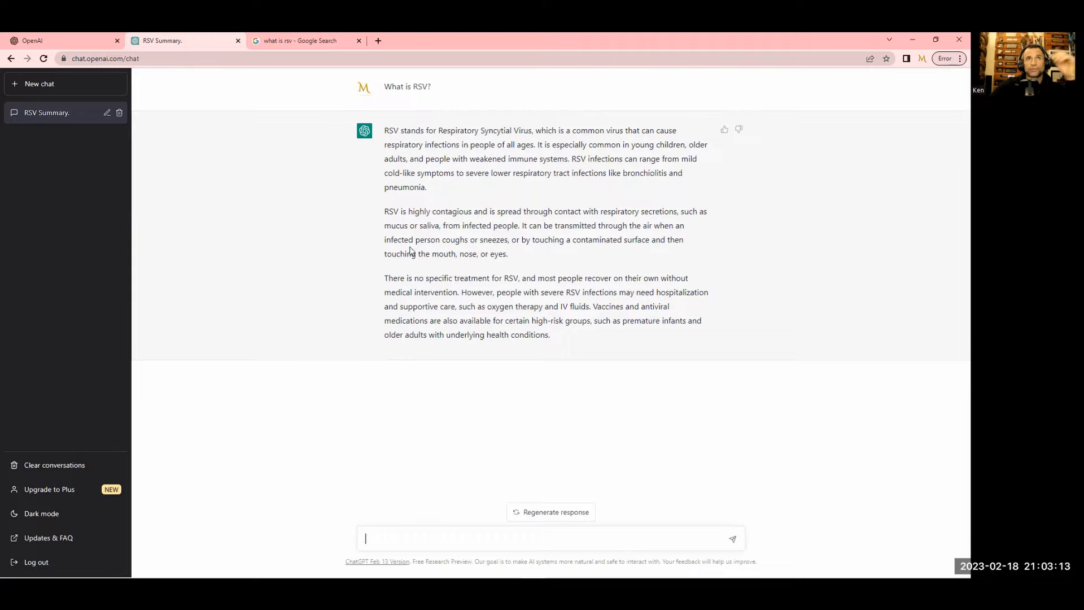
pyautogui.moveTo(411, 142)
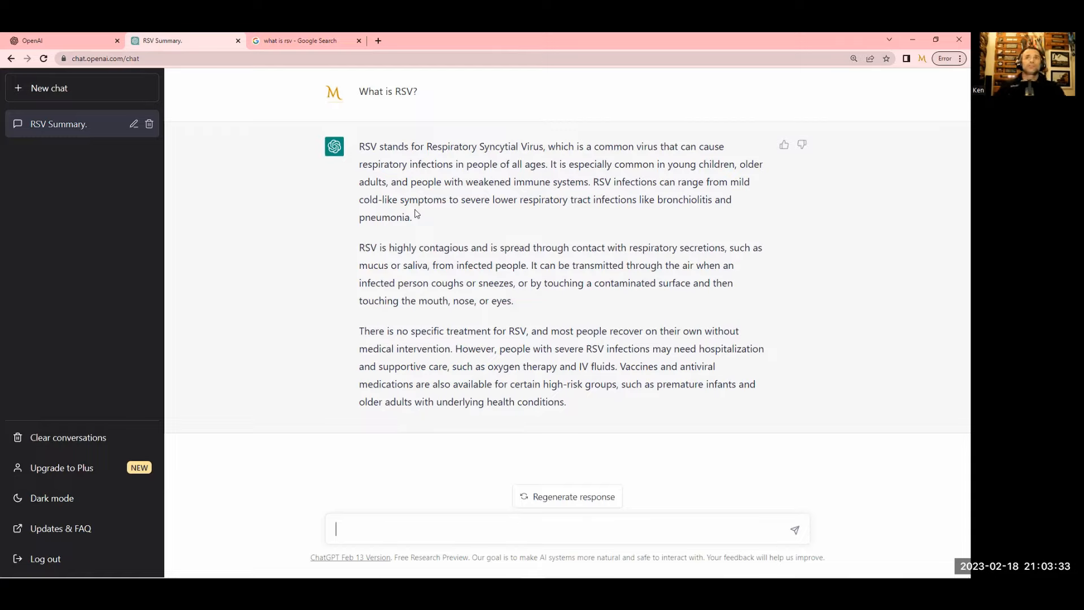
pyautogui.moveTo(397, 231)
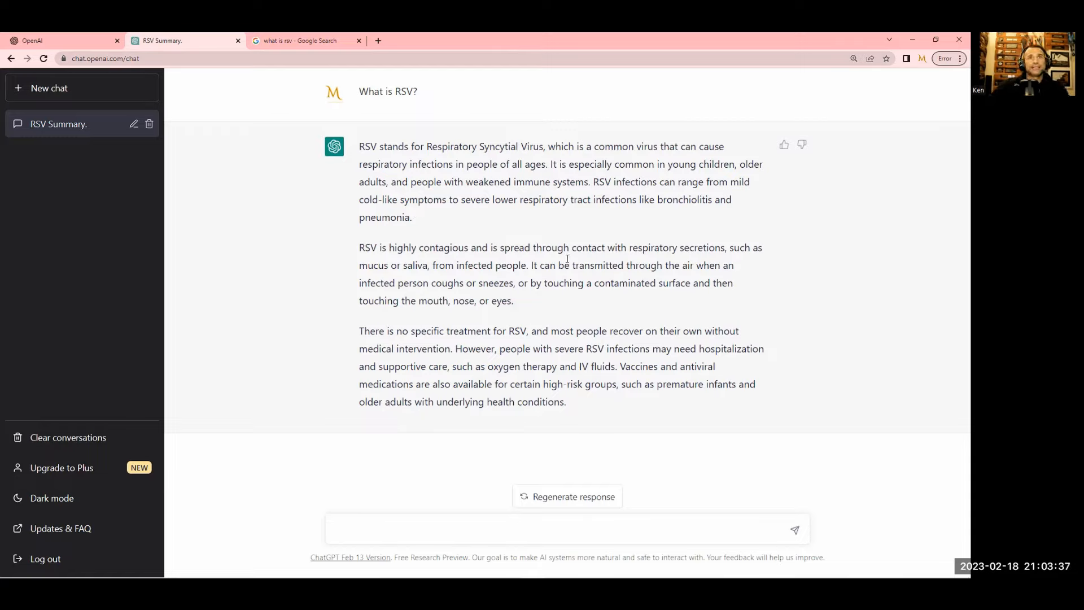
pyautogui.moveTo(623, 296)
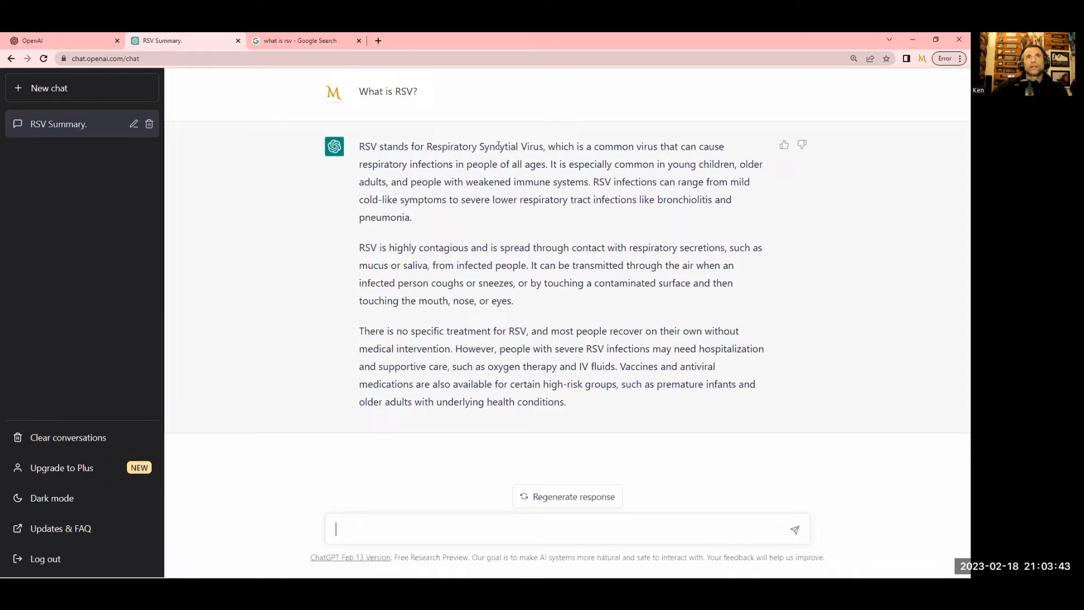
pyautogui.click(297, 40)
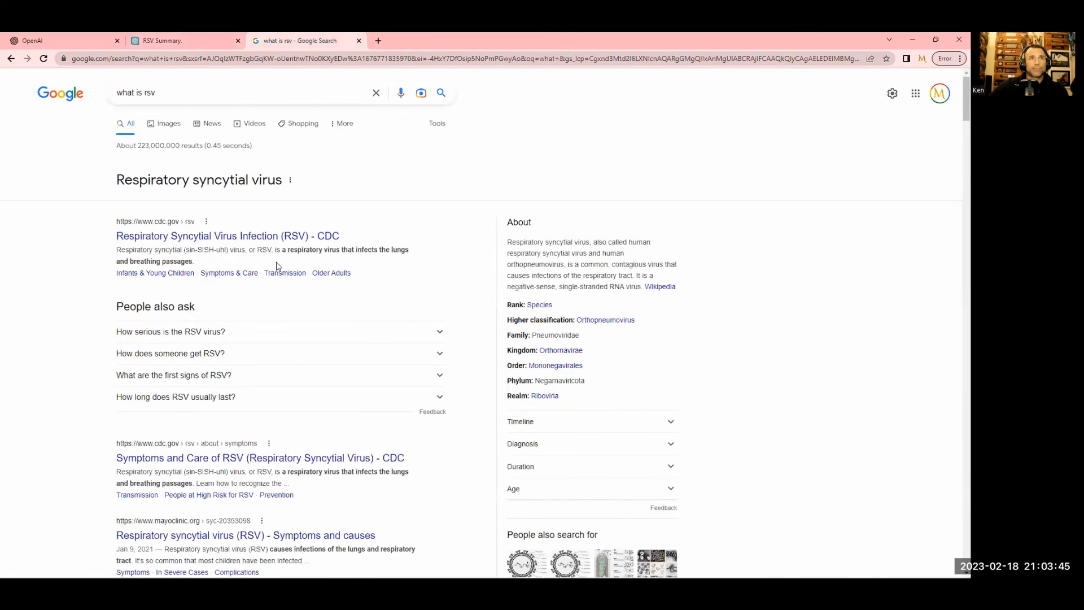
pyautogui.click(183, 40)
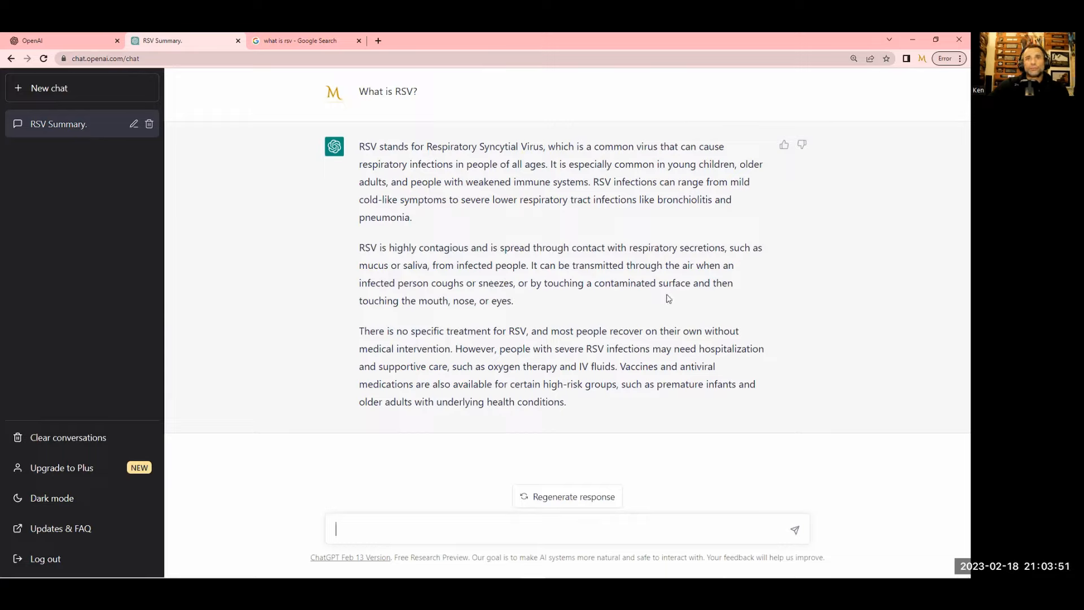
pyautogui.moveTo(656, 464)
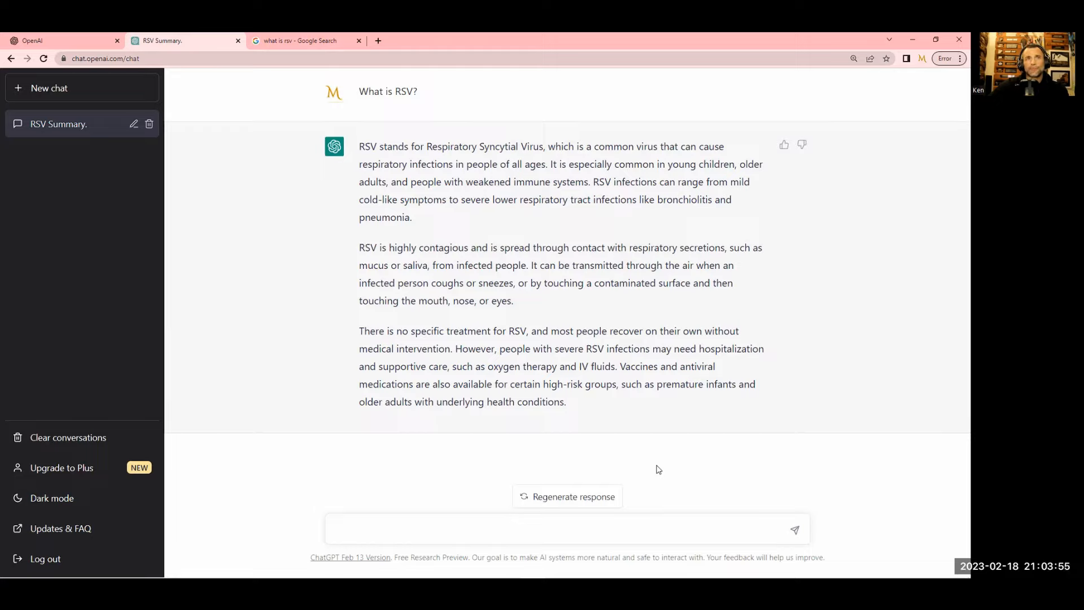
pyautogui.doubleClick(388, 91)
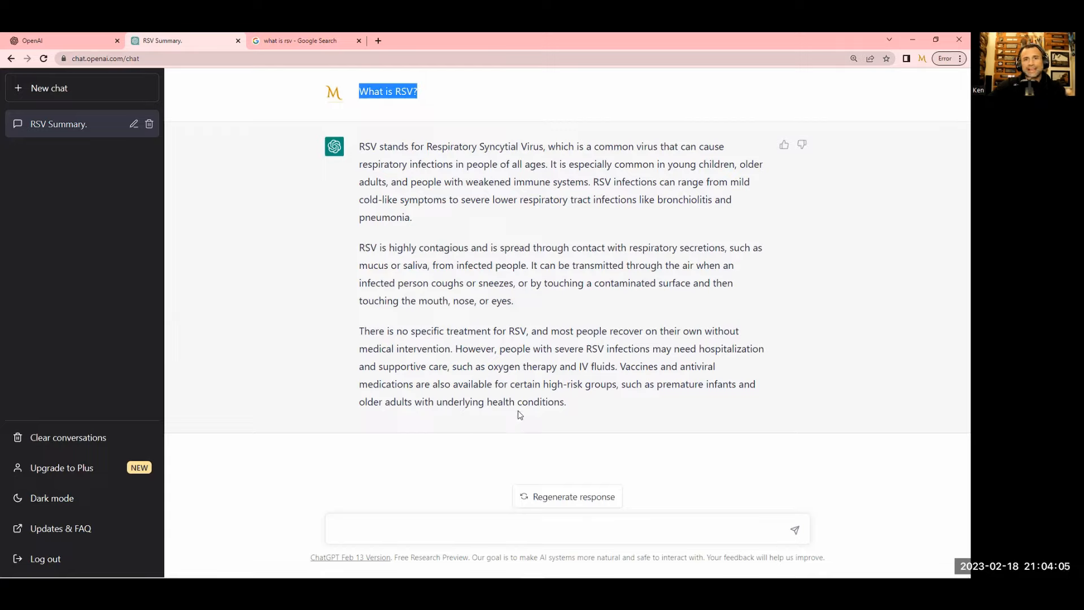
pyautogui.moveTo(533, 427)
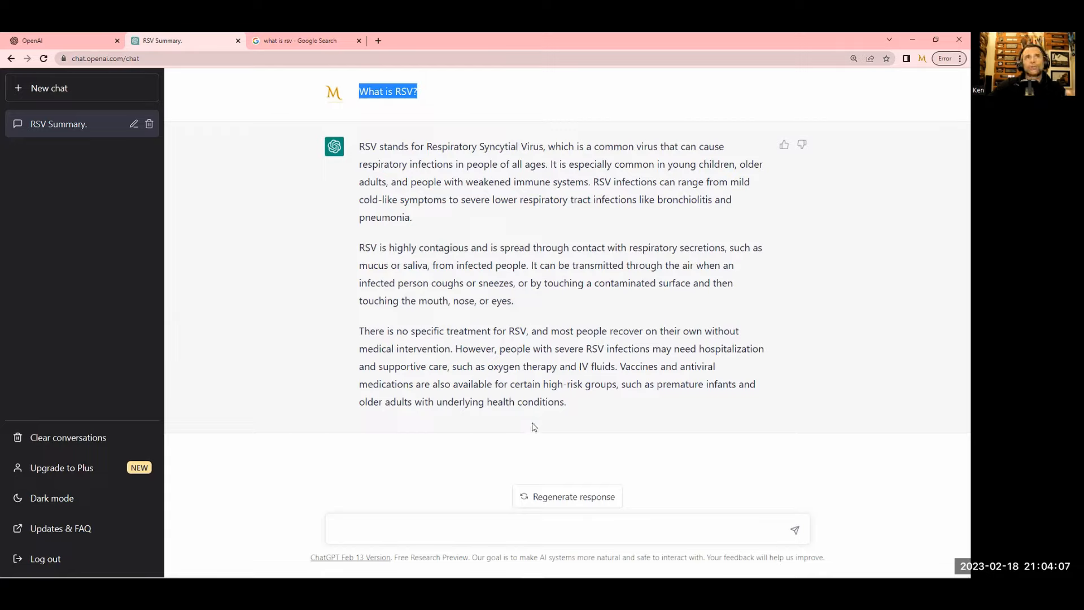
pyautogui.moveTo(518, 465)
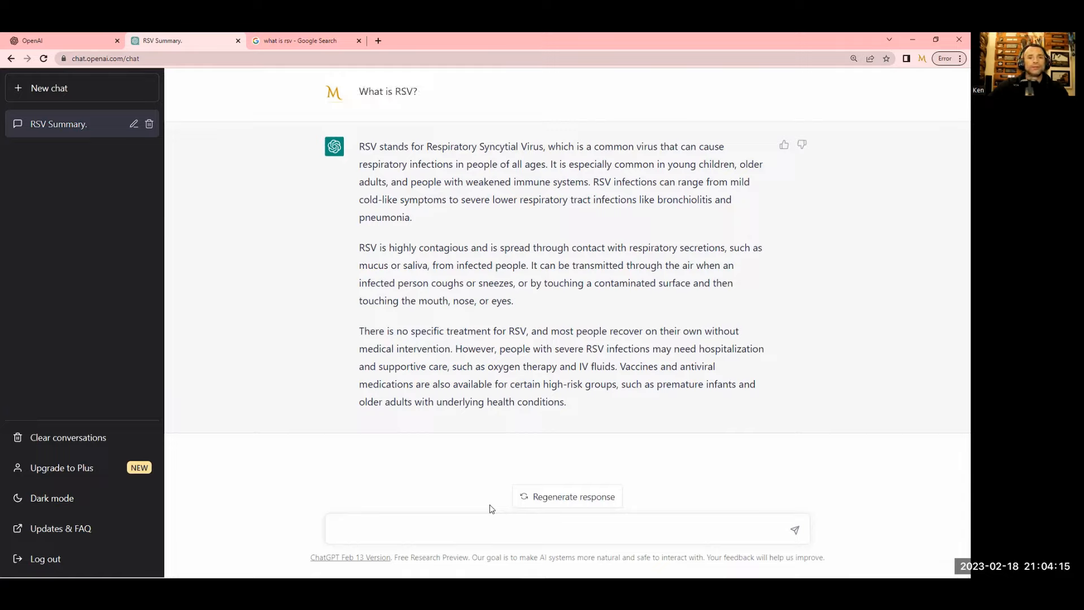
pyautogui.moveTo(415, 90)
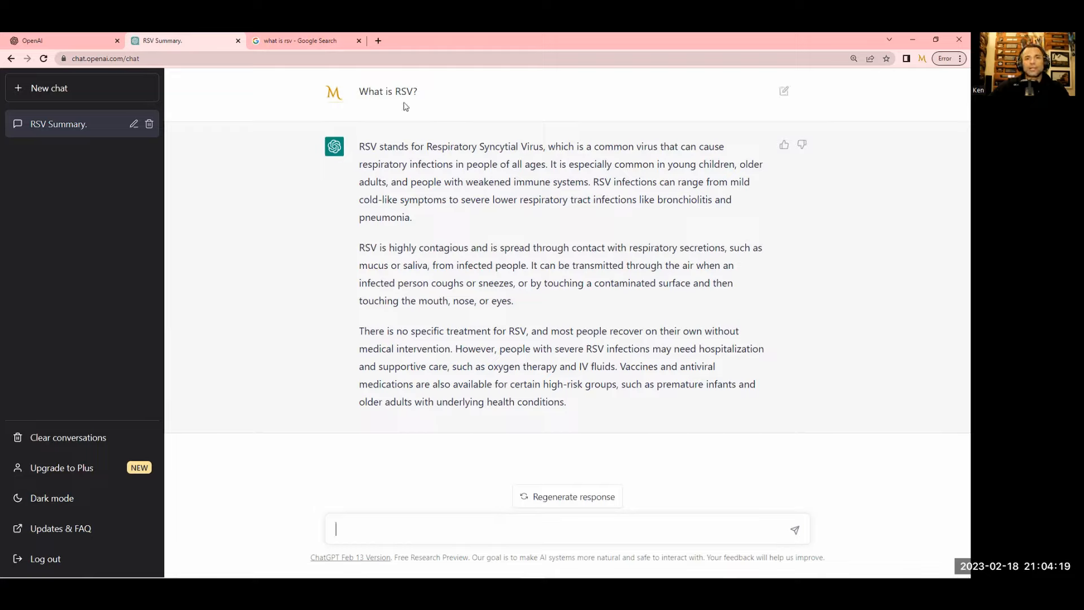
pyautogui.moveTo(287, 103)
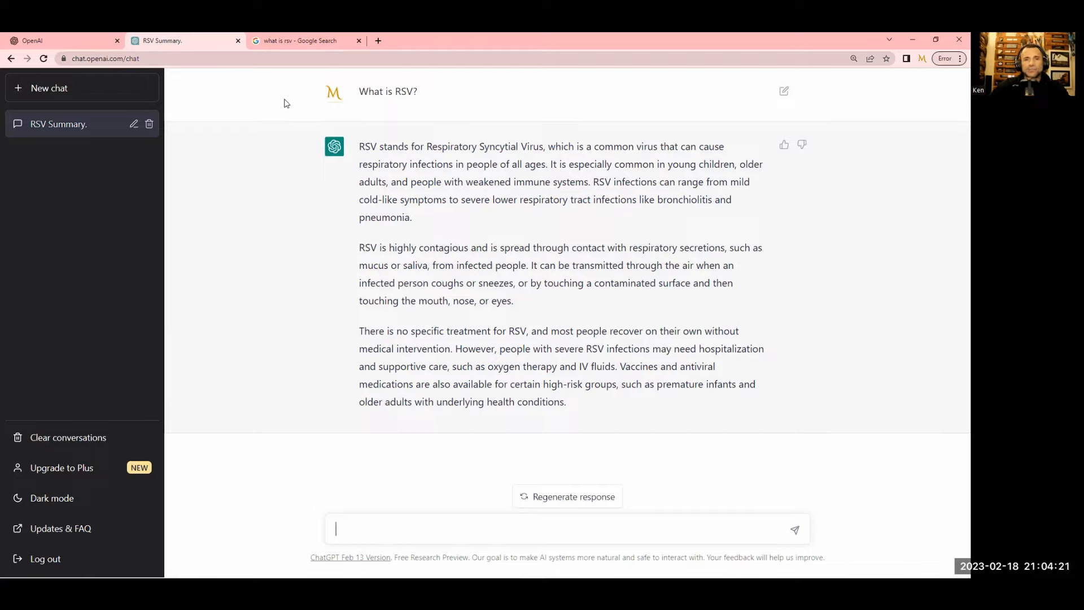
pyautogui.moveTo(367, 103)
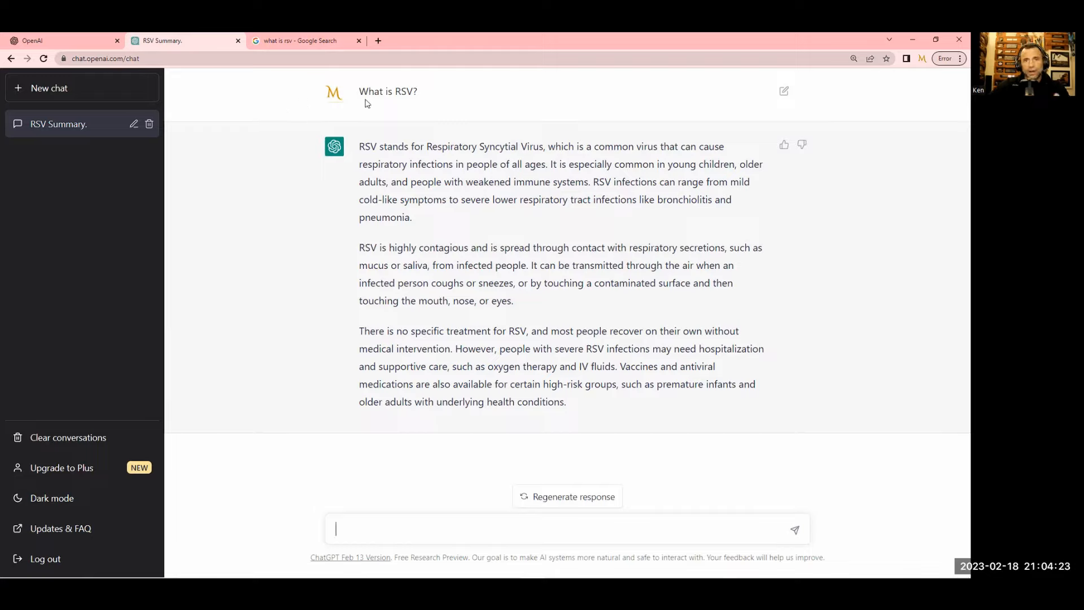
pyautogui.moveTo(383, 114)
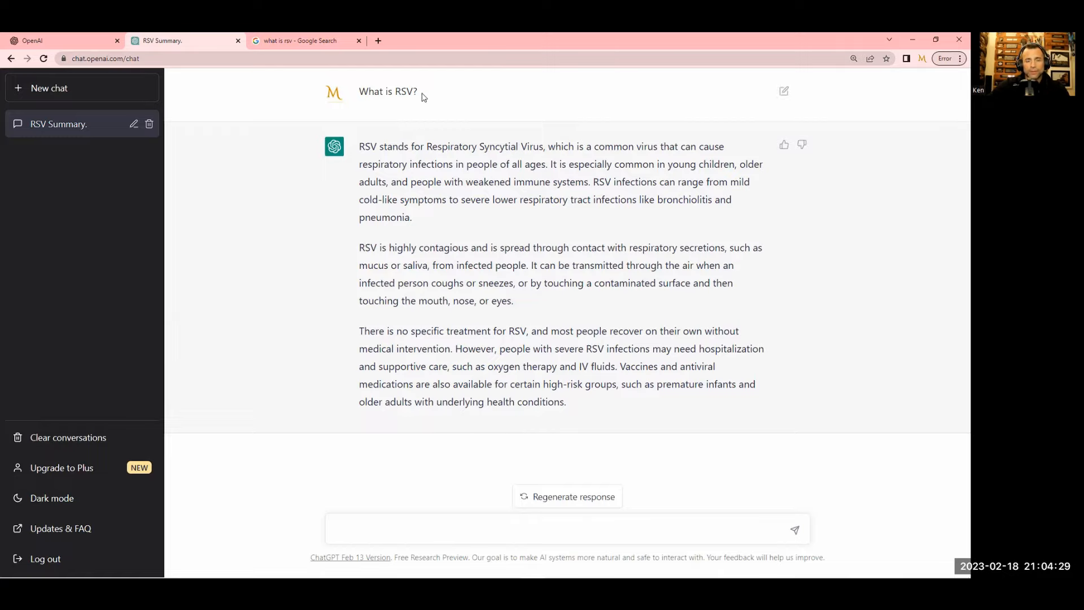
pyautogui.moveTo(549, 399)
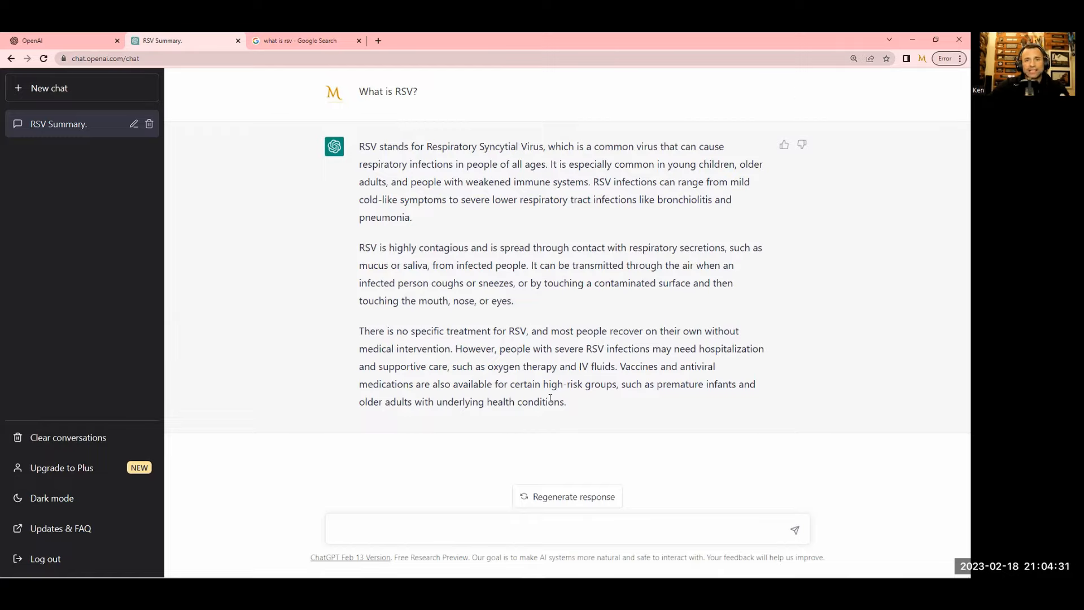
pyautogui.moveTo(503, 508)
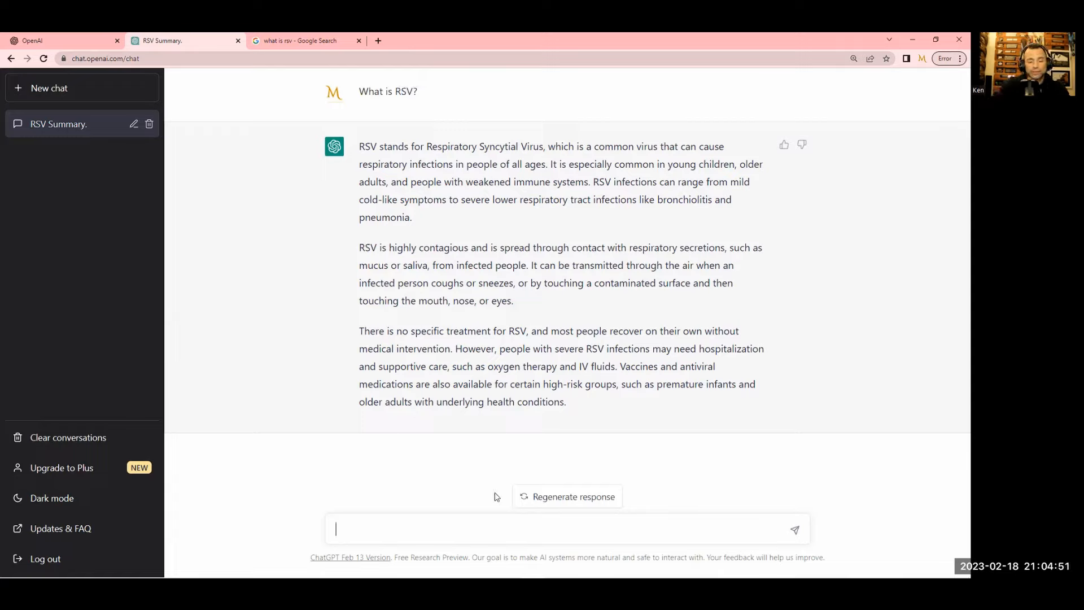
# Type the follow-up 'I have RSV, what should I do to quickly get better…not be contagious'
pyautogui.write('I have RSV')
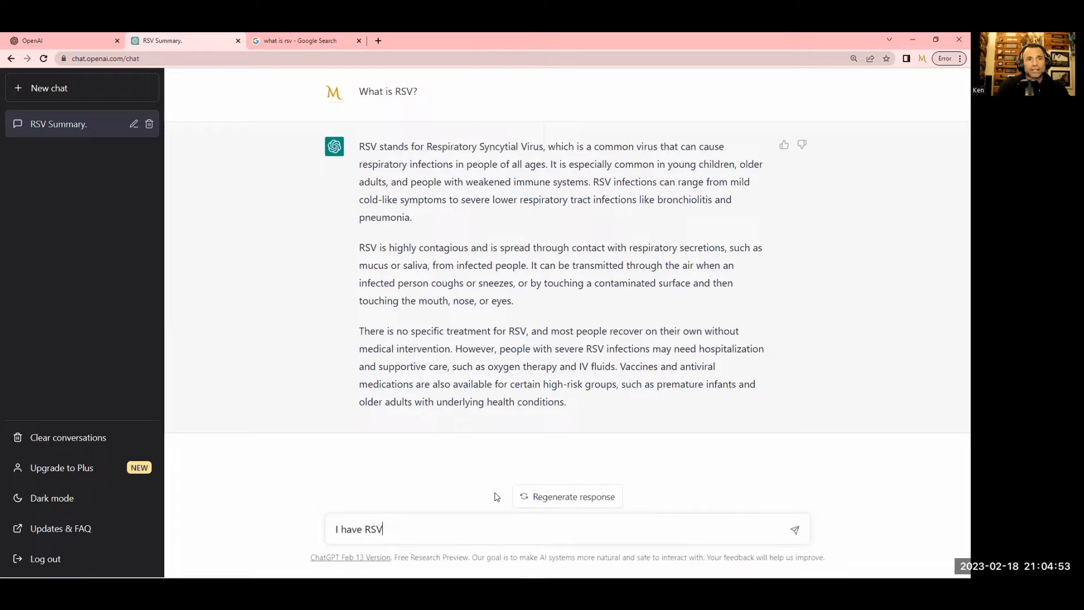
pyautogui.write(', what')
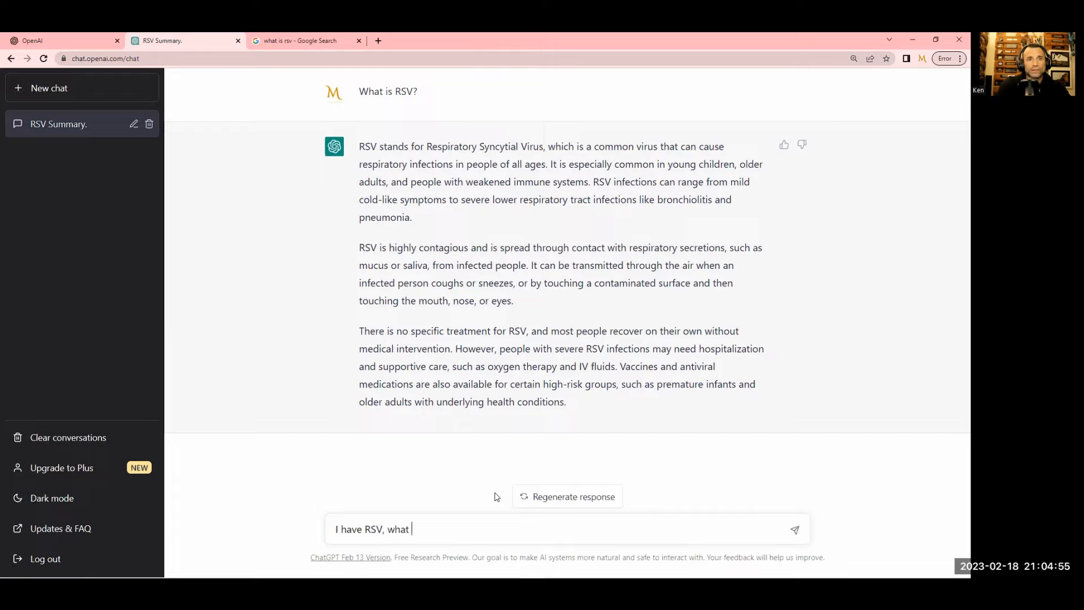
pyautogui.write('should I do to quickly')
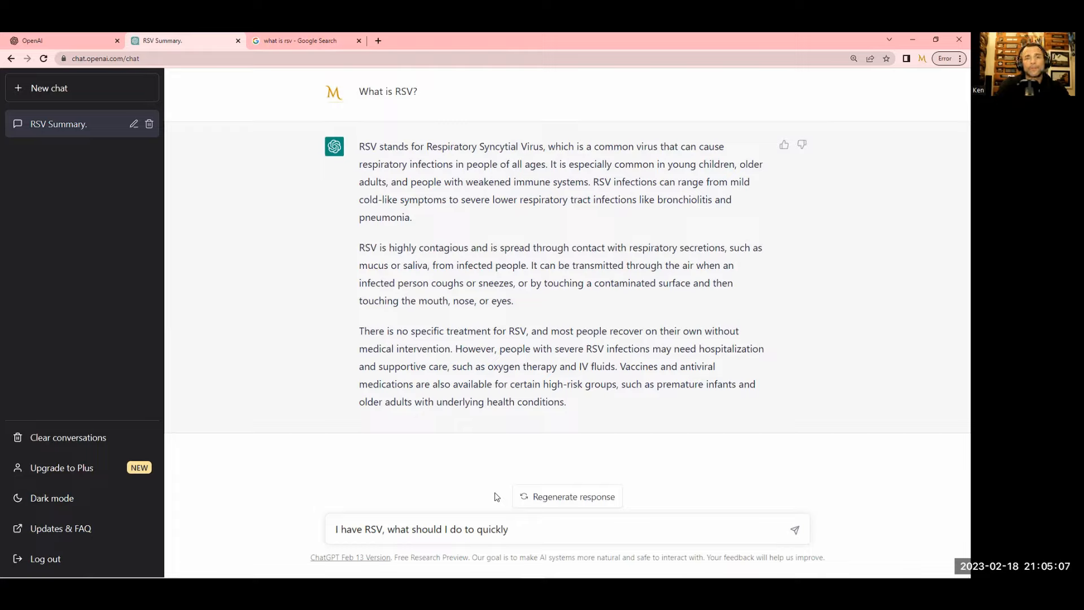
pyautogui.write('get bett')
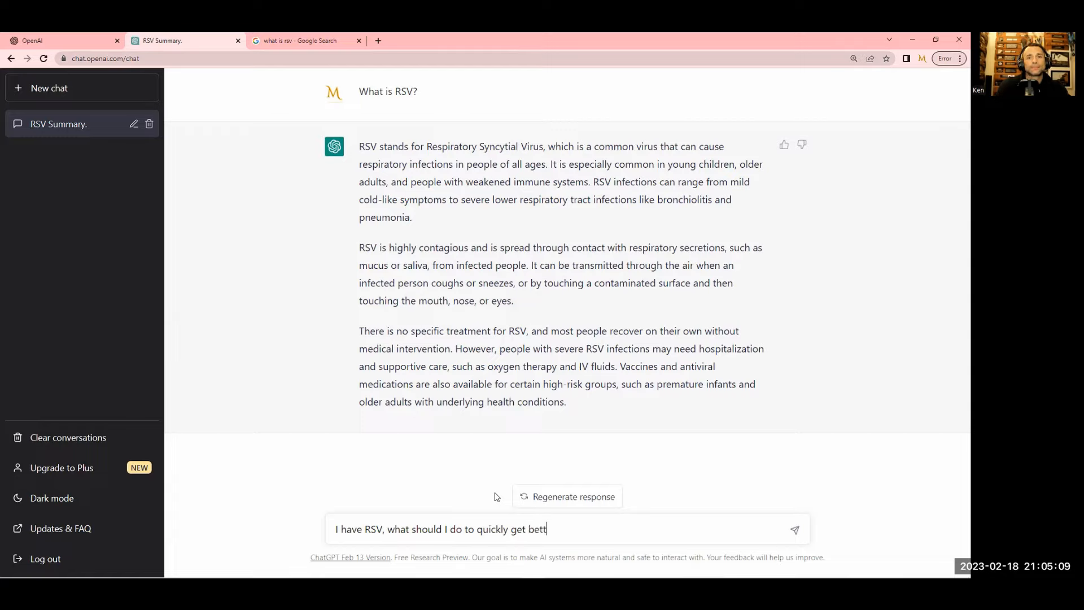
pyautogui.write('er and fe')
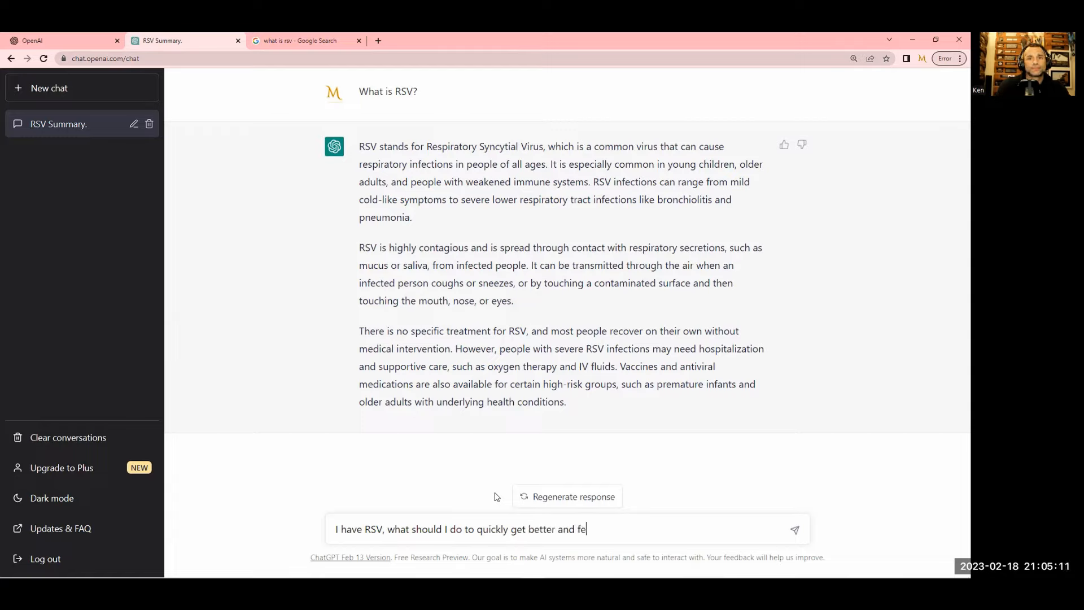
pyautogui.write('el good, and n')
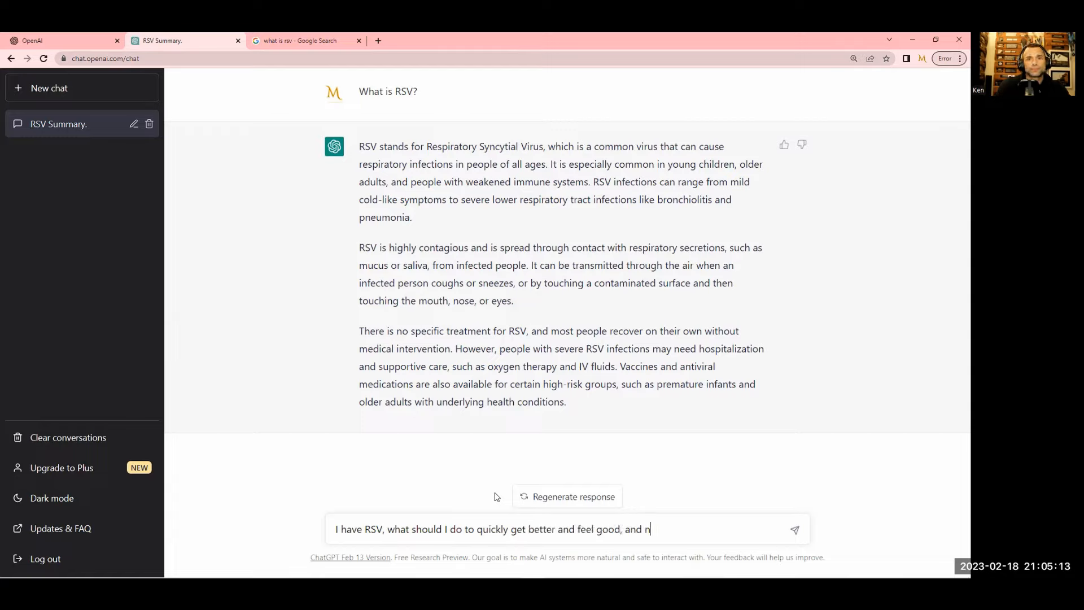
pyautogui.write('ot be contagio')
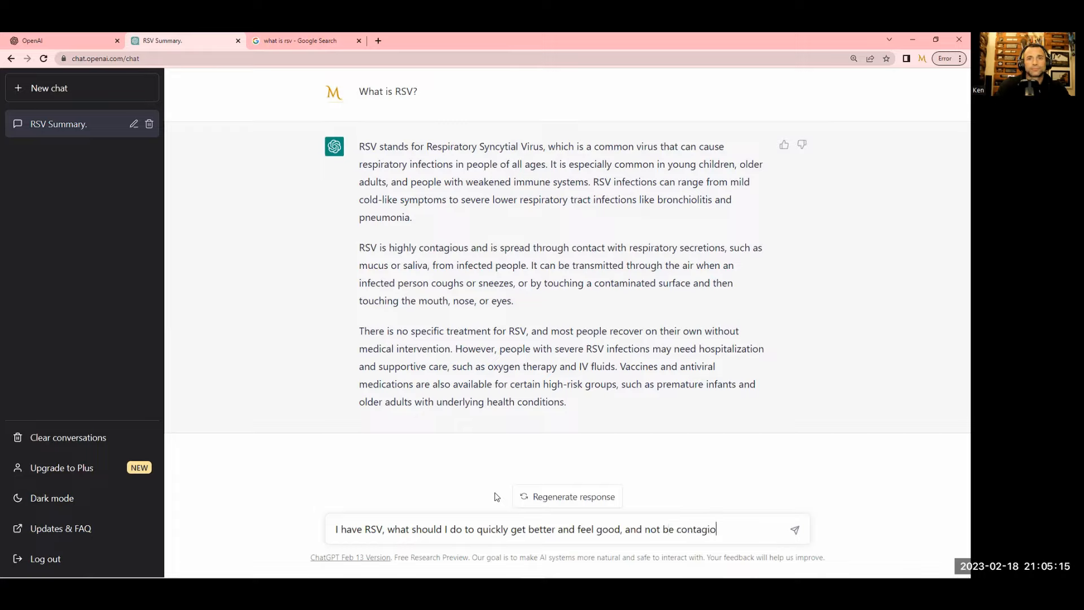
pyautogui.write('us')
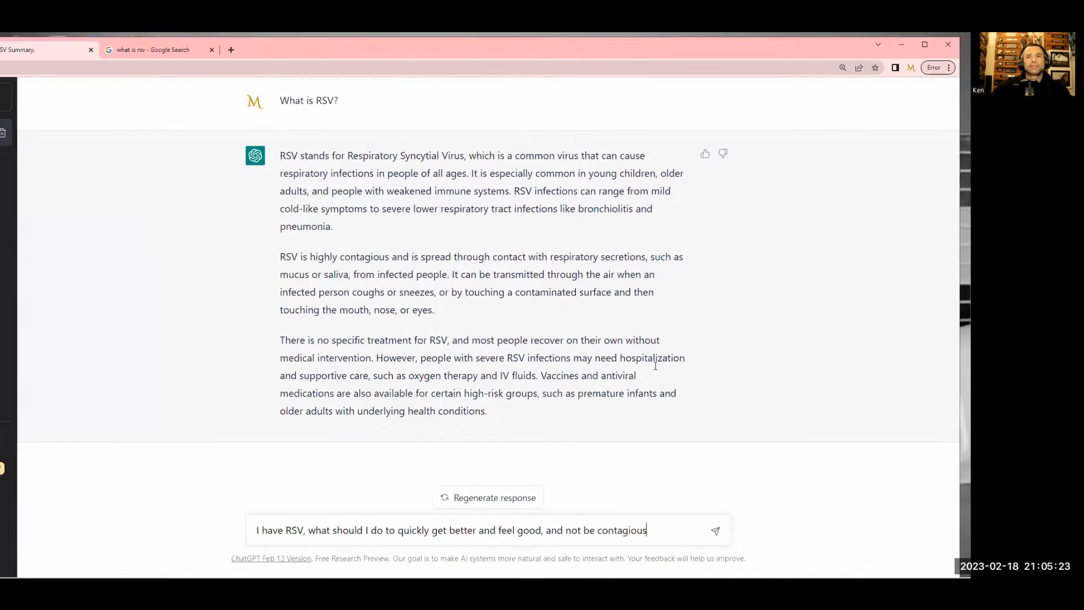
# Send the RSV recovery question and read the five tips: rest, symptoms, hygiene, contact, care
pyautogui.press('Return')
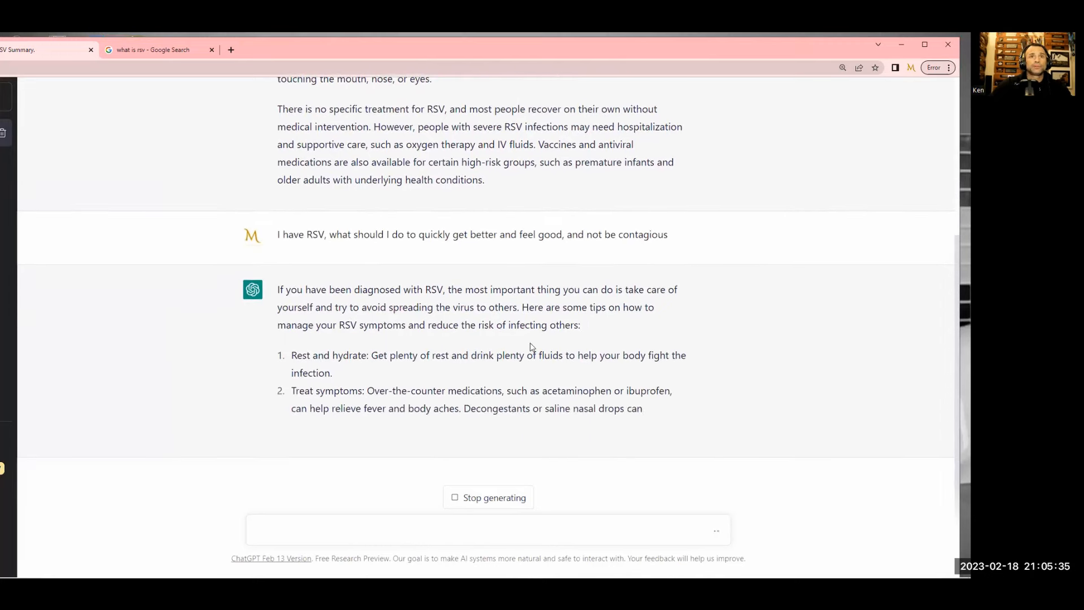
pyautogui.scroll(-3)
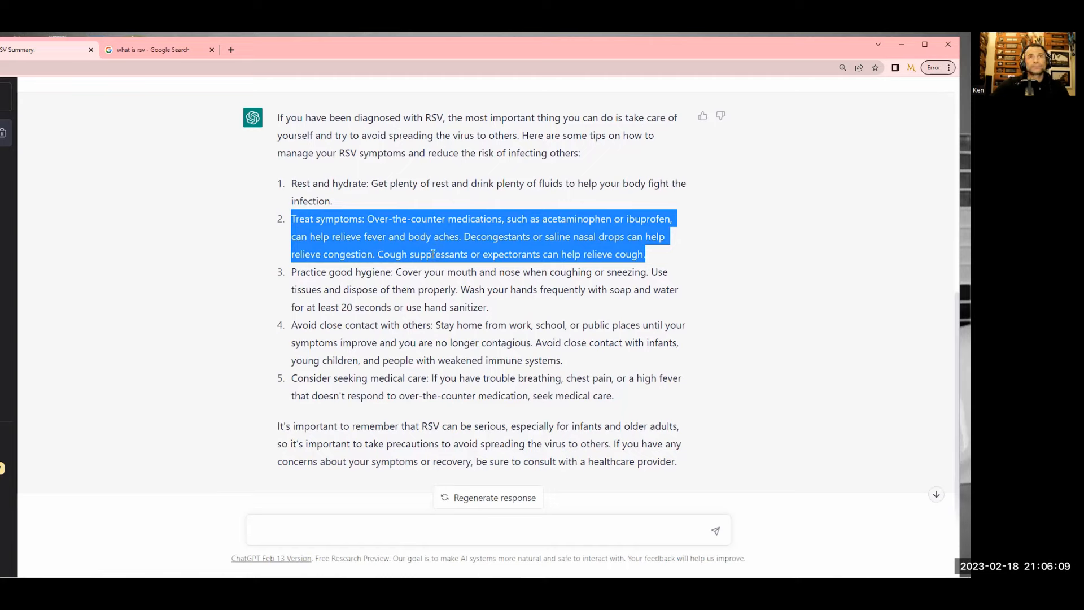
pyautogui.click(367, 289)
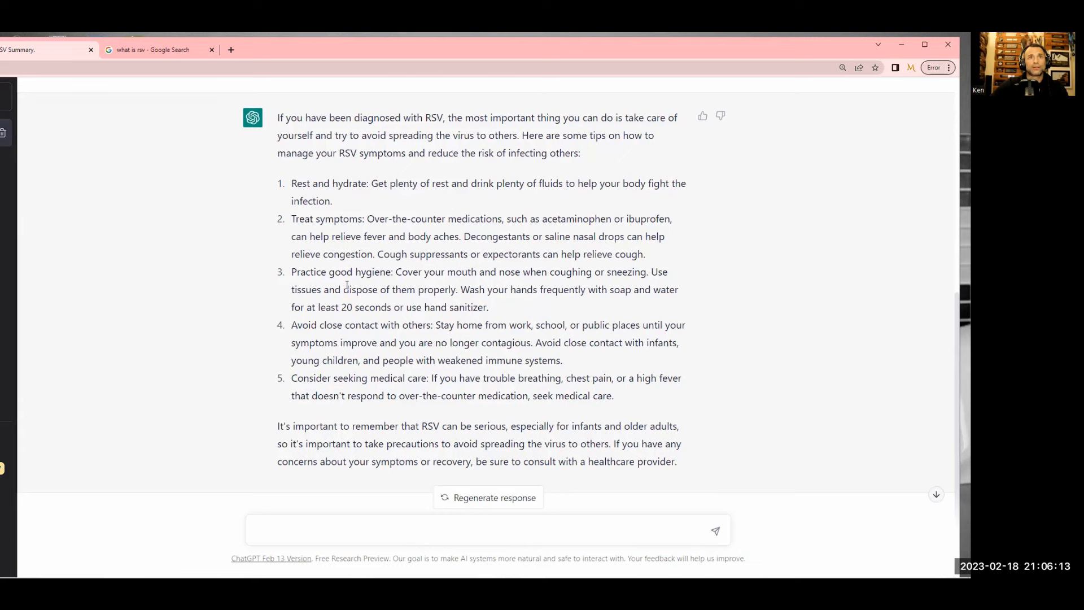
pyautogui.scroll(3)
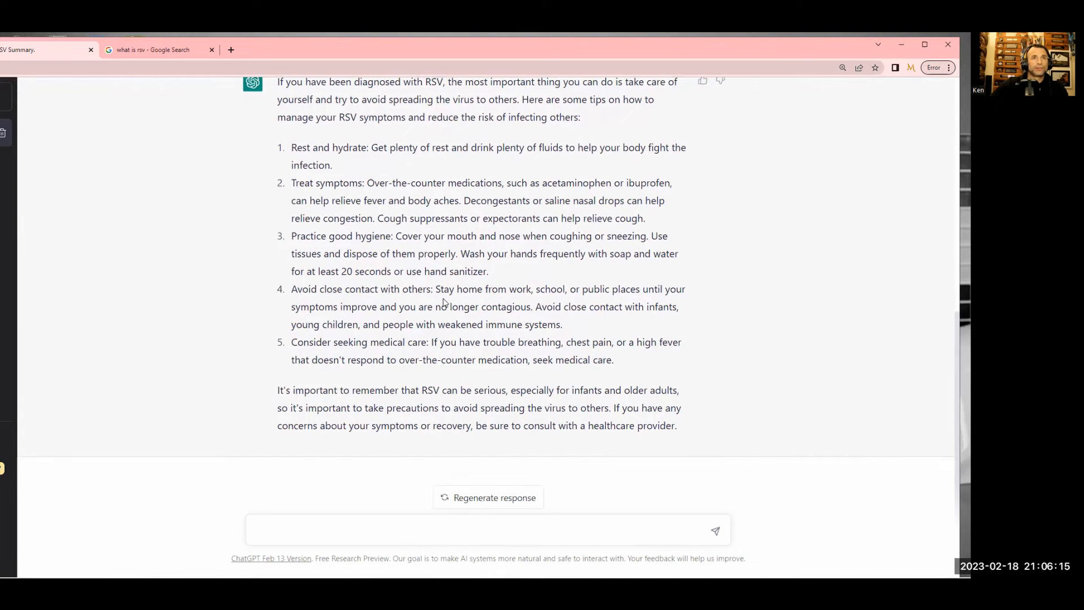
pyautogui.moveTo(520, 354)
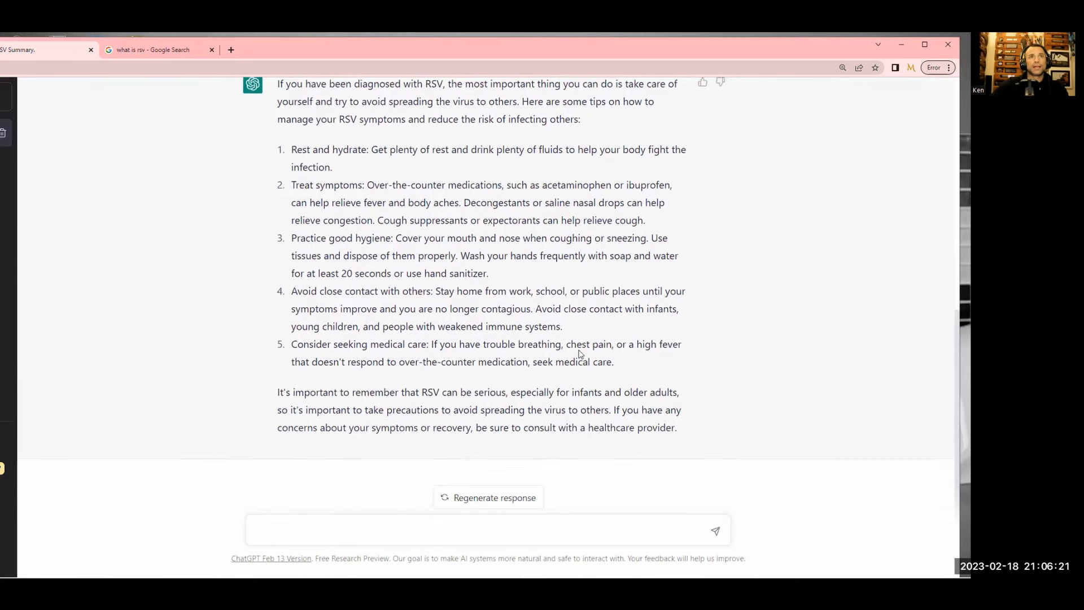
pyautogui.scroll(3)
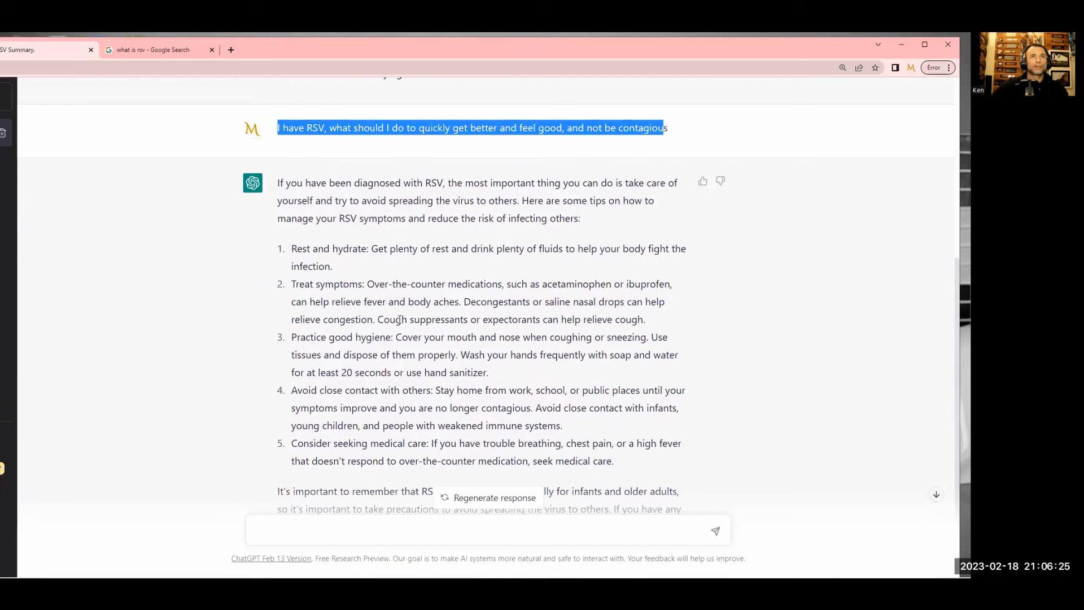
pyautogui.scroll(-3)
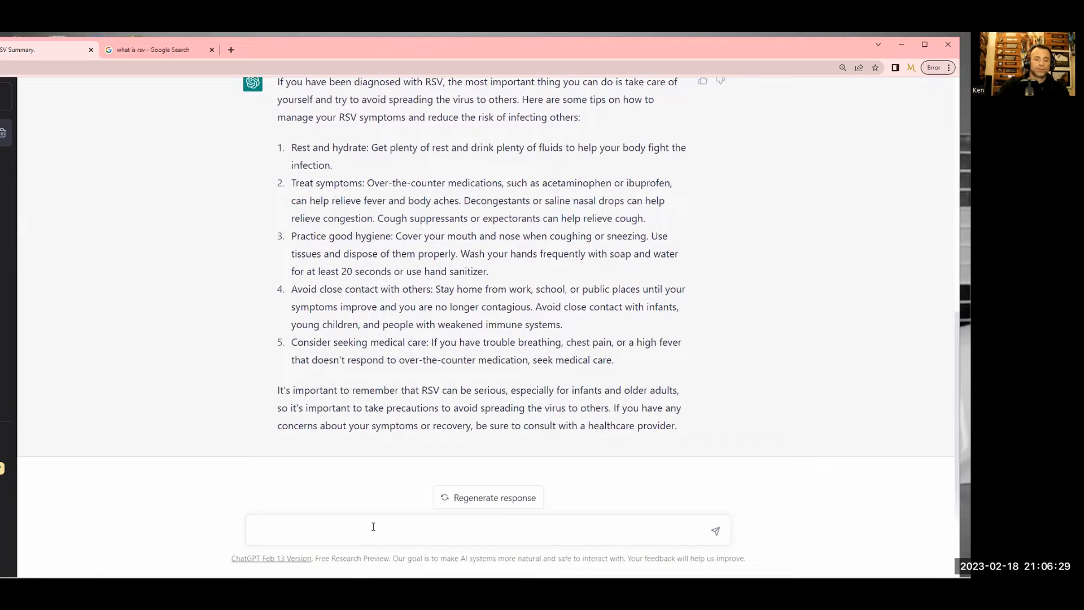
# Write 'What are some things I can do to help my immune system fight RSV' and minimize its spread
pyautogui.click(373, 529)
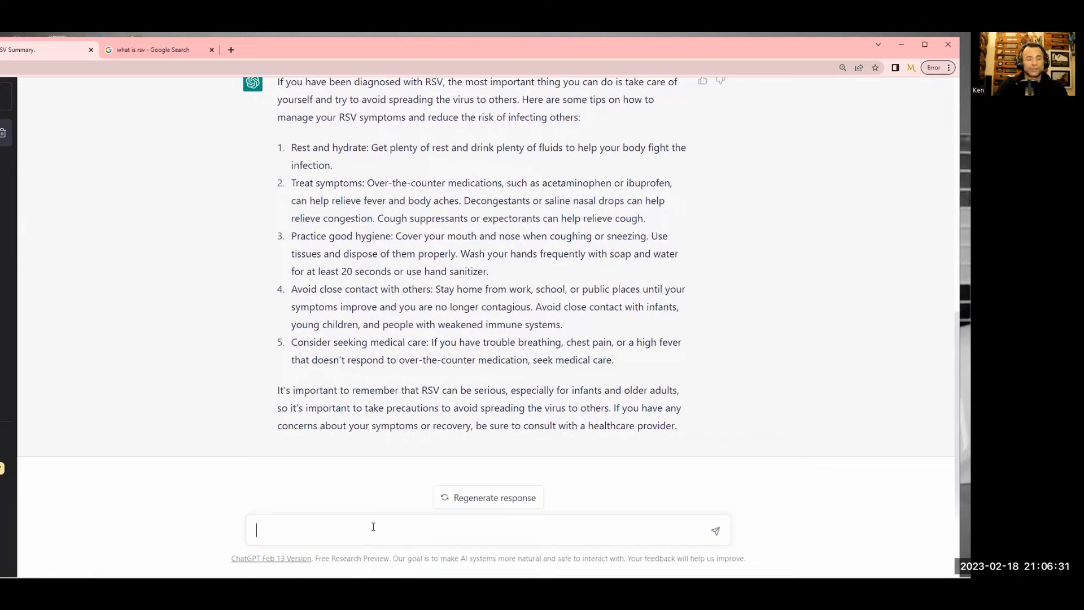
pyautogui.write('What are some')
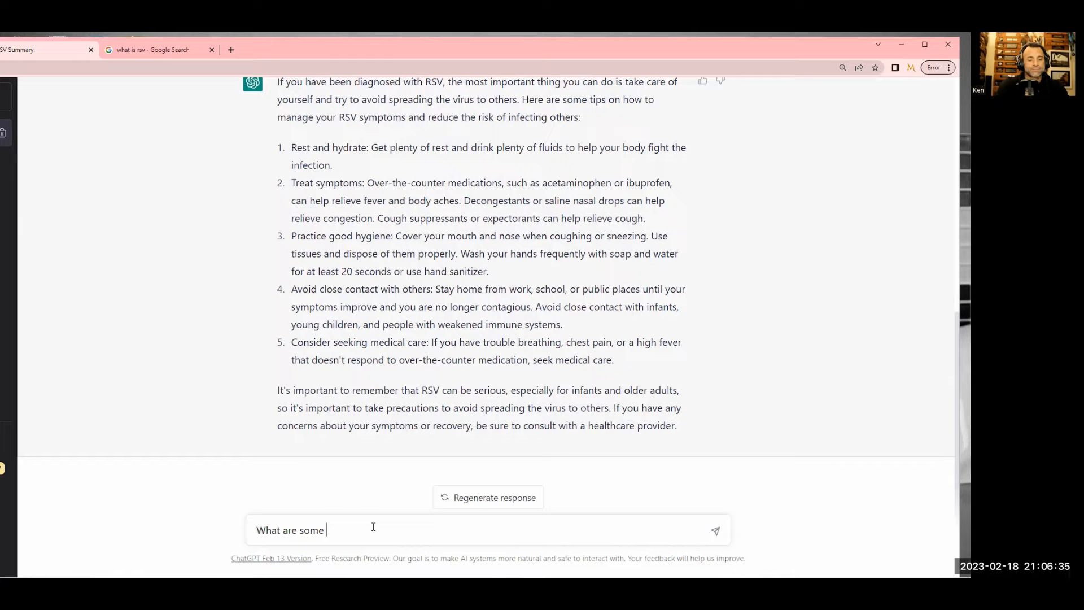
pyautogui.write('things')
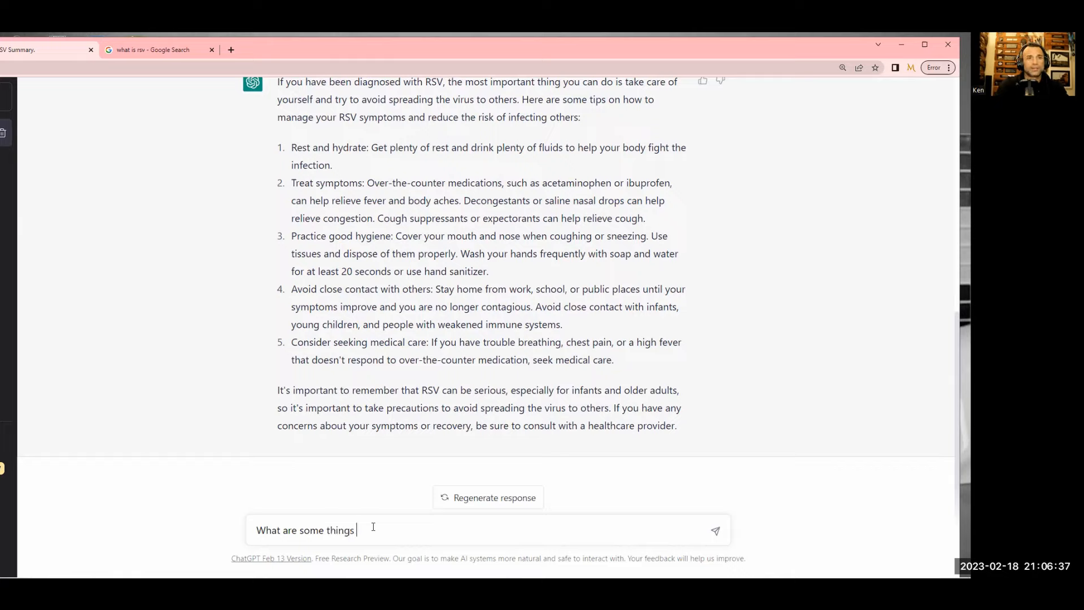
pyautogui.write('I can do to')
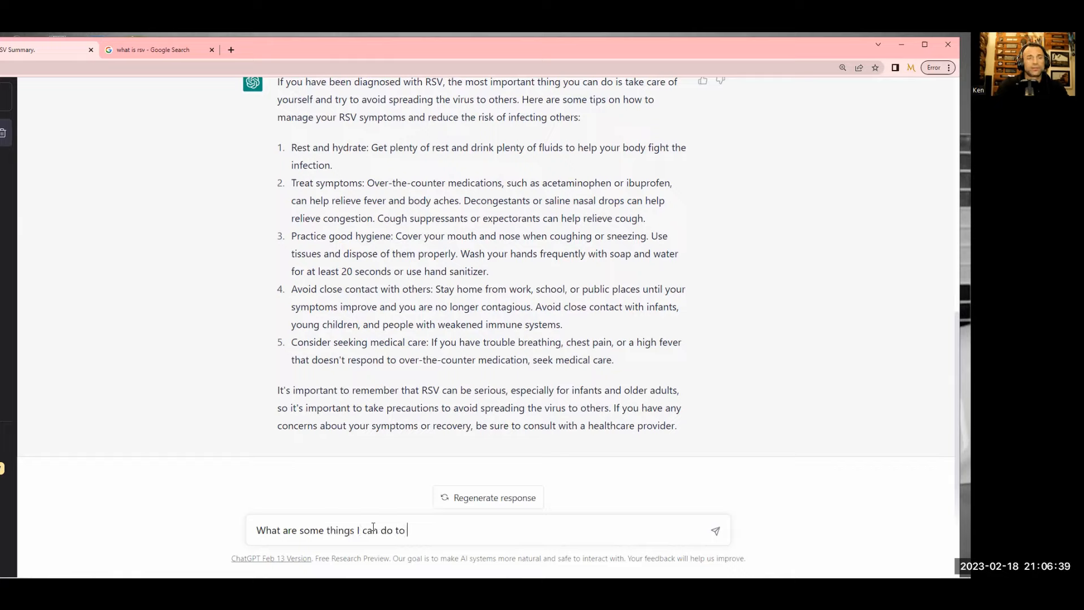
pyautogui.write('k')
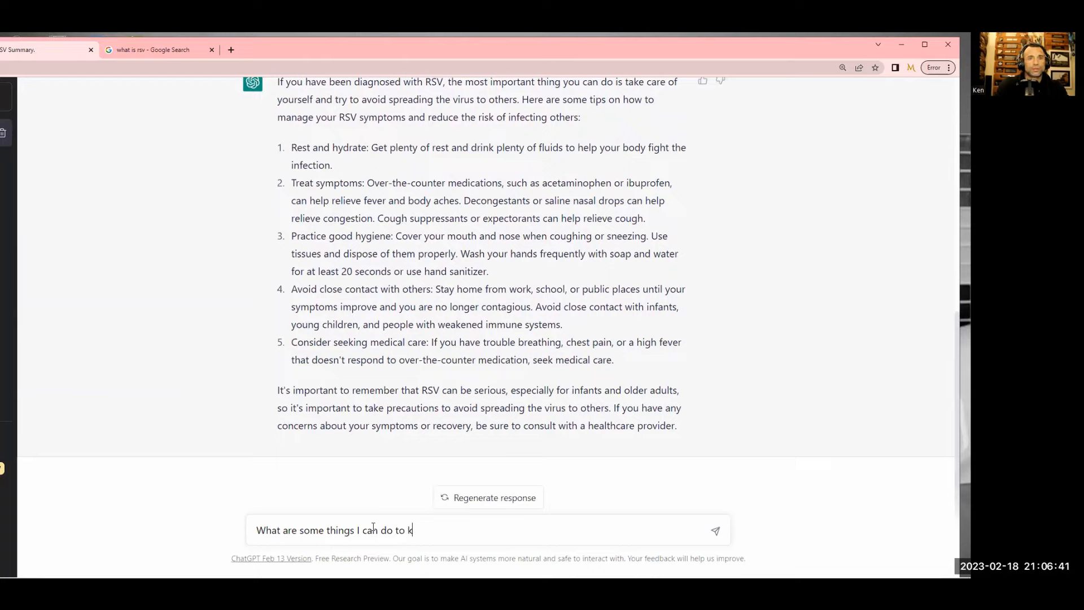
pyautogui.write('help my imm')
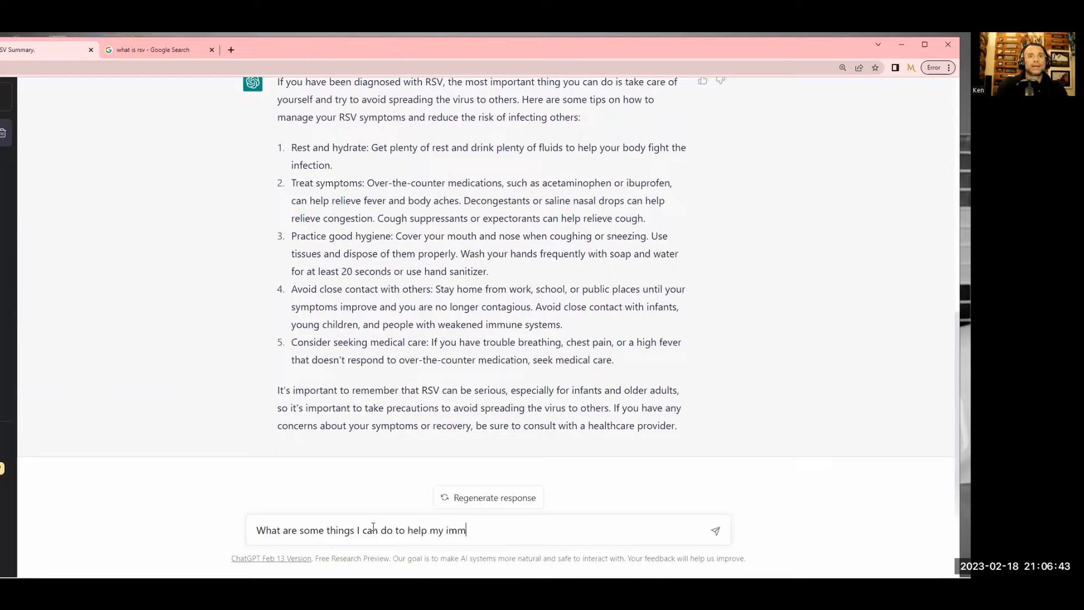
pyautogui.write('une system')
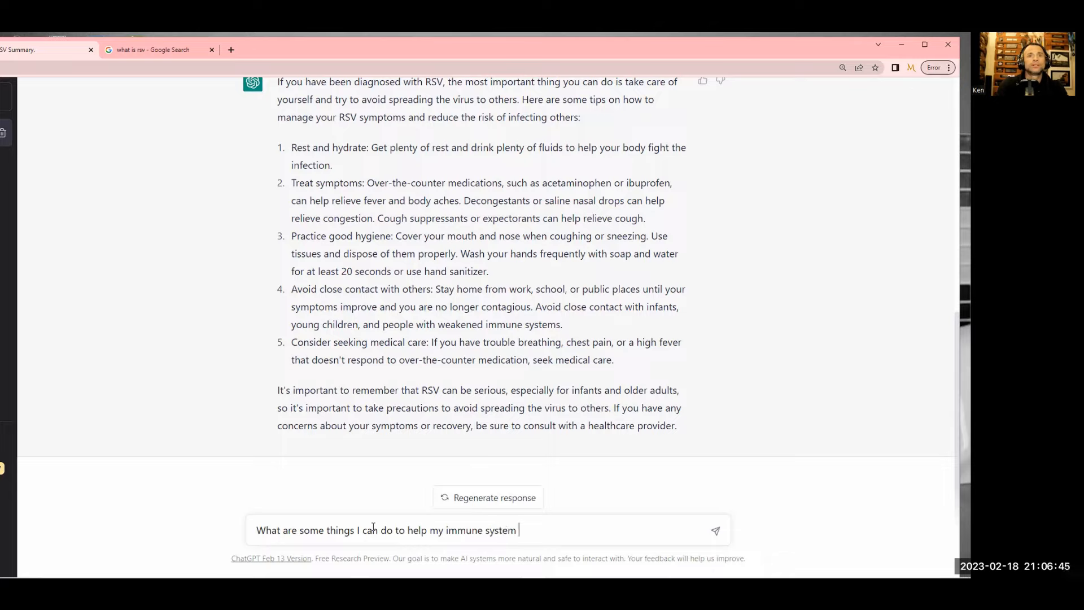
pyautogui.write('fight')
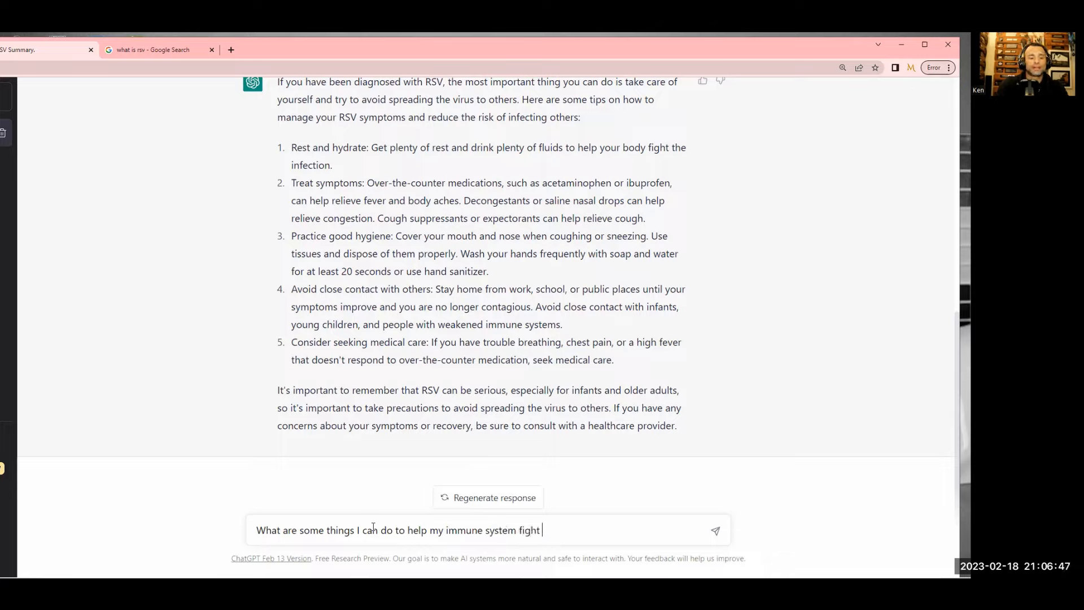
pyautogui.write('RSV and th')
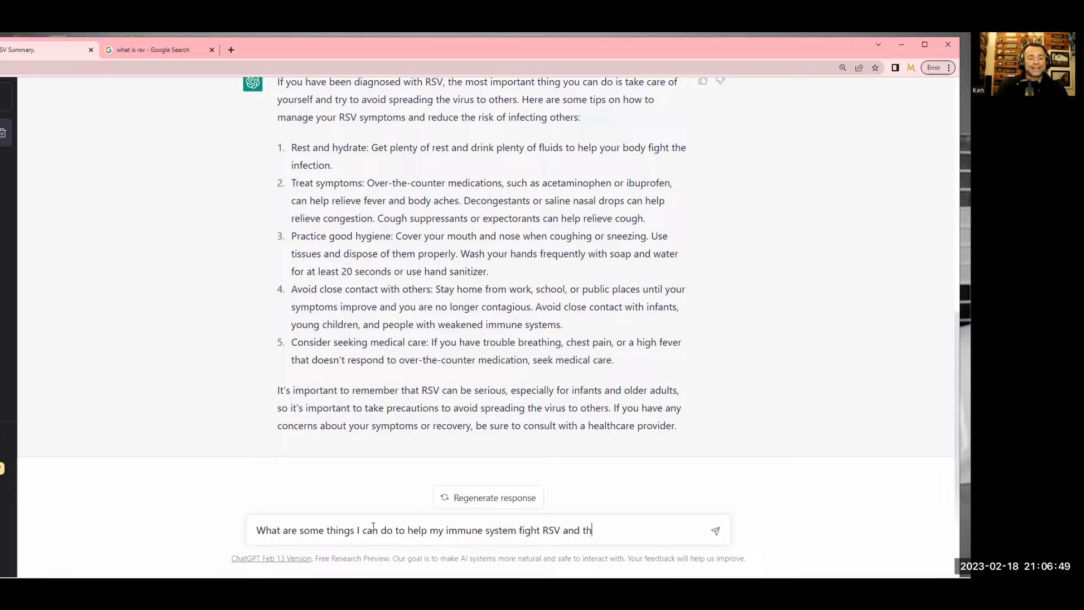
pyautogui.write('ings I can do to')
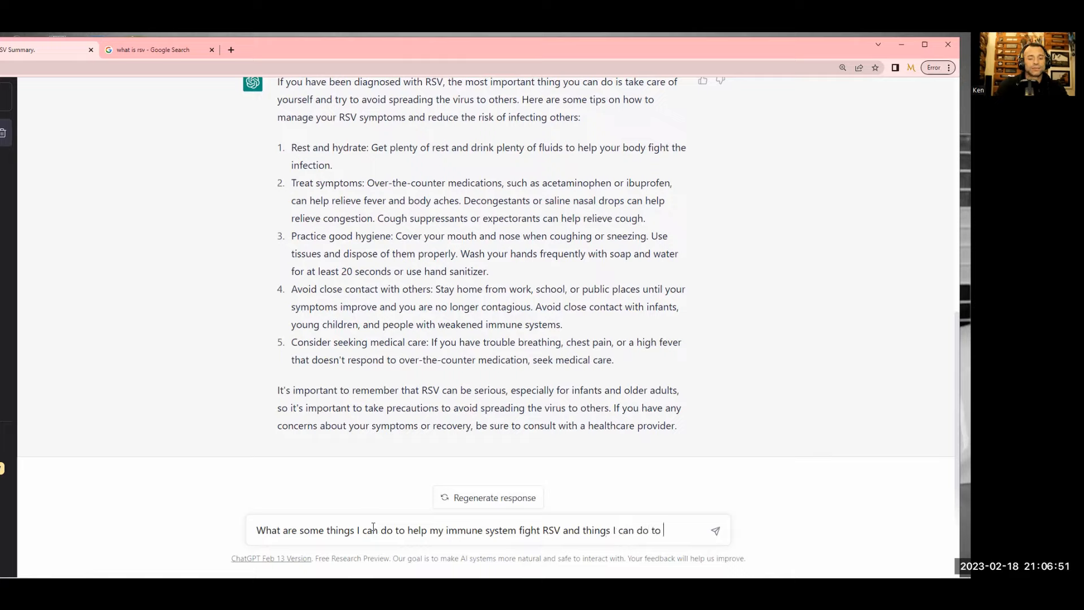
pyautogui.write('minimiz')
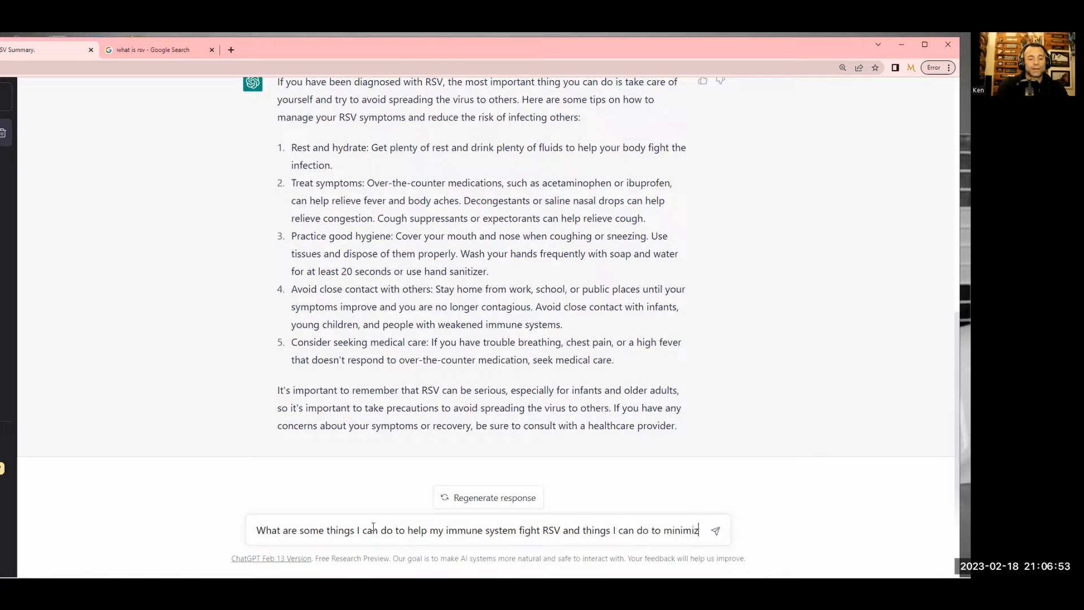
pyautogui.write('e the spread')
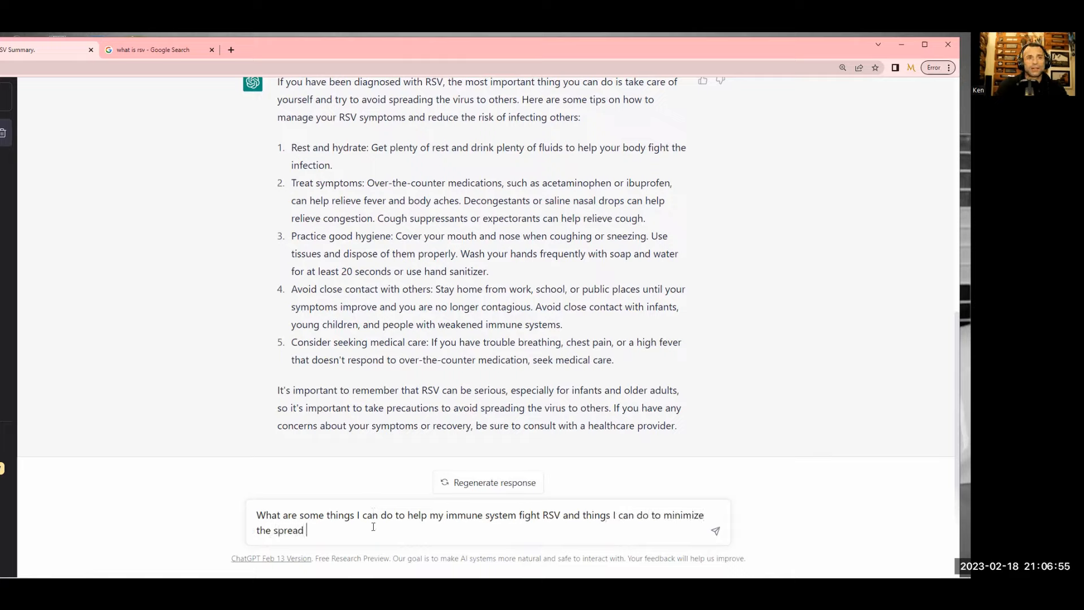
pyautogui.write('of RSV in my')
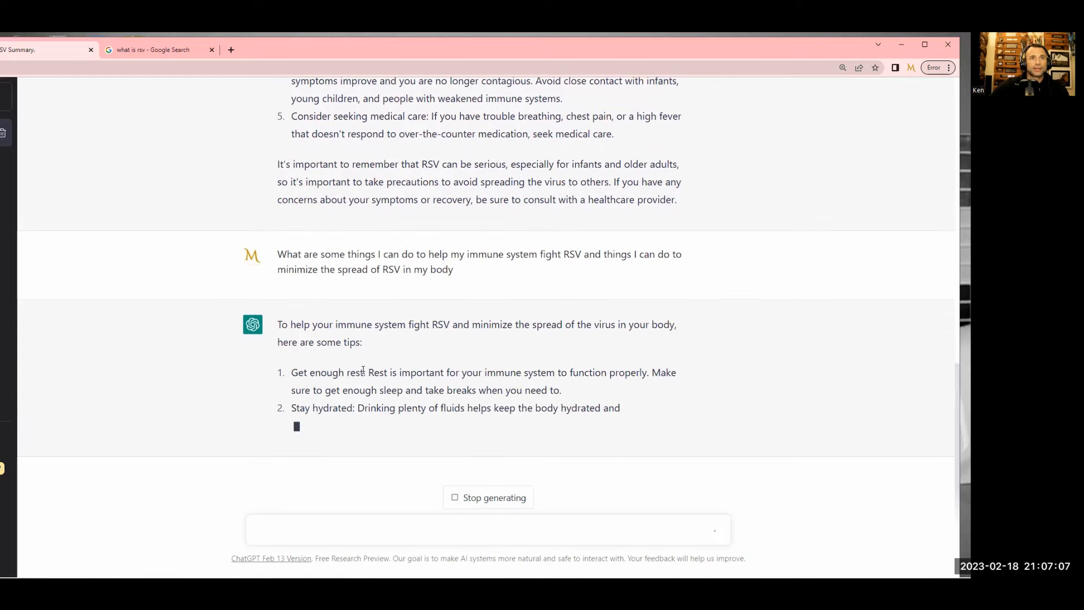
# Read the seven tips: rest, hydration, diet, hygiene, smoking, vaccination and medical advice
pyautogui.scroll(3)
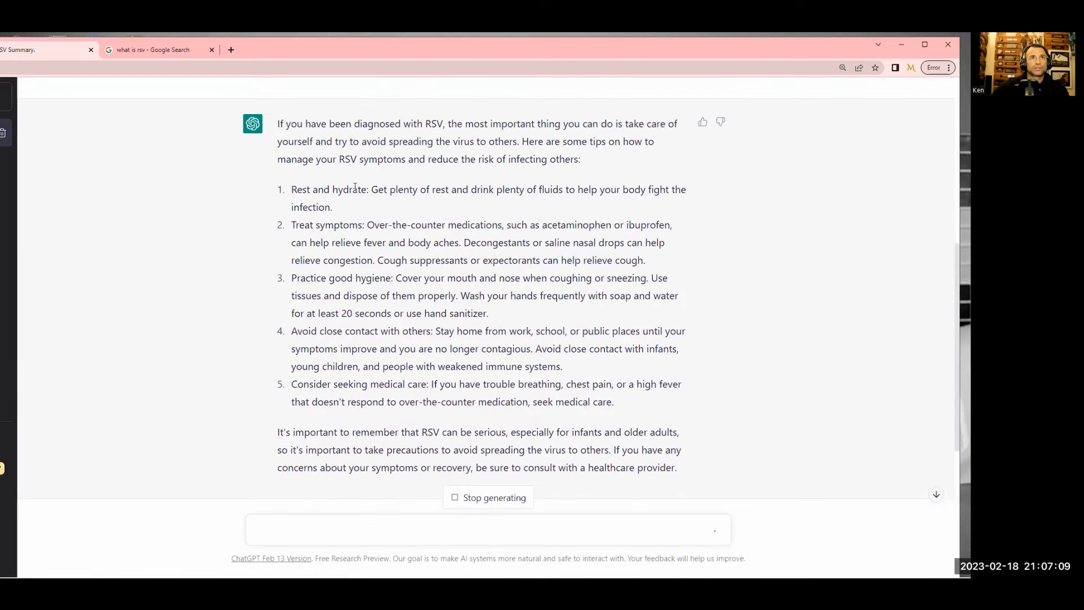
pyautogui.scroll(-3)
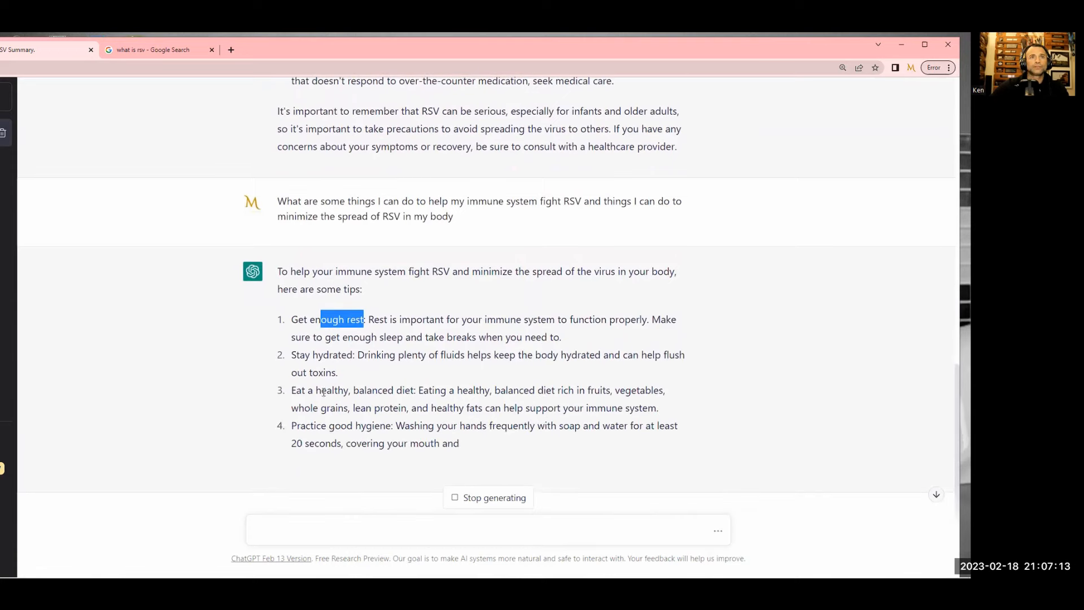
pyautogui.scroll(3)
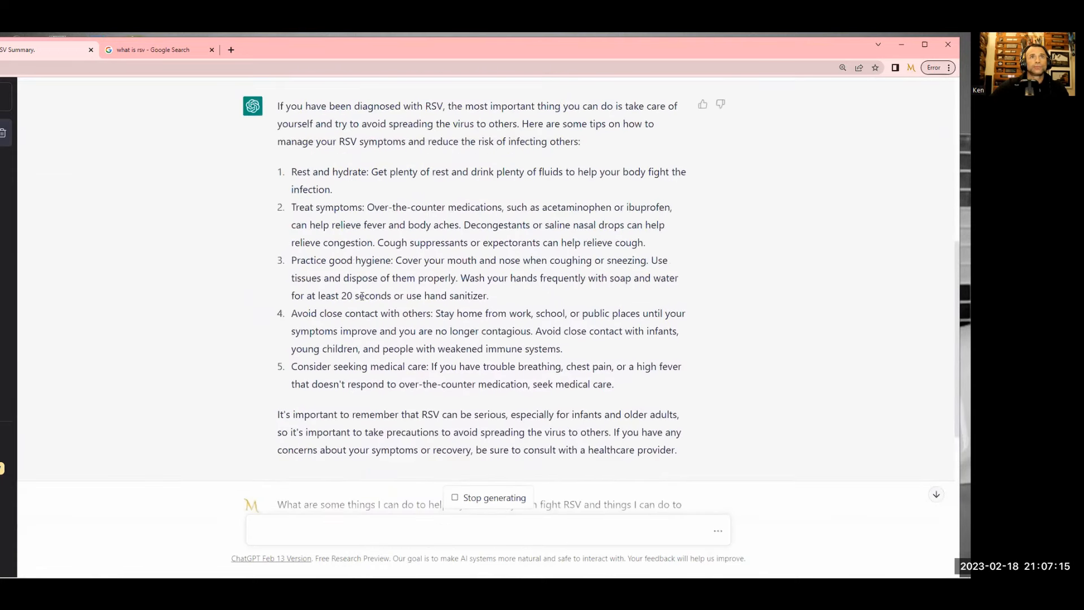
pyautogui.scroll(-3)
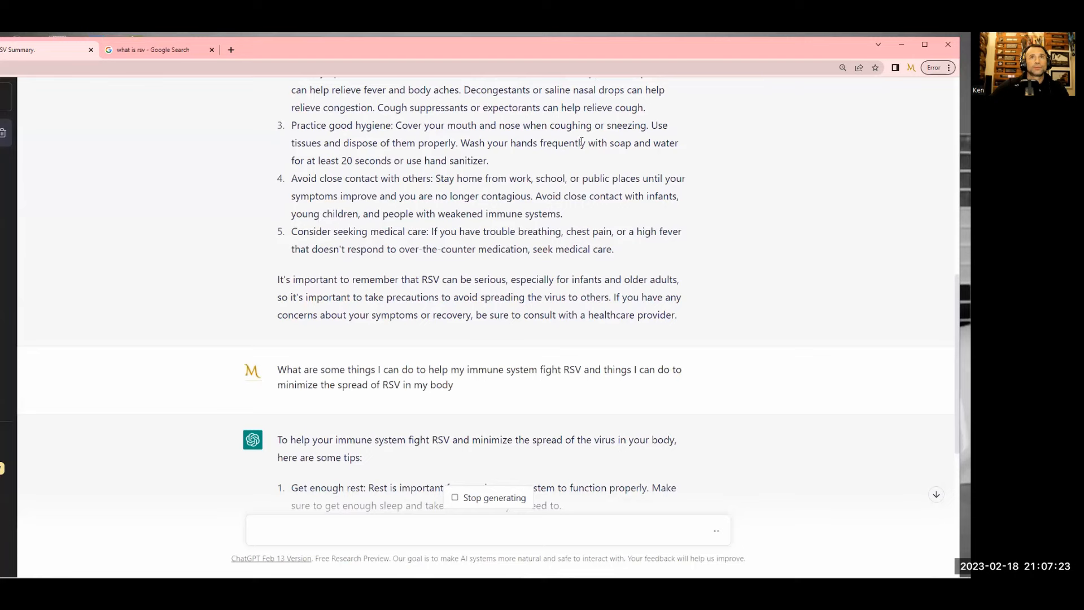
pyautogui.scroll(-3)
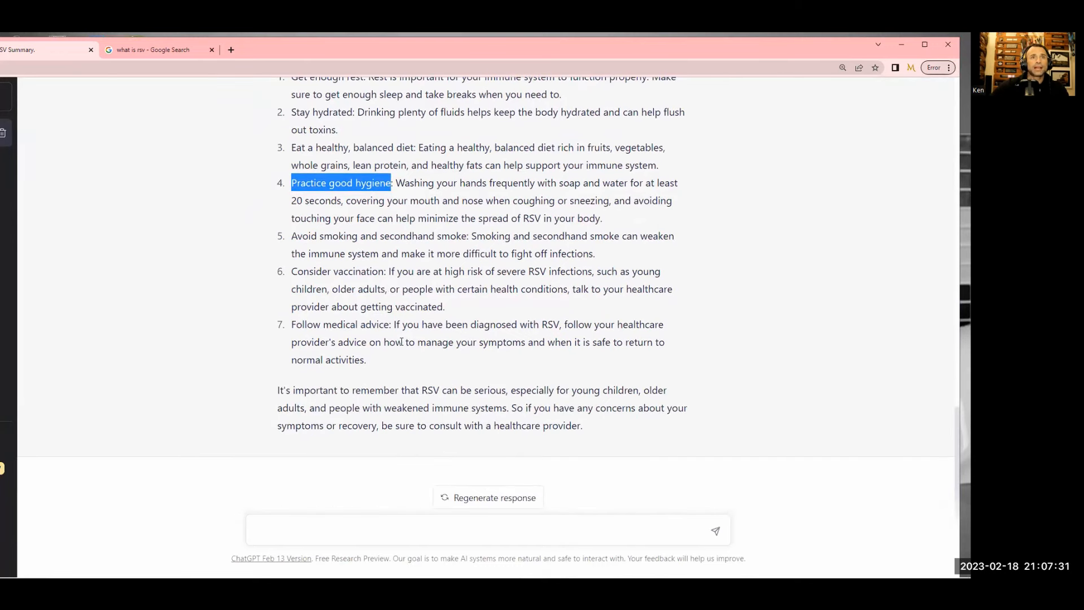
# Begin asking what shortens an RSV infection, citing hot epsom salt and baking soda baths
pyautogui.click(400, 530)
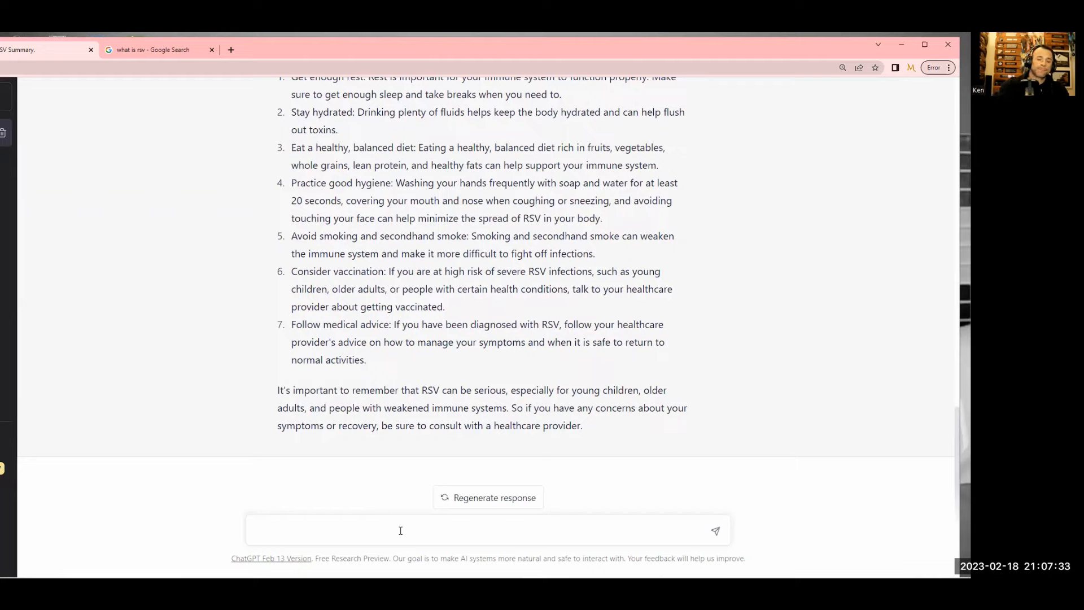
pyautogui.write('tell me')
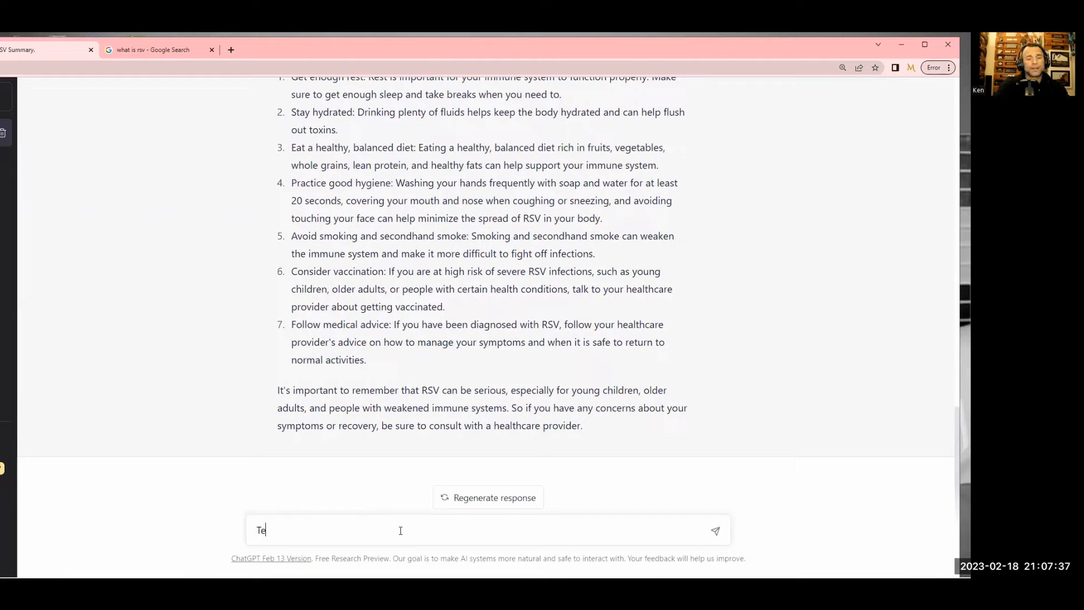
pyautogui.write('ll me some things')
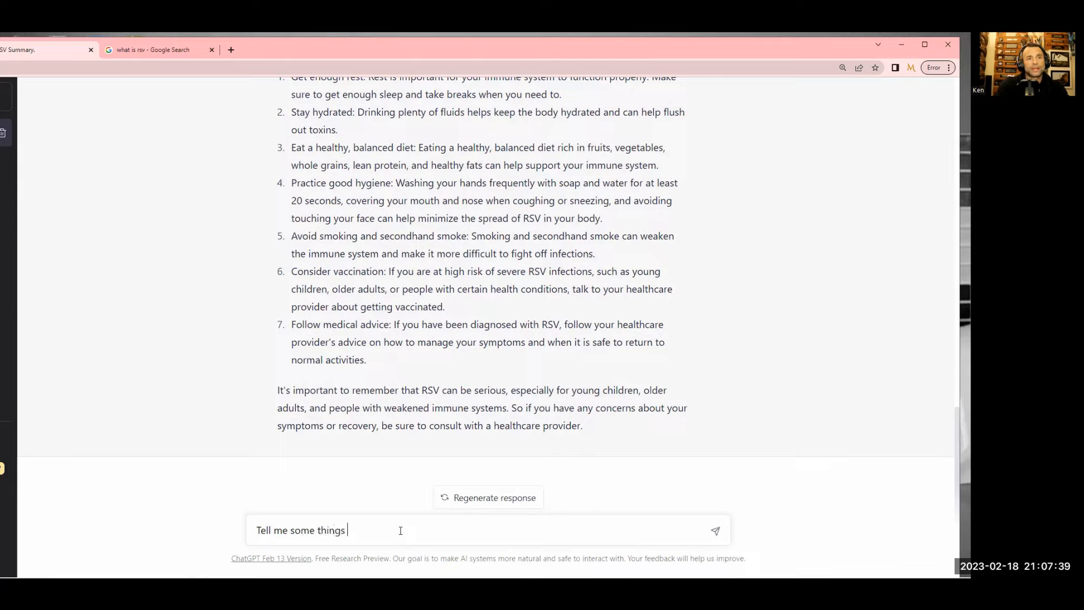
pyautogui.write('that people')
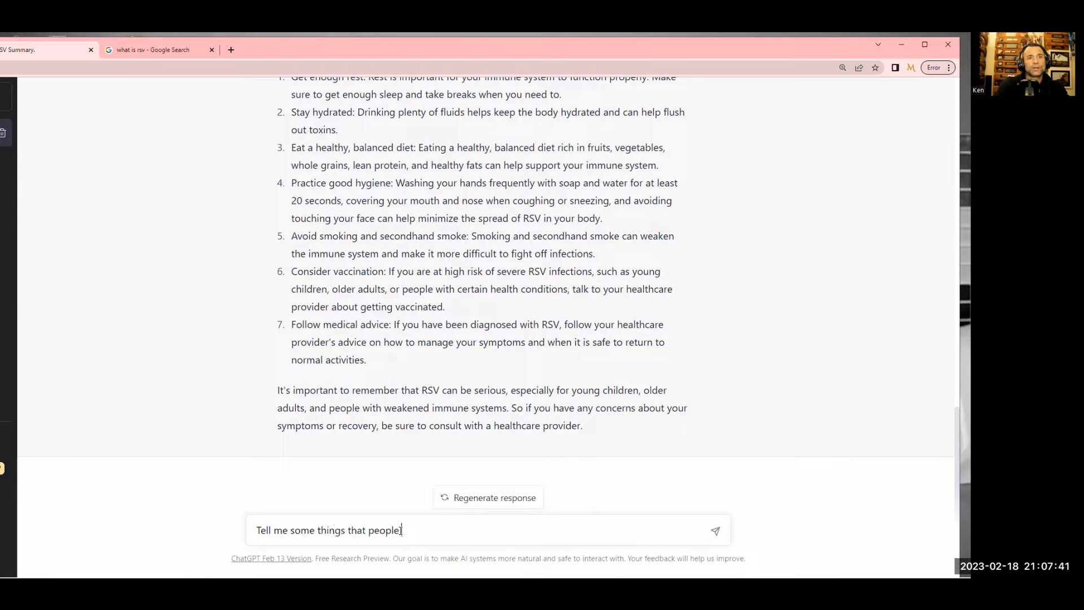
pyautogui.write('have done to')
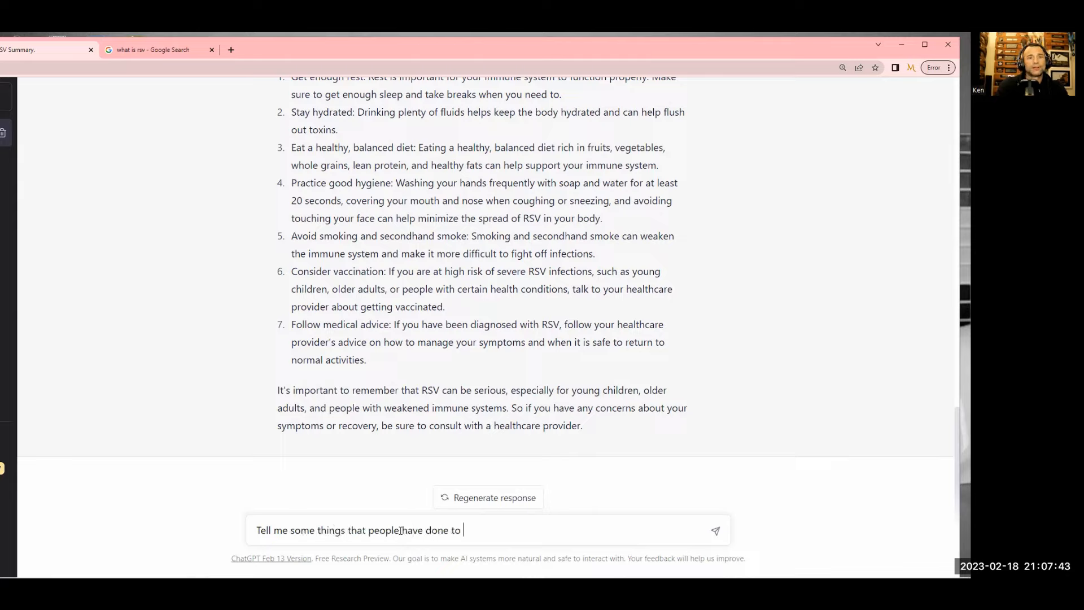
pyautogui.write('dramatically shorte')
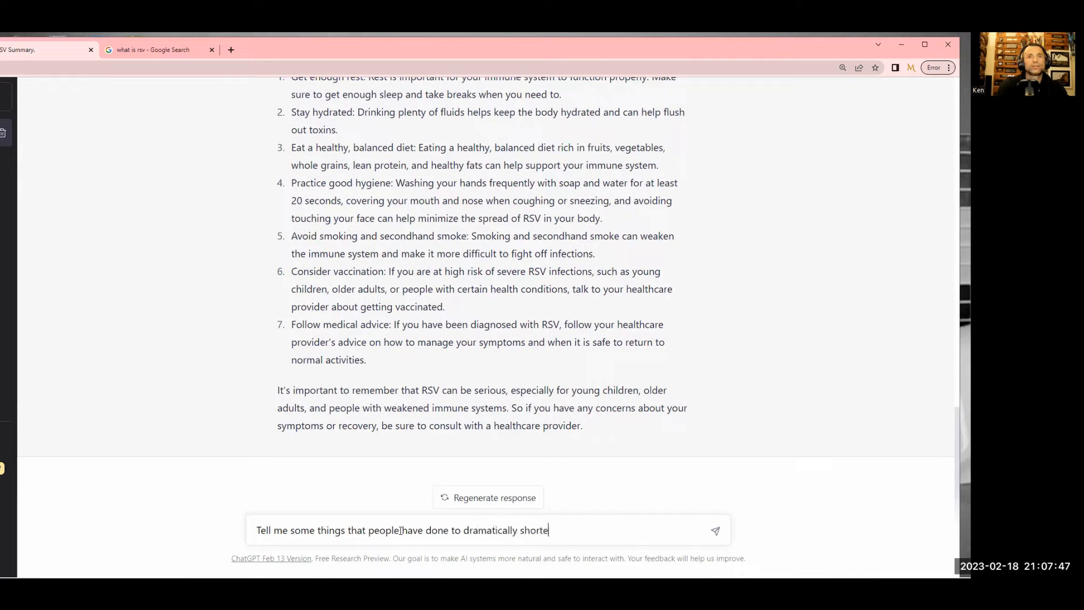
pyautogui.write('n the')
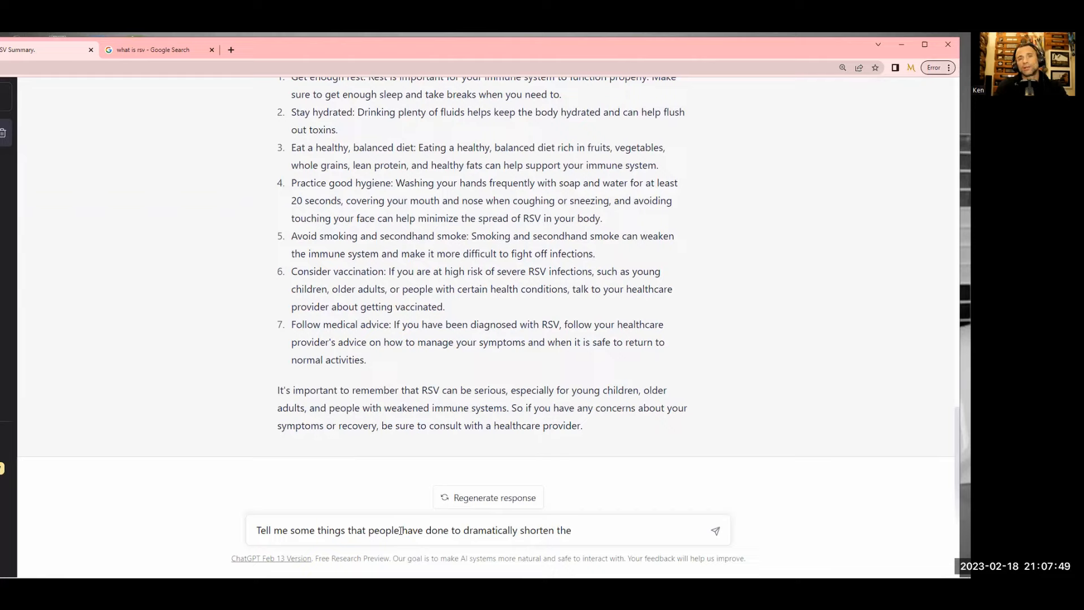
pyautogui.write('duration of')
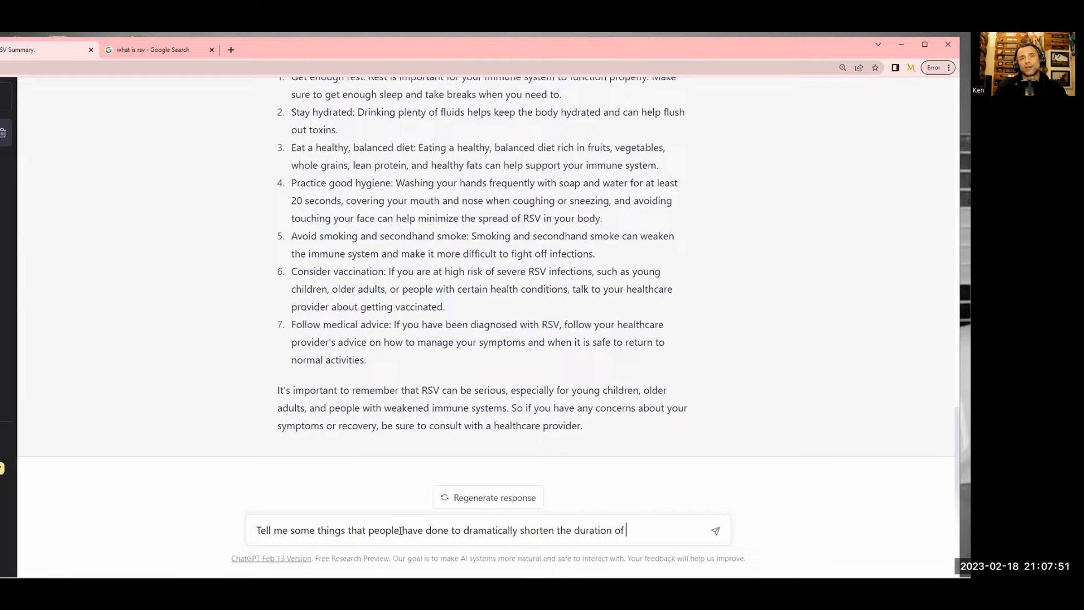
pyautogui.write('an RSV infection.')
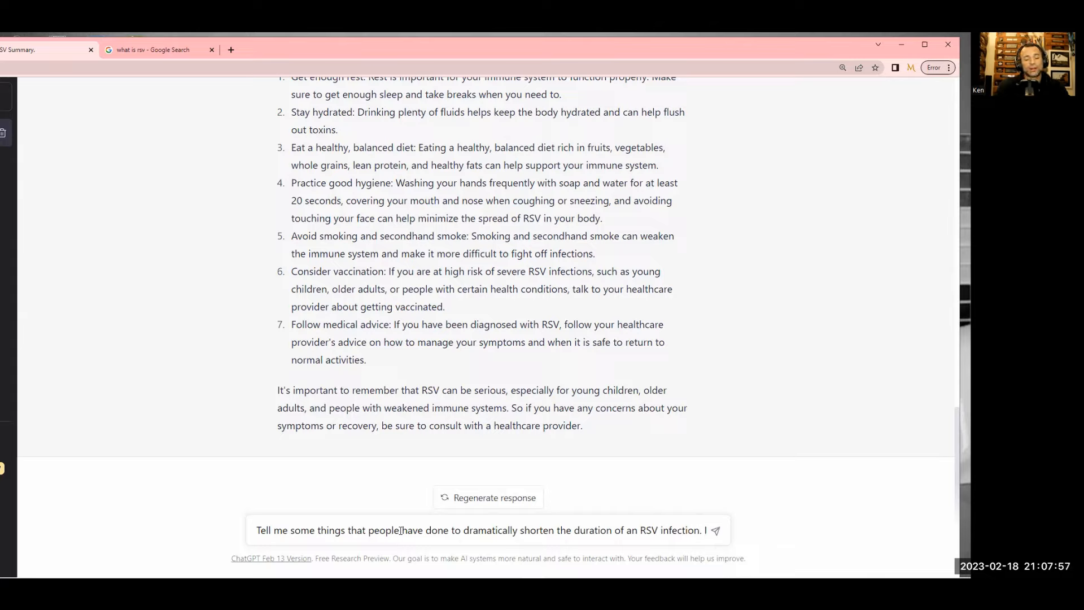
pyautogui.write('heard that tak')
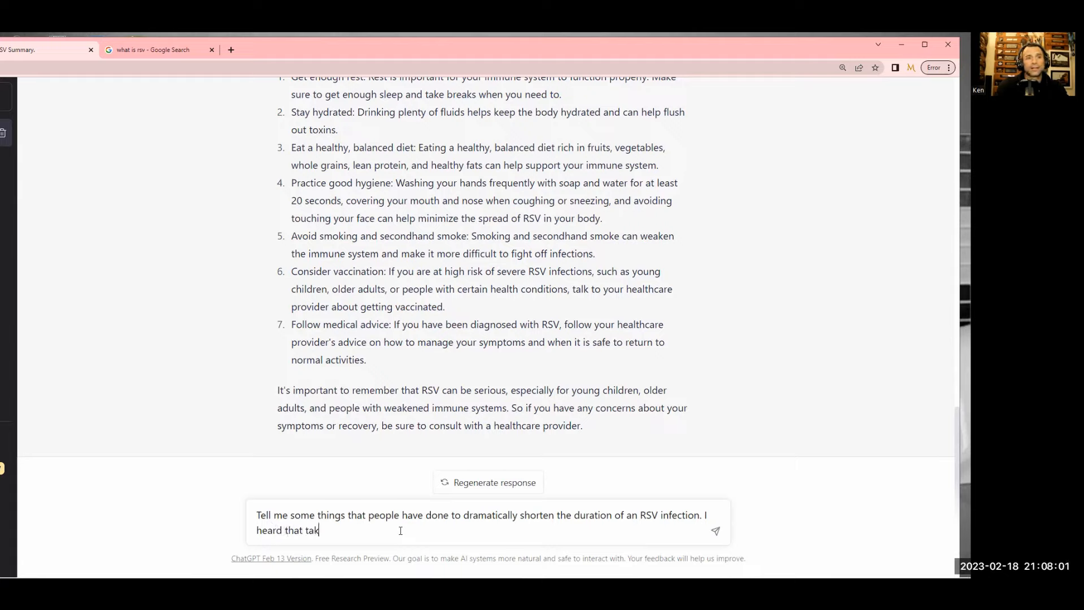
pyautogui.write('ing hot')
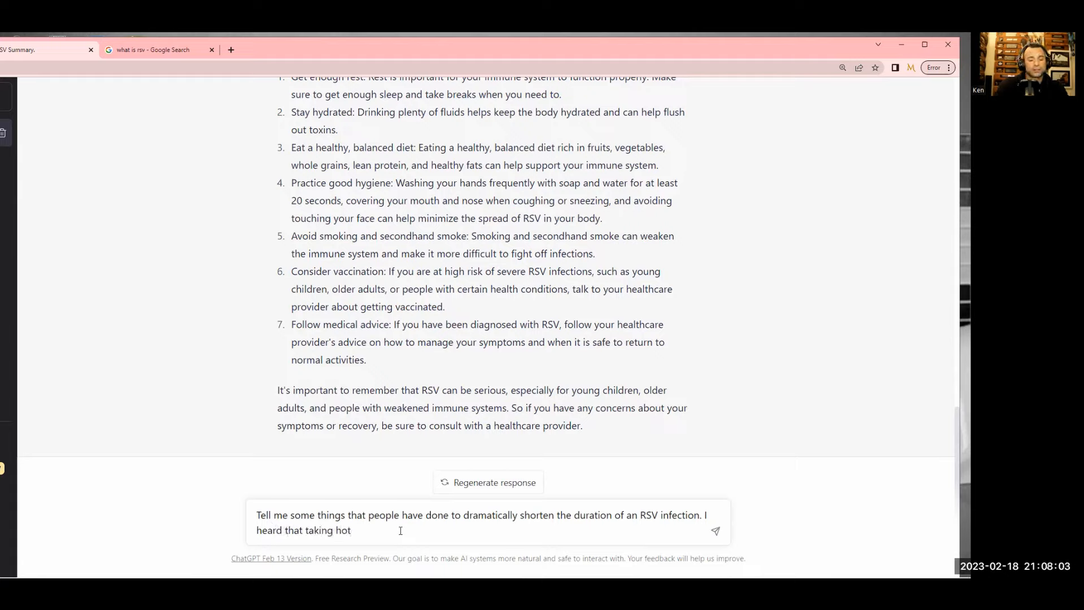
pyautogui.write('epson')
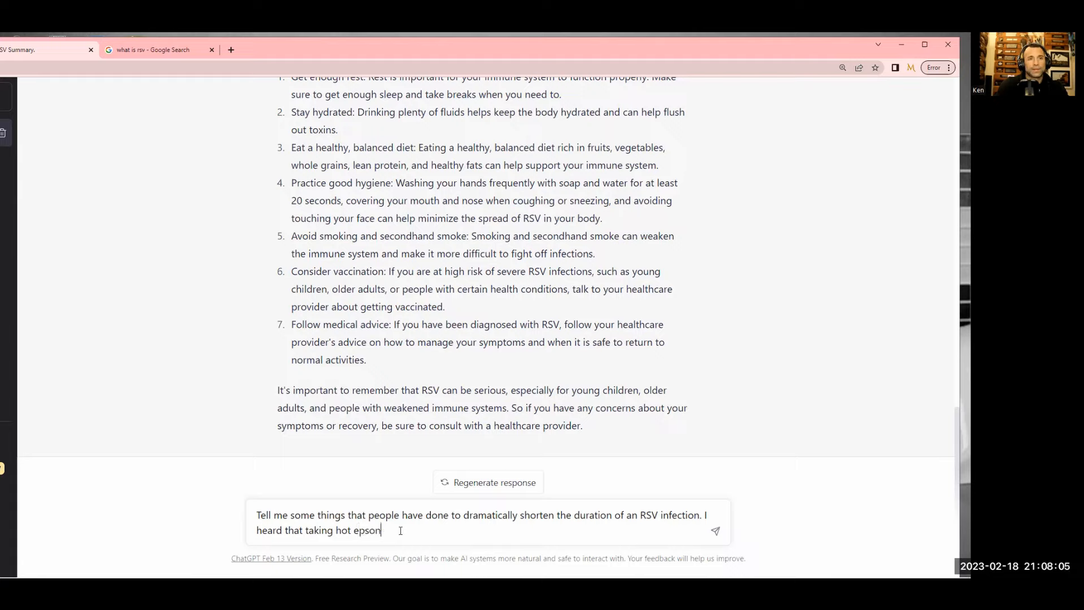
pyautogui.write('m salt a')
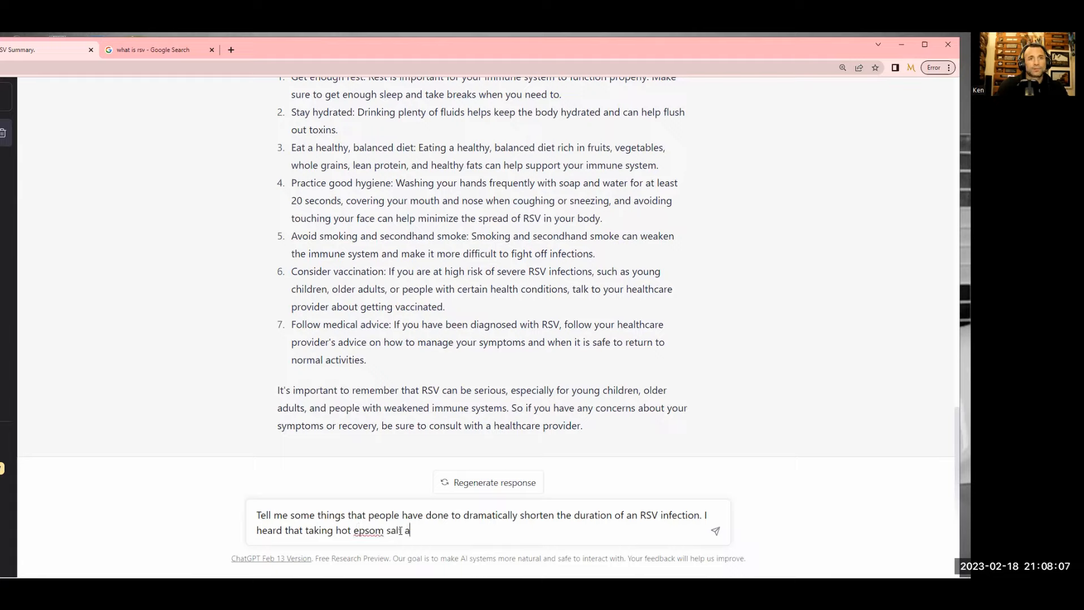
pyautogui.write('and baking s')
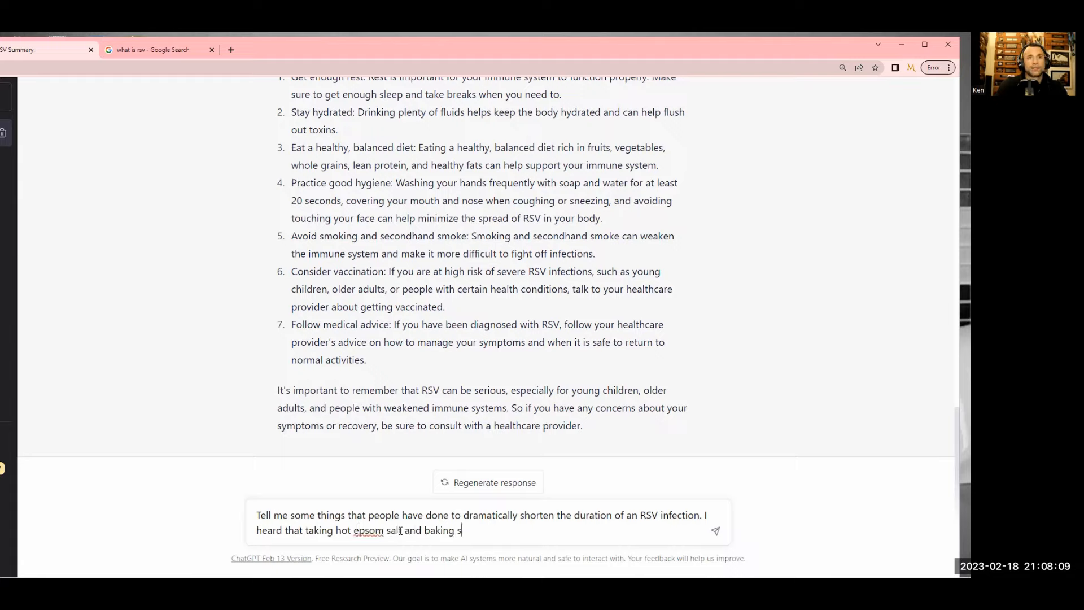
pyautogui.write('oda baths')
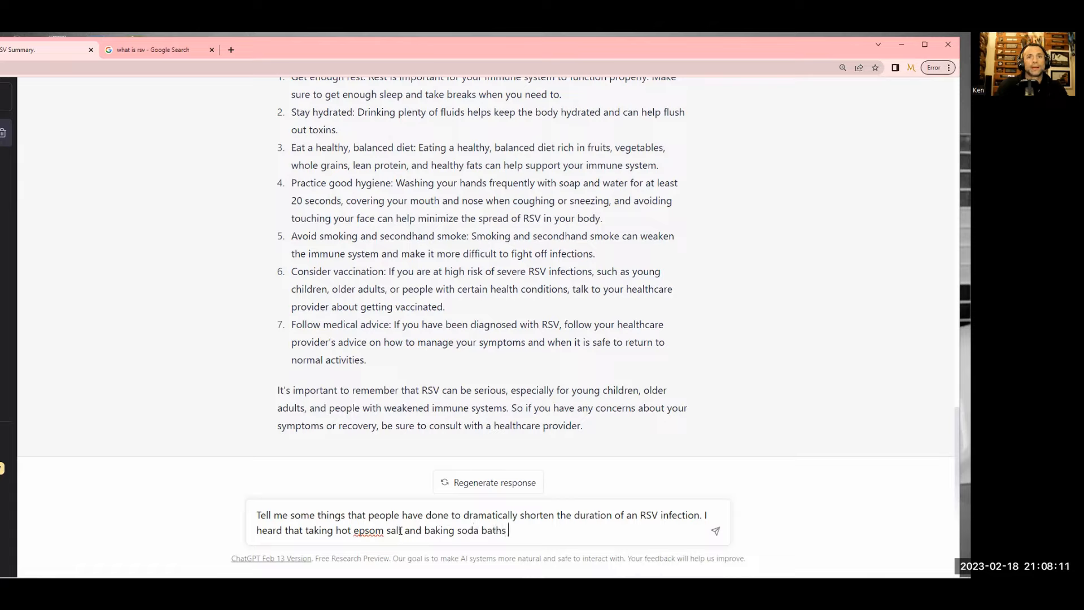
pyautogui.write('can help')
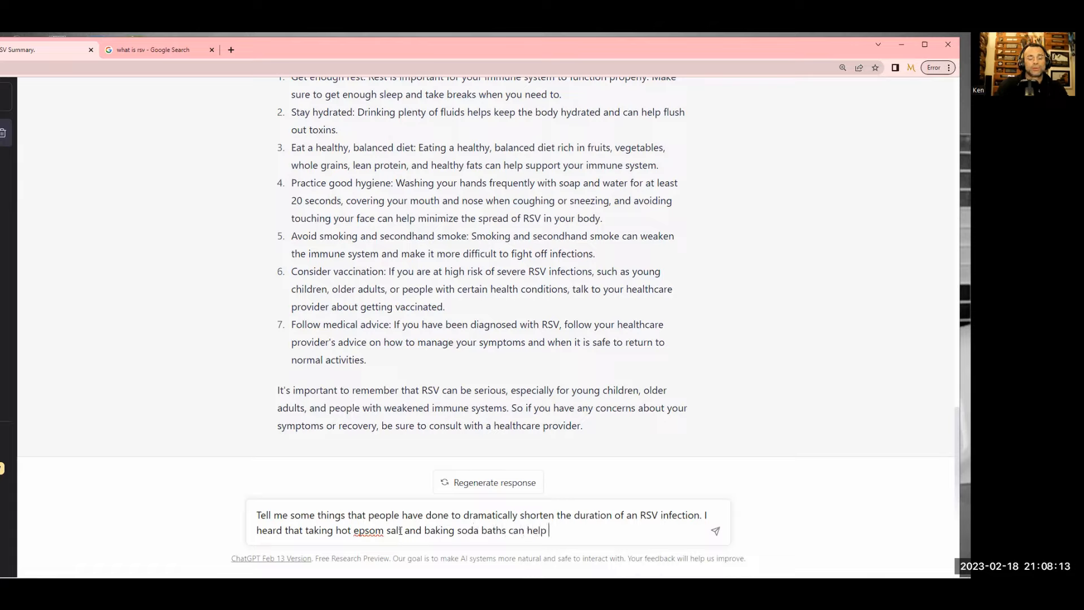
pyautogui.write('kill the visu')
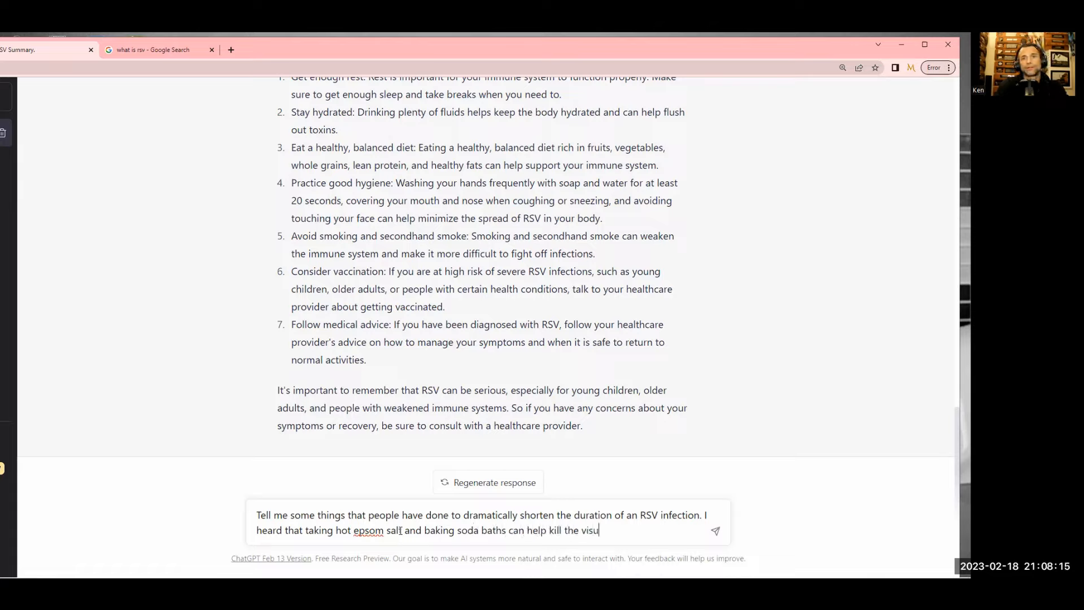
pyautogui.write('rus as well as')
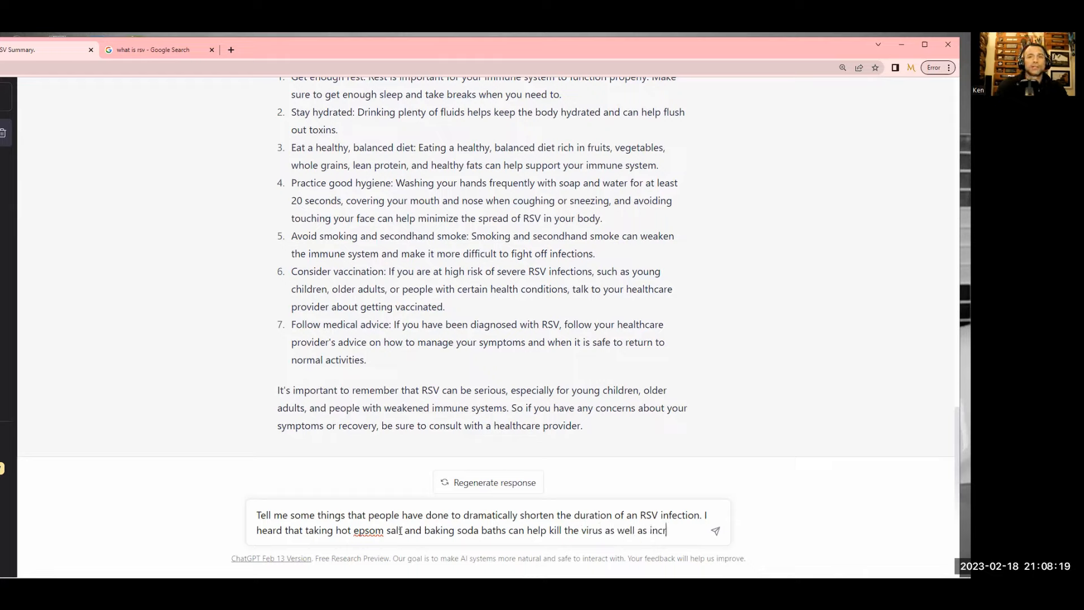
# Add the salt intake and alkaline water claims, asking ChatGPT to address all, and send
pyautogui.write('increasing my s')
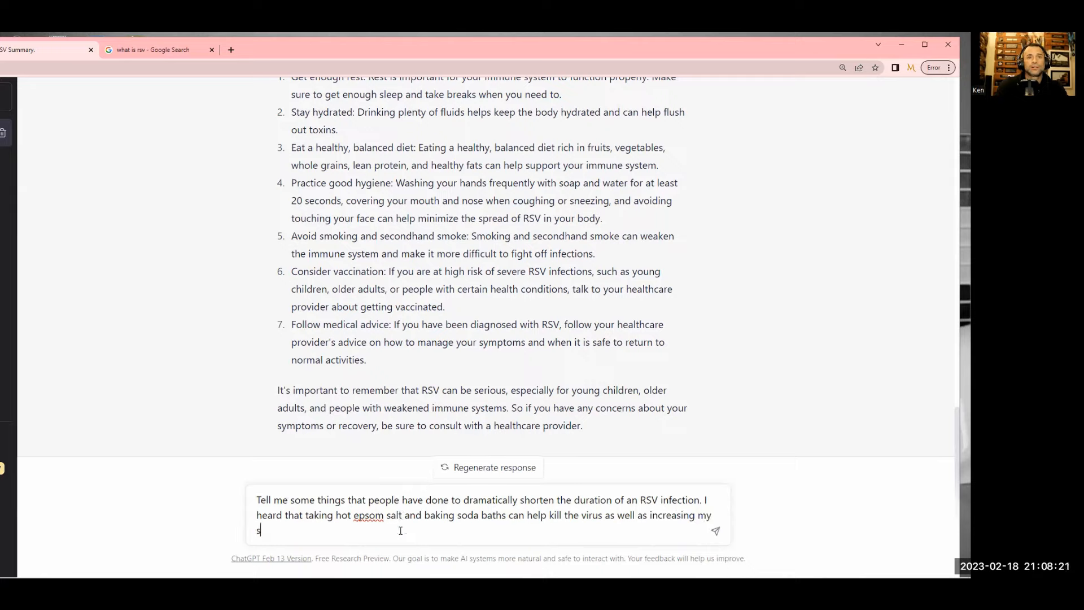
pyautogui.write('alt intake. I also')
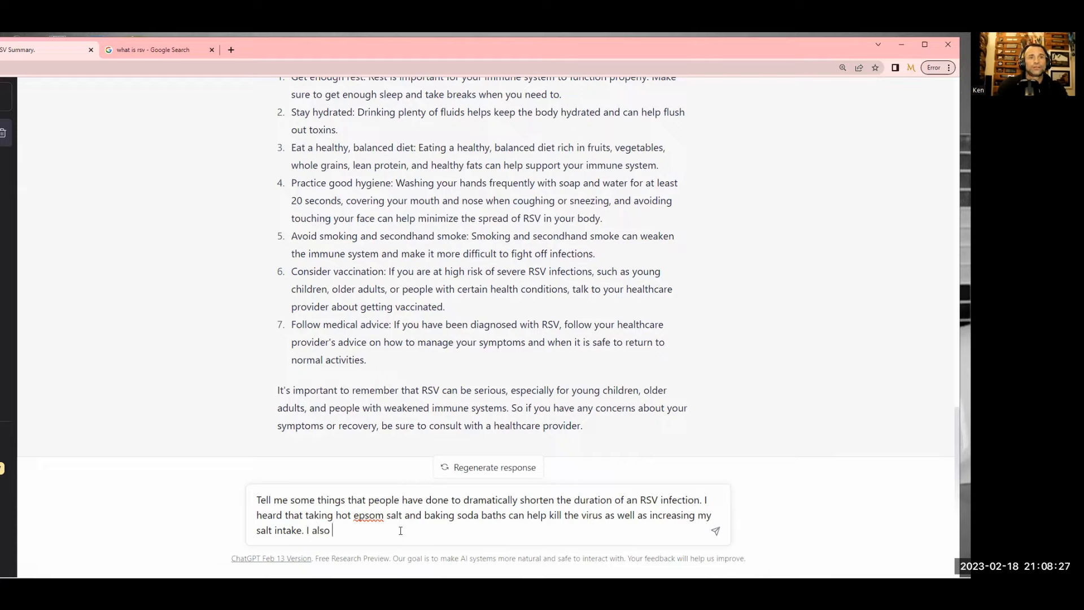
pyautogui.write('heard that')
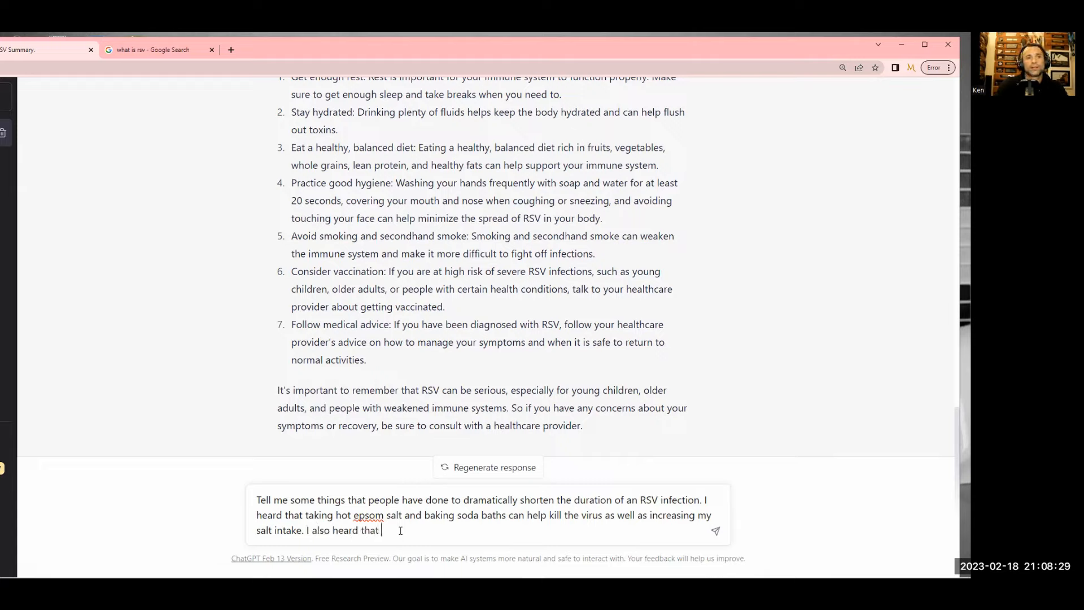
pyautogui.write('alkir')
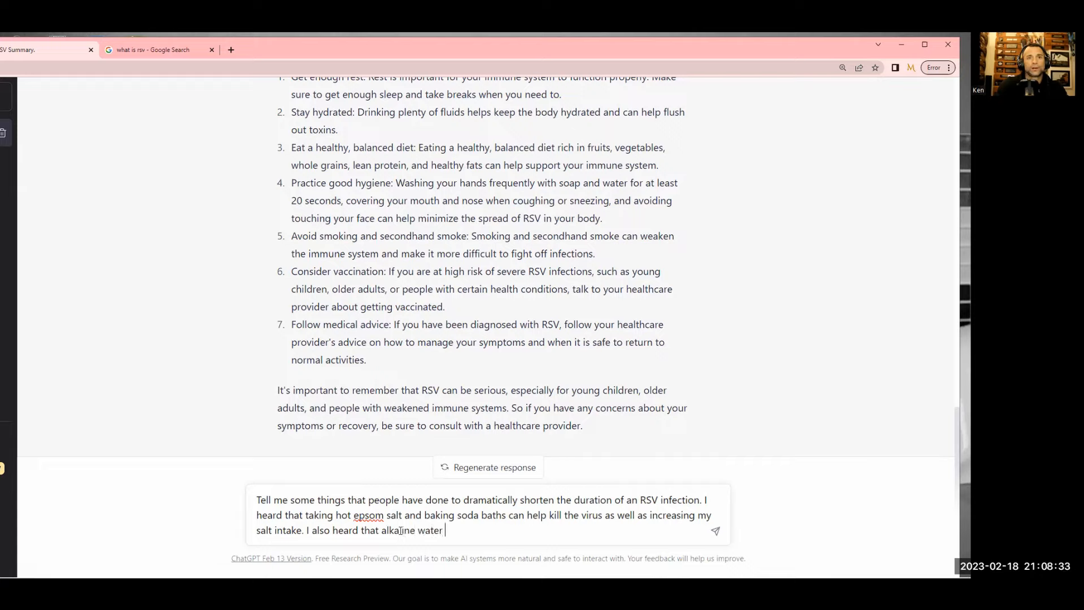
pyautogui.write('can help')
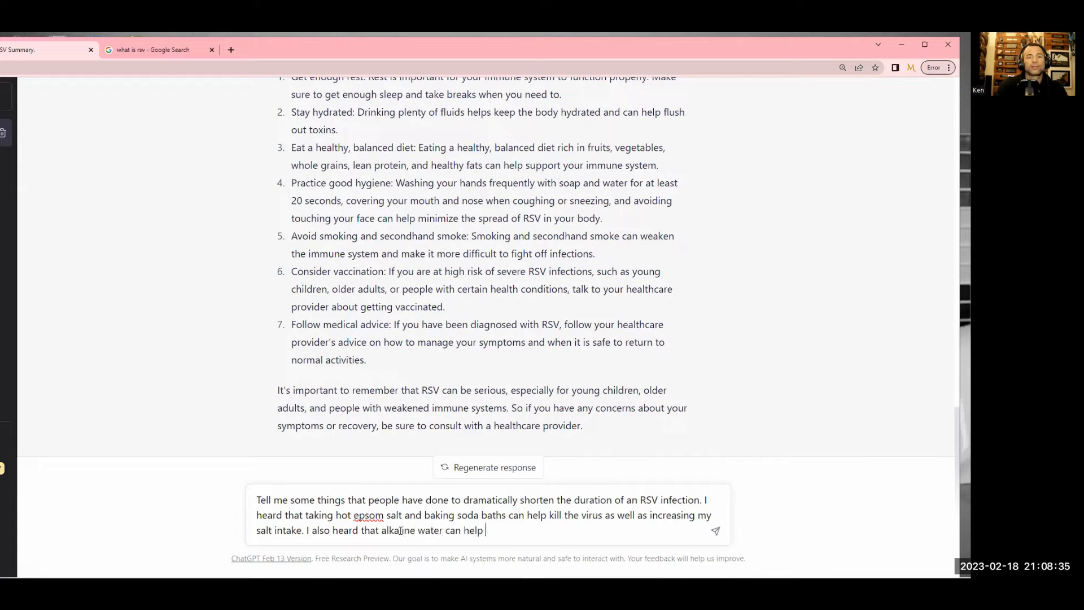
pyautogui.write('kill the visu')
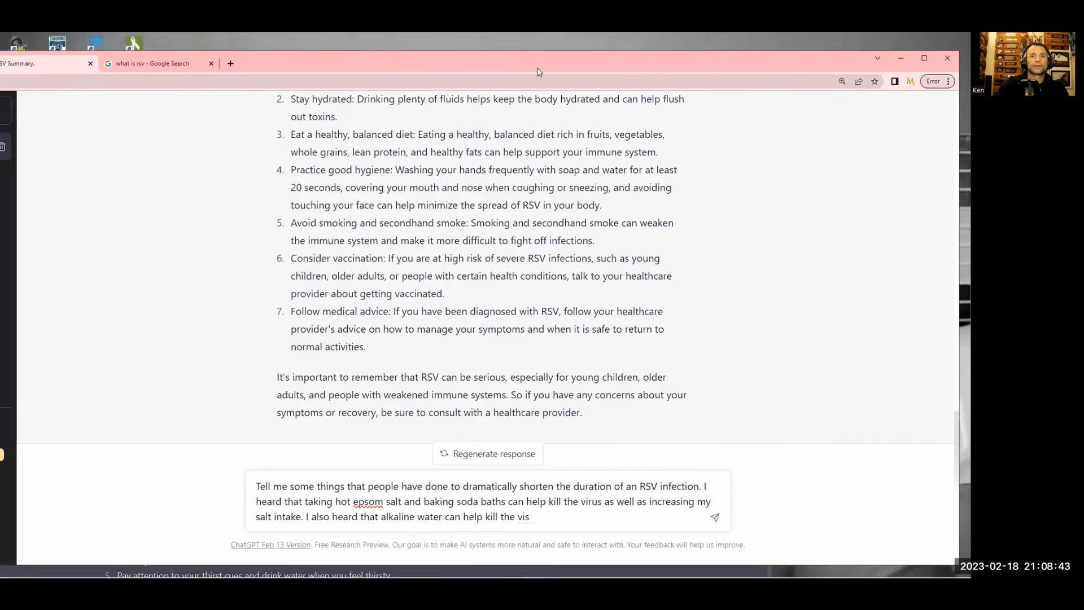
pyautogui.write('us in m')
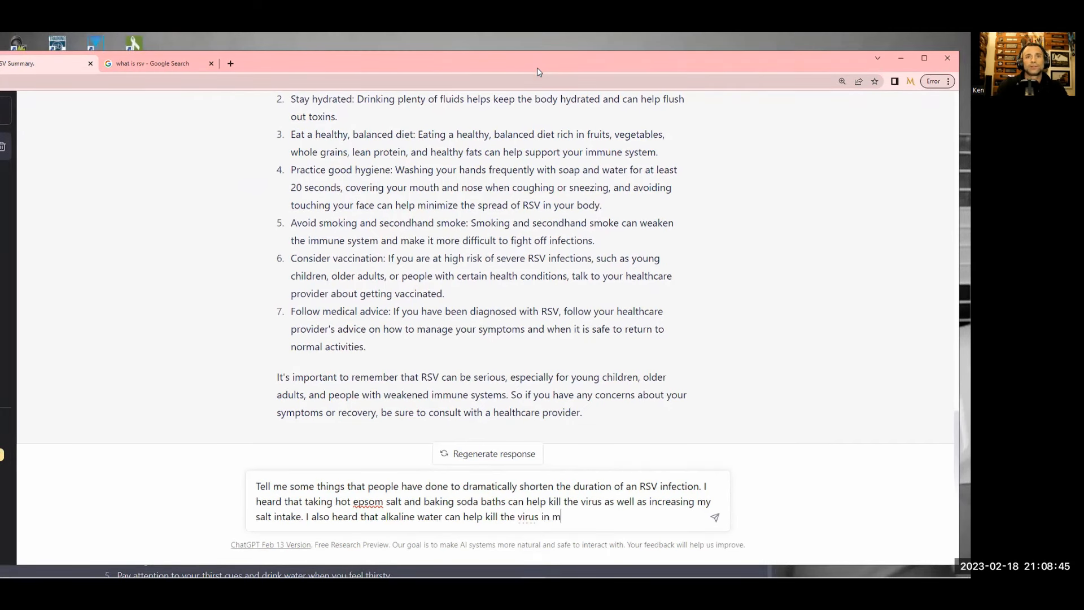
pyautogui.write('e. Can you')
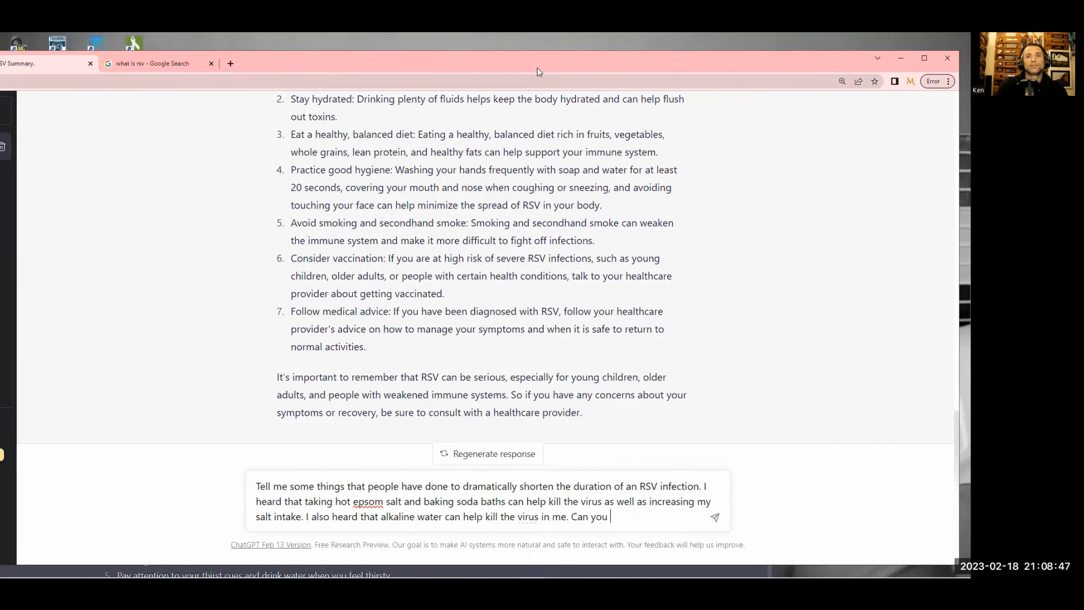
pyautogui.write('speak to all')
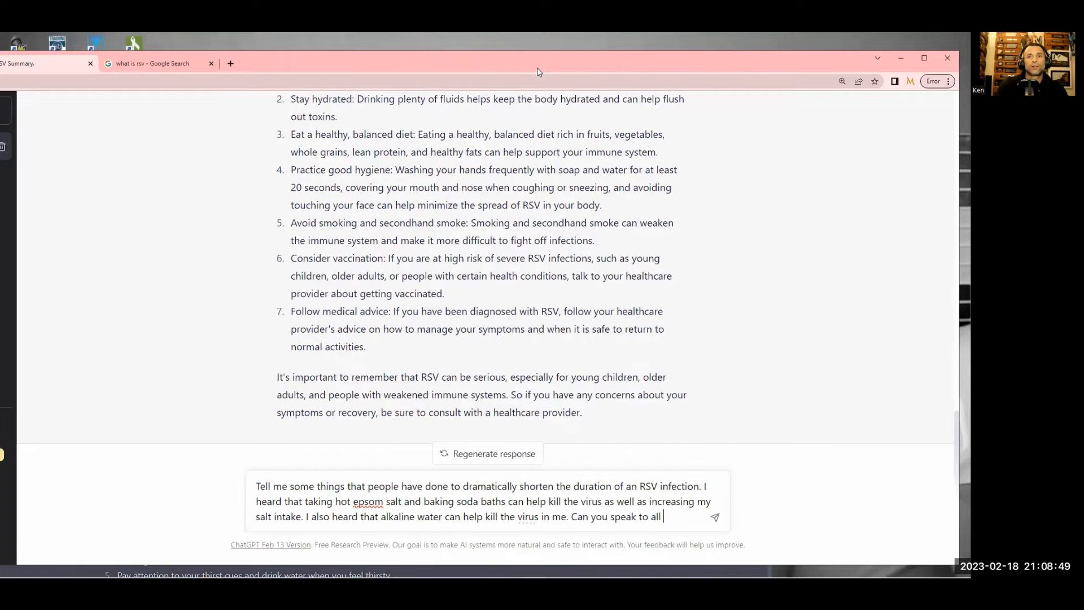
pyautogui.press('Return')
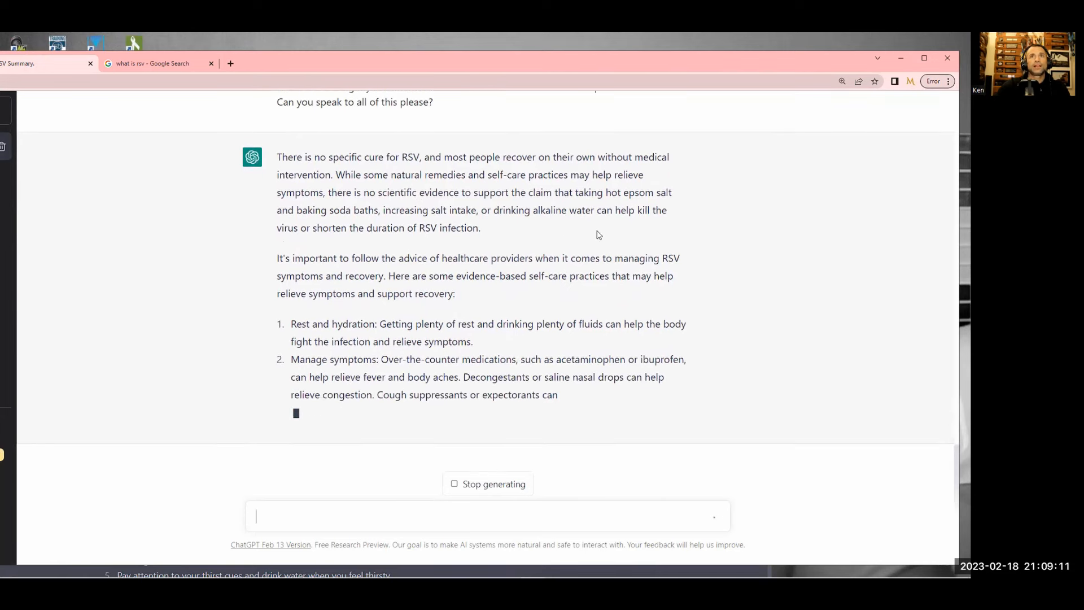
# Read the reply rejecting the remedies, with four self-care practices, and highlight the question's opening words
pyautogui.scroll(3)
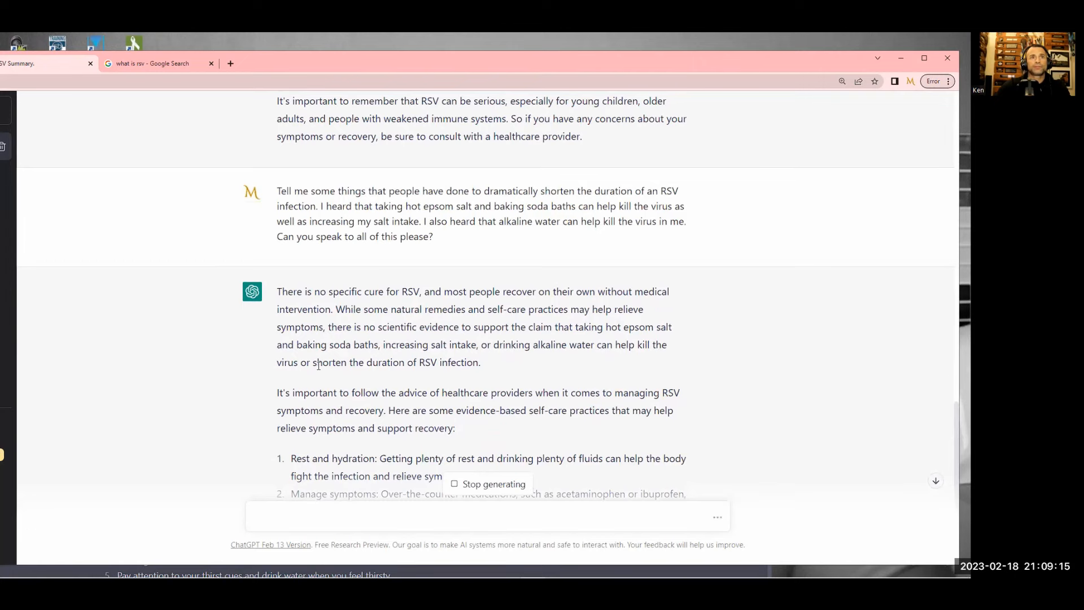
pyautogui.scroll(-3)
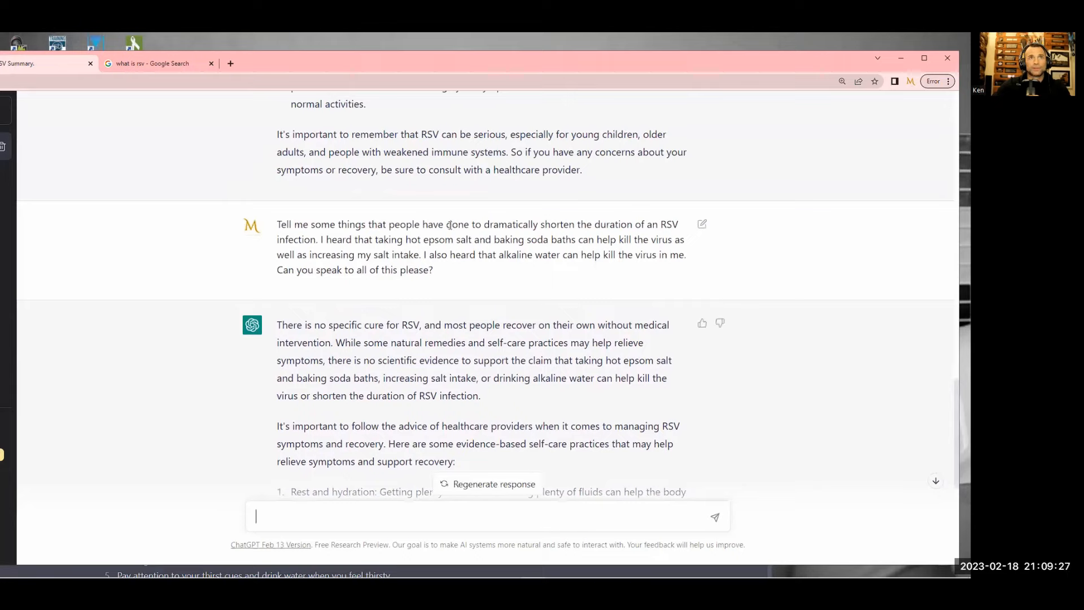
pyautogui.moveTo(277, 224); pyautogui.dragTo(420, 224)
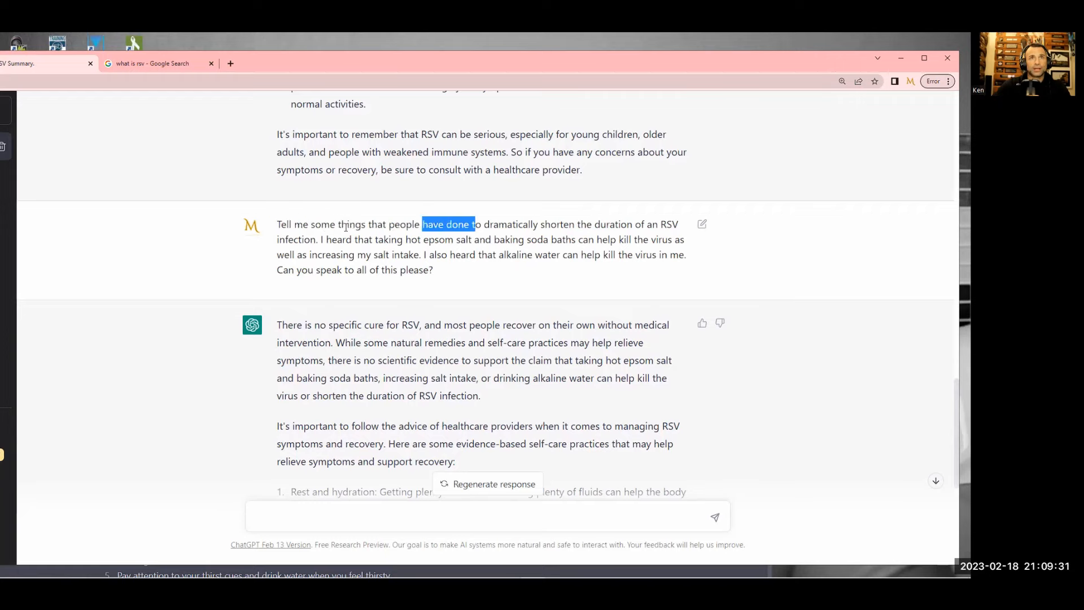
pyautogui.moveTo(422, 224); pyautogui.dragTo(276, 224)
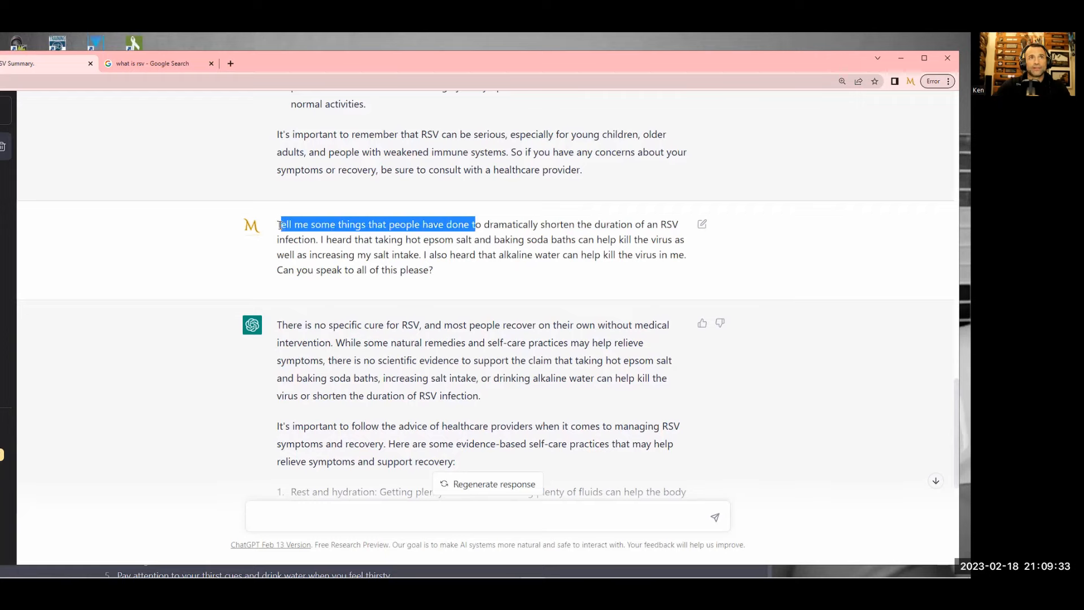
pyautogui.scroll(-3)
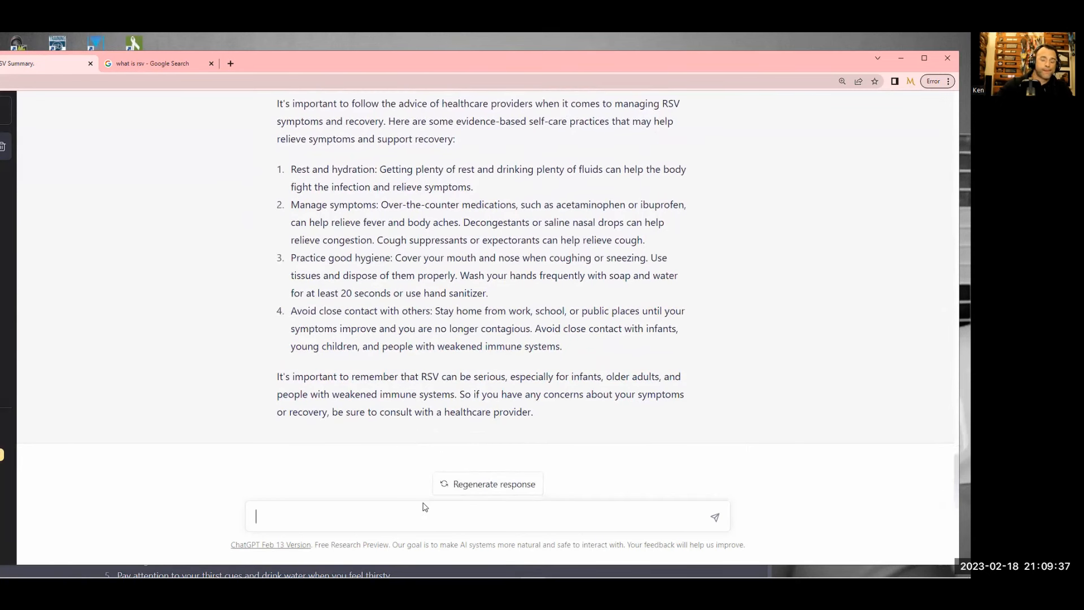
# Ask 'Does drinking alkaline water help fight infections?'
pyautogui.write('Does')
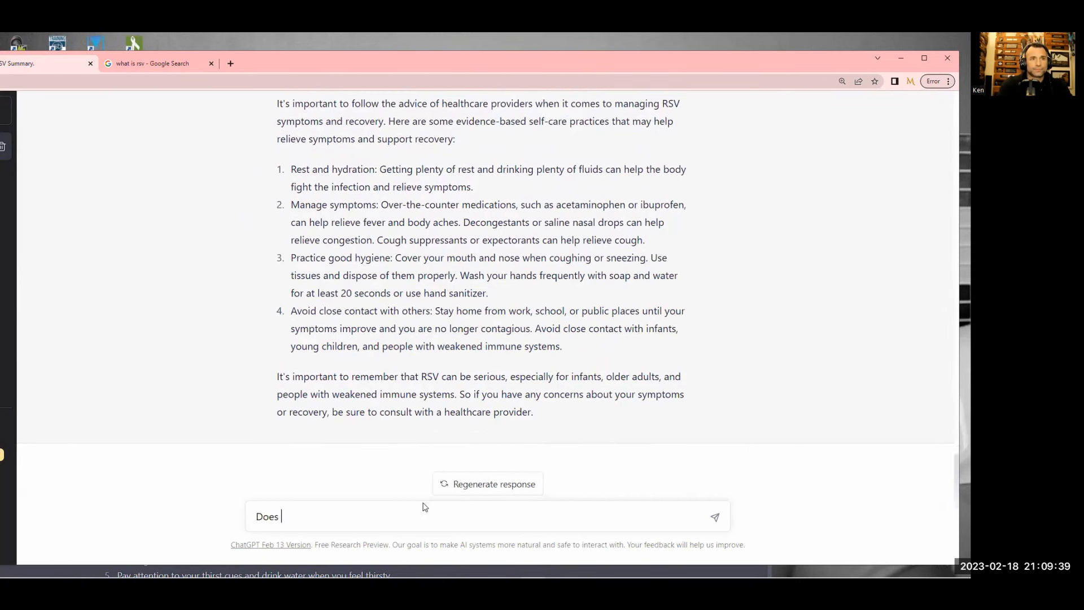
pyautogui.write('drinking al')
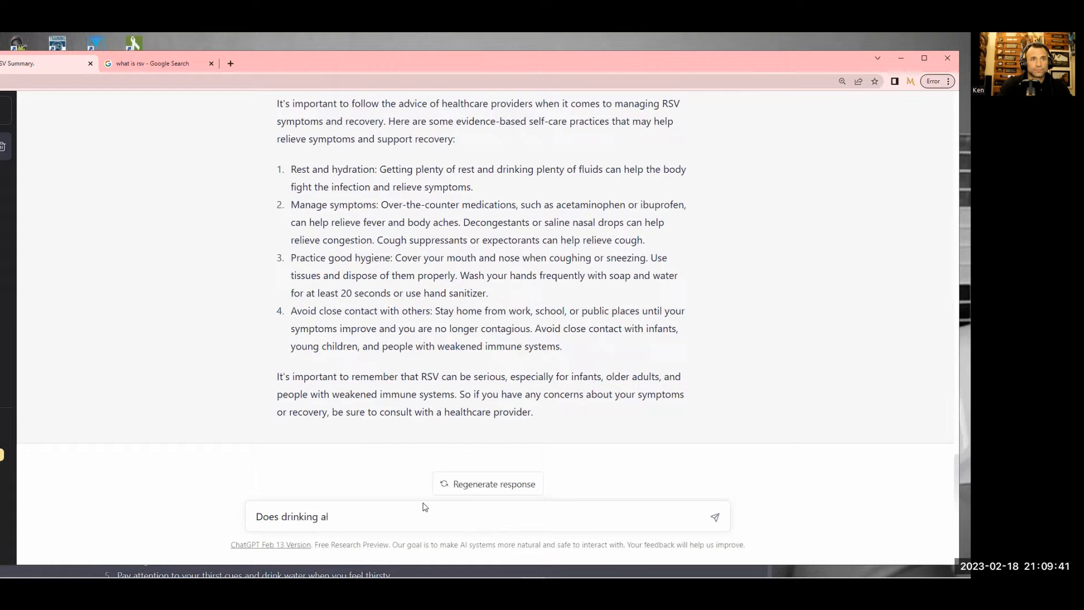
pyautogui.write('kaline water')
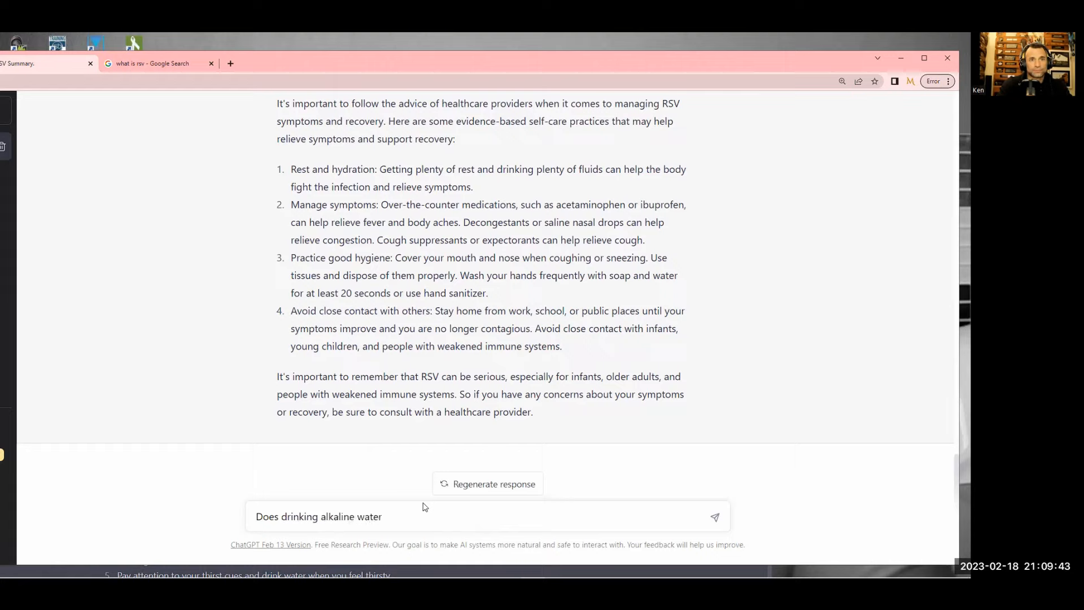
pyautogui.write('help fig')
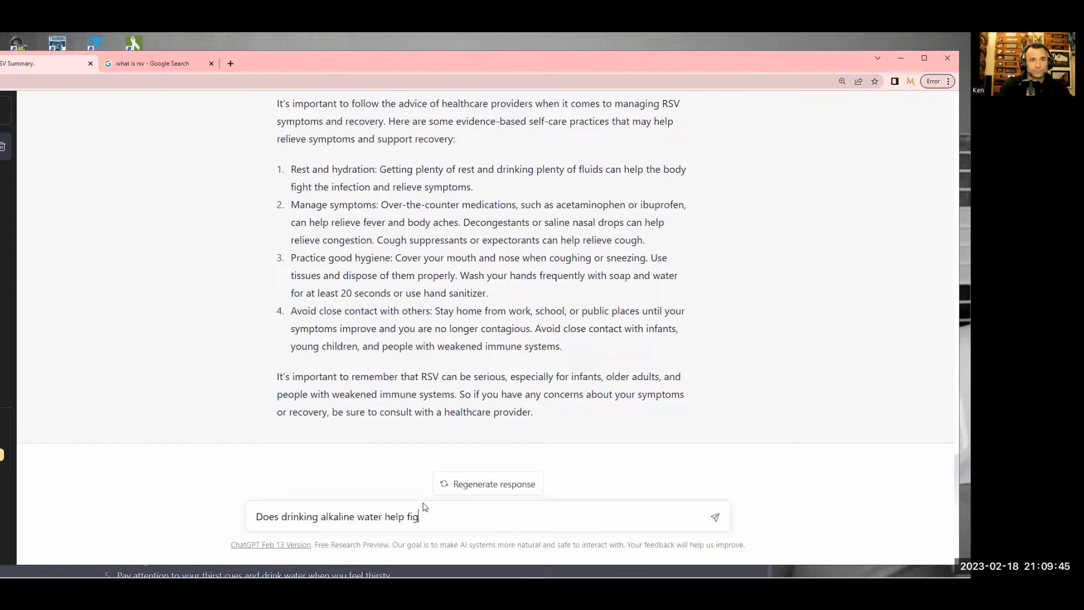
pyautogui.write('ht infections?')
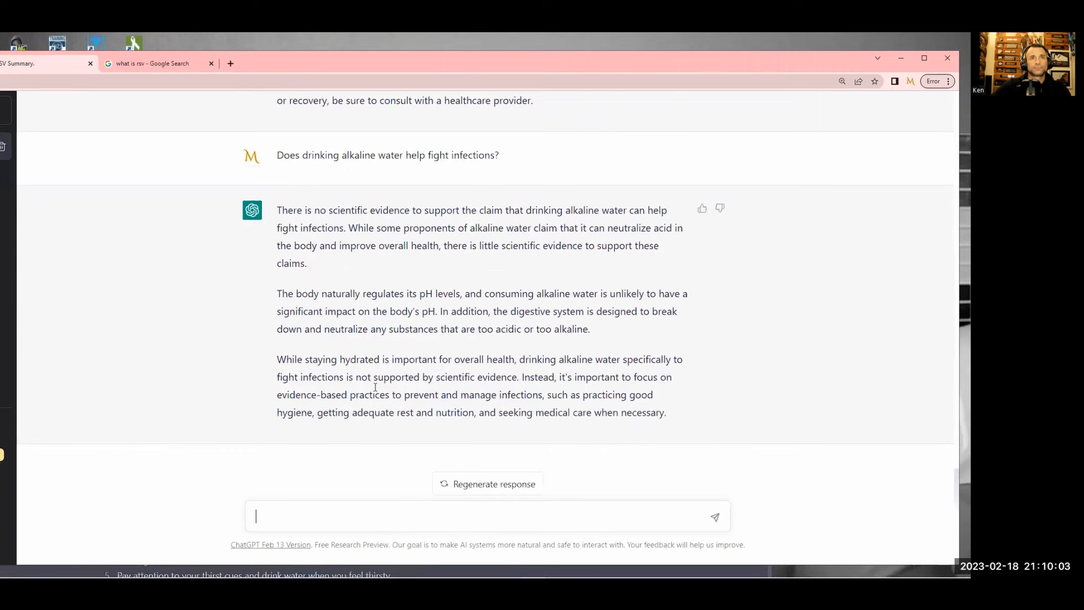
pyautogui.scroll(3)
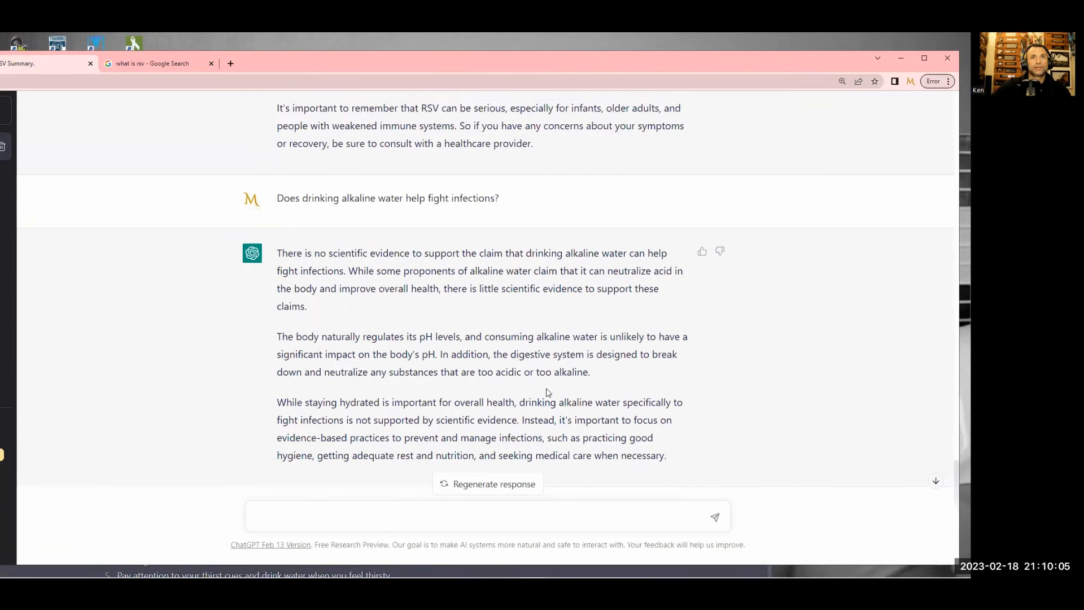
pyautogui.scroll(3)
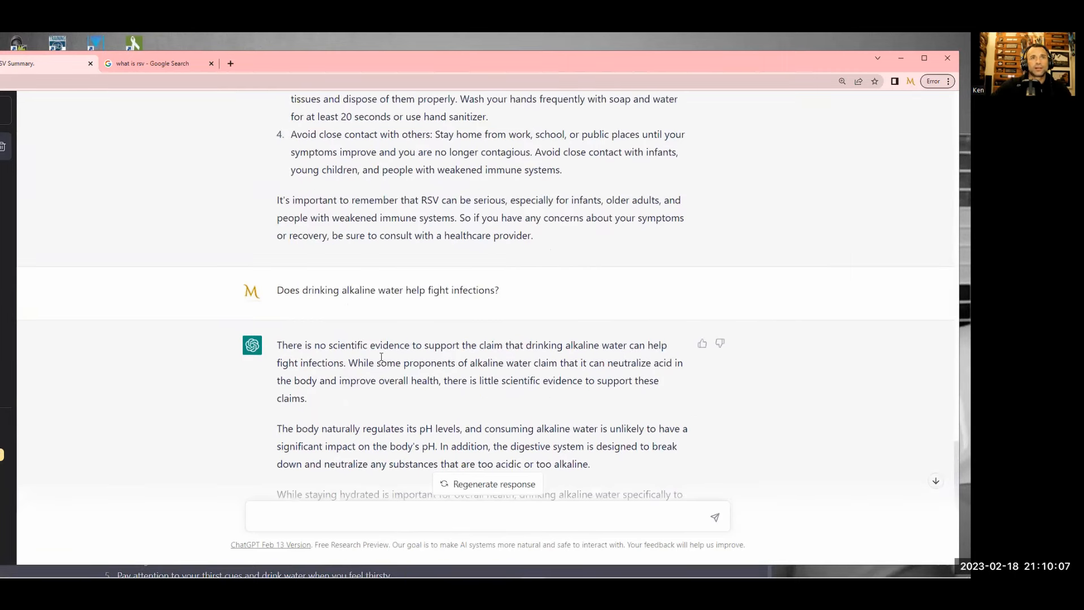
pyautogui.scroll(-3)
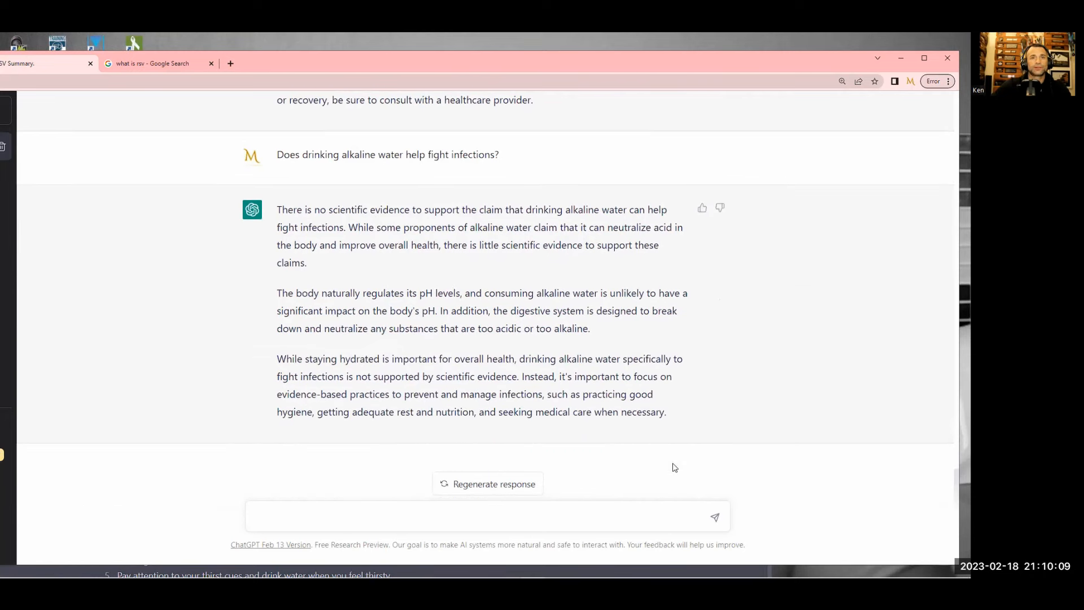
pyautogui.moveTo(416, 434)
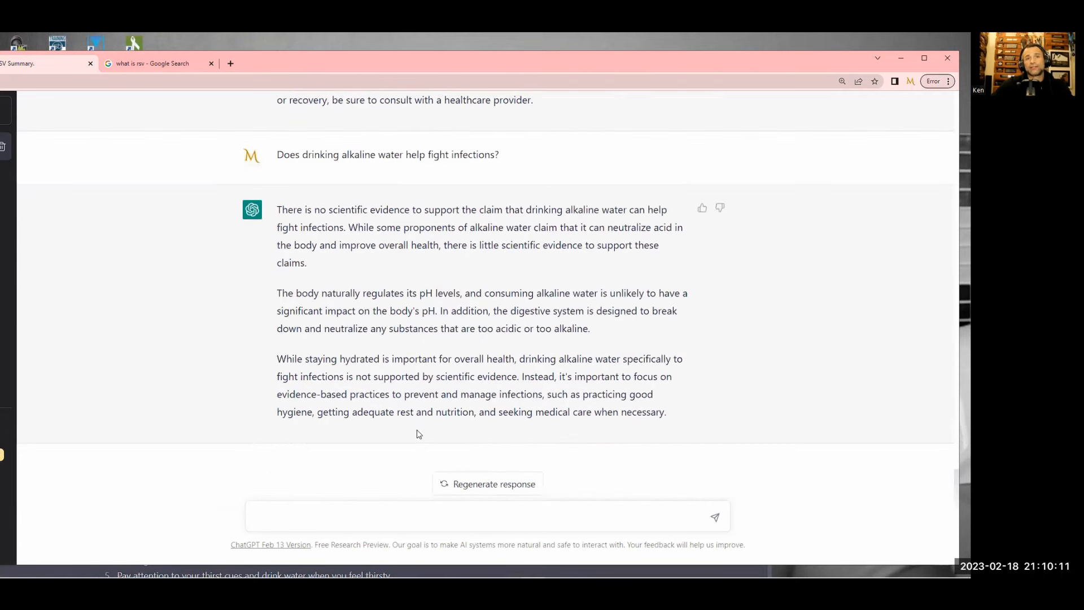
pyautogui.moveTo(469, 507)
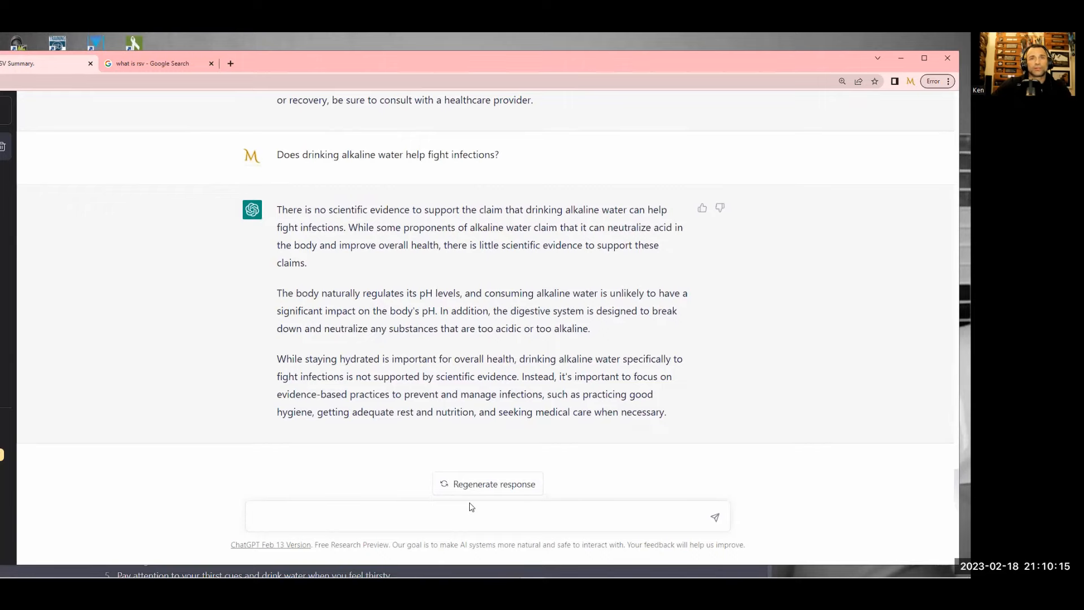
pyautogui.scroll(3)
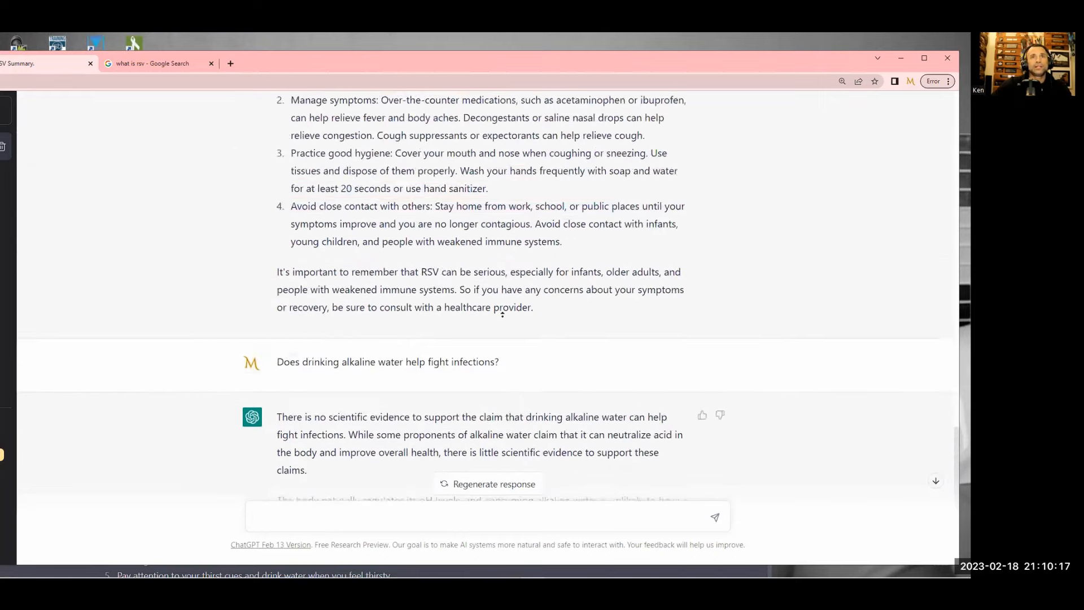
pyautogui.scroll(3)
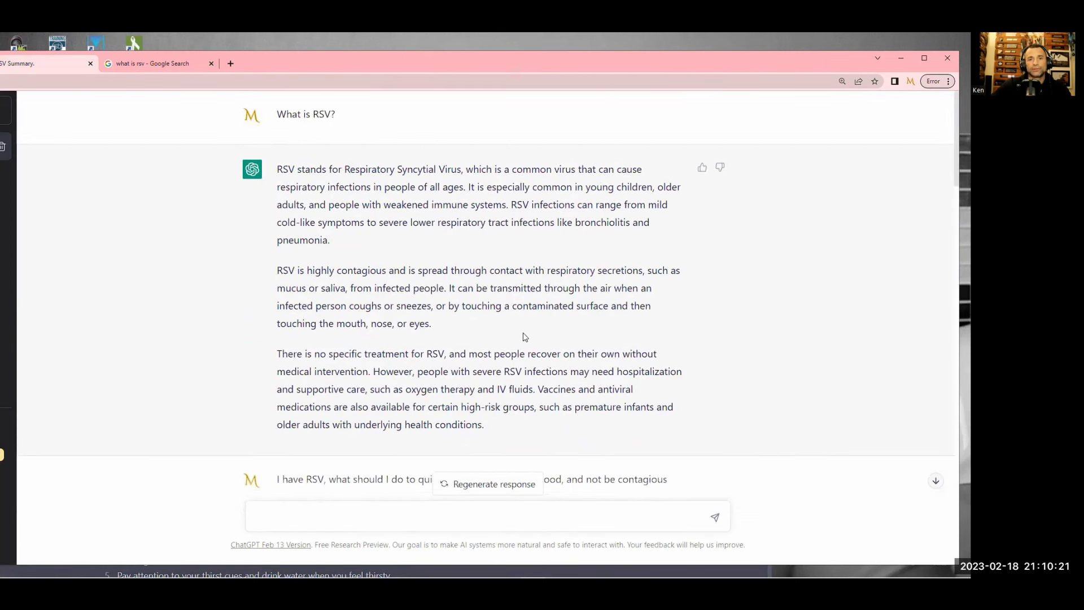
pyautogui.moveTo(918, 111)
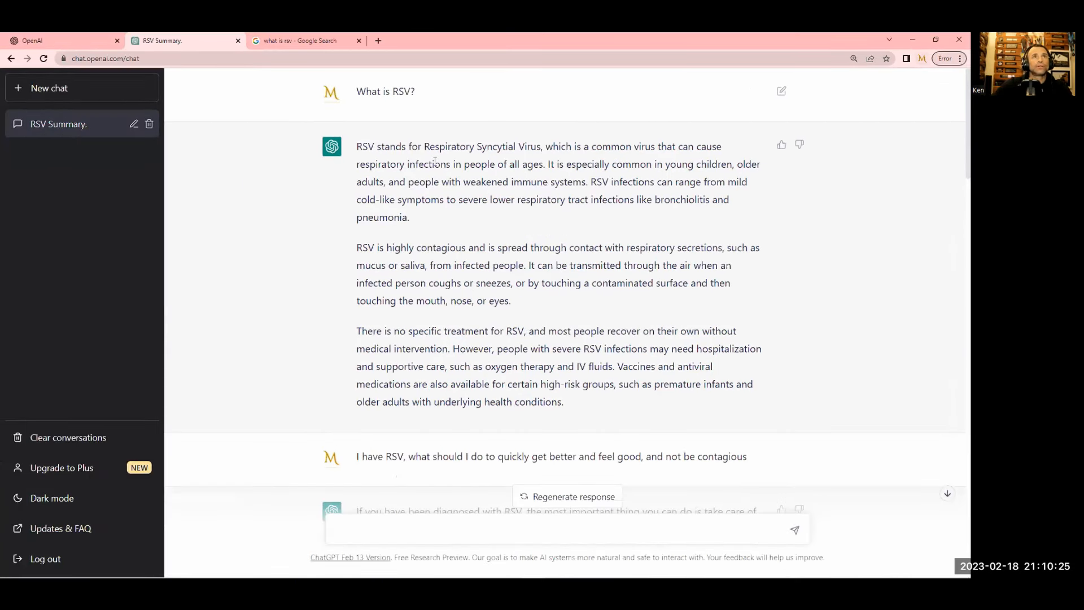
pyautogui.moveTo(61, 130)
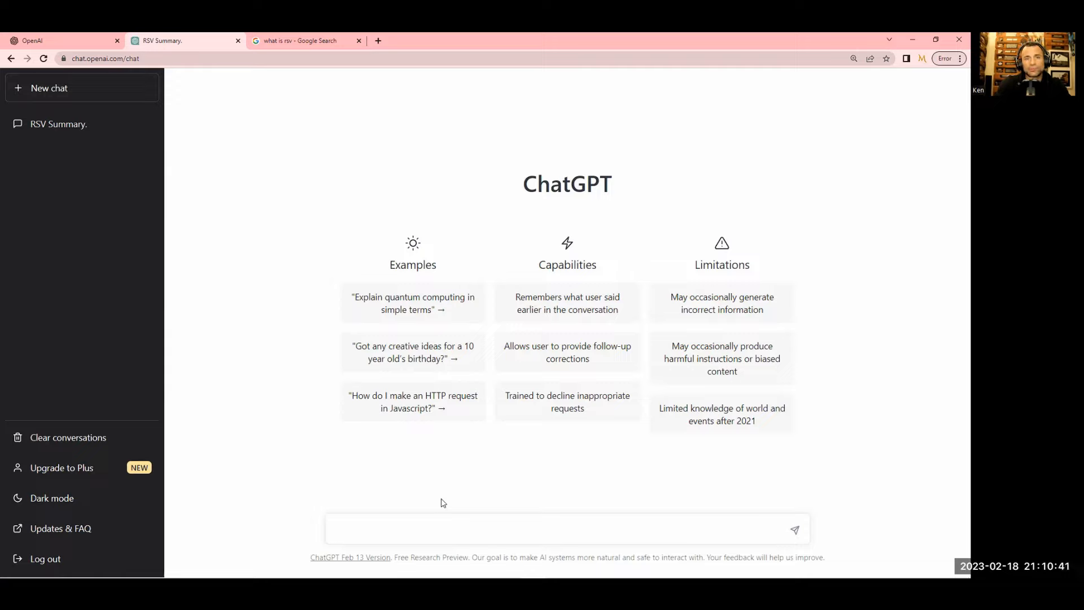
# Start the new chat's prompt with 'I cannot have anything from cows.'
pyautogui.click(553, 529)
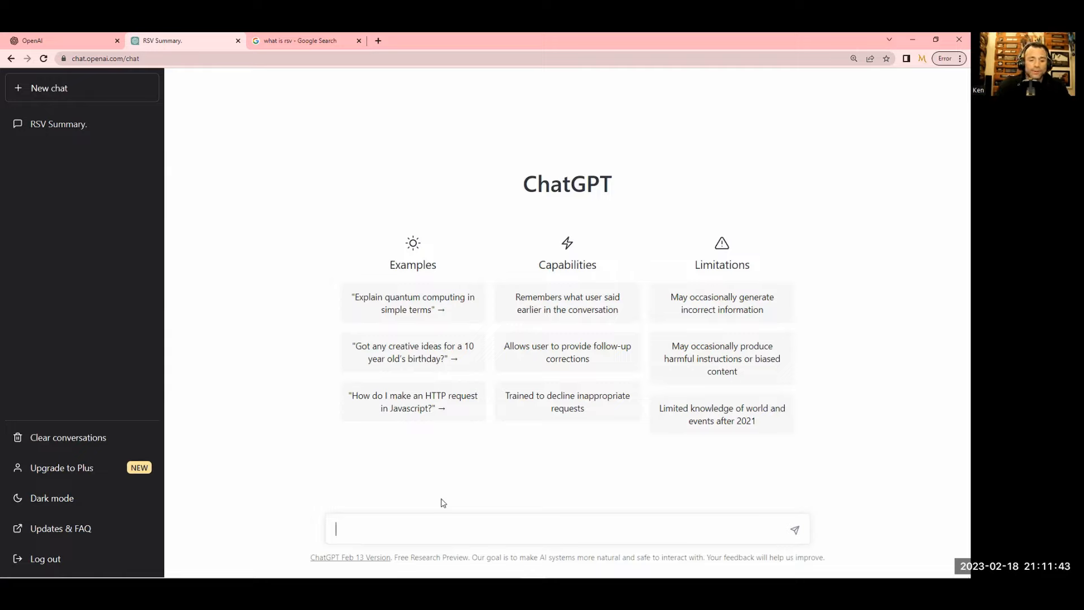
pyautogui.write('I canno')
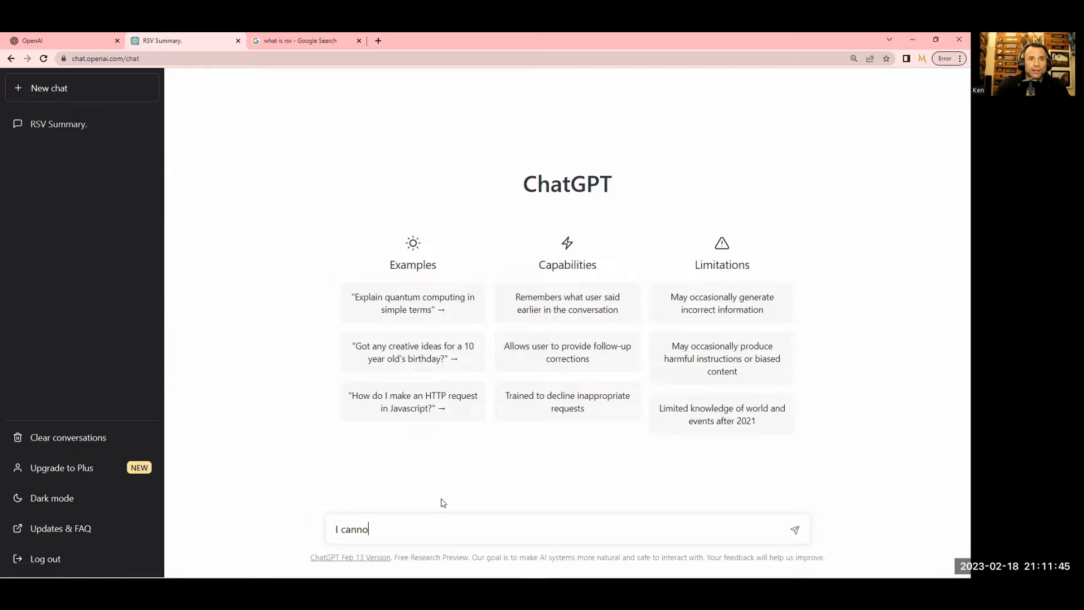
pyautogui.write('t have an')
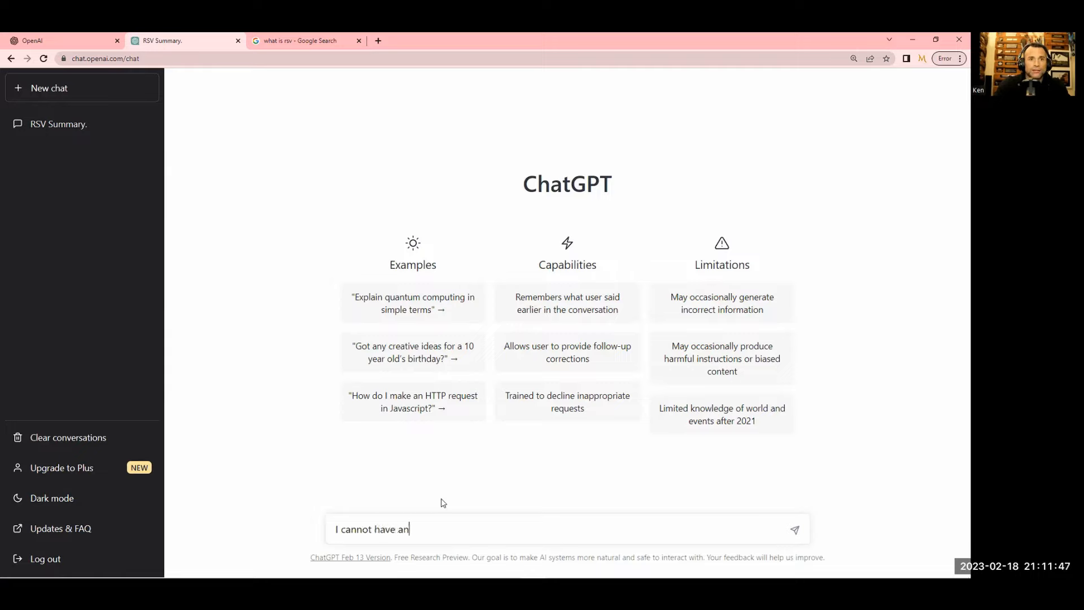
pyautogui.write('ything from')
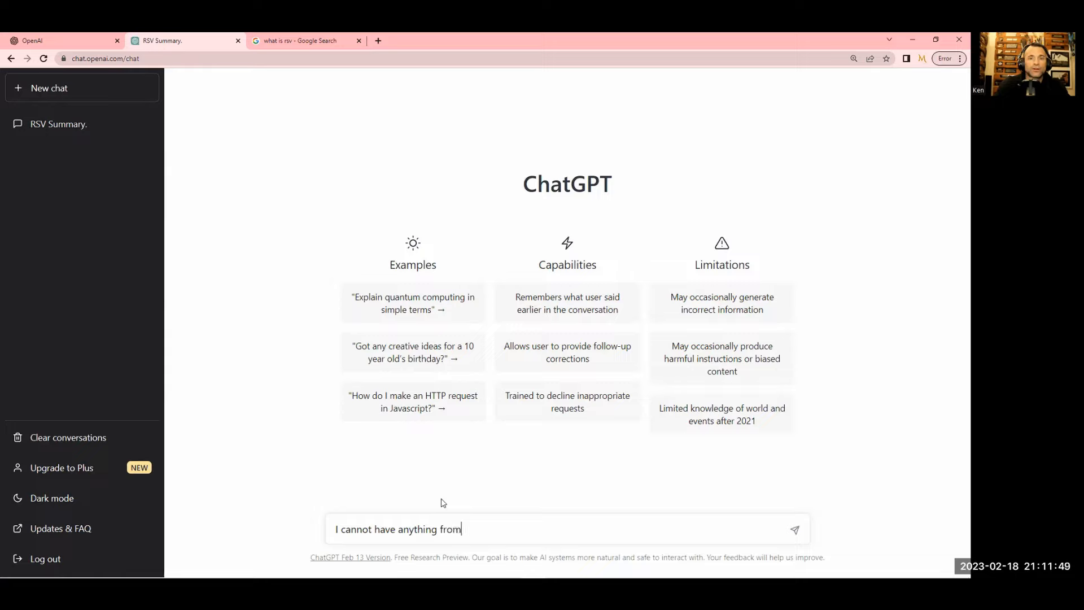
pyautogui.write('cows.')
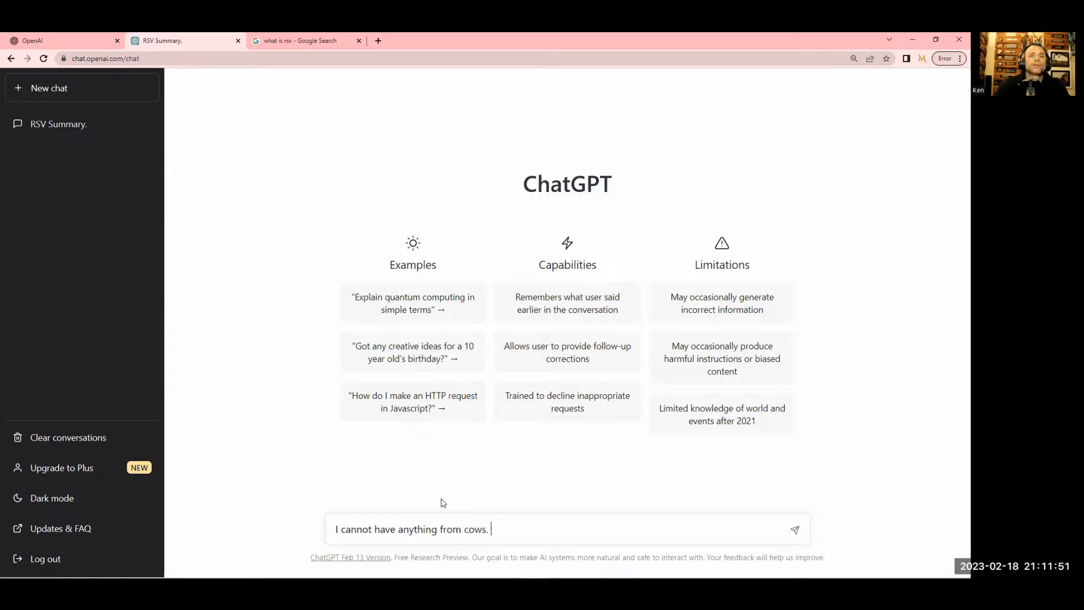
# Request recipes for popular foods that typically have dairy, made without any dairy, and send it
pyautogui.write('Can you bui')
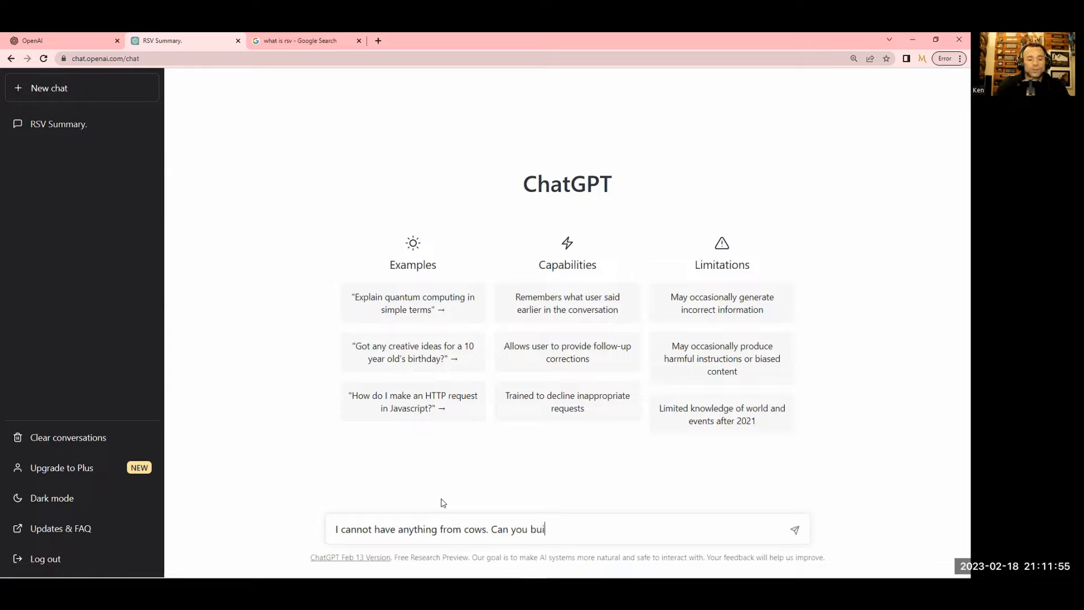
pyautogui.write('ld me a')
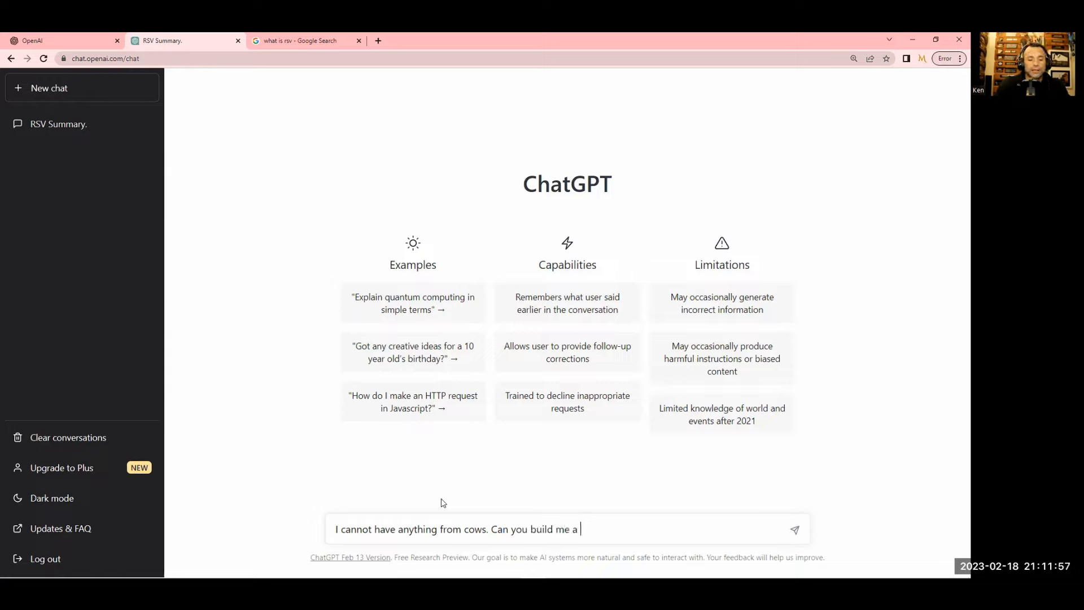
pyautogui.write('red')
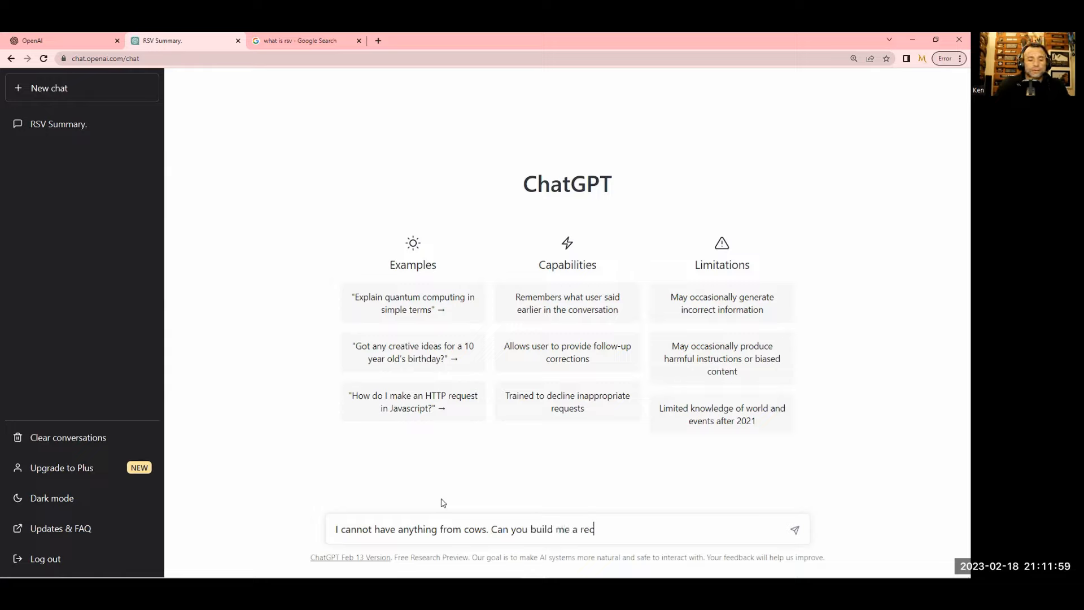
pyautogui.write('ipe to mak')
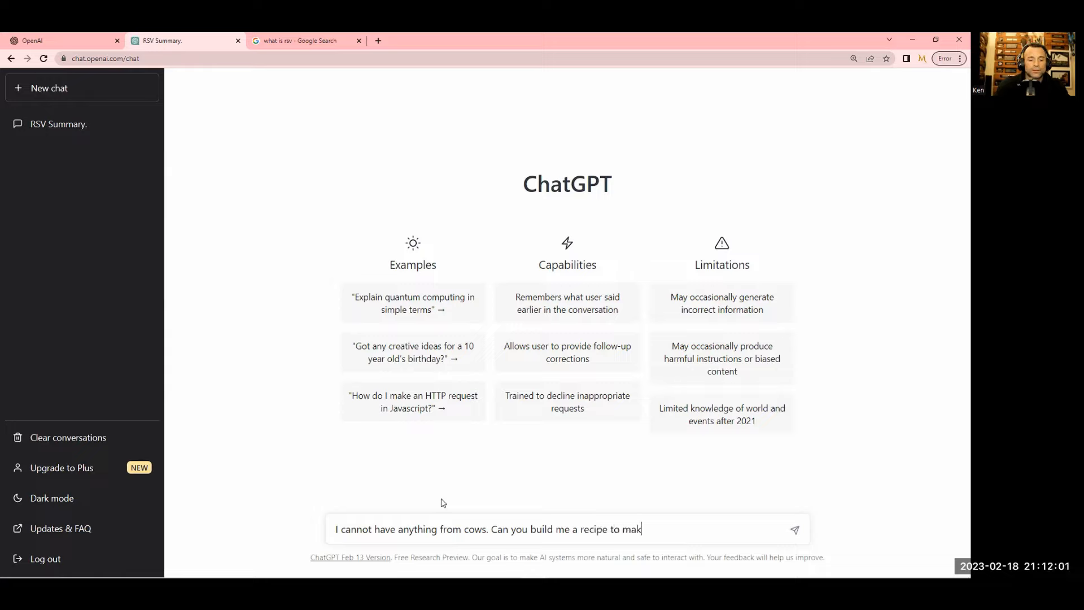
pyautogui.write('e')
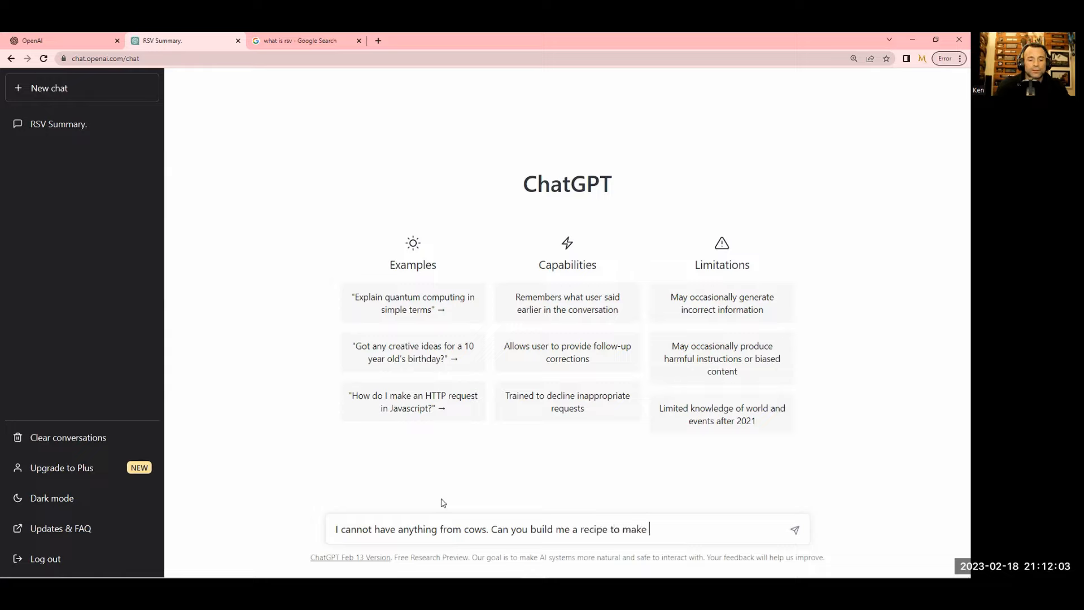
pyautogui.write('some popu')
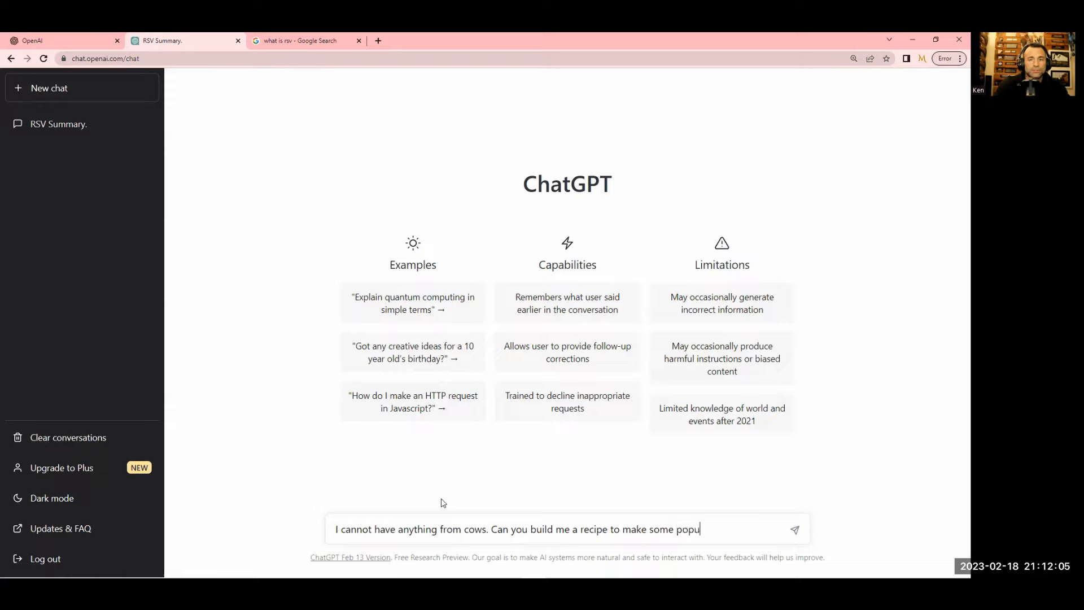
pyautogui.write('lar foods tha')
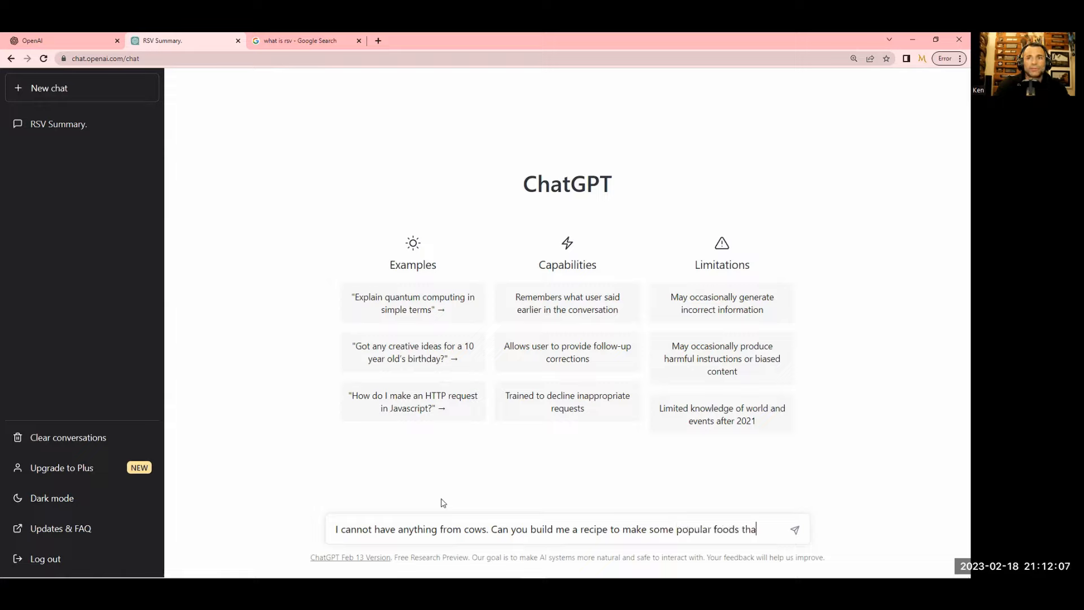
pyautogui.write('t typically have d')
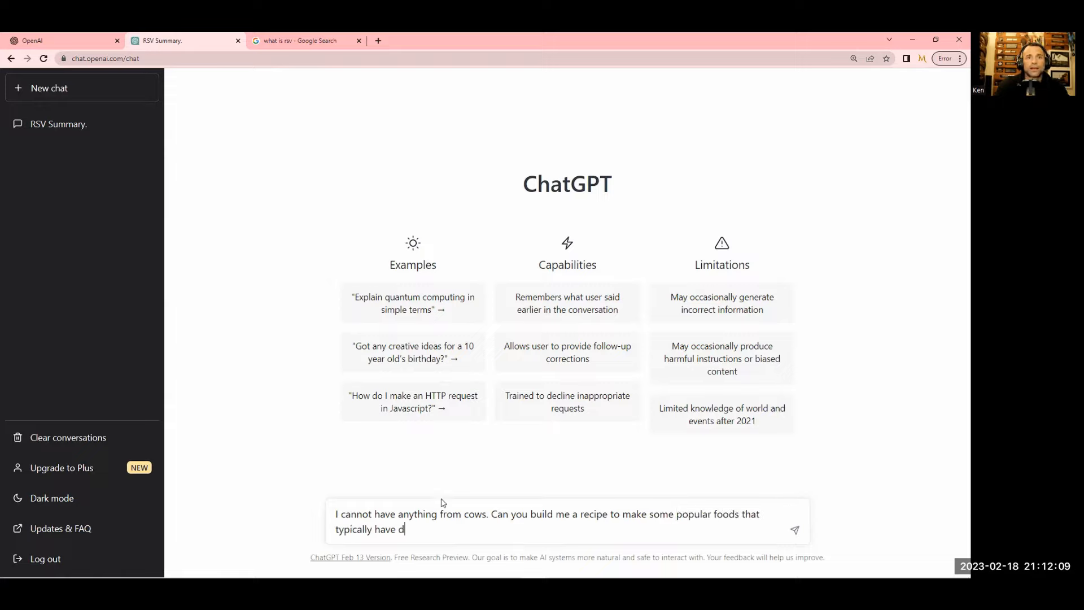
pyautogui.write('airy, but')
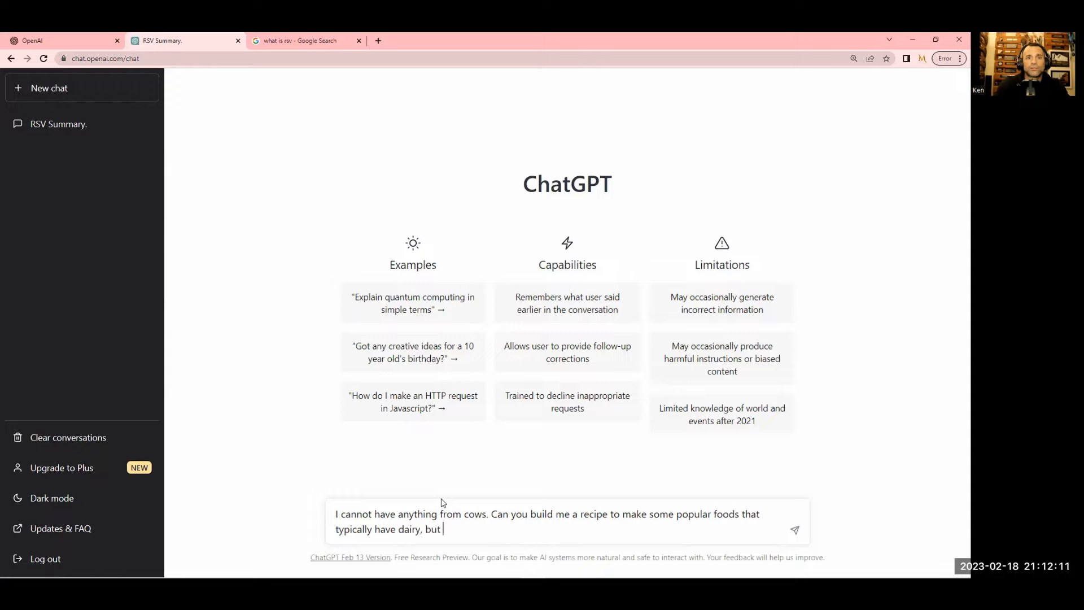
pyautogui.write('without')
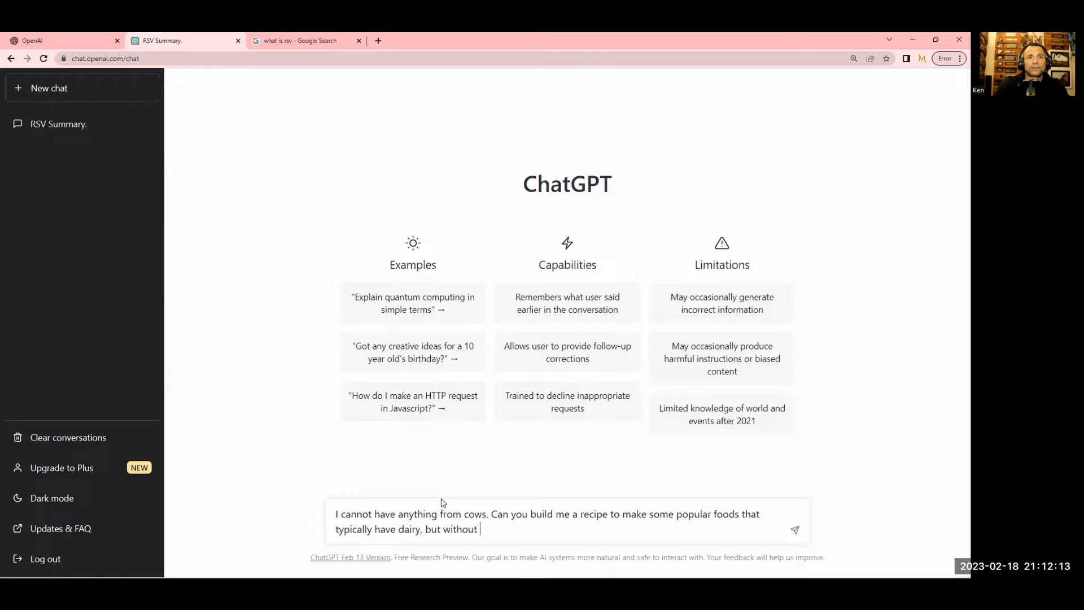
pyautogui.write('any dairy in')
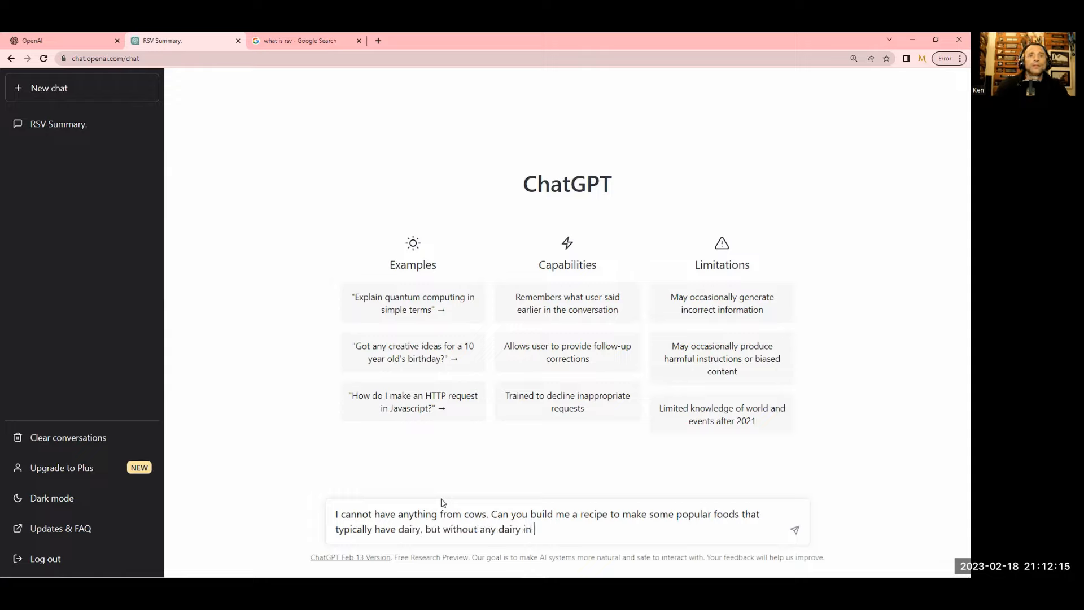
pyautogui.press('Return')
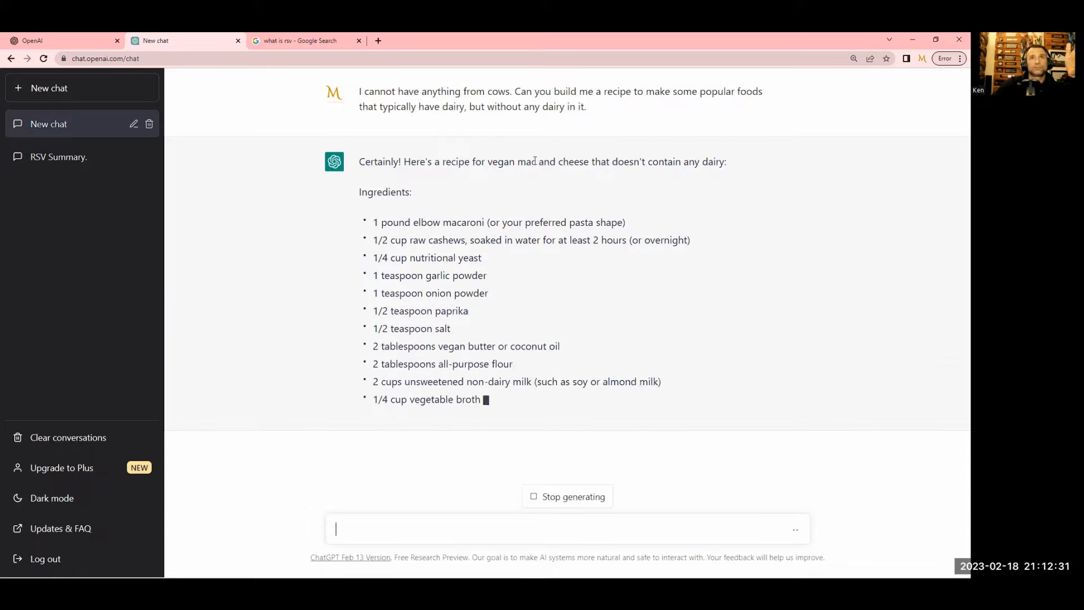
# Read the vegan mac and cheese ingredients and instructions as they generate
pyautogui.scroll(-3)
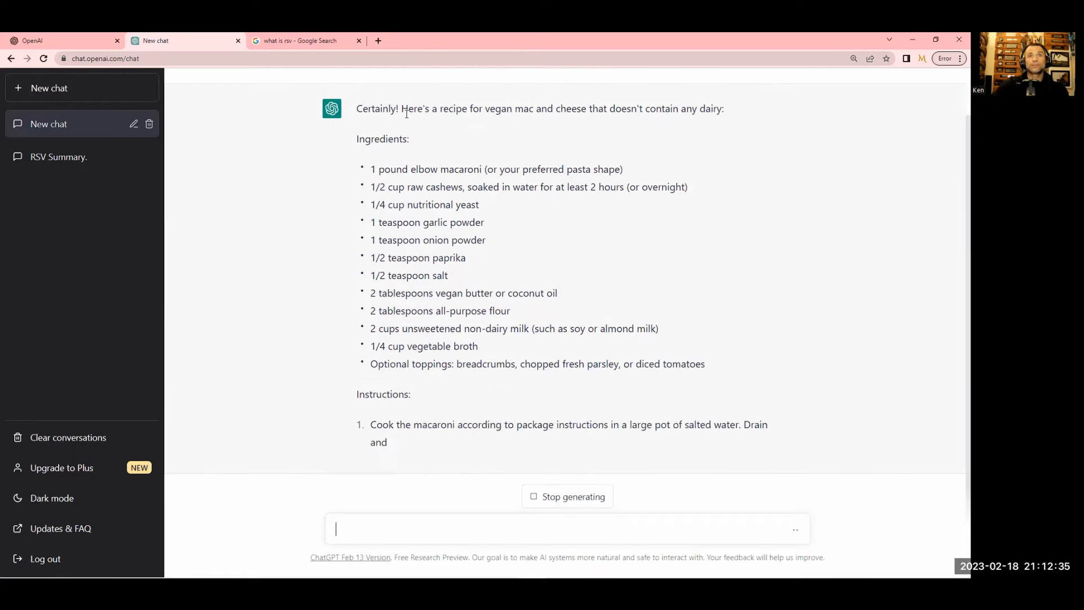
pyautogui.scroll(3)
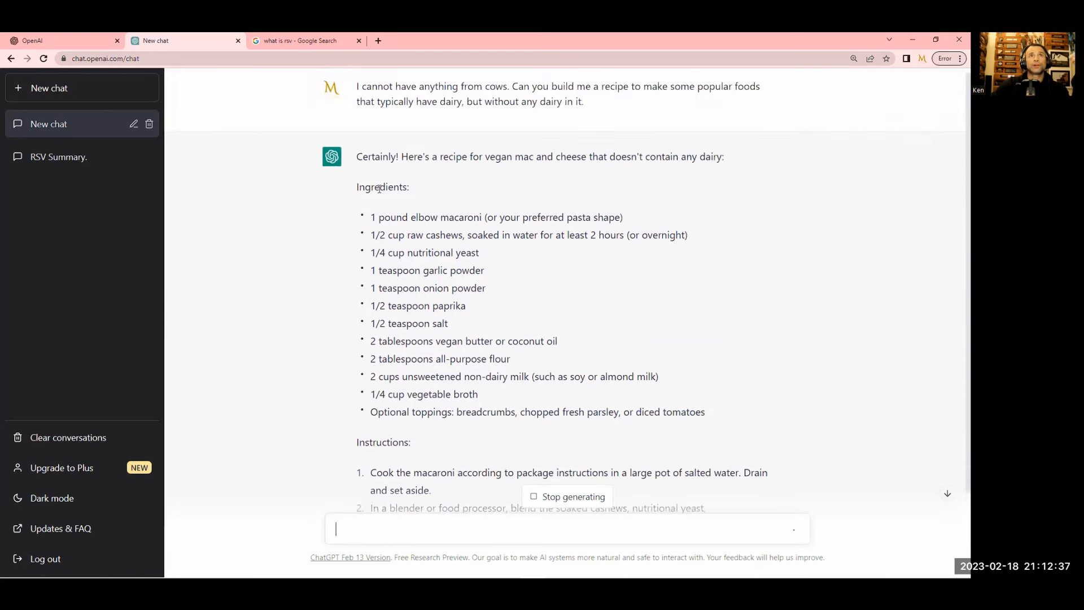
pyautogui.scroll(-3)
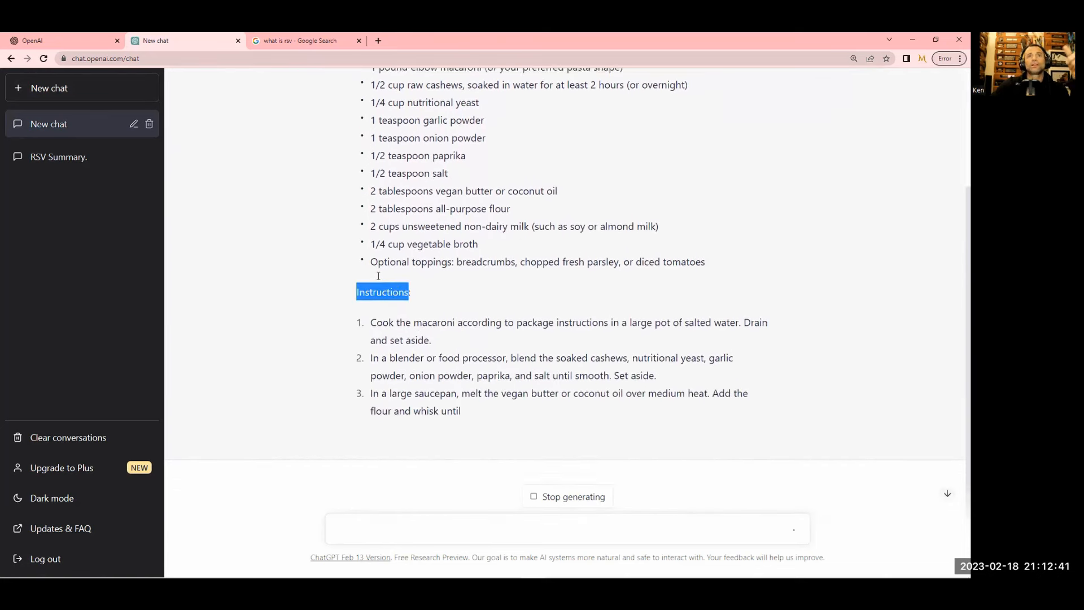
pyautogui.scroll(3)
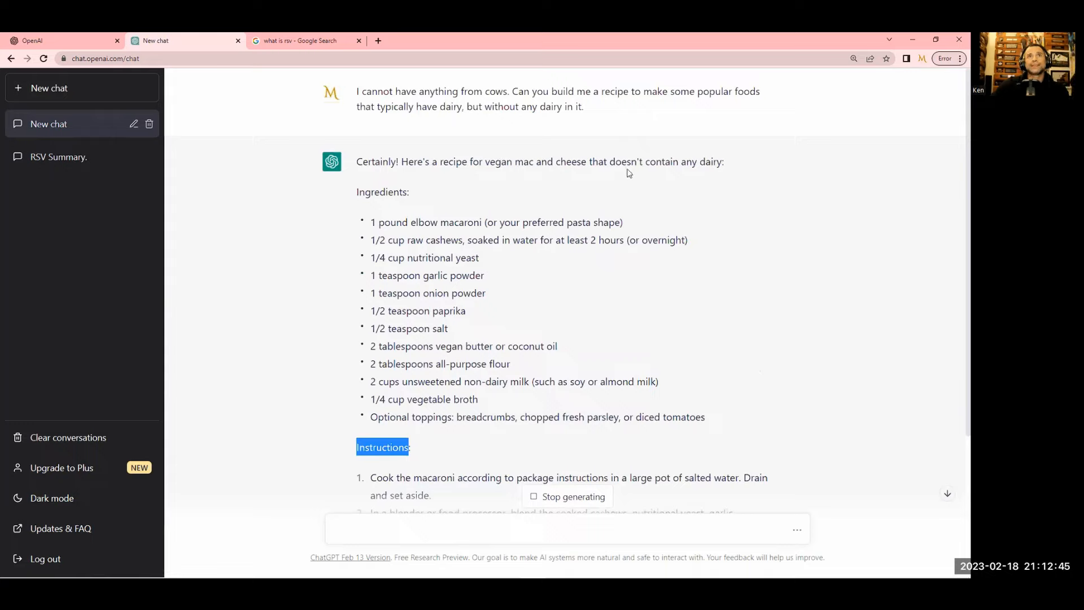
pyautogui.moveTo(728, 177)
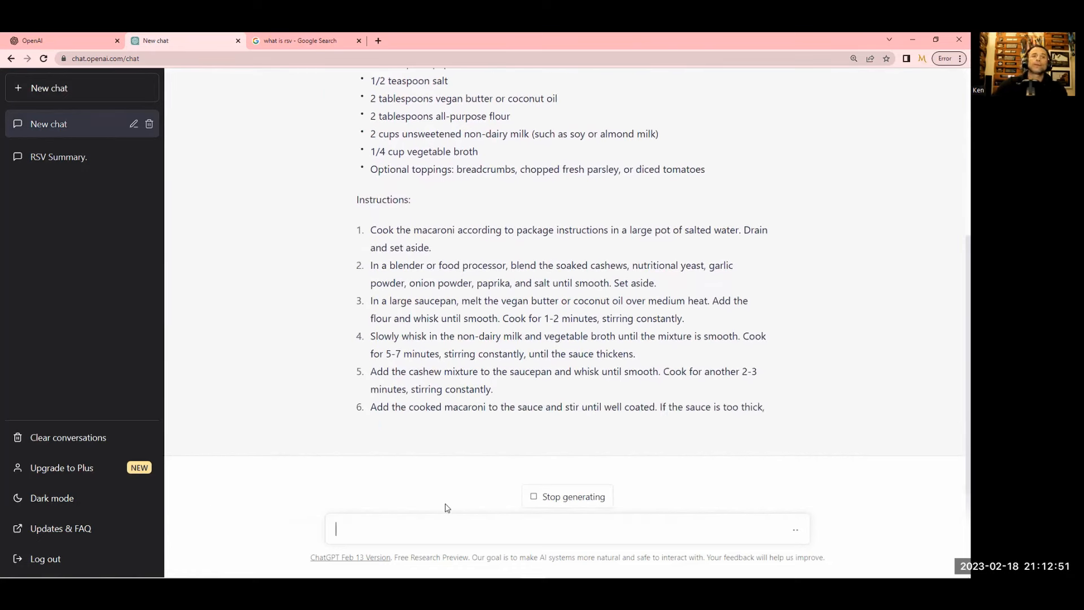
# Write 'So I don't like mac...looking for better recipes that are more healthy'
pyautogui.write('S')
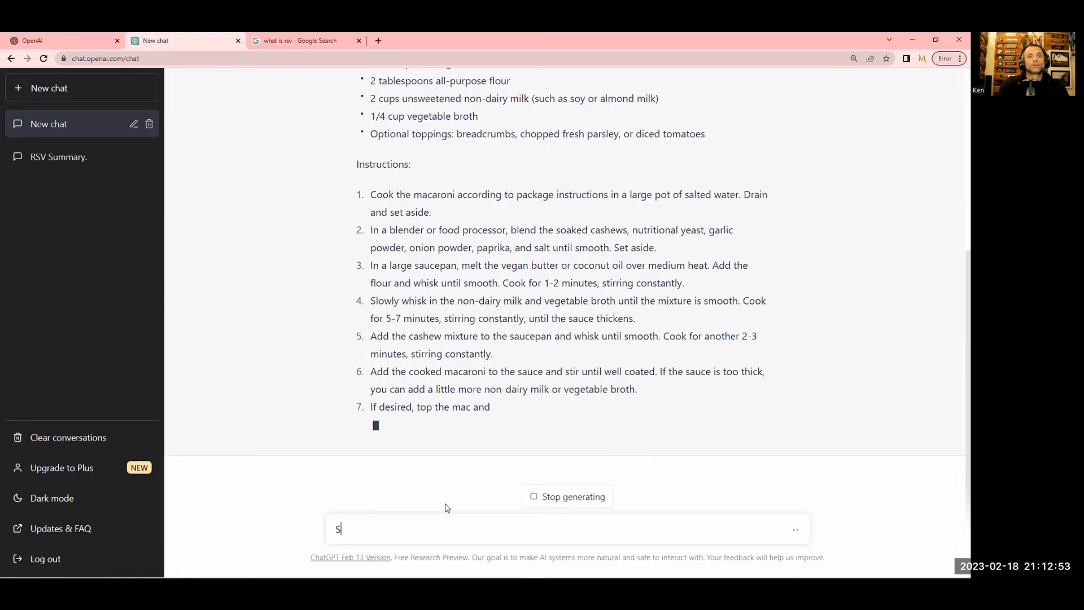
pyautogui.write("o I don't like mac and cheese. I'm")
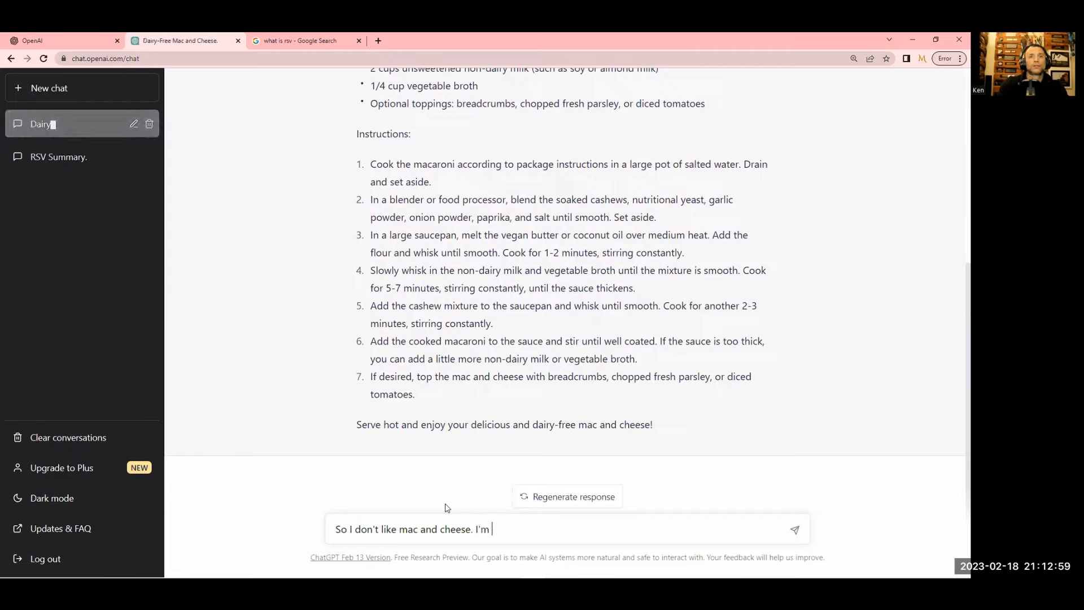
pyautogui.write('looking for b')
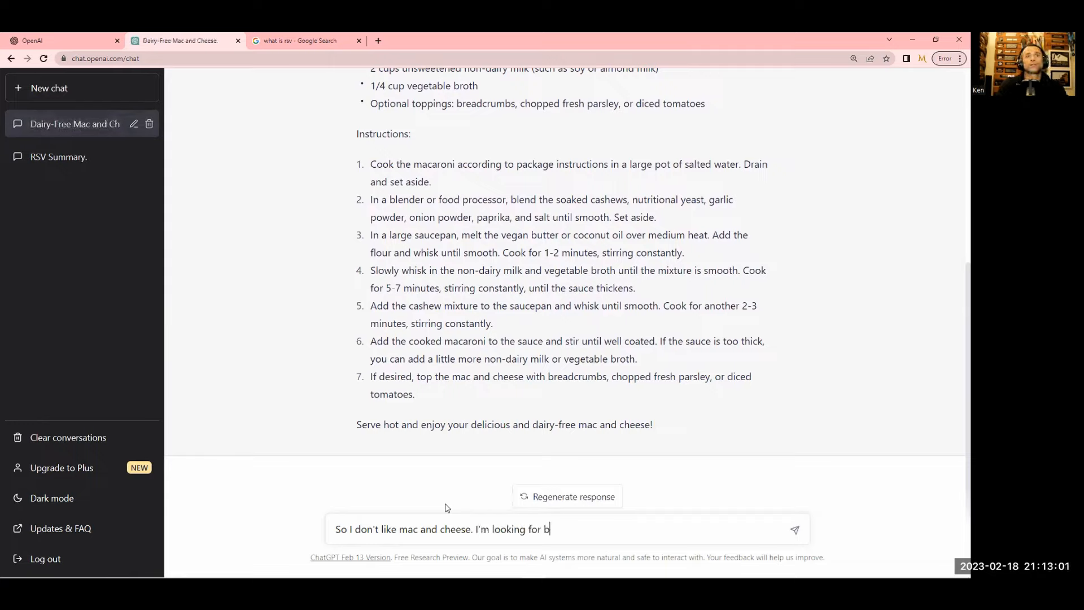
pyautogui.write('etter recipes')
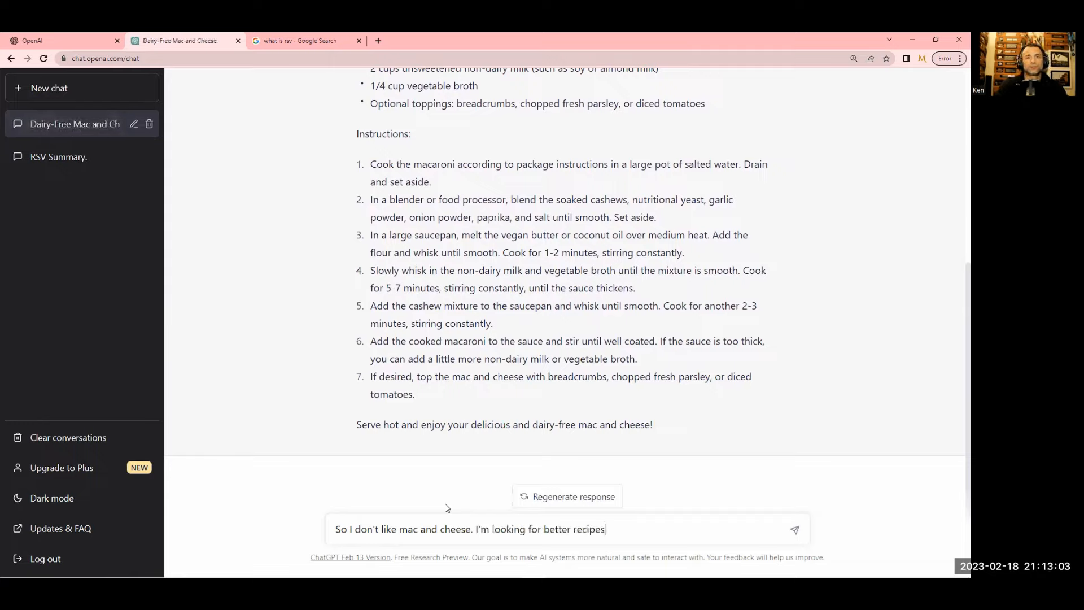
pyautogui.write('that are')
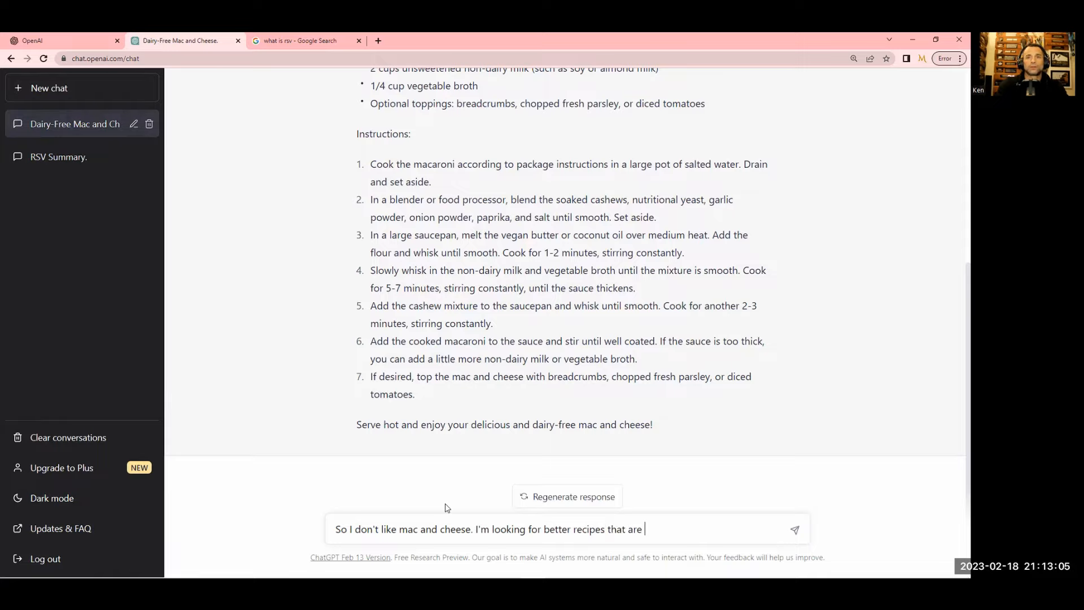
pyautogui.write('more healthy')
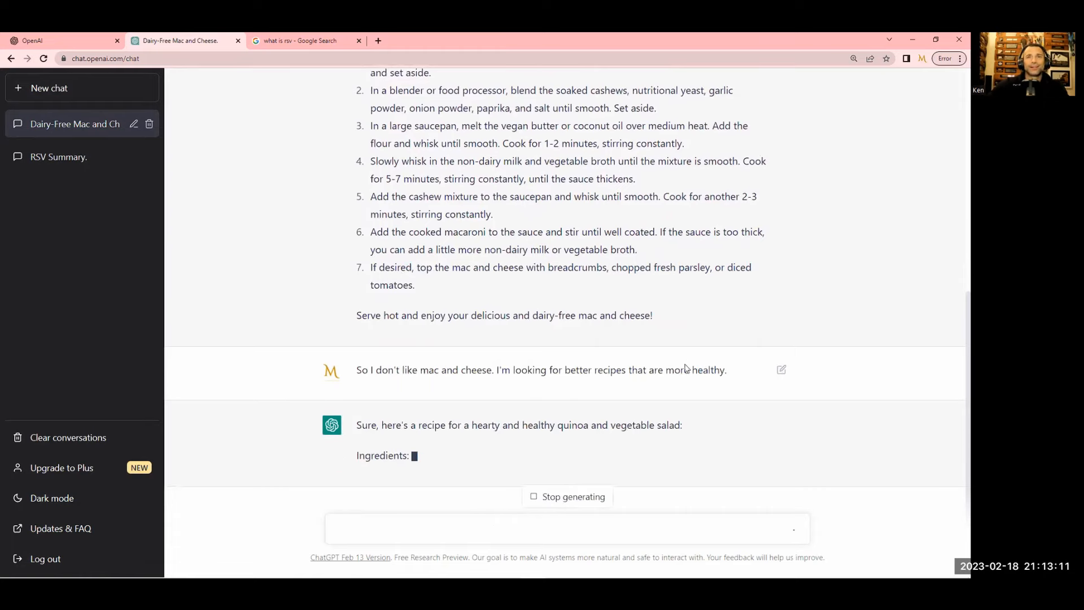
# Read the quinoa and vegetable salad recipe as it generates, selecting the earlier healthier-recipes request
pyautogui.scroll(-3)
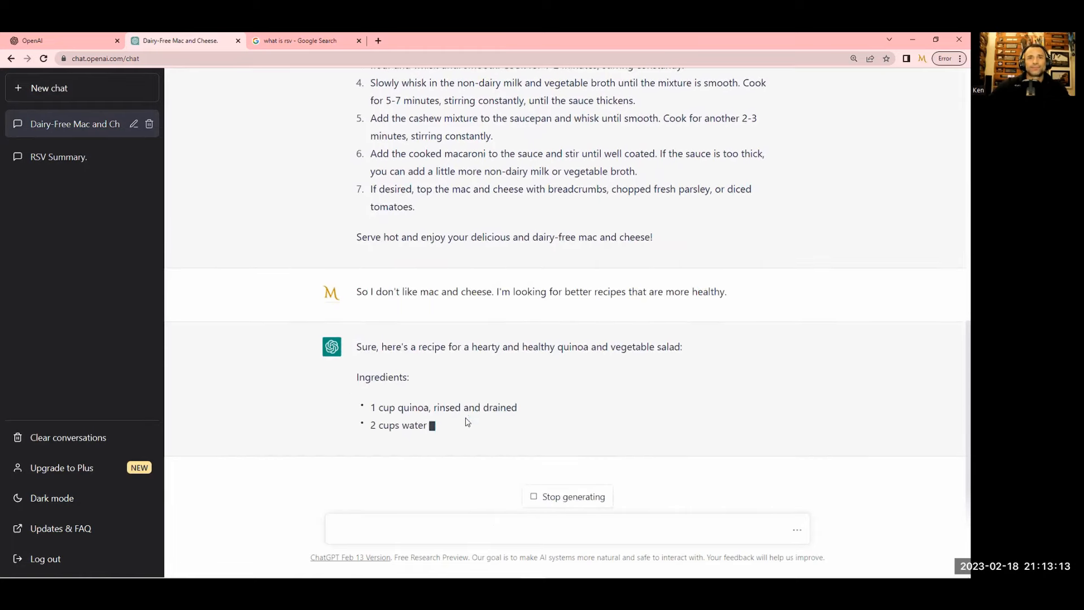
pyautogui.scroll(-3)
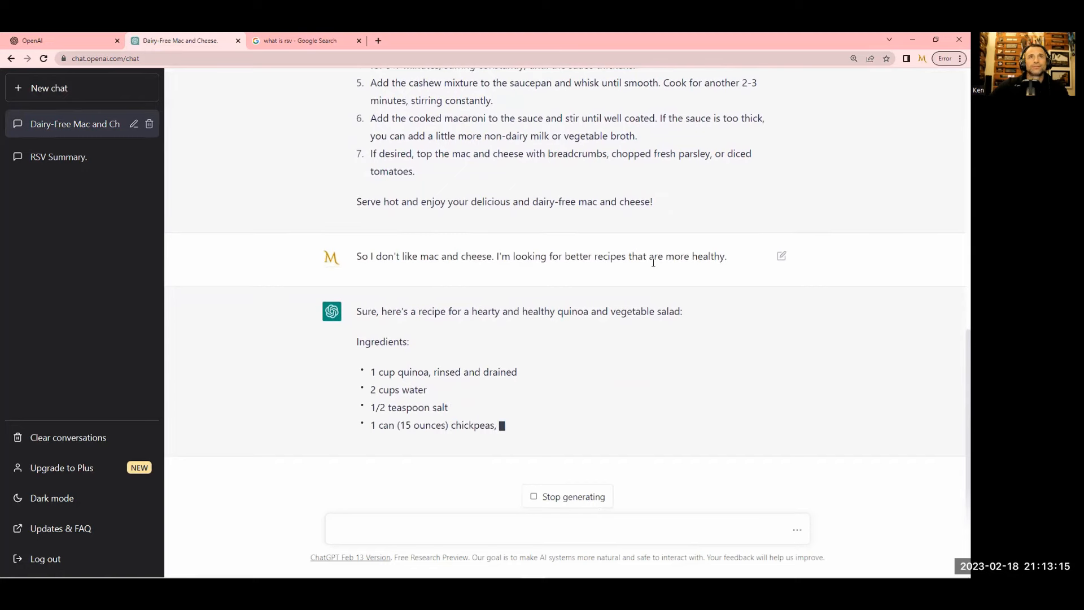
pyautogui.scroll(3)
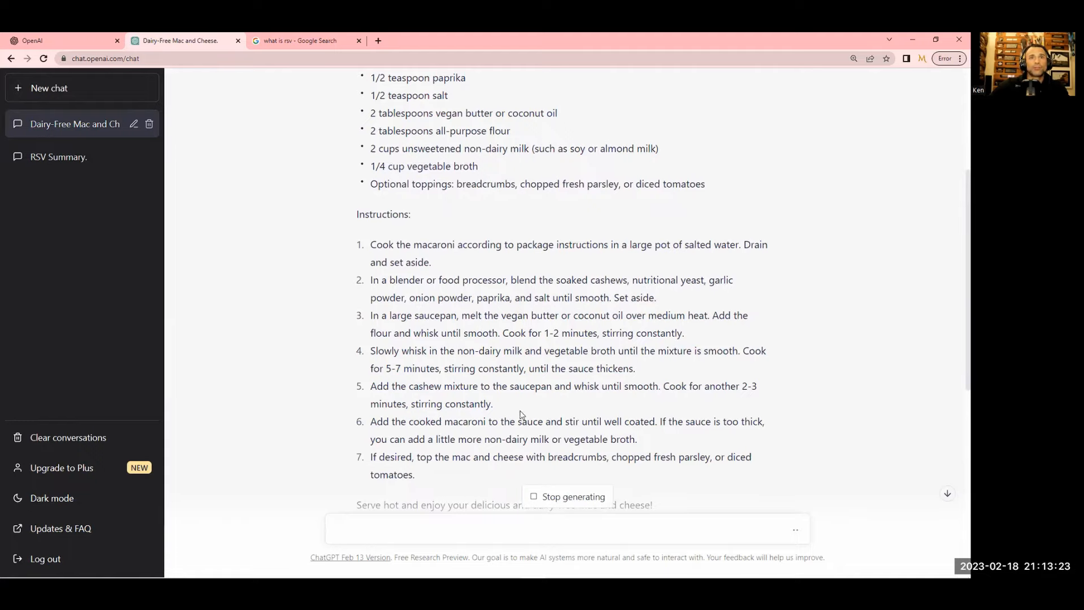
pyautogui.scroll(-3)
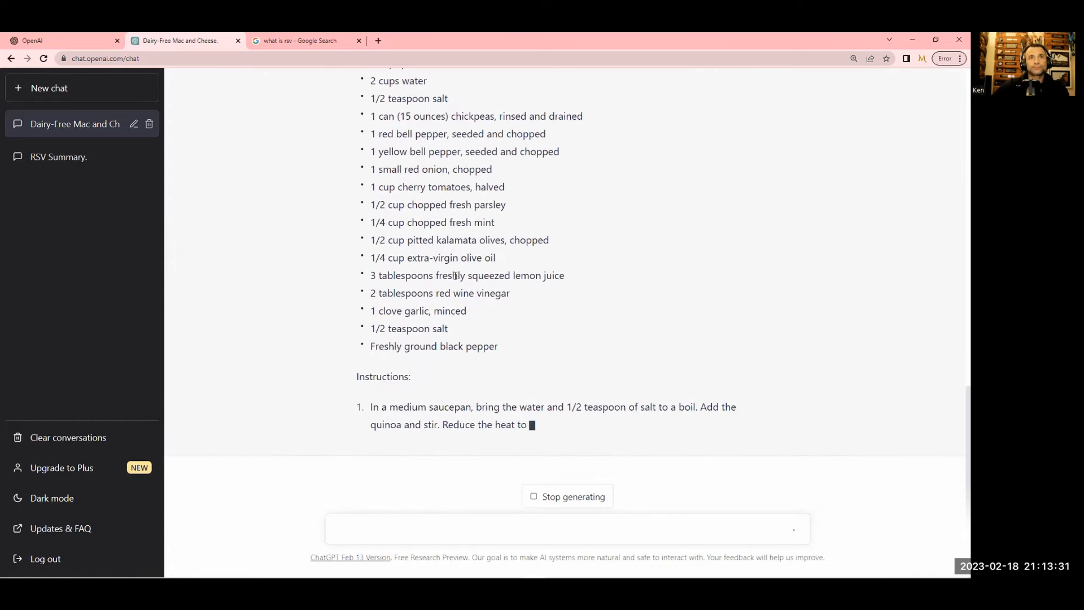
pyautogui.scroll(3)
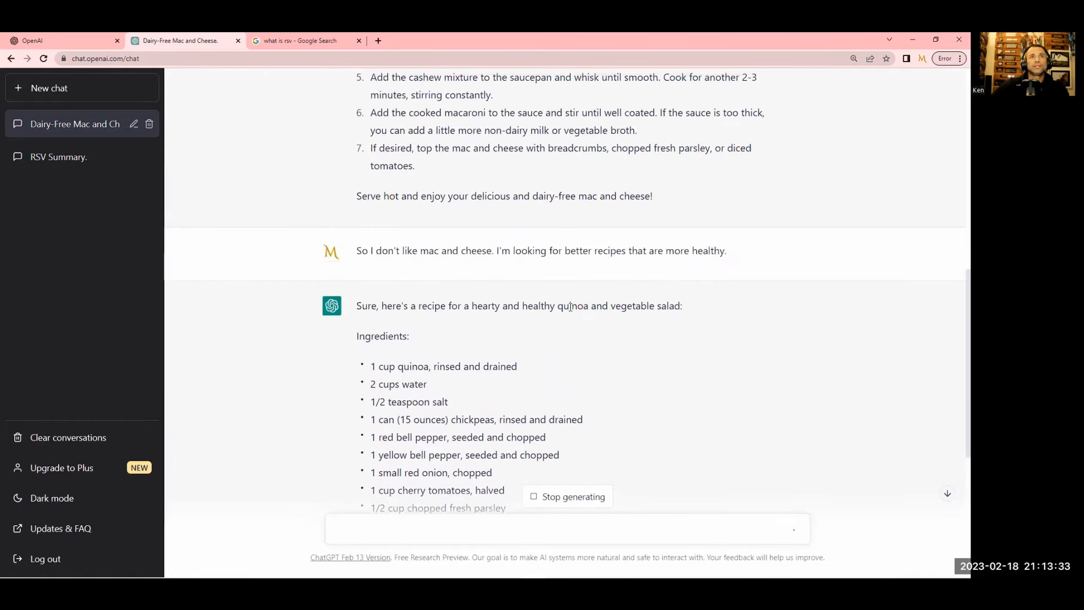
pyautogui.tripleClick(541, 250)
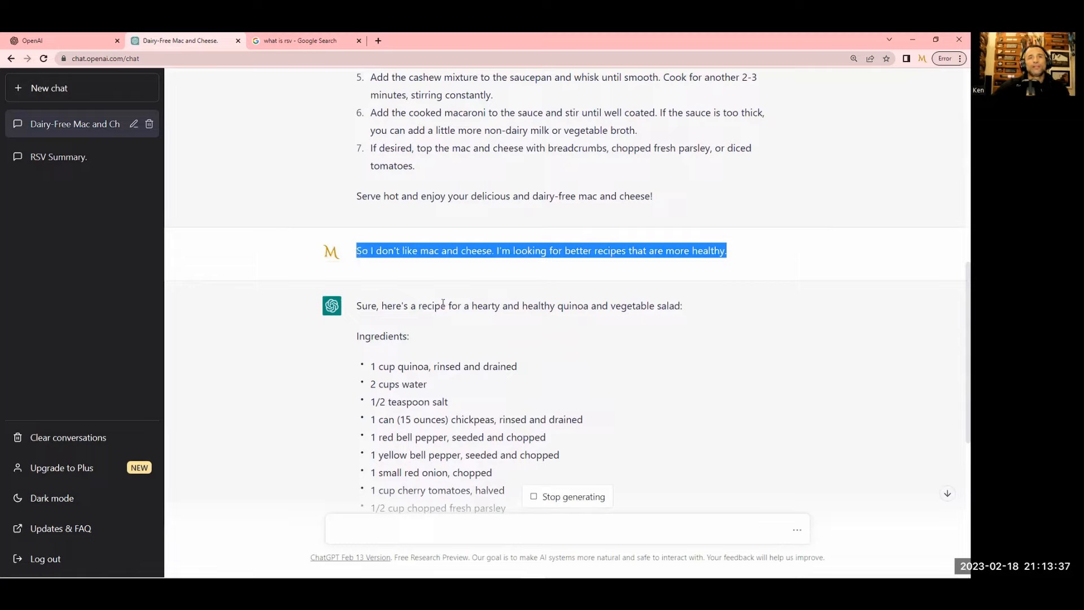
pyautogui.moveTo(442, 284)
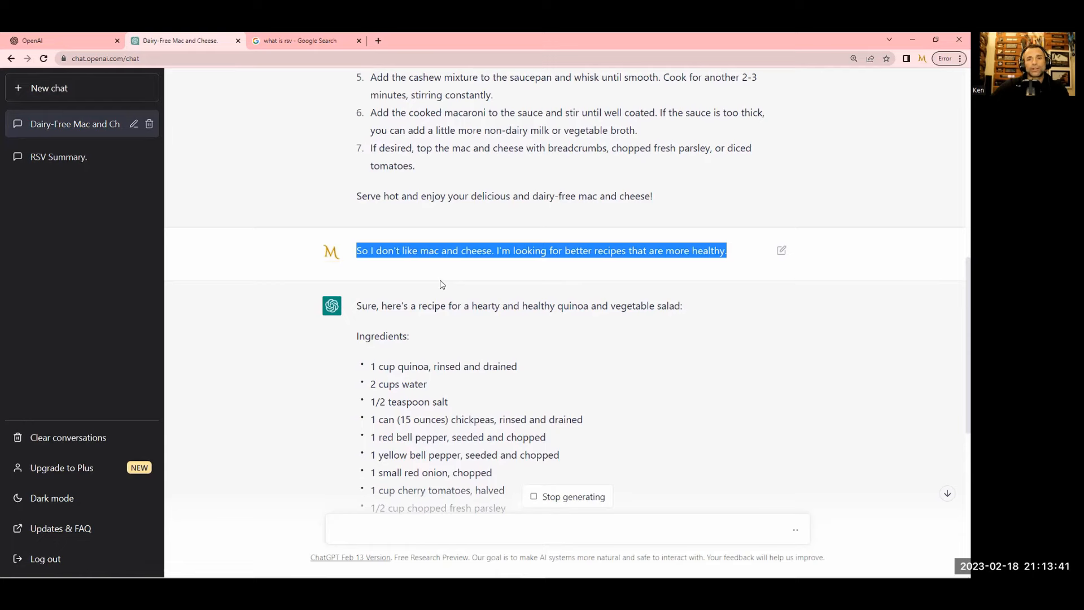
pyautogui.scroll(-3)
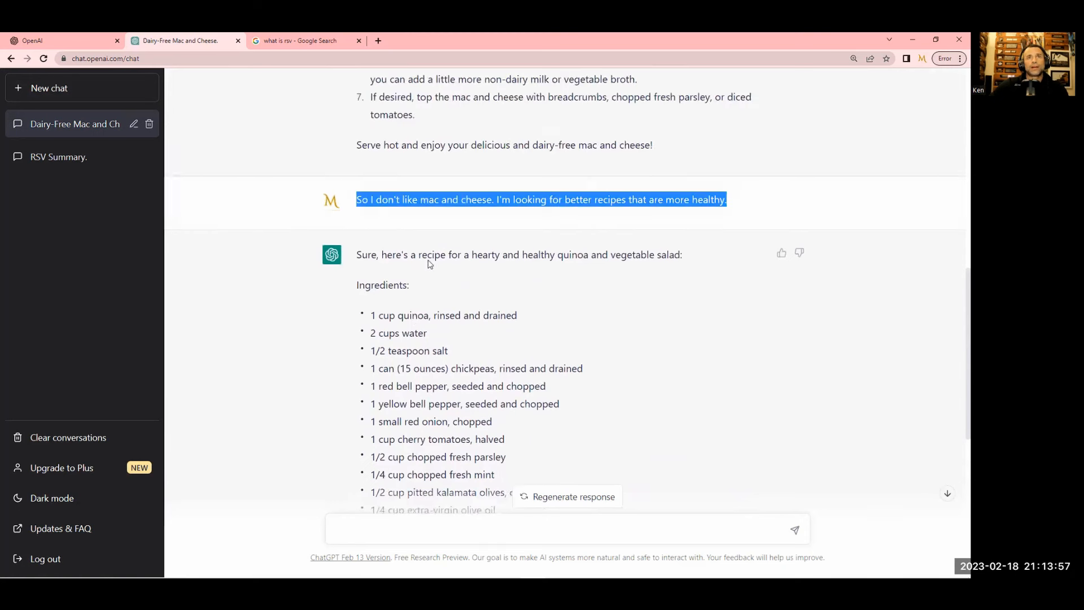
pyautogui.scroll(-3)
pyautogui.write('I want a 3')
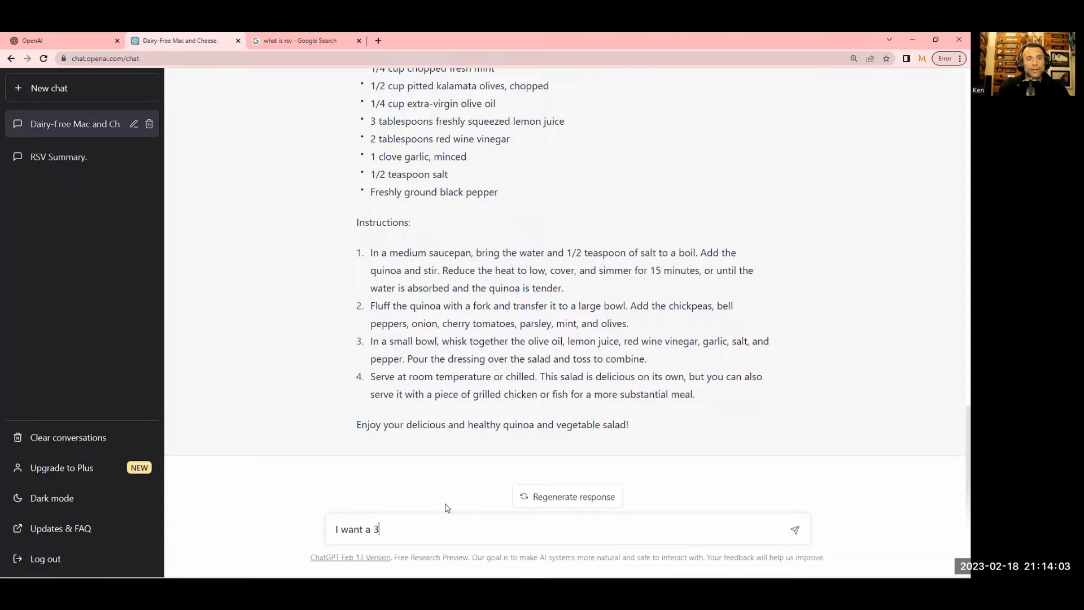
# Send a request for a 3-day dairy-free diet with a dinner popular among dairy eaters
pyautogui.write('day')
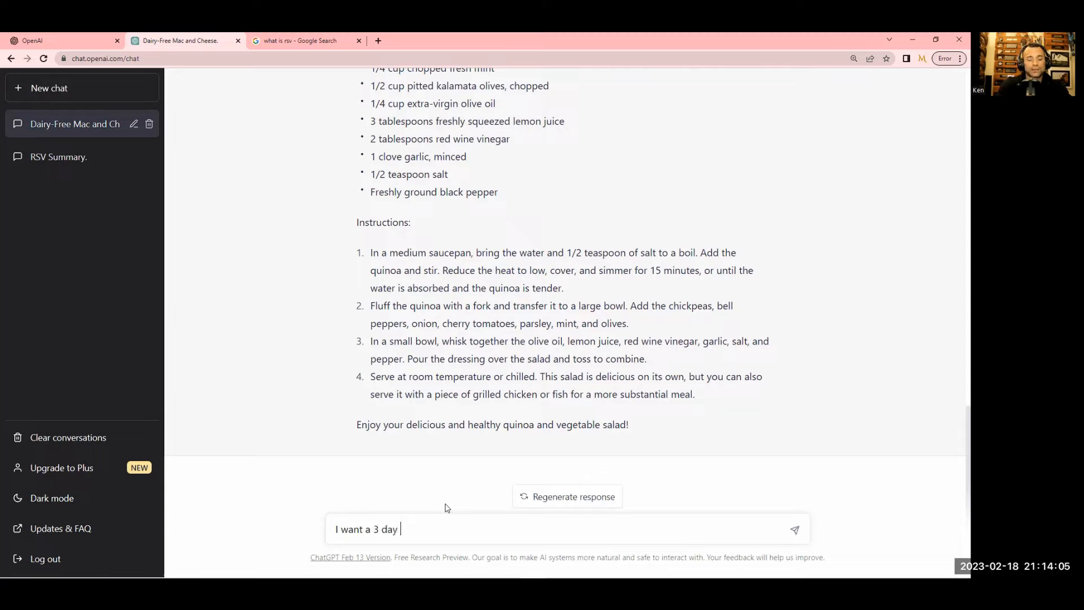
pyautogui.write('diet')
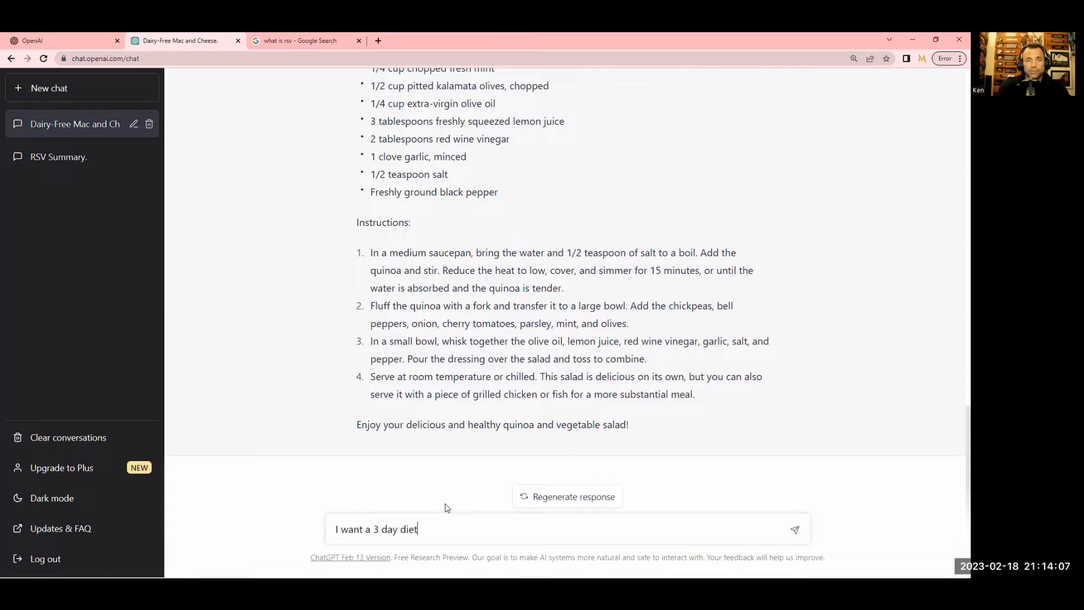
pyautogui.write('that is dairy')
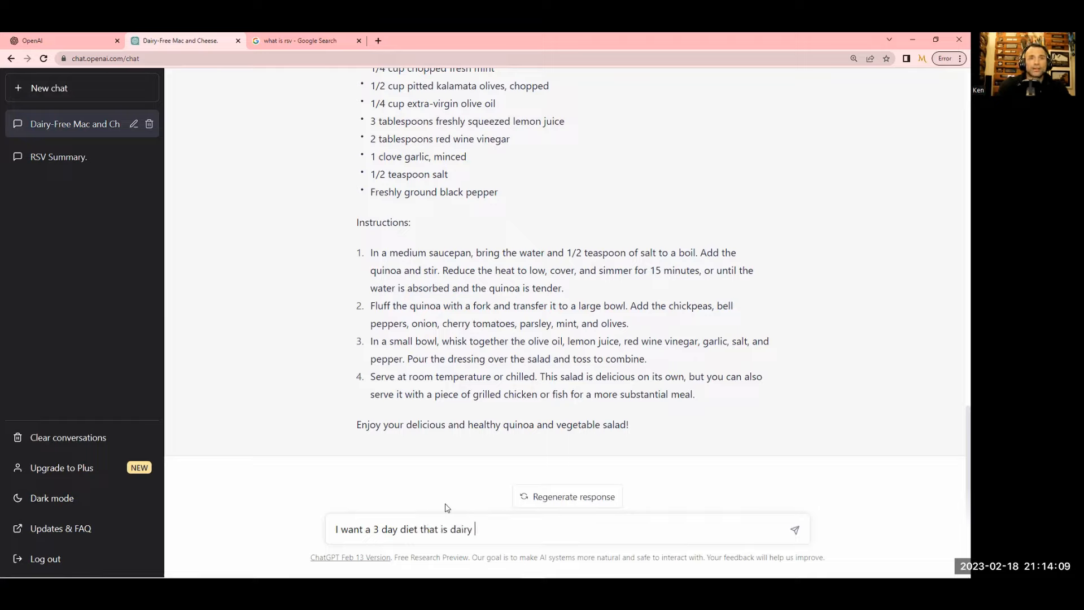
pyautogui.write('free and c')
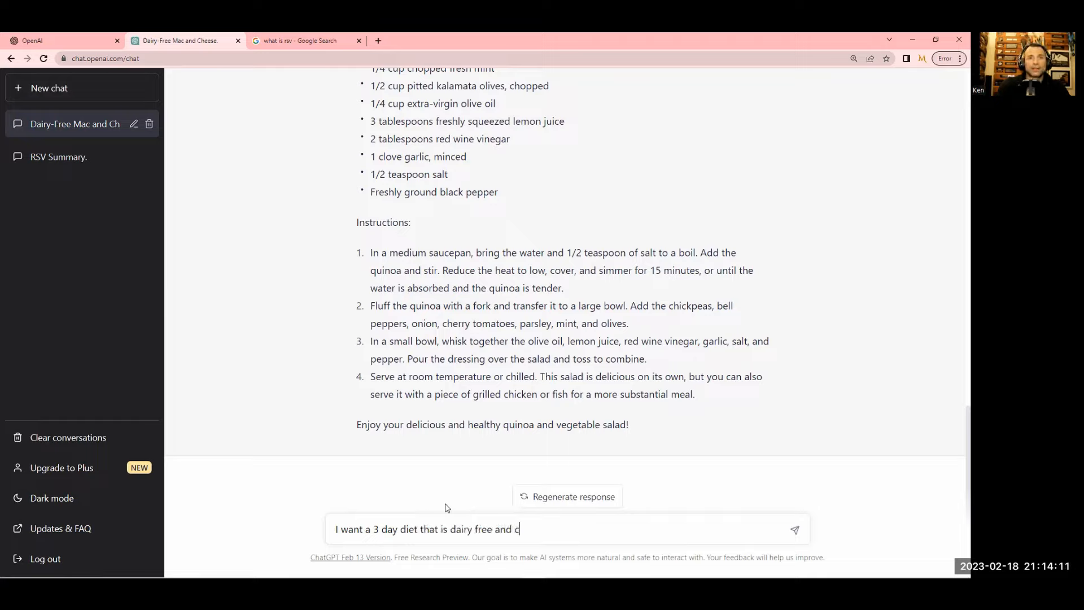
pyautogui.write('ontains a dinn')
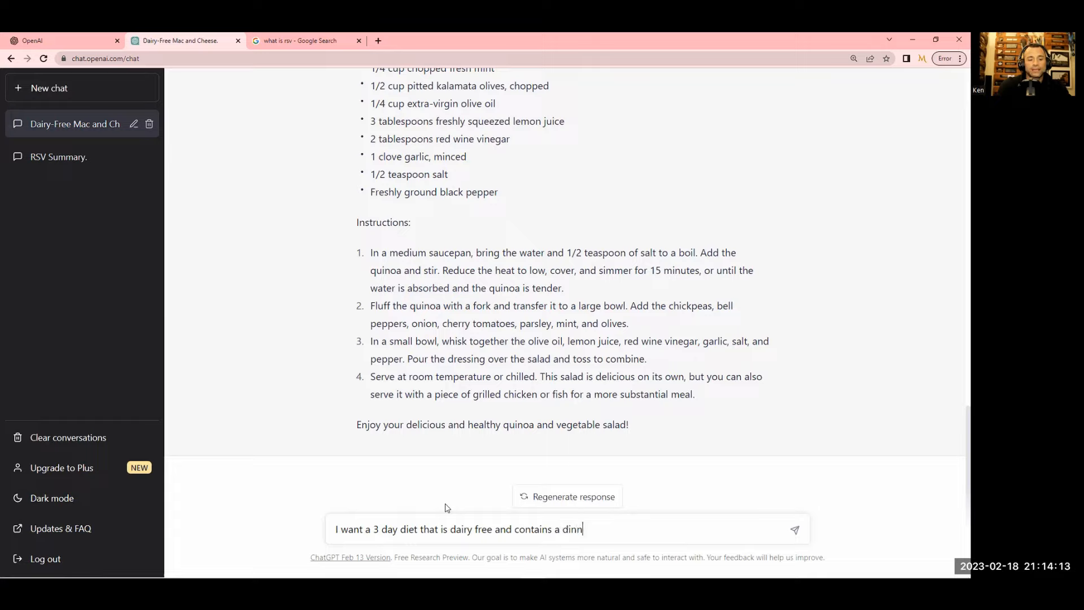
pyautogui.write('er that')
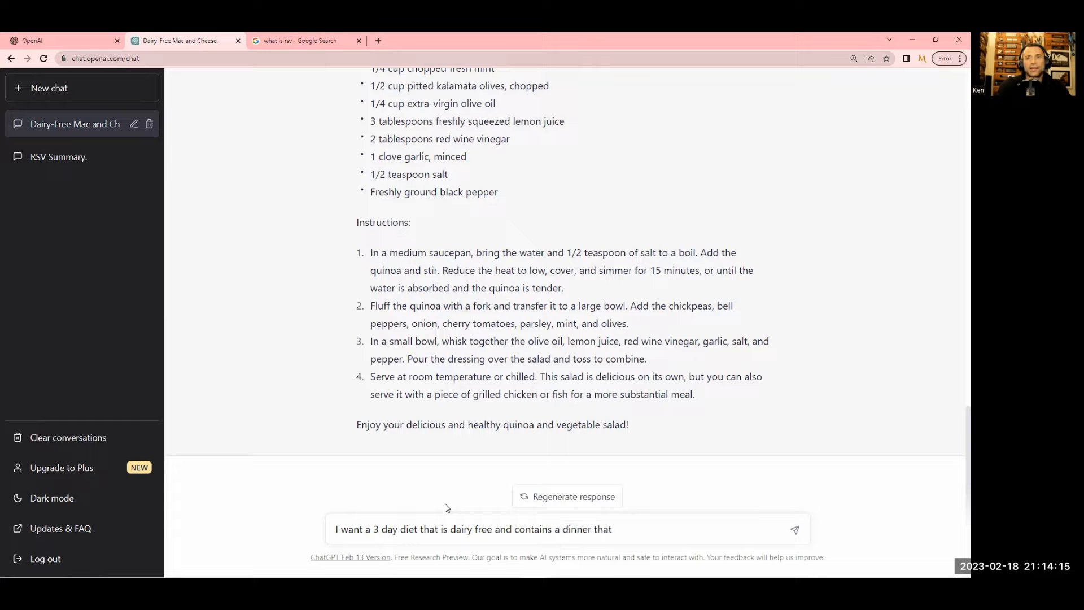
pyautogui.write('is popular amon')
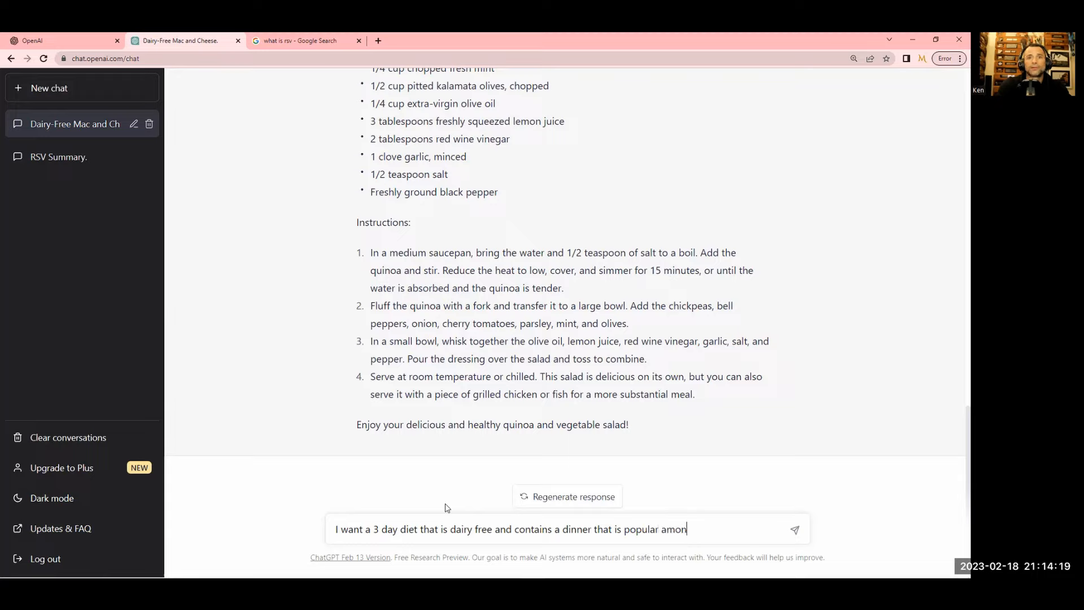
pyautogui.write('g people w')
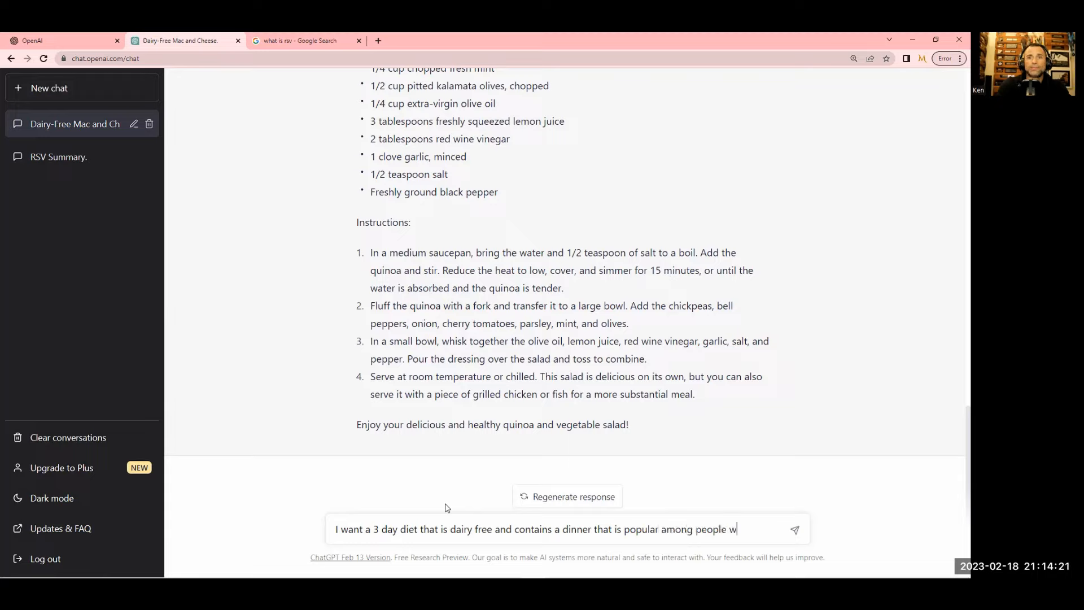
pyautogui.write('ho eat dairy.')
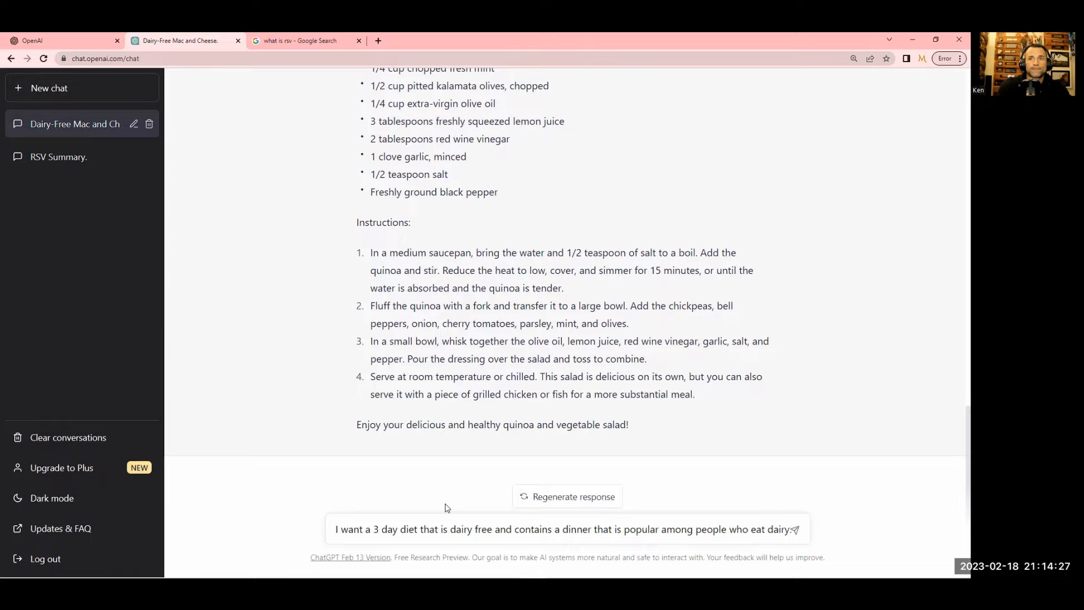
pyautogui.click(795, 529)
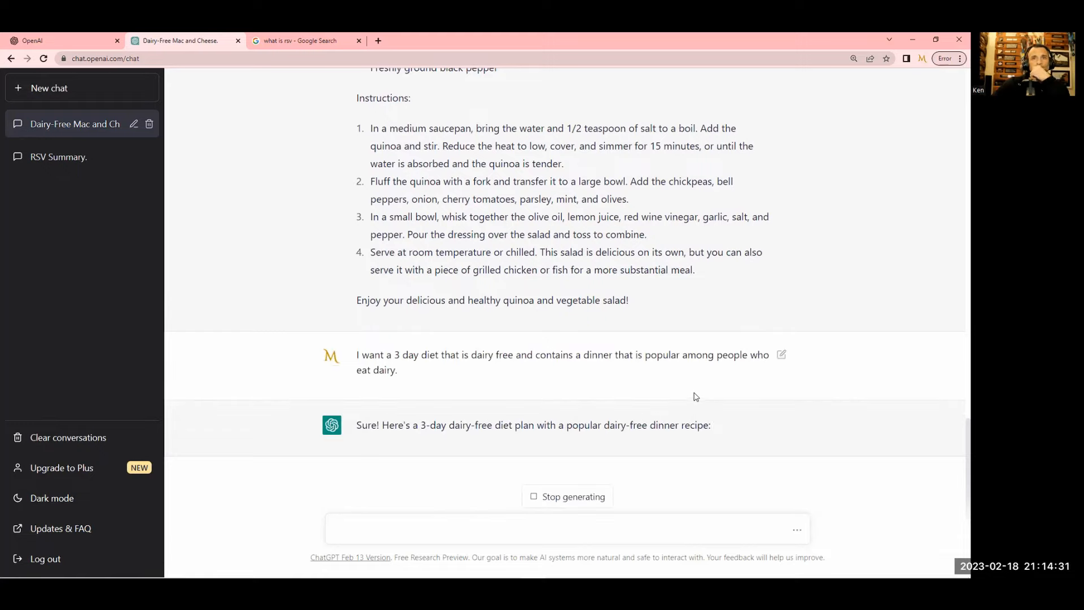
pyautogui.scroll(-3)
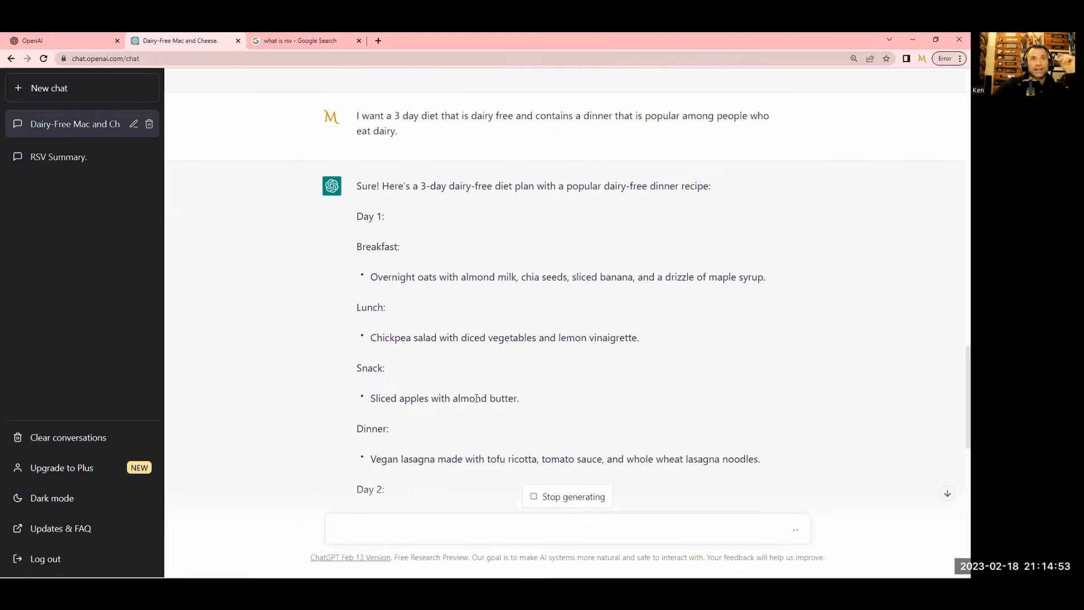
pyautogui.scroll(-3)
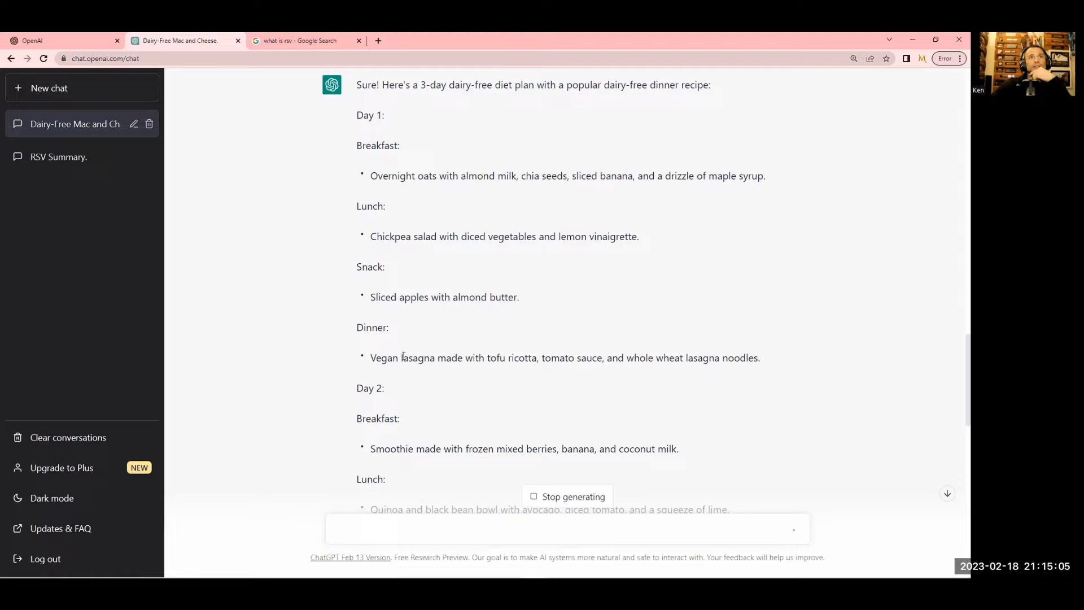
pyautogui.moveTo(773, 364)
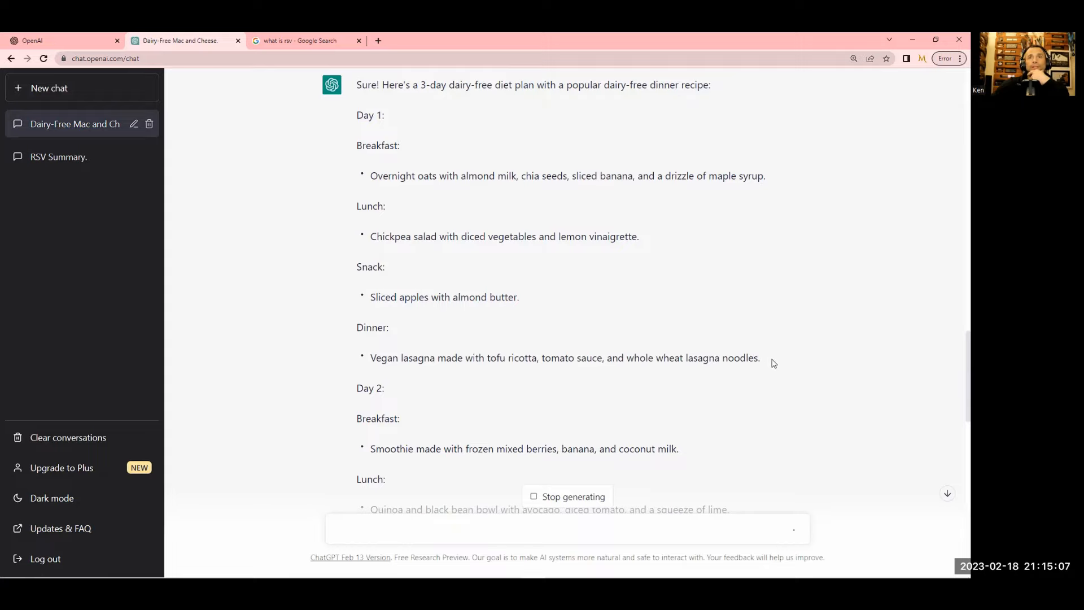
pyautogui.scroll(-3)
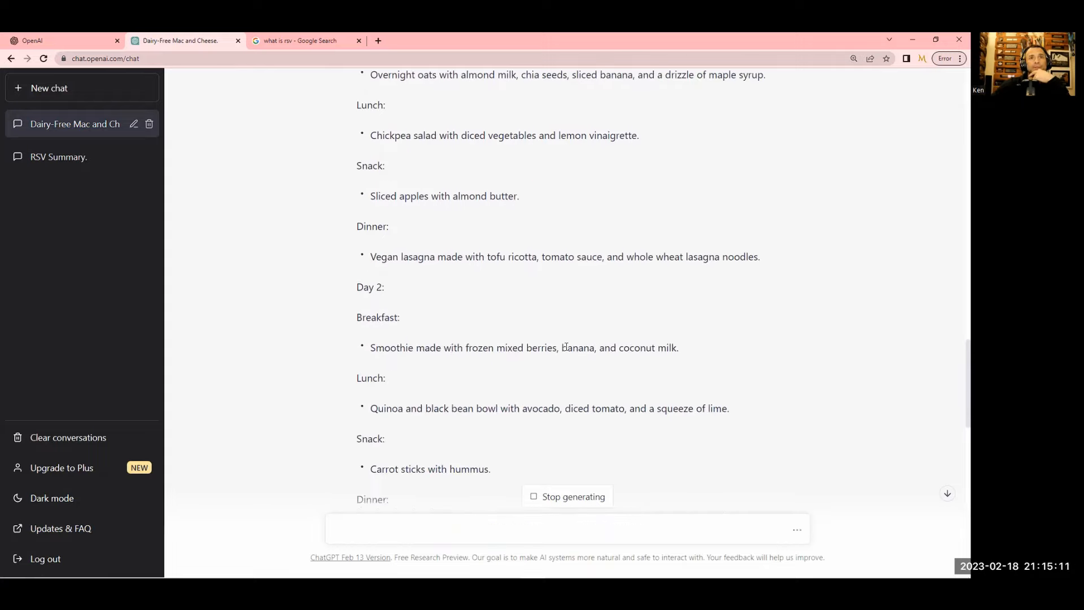
pyautogui.scroll(-3)
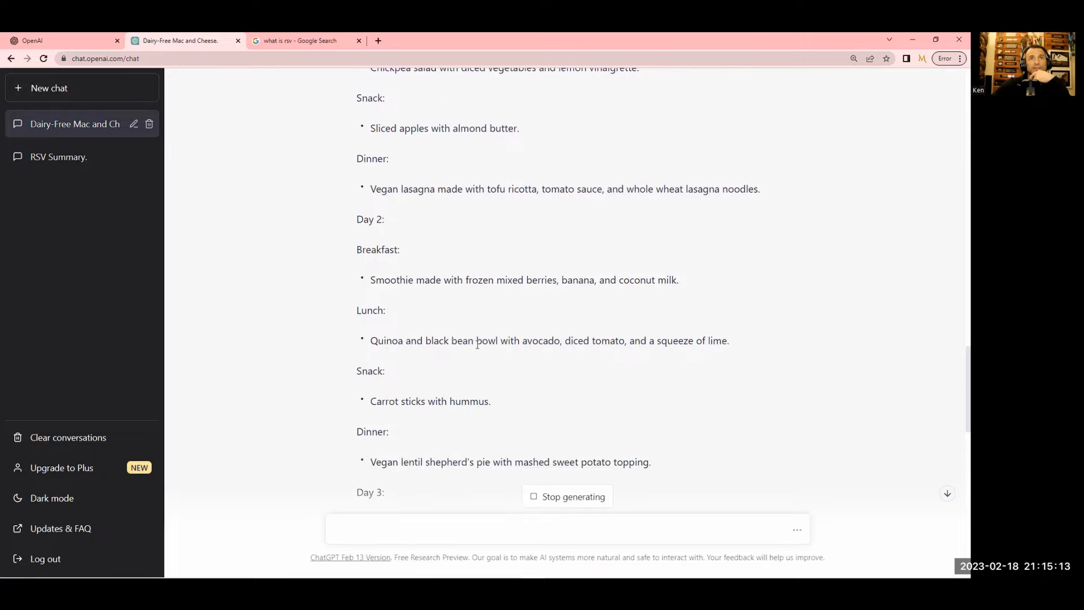
pyautogui.tripleClick(549, 340)
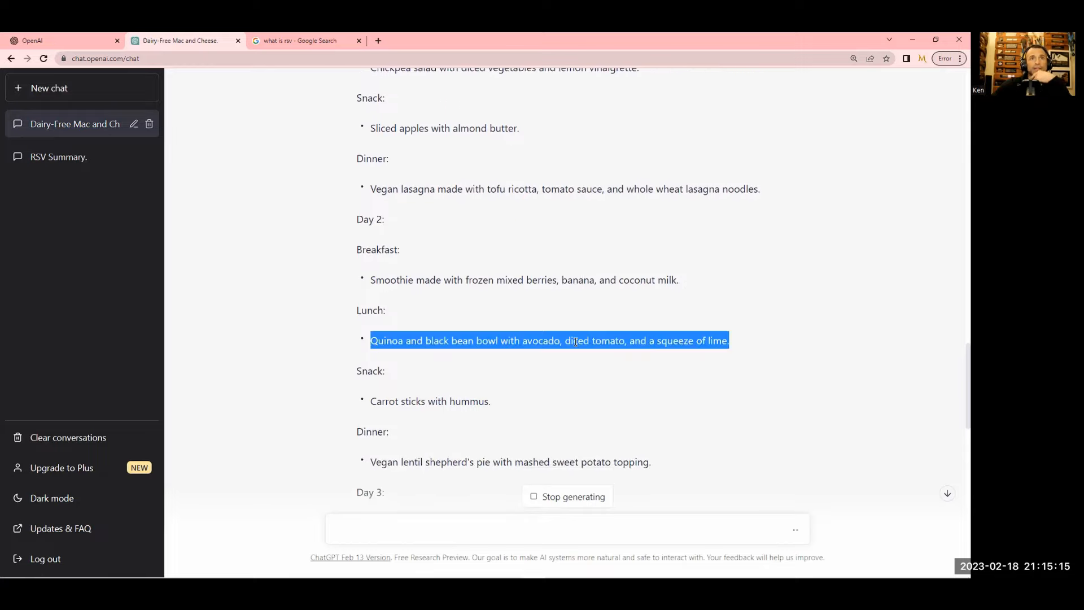
pyautogui.scroll(-3)
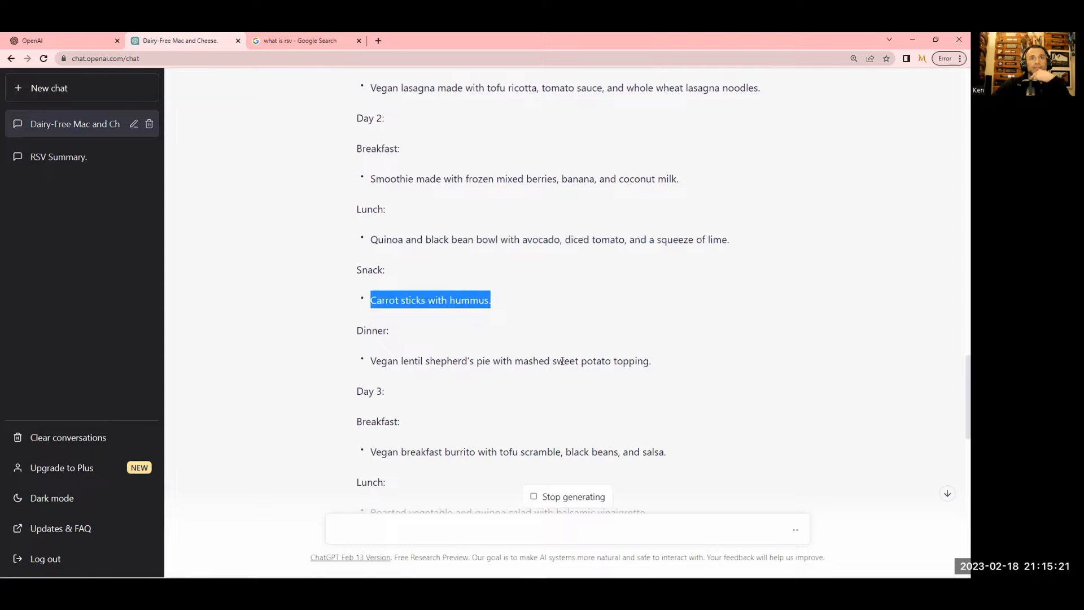
pyautogui.scroll(-3)
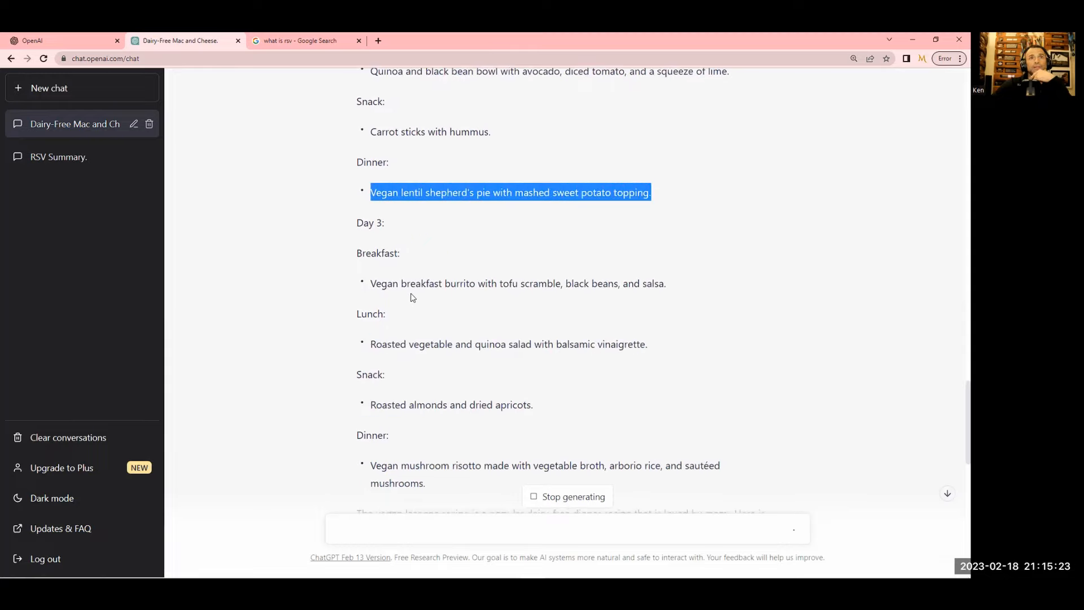
pyautogui.scroll(-3)
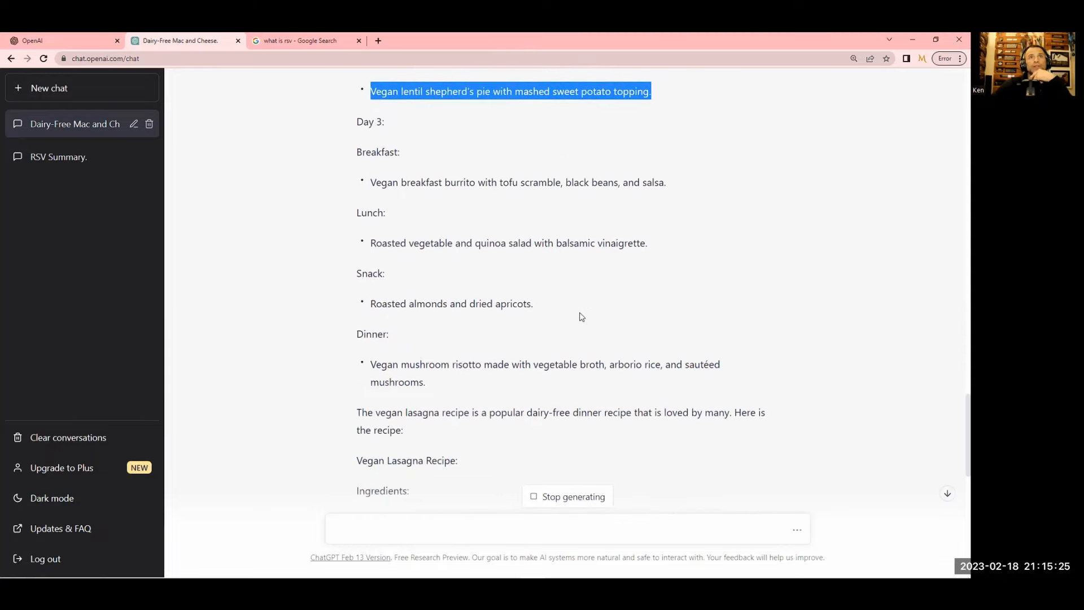
pyautogui.scroll(-3)
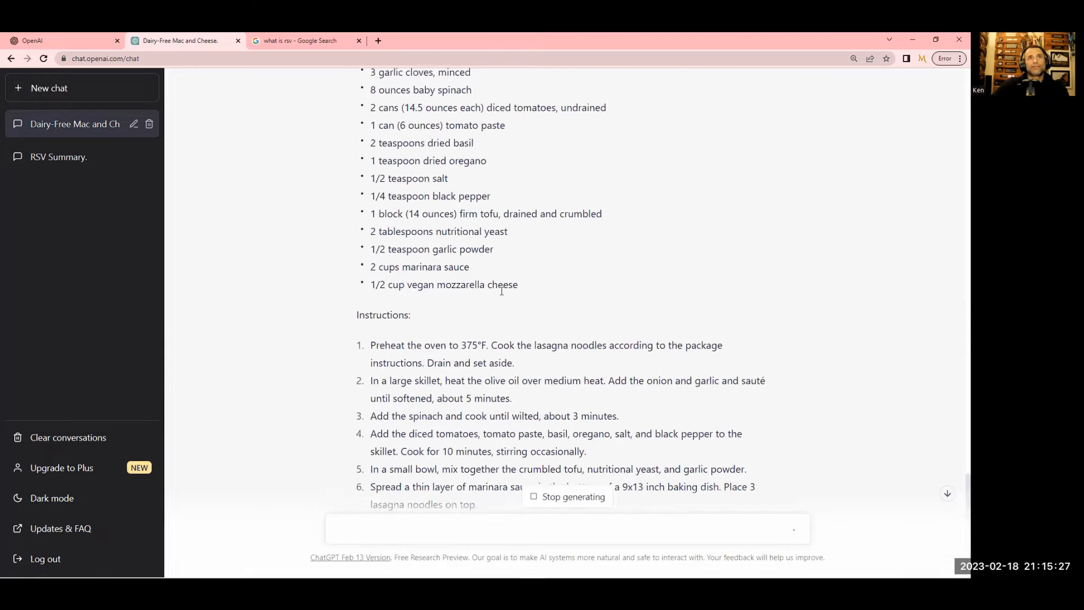
pyautogui.scroll(3)
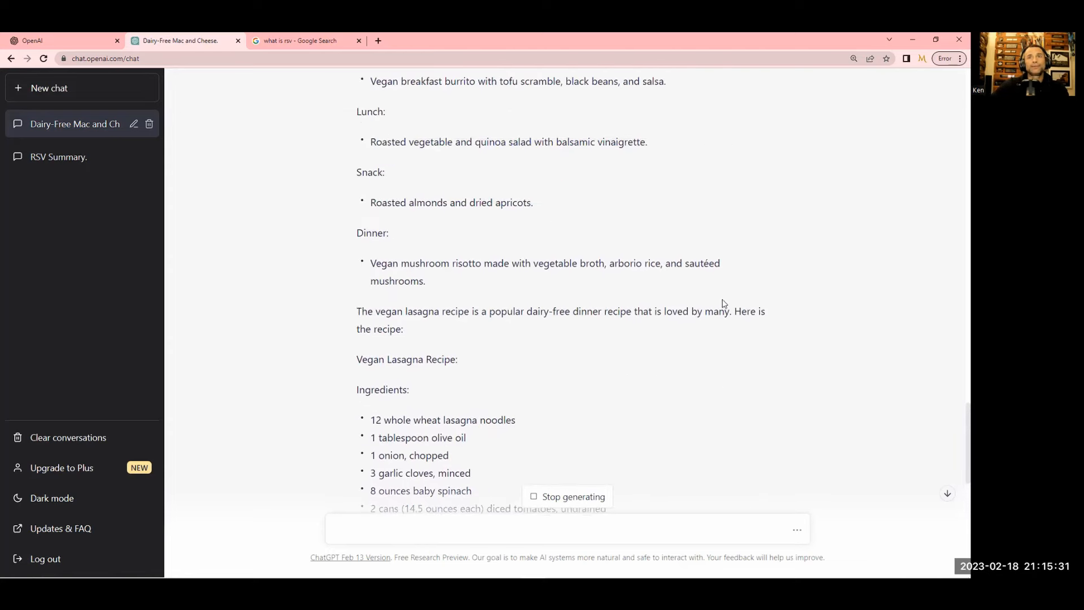
pyautogui.moveTo(481, 370)
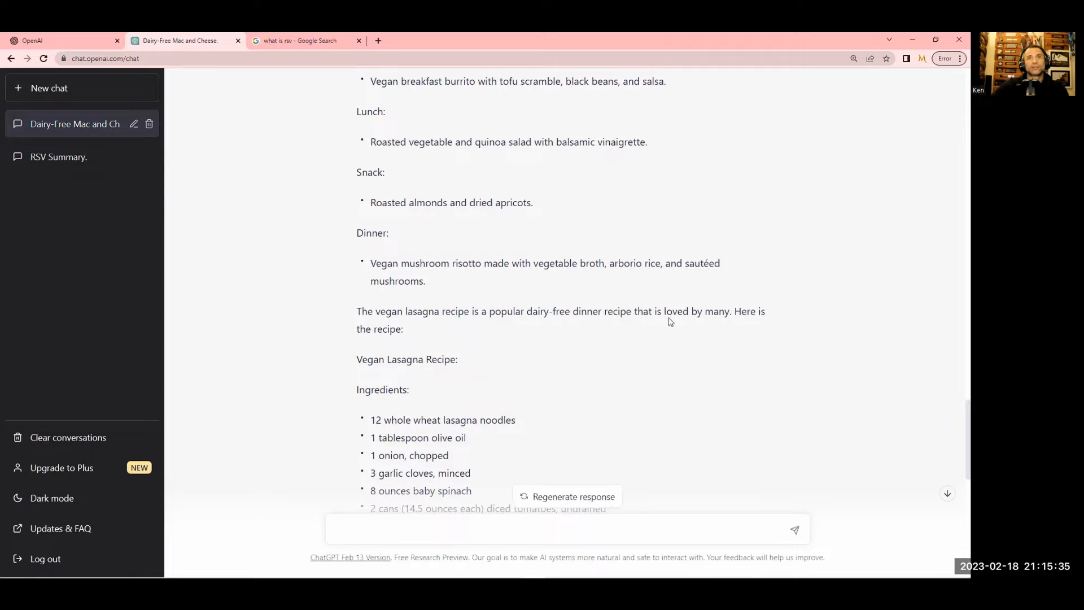
pyautogui.scroll(-3)
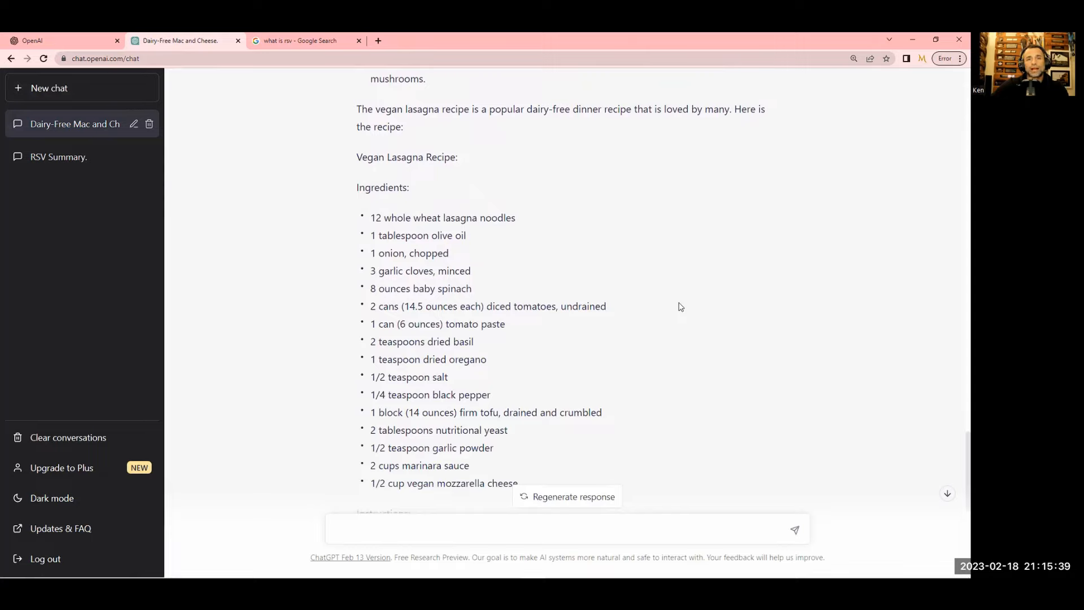
pyautogui.moveTo(779, 202)
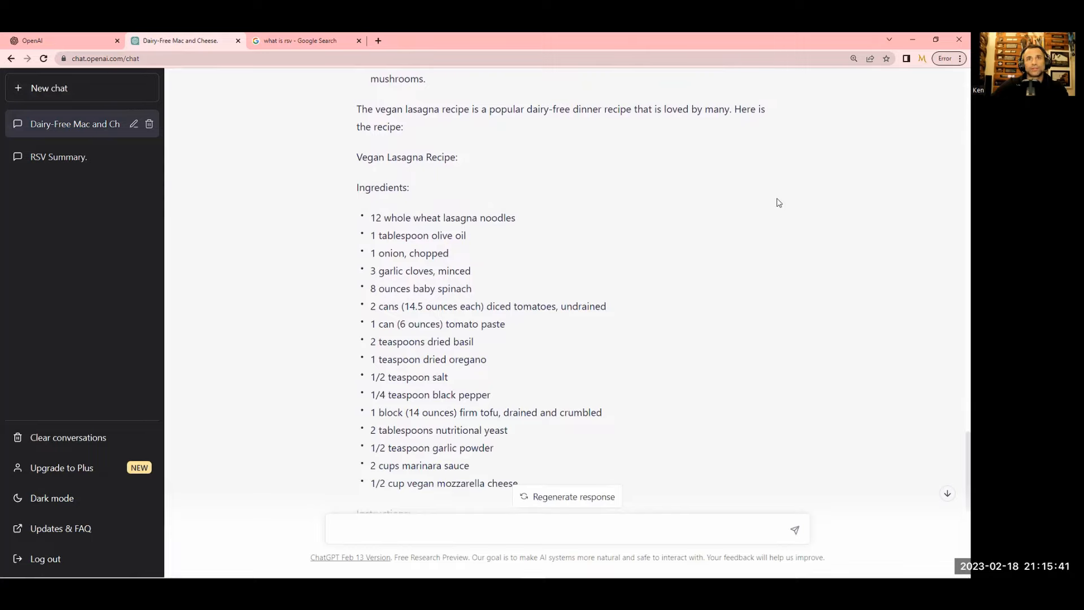
pyautogui.scroll(-3)
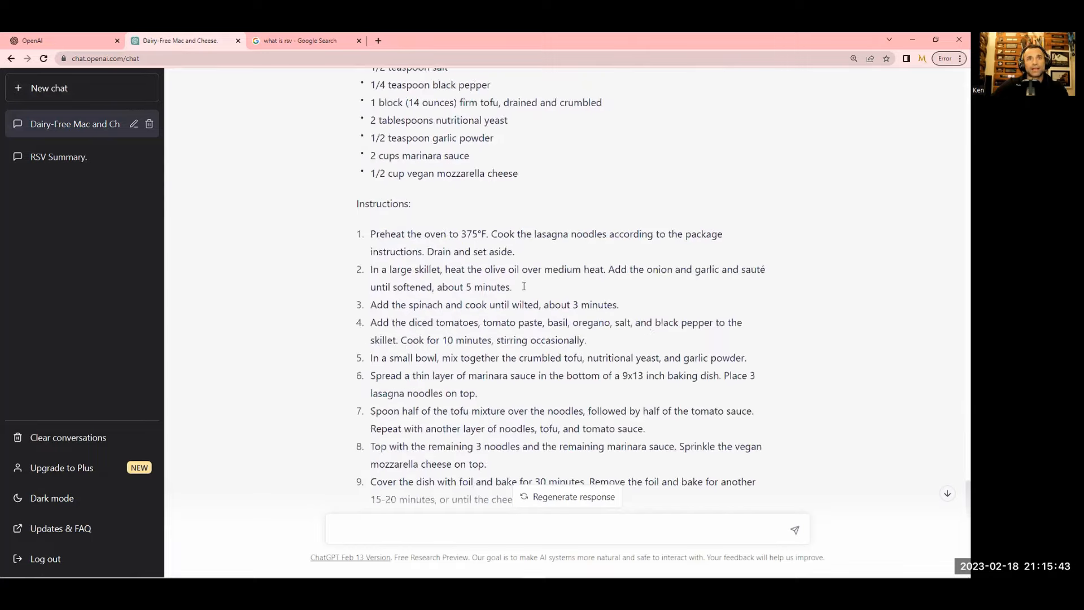
pyautogui.scroll(-3)
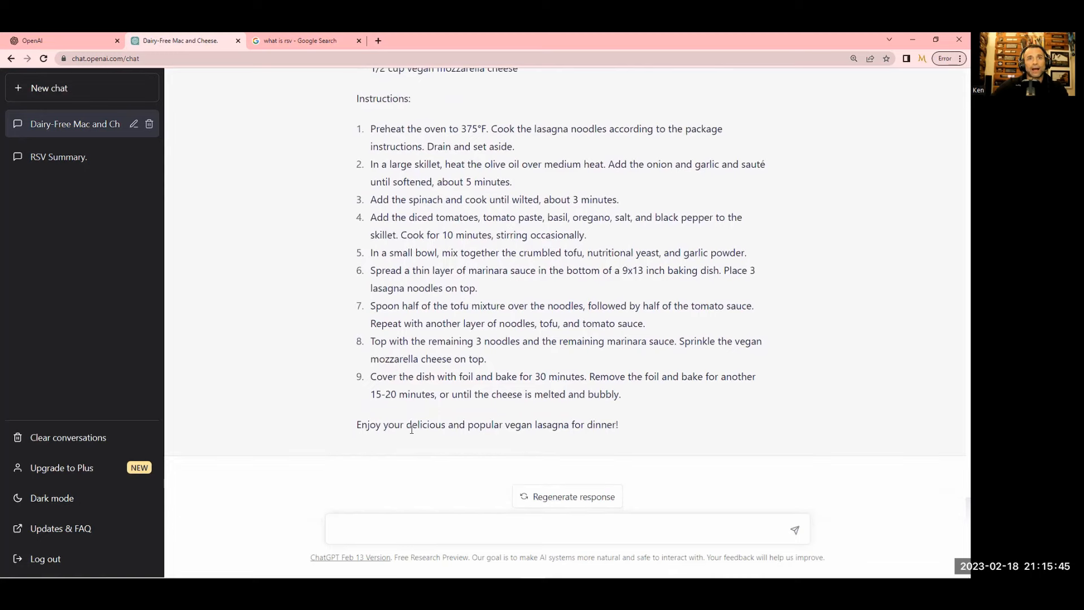
pyautogui.tripleClick(486, 424)
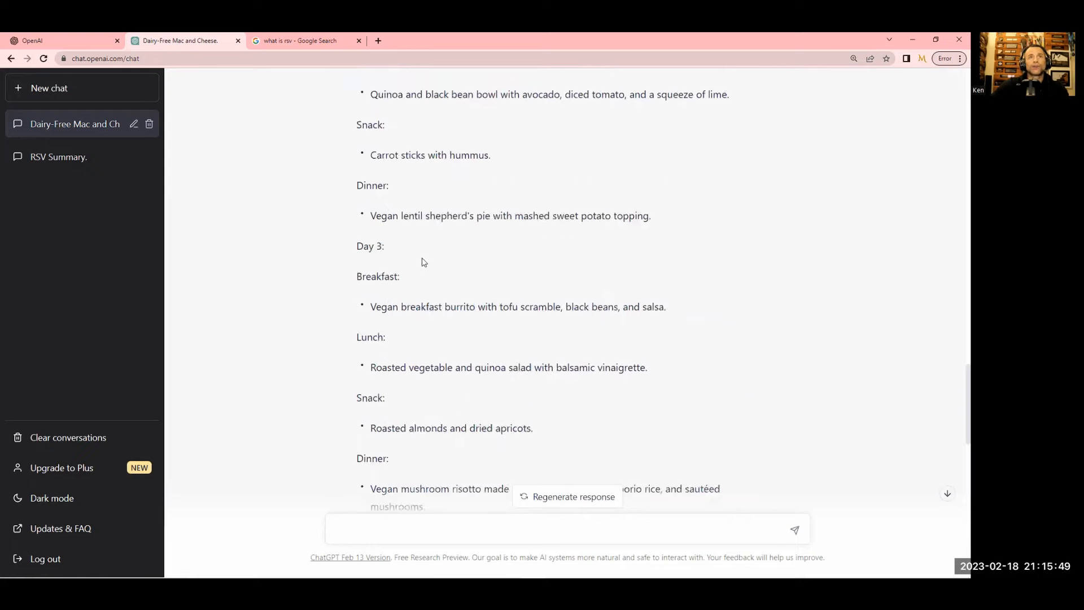
pyautogui.scroll(3)
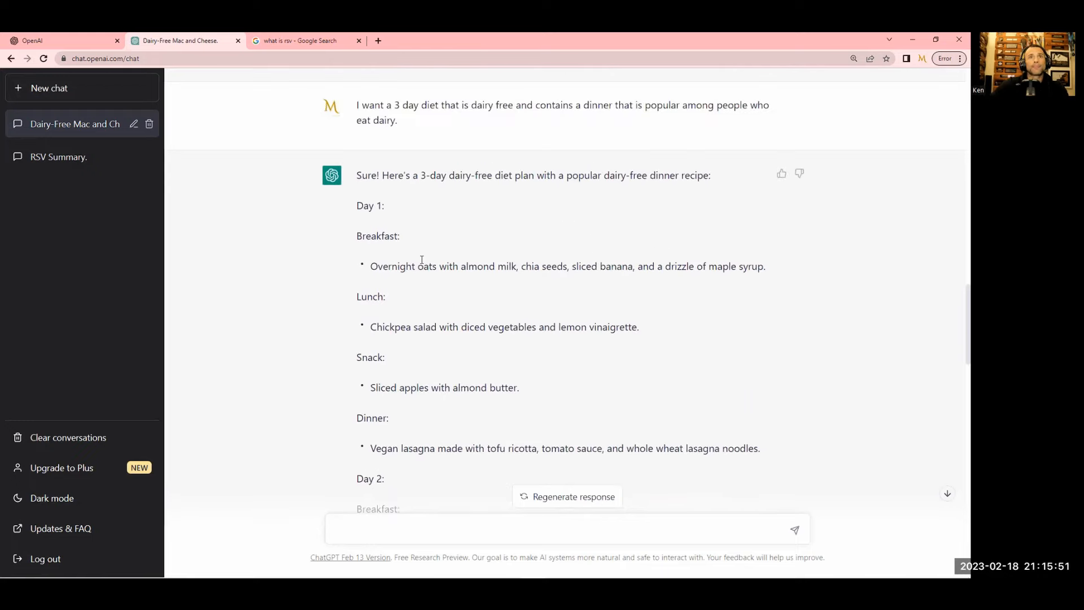
pyautogui.scroll(3)
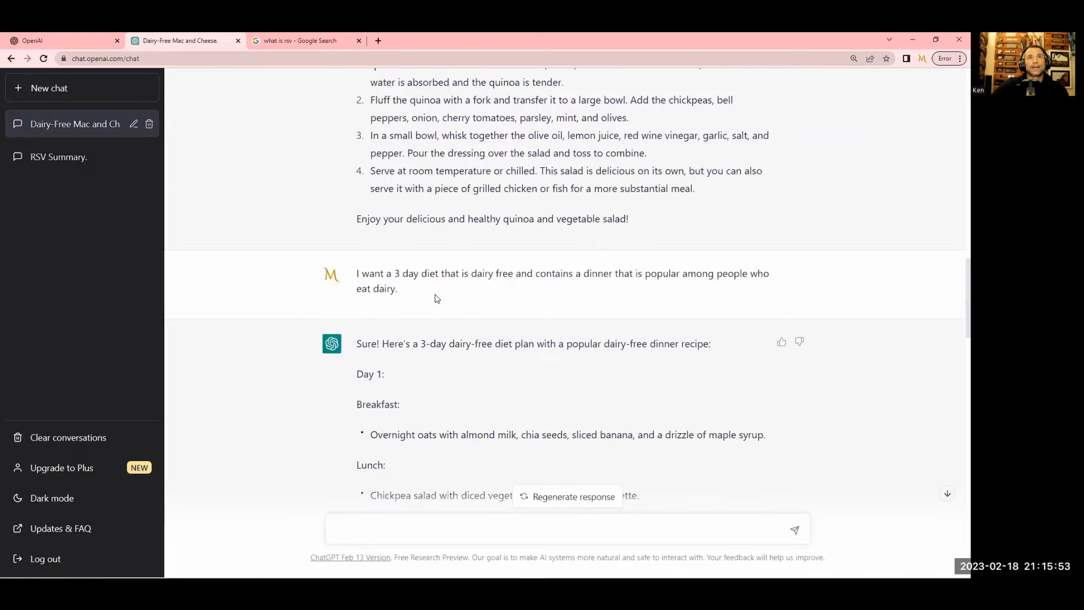
pyautogui.scroll(-3)
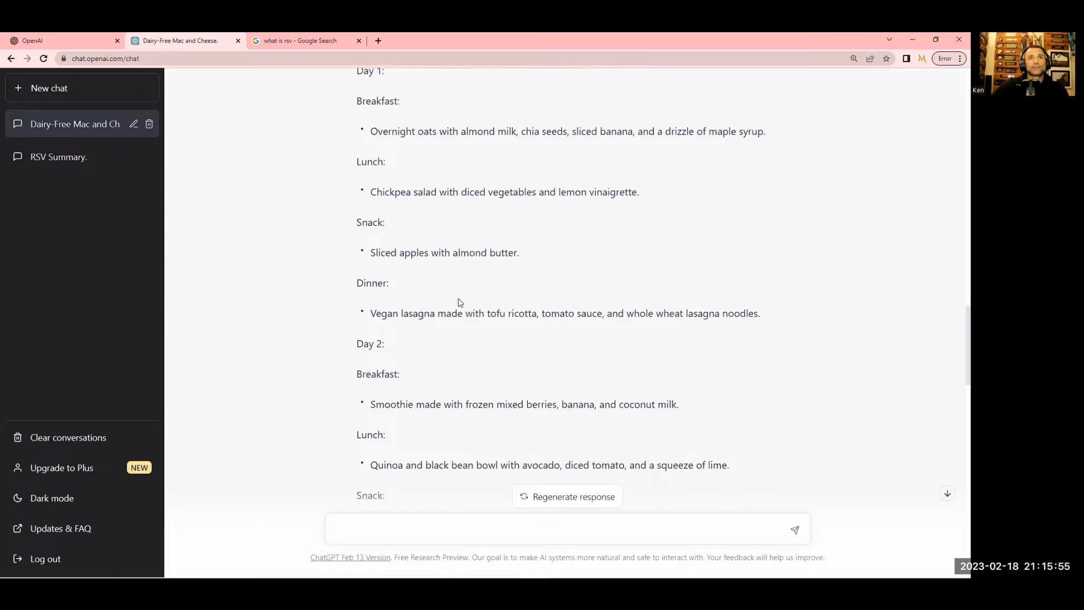
pyautogui.scroll(-3)
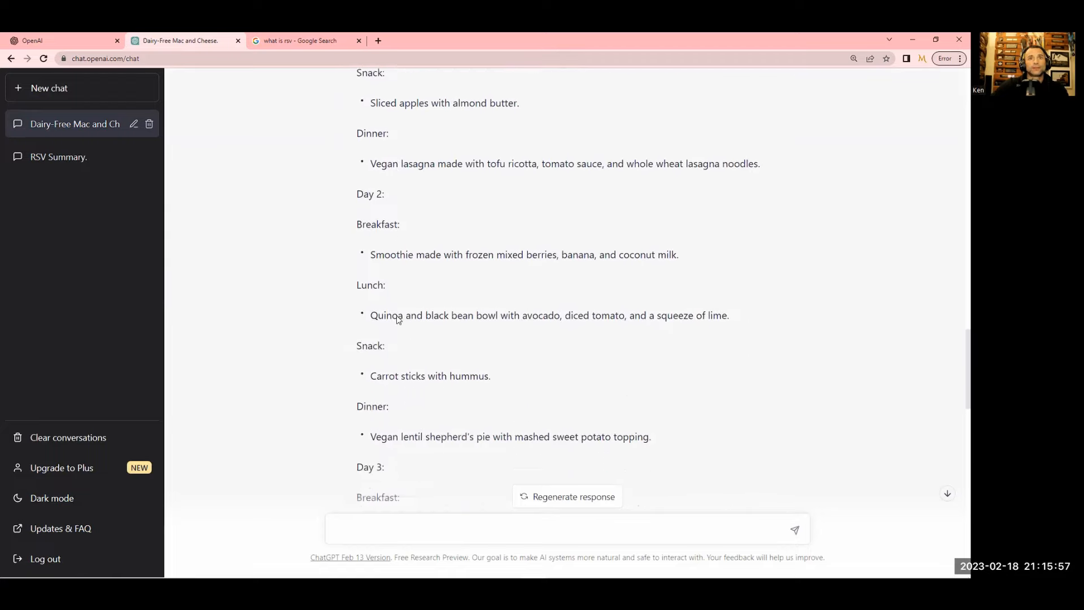
pyautogui.scroll(-3)
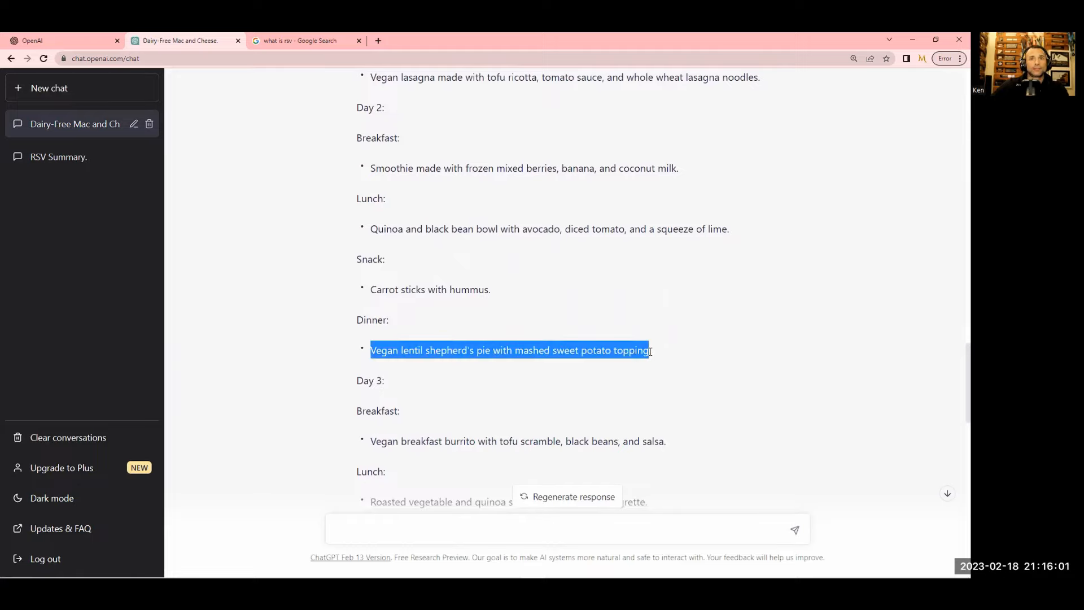
# Draft a thank-you for the lasagna recipe, adding 'I can't wait to try it out'
pyautogui.click(453, 502)
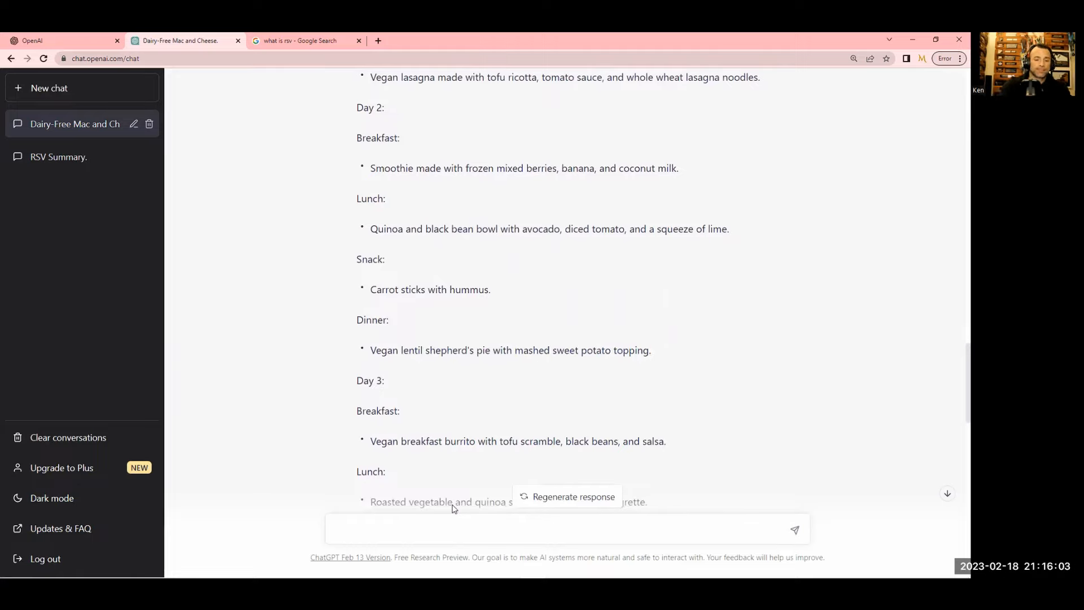
pyautogui.write('Hey tha')
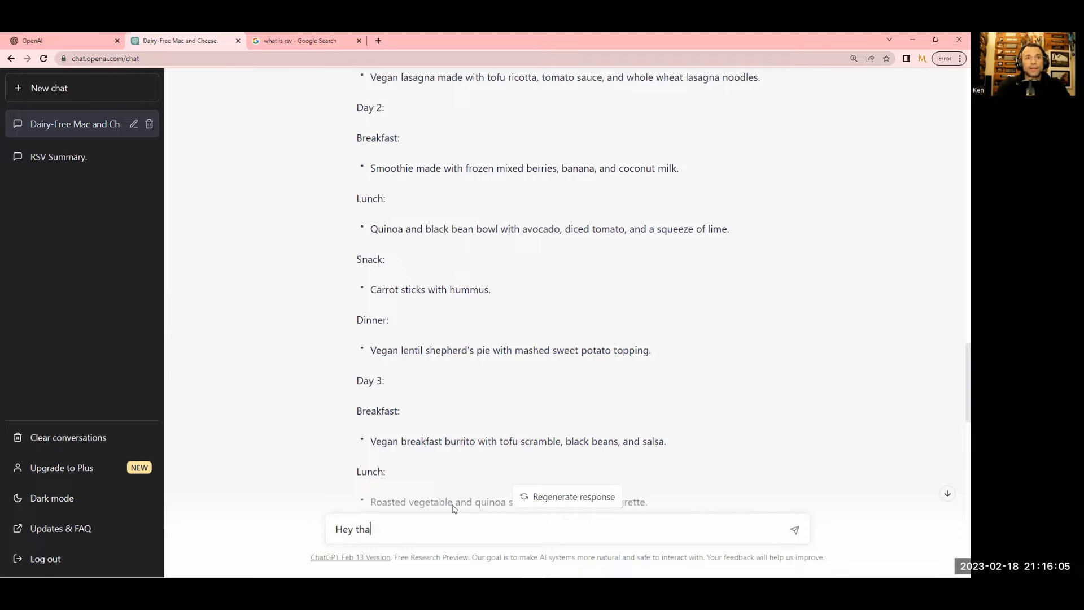
pyautogui.write('nk you for the las')
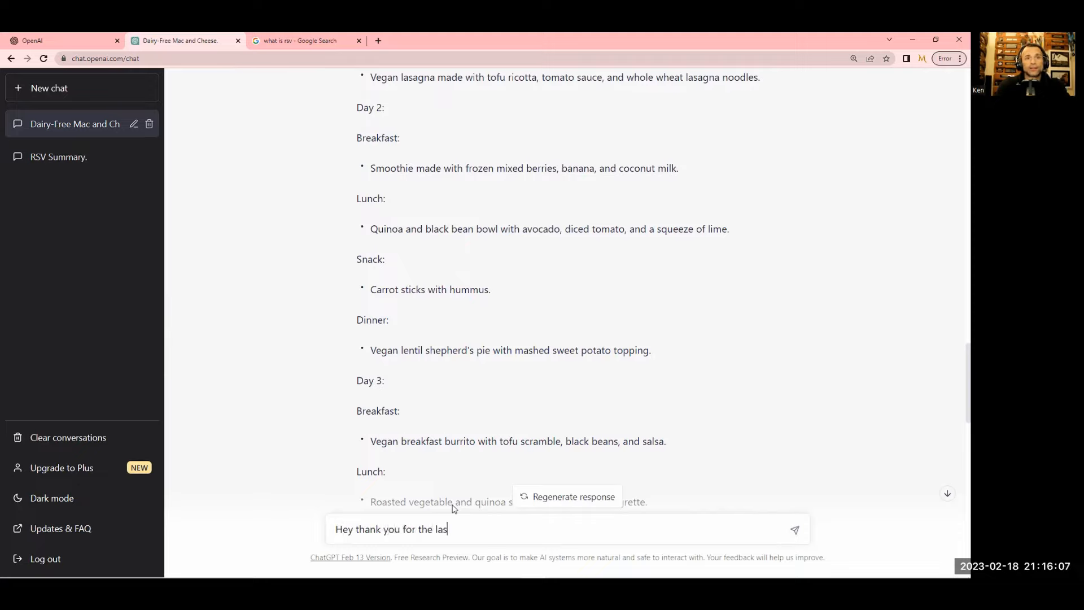
pyautogui.write('lasagna receipe.')
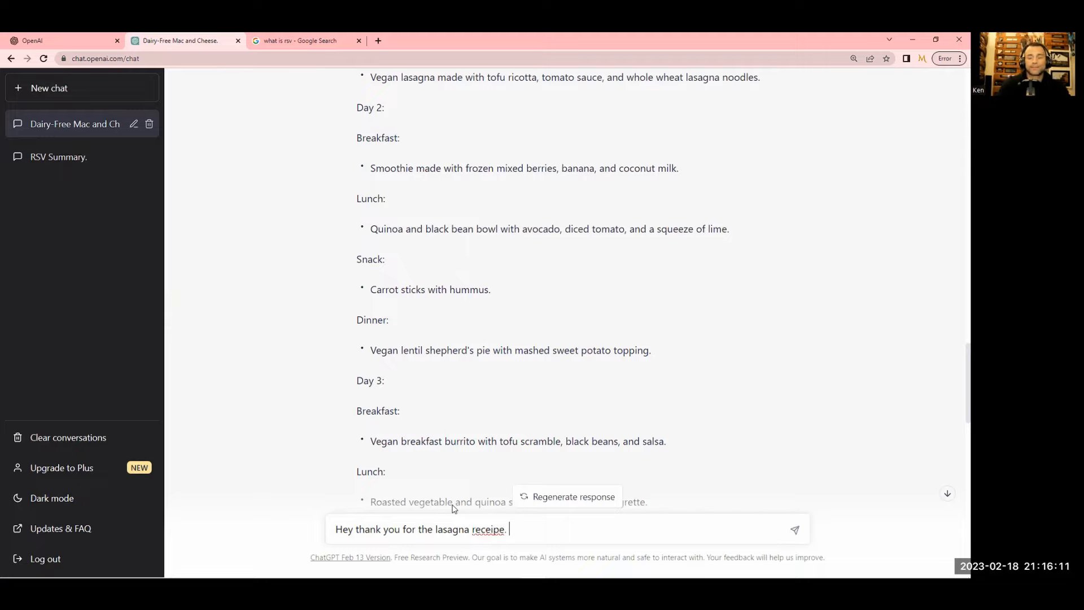
pyautogui.moveTo(656, 71)
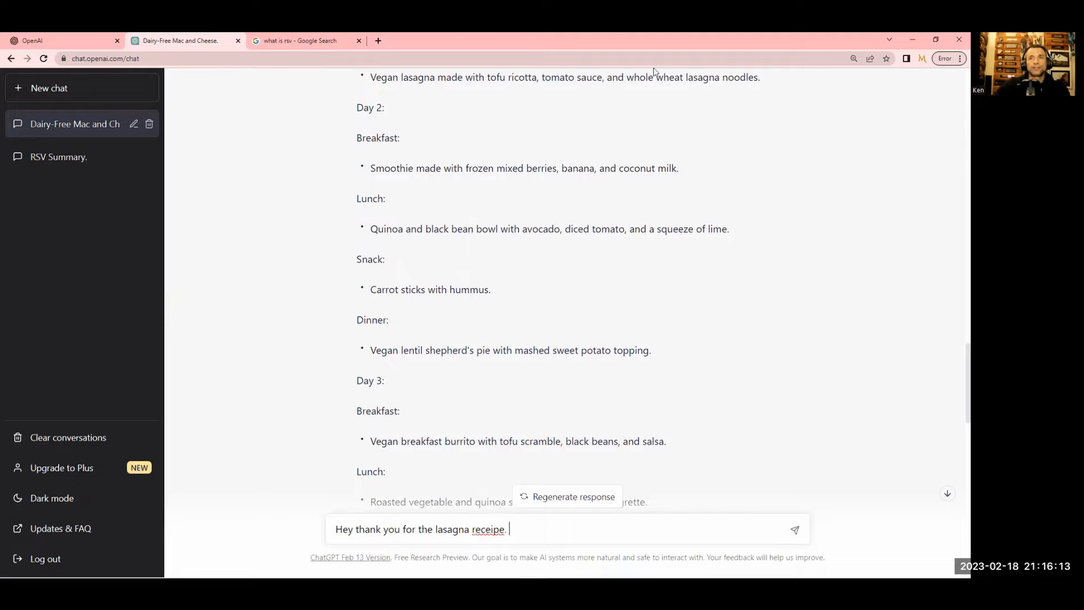
pyautogui.moveTo(561, 409)
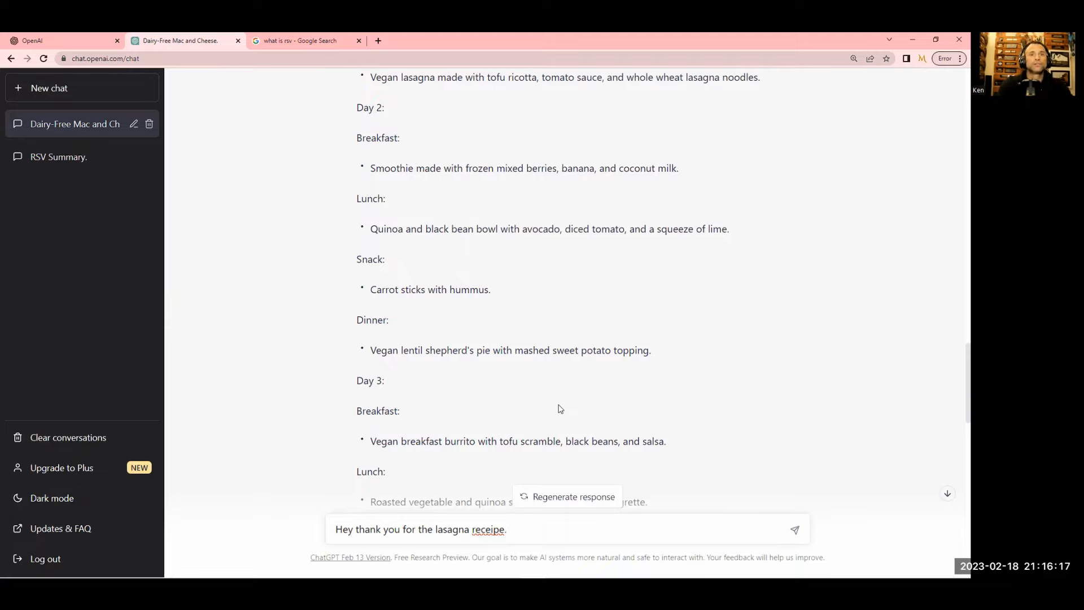
pyautogui.write("I can't wai")
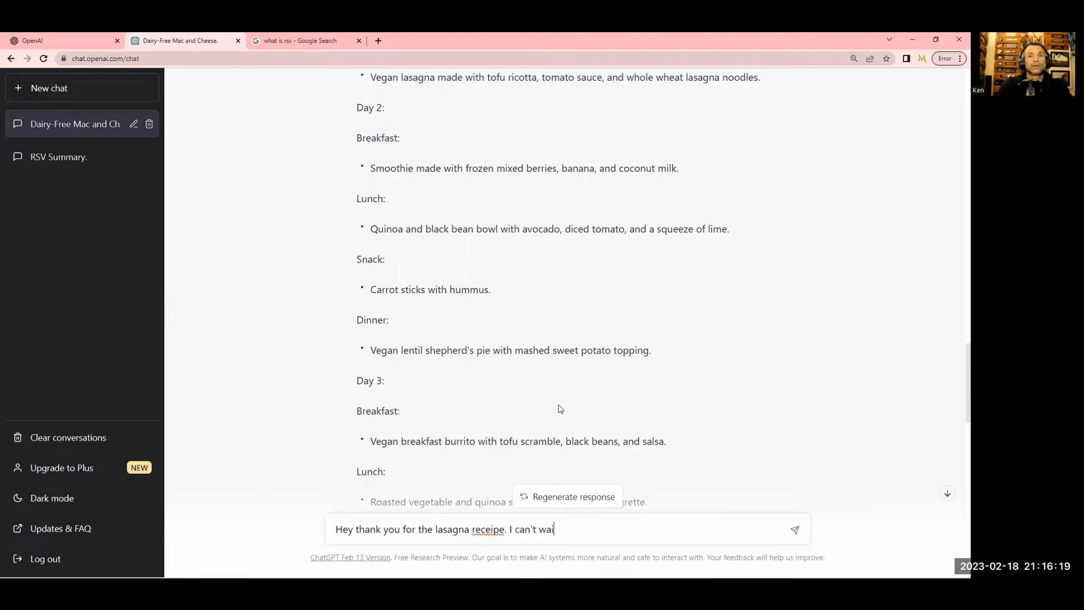
pyautogui.write('t to try it out! However I have no idea')
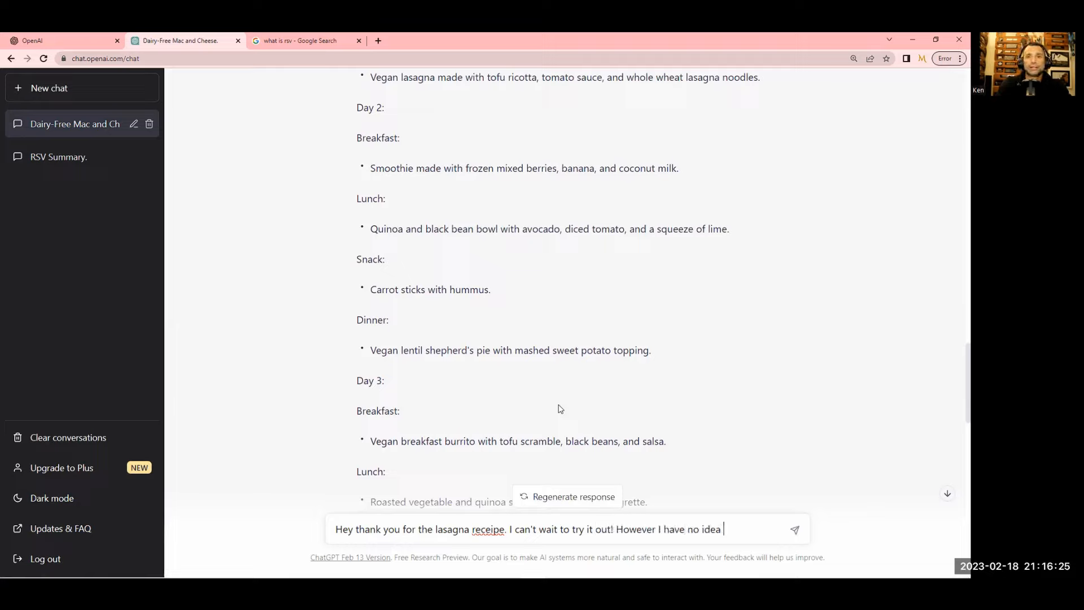
# Add that you don't know how to make the shepherd's pie, and send the message
pyautogui.write('how to make the')
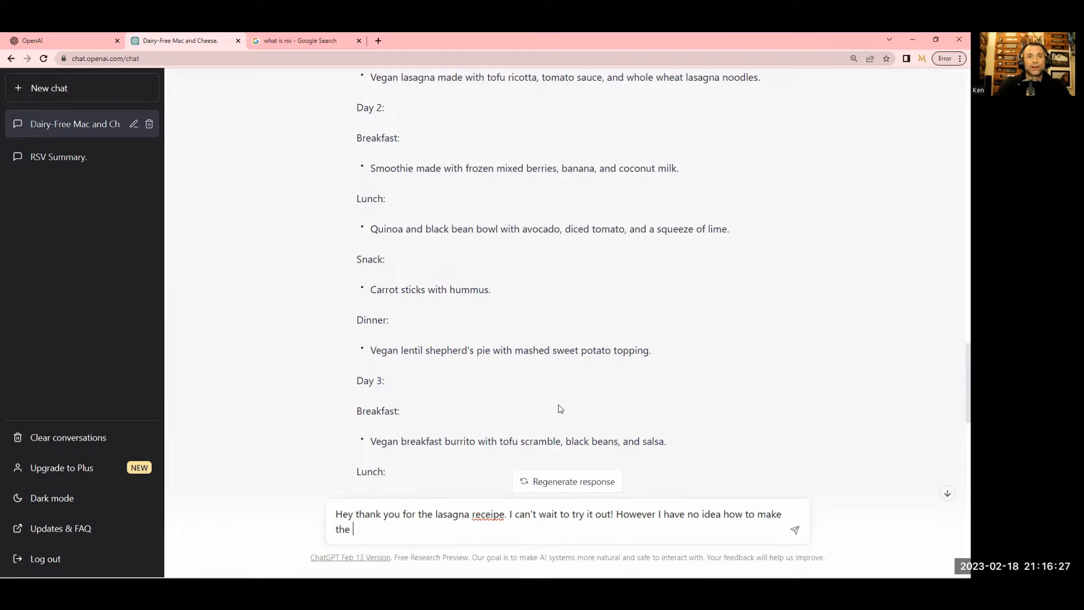
pyautogui.write("Vegan lentil shepherd's pie with mashed sweet potato topping")
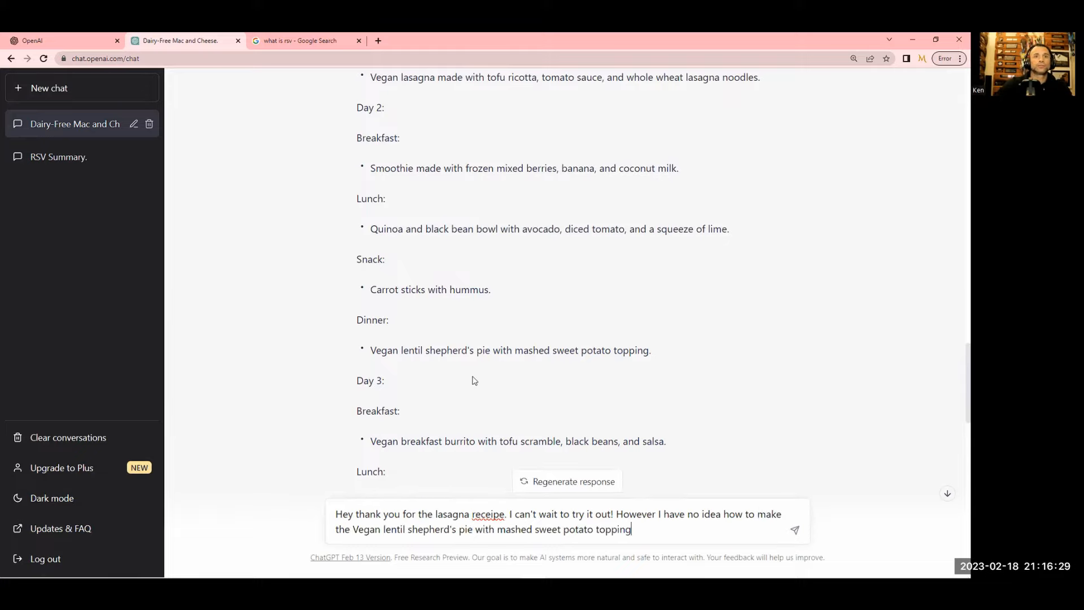
pyautogui.scroll(-3)
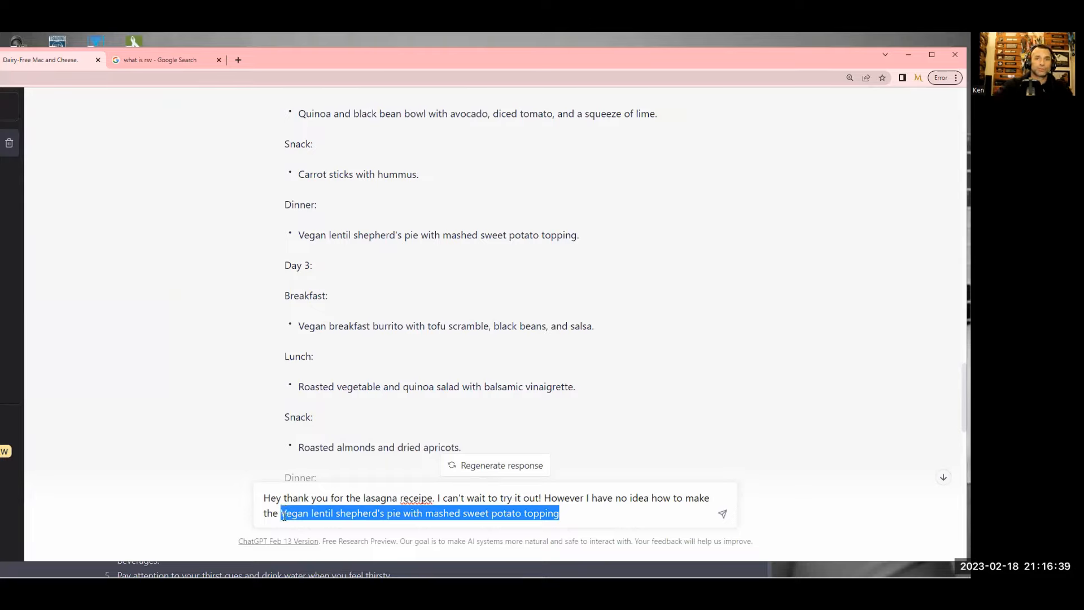
pyautogui.write('shep')
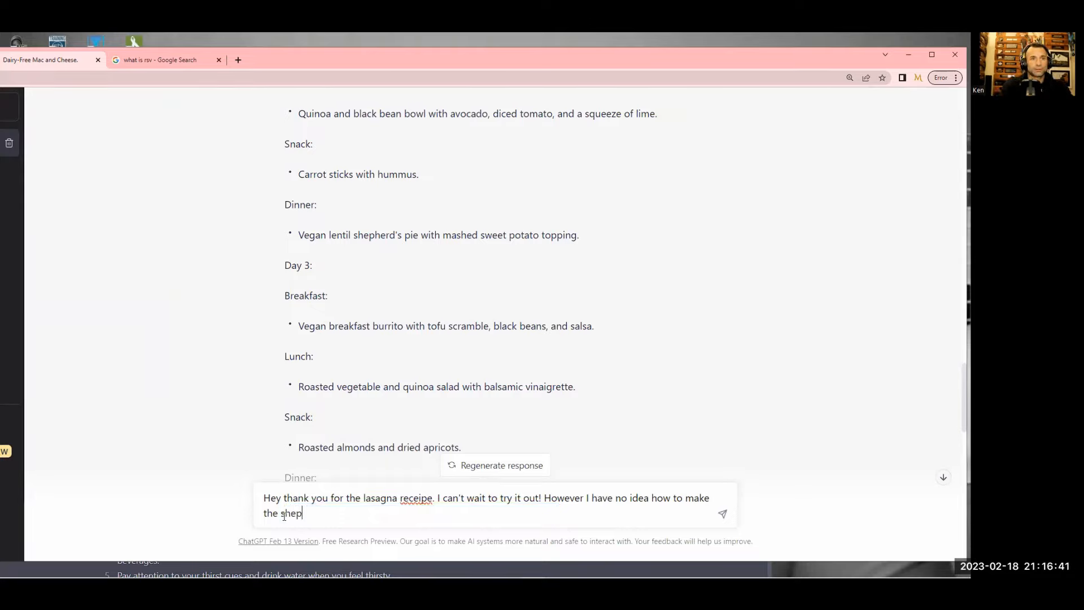
pyautogui.write('hard')
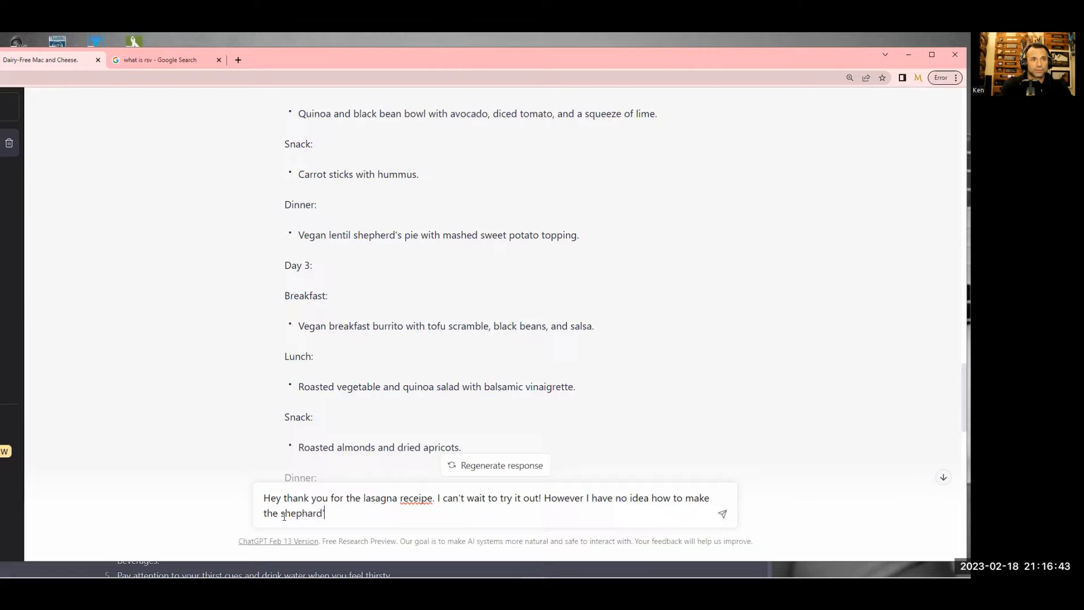
pyautogui.write("'s pie")
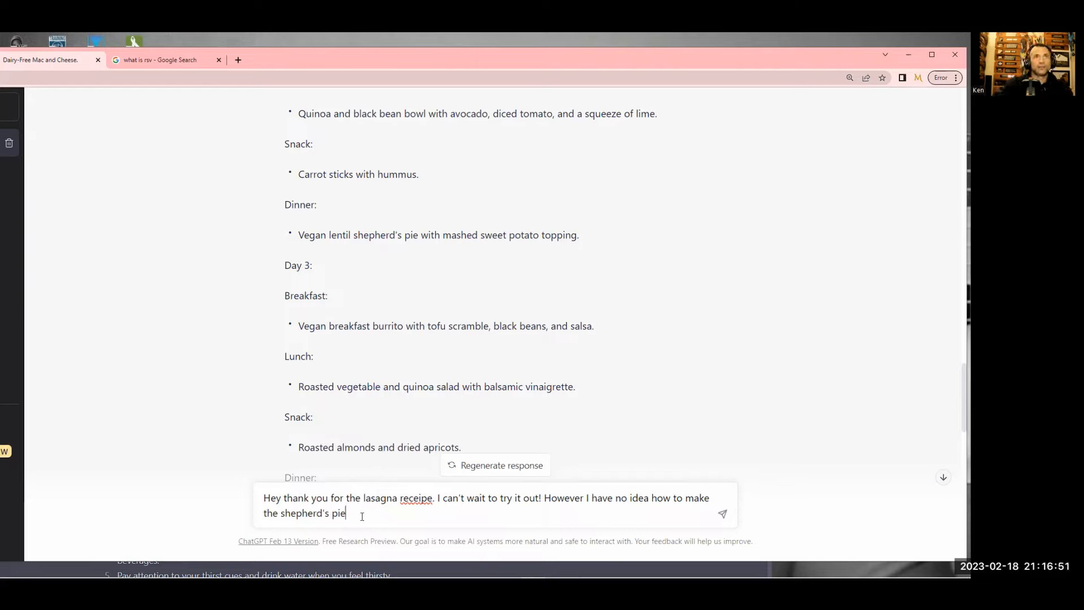
pyautogui.moveTo(318, 429)
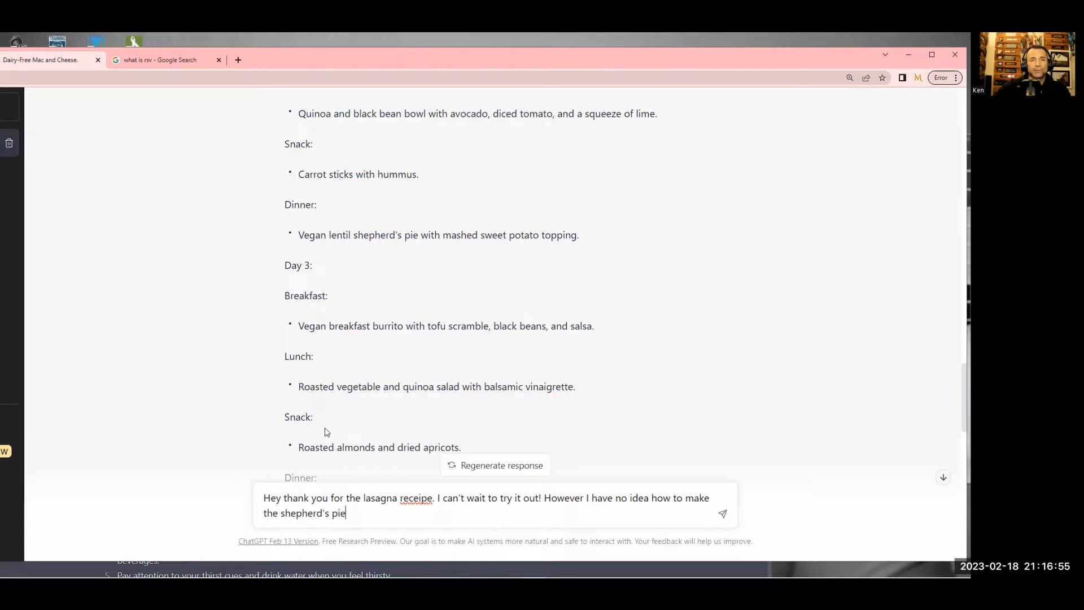
pyautogui.click(166, 59)
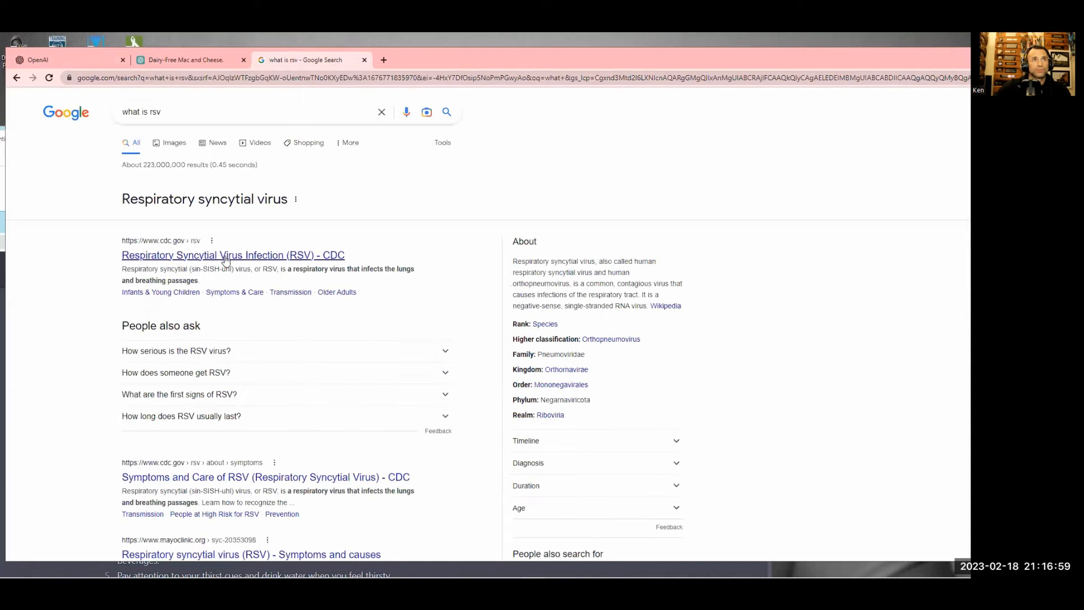
pyautogui.click(66, 59)
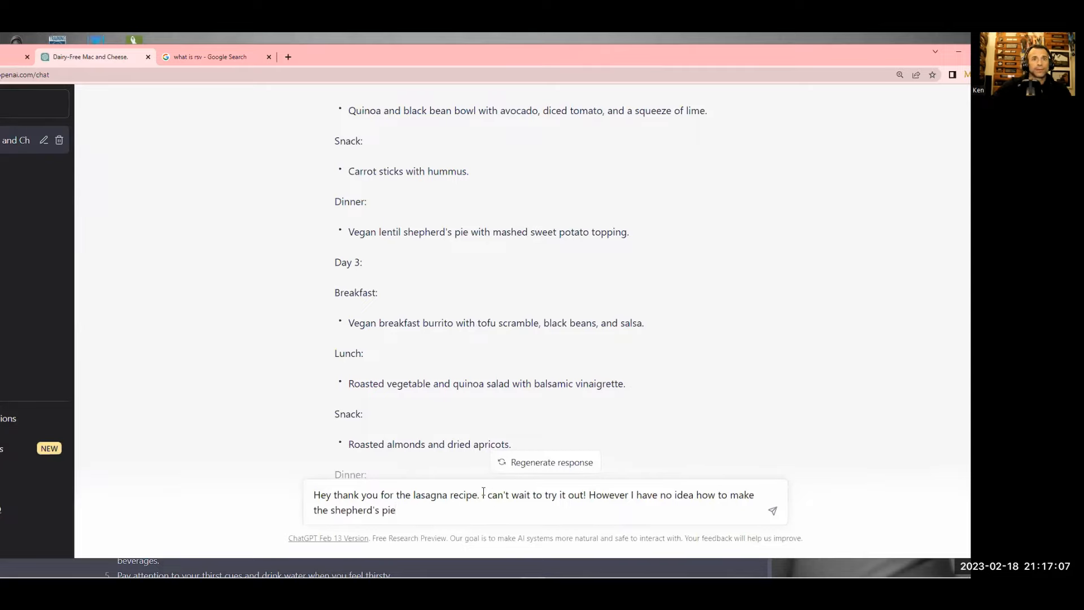
pyautogui.click(772, 510)
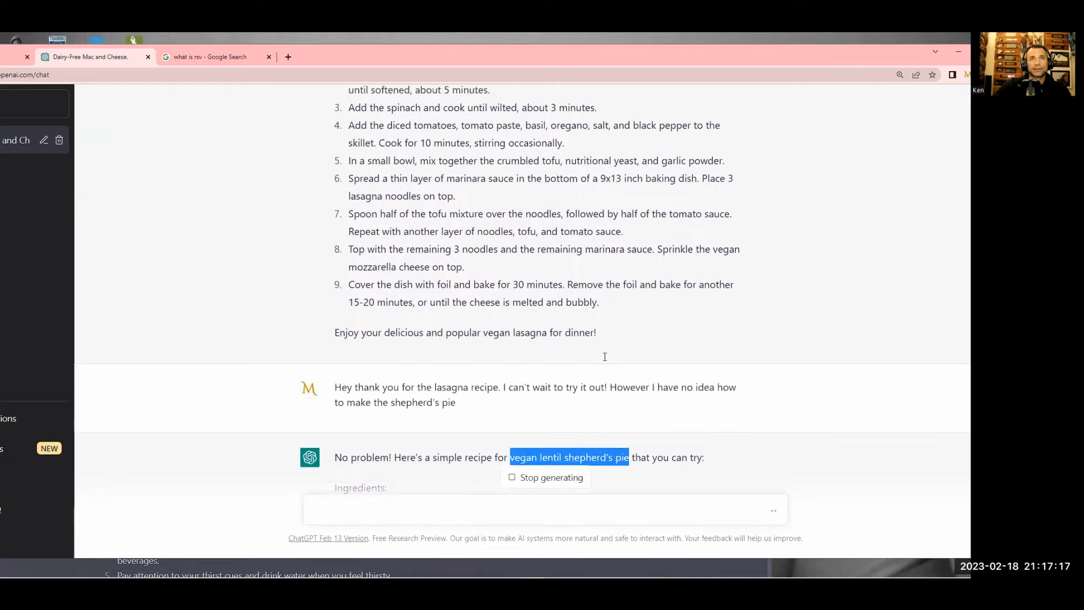
pyautogui.scroll(3)
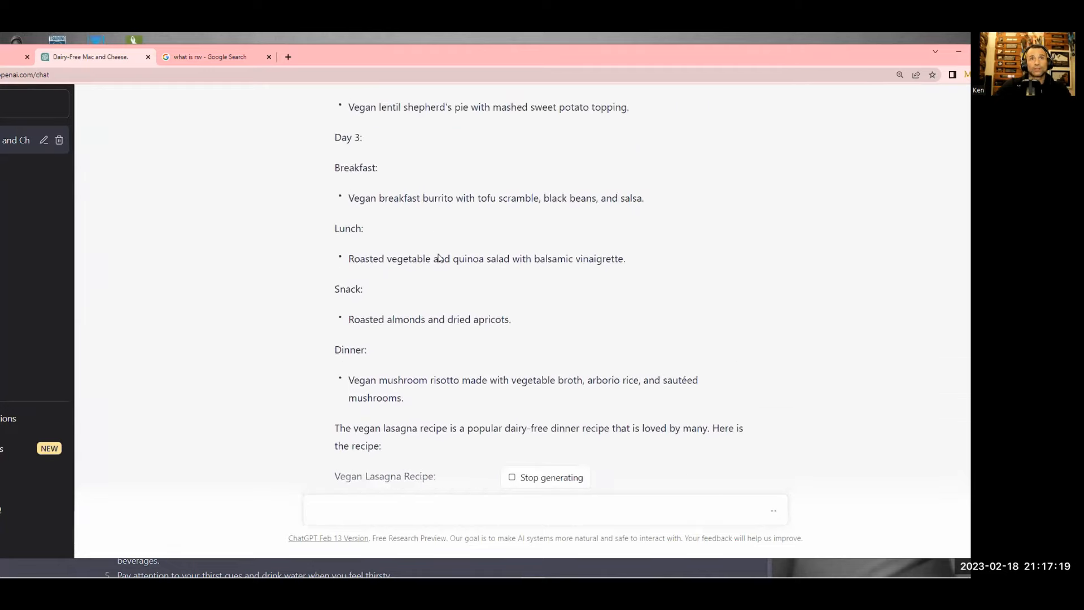
pyautogui.scroll(-3)
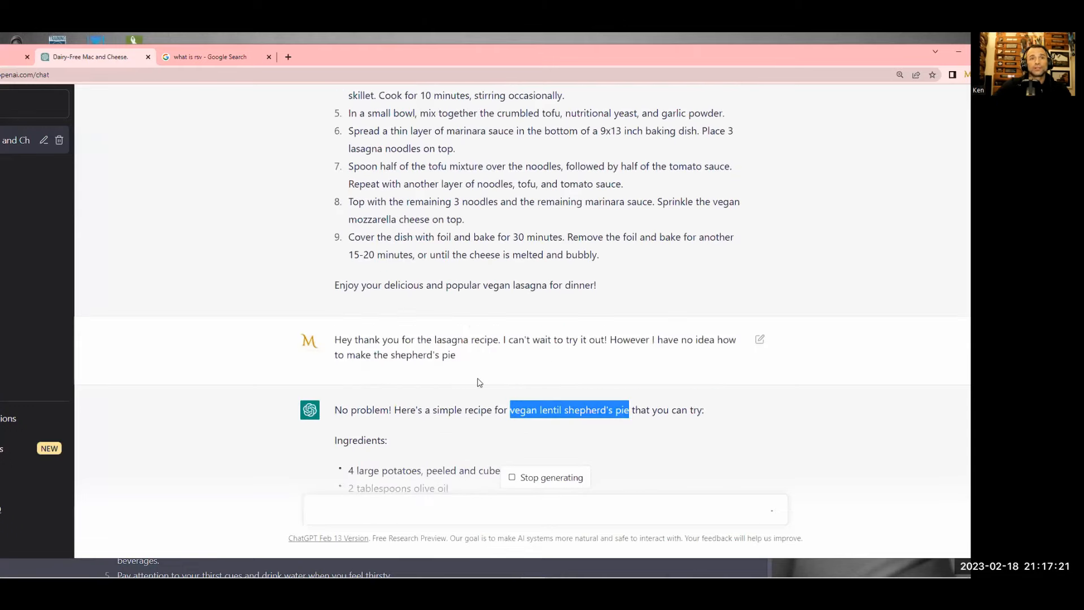
pyautogui.scroll(-3)
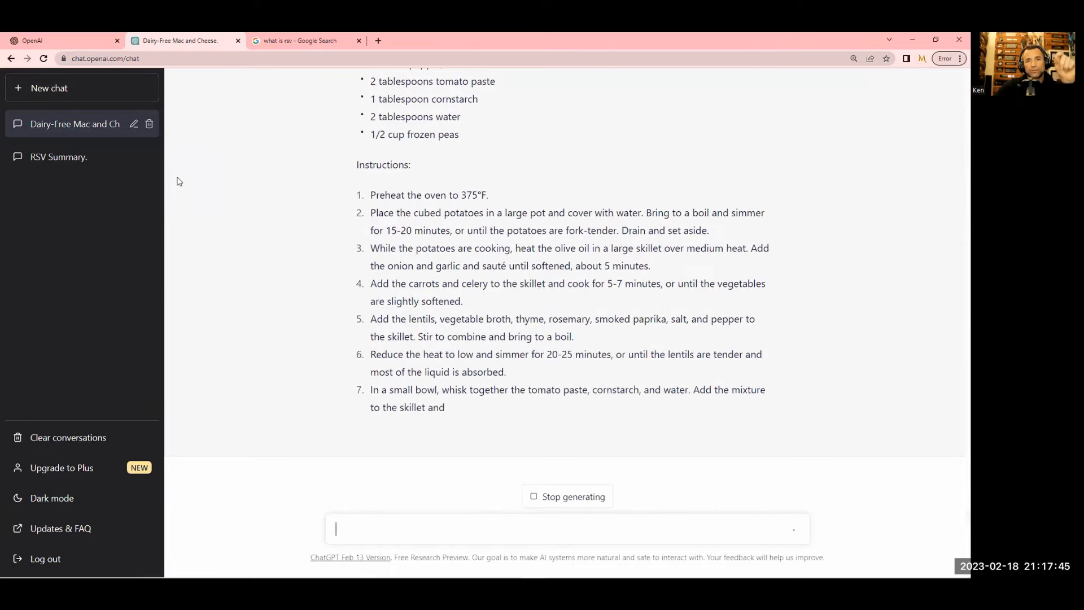
pyautogui.moveTo(215, 193)
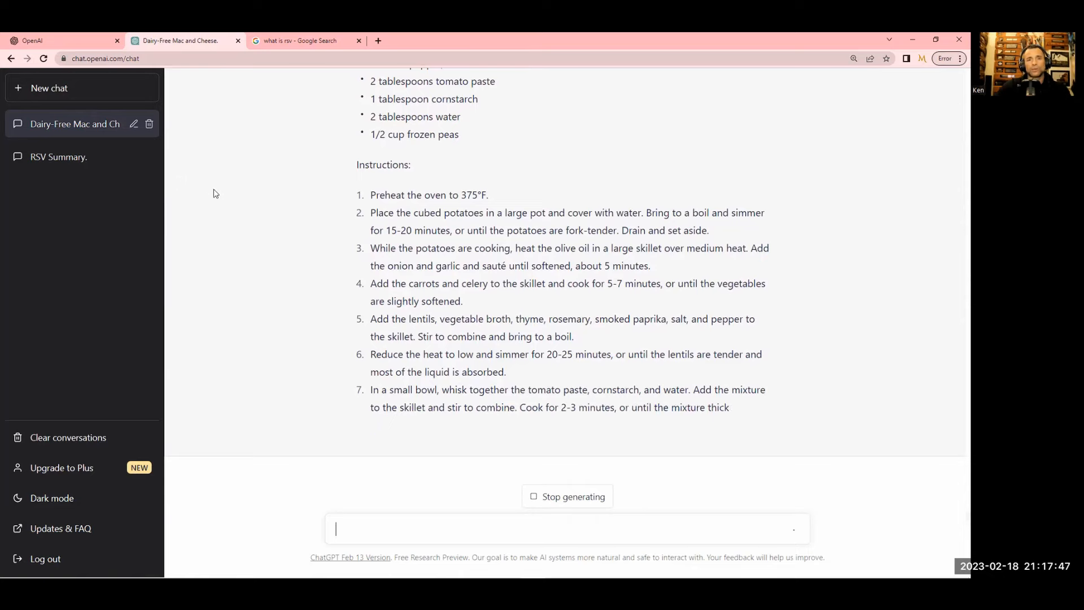
pyautogui.scroll(3)
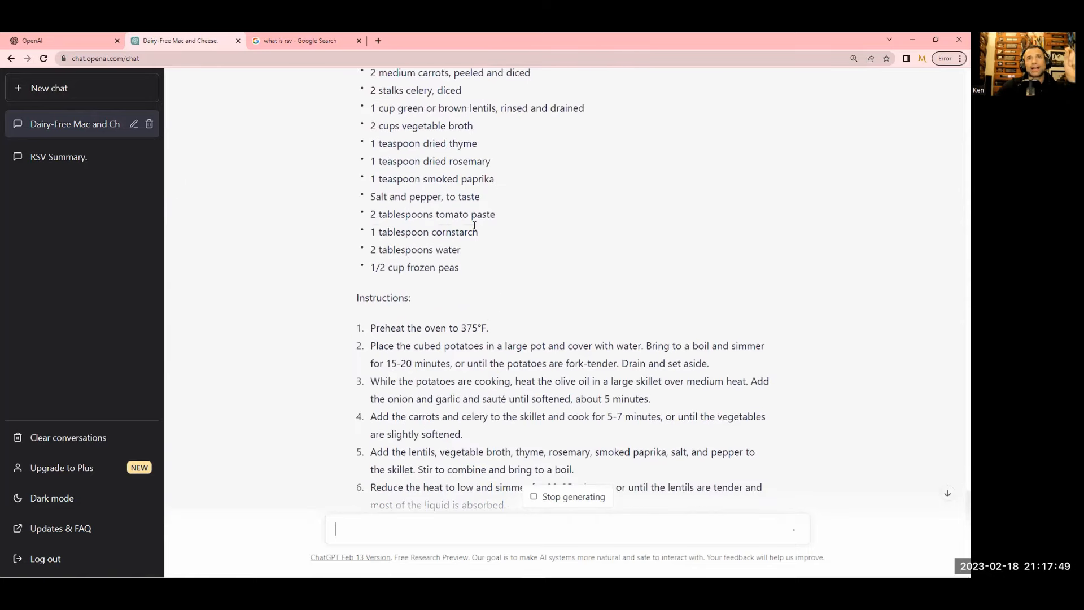
pyautogui.scroll(-3)
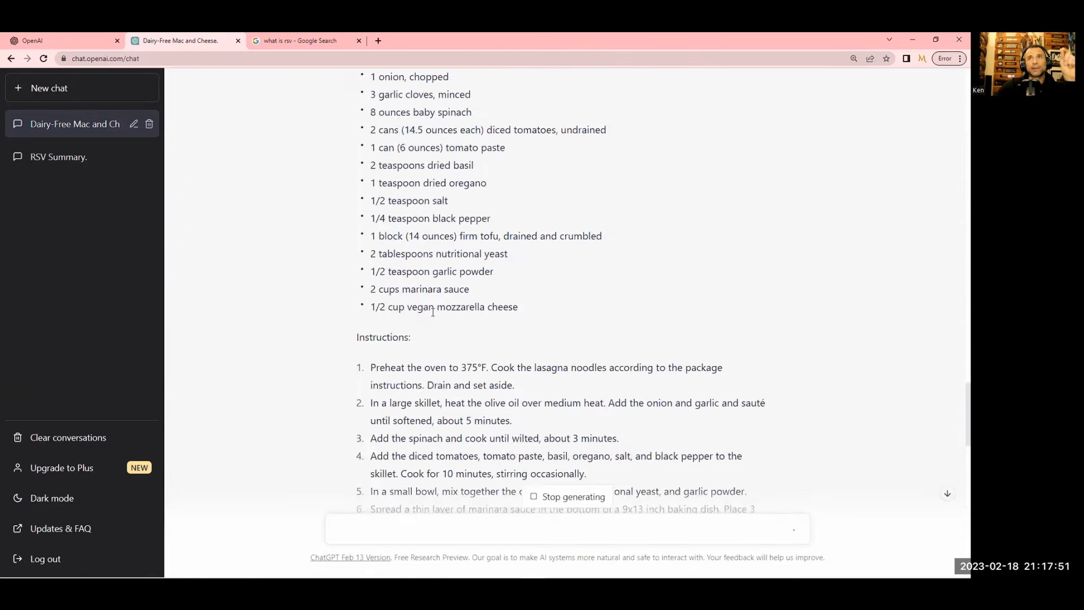
pyautogui.scroll(3)
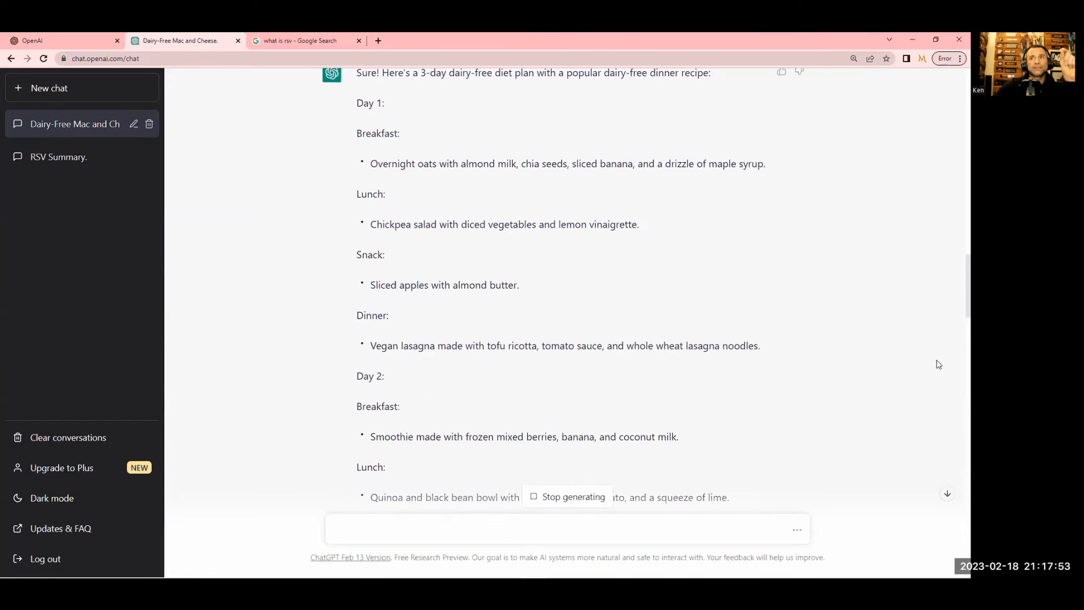
pyautogui.scroll(3)
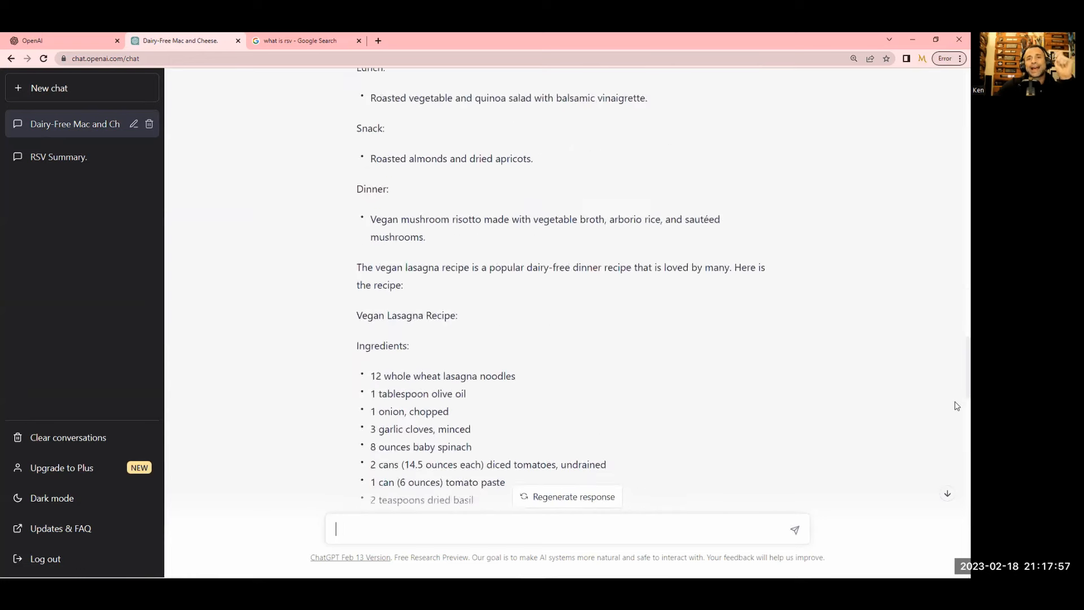
pyautogui.scroll(-3)
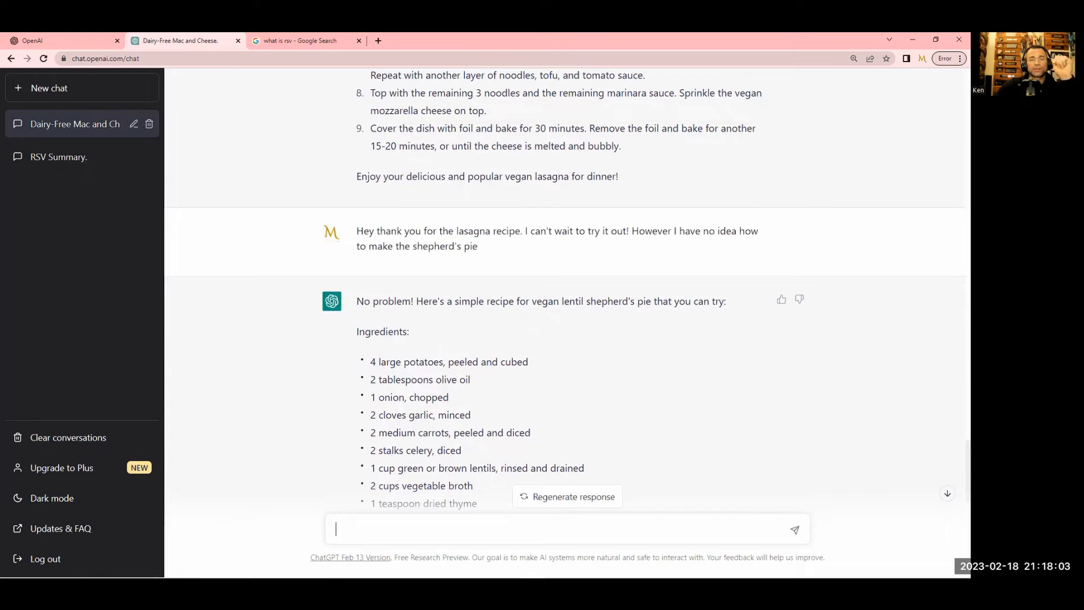
pyautogui.scroll(-3)
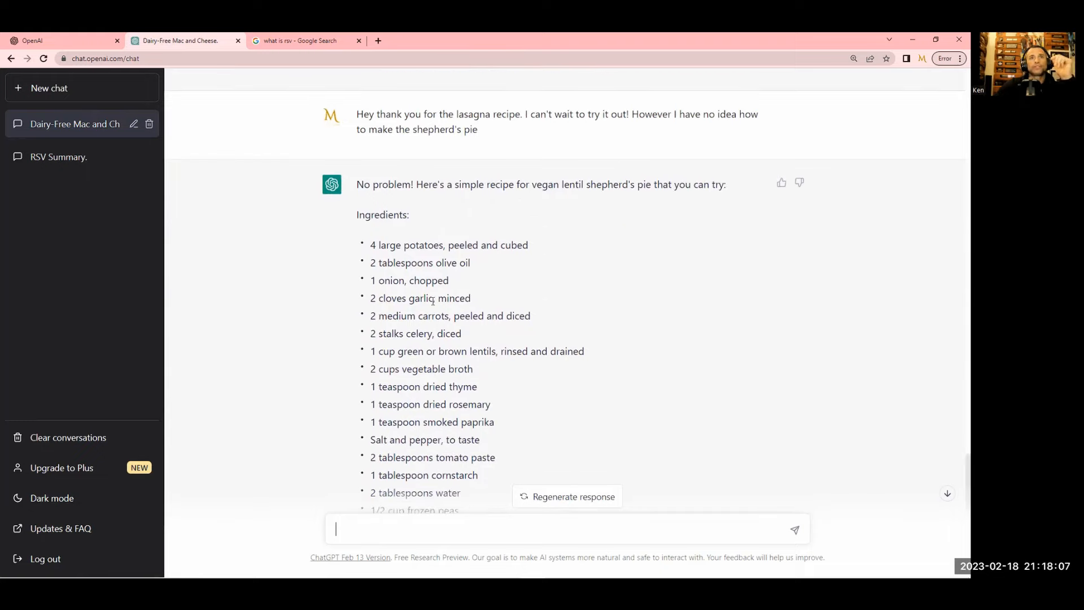
pyautogui.doubleClick(420, 298)
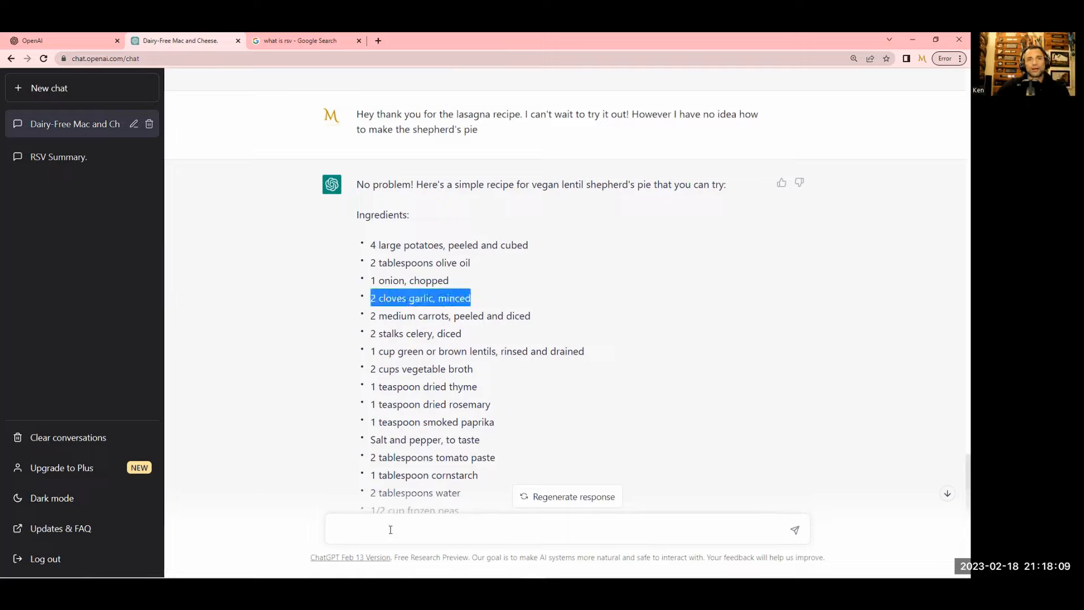
# Tell ChatGPT 'but I'm allergic to garlic' and follow the garlic-free recipe as it appears
pyautogui.write("but I'm")
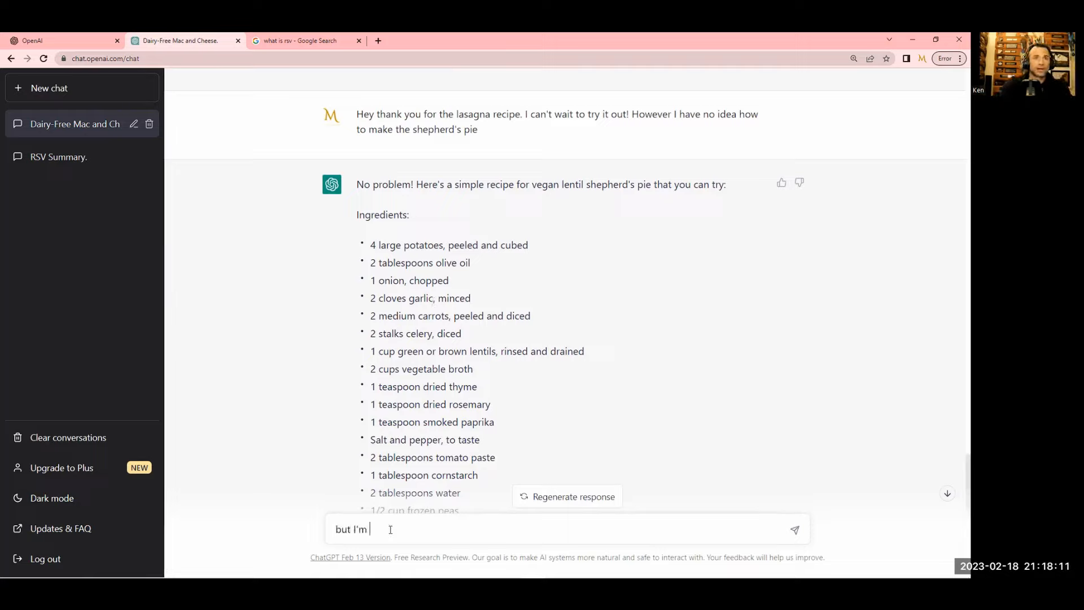
pyautogui.write('allergic to gar')
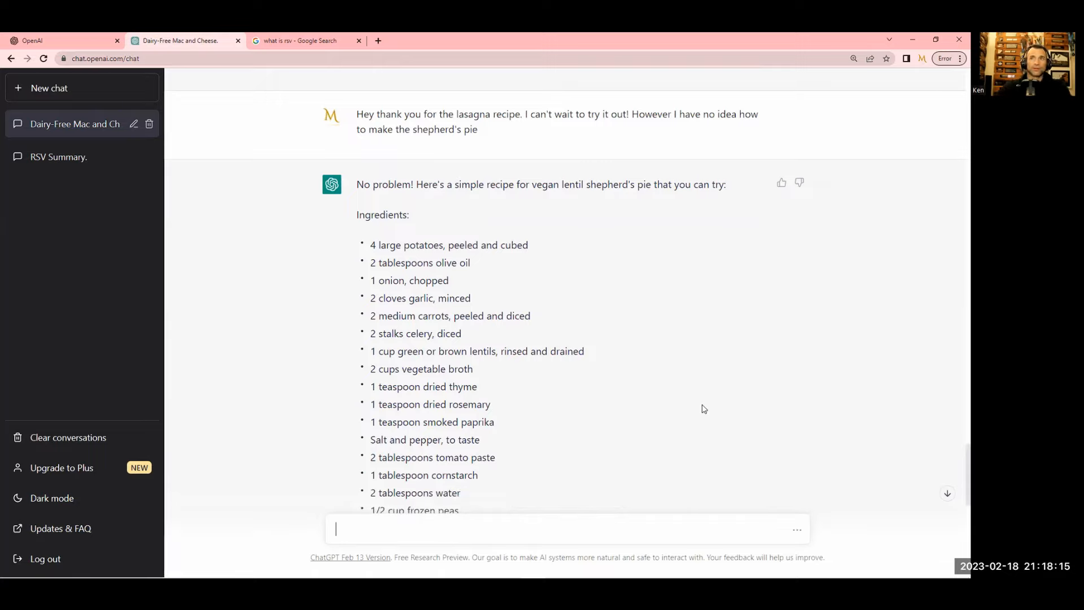
pyautogui.scroll(-3)
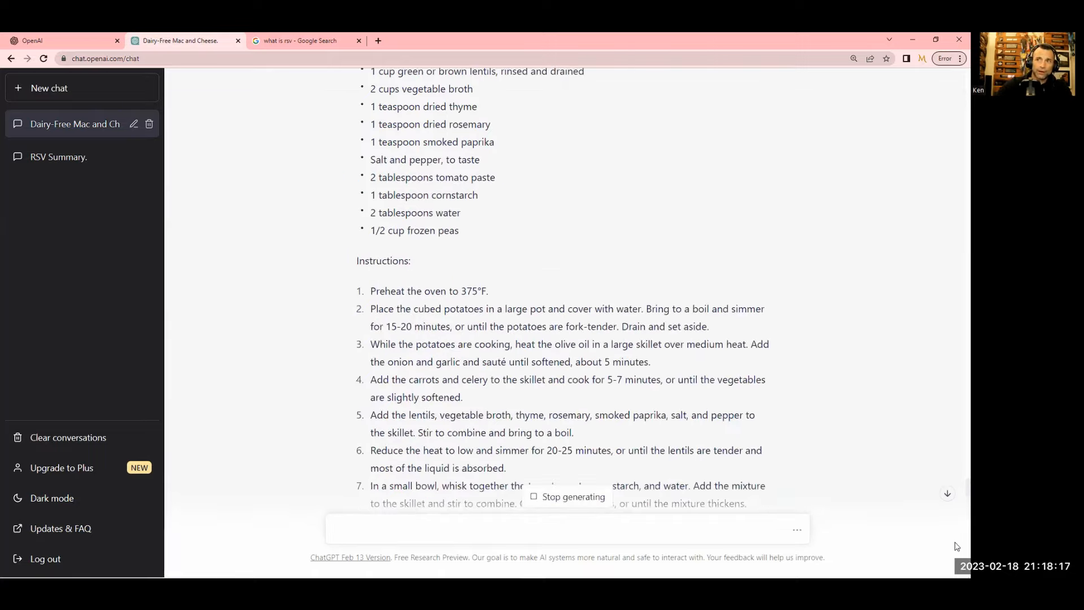
pyautogui.scroll(-3)
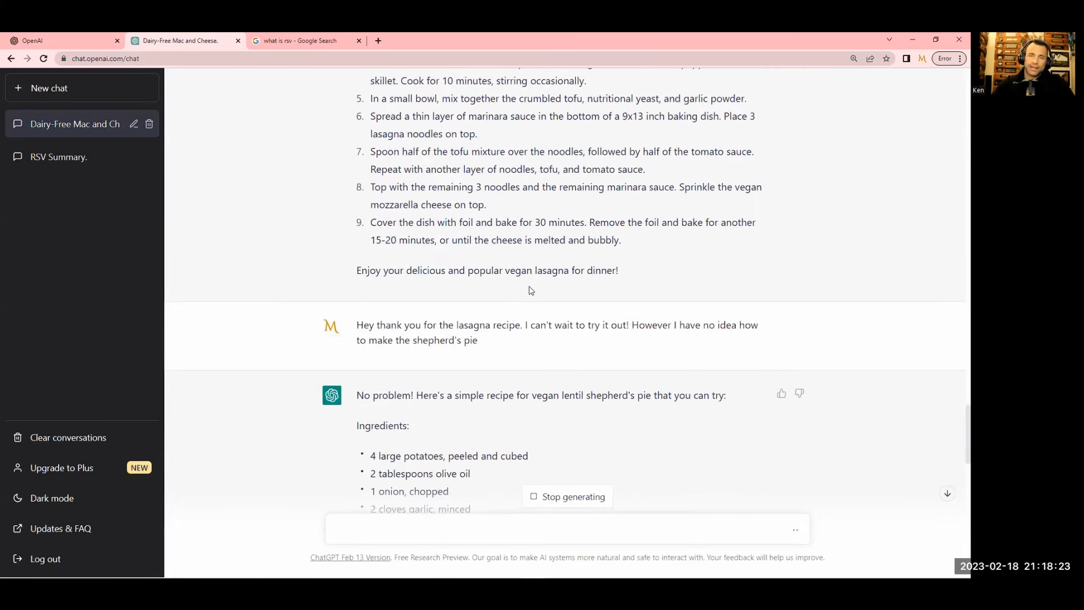
pyautogui.scroll(-3)
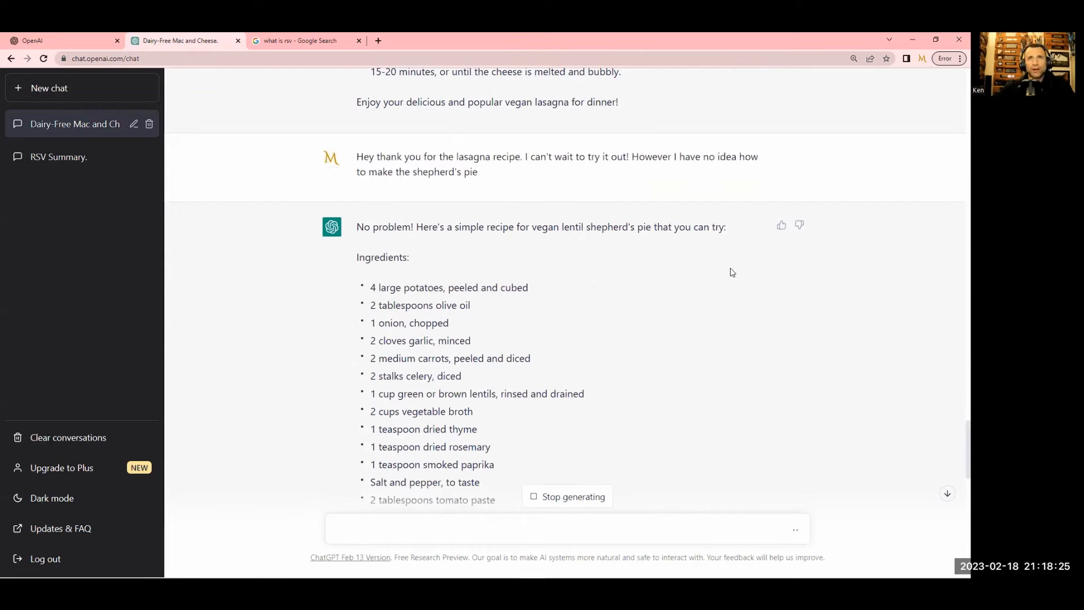
pyautogui.moveTo(650, 233)
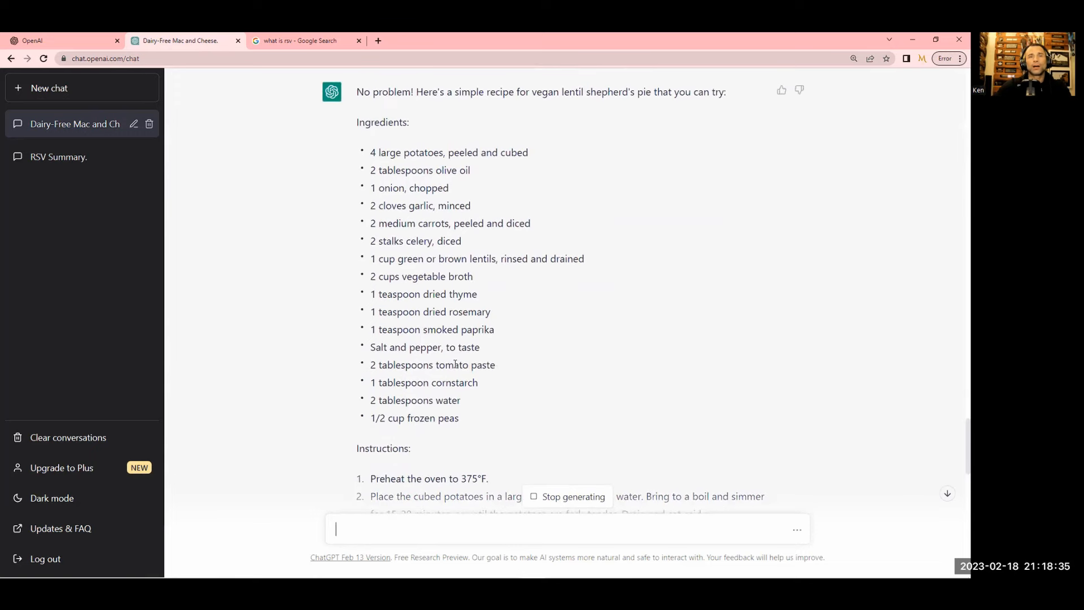
pyautogui.scroll(-3)
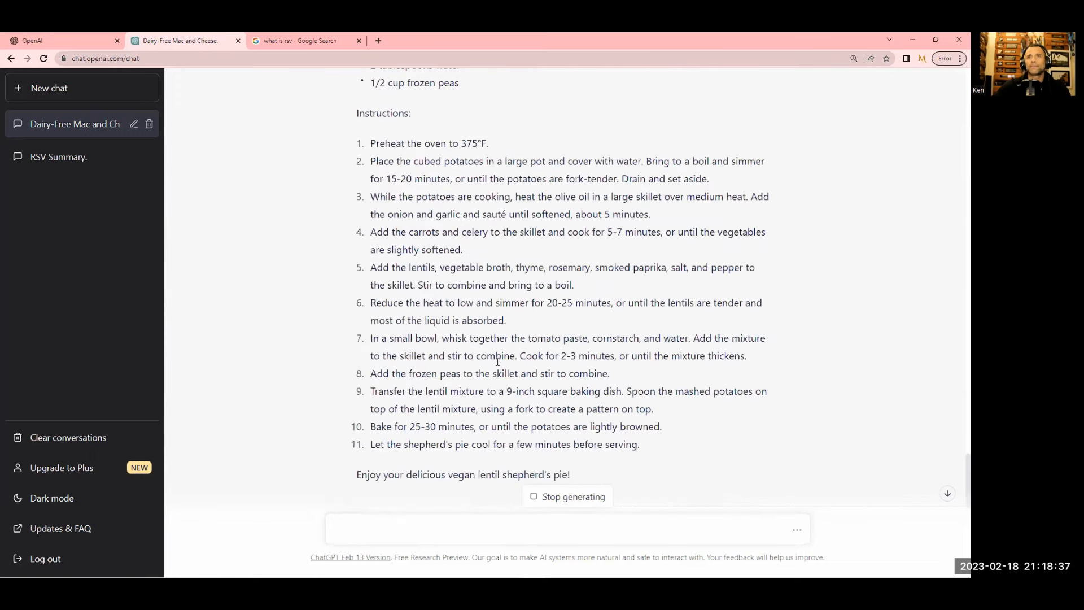
pyautogui.scroll(3)
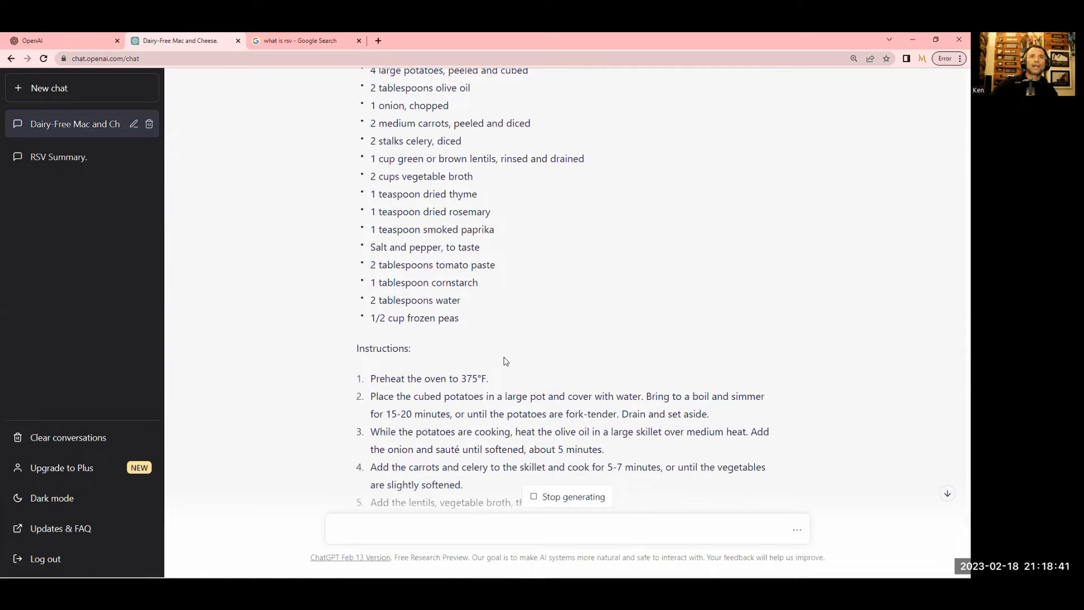
pyautogui.scroll(3)
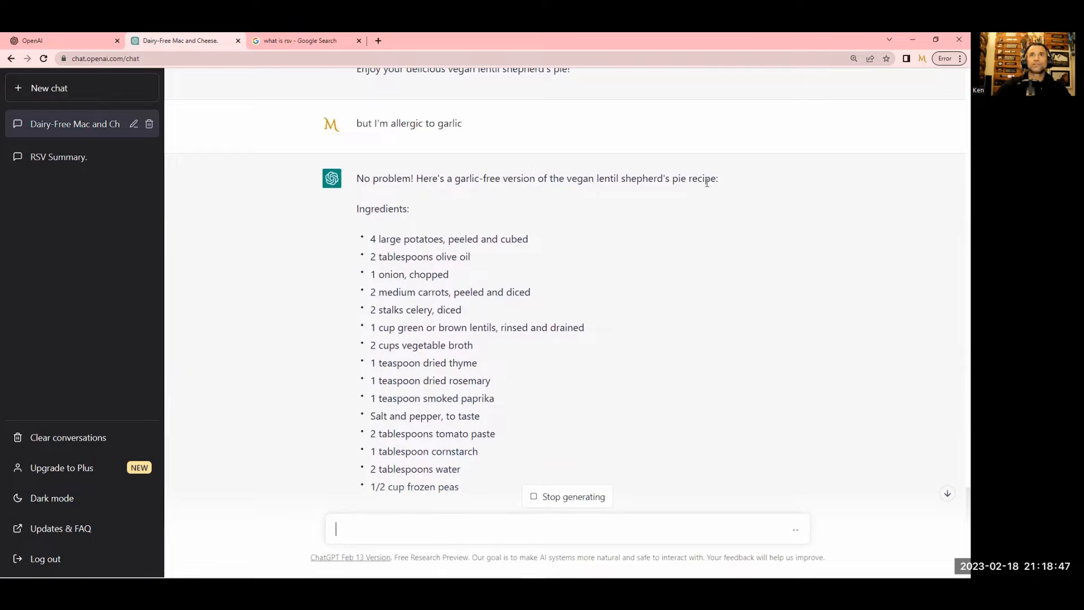
# Scroll through the garlic-free shepherd's pie recipe until its eleven instructions and 'Enjoy' line finish
pyautogui.scroll(-3)
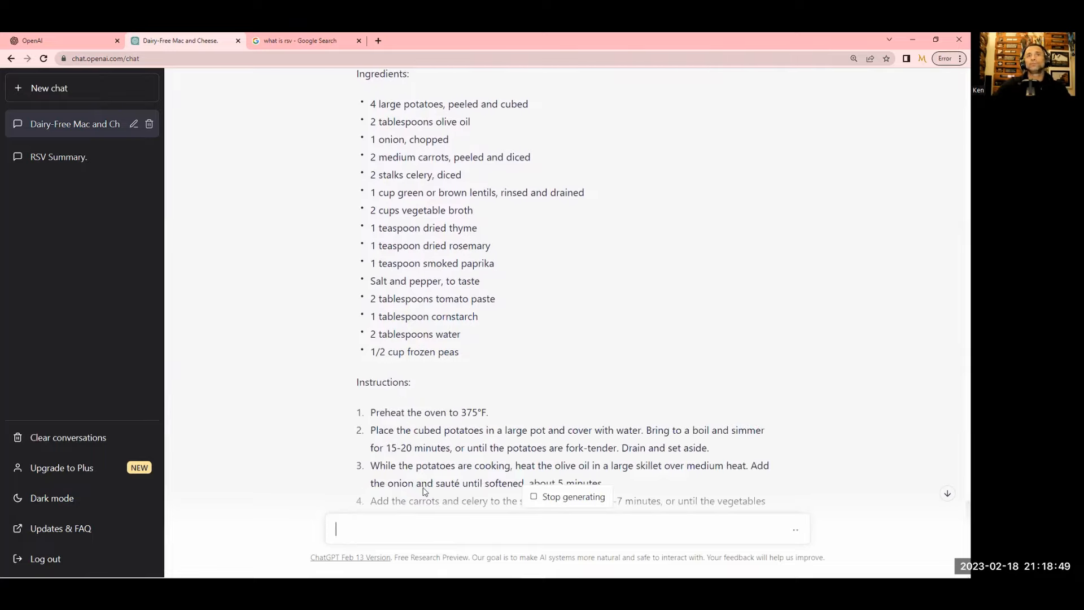
pyautogui.scroll(3)
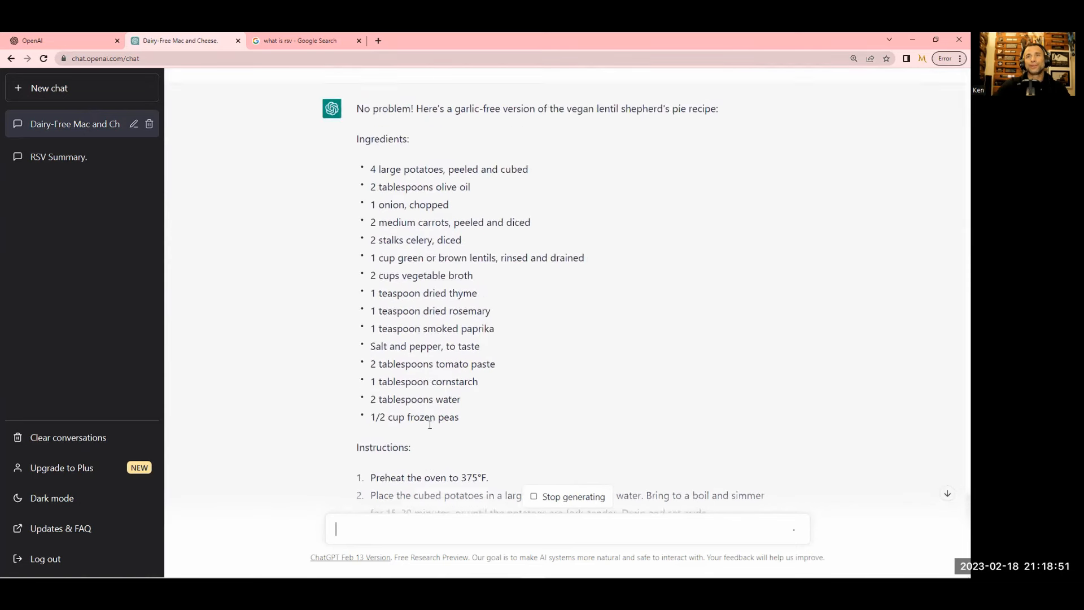
pyautogui.scroll(-3)
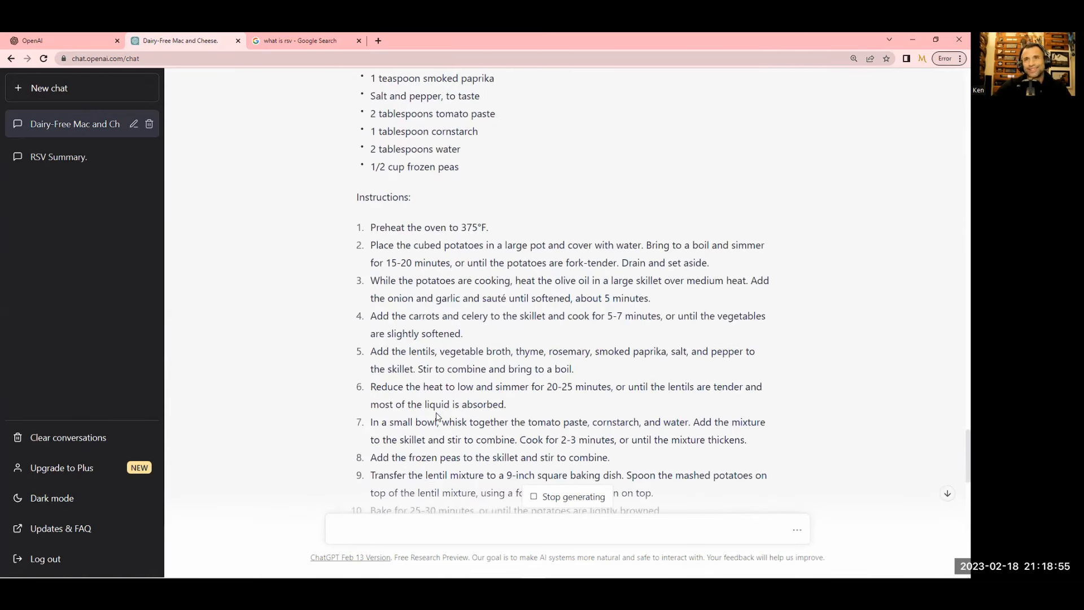
pyautogui.scroll(3)
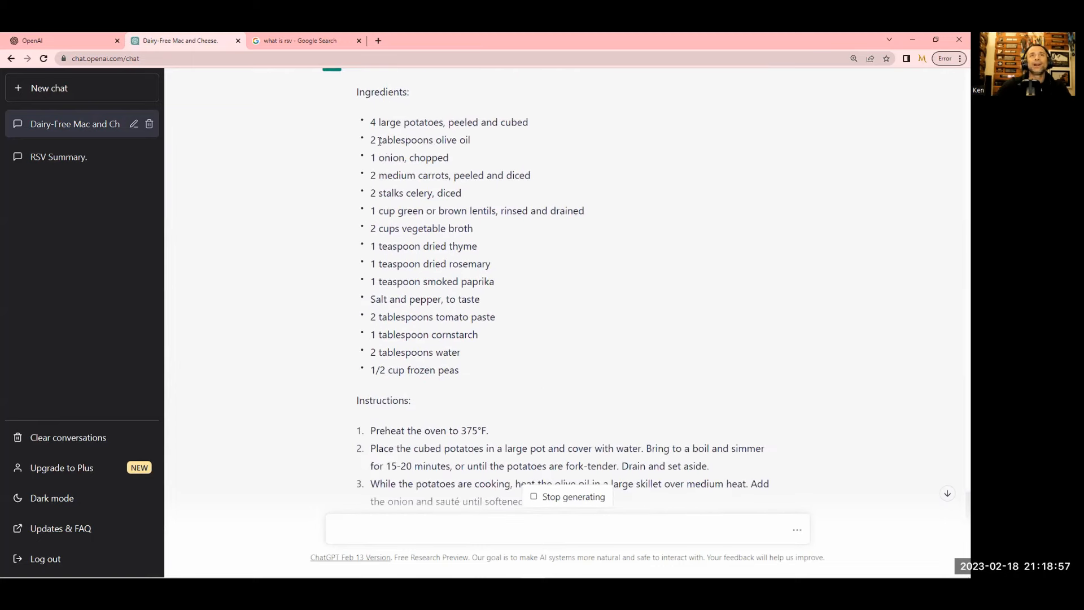
pyautogui.scroll(-3)
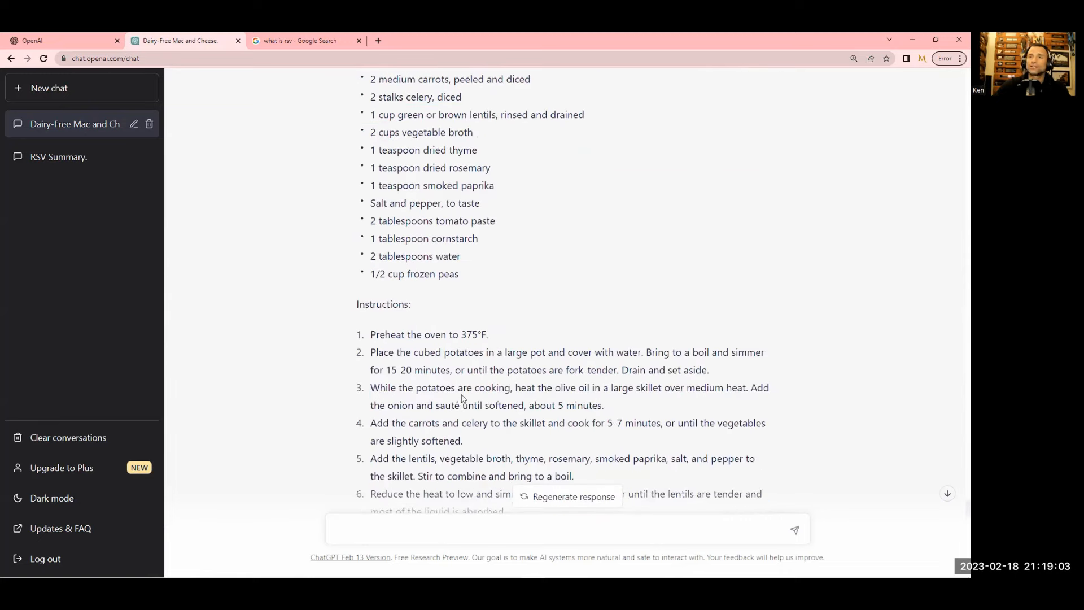
pyautogui.scroll(3)
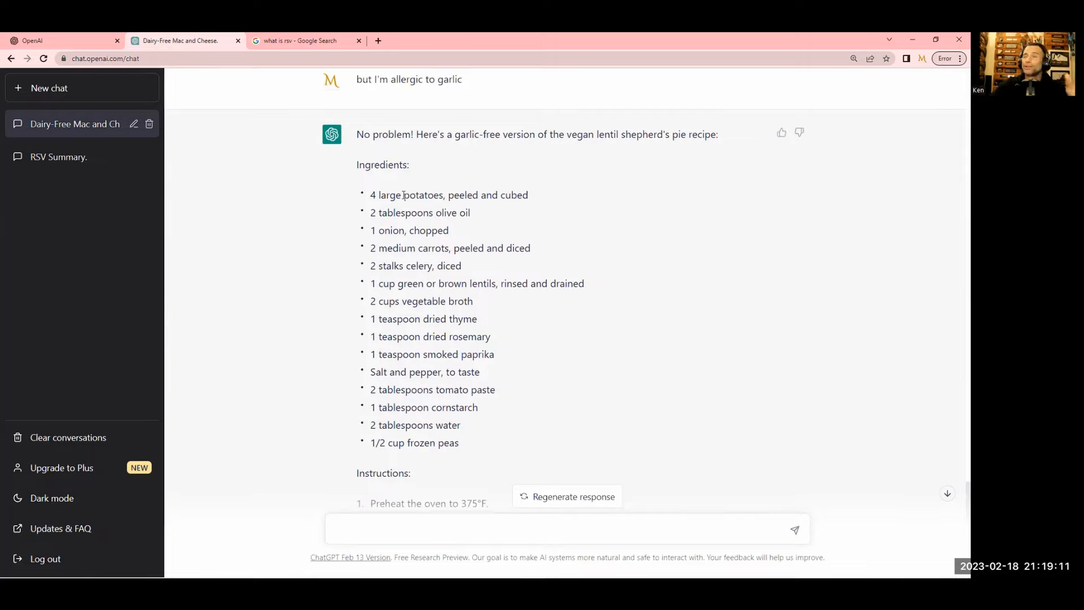
pyautogui.scroll(-3)
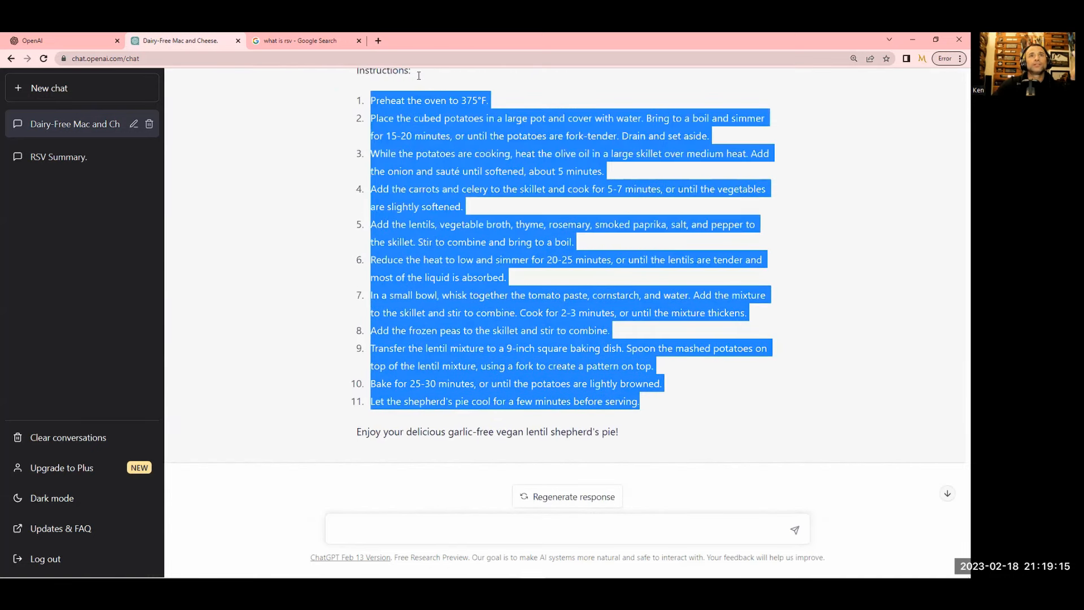
pyautogui.scroll(3)
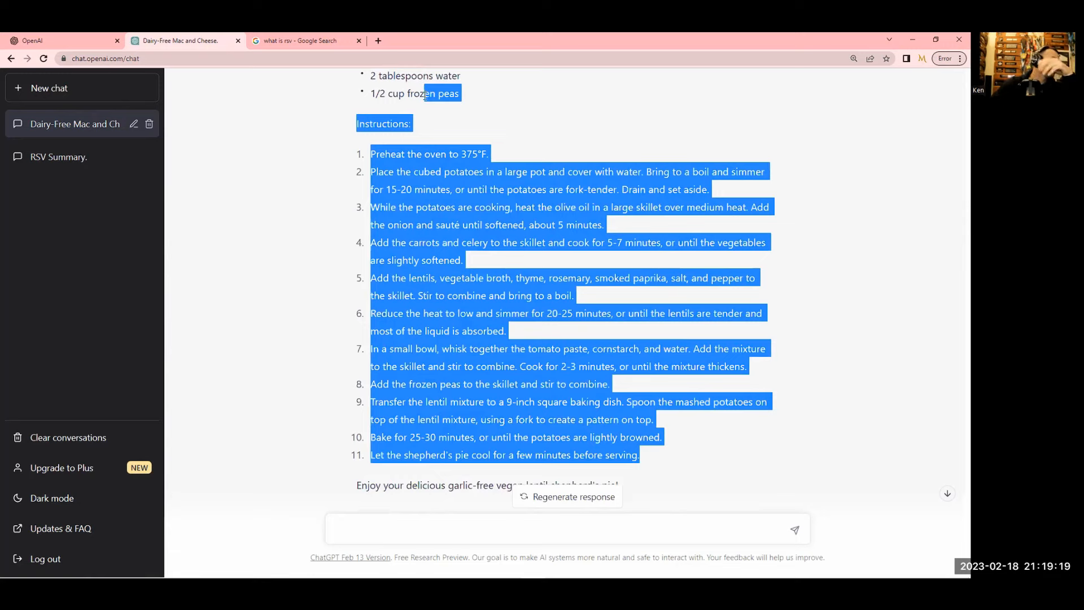
pyautogui.moveTo(438, 104)
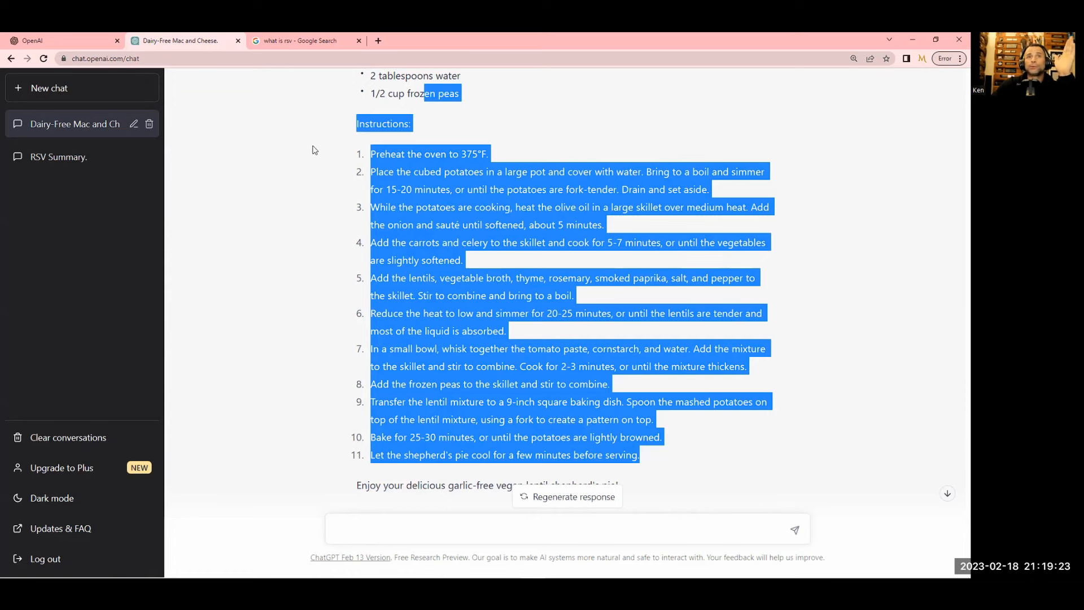
pyautogui.scroll(-3)
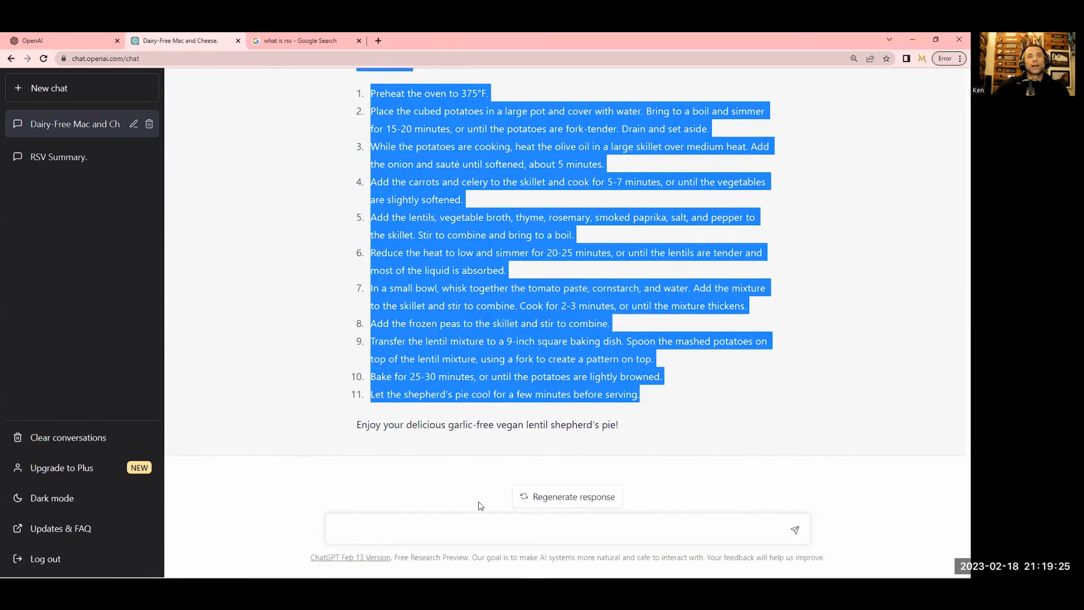
# Say the shepherd's pie was really good and ask for similar recipes
pyautogui.write('so')
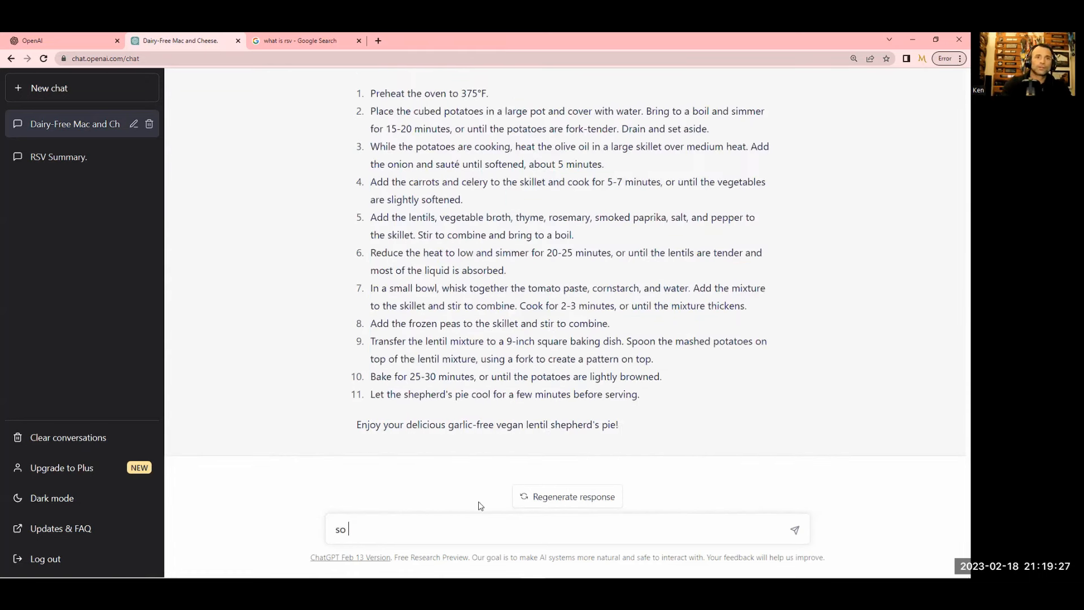
pyautogui.write('I had teh s')
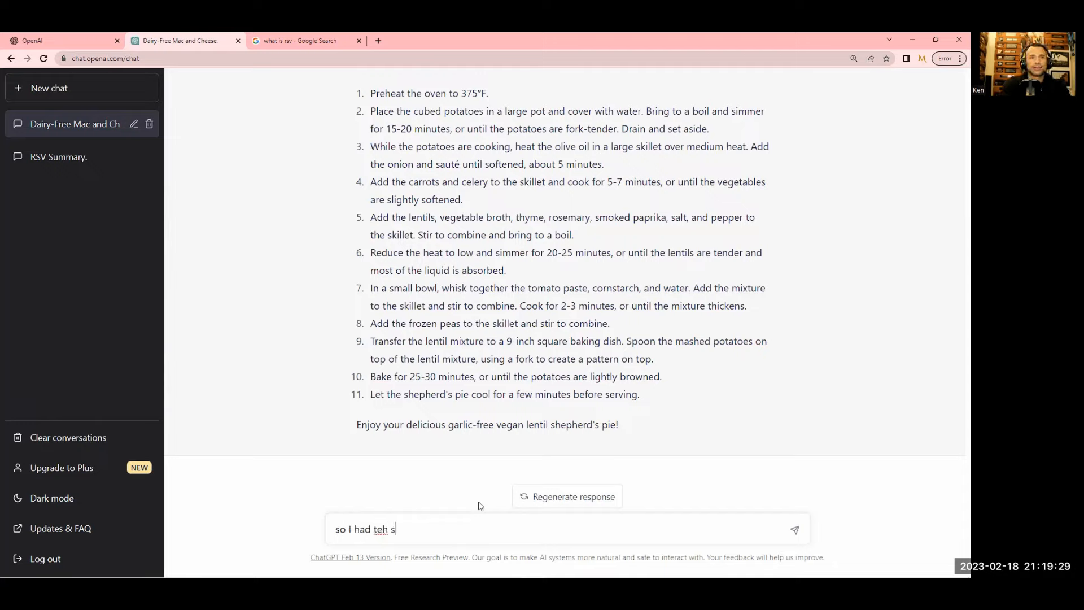
pyautogui.write('the')
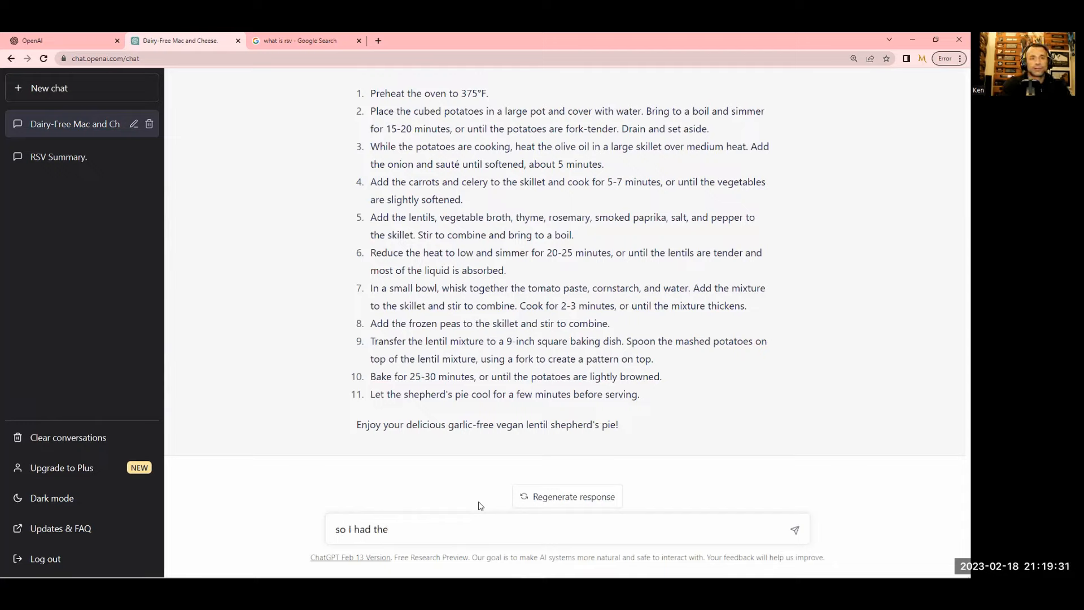
pyautogui.write('shepards p')
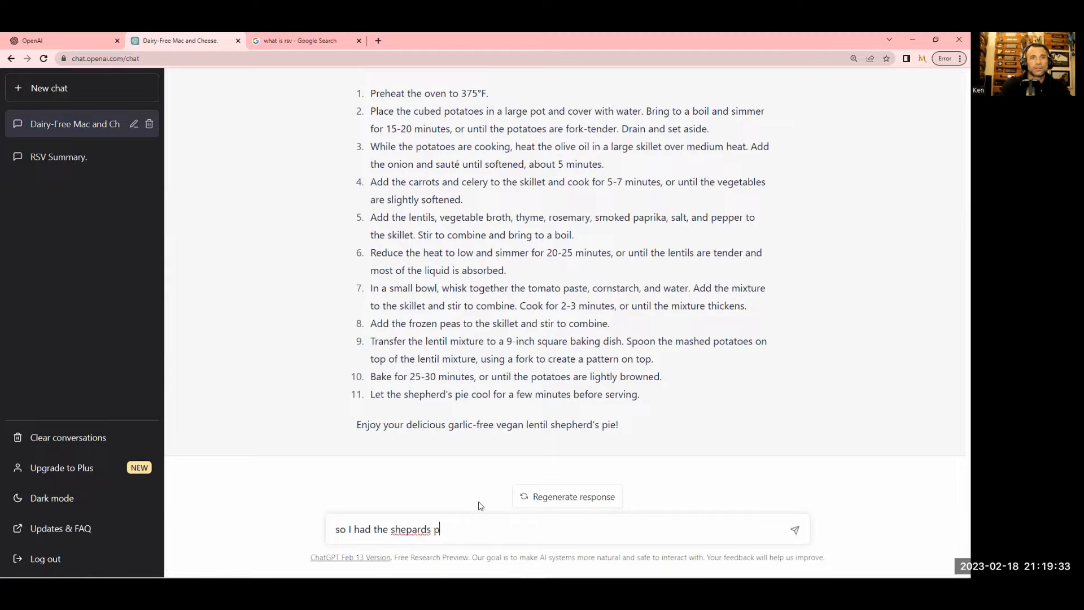
pyautogui.write('ie and it')
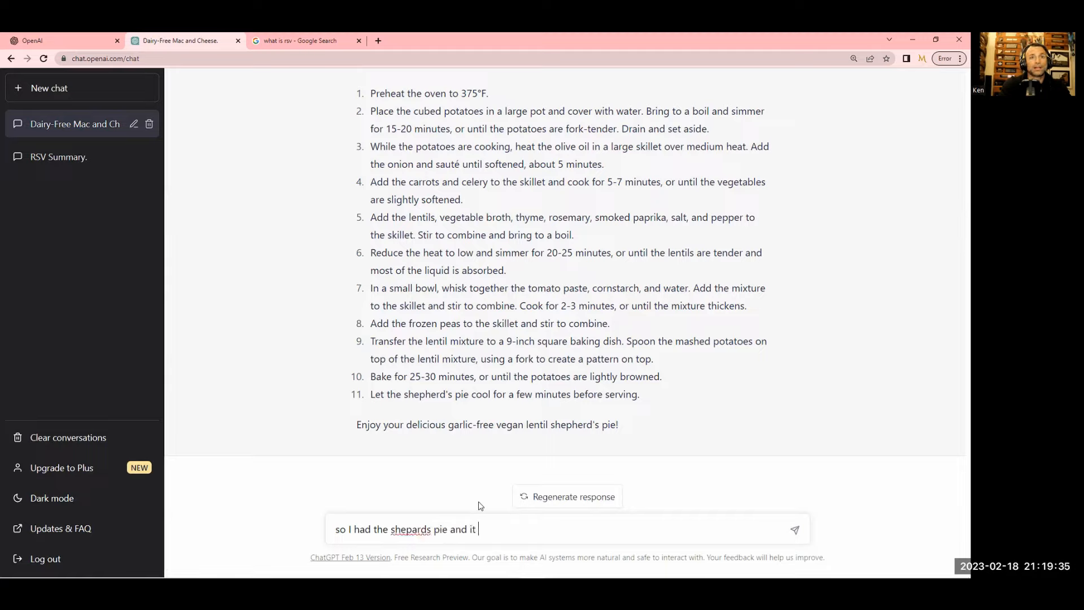
pyautogui.write('was really good. Can you su')
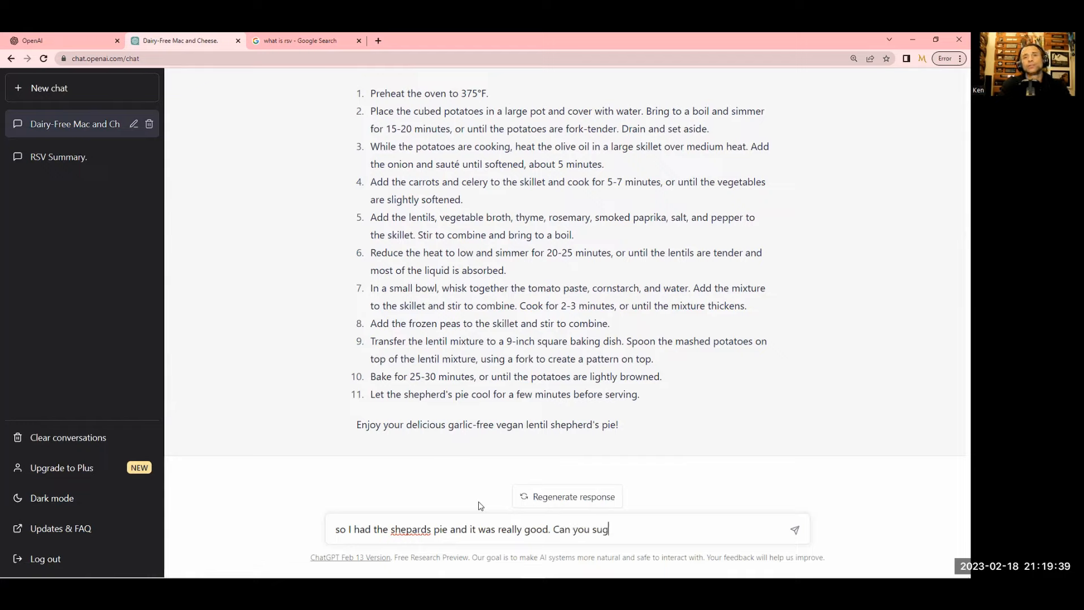
pyautogui.write('gest simi')
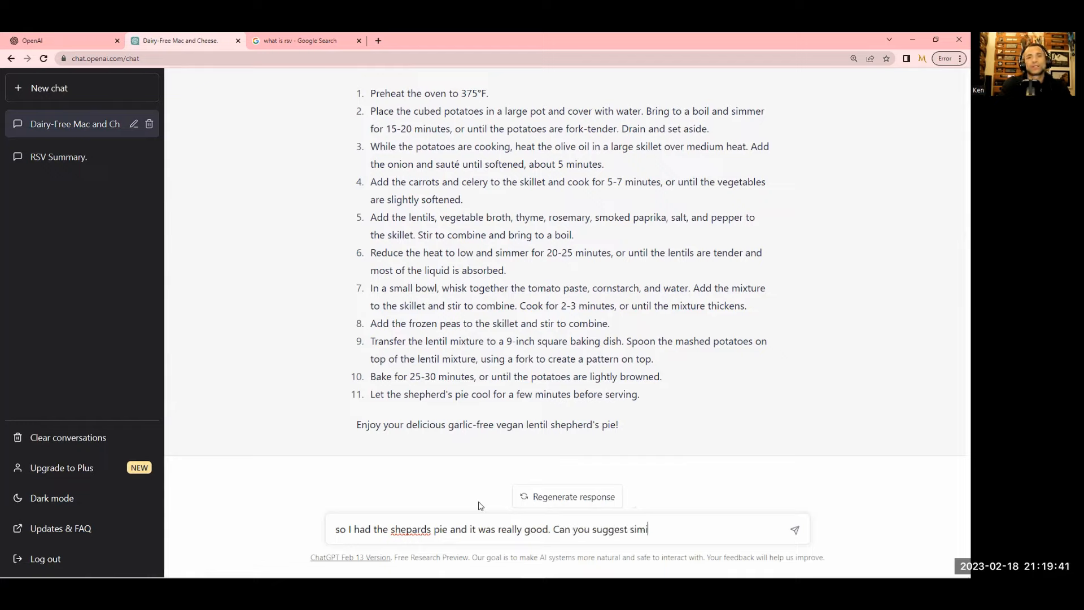
pyautogui.write('lar recipes')
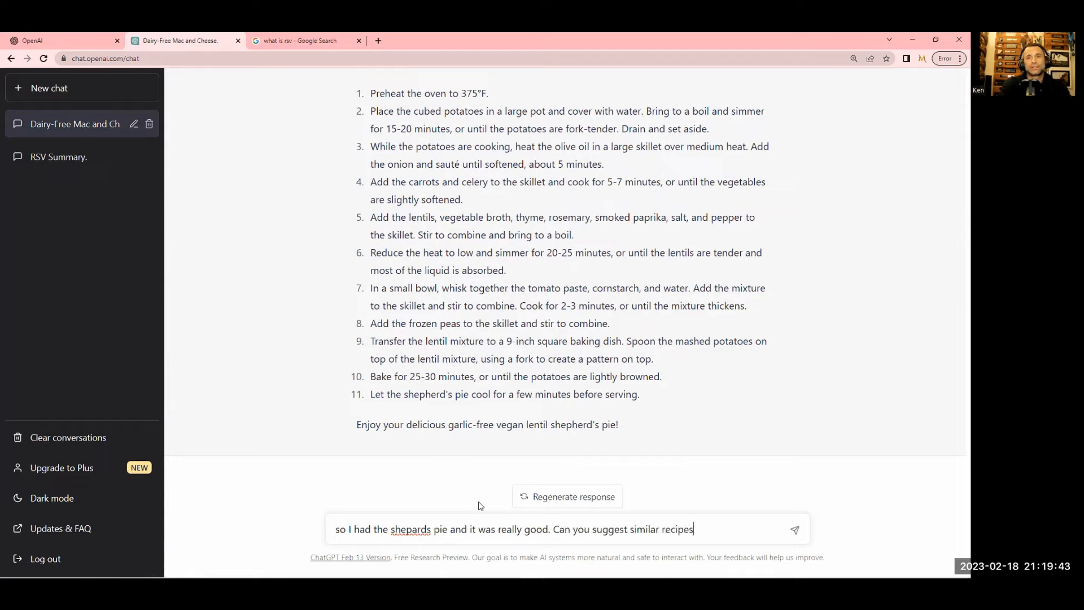
pyautogui.write('?')
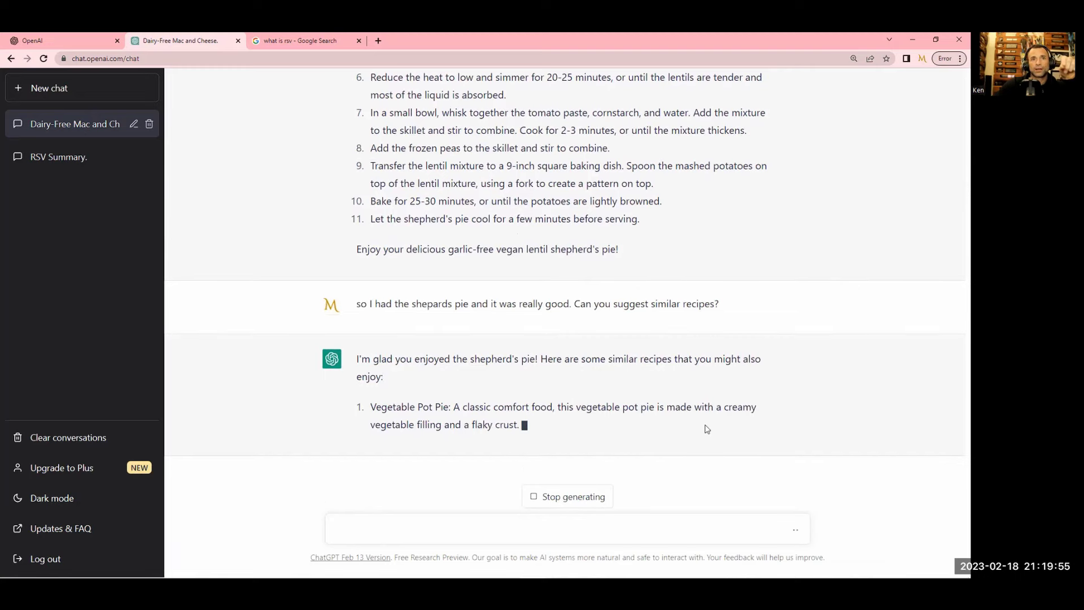
# Read the five suggestions, Vegetable Pot Pie to Vegan Mac and Cheese, then deselect the text
pyautogui.scroll(-3)
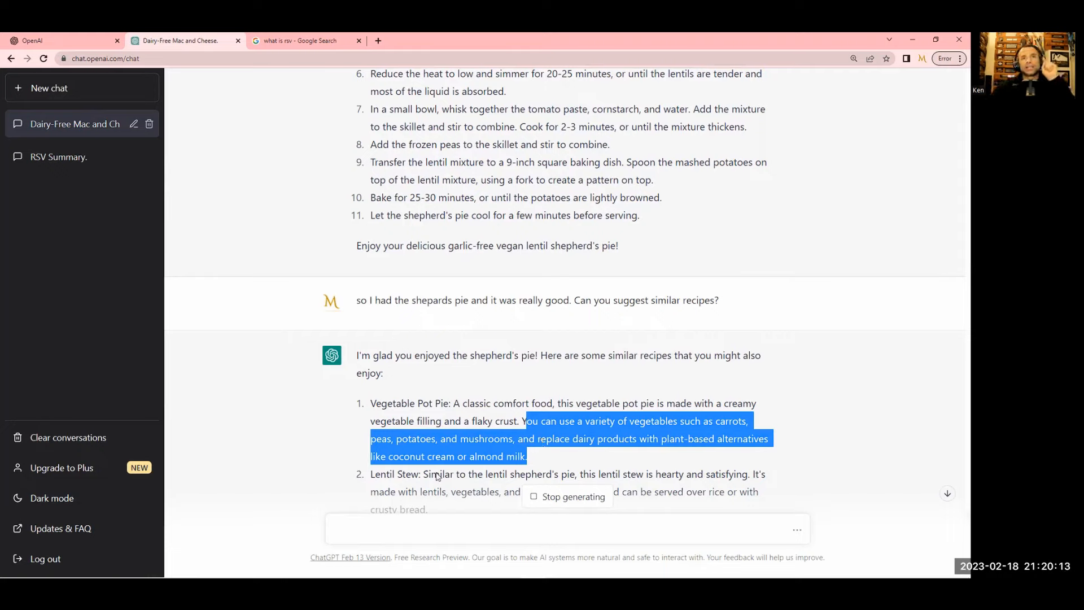
pyautogui.moveTo(582, 456)
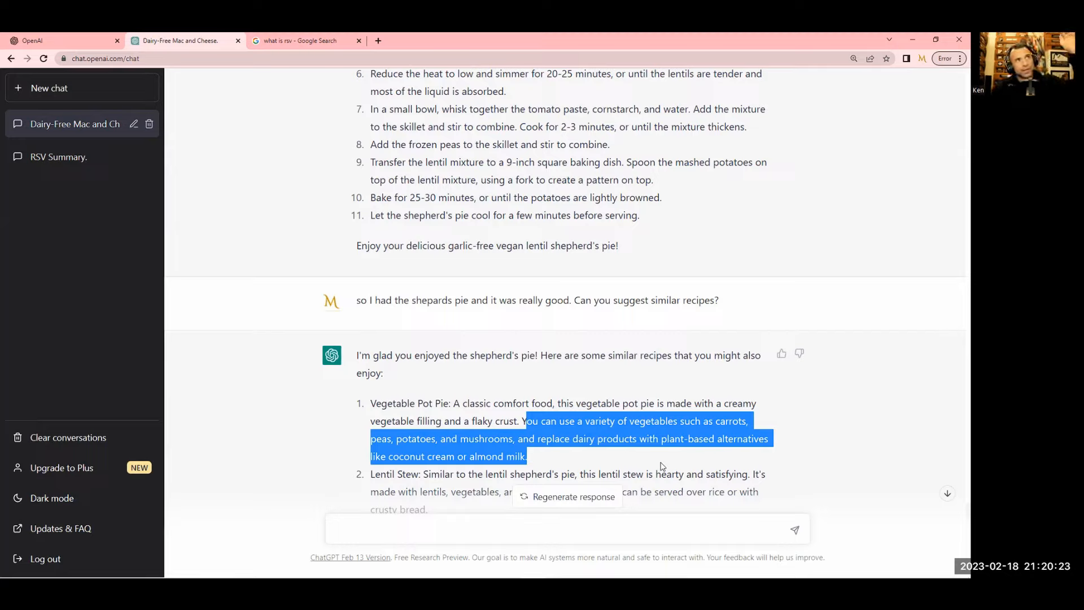
pyautogui.moveTo(113, 125)
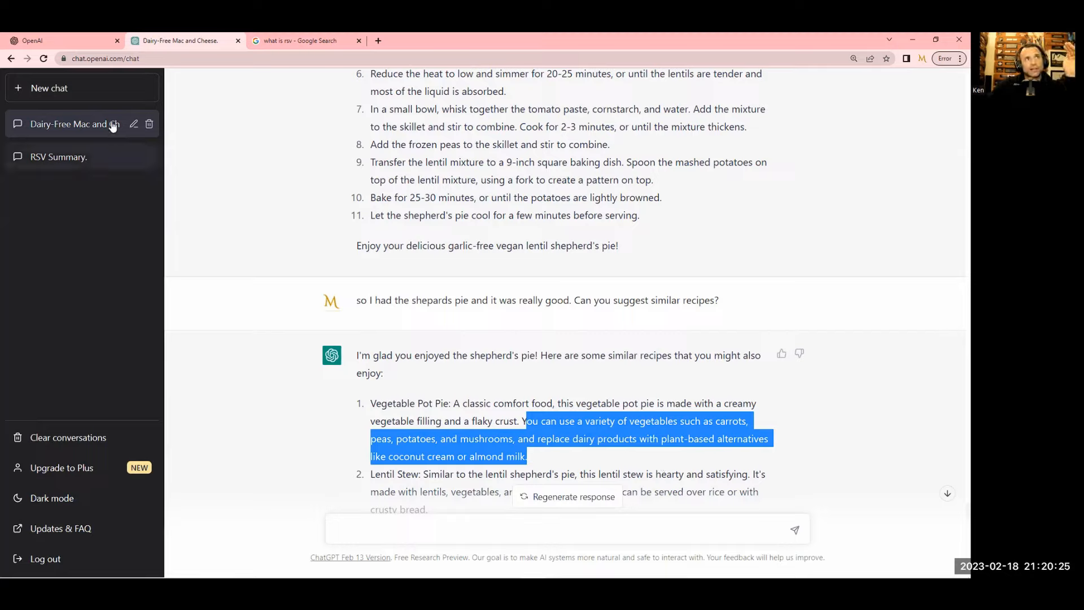
pyautogui.moveTo(126, 157)
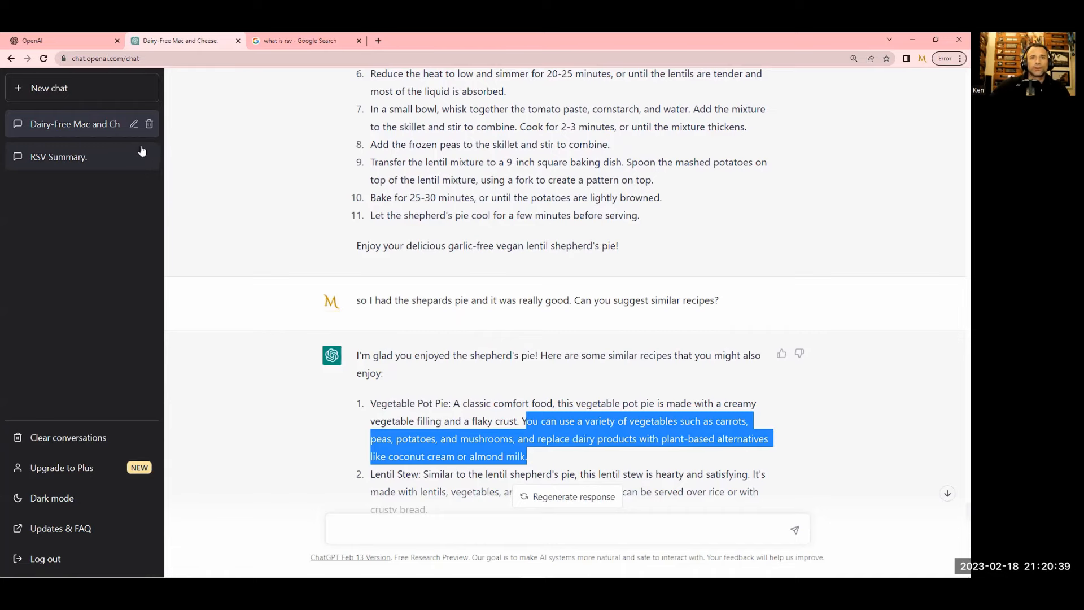
pyautogui.scroll(-3)
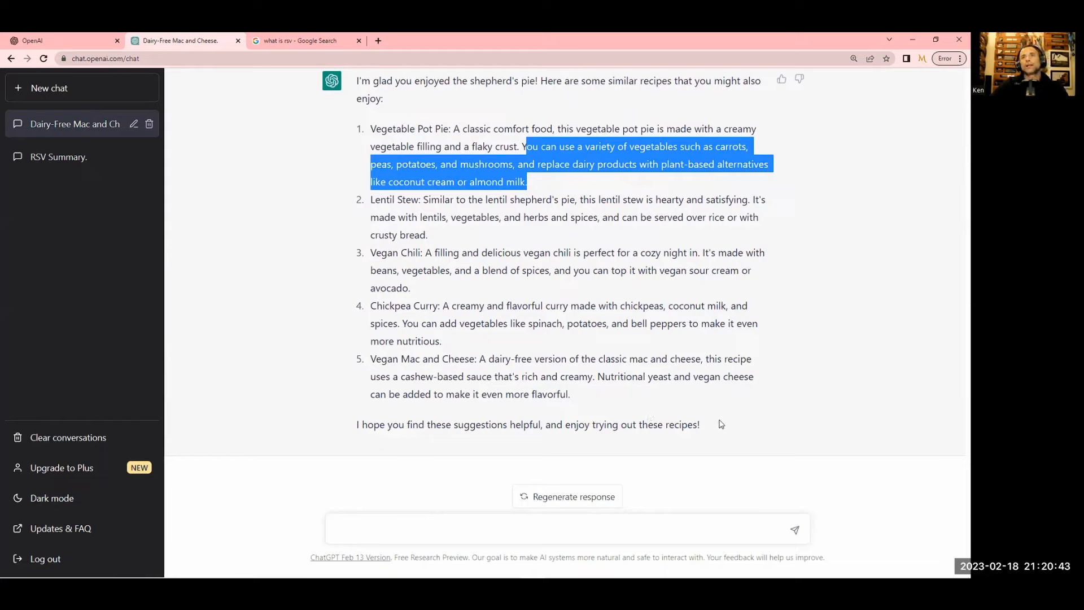
pyautogui.moveTo(467, 241)
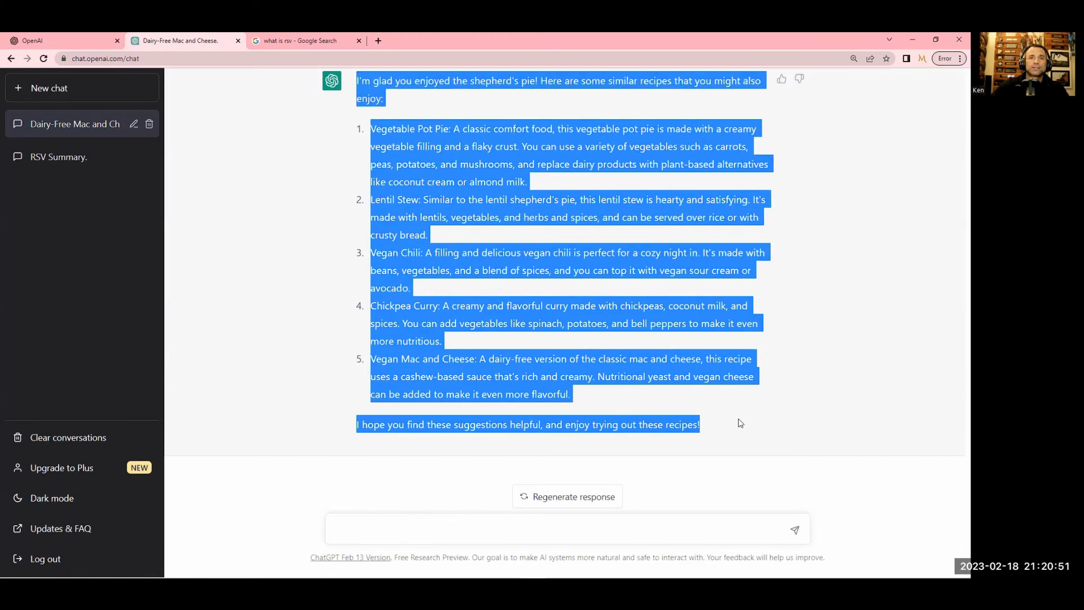
pyautogui.moveTo(681, 339)
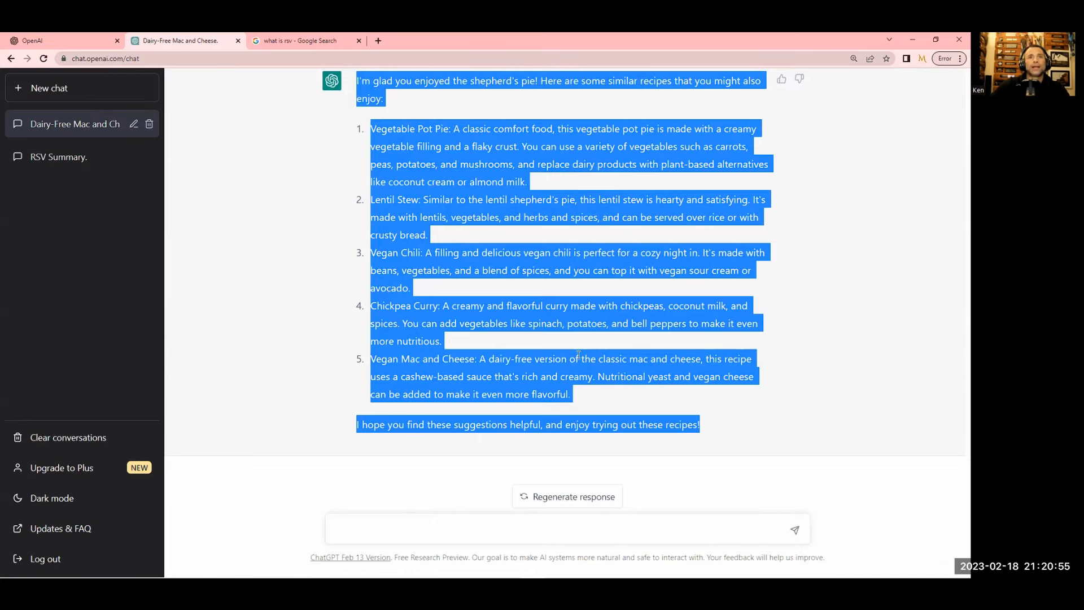
pyautogui.click(471, 270)
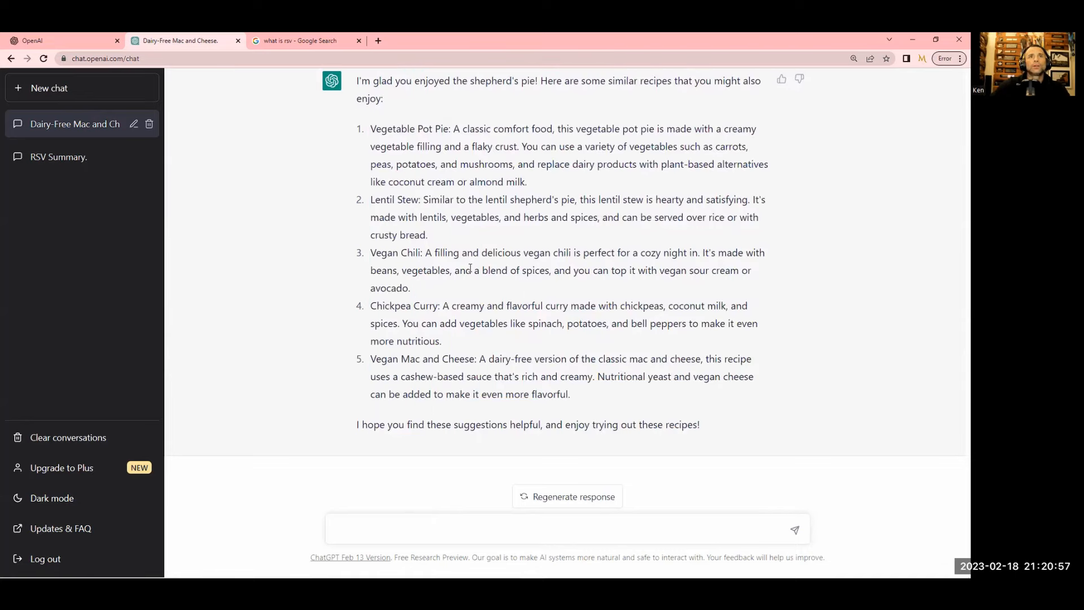
pyautogui.moveTo(435, 506)
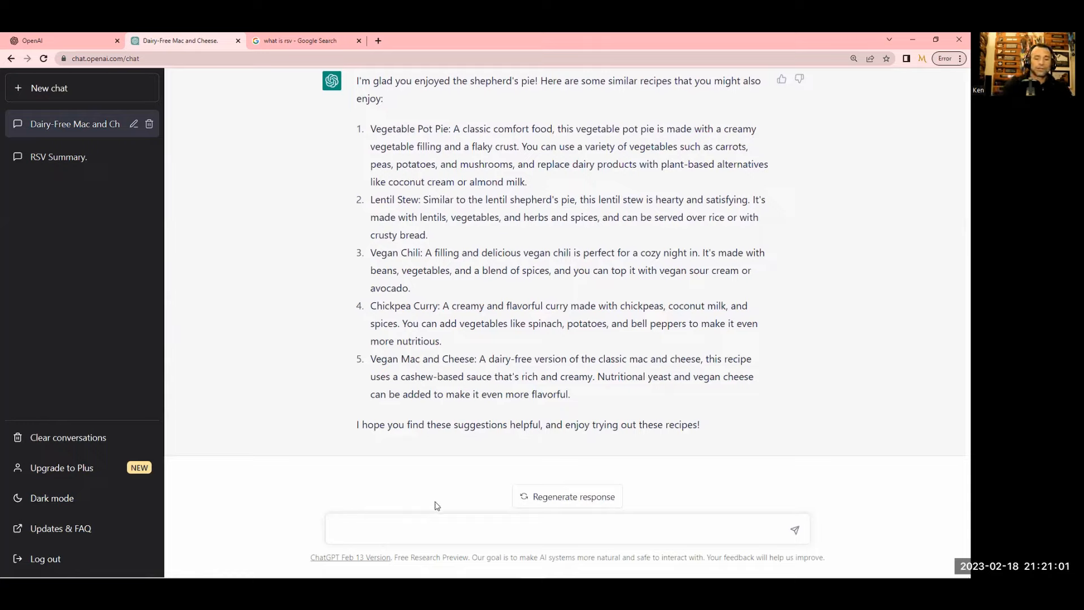
# Ask 'can you write me recipes for these?' and browse the Vegetable Pot Pie reply
pyautogui.write('can you write me')
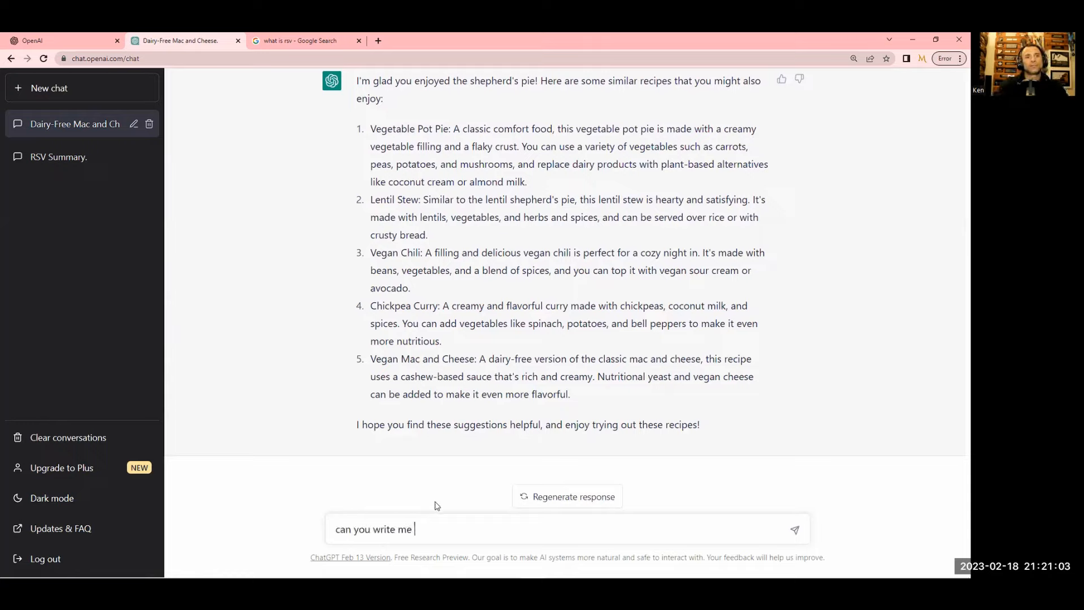
pyautogui.write('recipes for')
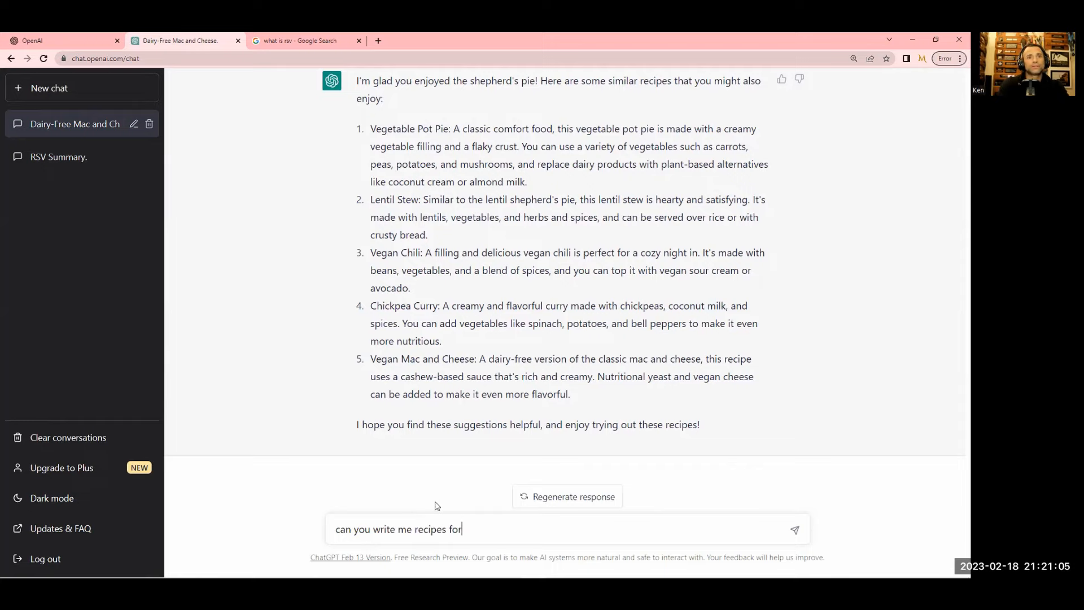
pyautogui.press('Return')
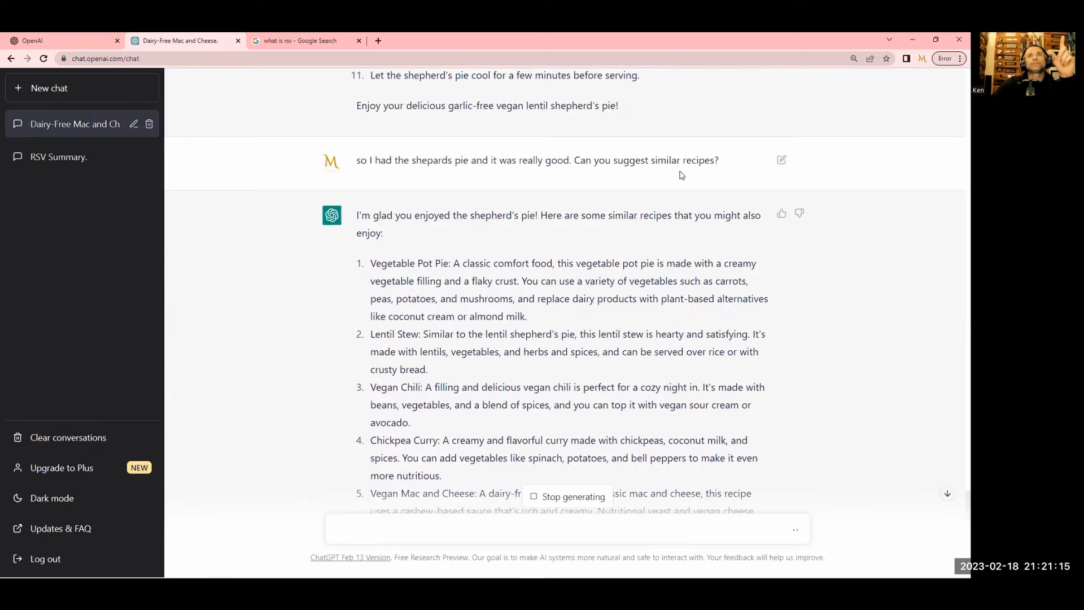
pyautogui.scroll(3)
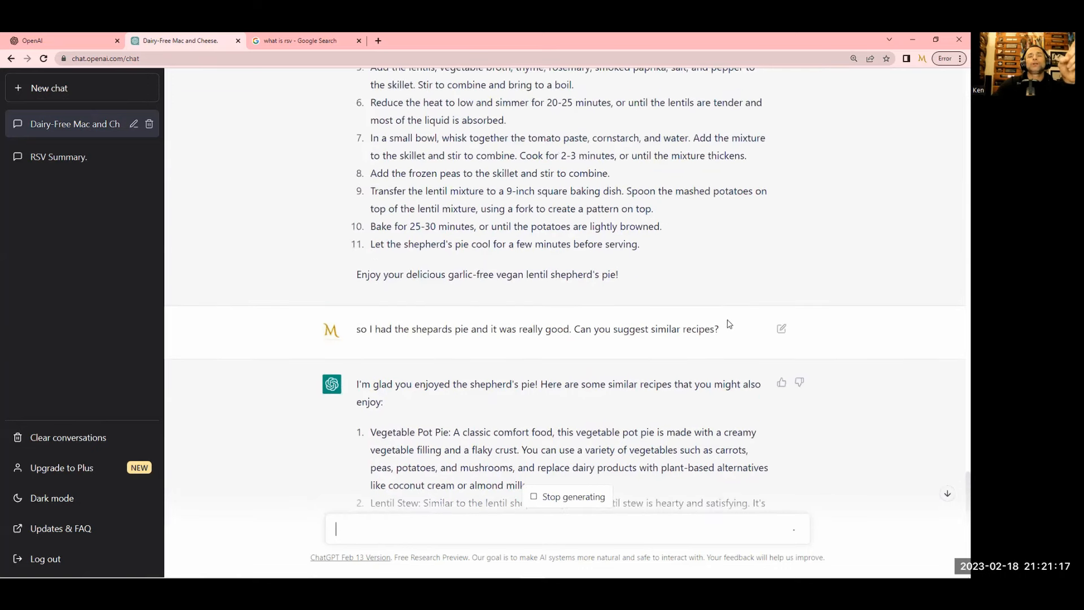
pyautogui.tripleClick(536, 329)
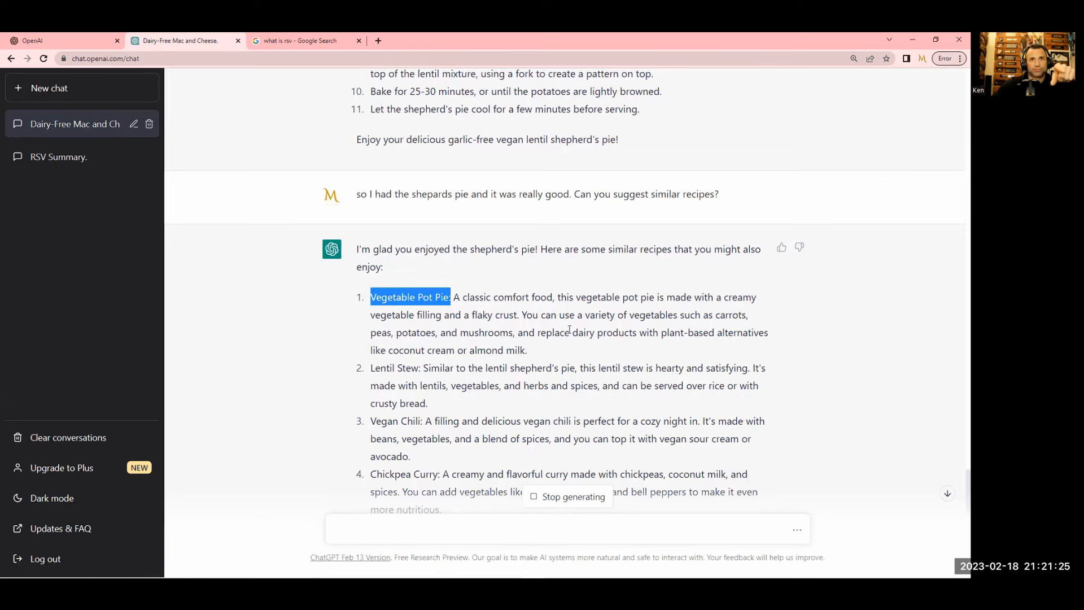
pyautogui.scroll(-3)
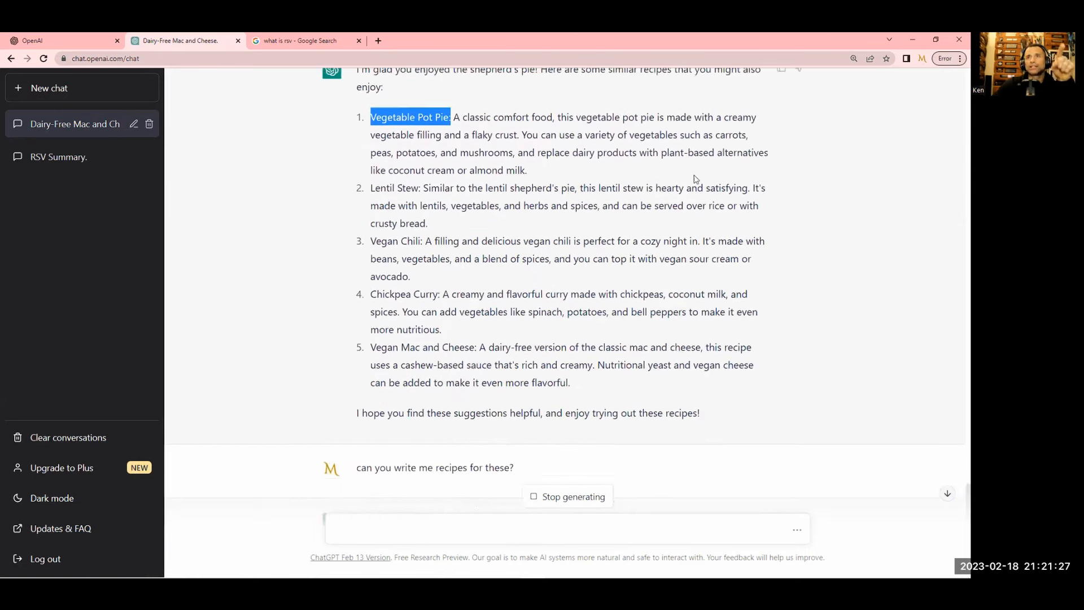
pyautogui.scroll(3)
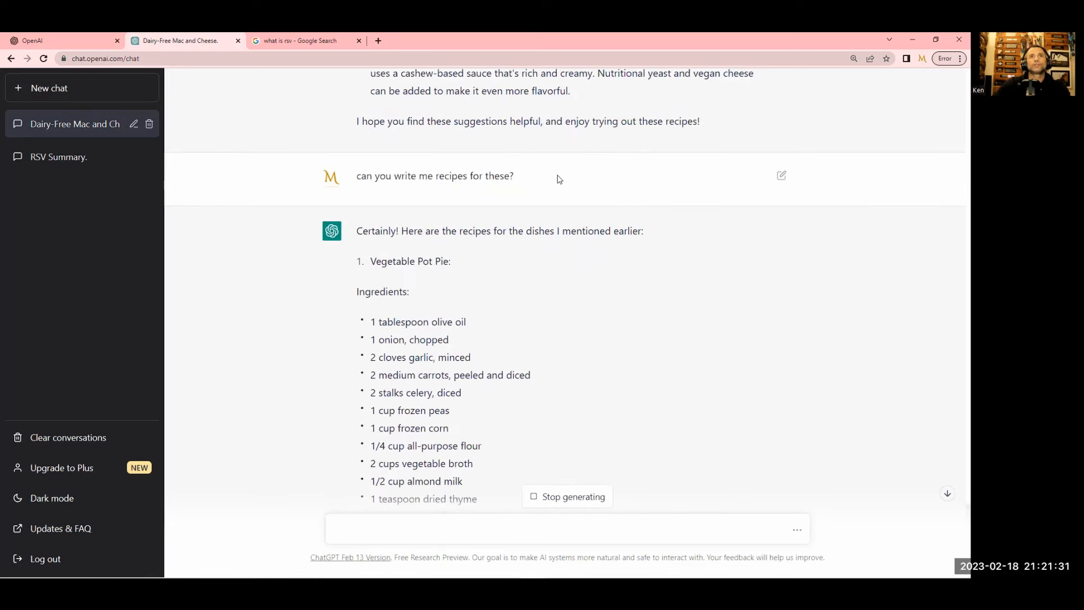
# Edit the recipes question to add that the original question asked for recipes, not suggestions
pyautogui.click(781, 175)
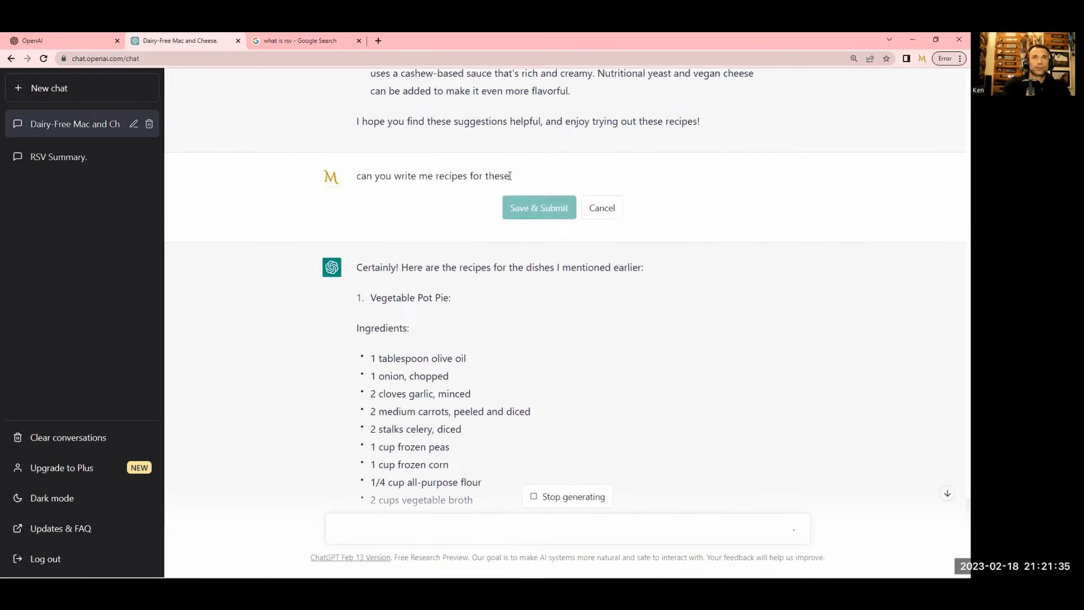
pyautogui.write('because m')
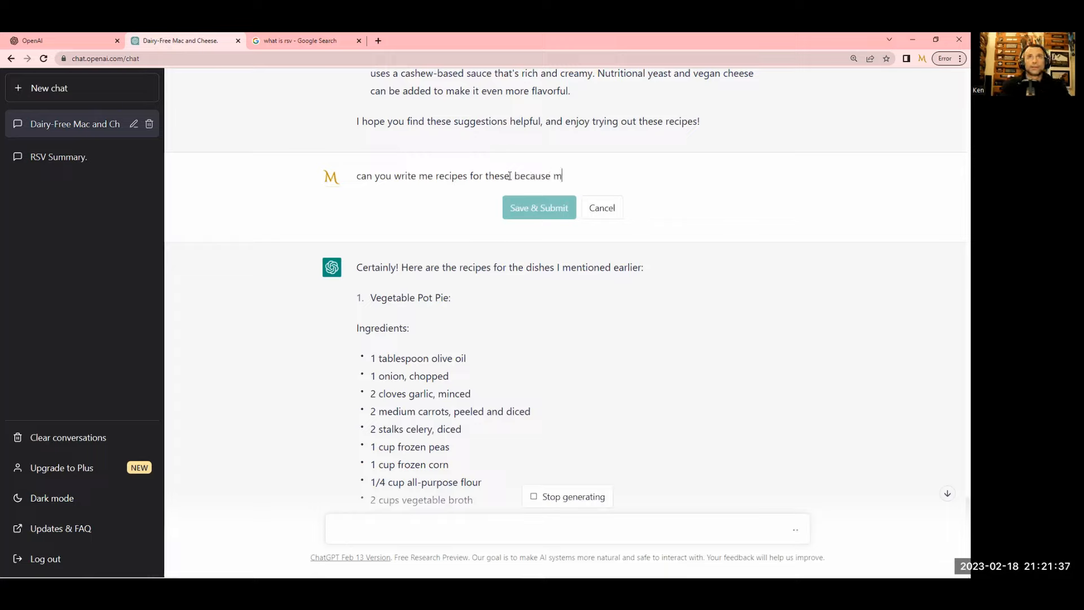
pyautogui.write('y original que')
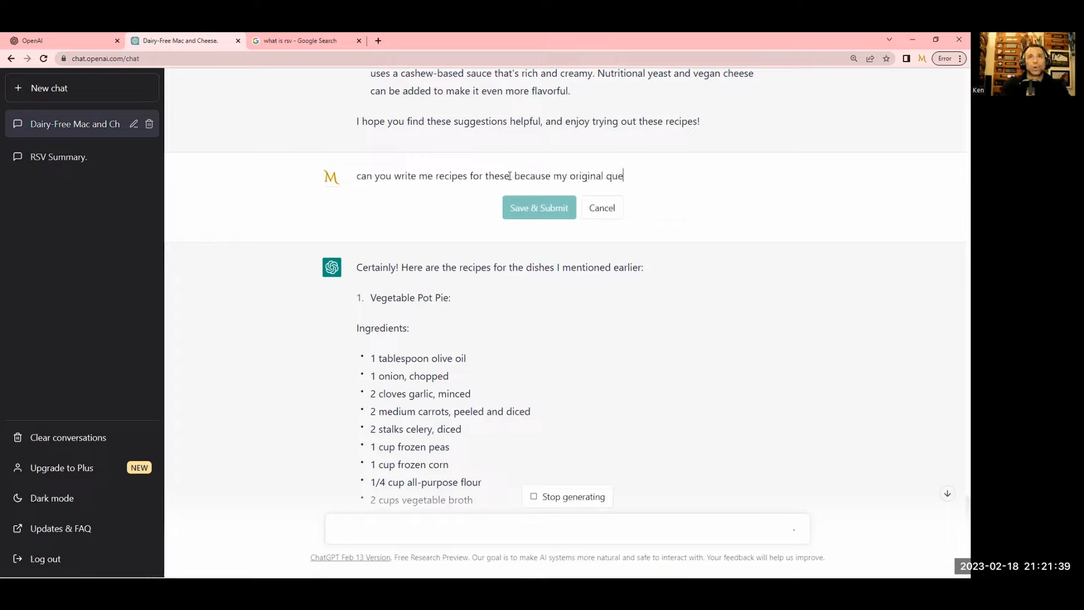
pyautogui.write('stion was asking for')
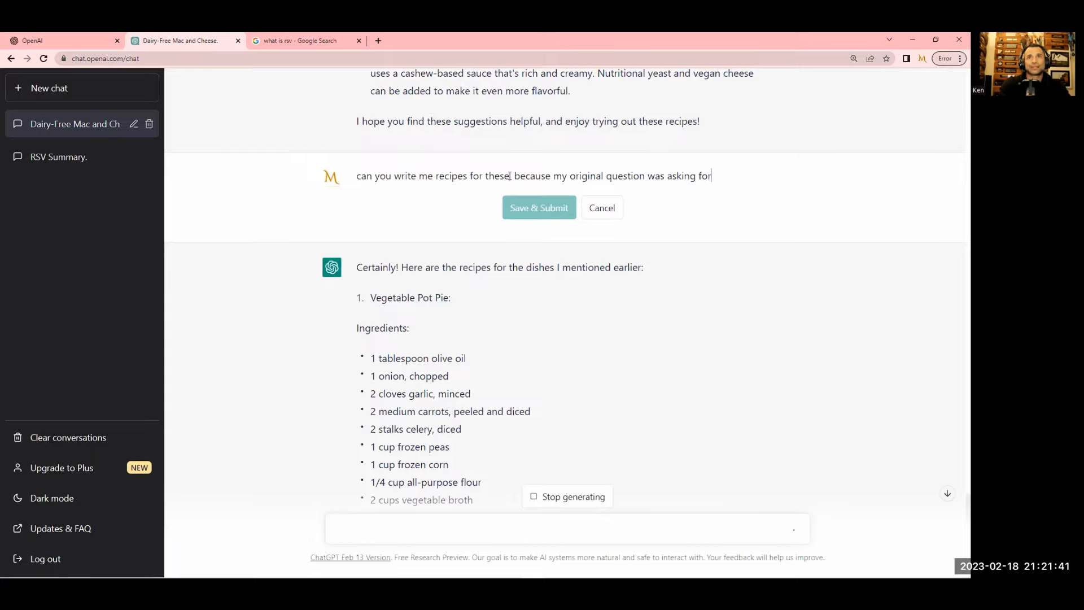
pyautogui.write('recipes not a lis')
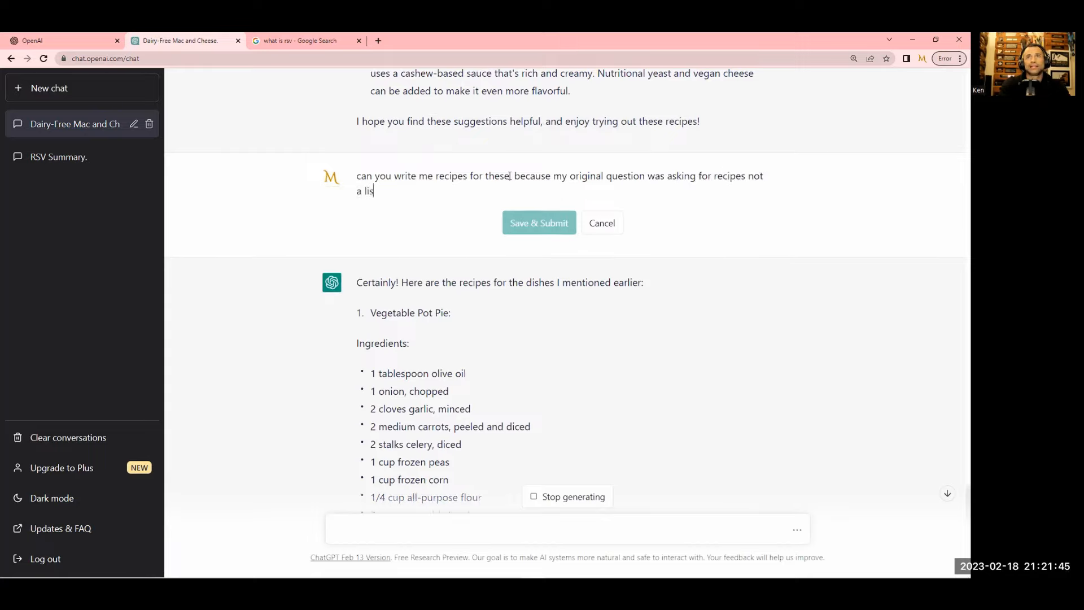
pyautogui.write('ting of')
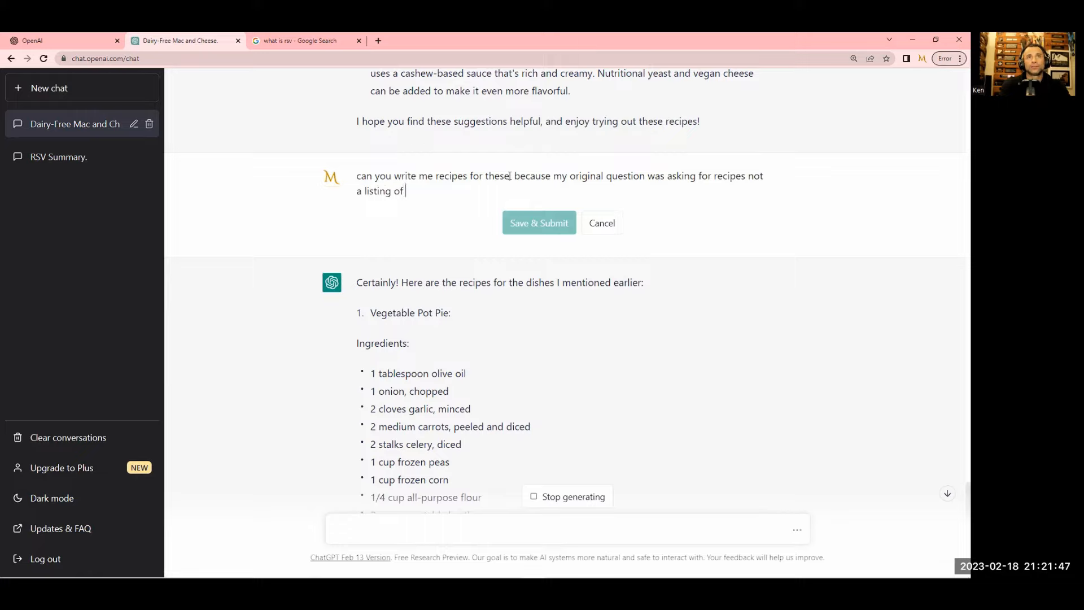
pyautogui.write('suggestions')
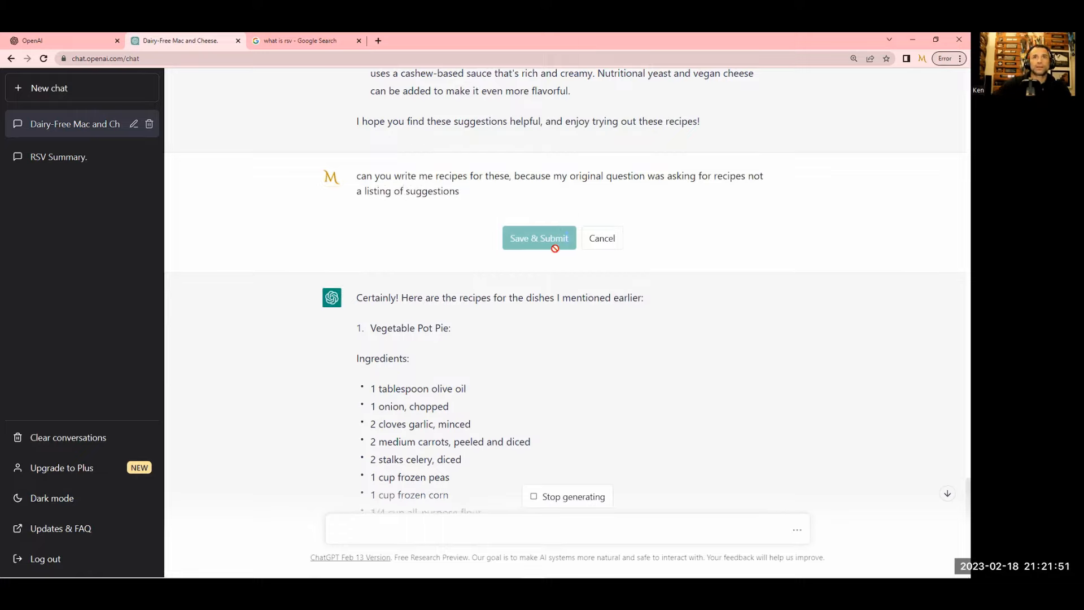
pyautogui.scroll(-3)
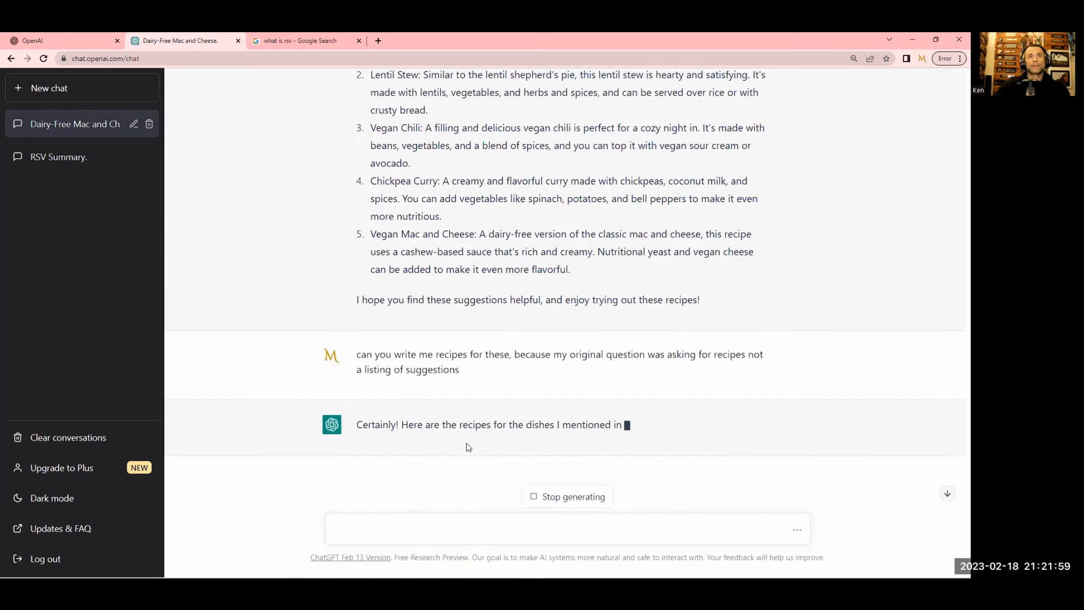
# Read through the Vegetable Pot Pie and Lentil Stew recipes as they generate
pyautogui.scroll(-3)
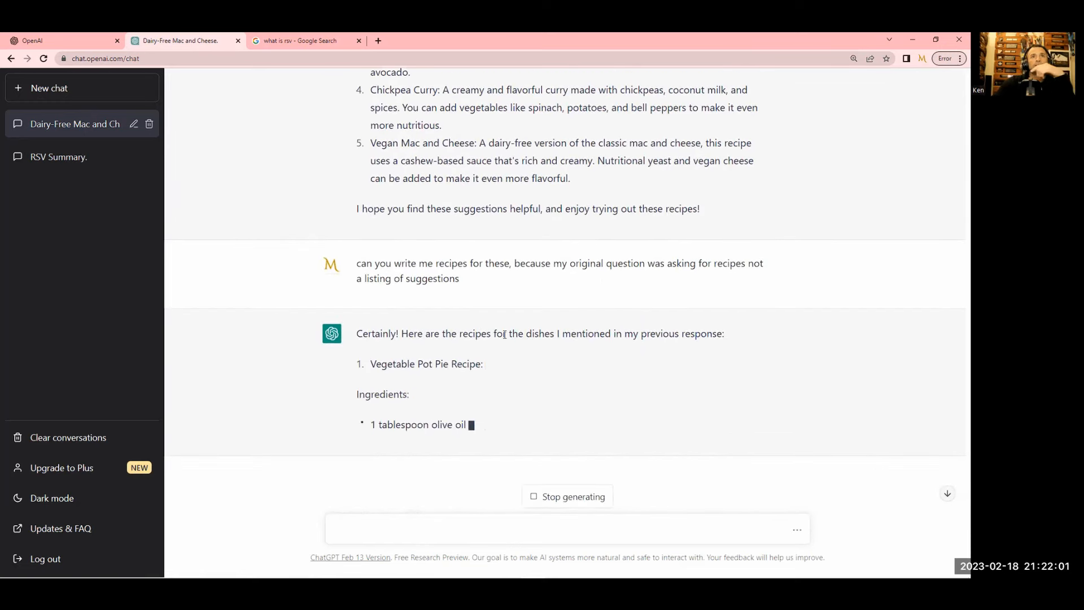
pyautogui.doubleClick(540, 401)
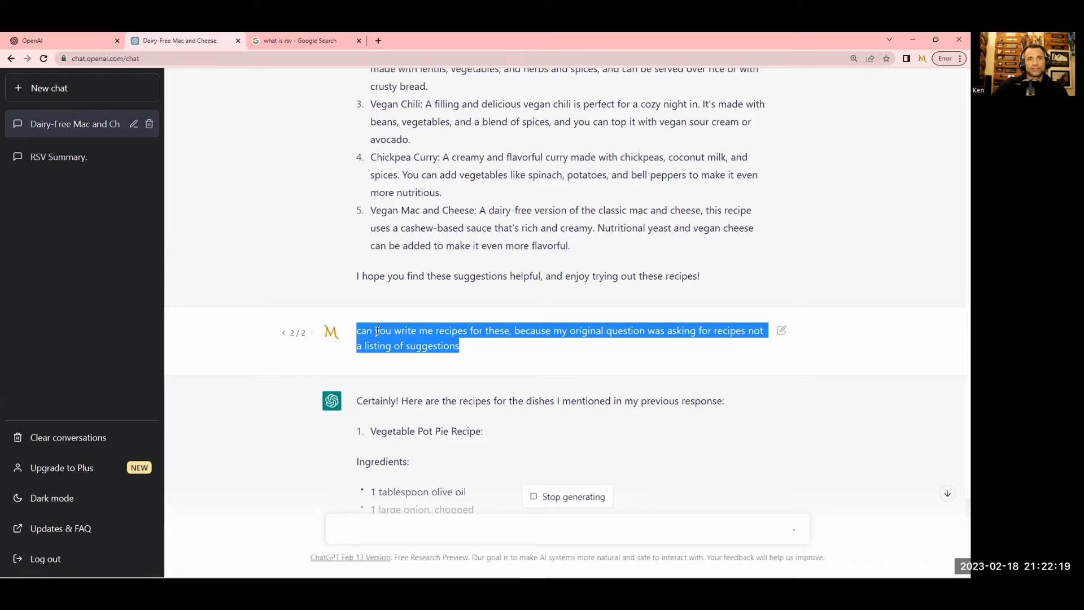
pyautogui.scroll(3)
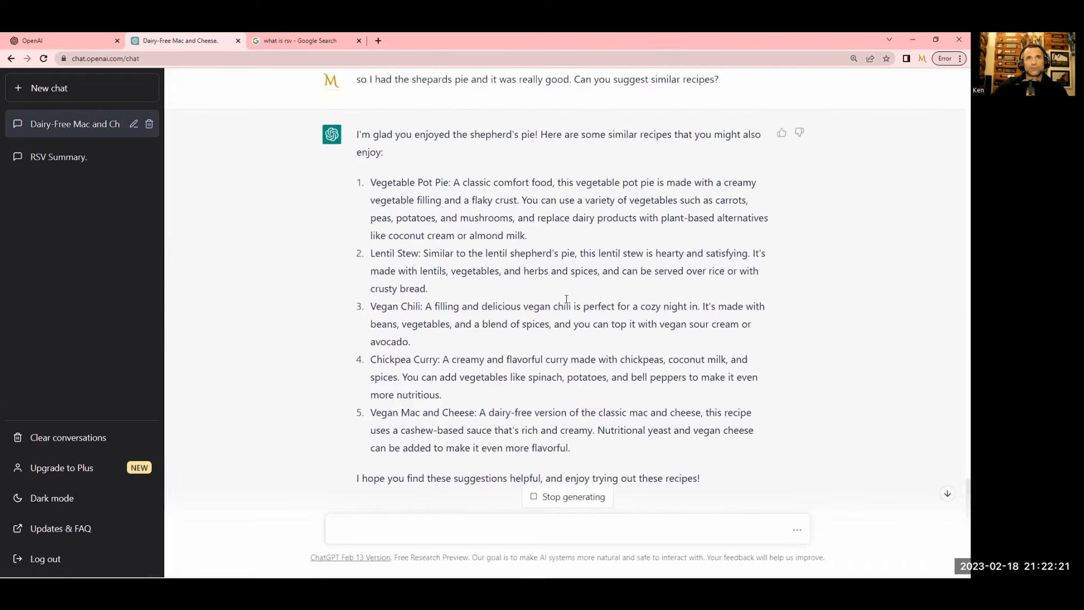
pyautogui.doubleClick(656, 134)
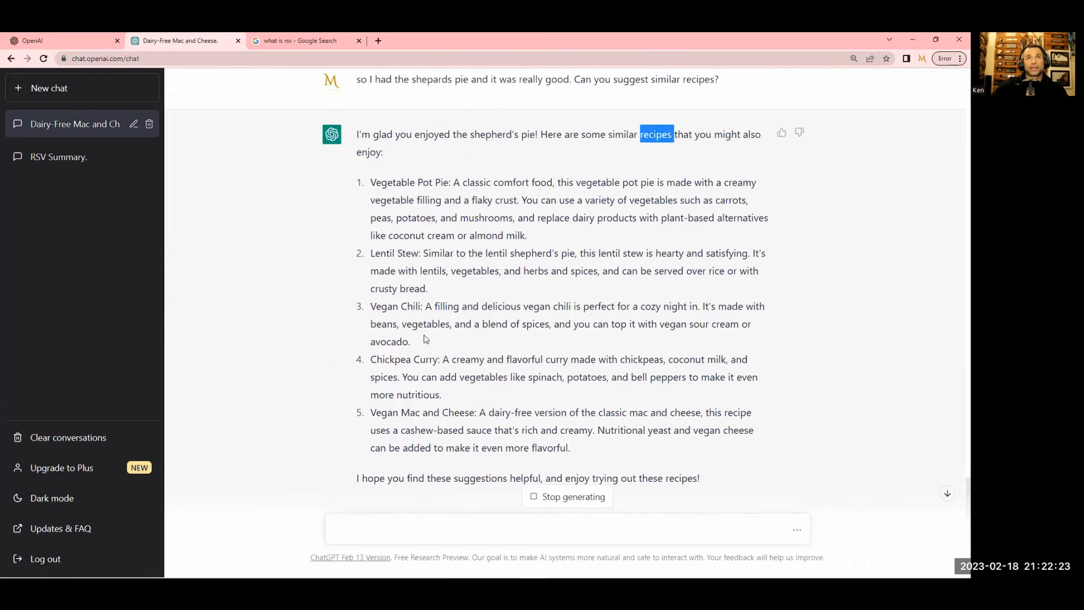
pyautogui.moveTo(472, 361)
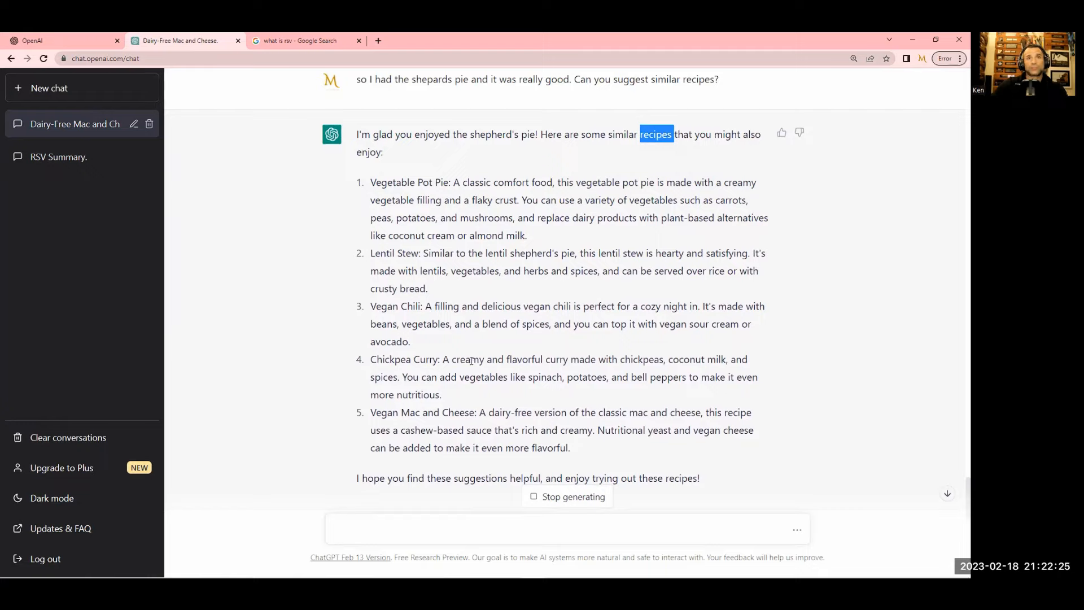
pyautogui.moveTo(495, 378)
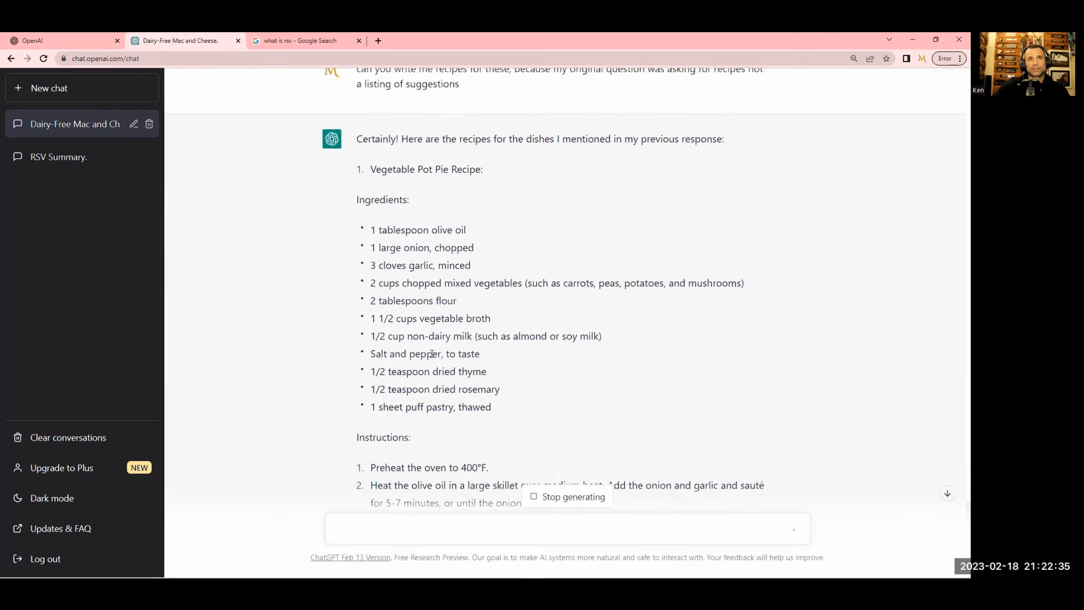
pyautogui.scroll(-3)
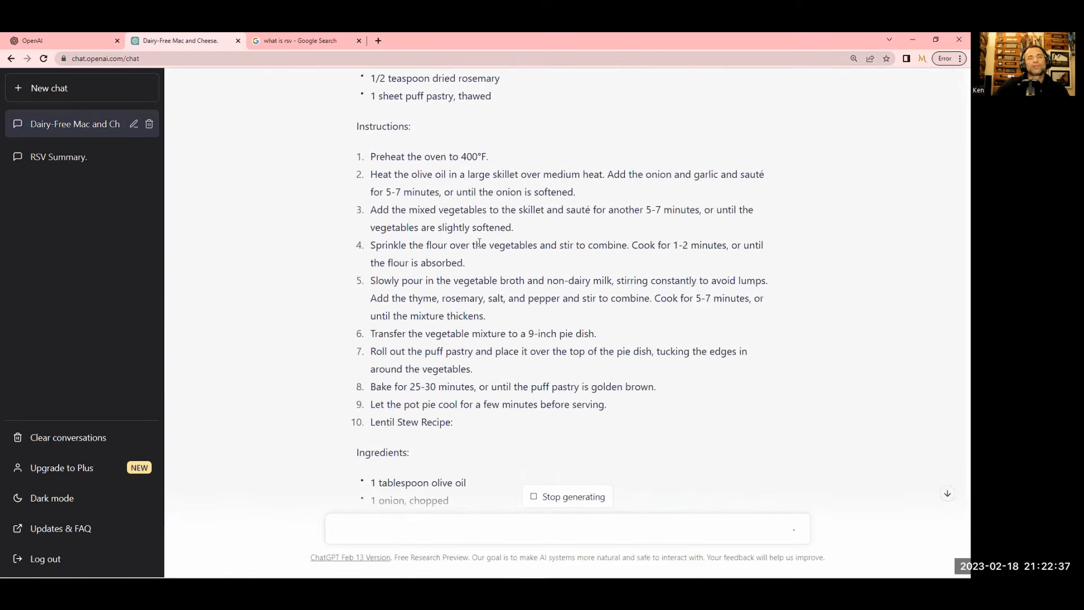
pyautogui.scroll(3)
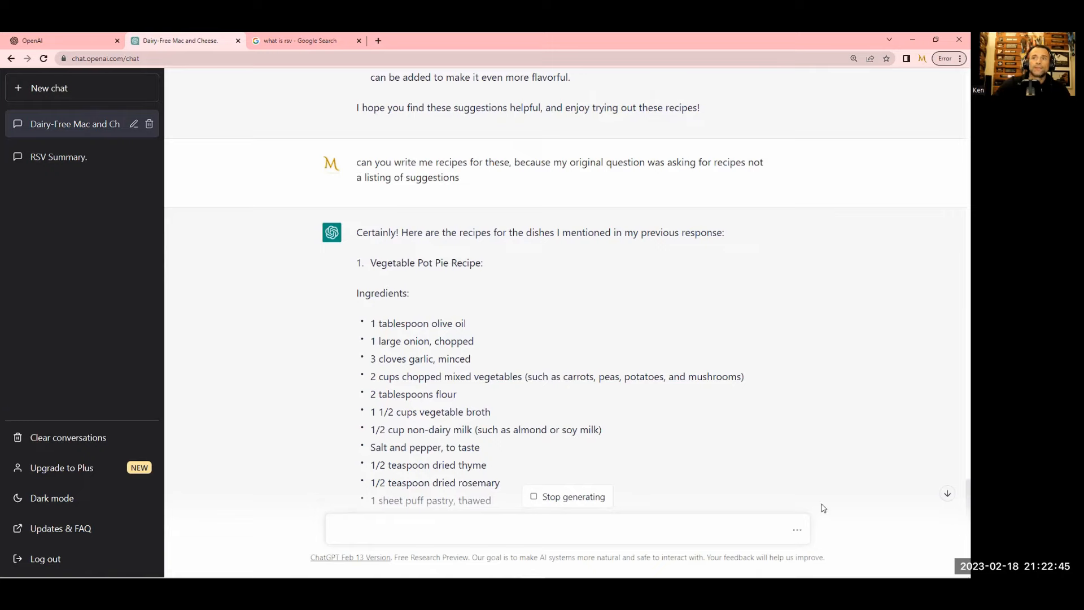
pyautogui.scroll(-3)
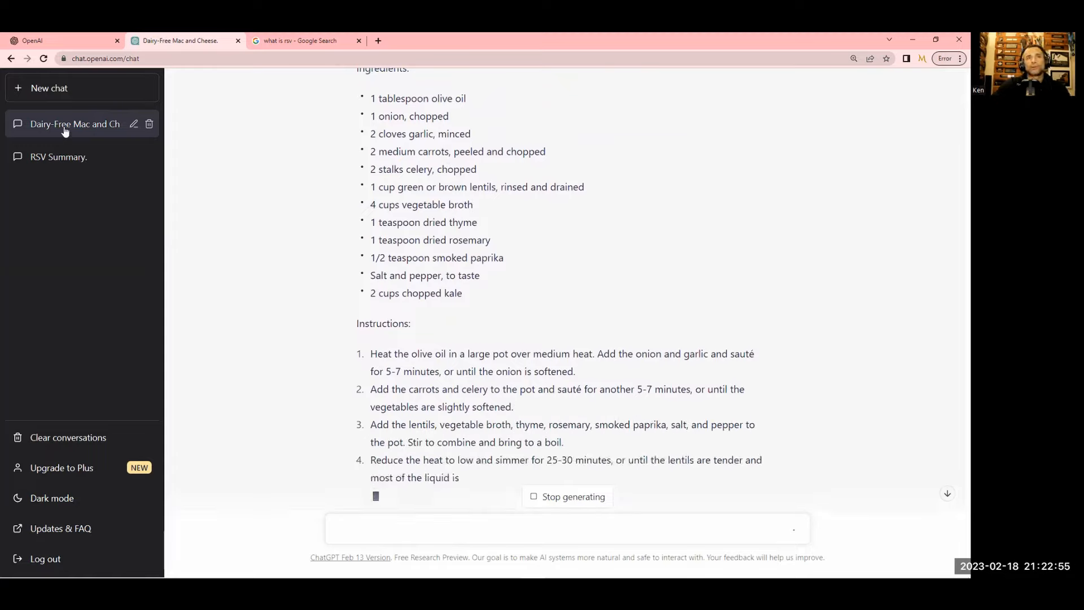
# Rename the Dairy-Free Mac and Cheese chat and retitle RSV Summary as 'RSV Learning'
pyautogui.click(133, 124)
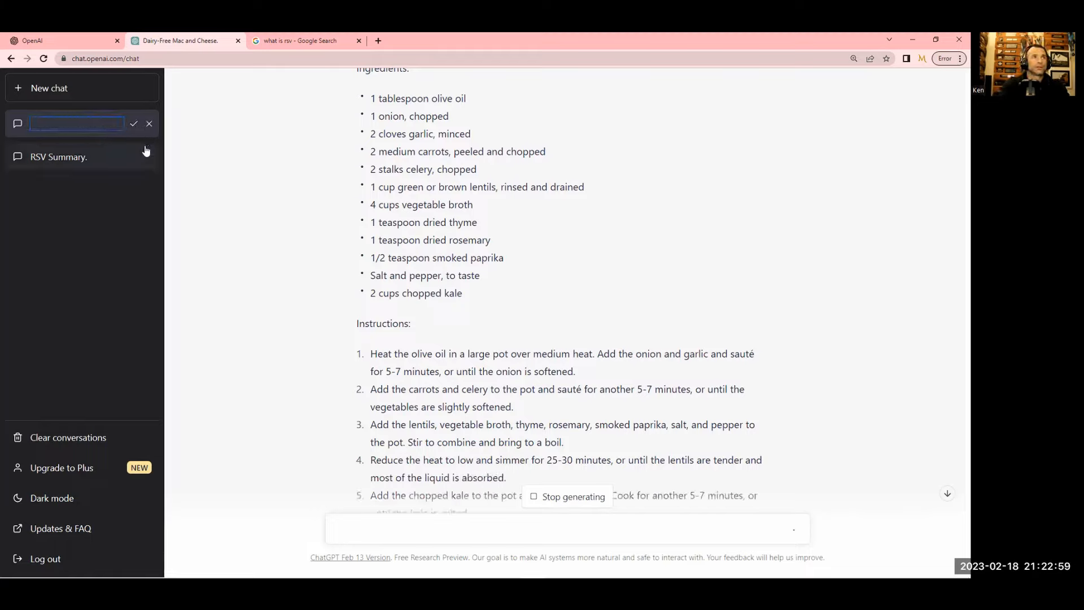
pyautogui.write('Dairy Free Talk')
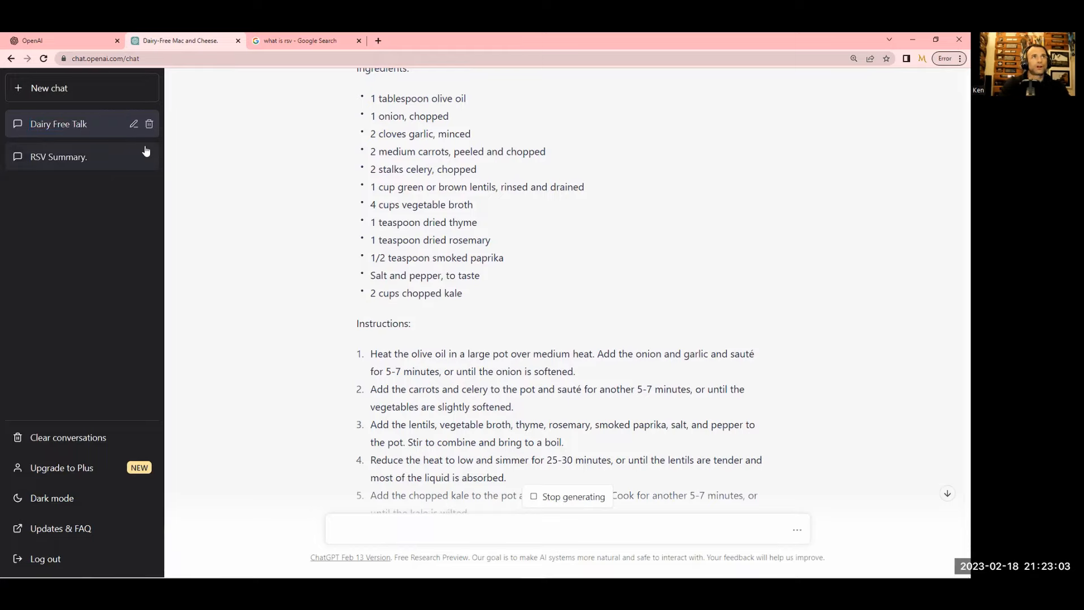
pyautogui.click(59, 157)
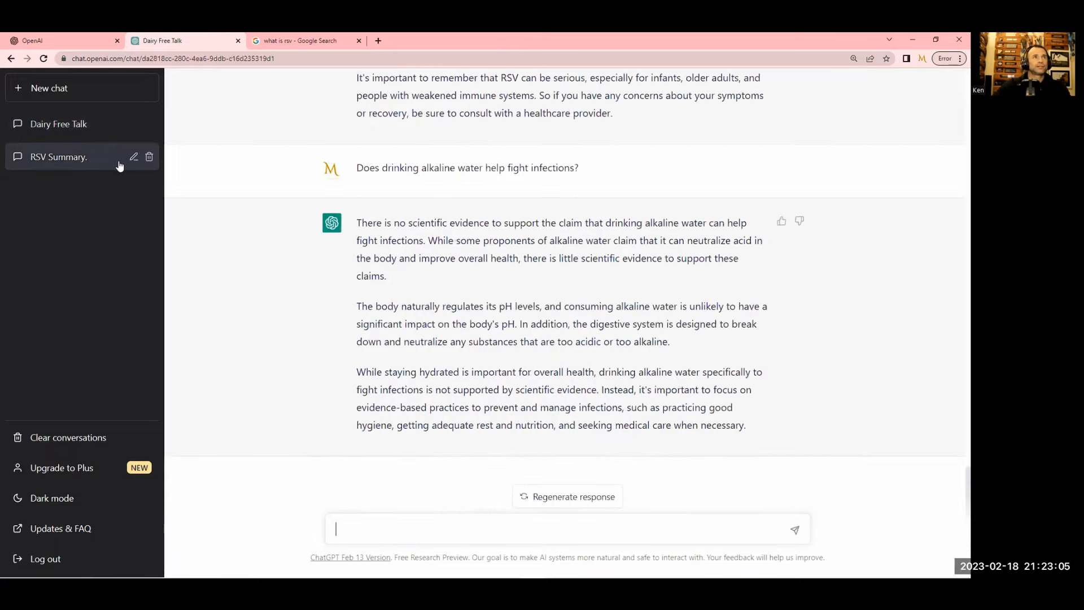
pyautogui.click(135, 156)
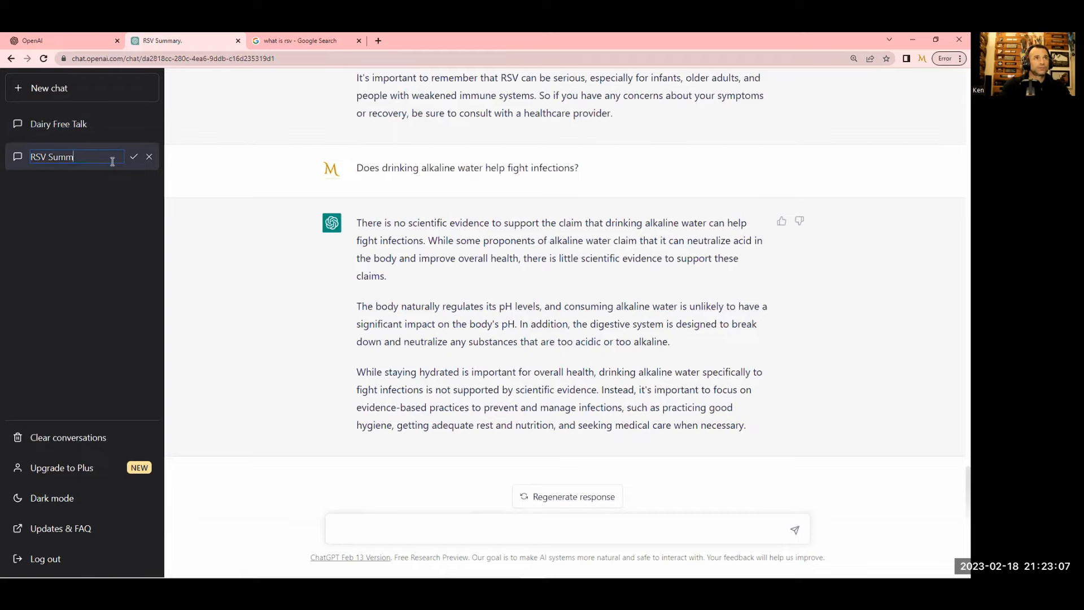
pyautogui.write('RSV Le')
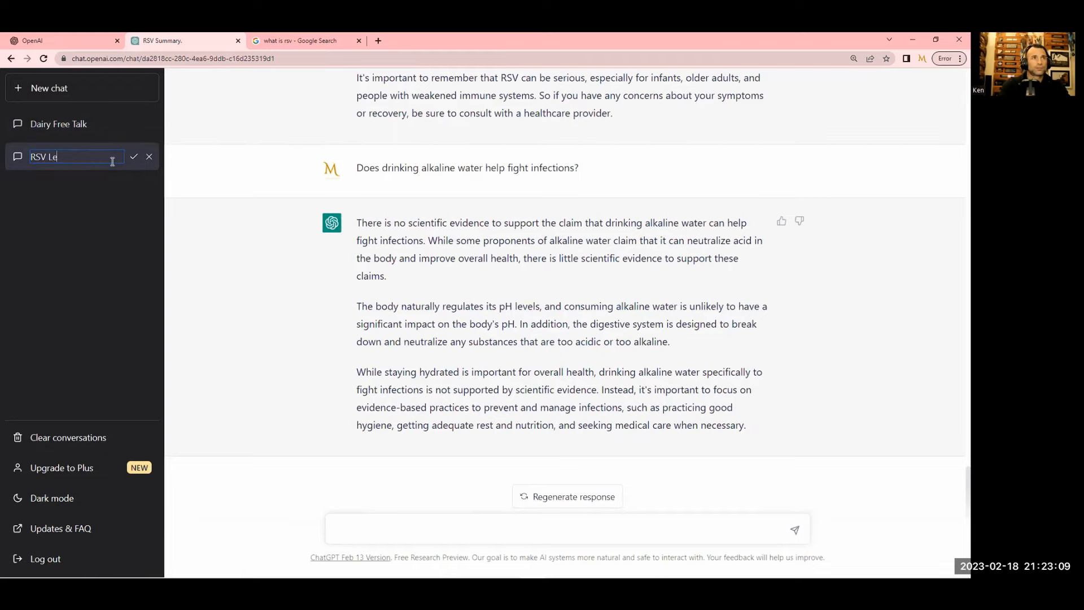
pyautogui.click(134, 156)
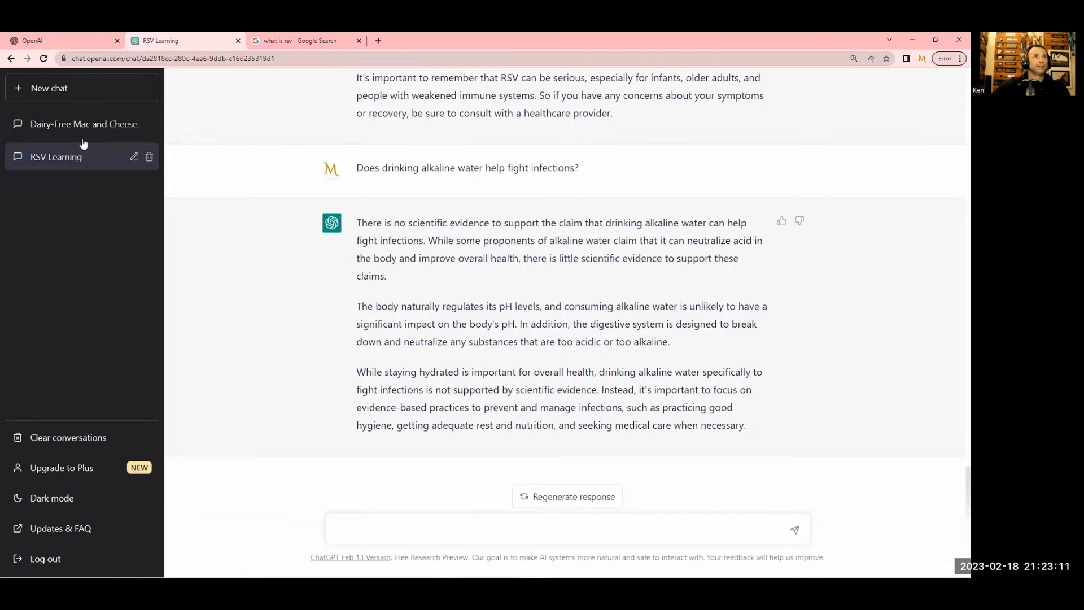
pyautogui.scroll(3)
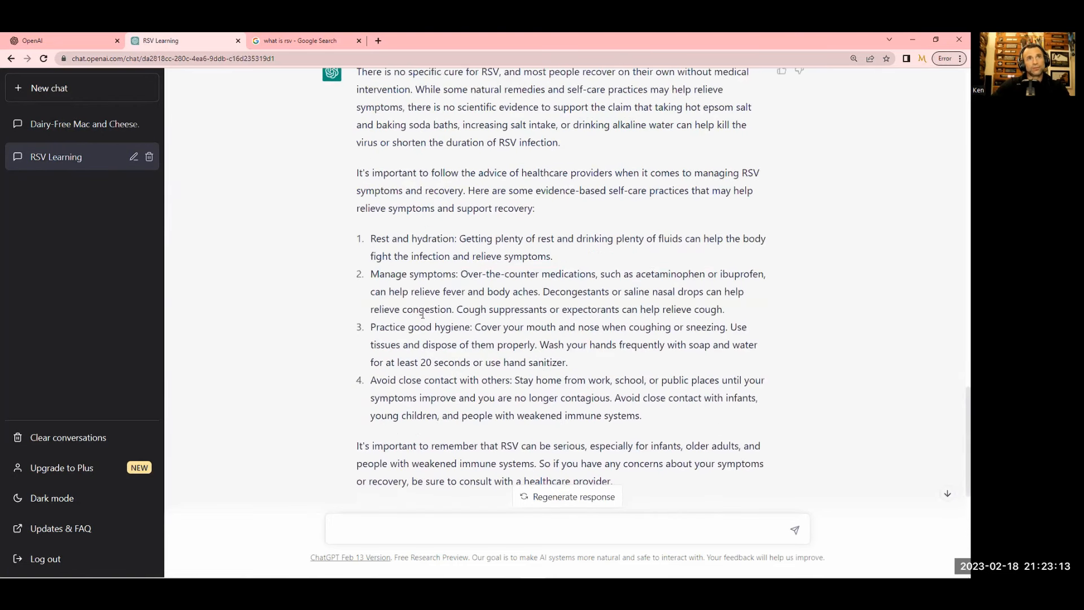
pyautogui.scroll(-3)
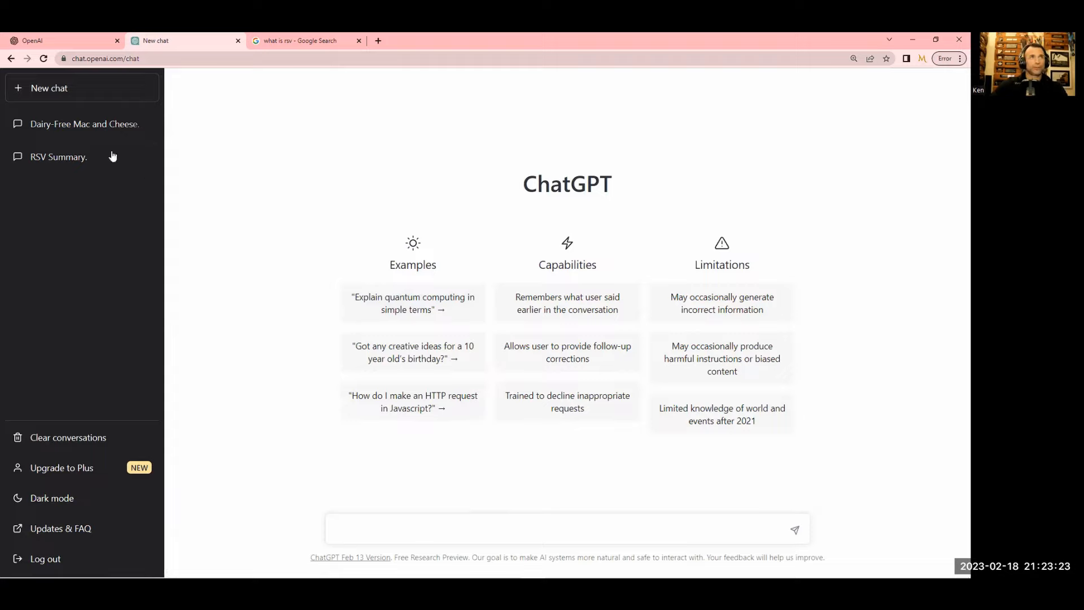
pyautogui.moveTo(475, 509)
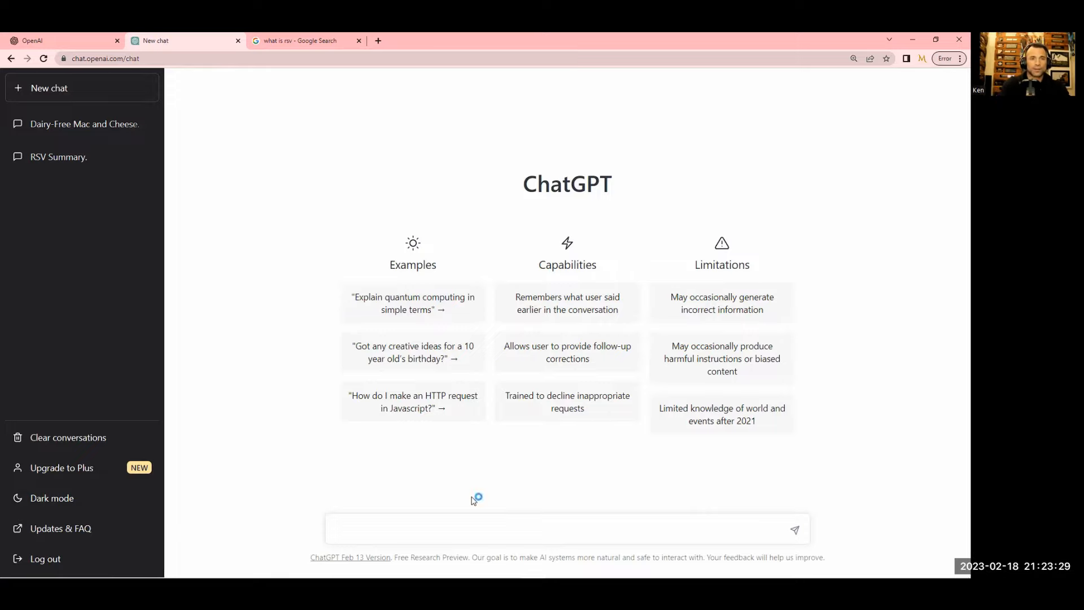
# Tell ChatGPT "I'm stressed." in a new chat and scroll up through its six tips
pyautogui.write("I'm")
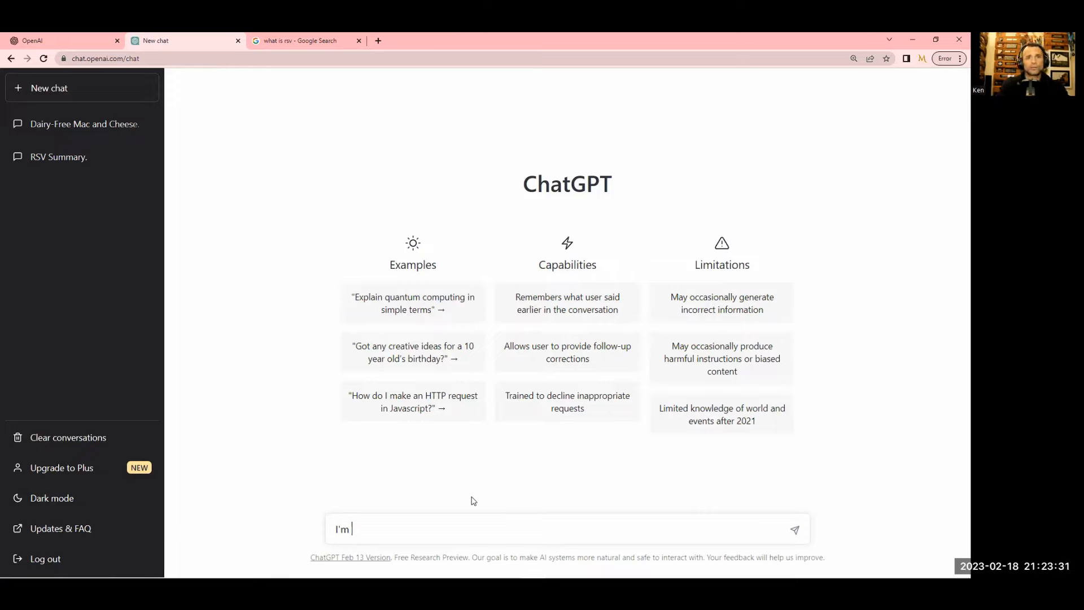
pyautogui.write('stresse')
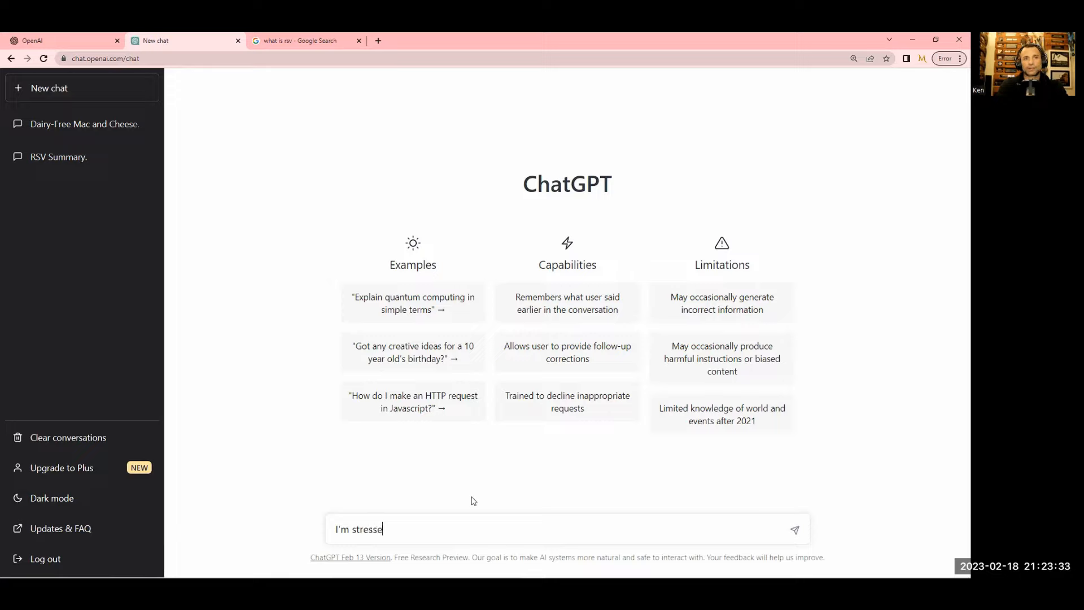
pyautogui.write('d.')
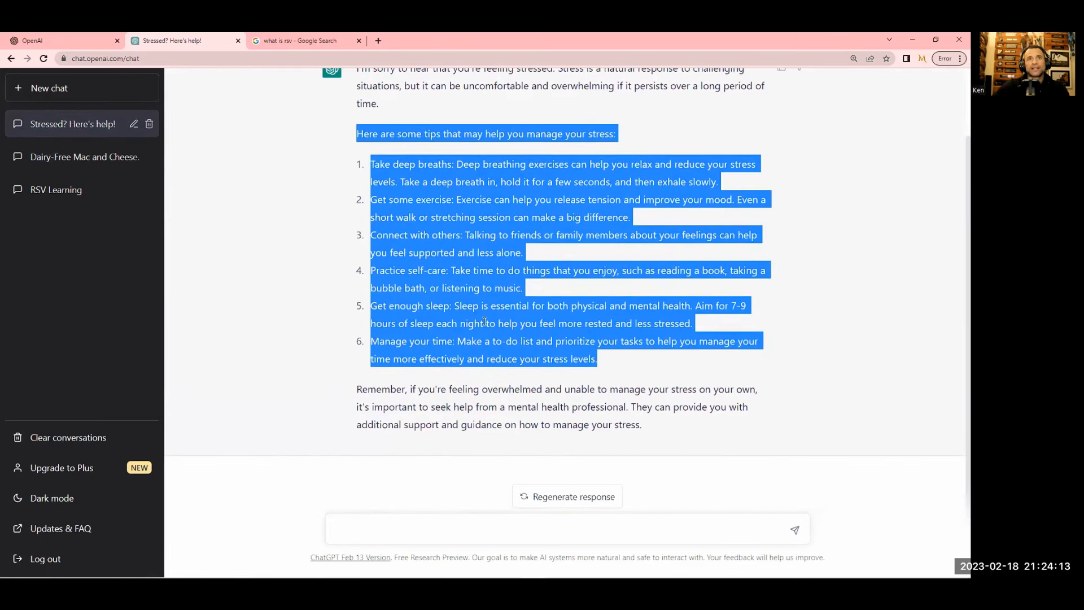
pyautogui.scroll(3)
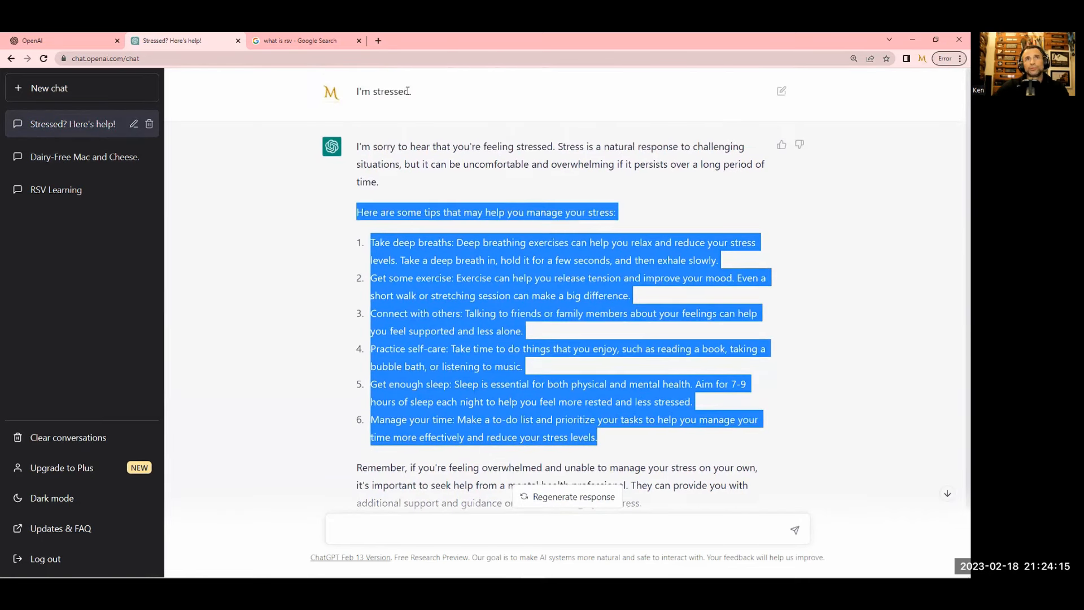
pyautogui.moveTo(618, 207)
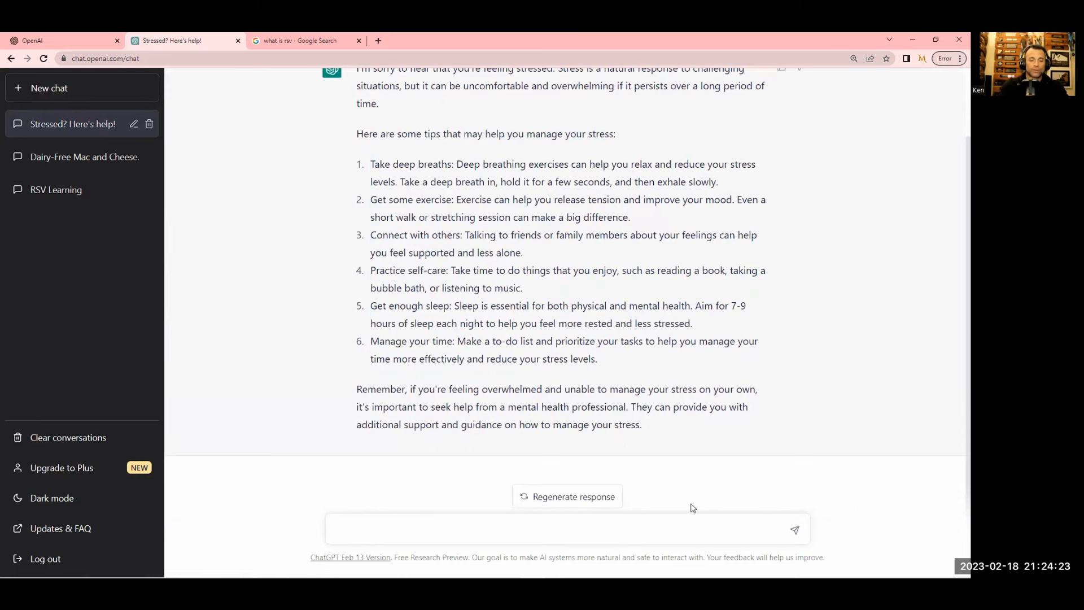
# Ask ChatGPT "Why didn't you asked why"
pyautogui.write('W')
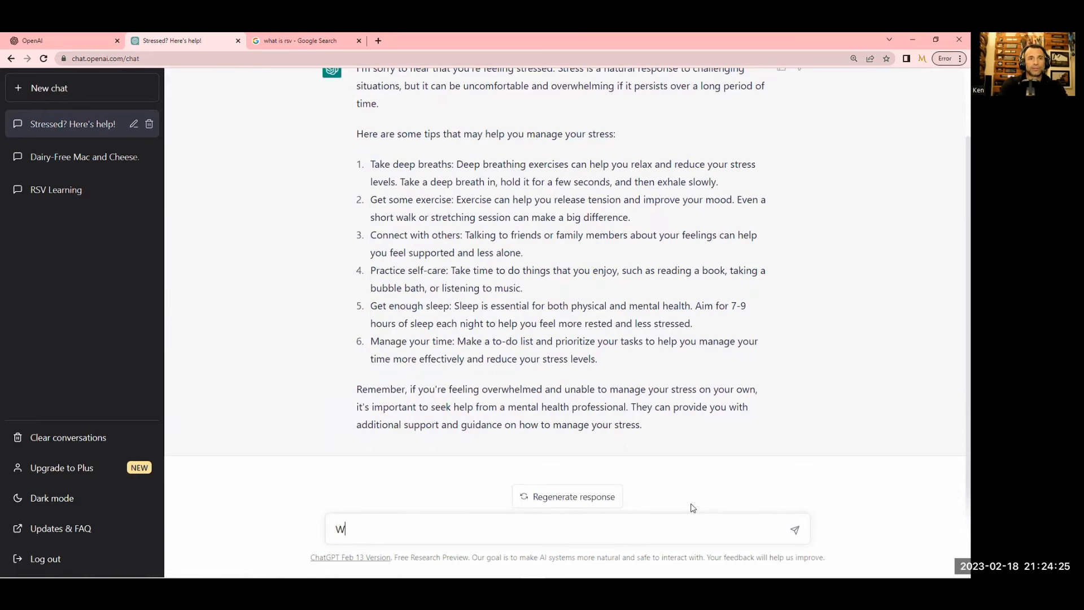
pyautogui.write('hy didn')
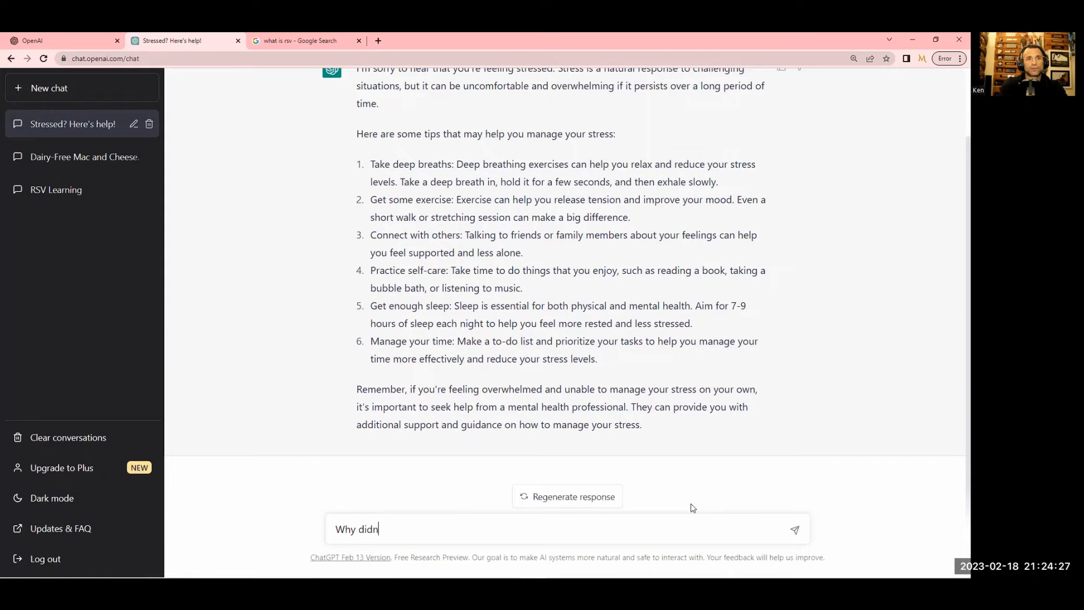
pyautogui.write("'t you asked w")
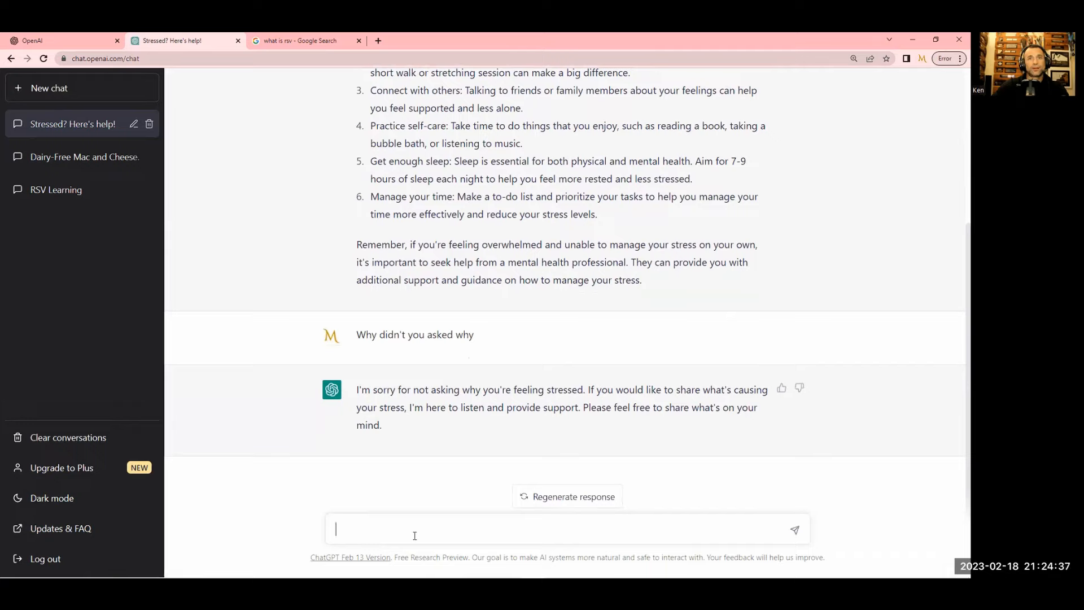
# Explain the stress comes from overwhelming work and a jerk boss
pyautogui.write("I'm stre")
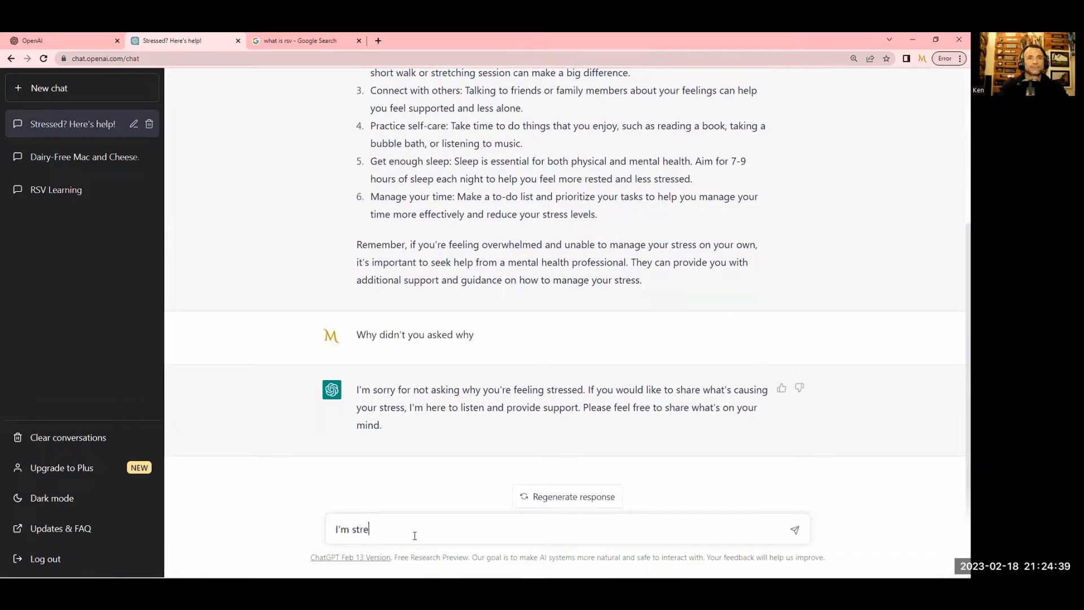
pyautogui.write('ssed because')
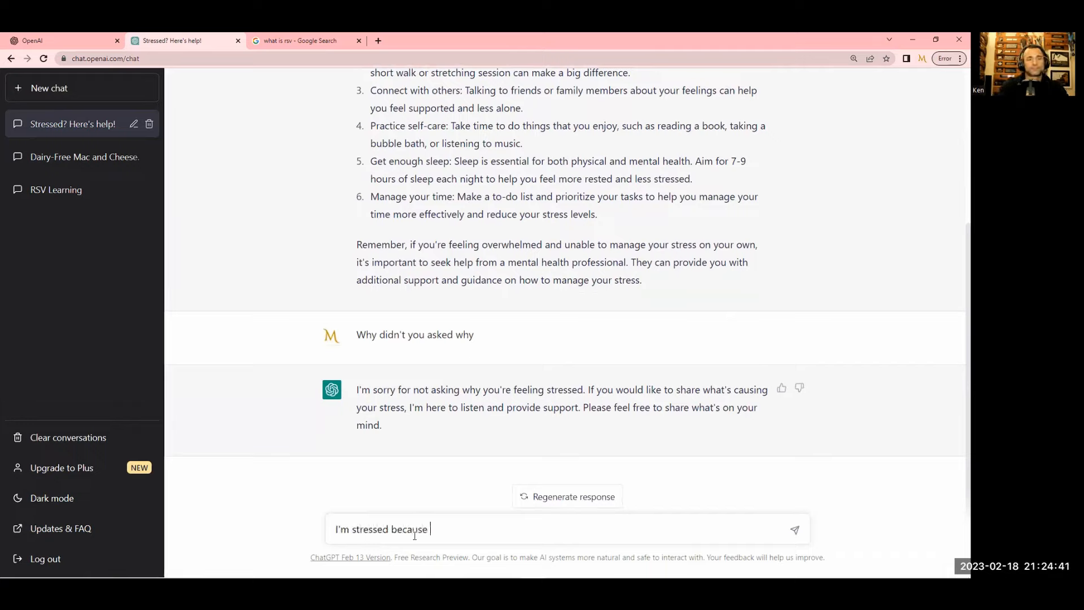
pyautogui.write('I')
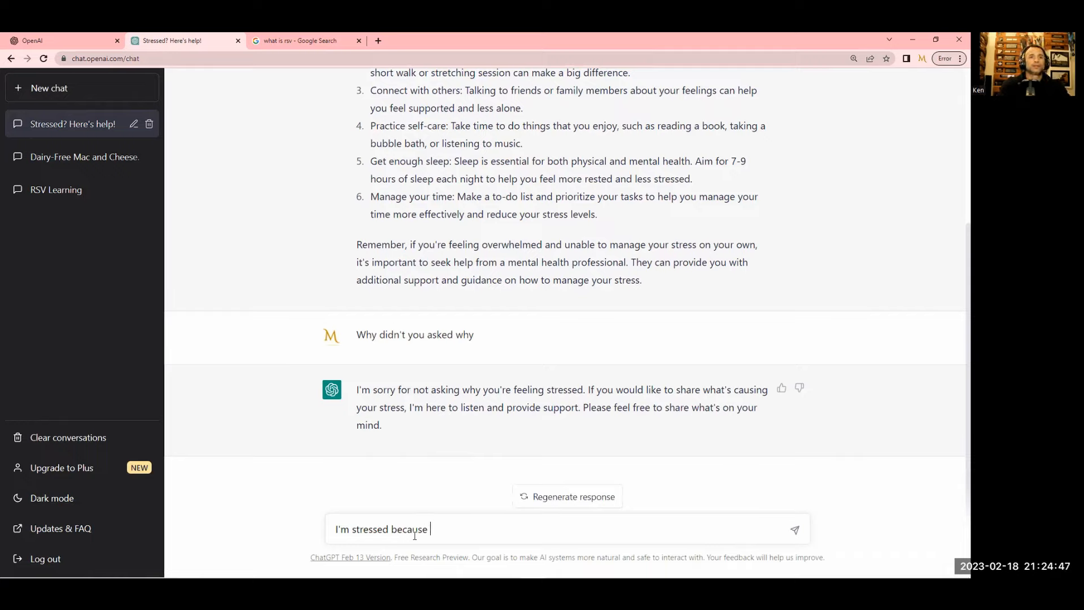
pyautogui.write('work is o')
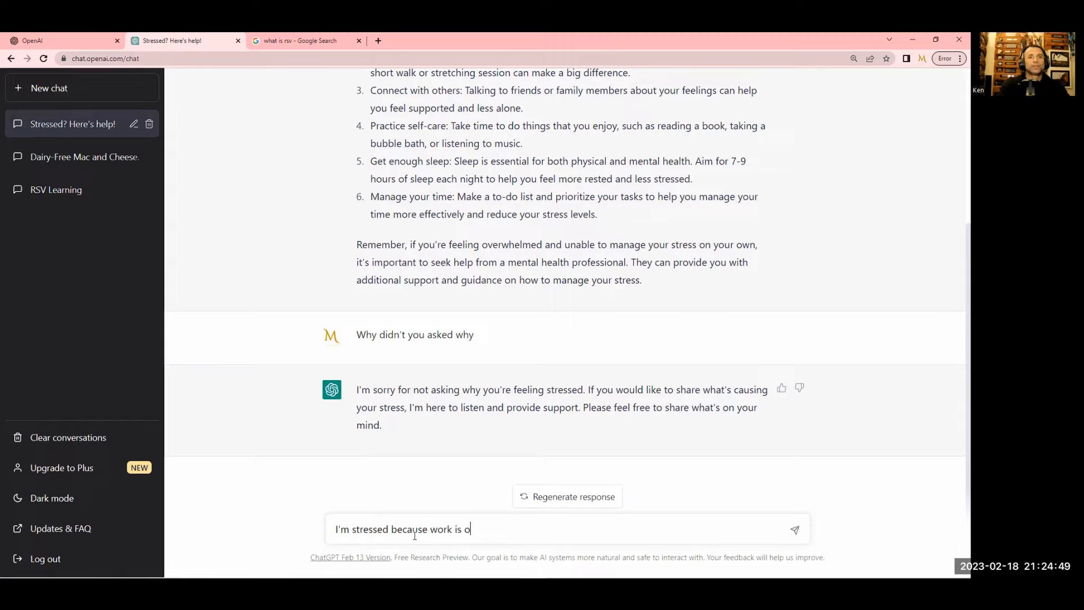
pyautogui.write('verwhelmi')
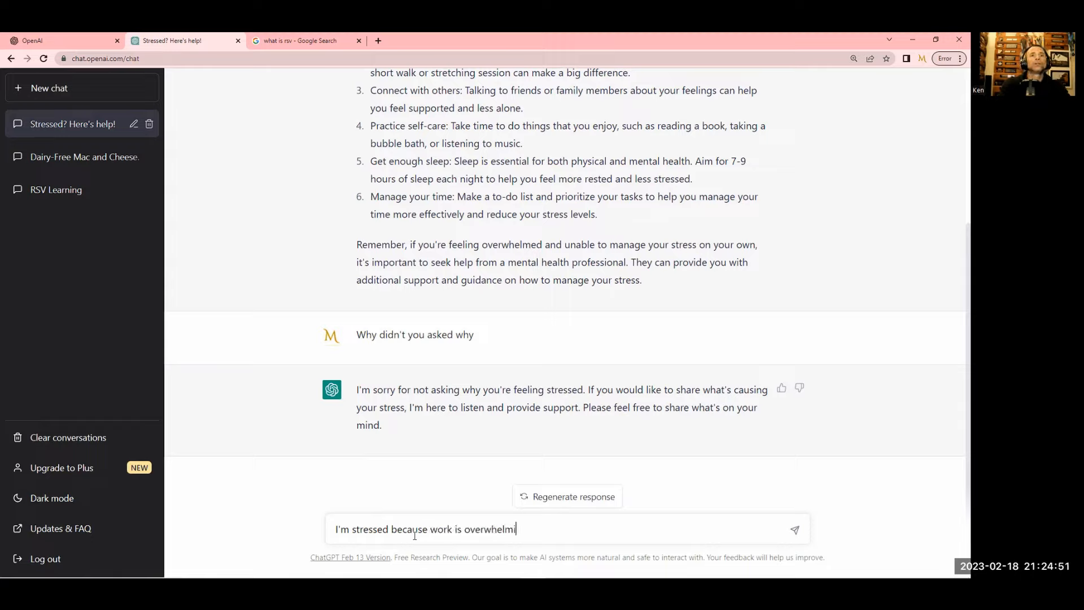
pyautogui.write('ng and my boss')
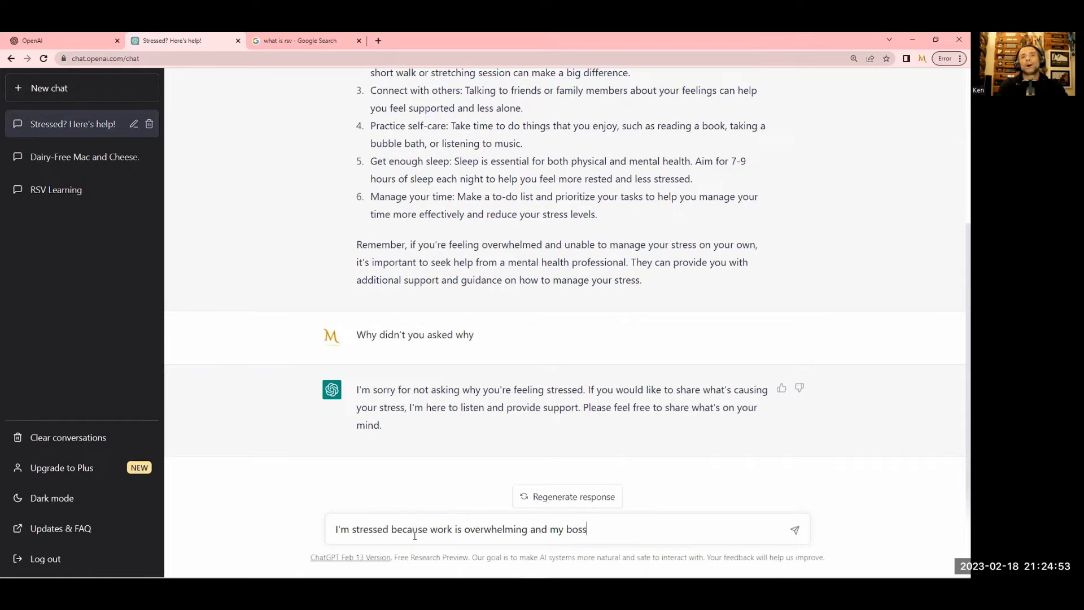
pyautogui.press('Return')
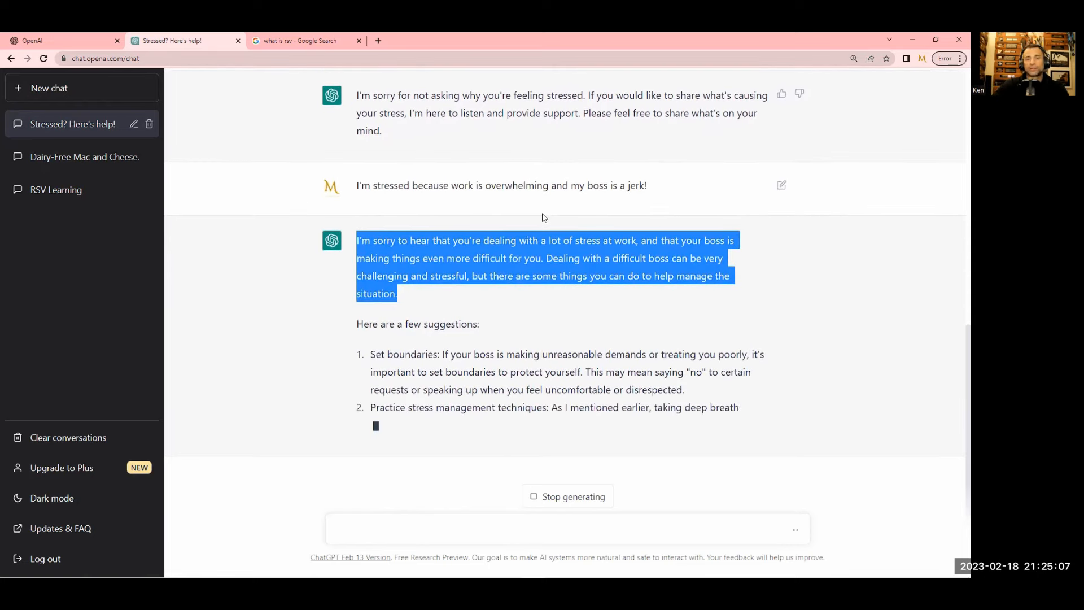
pyautogui.scroll(-3)
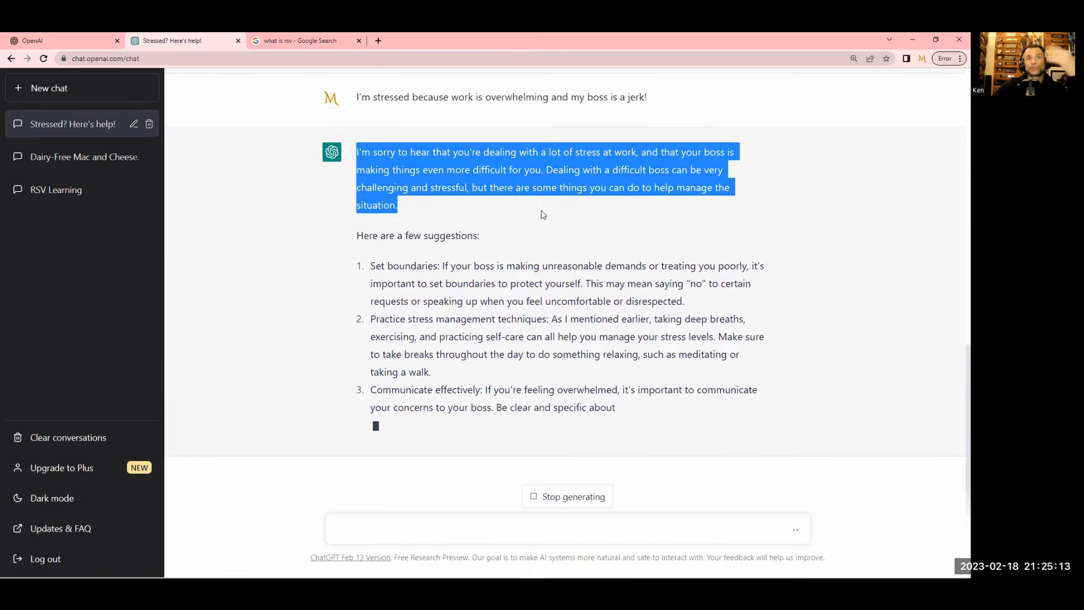
pyautogui.scroll(-3)
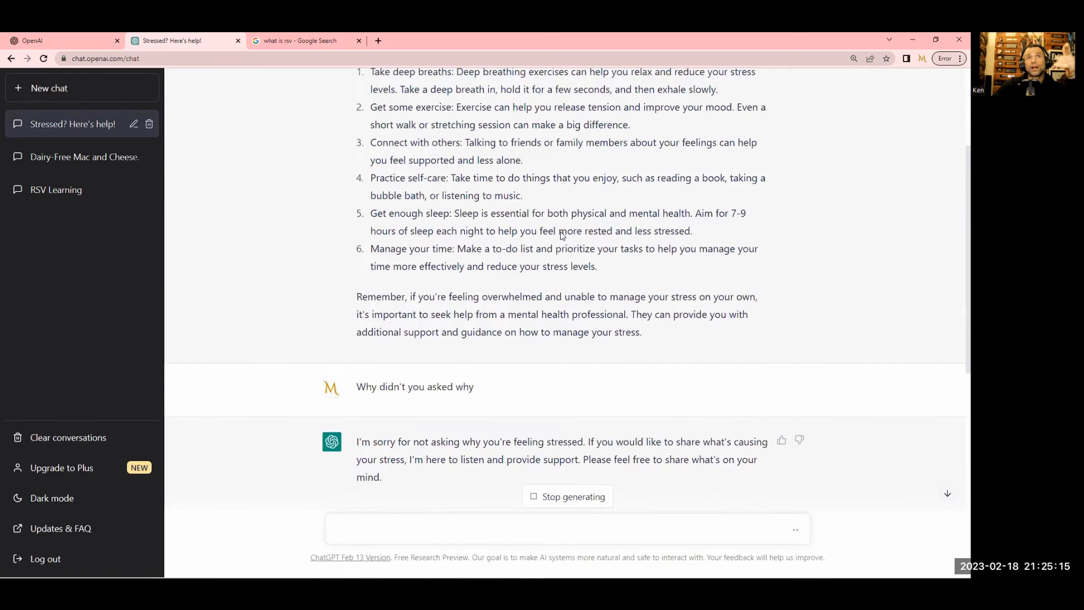
pyautogui.scroll(3)
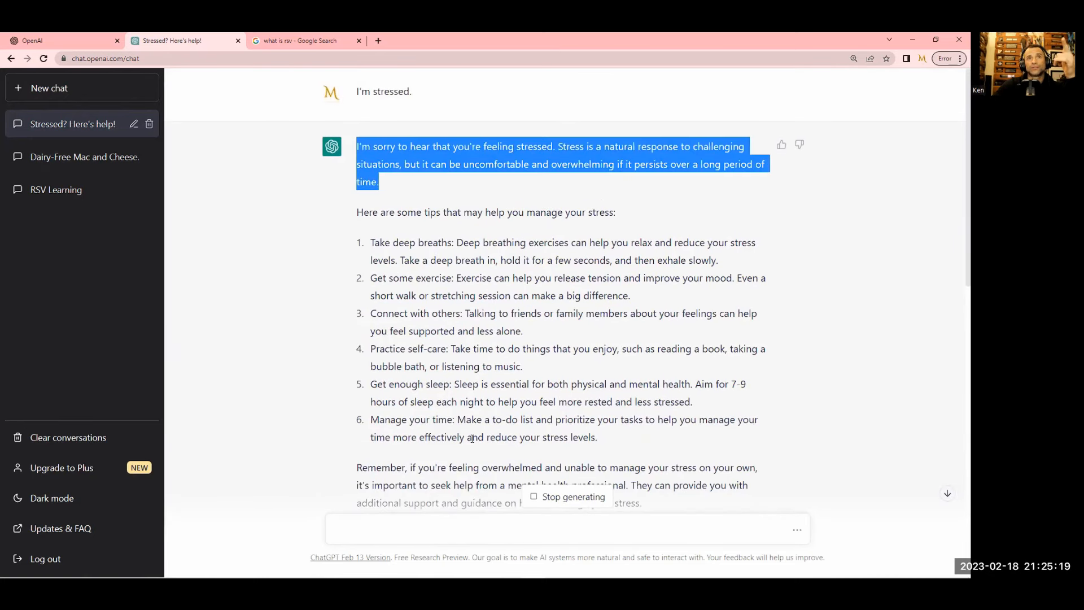
pyautogui.scroll(-3)
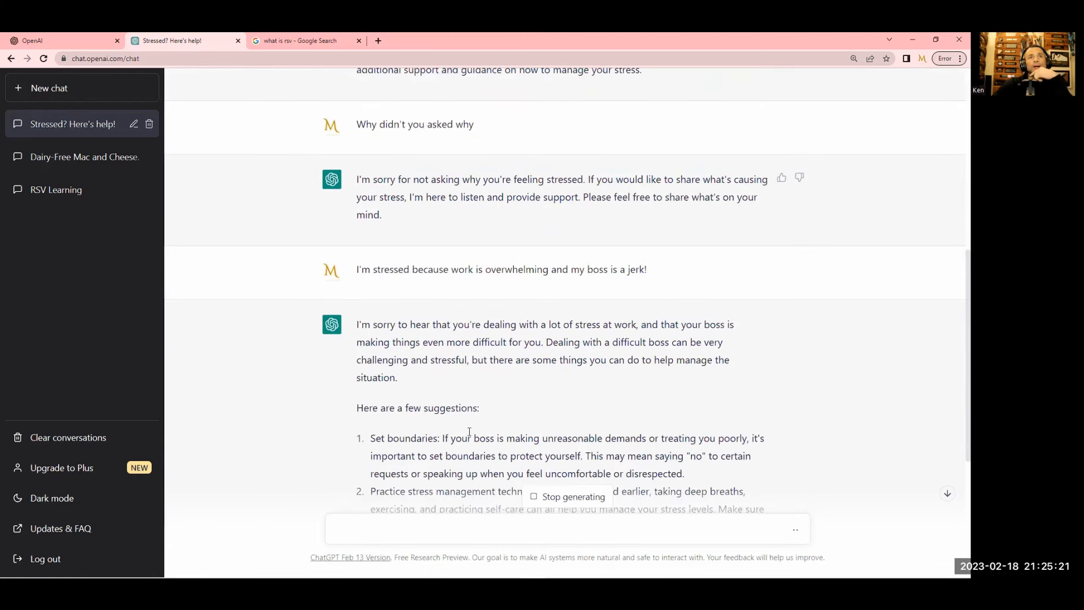
pyautogui.scroll(-3)
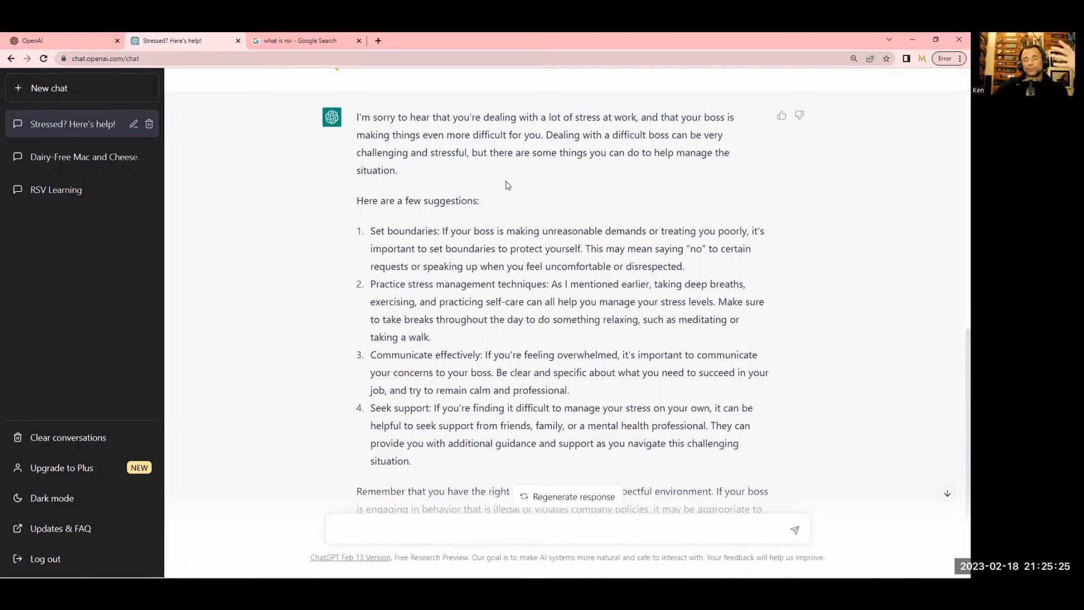
pyautogui.moveTo(935, 156)
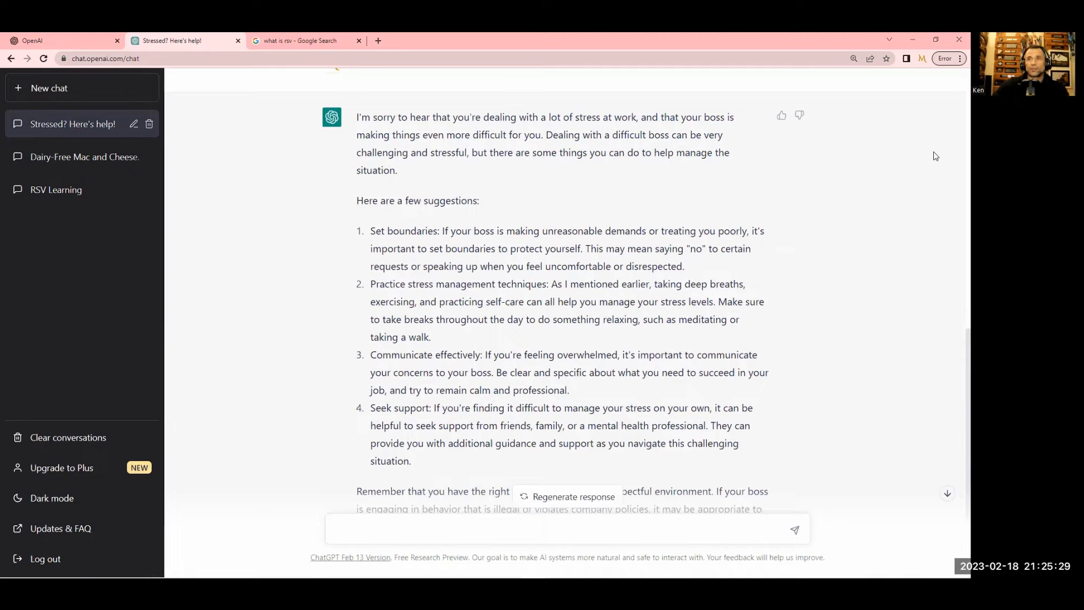
pyautogui.moveTo(881, 345)
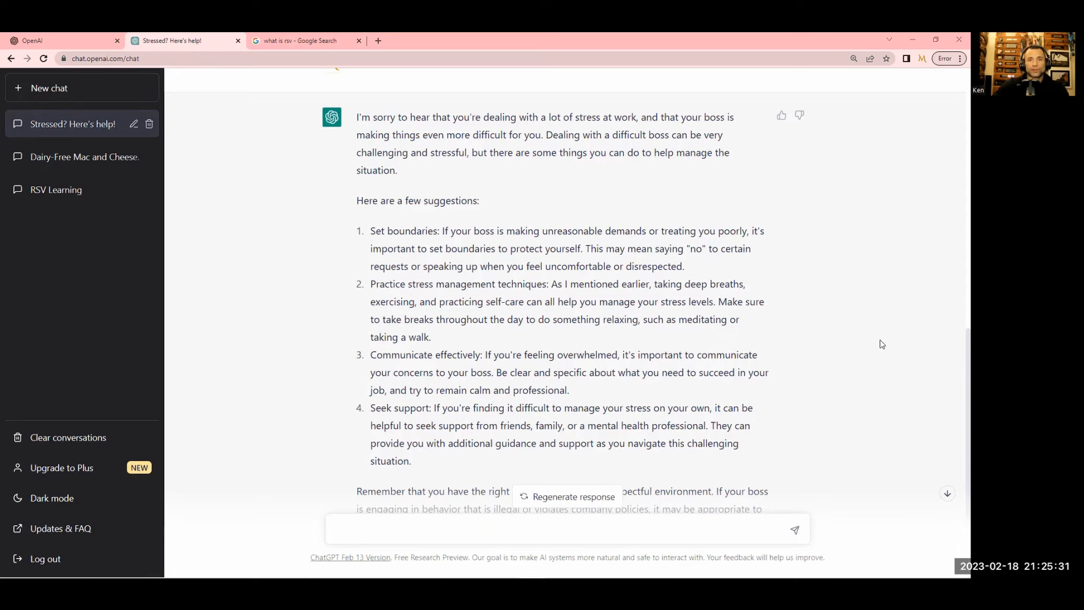
pyautogui.scroll(-3)
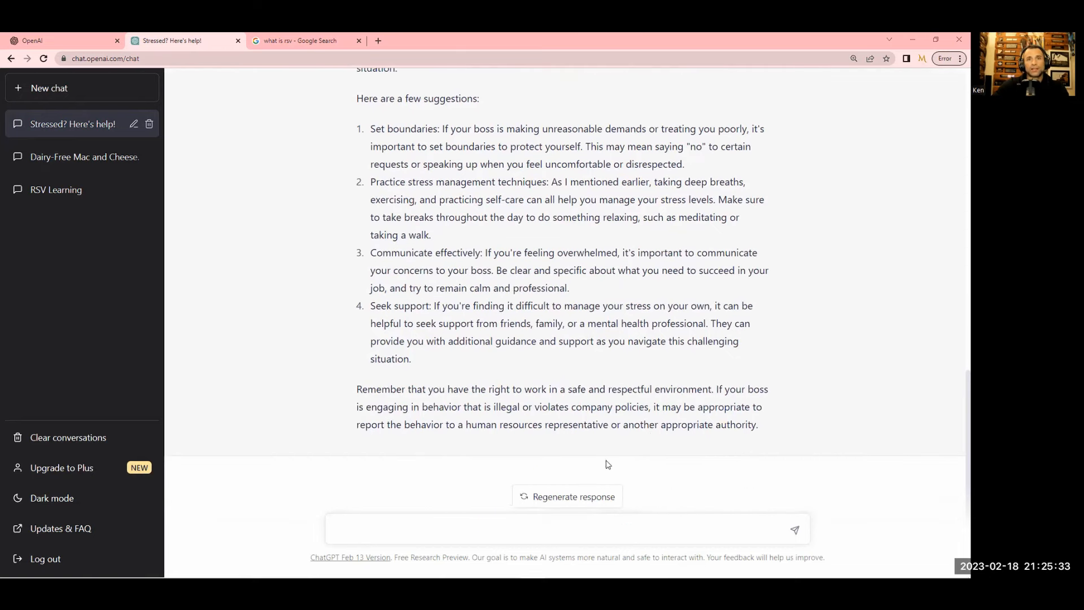
pyautogui.moveTo(607, 459)
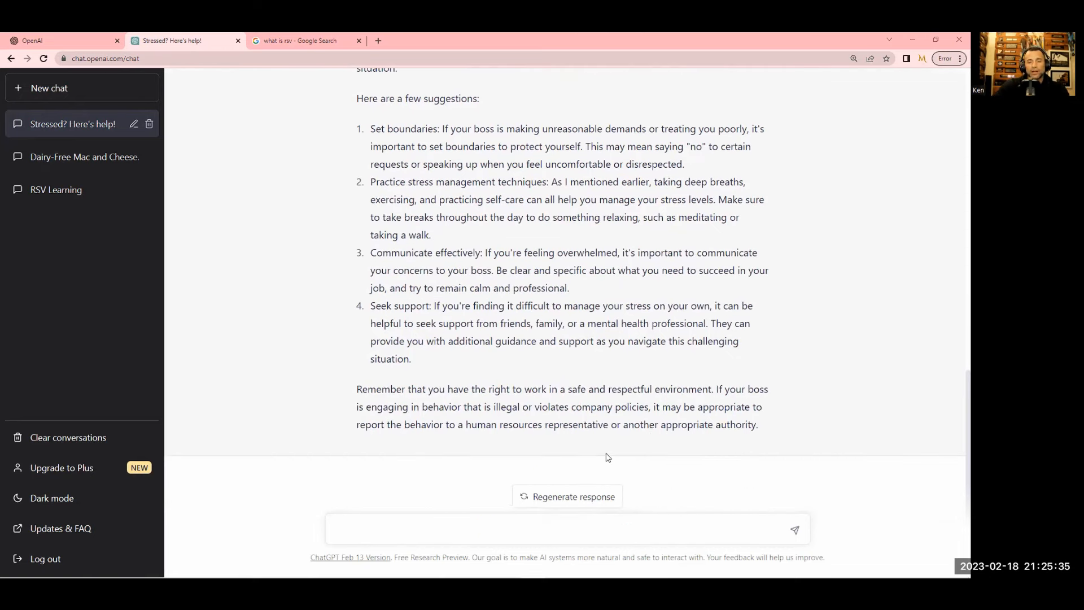
pyautogui.moveTo(606, 428)
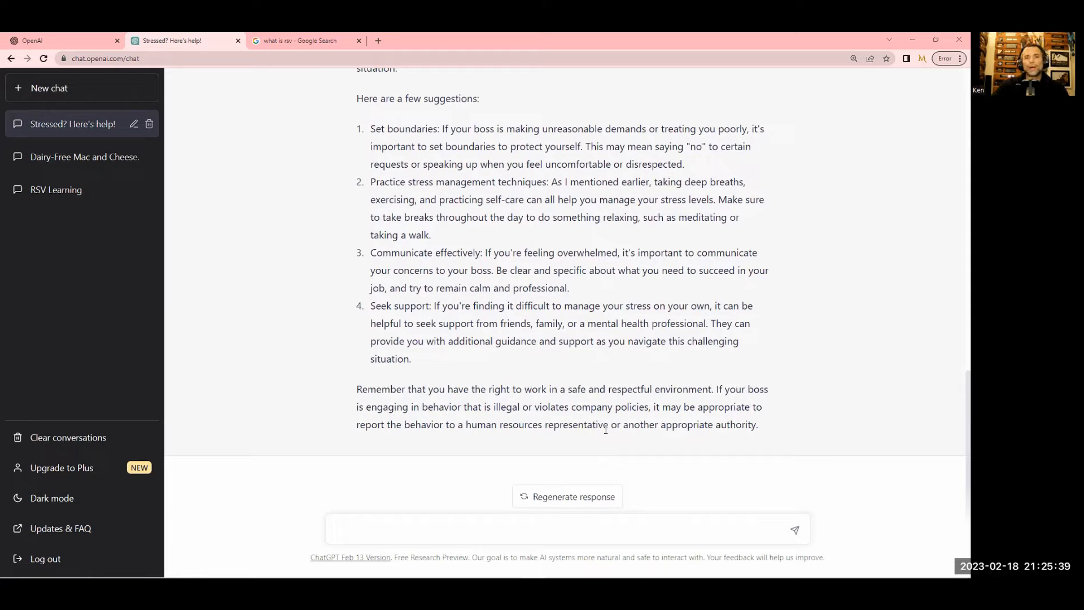
pyautogui.moveTo(617, 452)
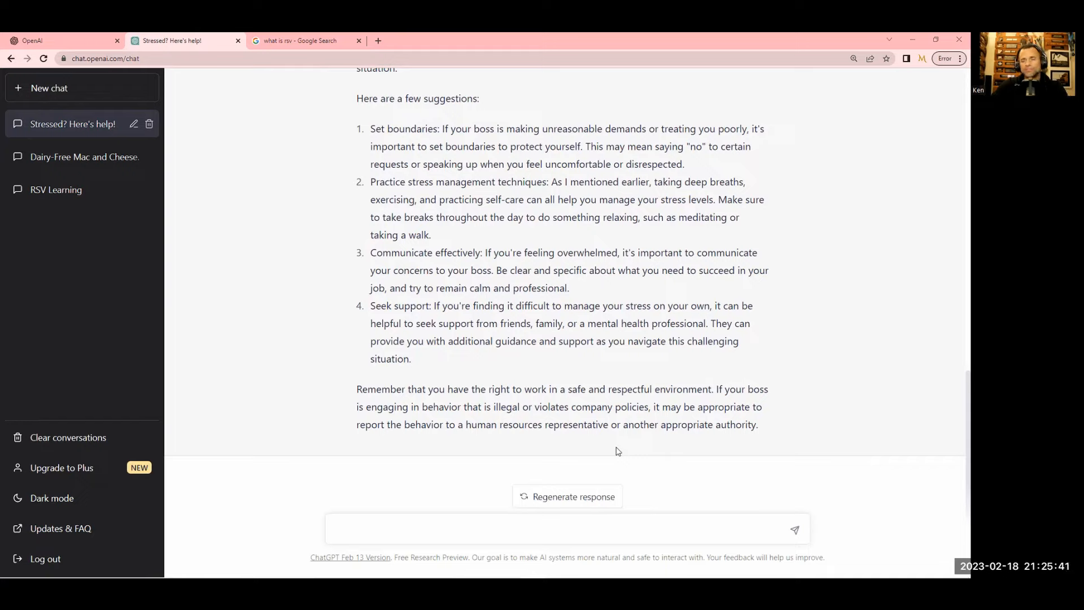
pyautogui.moveTo(618, 495)
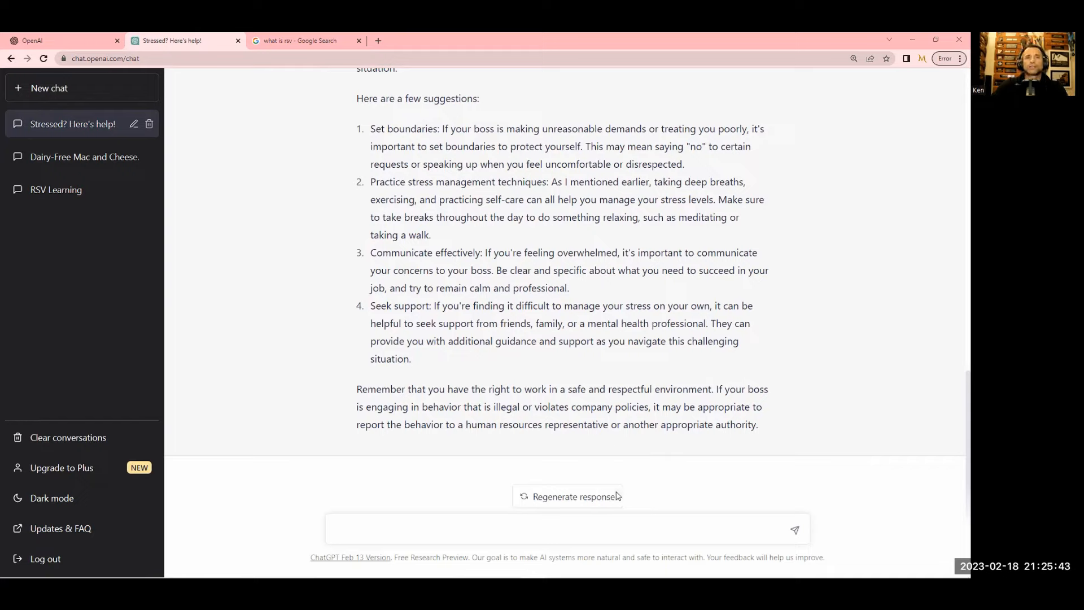
pyautogui.moveTo(437, 198)
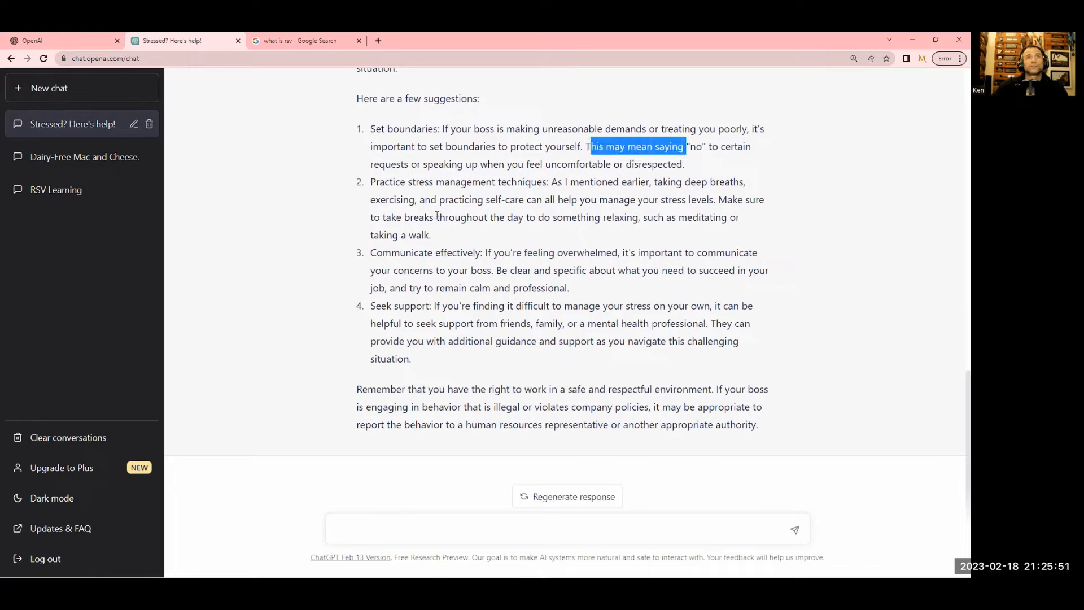
pyautogui.moveTo(447, 472)
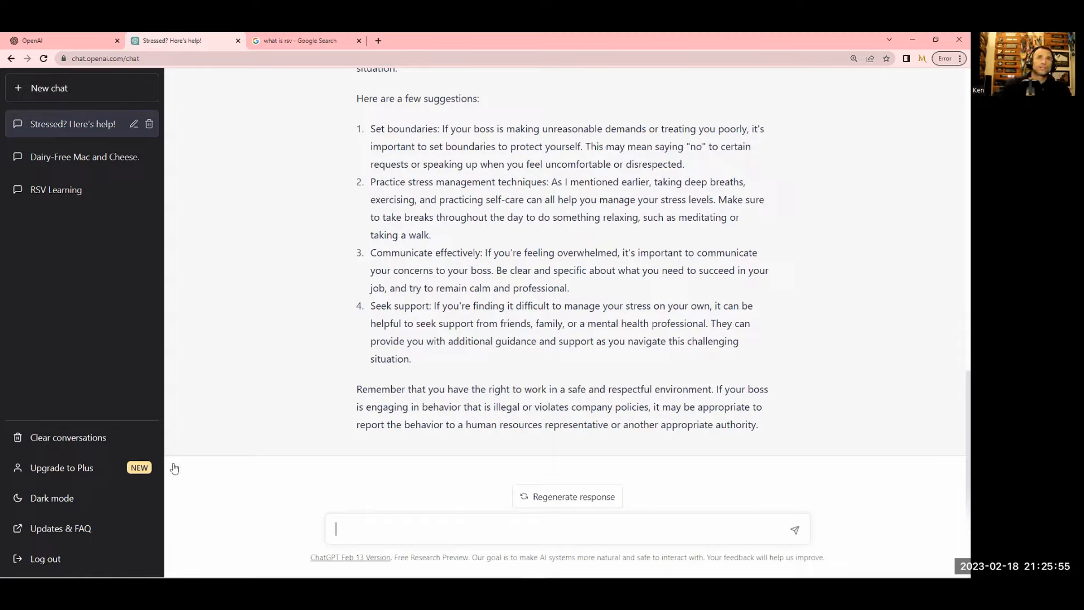
pyautogui.doubleClick(404, 129)
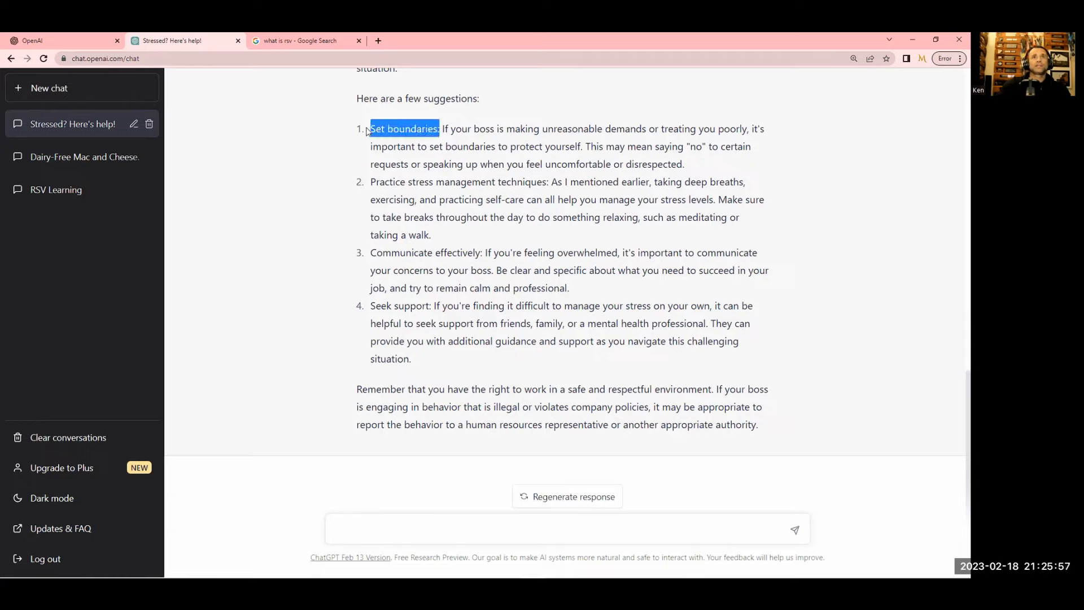
pyautogui.doubleClick(425, 253)
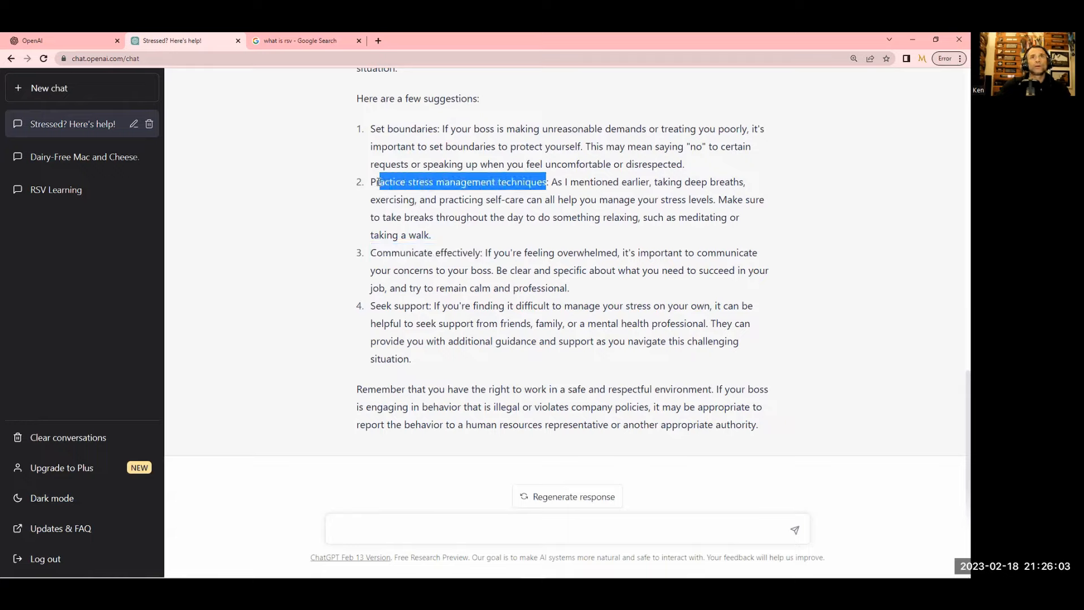
pyautogui.write('P')
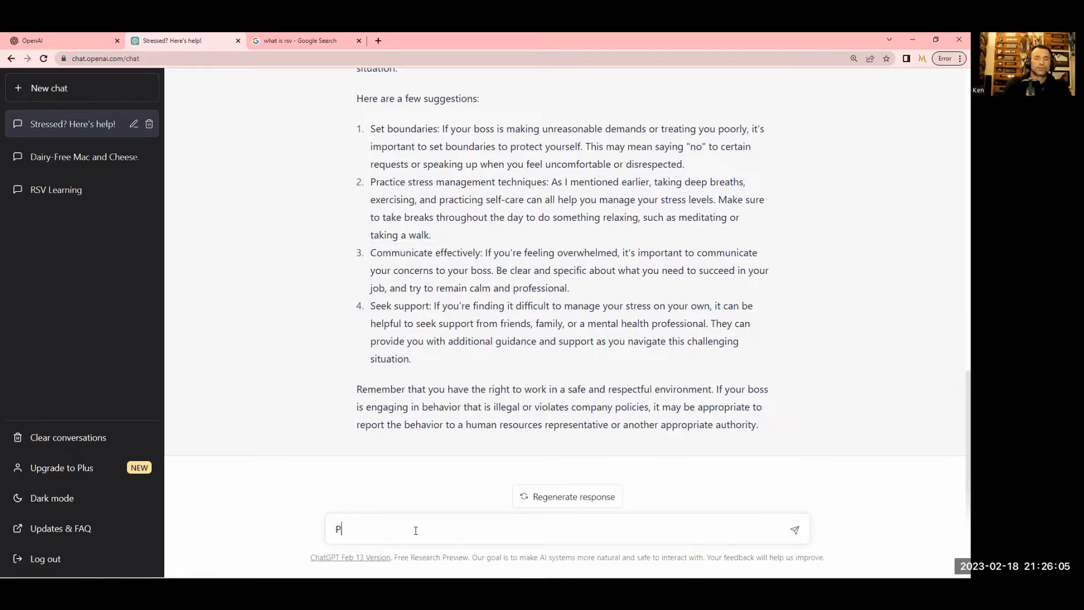
# Ask 'Please tell me more about #2' and scroll through the five techniques
pyautogui.write('lease tell me')
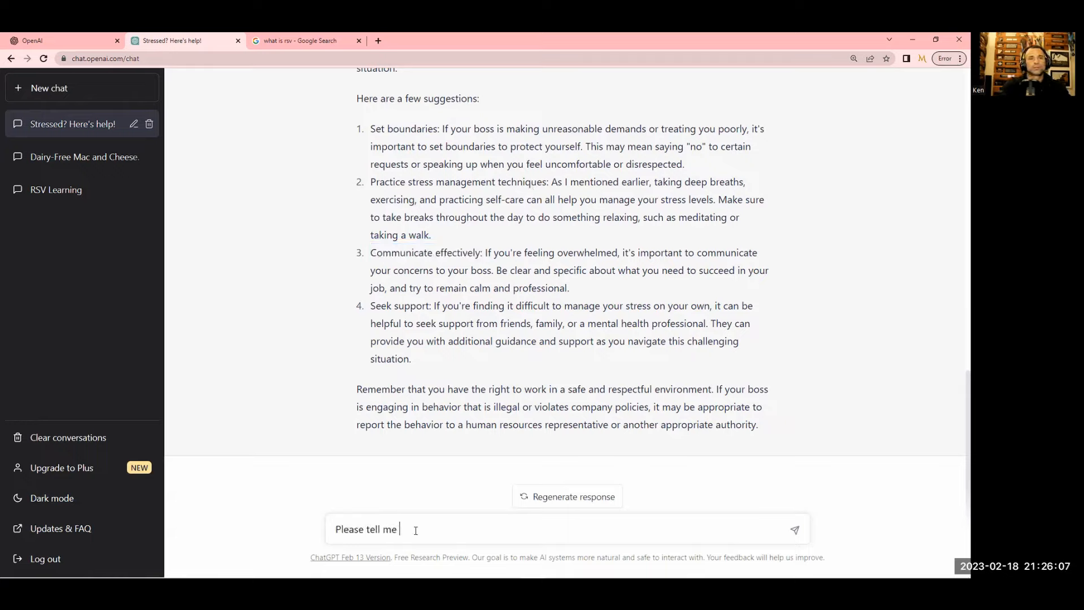
pyautogui.write('more abo')
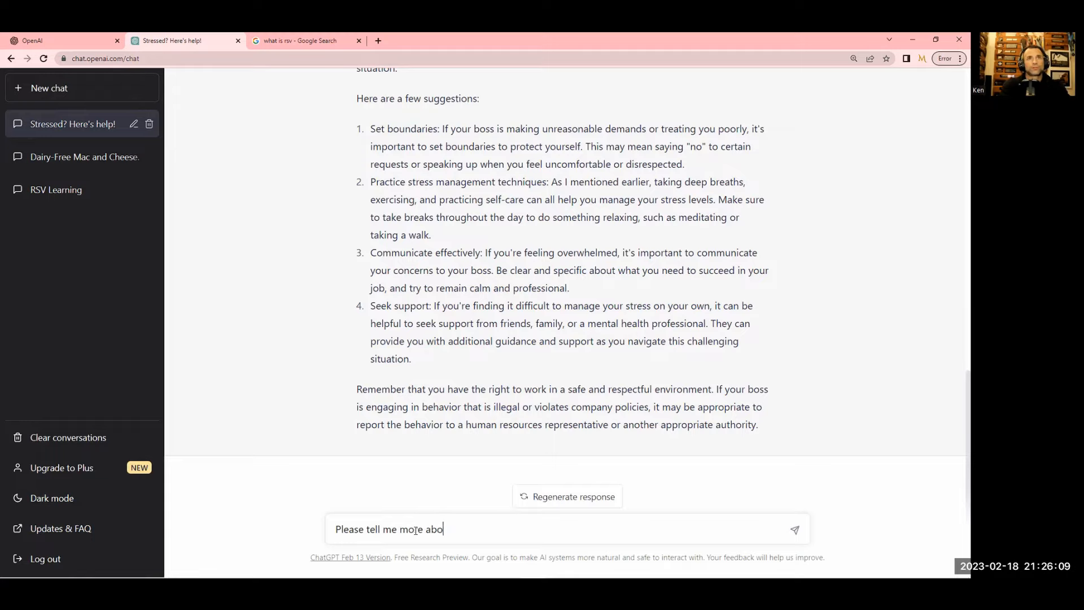
pyautogui.write('ut')
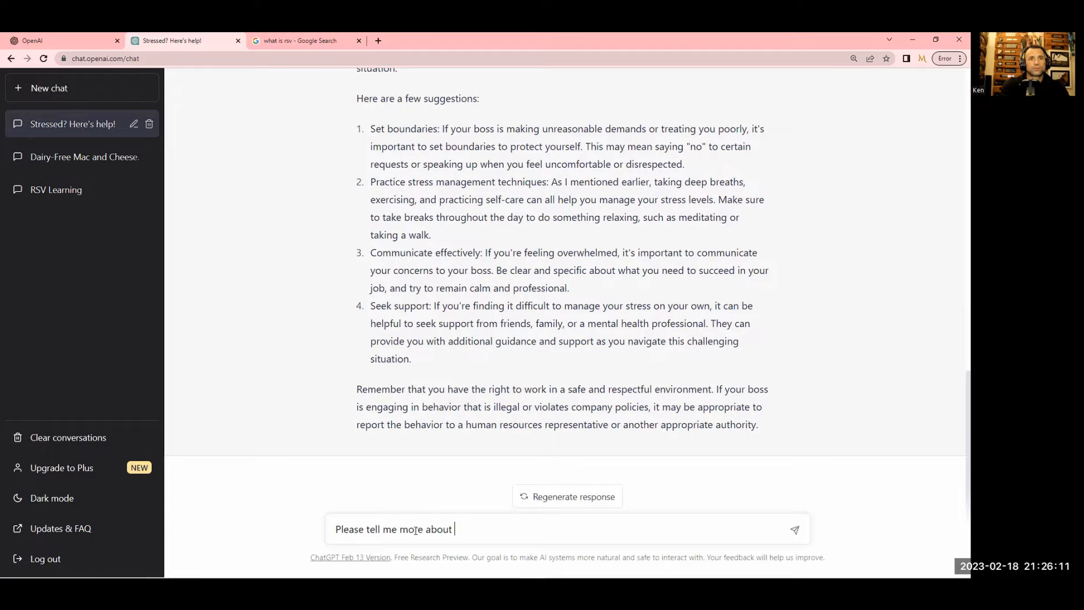
pyautogui.press('Return')
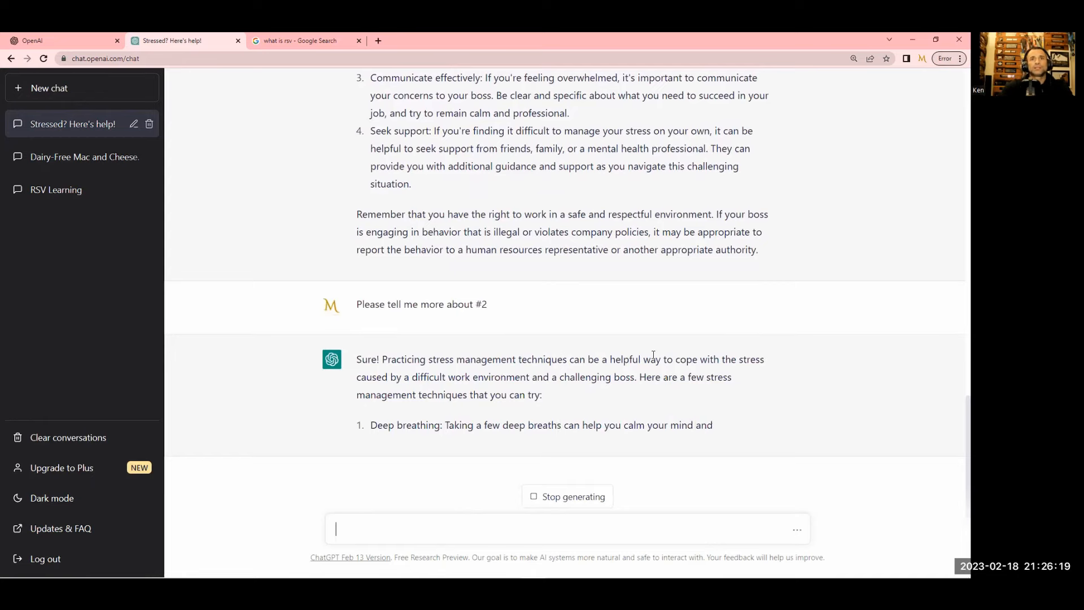
pyautogui.scroll(-3)
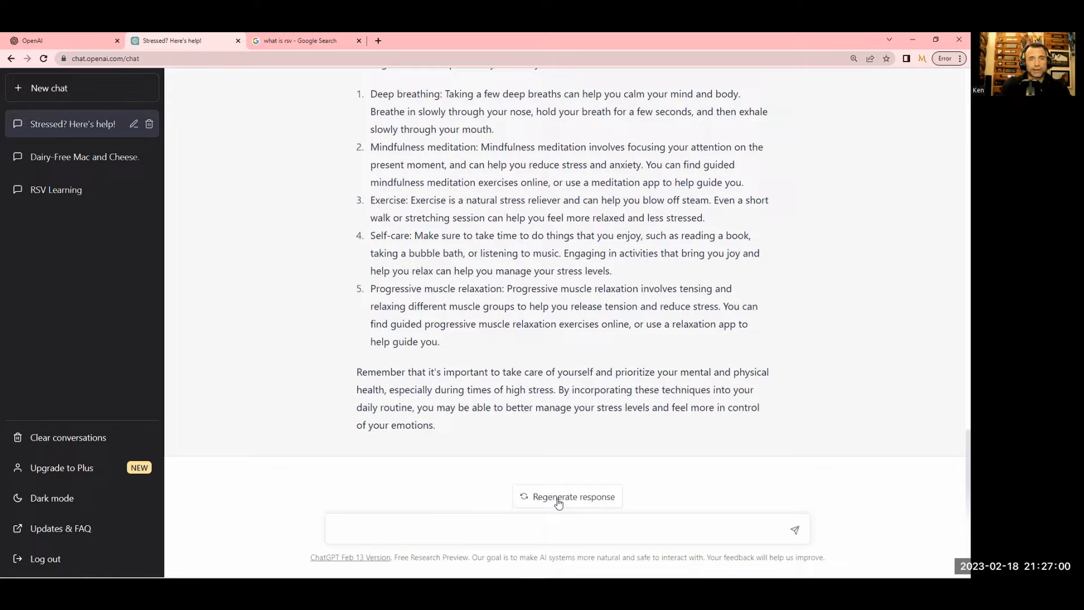
# Ask ChatGPT to walk through a progressive muscle relaxation session
pyautogui.write('CAn y')
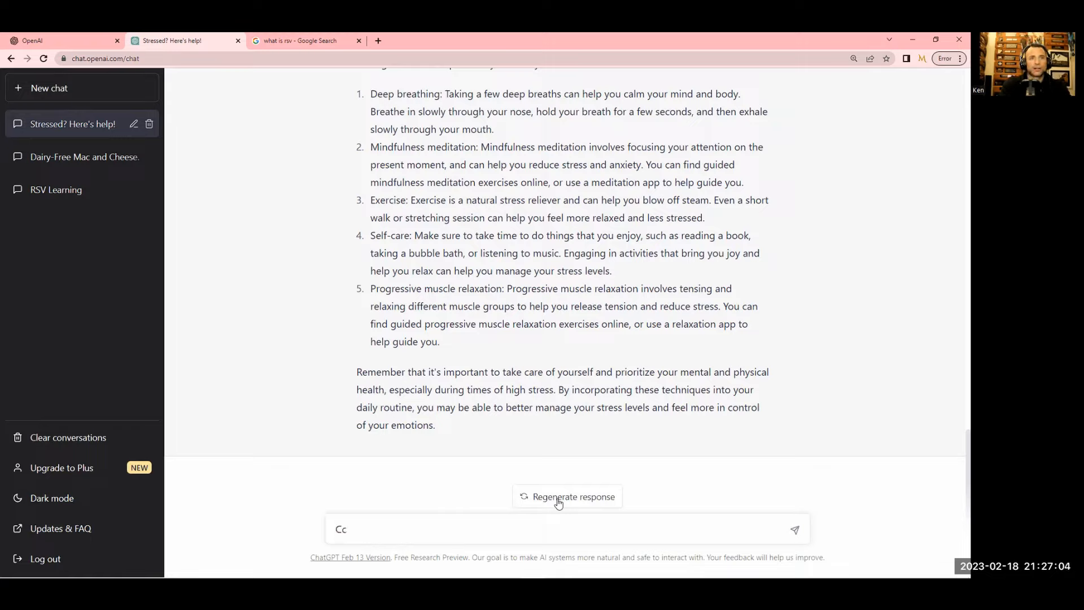
pyautogui.write('Can you walk me')
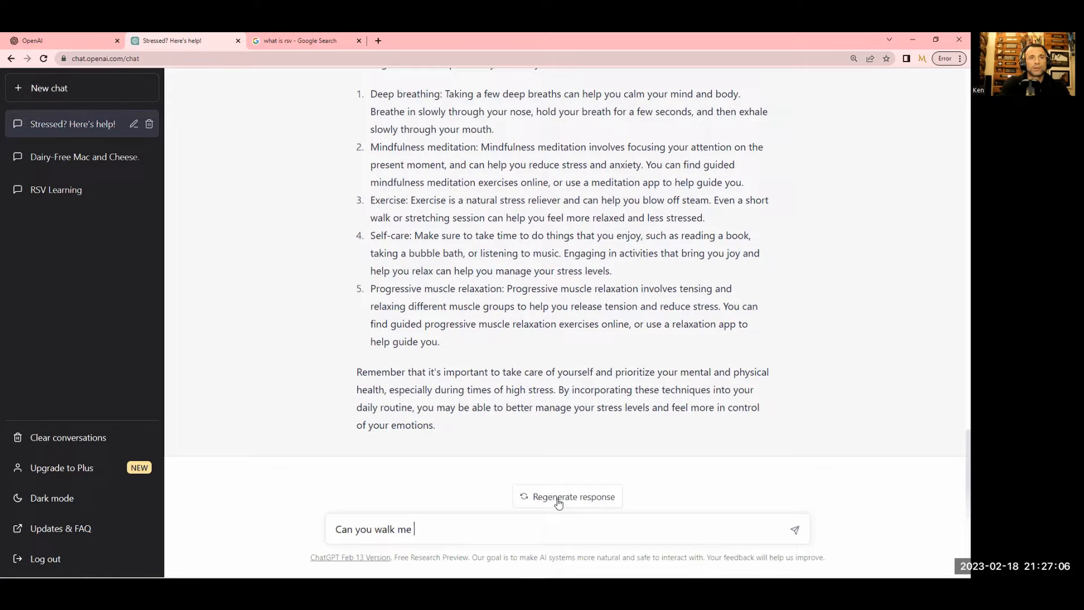
pyautogui.write('through a progre')
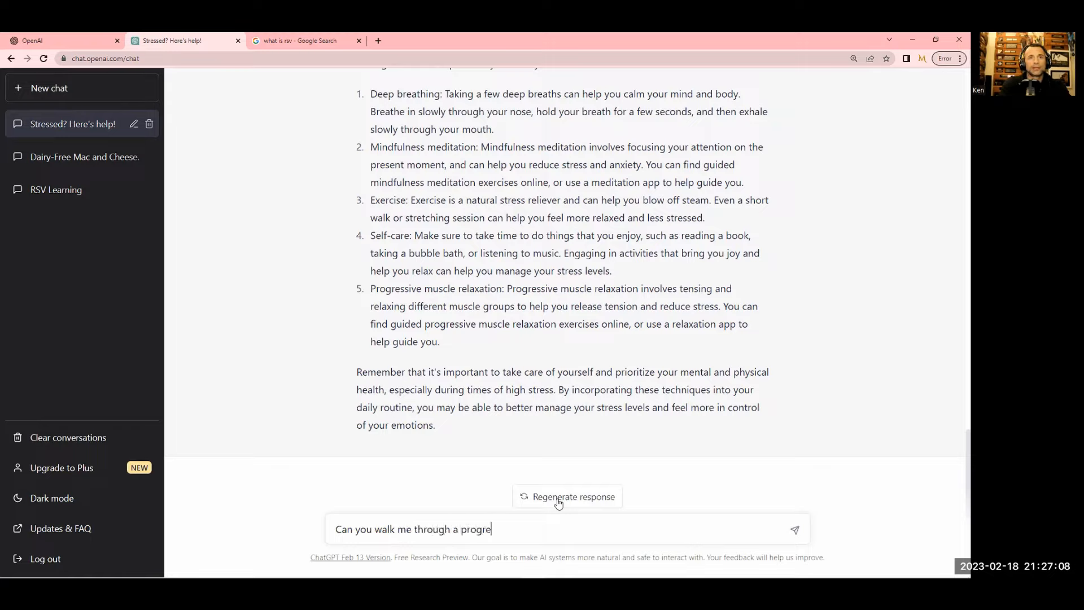
pyautogui.write('ssive musc')
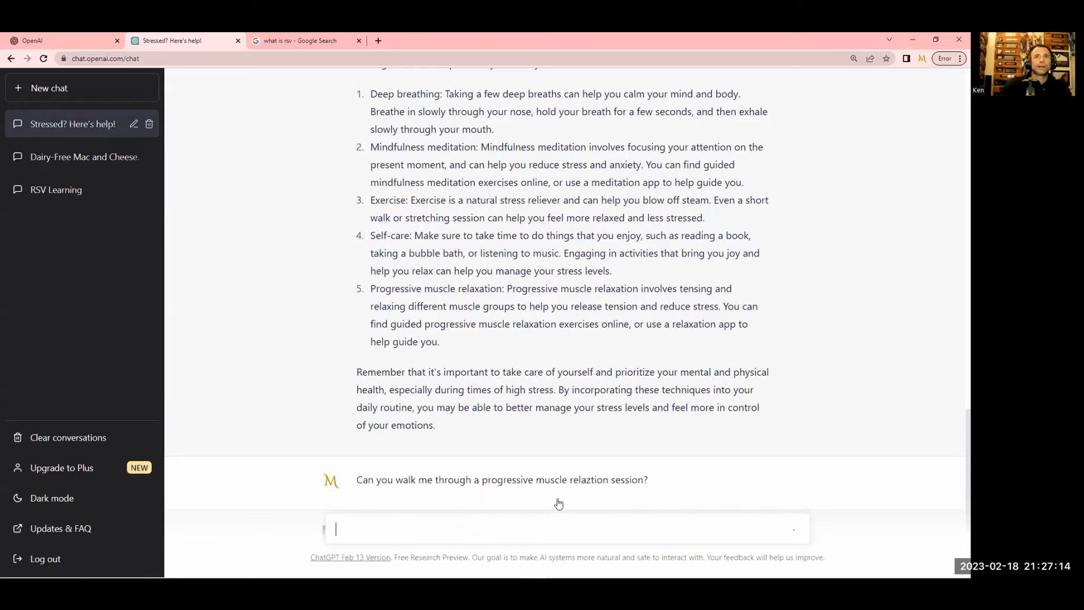
pyautogui.press('Return')
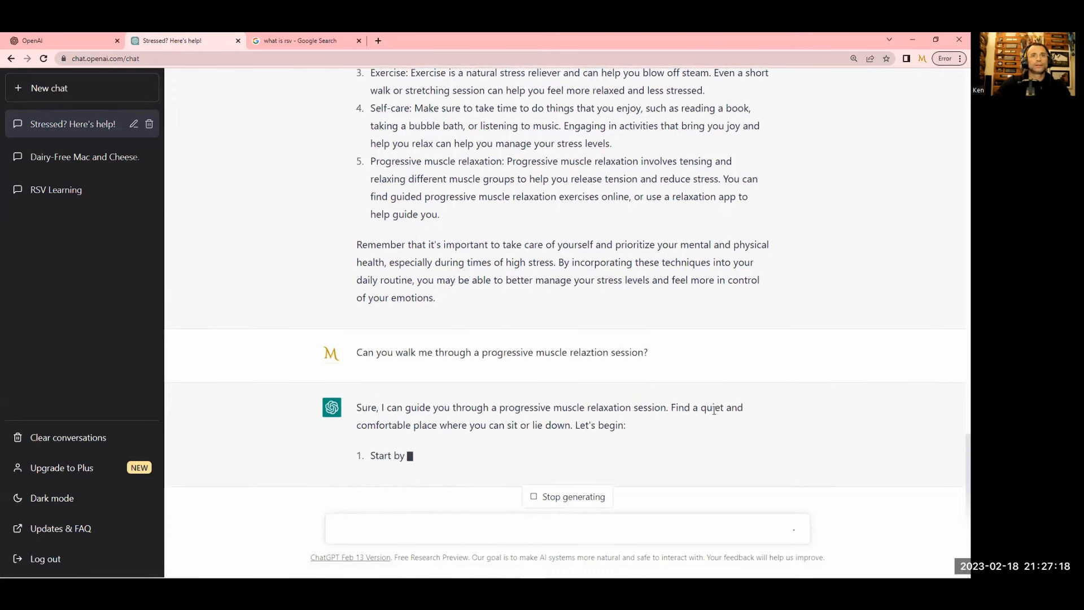
pyautogui.scroll(-3)
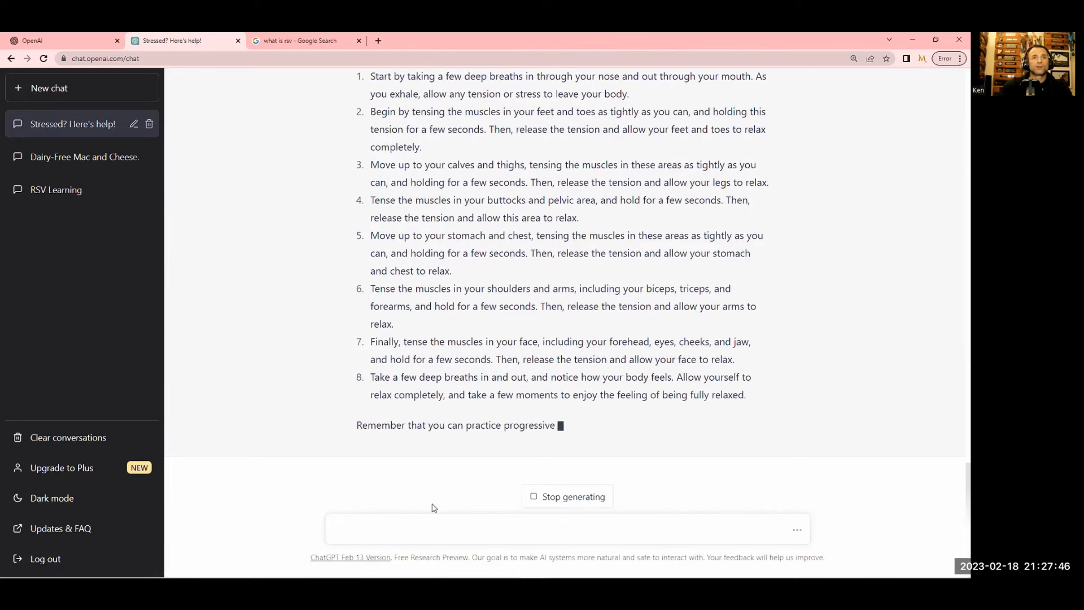
# Ask 'Why do you suggest taking deep breaths?' and scroll through the answer
pyautogui.write('Why')
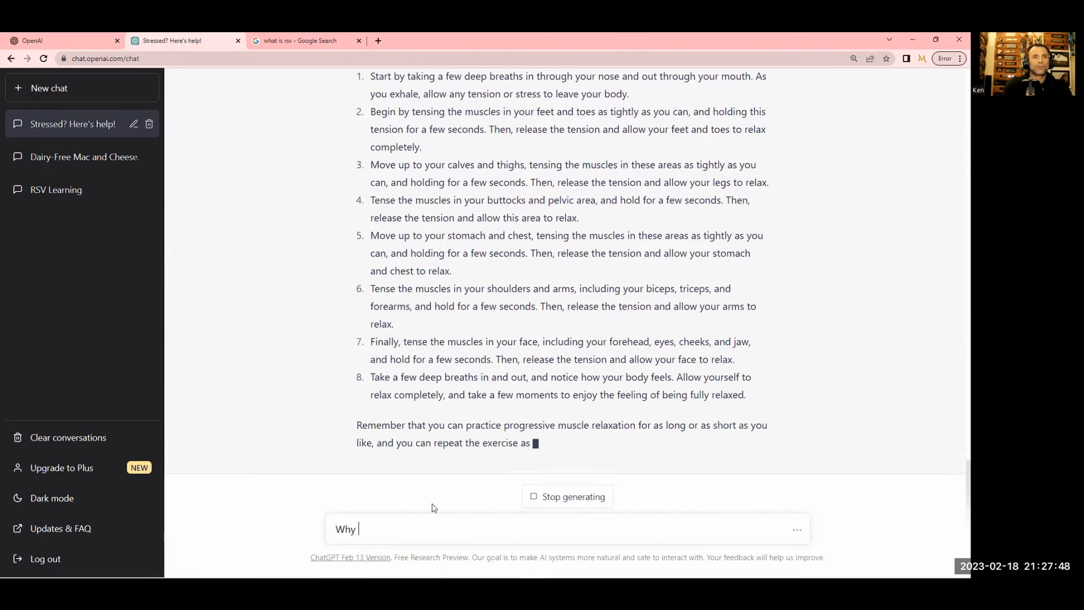
pyautogui.write('do you suggest taking dee')
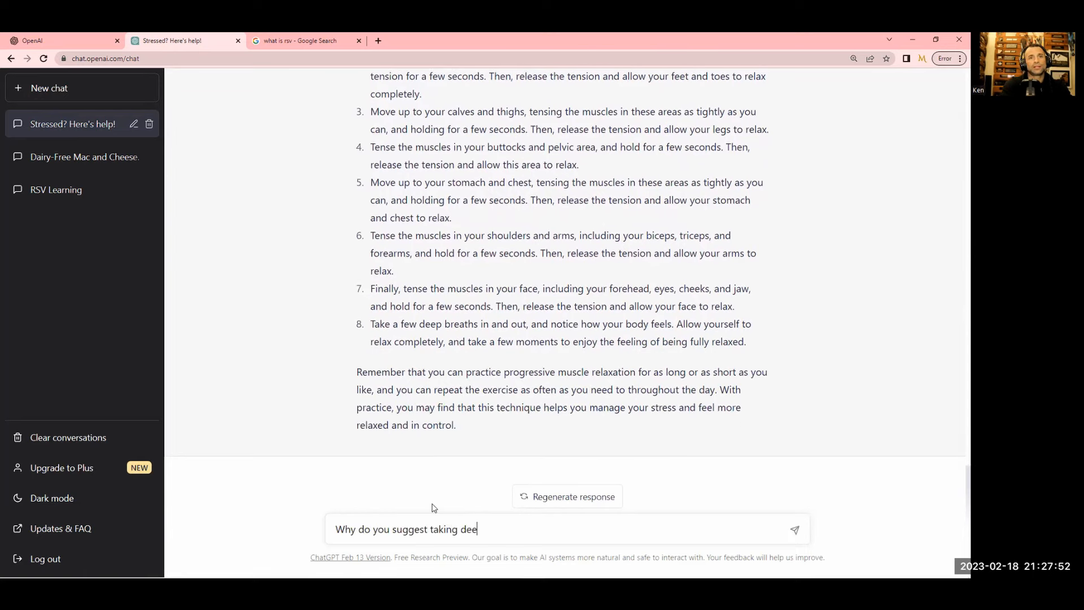
pyautogui.write('p breaths?')
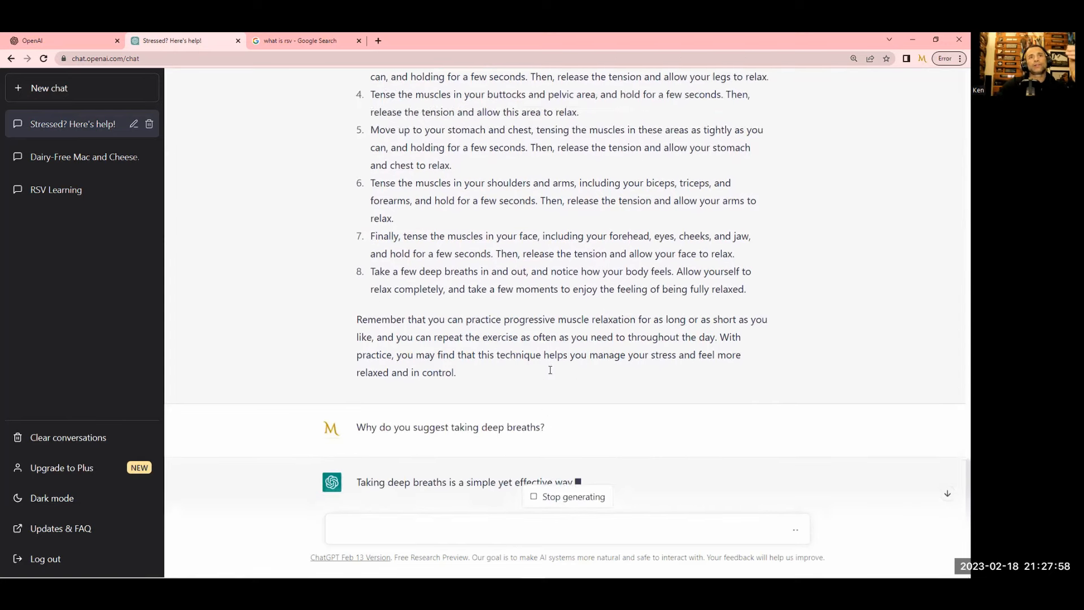
pyautogui.scroll(3)
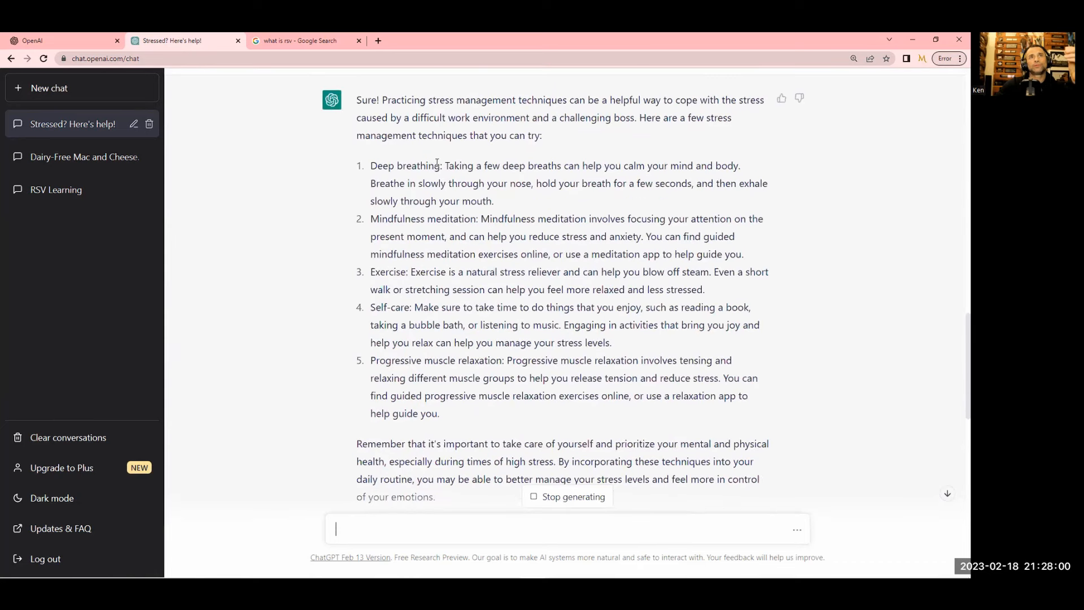
pyautogui.scroll(-3)
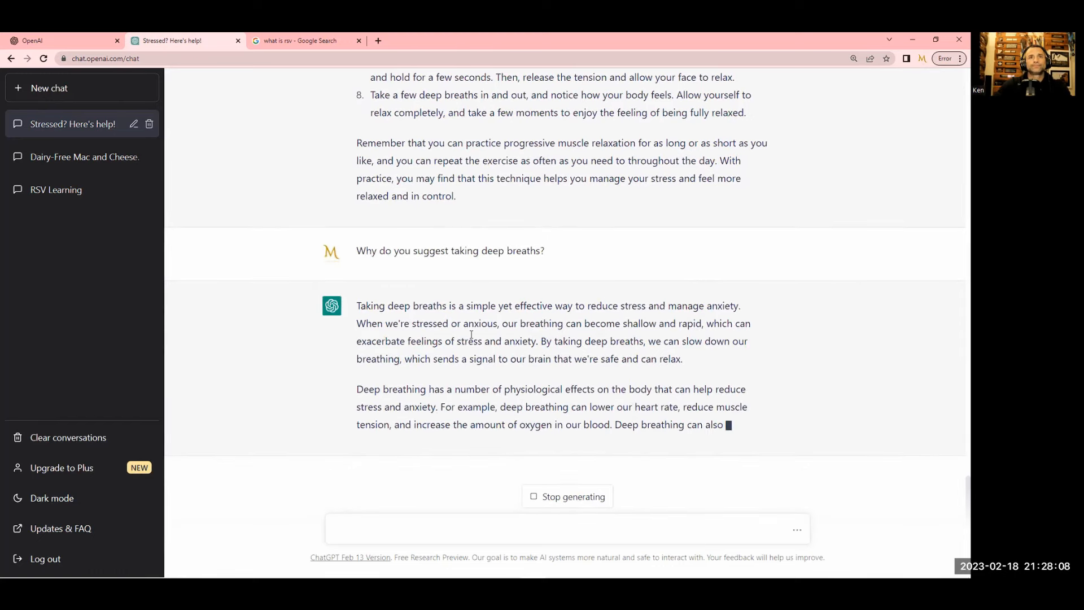
pyautogui.scroll(-3)
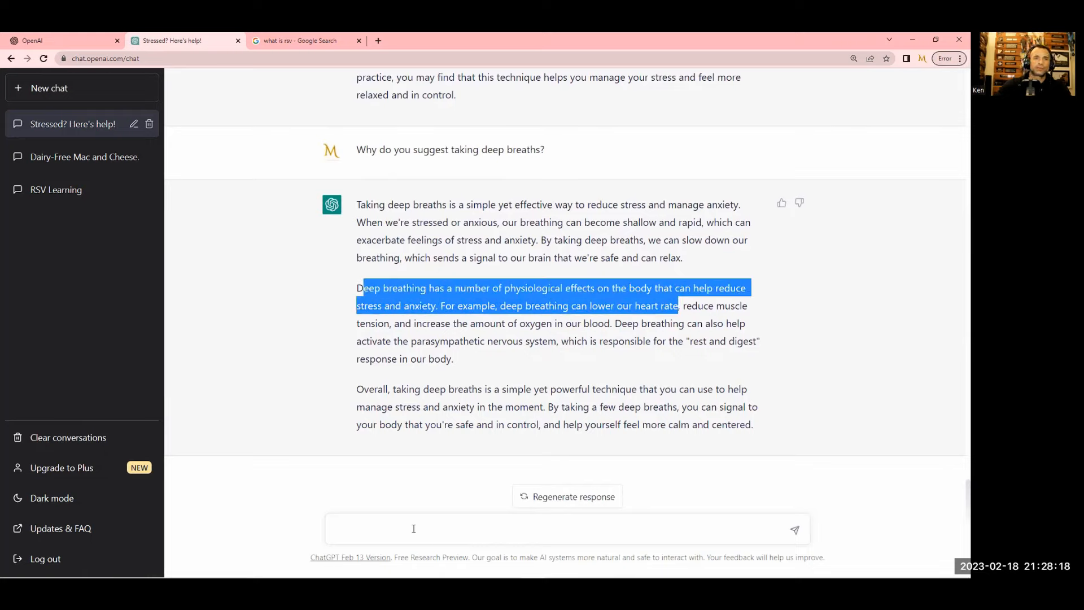
# Ask how deep breathing lowers heart rate and activates the parasympathetic system
pyautogui.write('W')
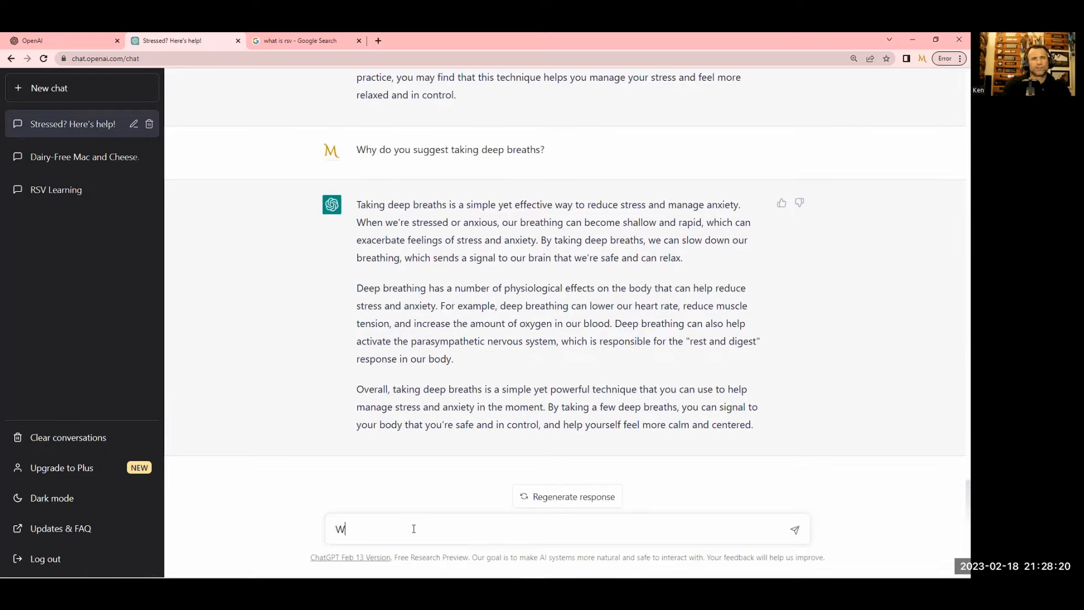
pyautogui.write('ait how d')
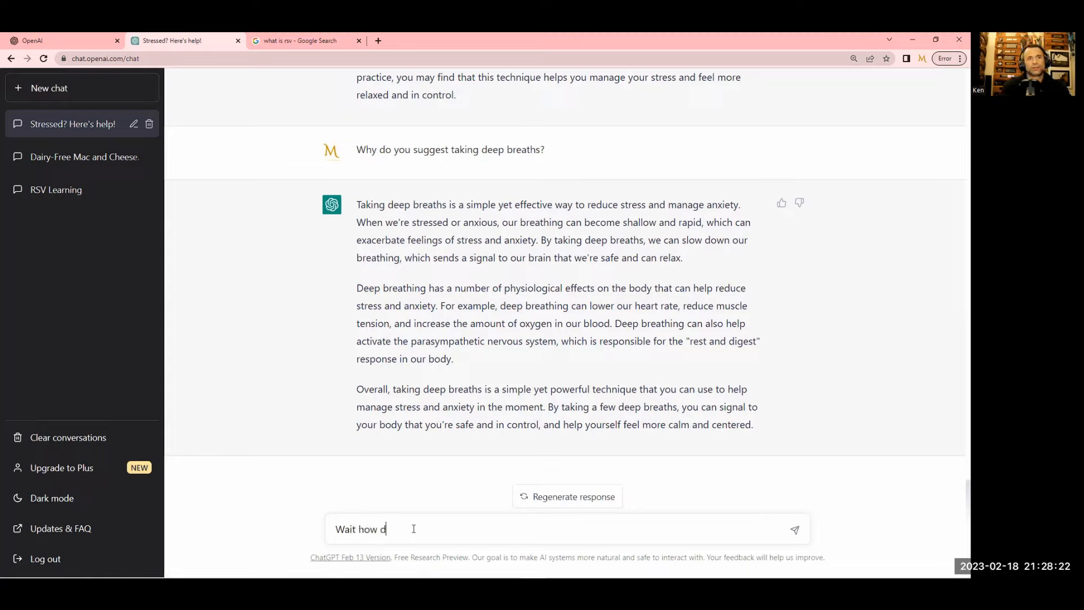
pyautogui.write('oes deep brea')
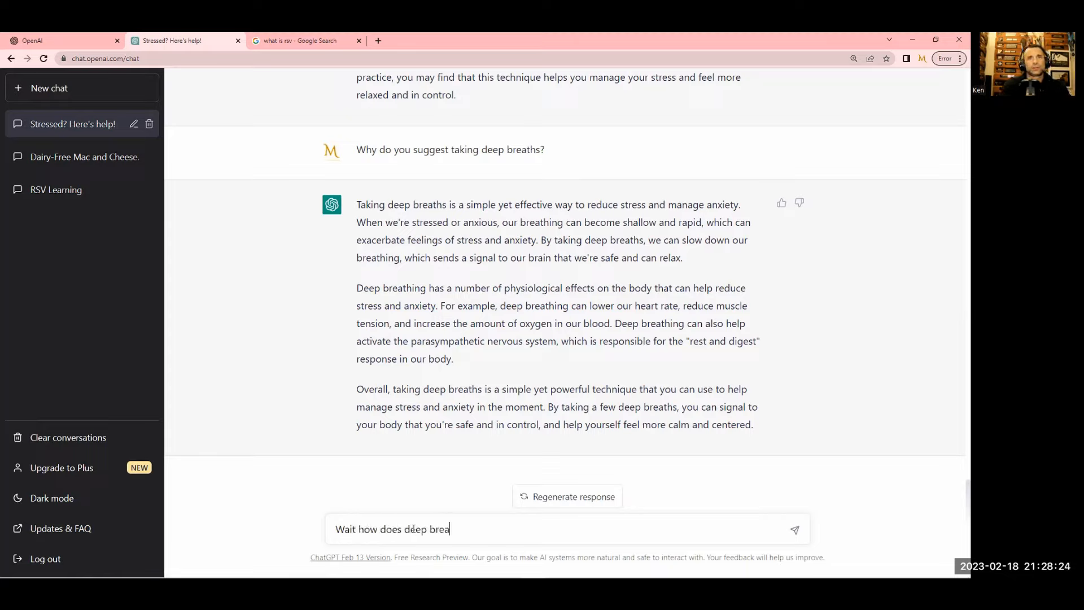
pyautogui.write('thing lower heart rat')
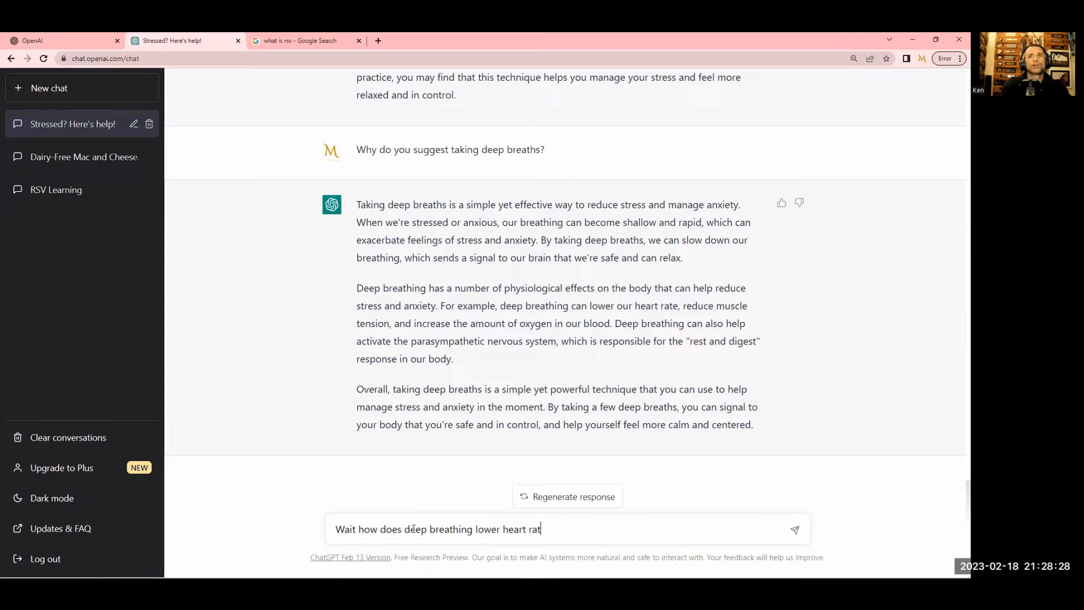
pyautogui.write('e')
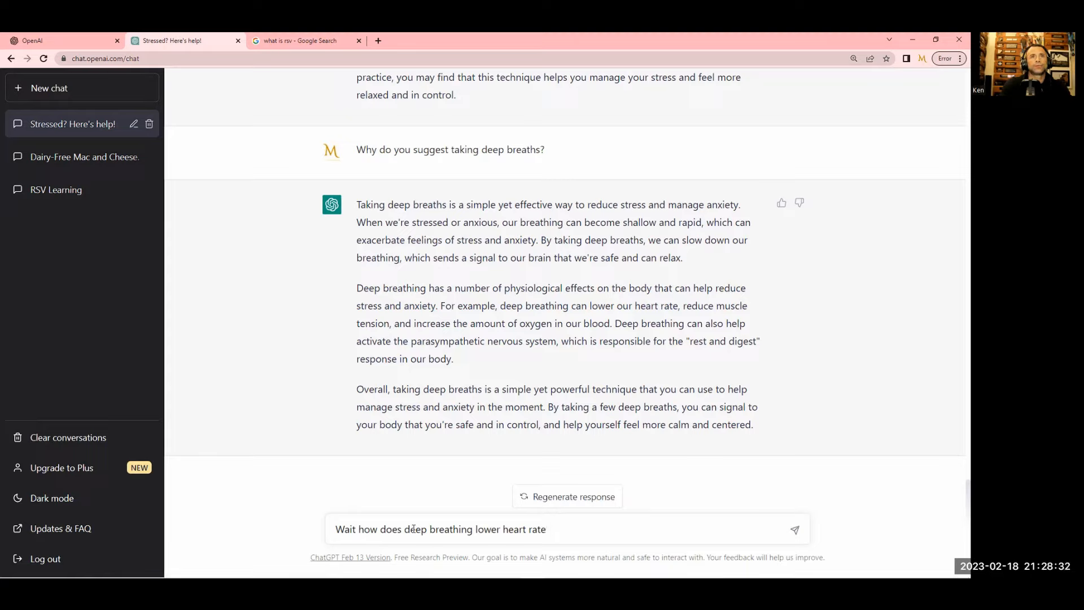
pyautogui.write('and activate t')
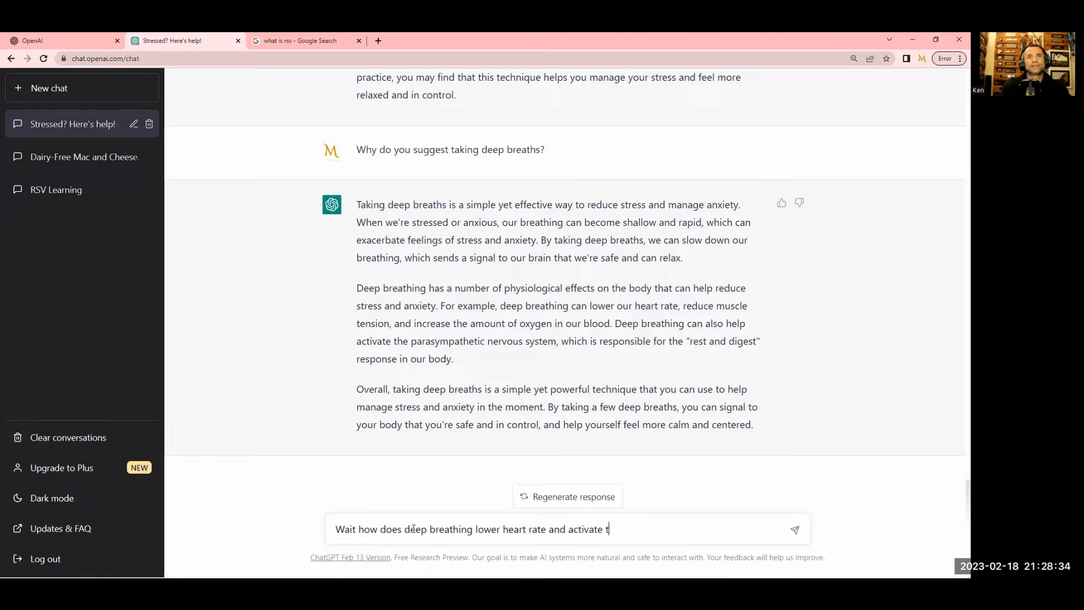
pyautogui.write('he parasymp')
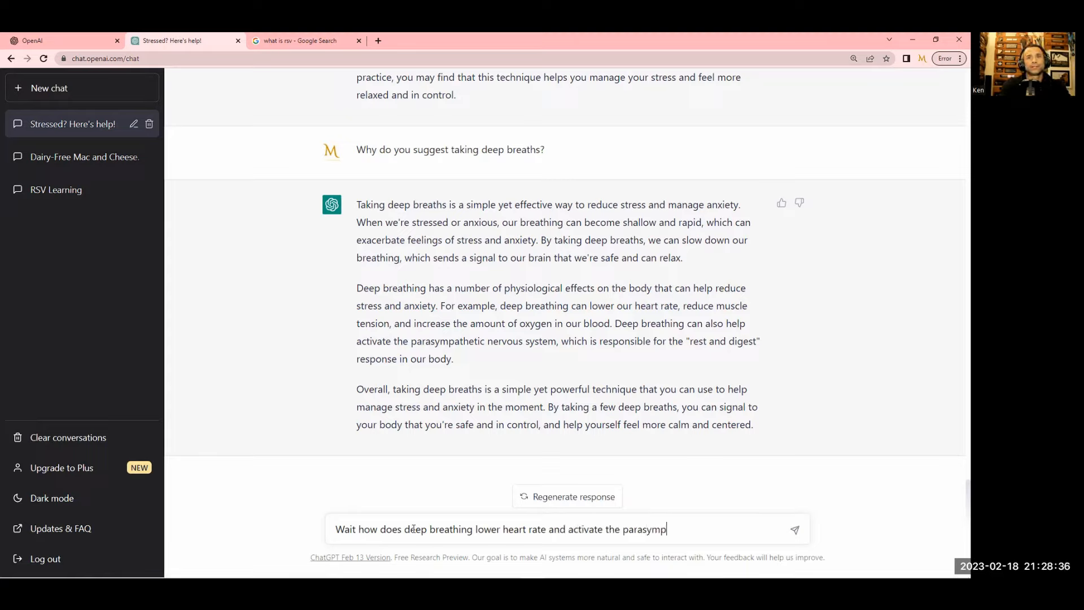
pyautogui.write('athetic system and I don')
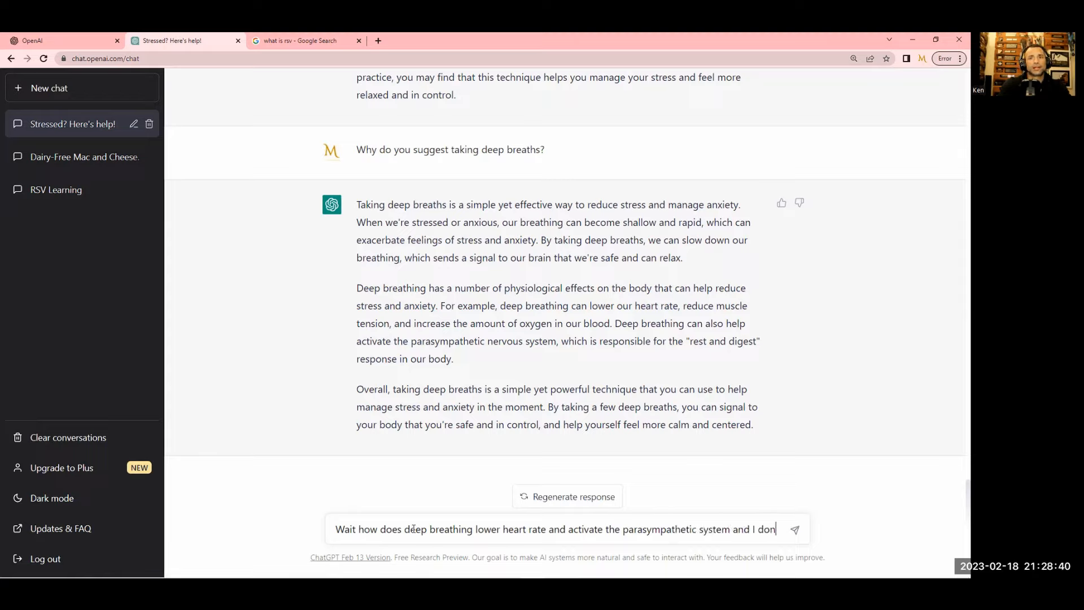
pyautogui.write("'t know what that is")
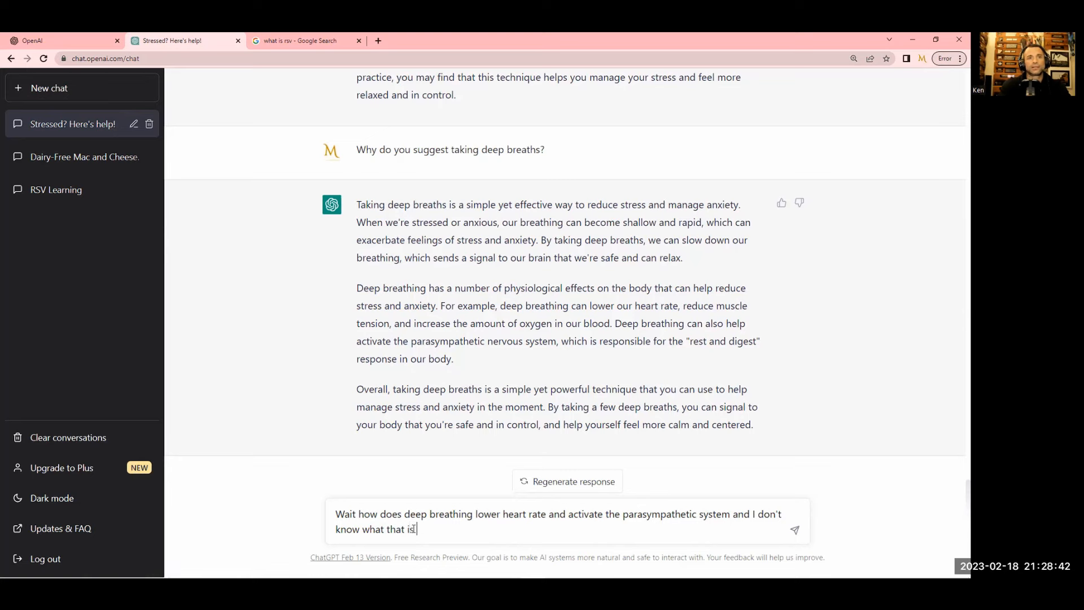
pyautogui.press('Return')
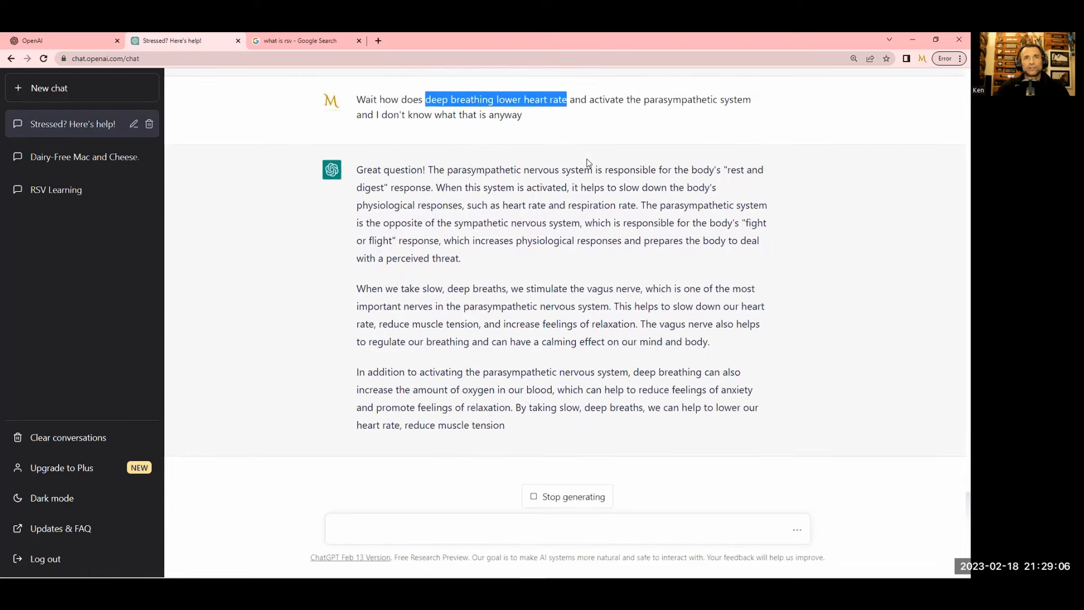
# Scroll down through the finished answer on parasympathetic response and the vagus nerve
pyautogui.scroll(-3)
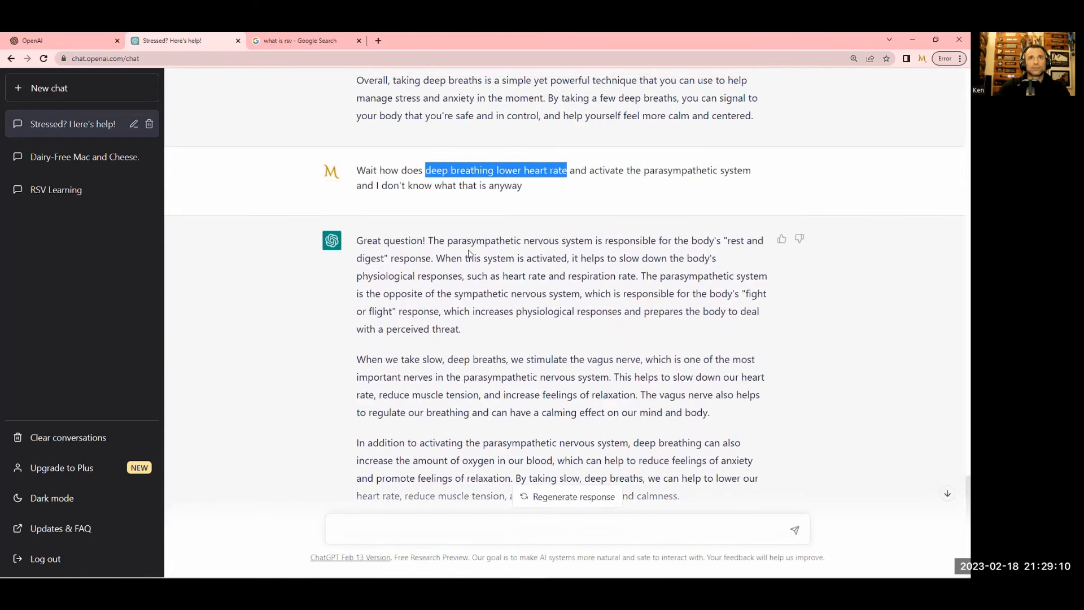
pyautogui.moveTo(521, 246)
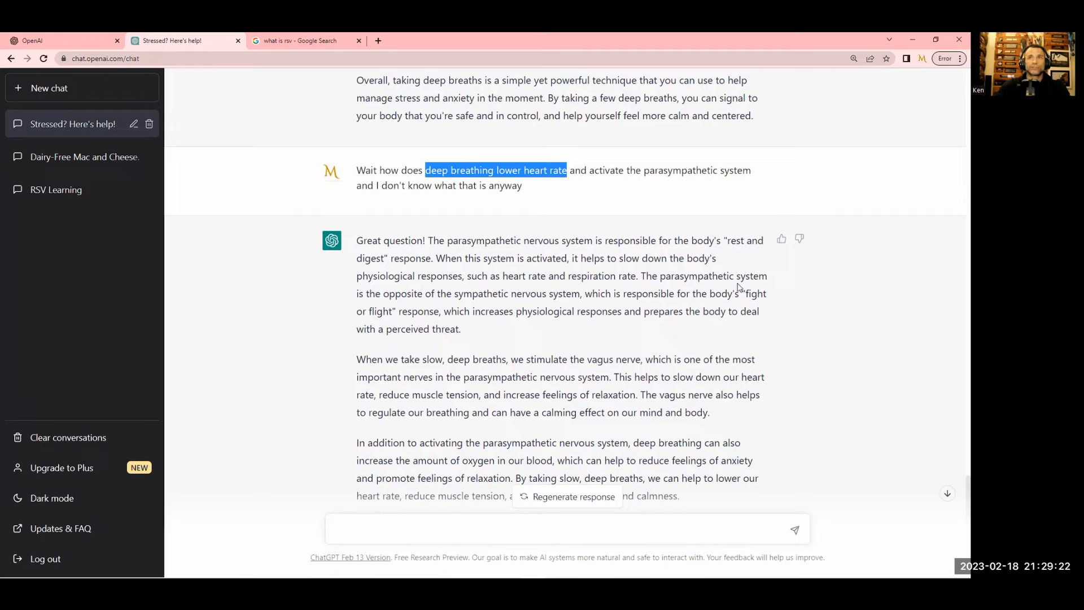
pyautogui.moveTo(493, 299)
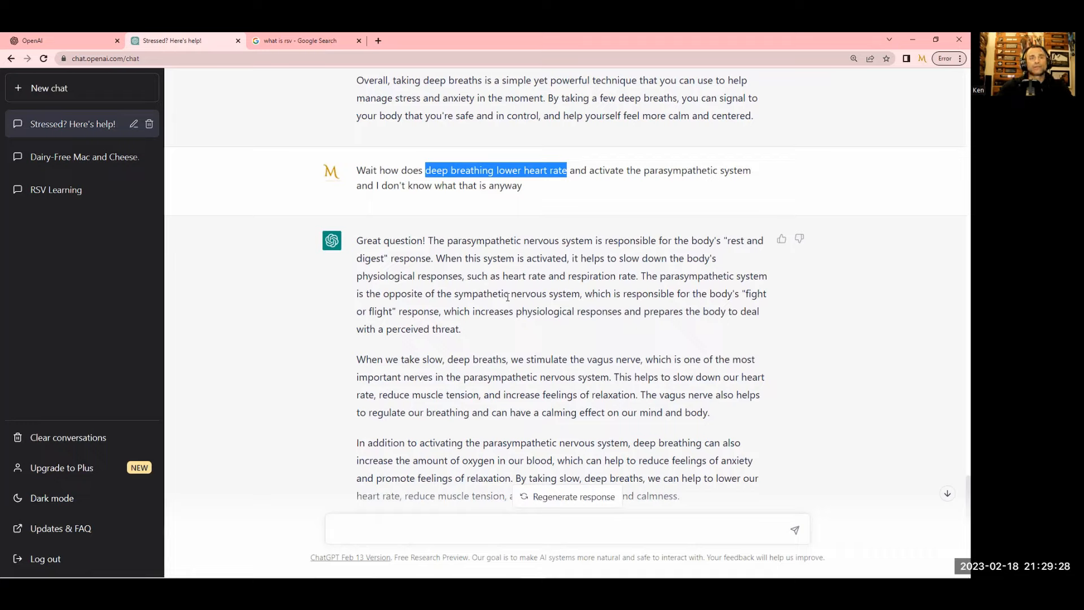
pyautogui.moveTo(600, 326)
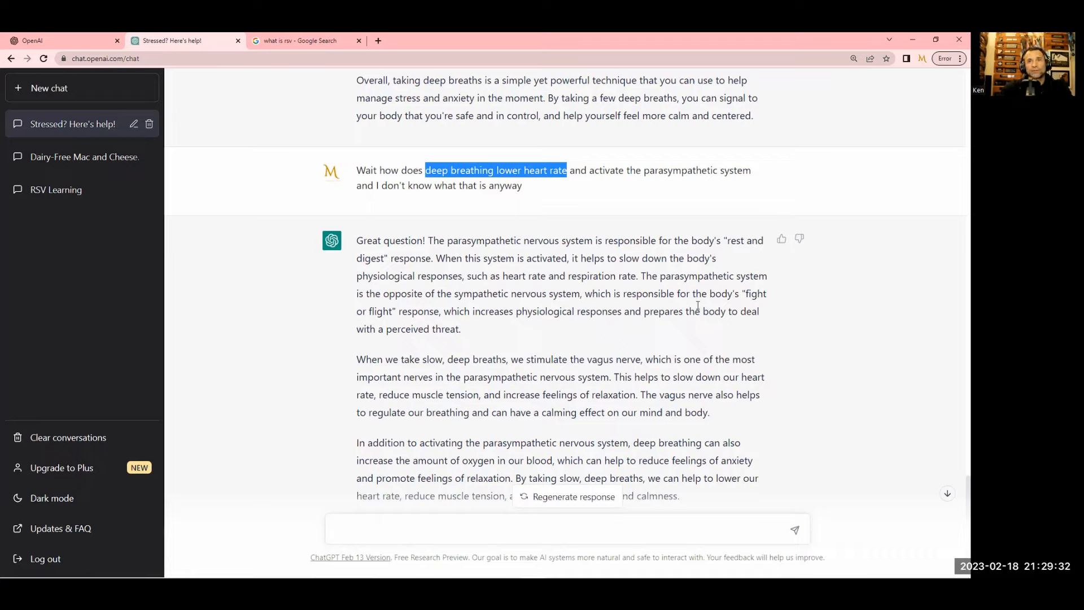
pyautogui.moveTo(497, 332)
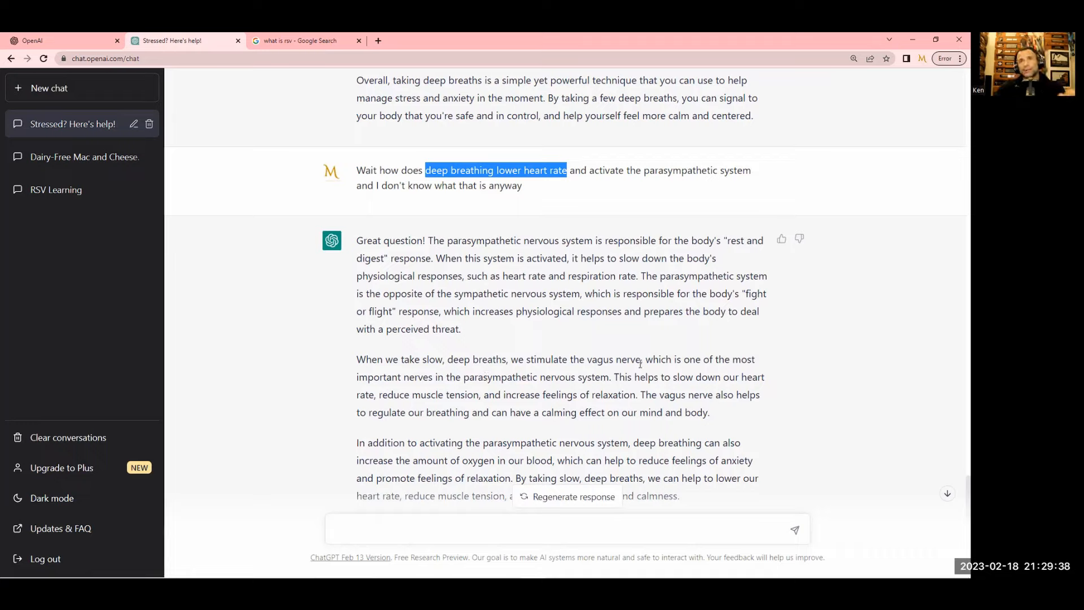
pyautogui.moveTo(394, 373)
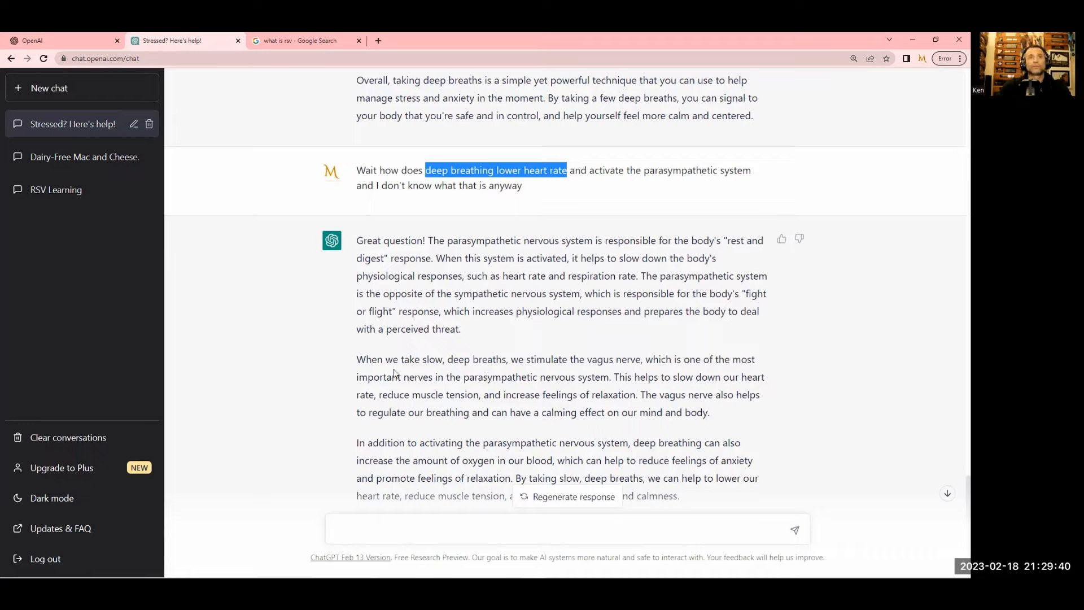
pyautogui.moveTo(696, 387)
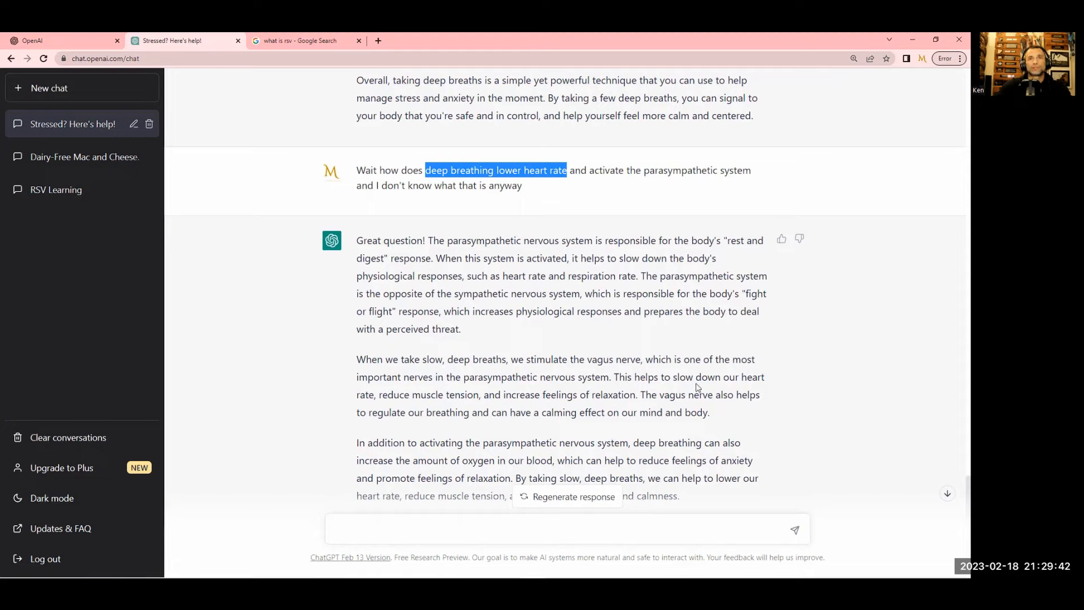
pyautogui.moveTo(410, 391)
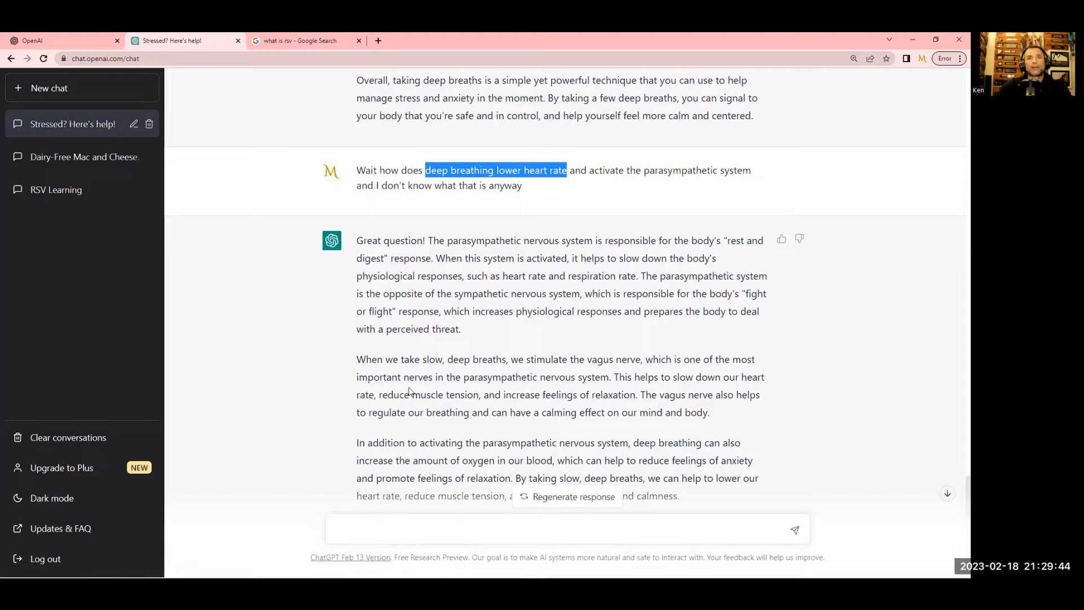
pyautogui.moveTo(696, 406)
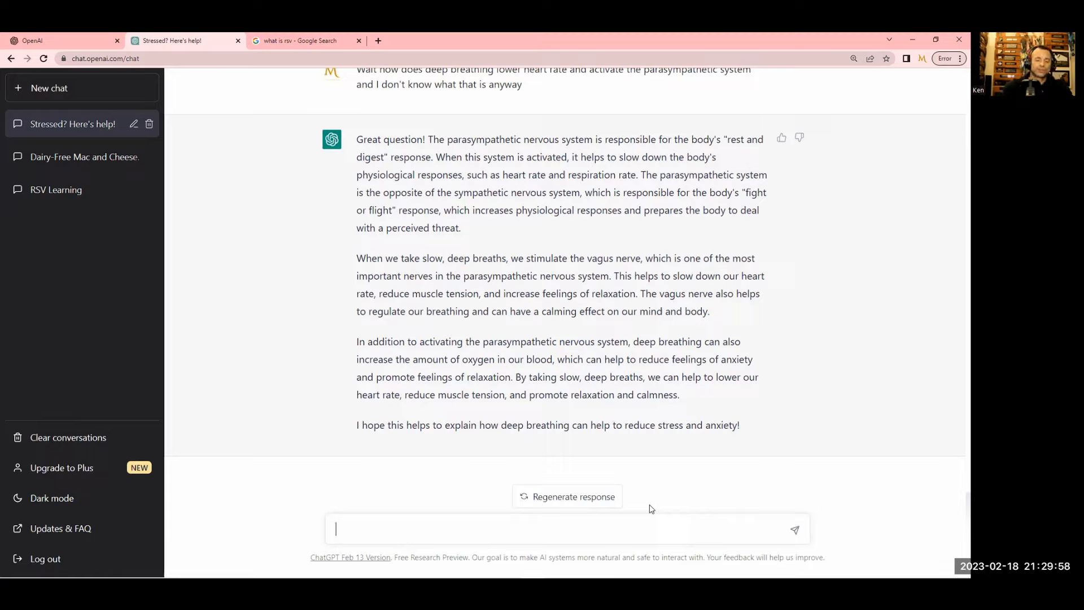
# Push back that it still hasn't explained how deep breathing affects the vagus nerve
pyautogui.write("Wait you'r")
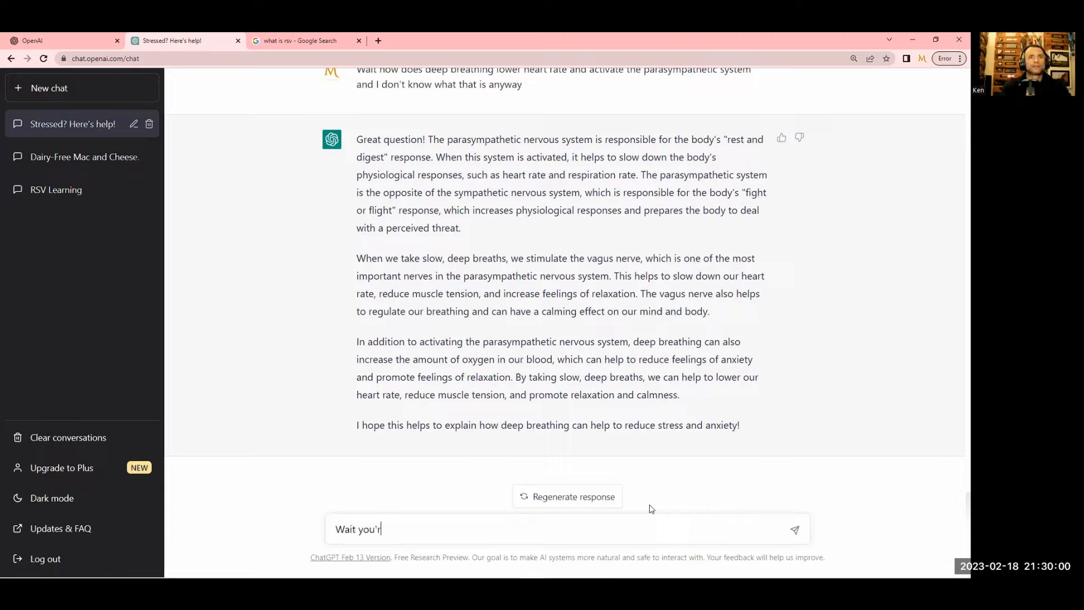
pyautogui.write('e still not')
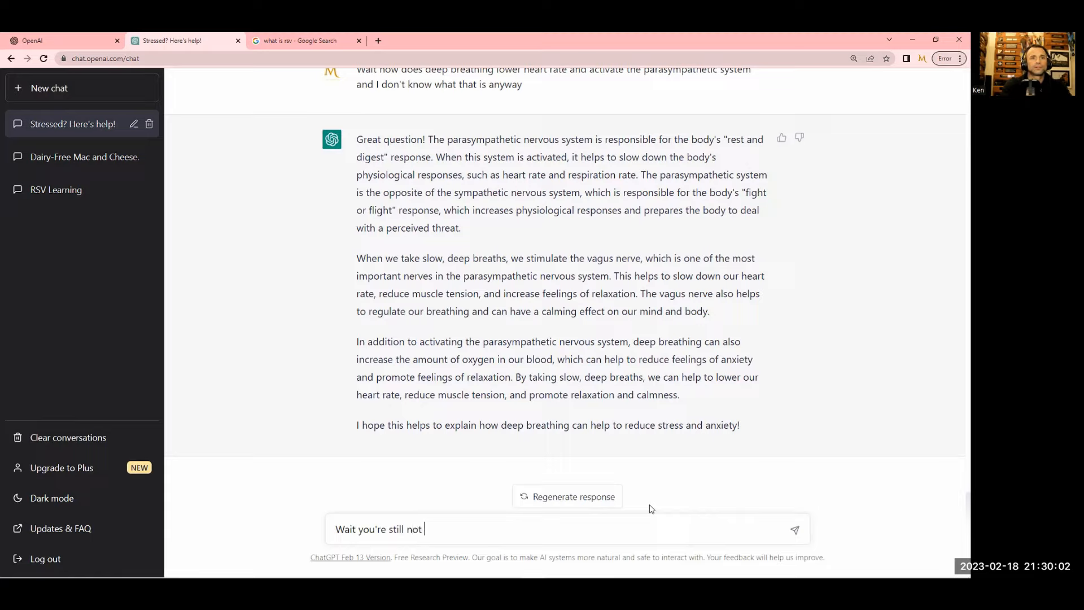
pyautogui.write('explai')
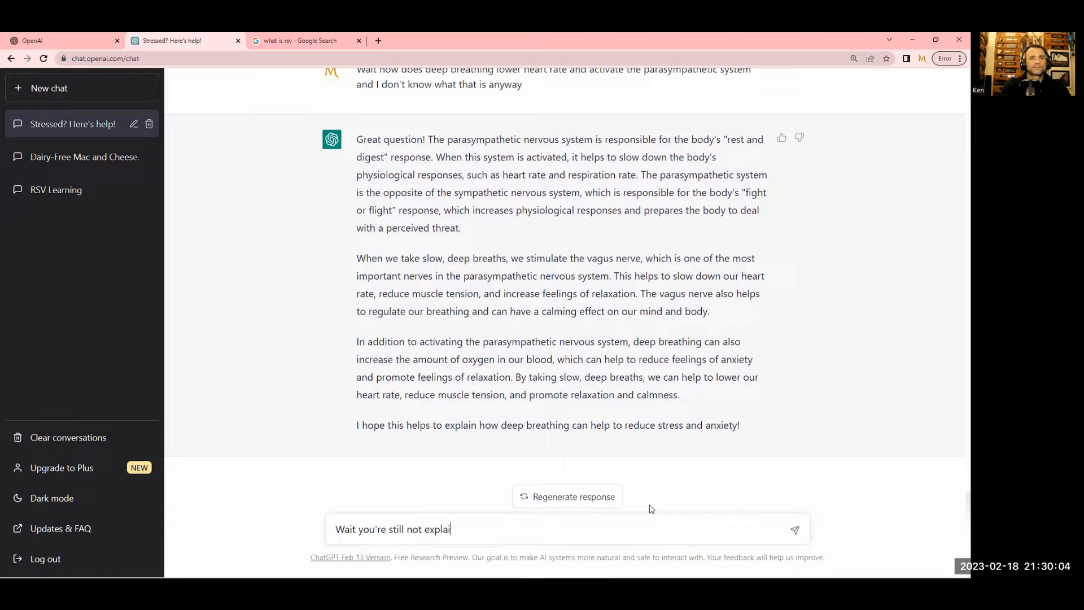
pyautogui.write('ning how de')
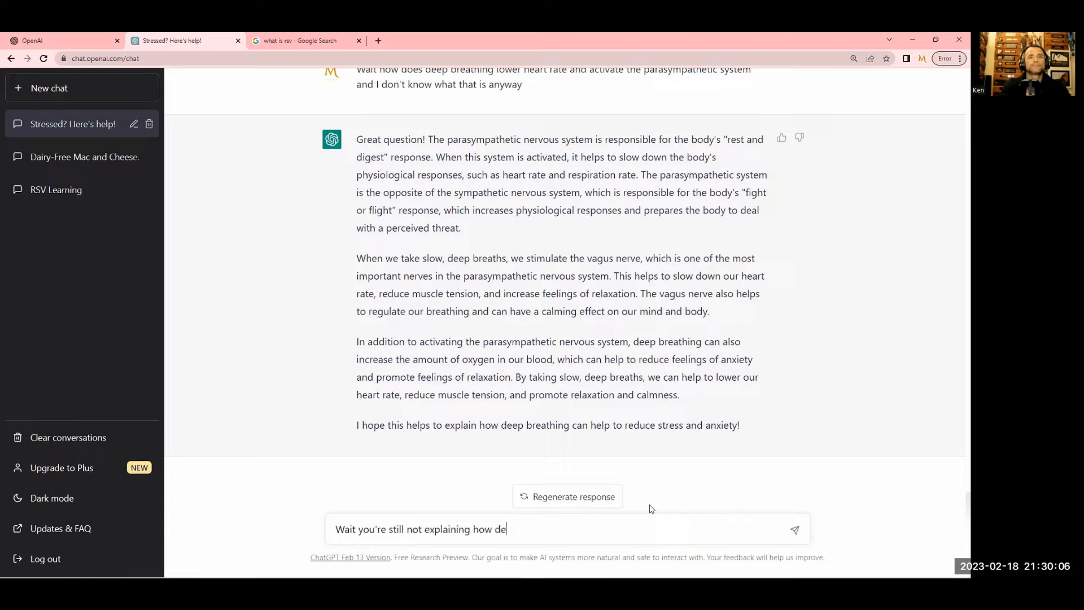
pyautogui.write('ep breathing does all this with the')
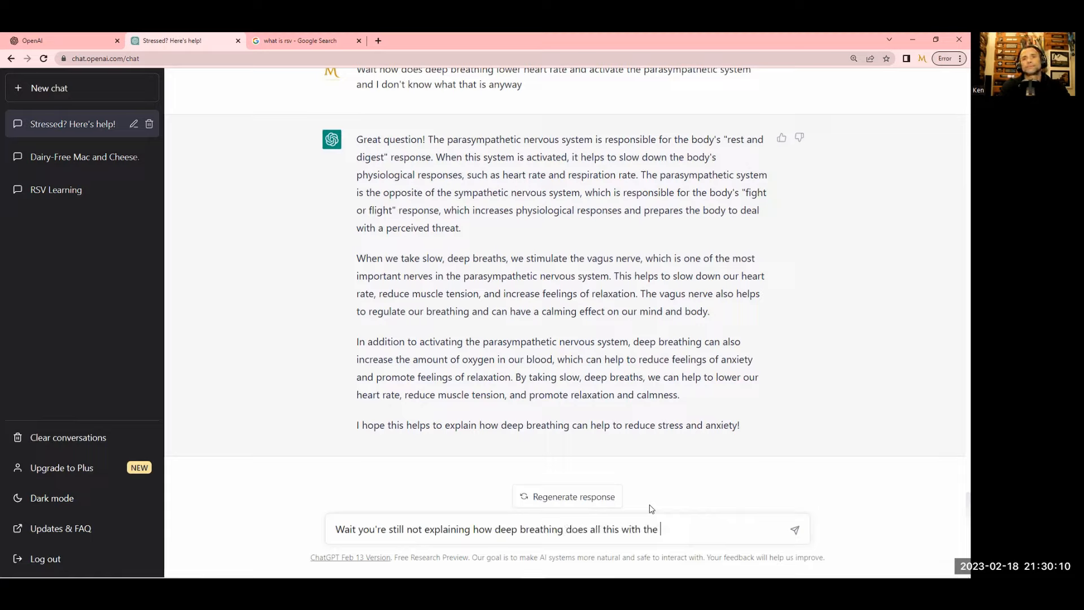
pyautogui.write('vagus ne')
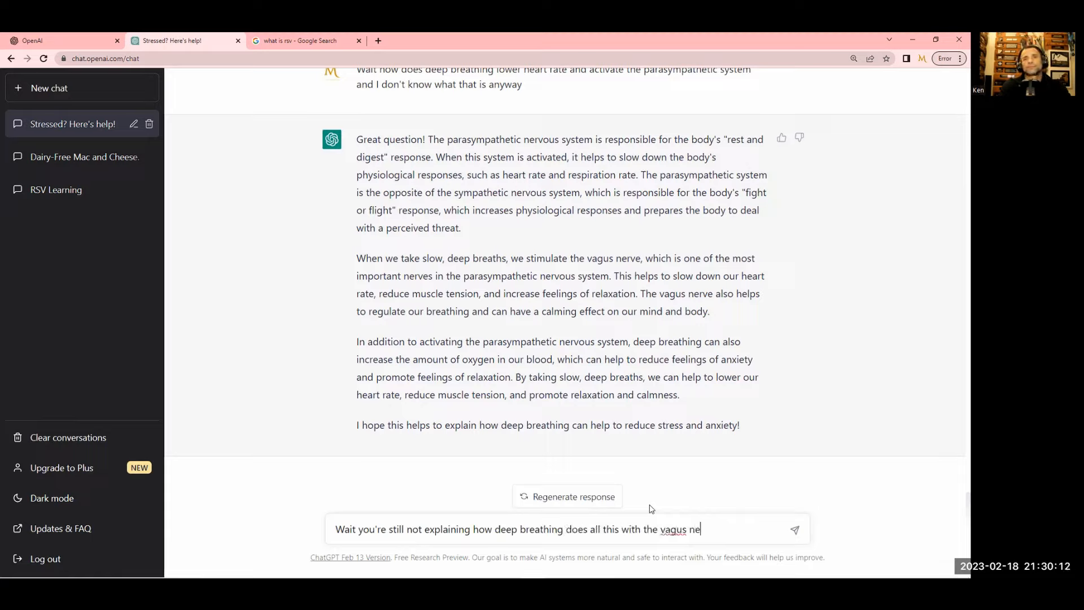
pyautogui.write('rve and the')
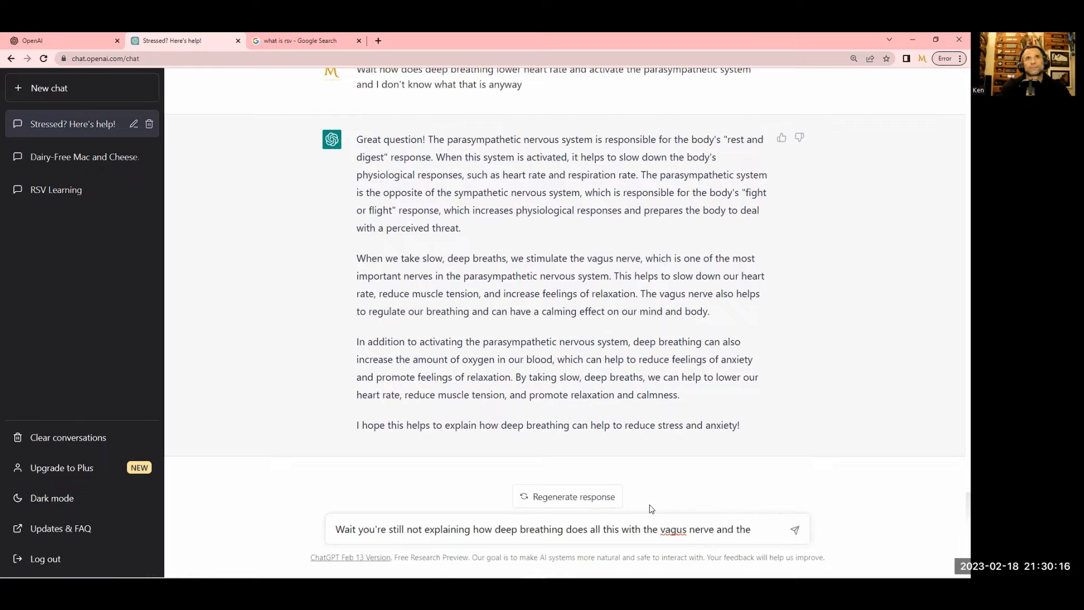
pyautogui.write('parasymp')
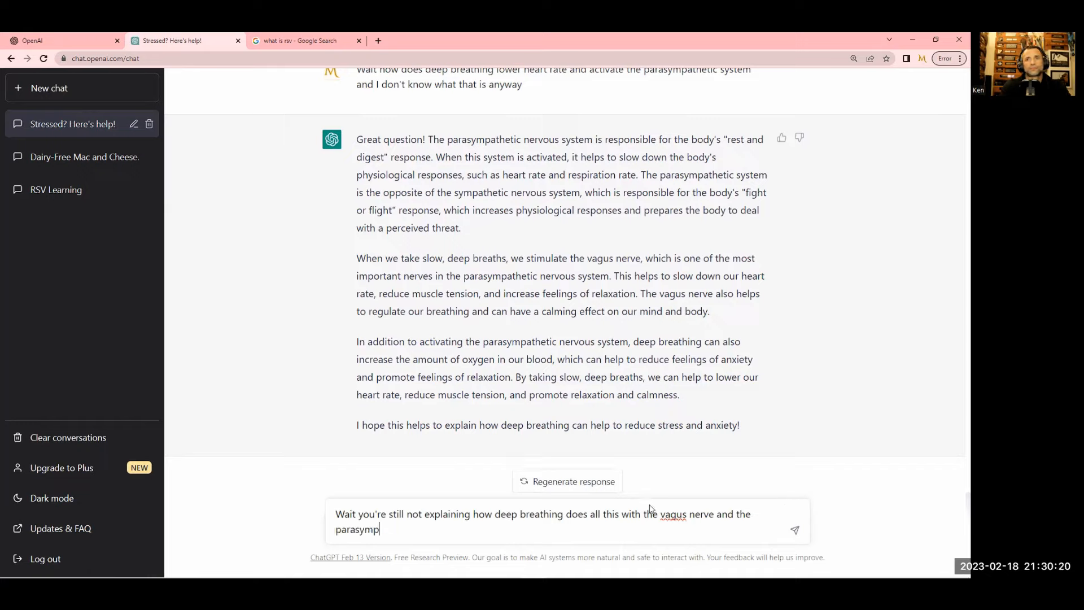
pyautogui.write('athetic')
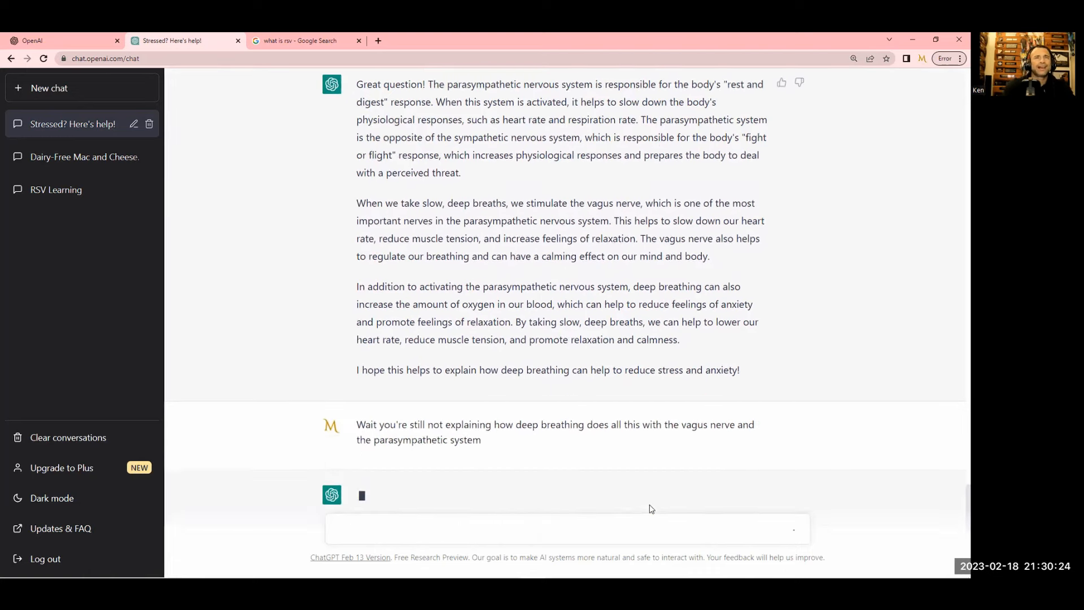
pyautogui.scroll(-3)
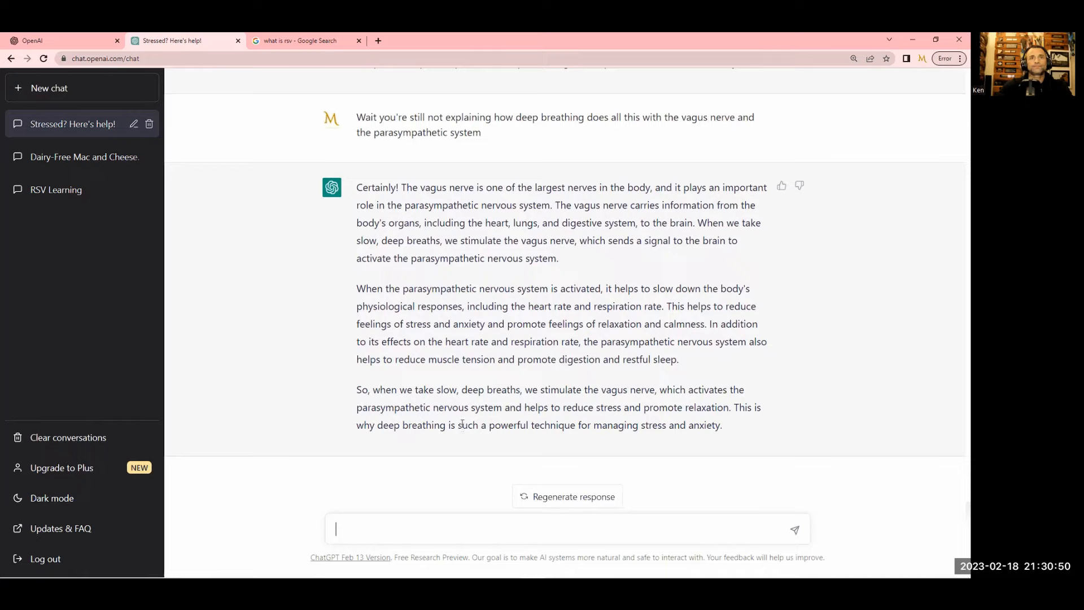
pyautogui.moveTo(532, 506)
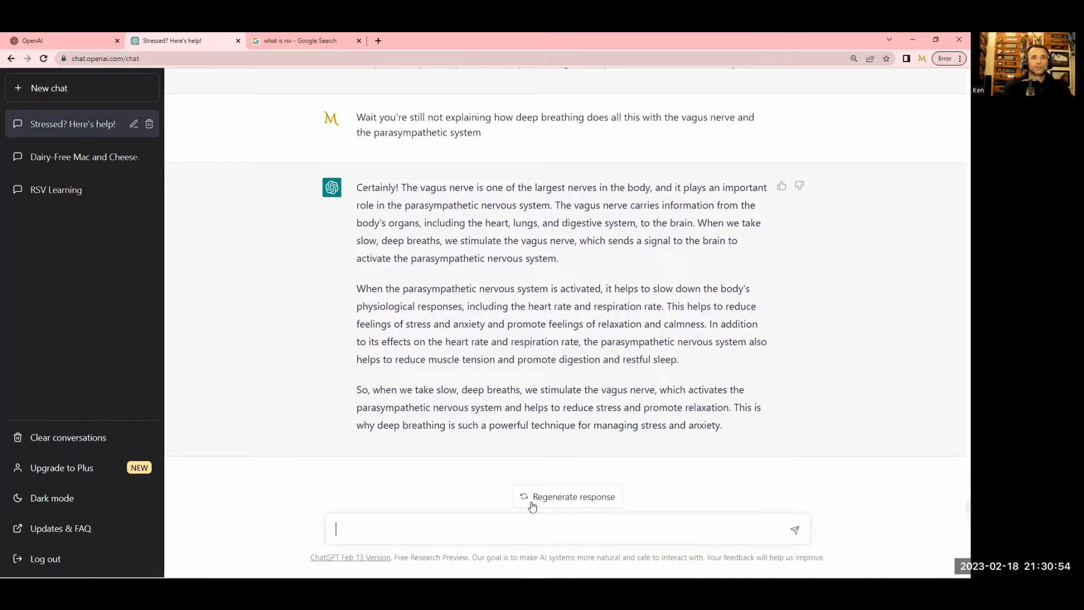
pyautogui.write('You sti')
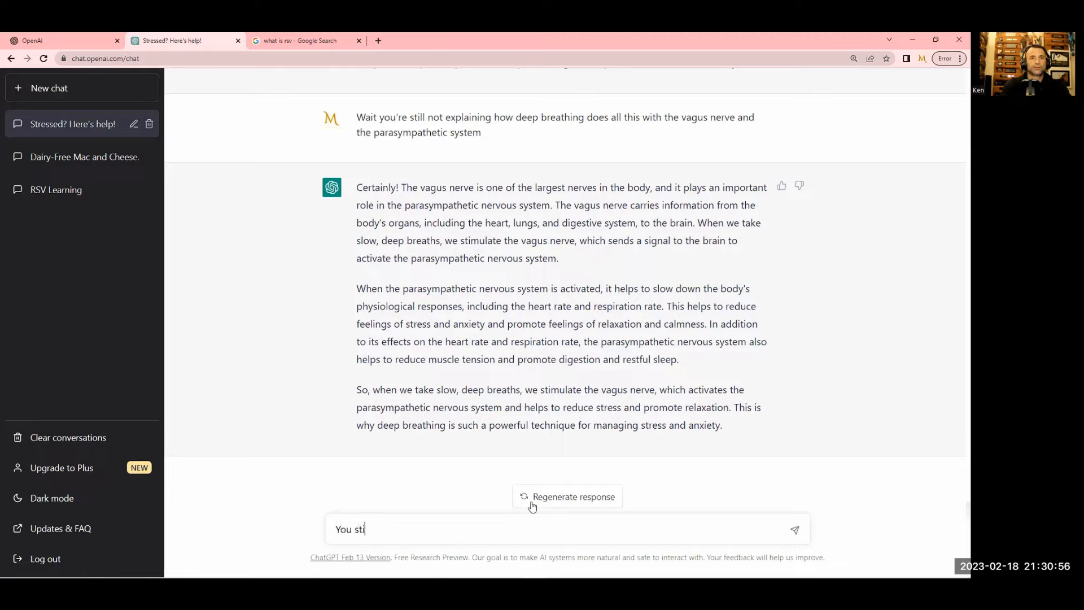
pyautogui.write("ll didn't answer")
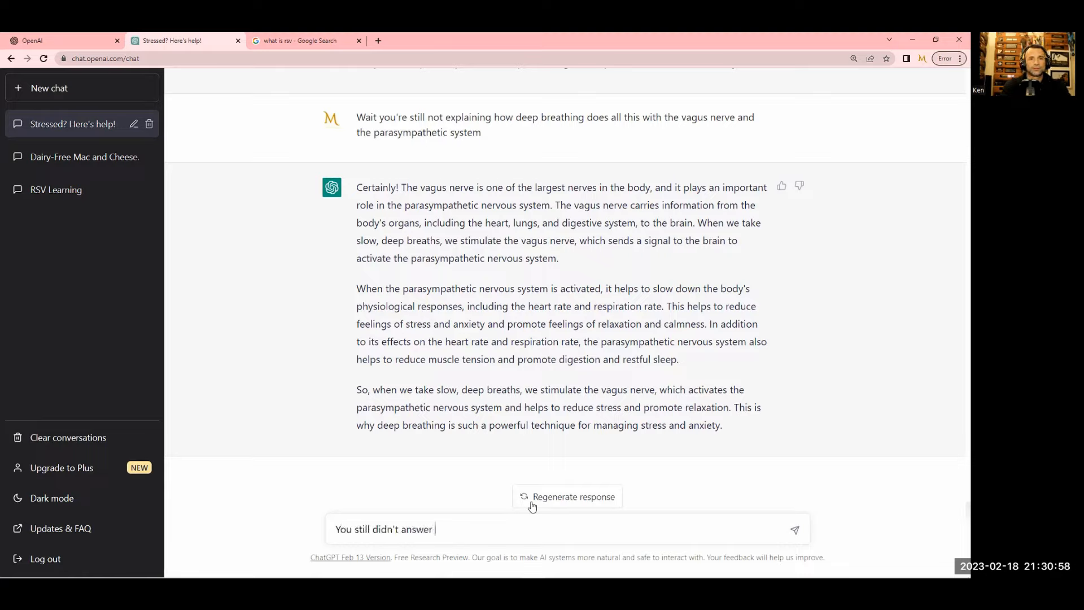
pyautogui.write('the qeu')
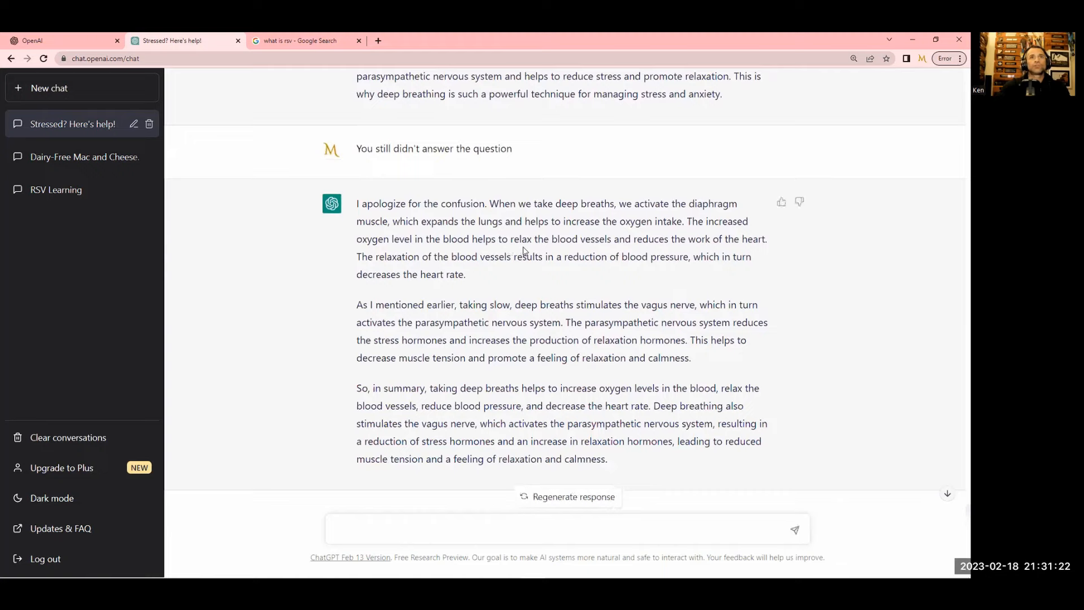
pyautogui.moveTo(755, 251)
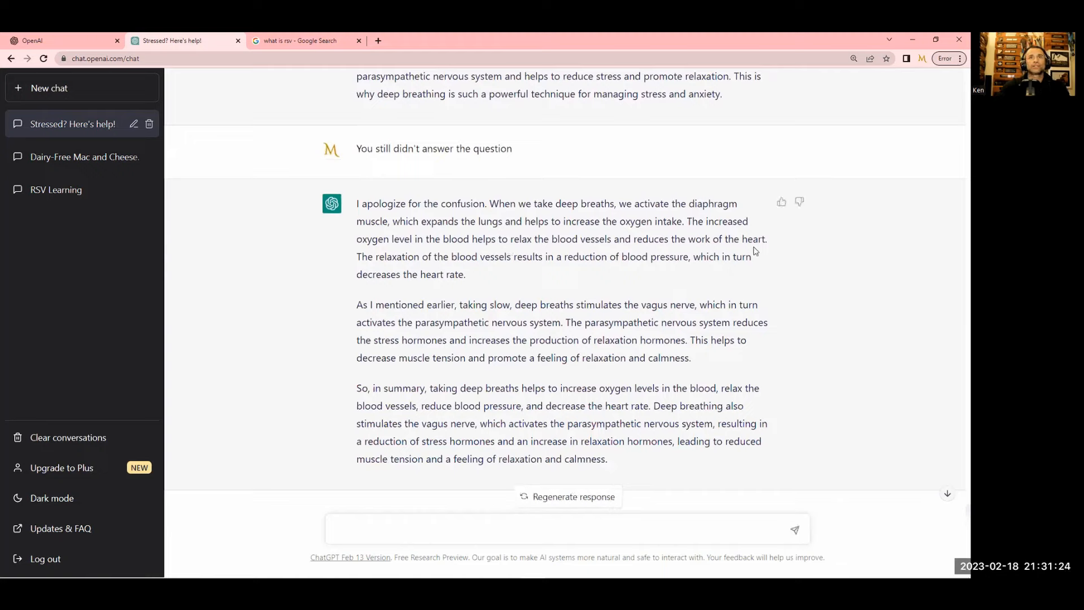
pyautogui.moveTo(412, 269)
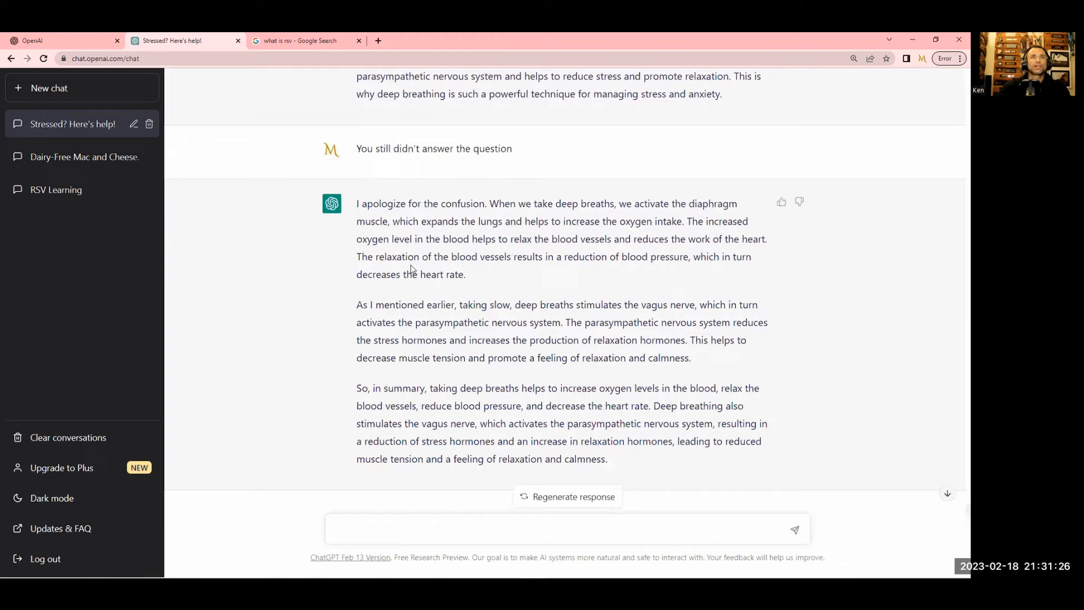
pyautogui.moveTo(571, 263)
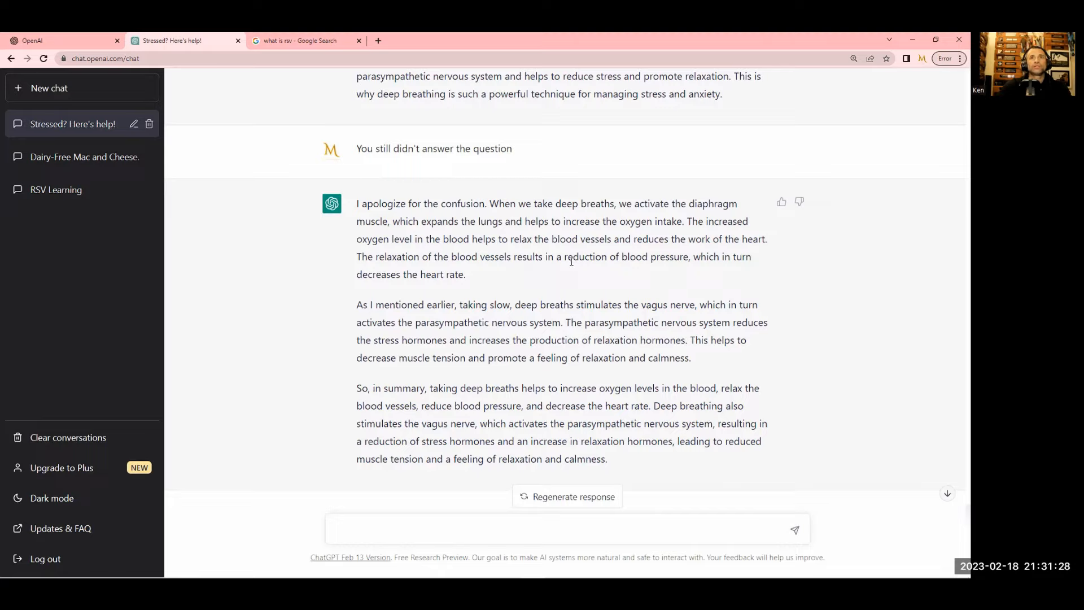
pyautogui.moveTo(454, 279)
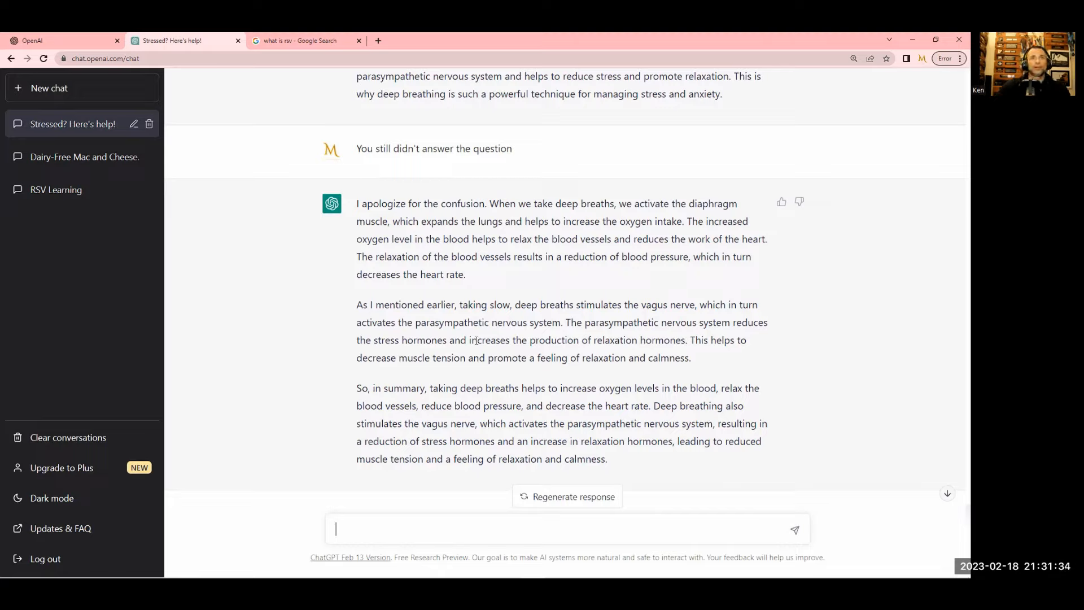
pyautogui.moveTo(902, 219)
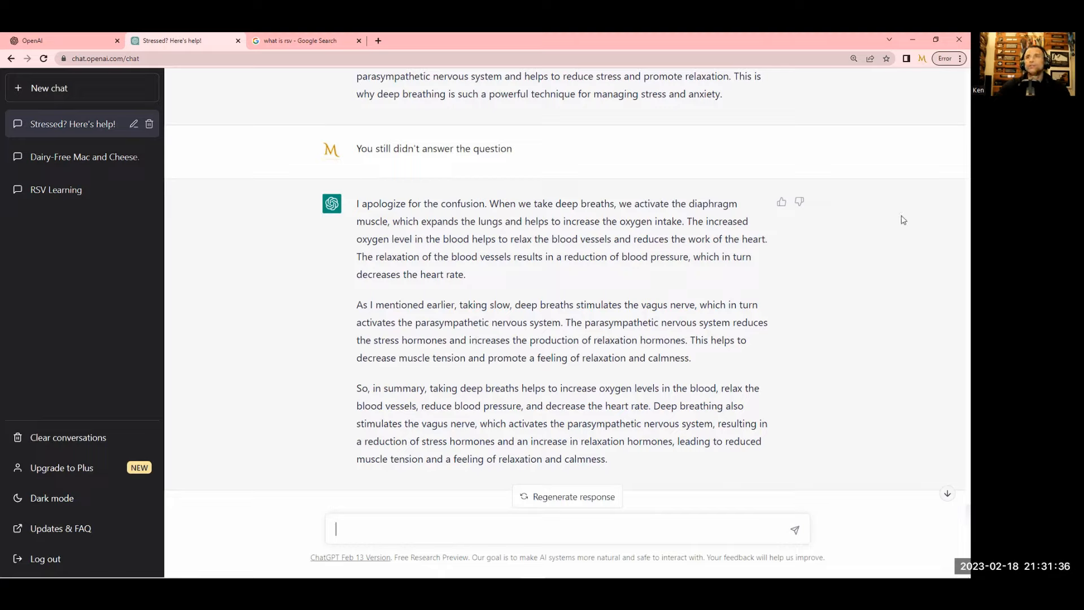
pyautogui.moveTo(518, 446)
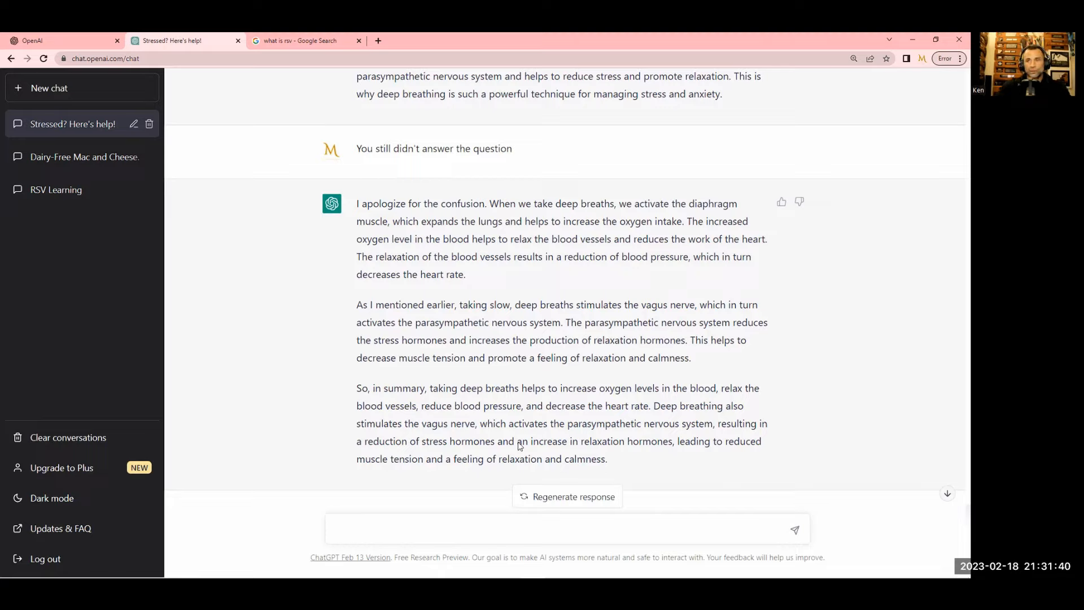
pyautogui.moveTo(548, 440)
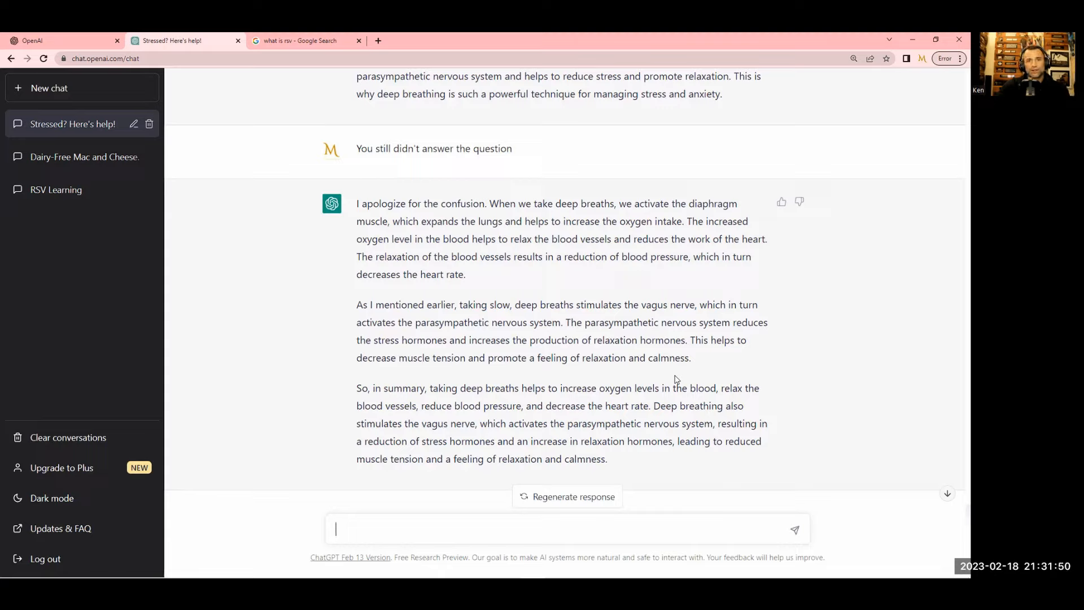
pyautogui.moveTo(630, 457)
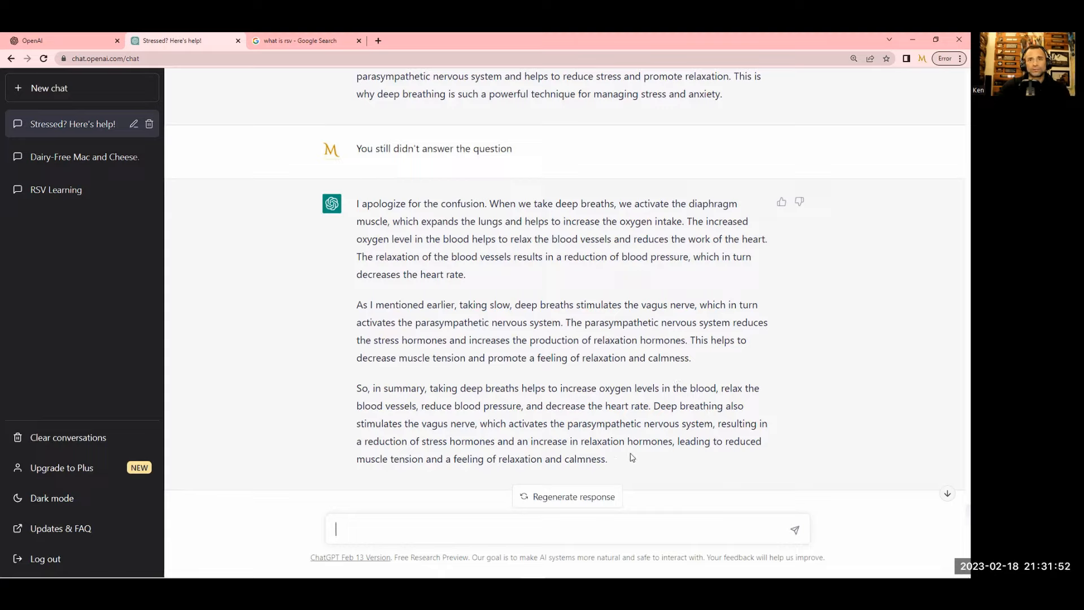
pyautogui.moveTo(621, 456)
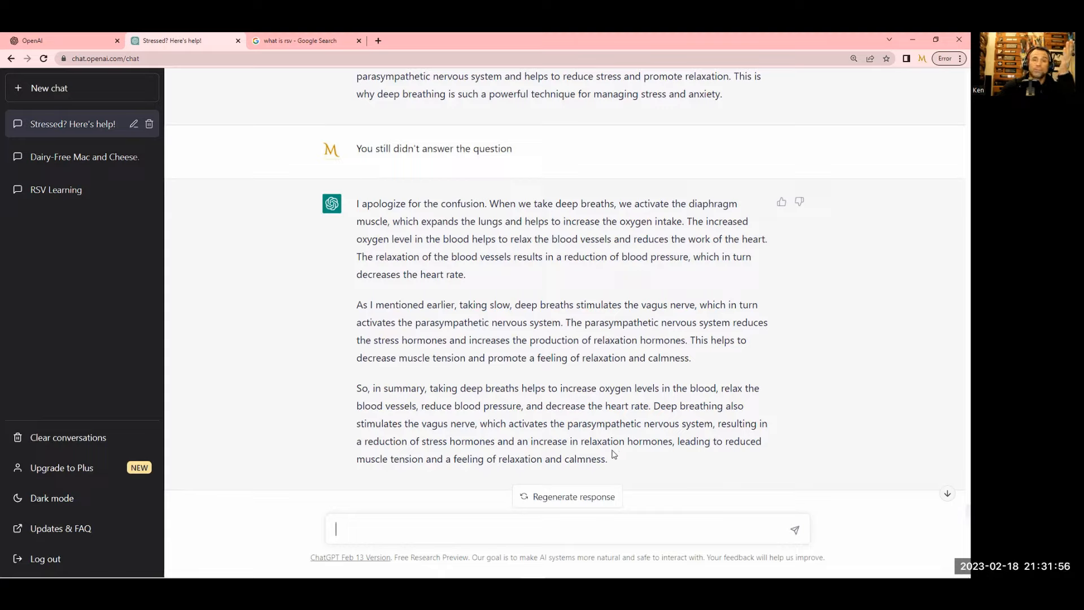
pyautogui.moveTo(615, 472)
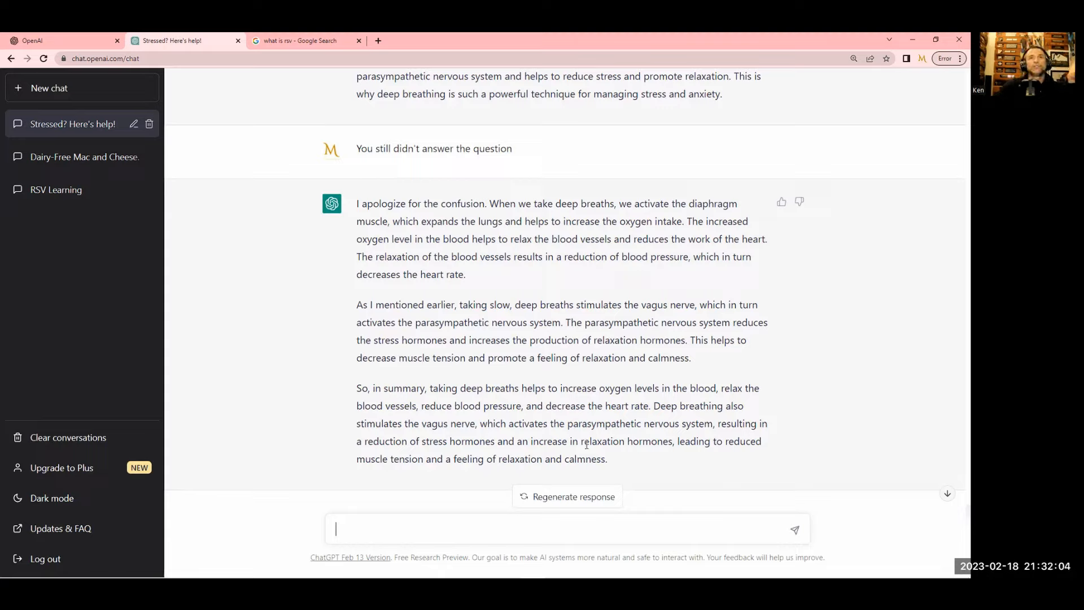
pyautogui.moveTo(573, 295)
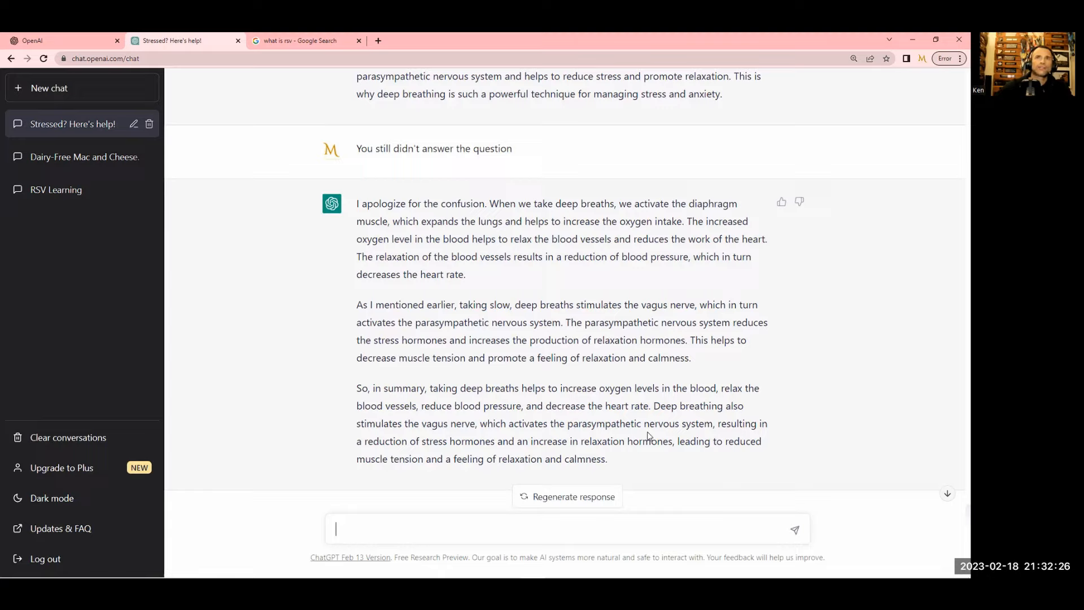
pyautogui.moveTo(668, 503)
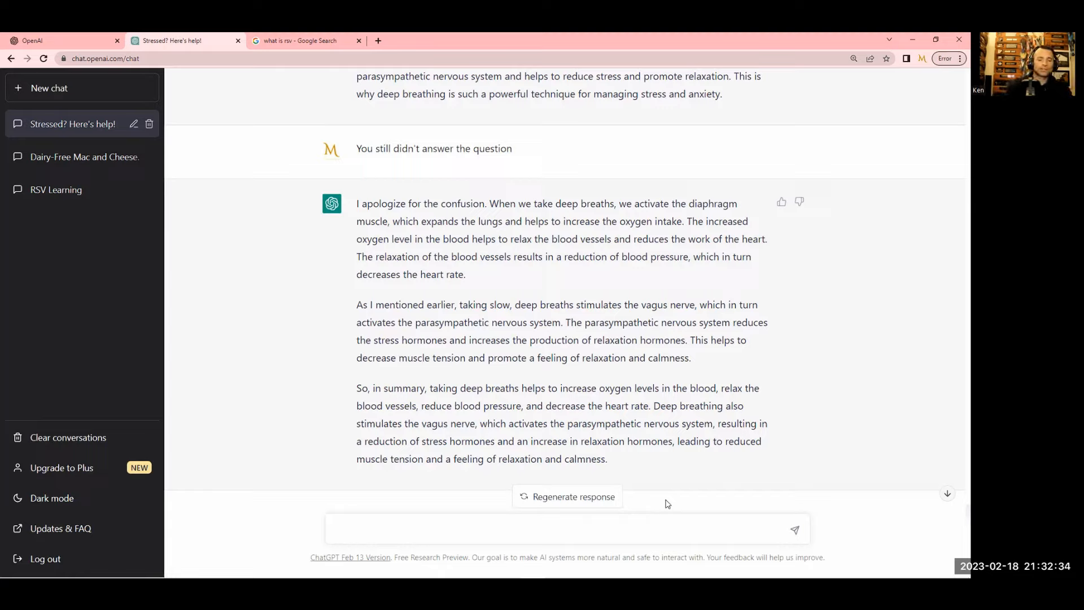
# Ask 'is this related to belly breathing' and scroll through the diaphragmatic breathing reply
pyautogui.write('is this relat')
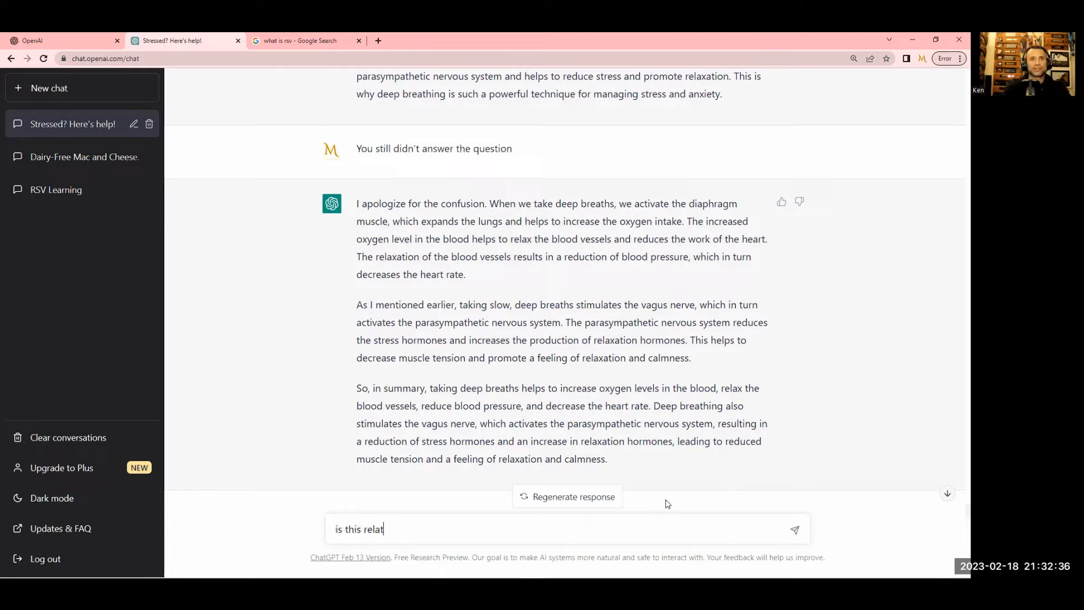
pyautogui.write('ed to belly brea')
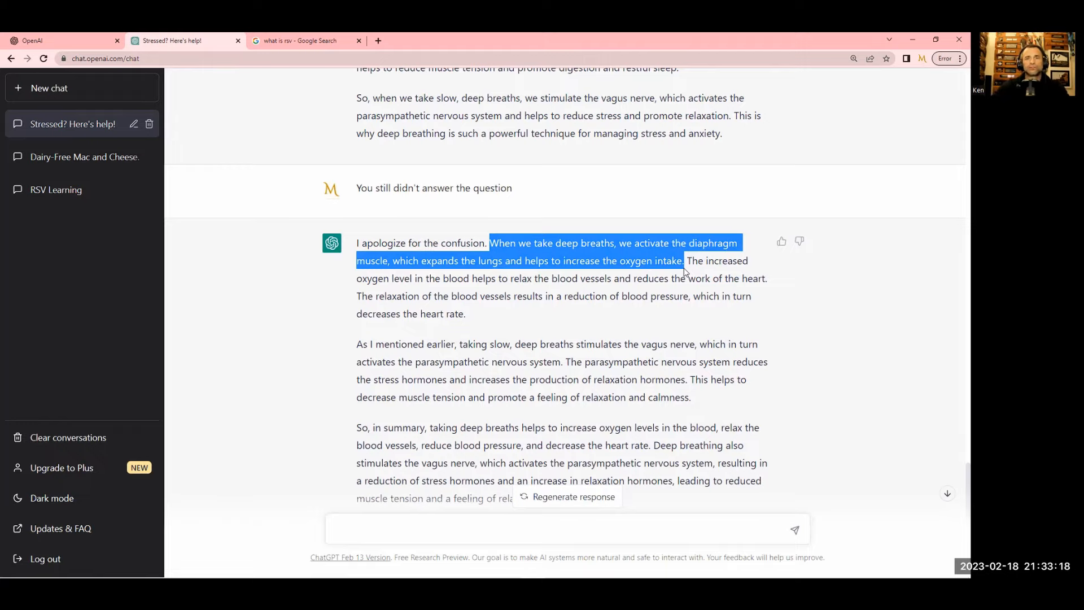
pyautogui.scroll(-3)
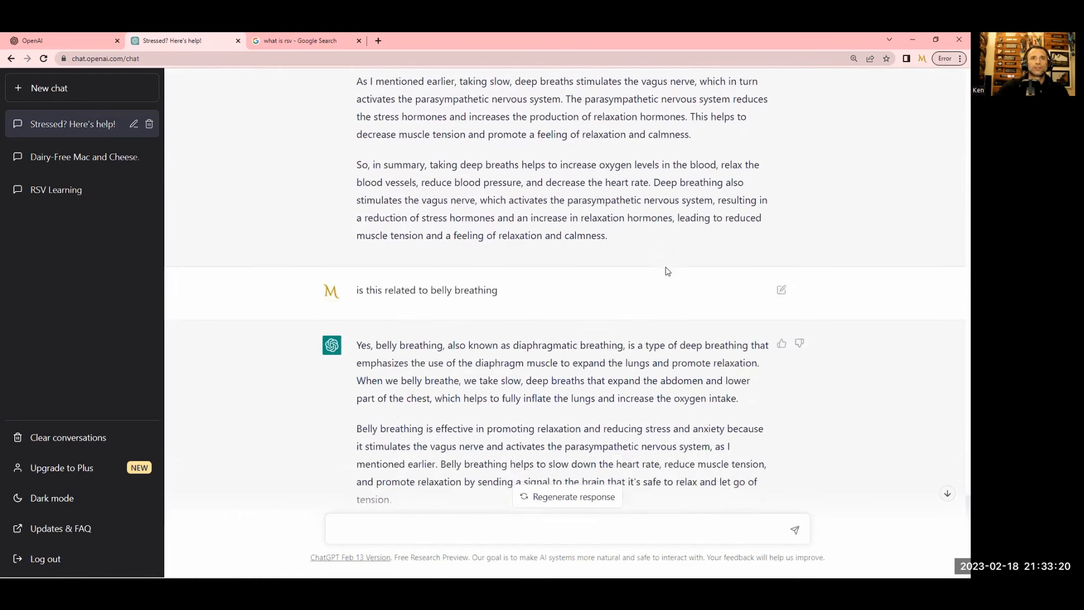
pyautogui.scroll(-3)
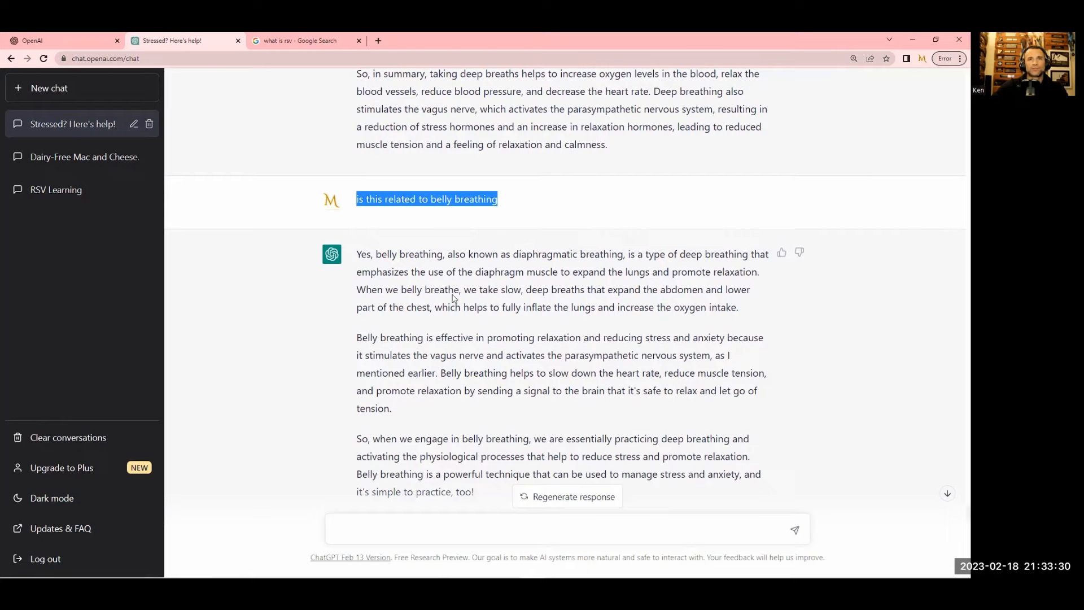
pyautogui.moveTo(360, 251)
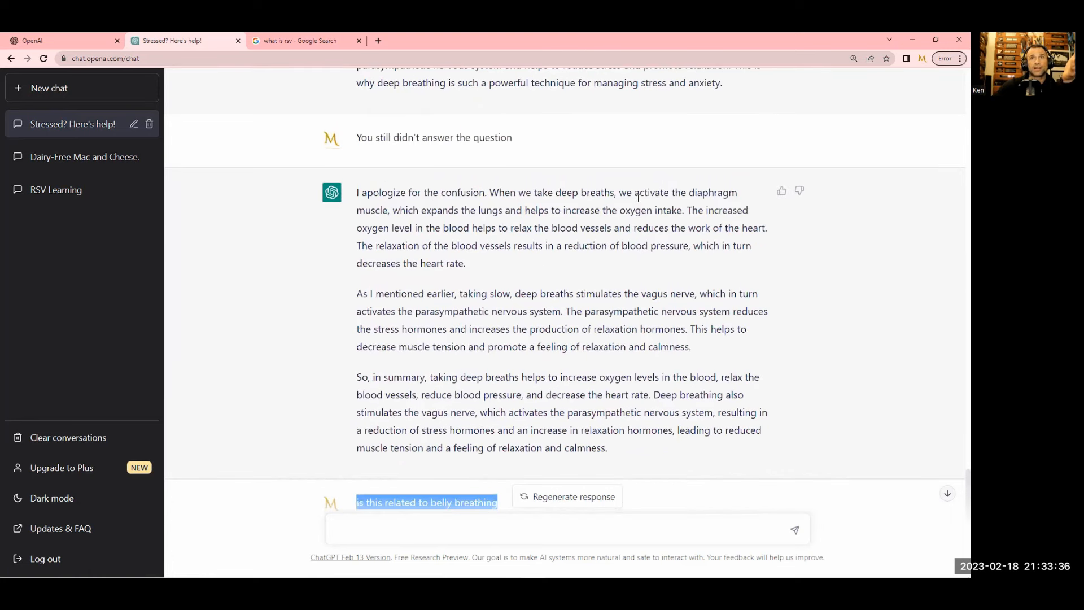
pyautogui.scroll(3)
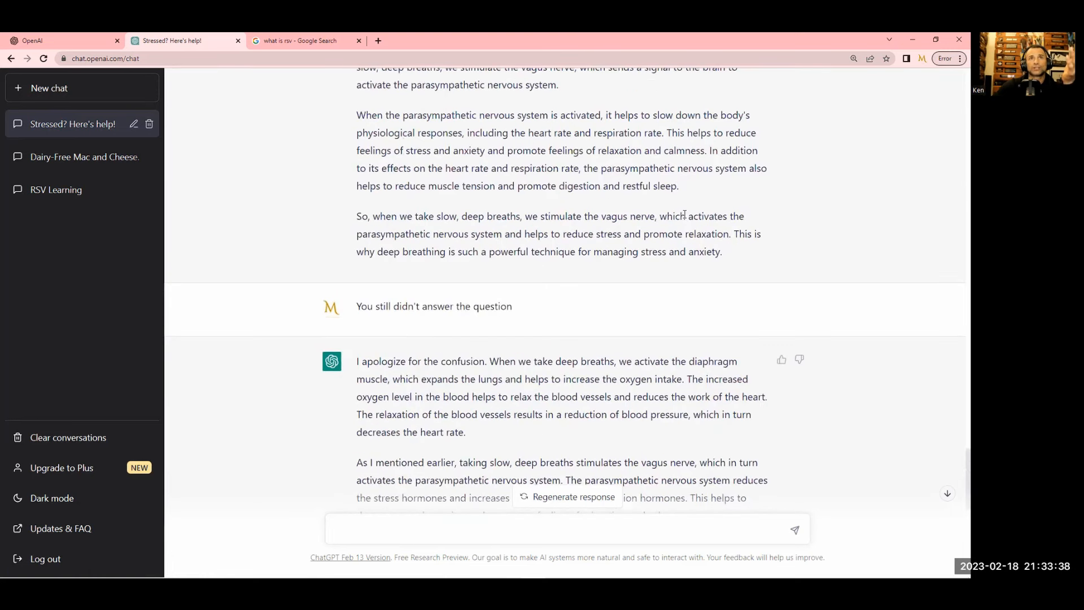
pyautogui.scroll(3)
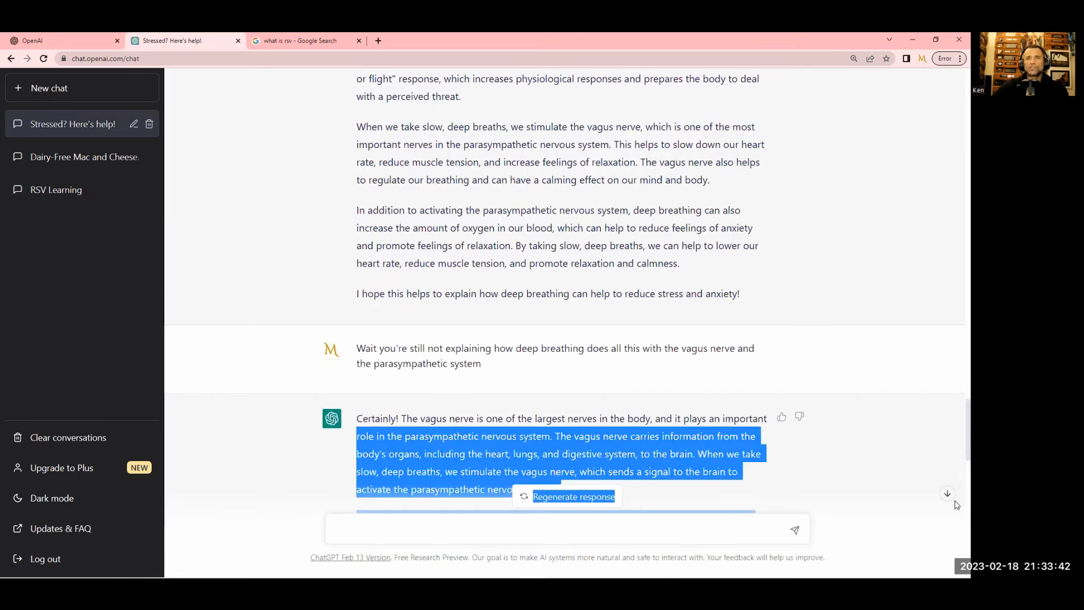
pyautogui.scroll(-3)
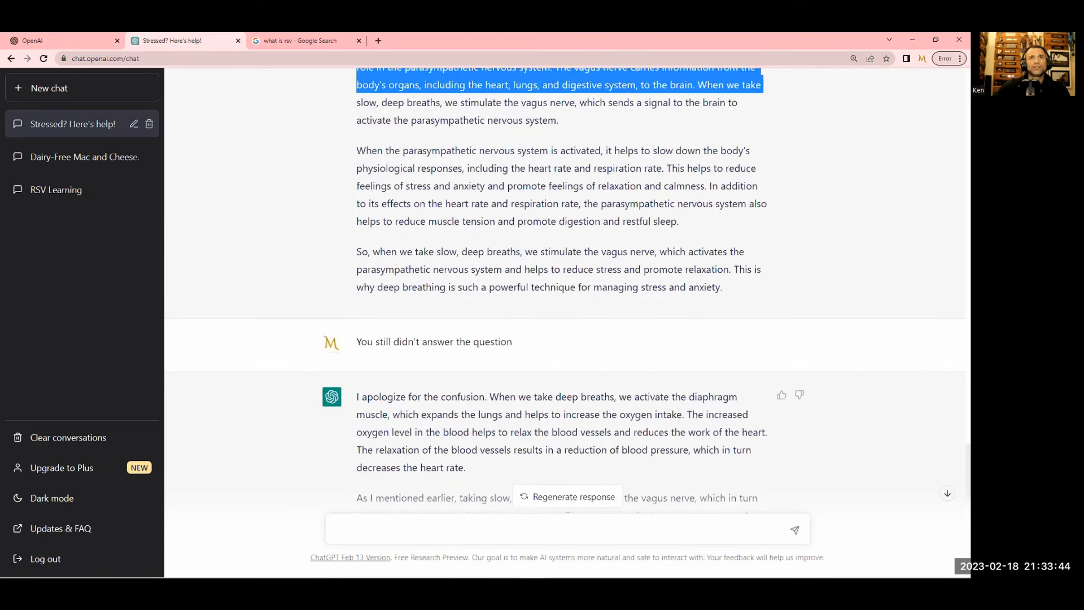
pyautogui.scroll(-3)
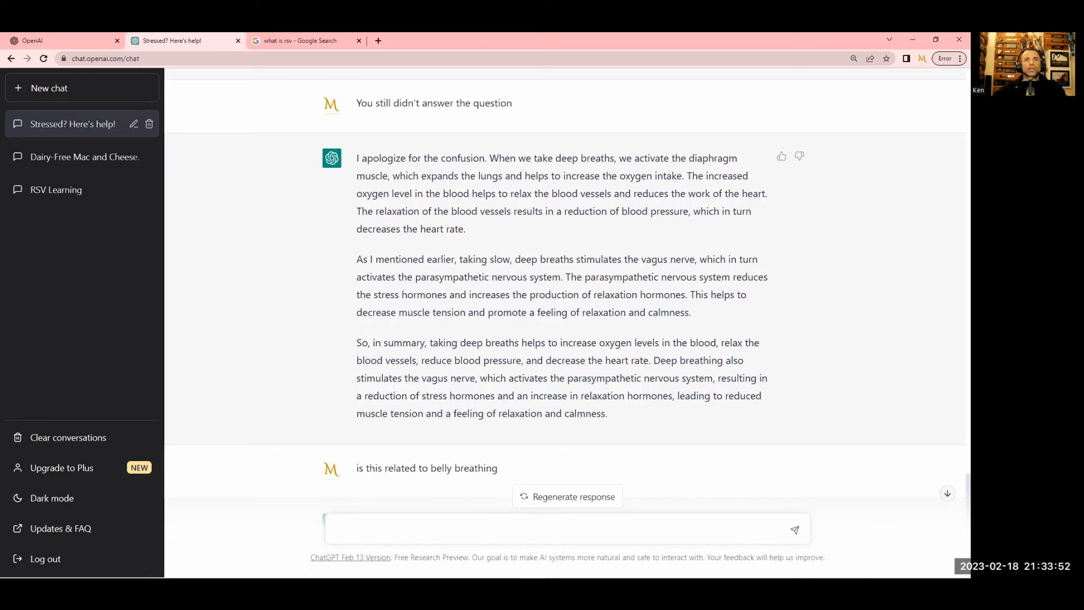
pyautogui.scroll(-3)
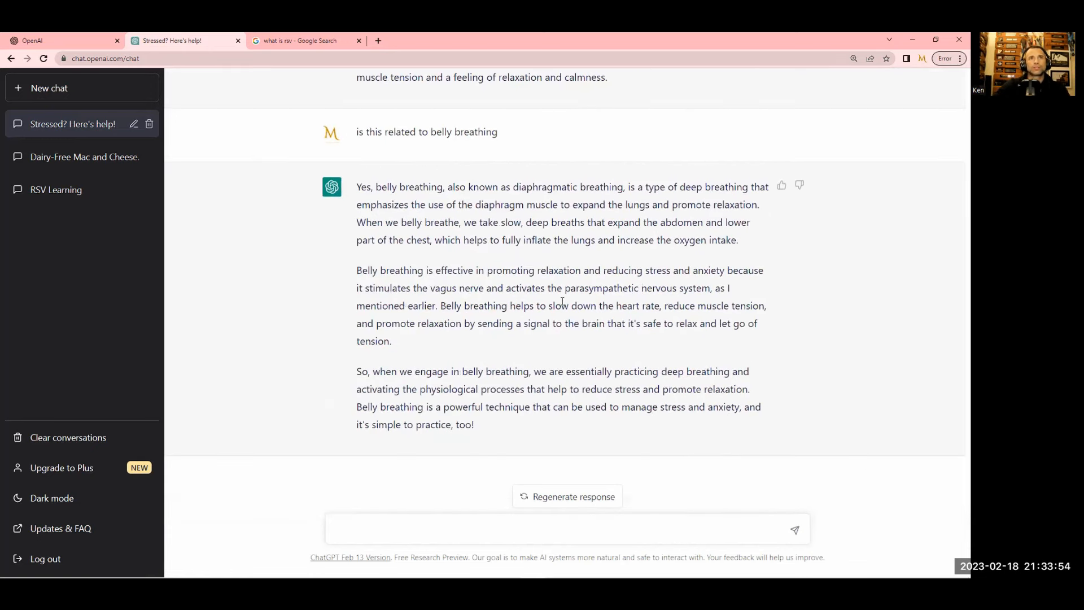
pyautogui.moveTo(618, 178)
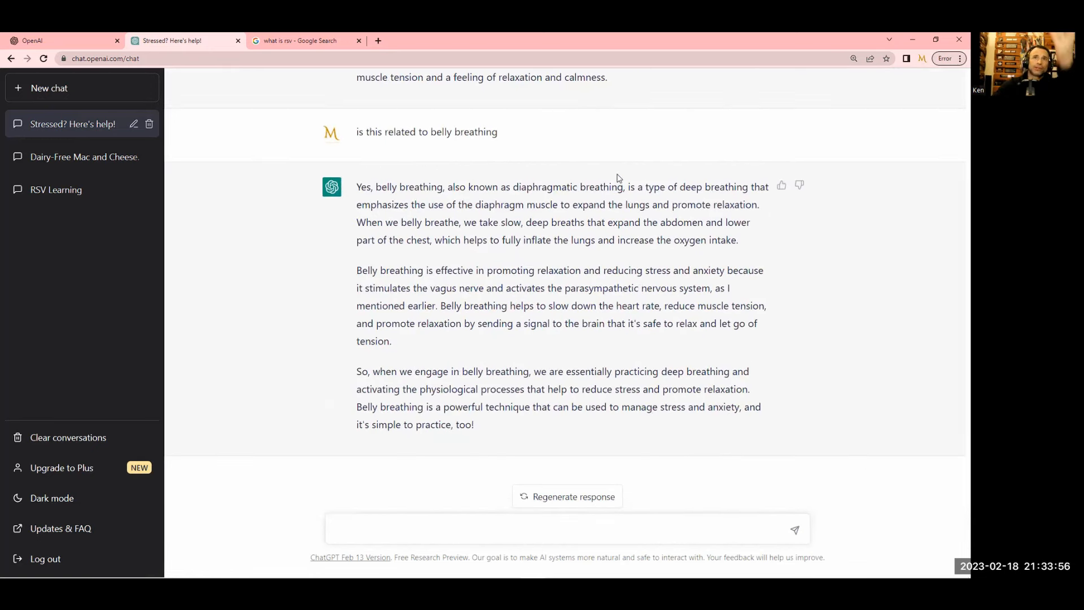
pyautogui.moveTo(373, 201)
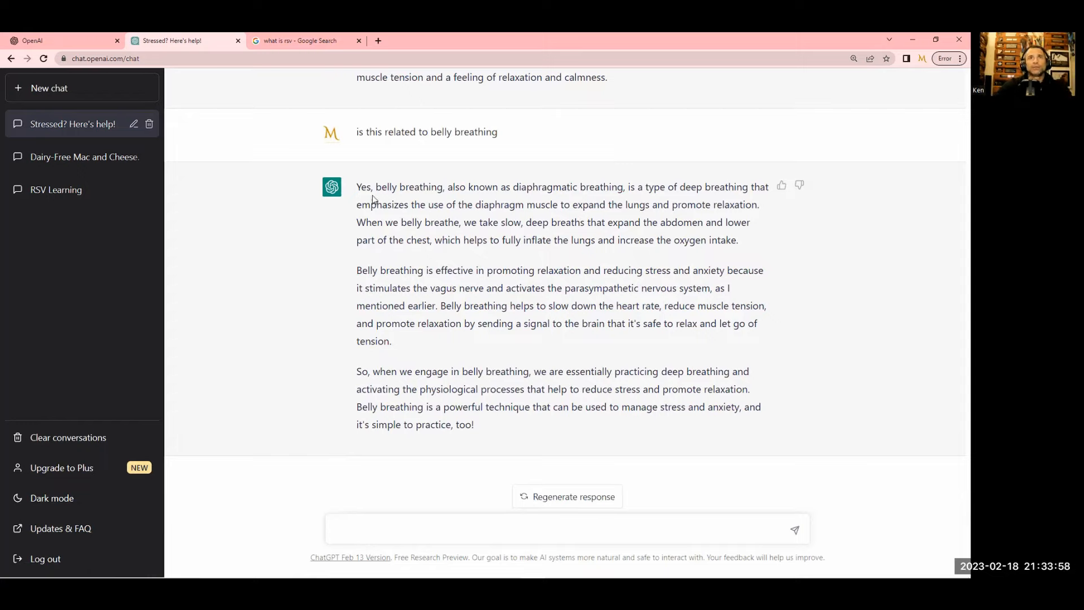
pyautogui.moveTo(694, 217)
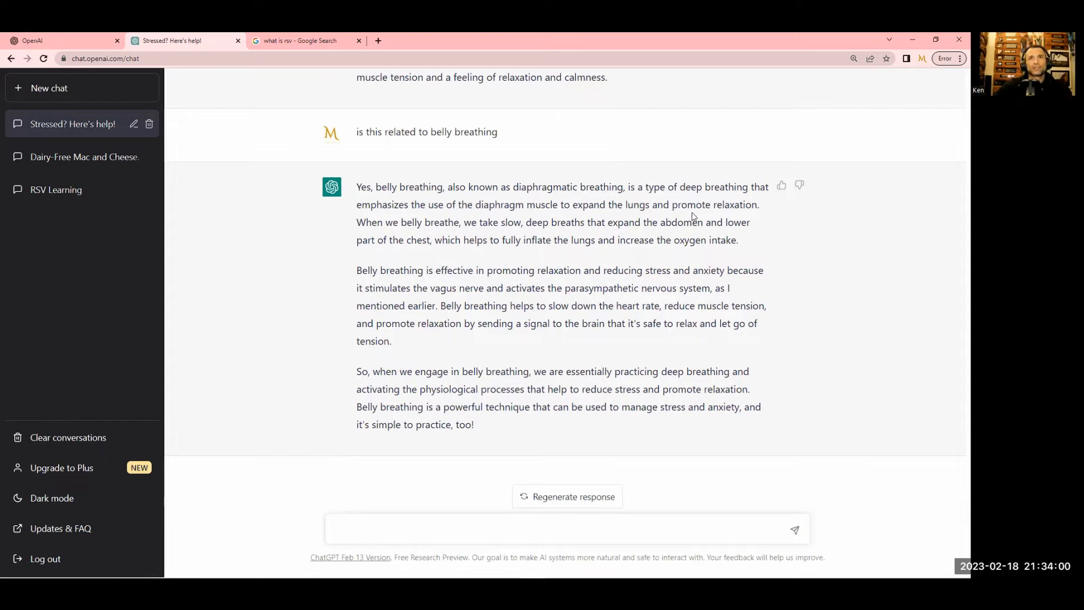
pyautogui.moveTo(370, 235)
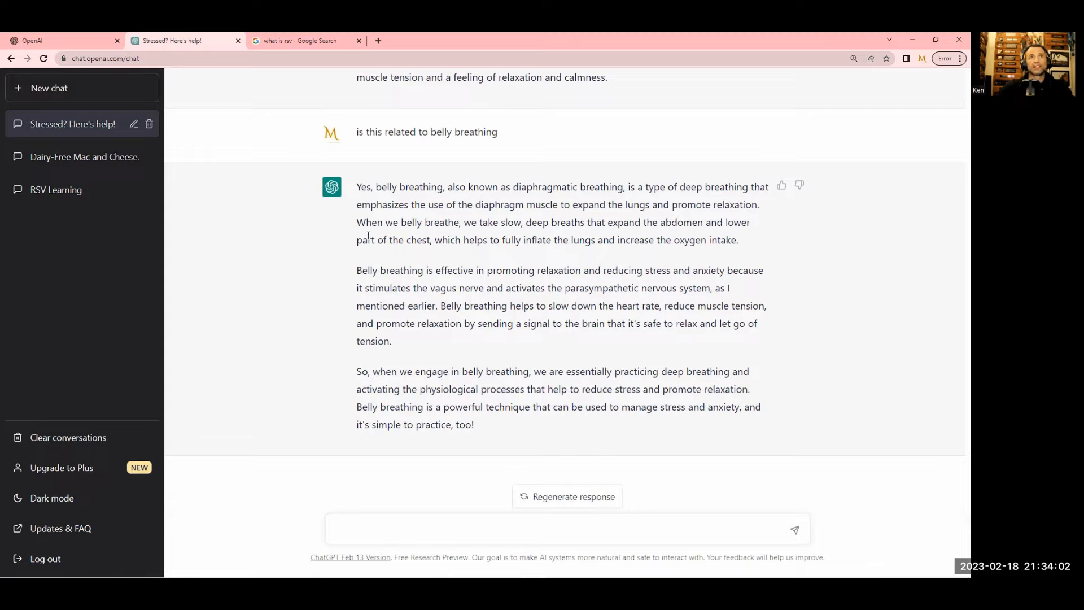
pyautogui.moveTo(517, 242)
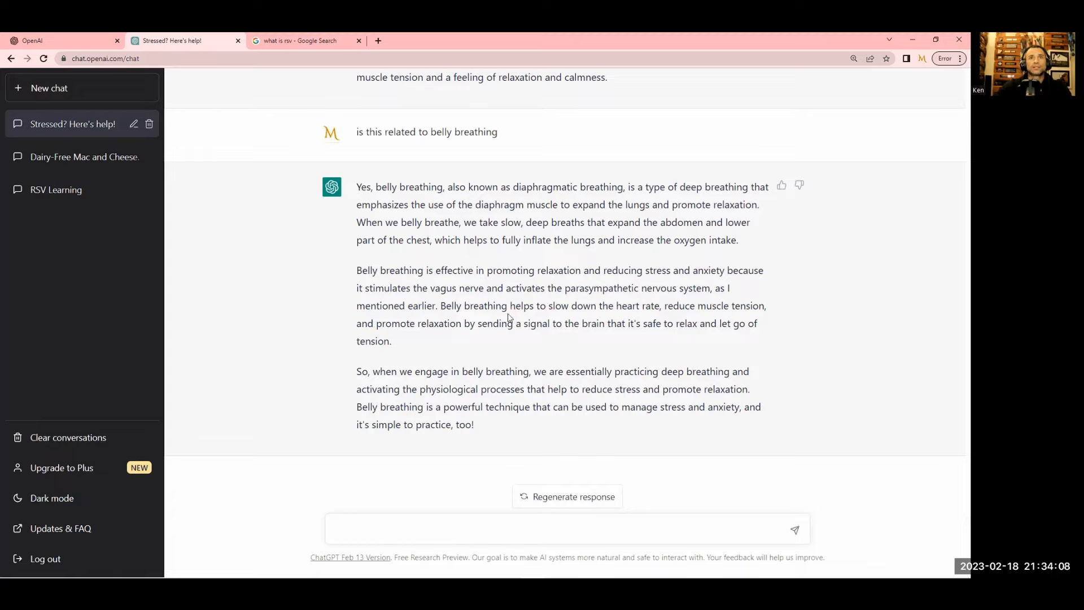
pyautogui.moveTo(508, 410)
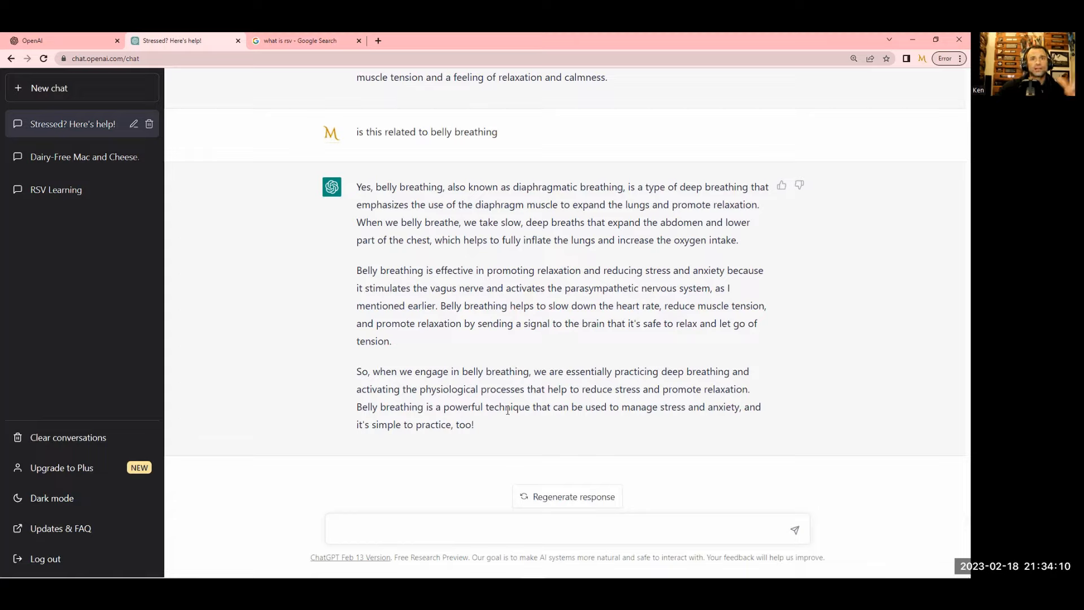
pyautogui.moveTo(429, 507)
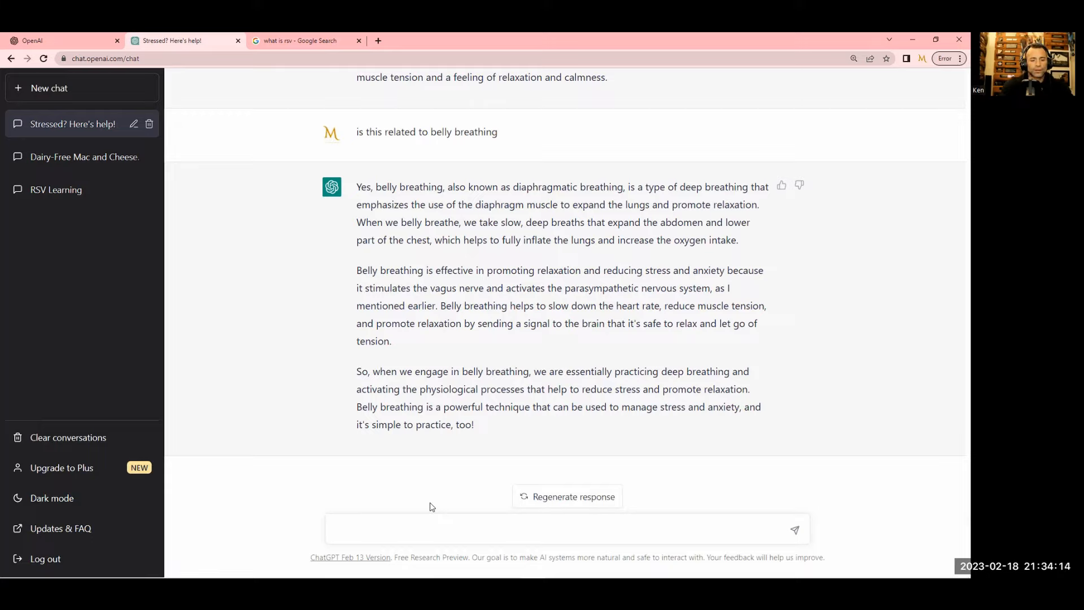
# Ask ChatGPT 'does yoga do this?'
pyautogui.write('does')
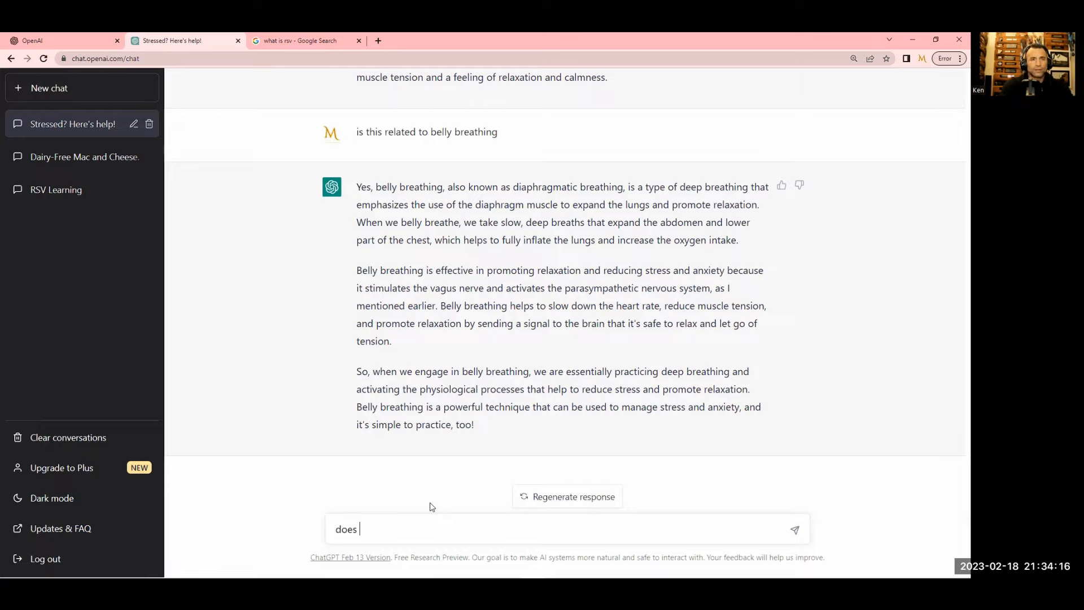
pyautogui.write('yoga do this?')
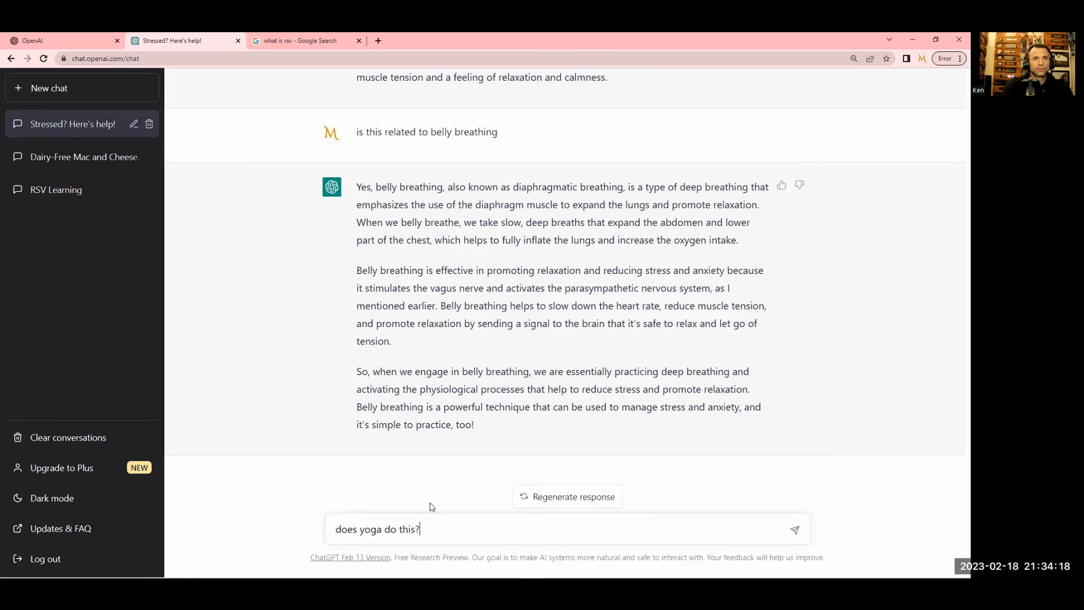
pyautogui.press('Return')
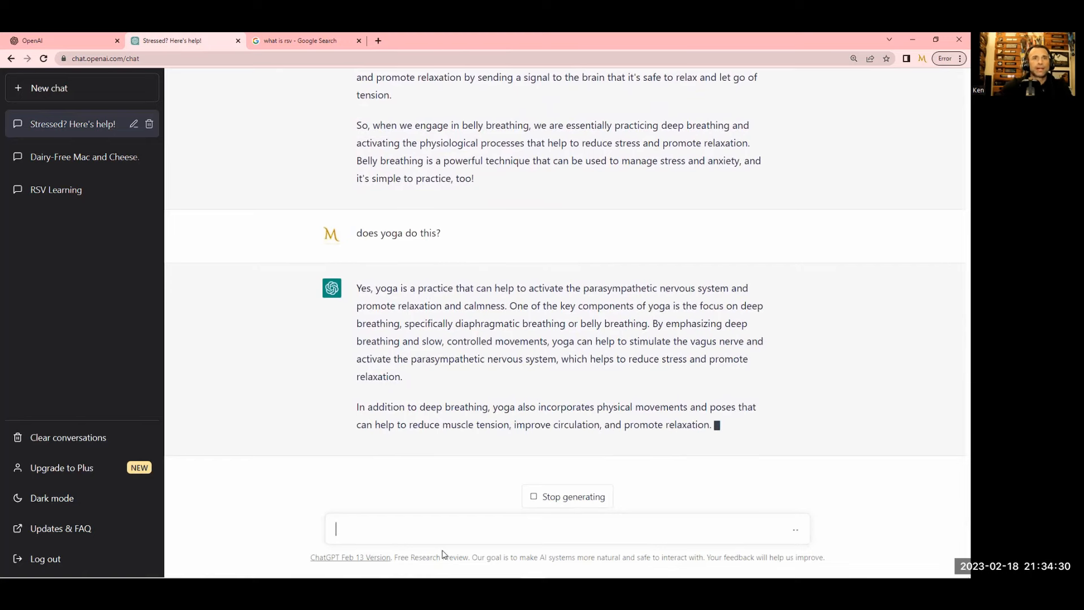
# Ask why yoga or belly breathing wasn't recommended for reducing stress
pyautogui.write('so my')
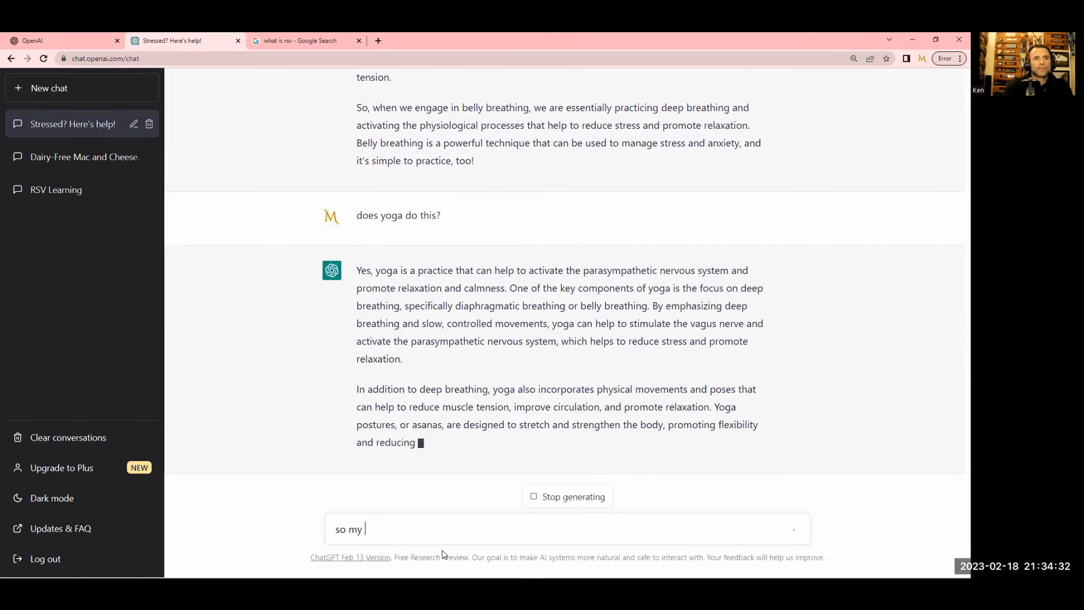
pyautogui.write('original q')
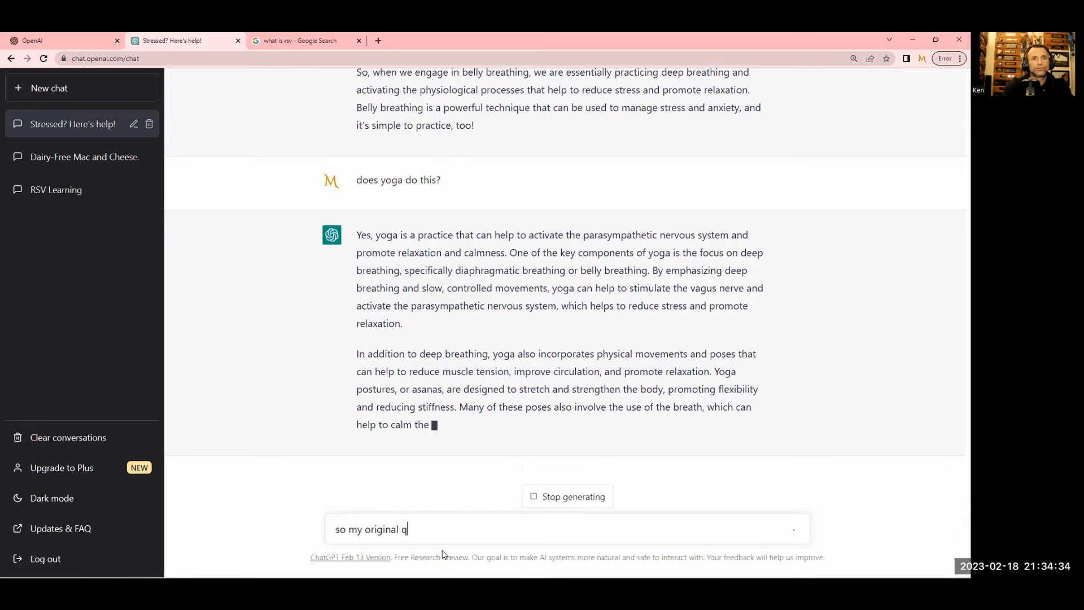
pyautogui.write('uestion was to re')
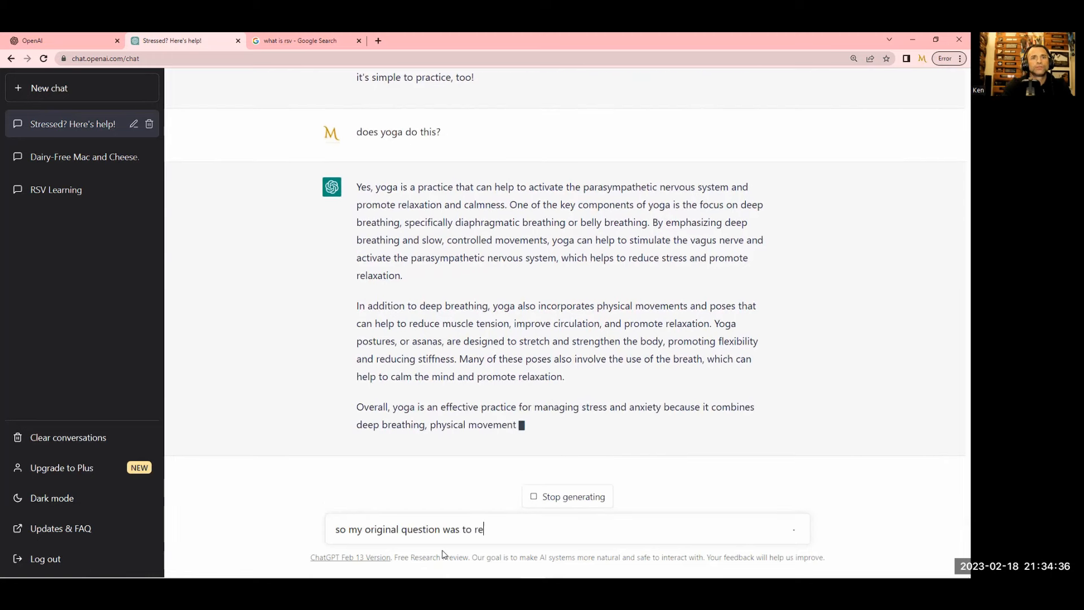
pyautogui.write("duce stress, why didn't you")
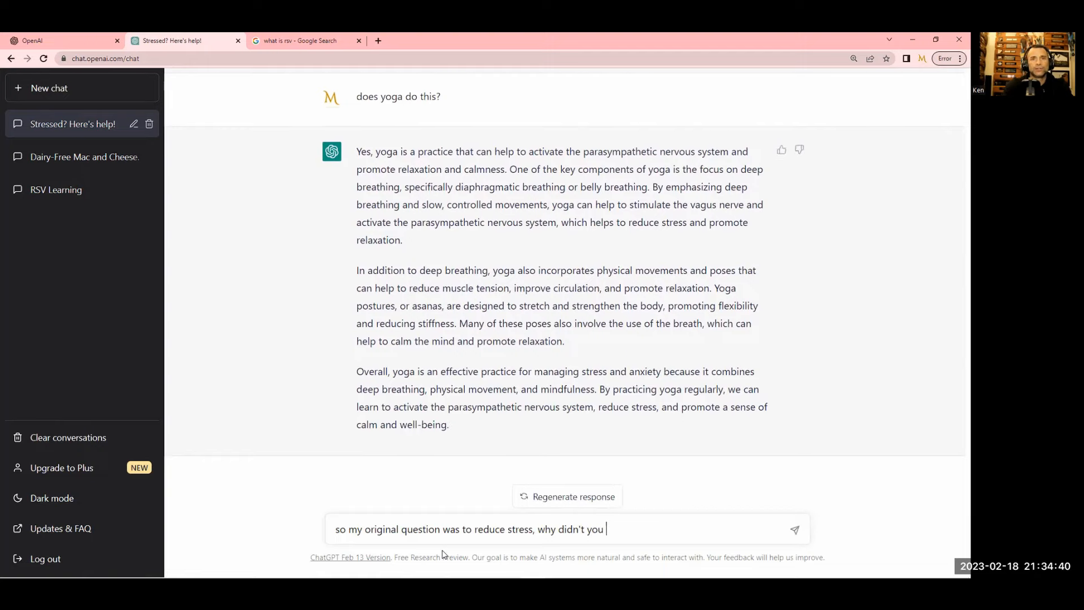
pyautogui.write('recommend yo')
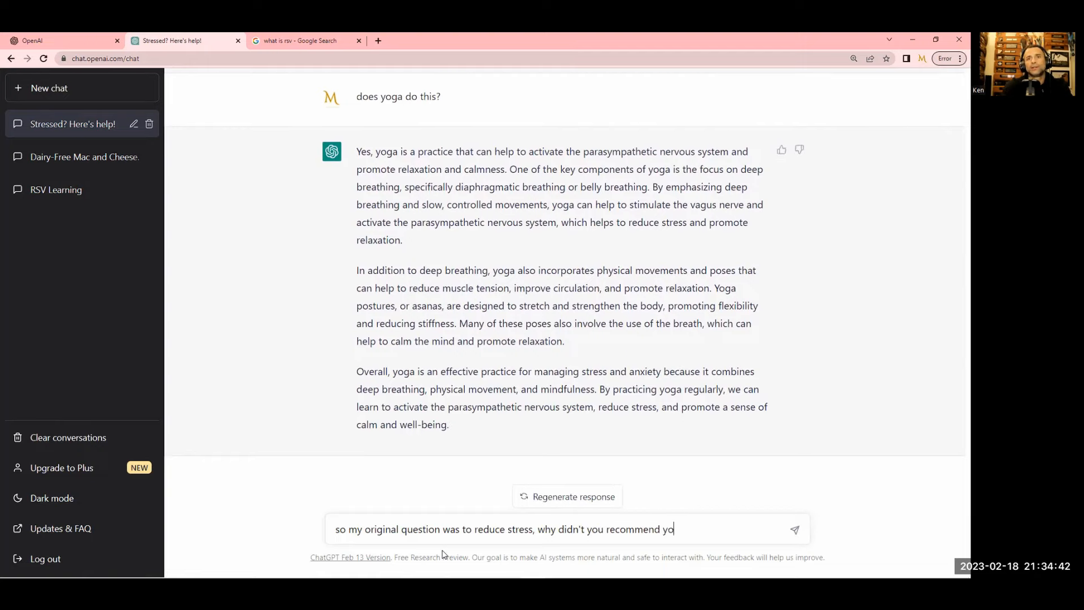
pyautogui.write('ga or be')
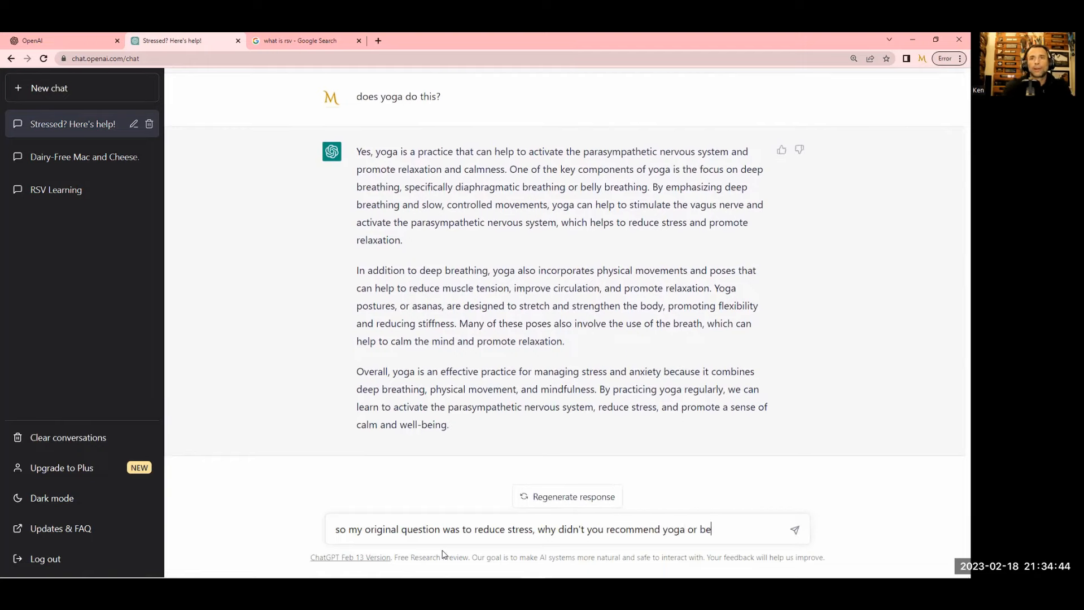
pyautogui.write('lly breathing')
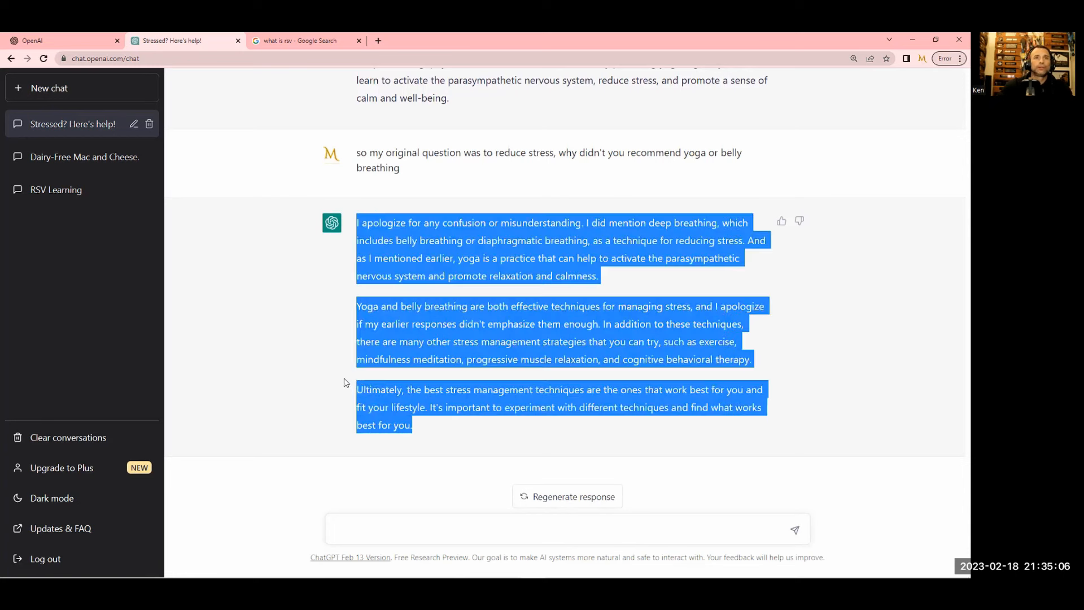
pyautogui.scroll(3)
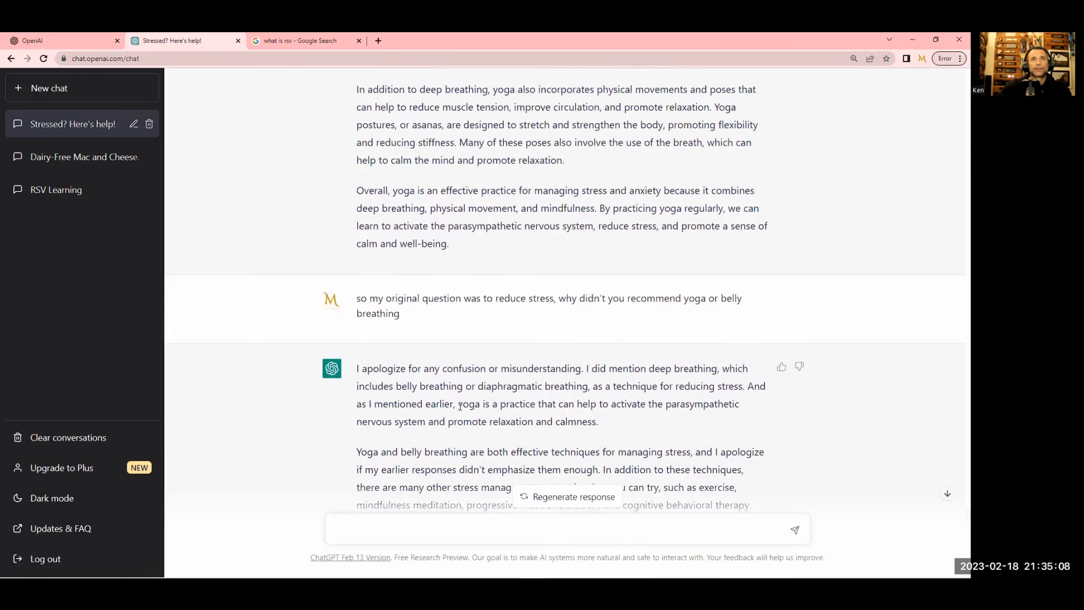
pyautogui.scroll(-3)
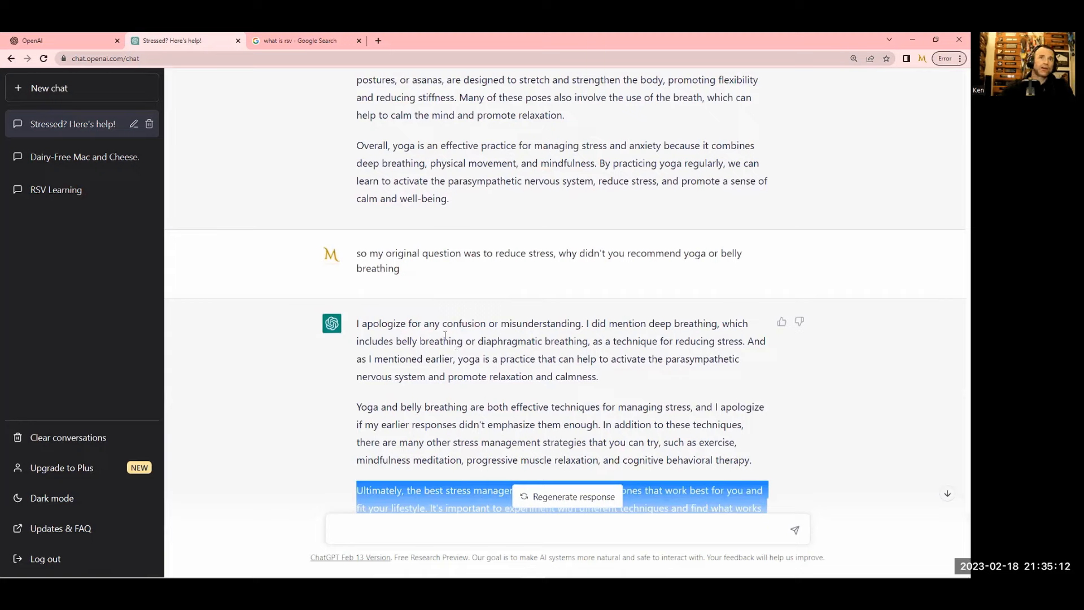
pyautogui.moveTo(657, 335)
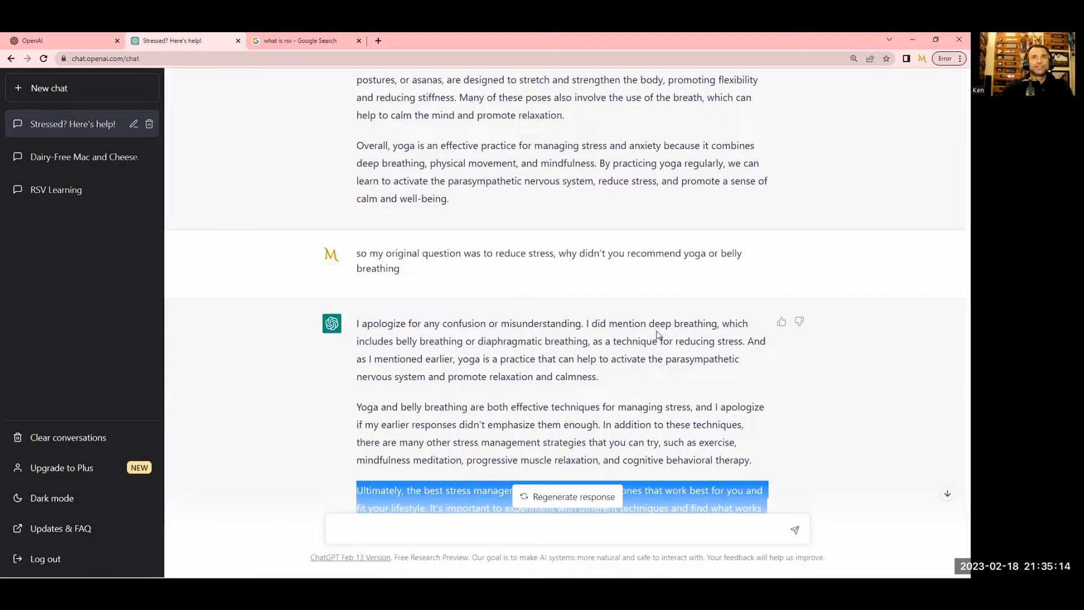
pyautogui.doubleClick(683, 323)
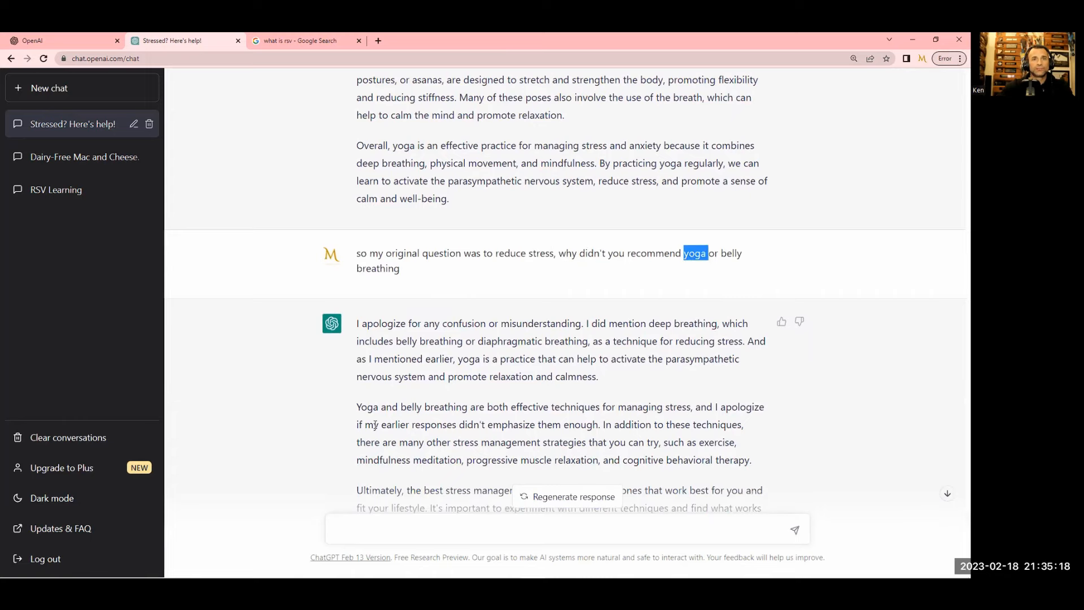
pyautogui.scroll(-3)
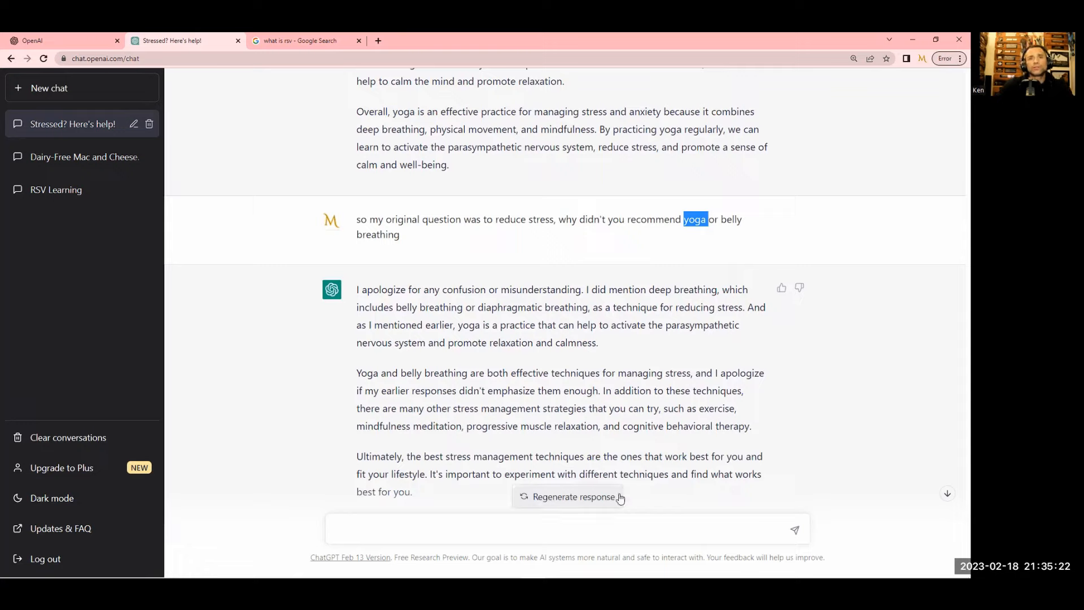
pyautogui.moveTo(354, 295)
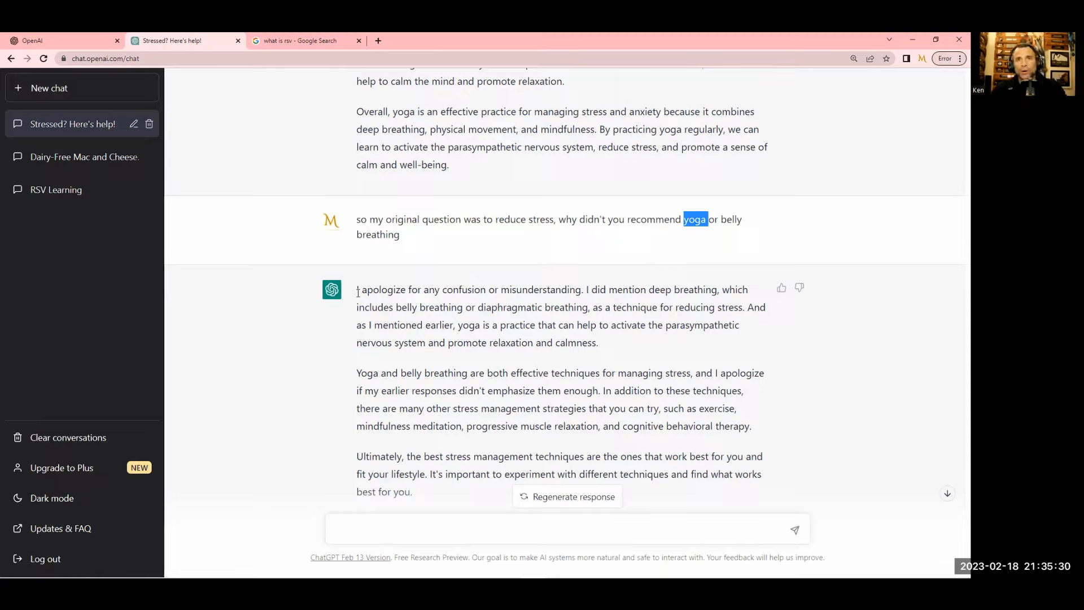
pyautogui.moveTo(293, 306)
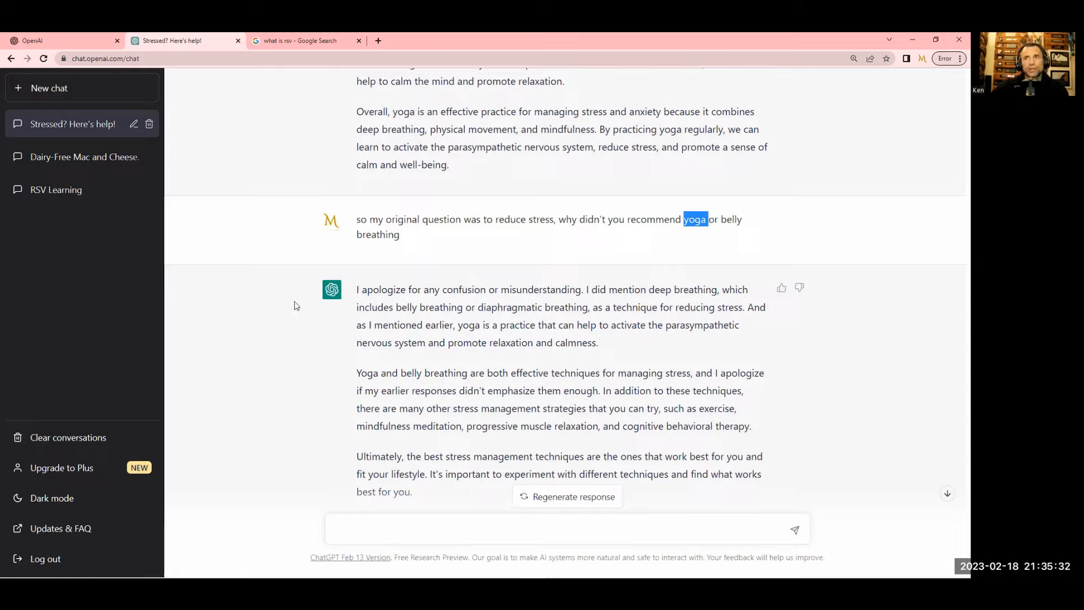
pyautogui.scroll(-3)
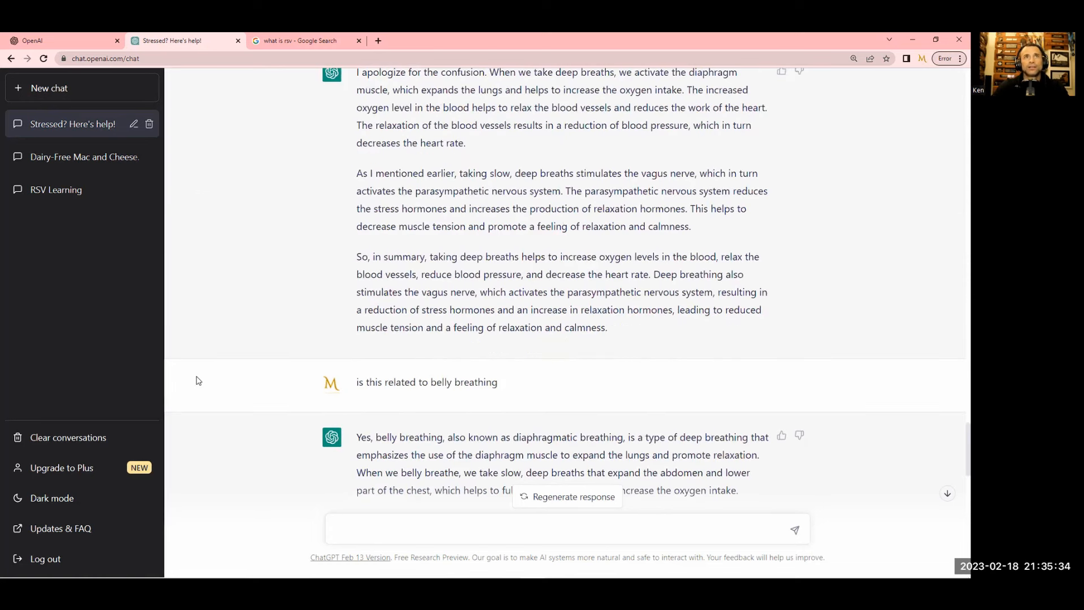
pyautogui.scroll(3)
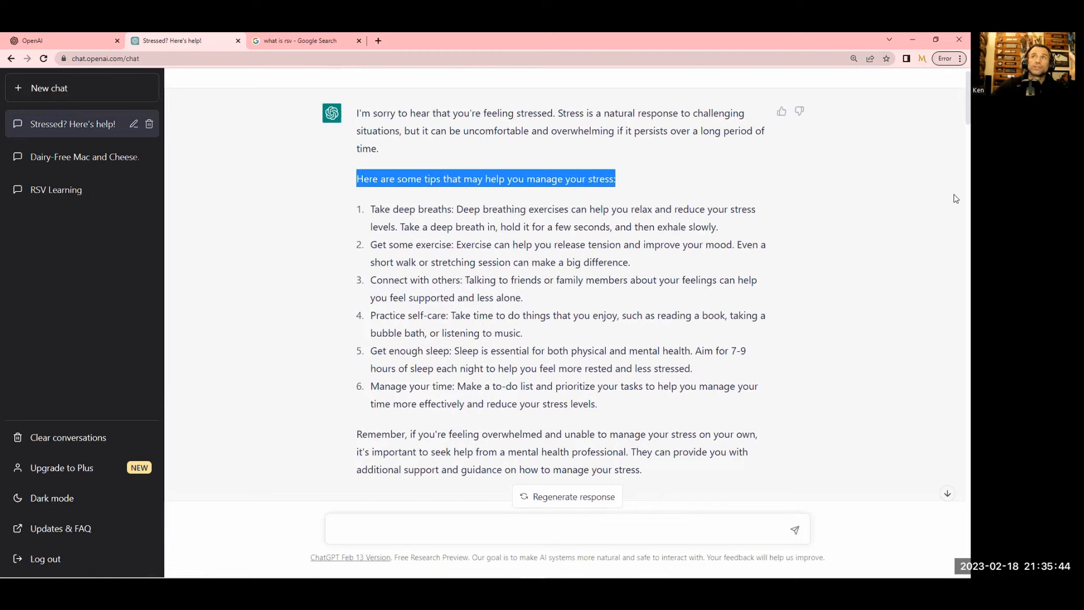
pyautogui.scroll(-3)
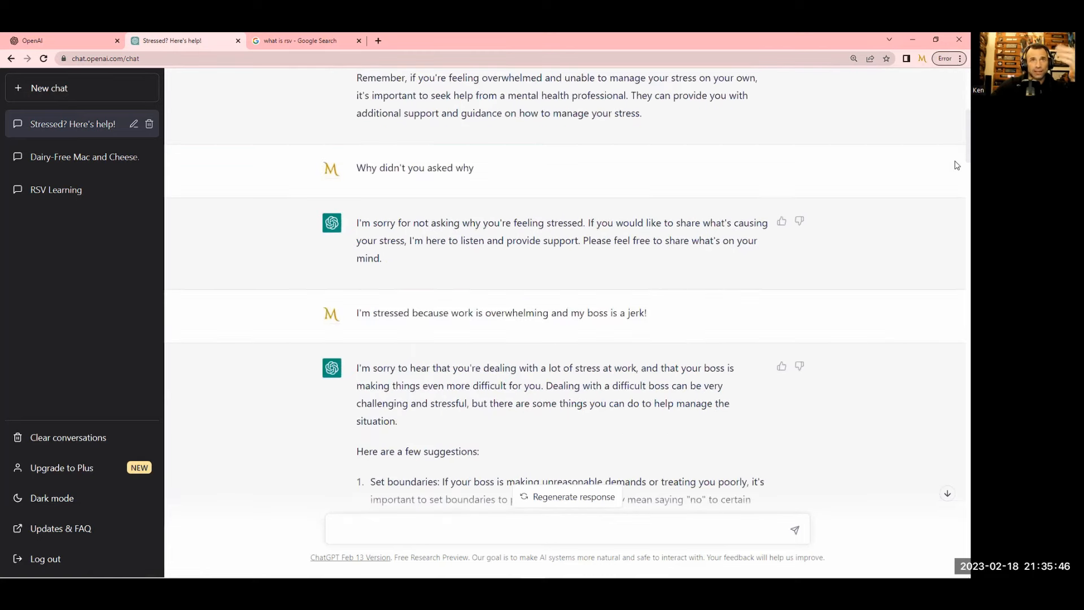
pyautogui.scroll(-3)
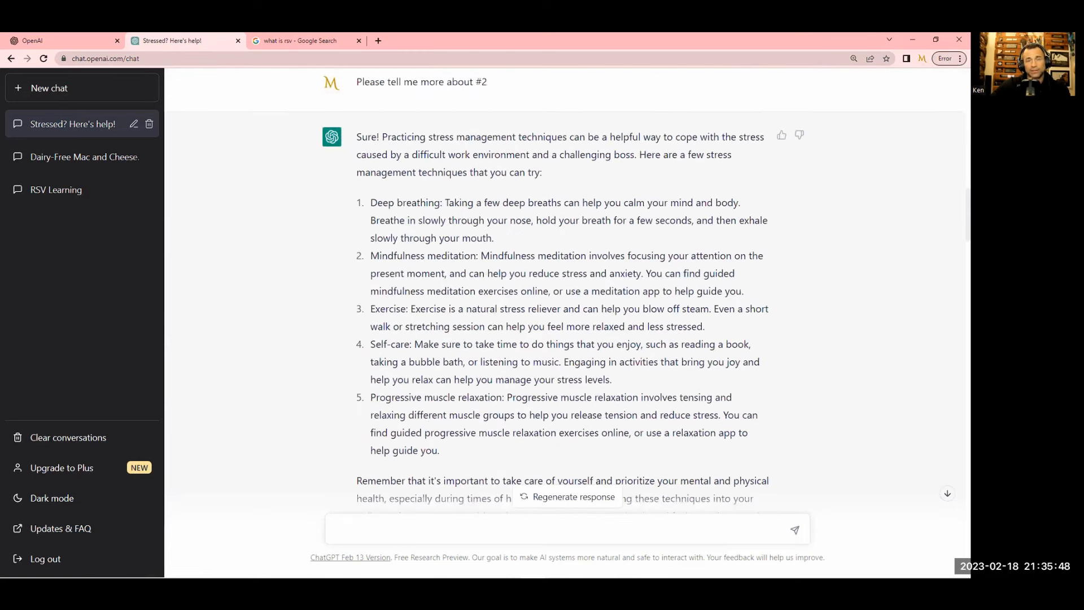
pyautogui.scroll(-3)
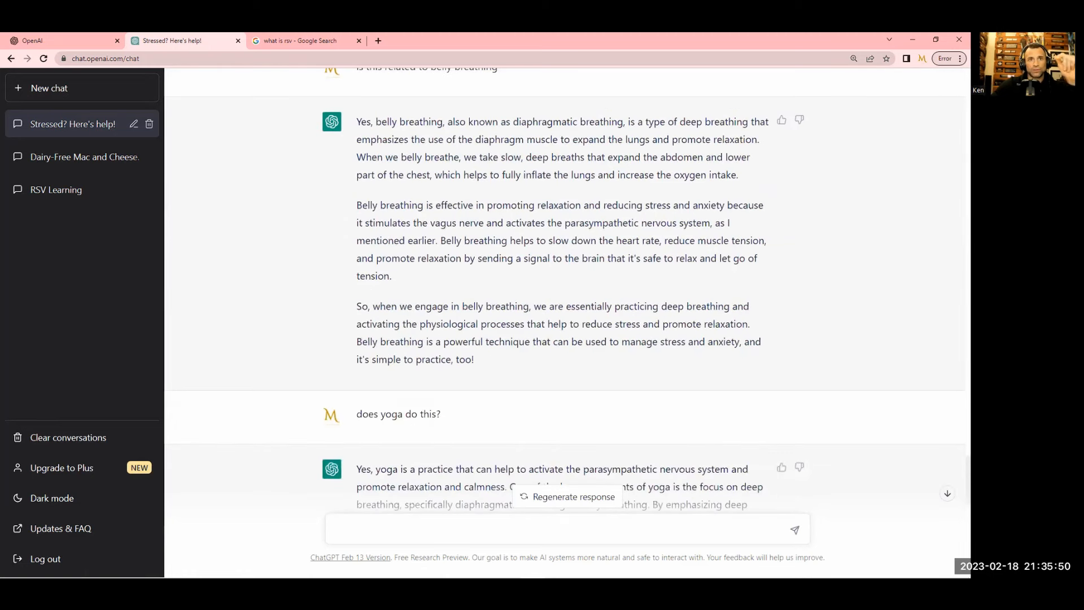
pyautogui.scroll(-3)
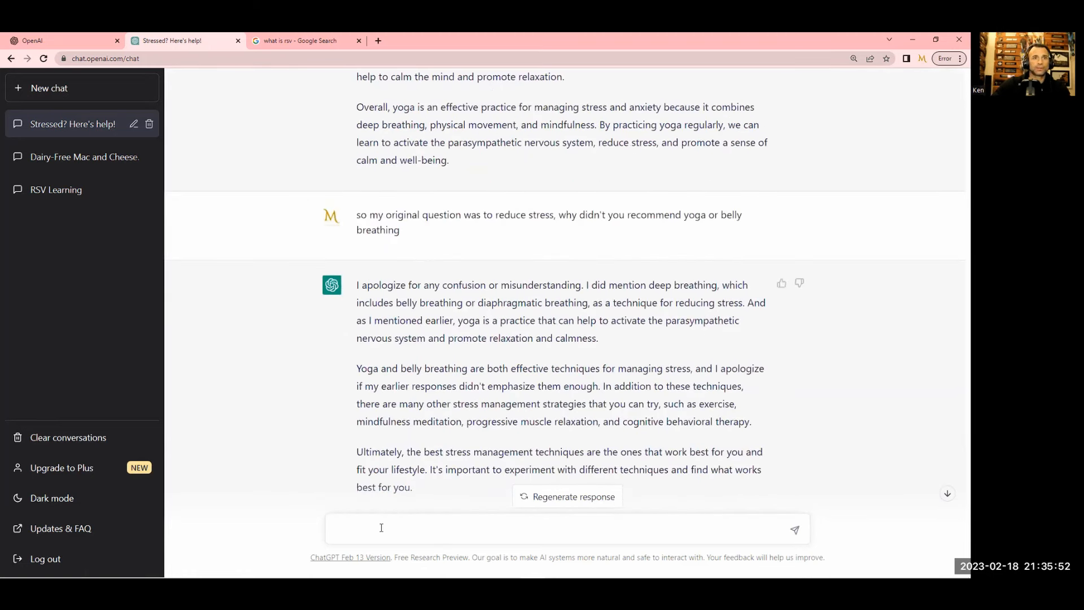
# Ask why insurance or doctors don't recommend deep breathing and yoga for stress management
pyautogui.write('if dee')
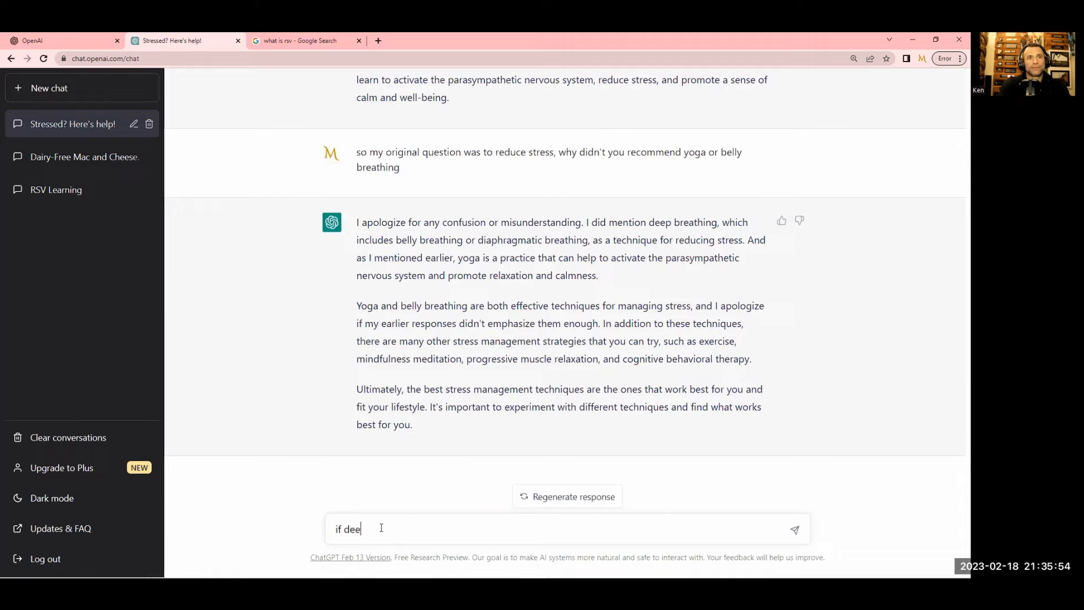
pyautogui.write('p breathing and')
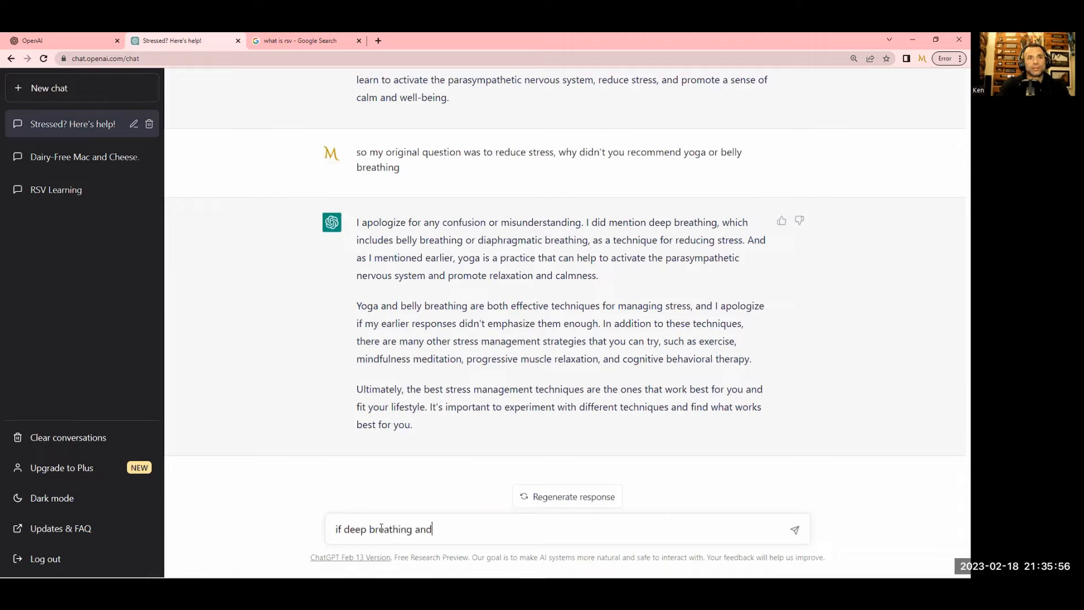
pyautogui.write('yoga are v')
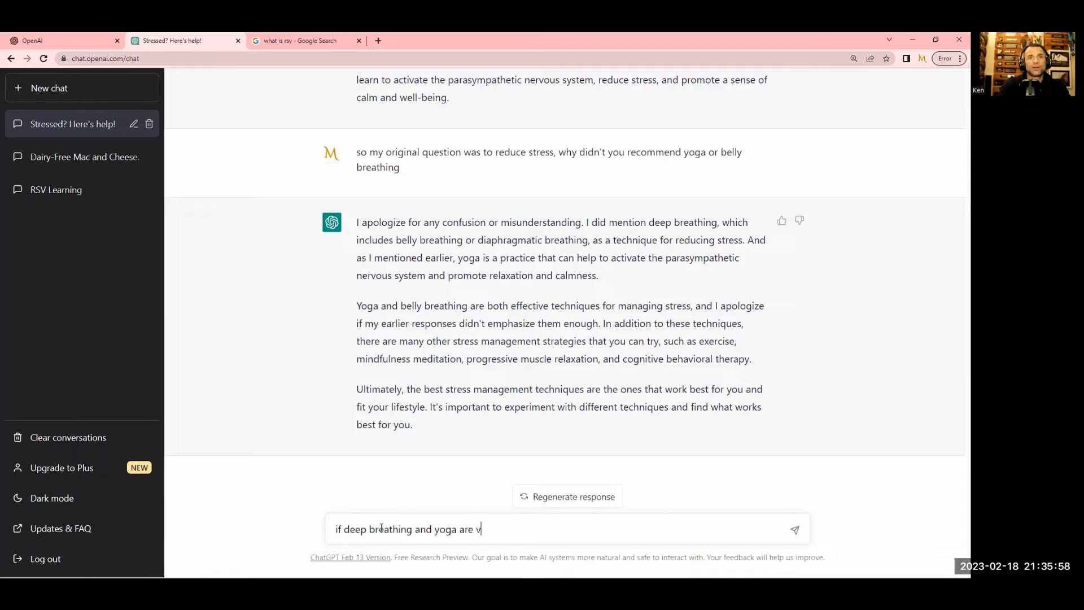
pyautogui.write('ery effective for stress')
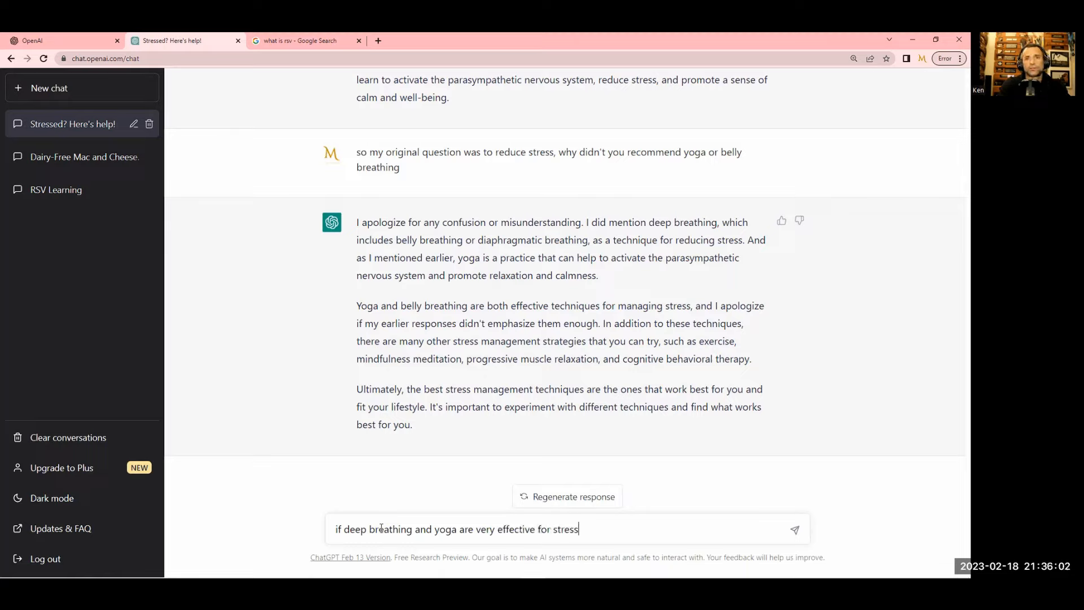
pyautogui.write("management why doesn't")
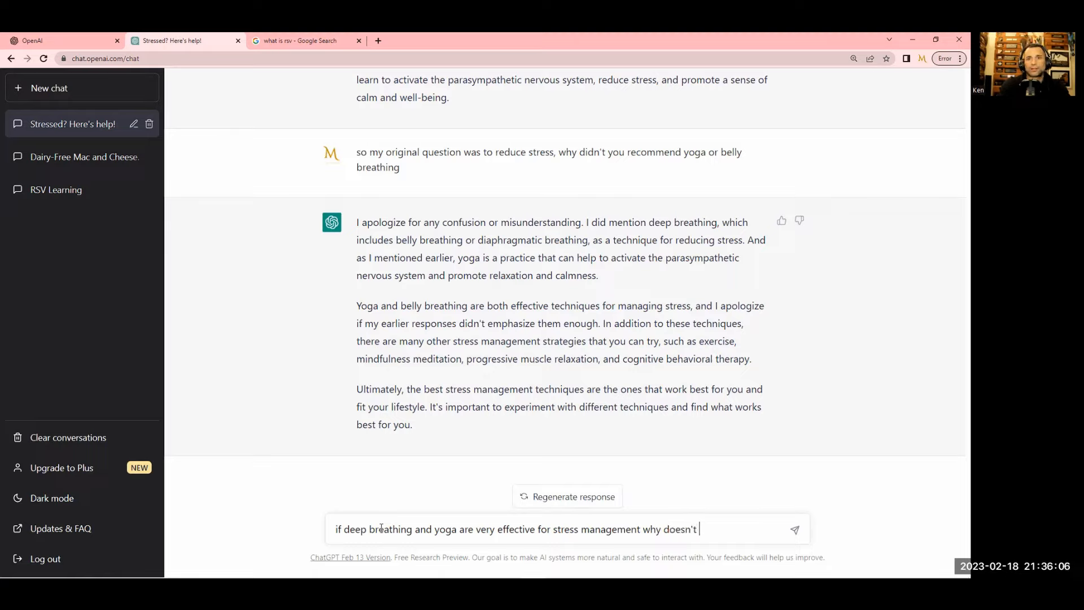
pyautogui.write('my insurance or')
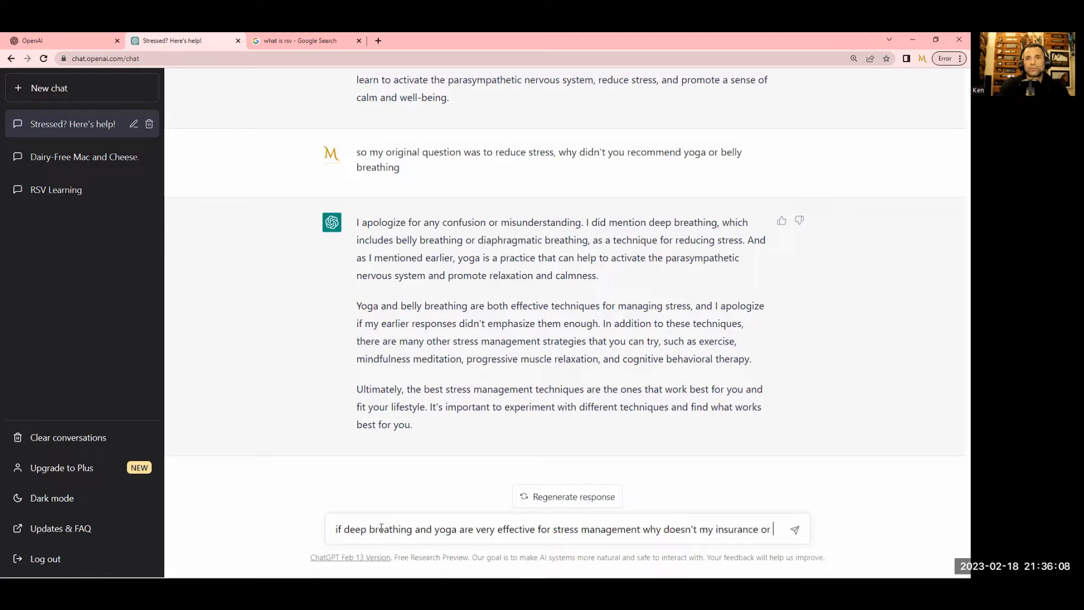
pyautogui.write('my dr reco')
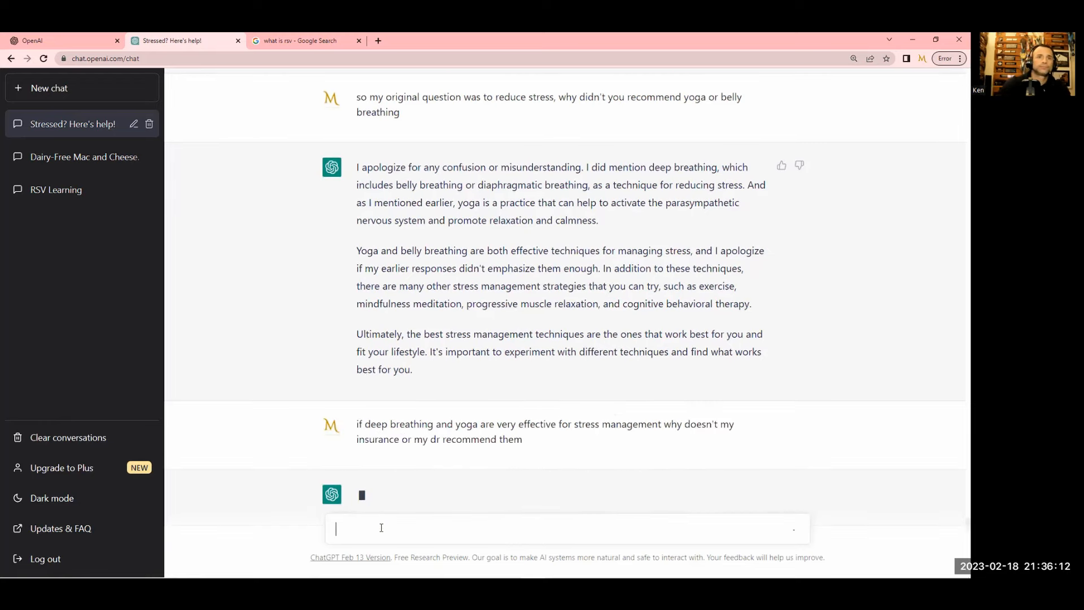
pyautogui.scroll(-3)
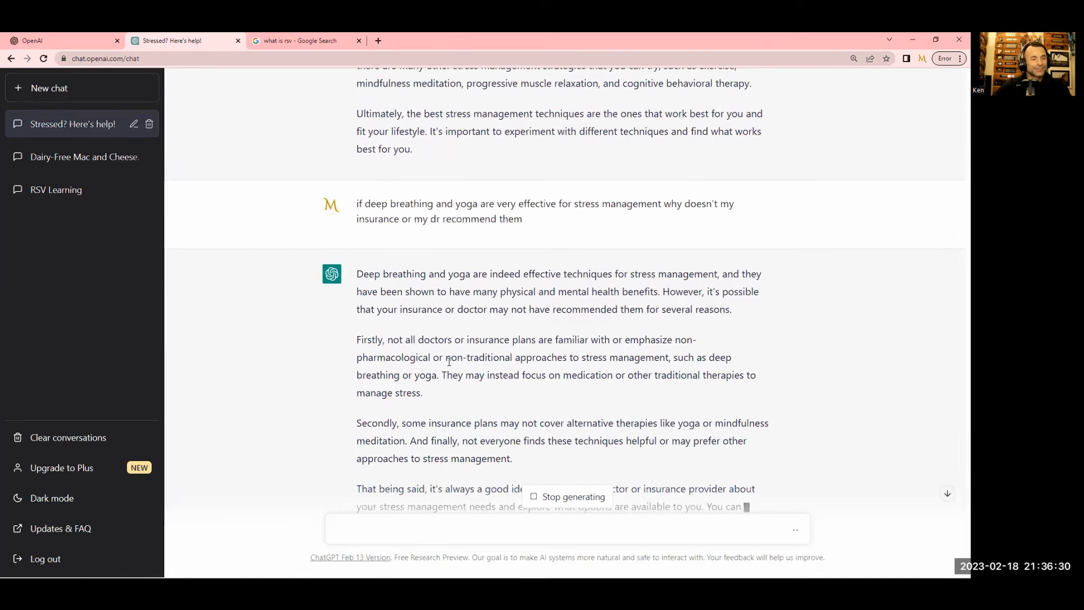
pyautogui.doubleClick(368, 340)
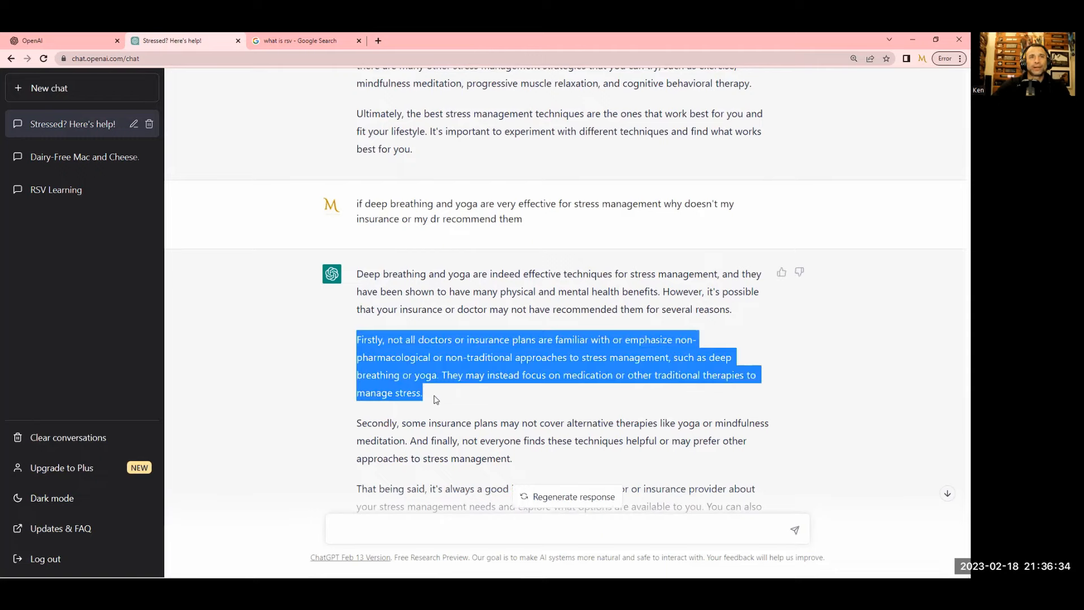
pyautogui.moveTo(451, 402)
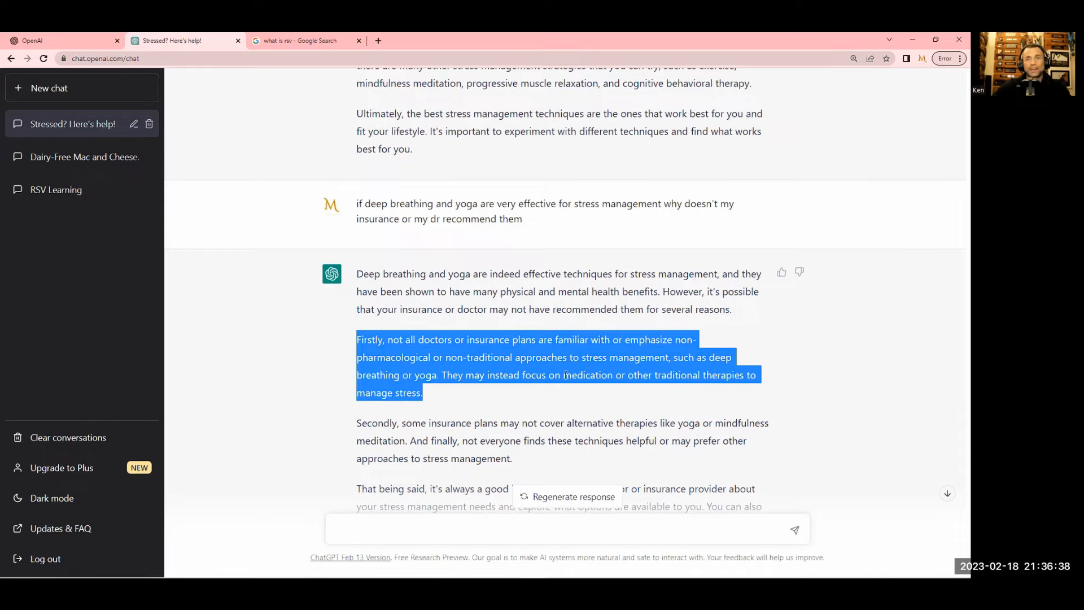
pyautogui.moveTo(648, 400)
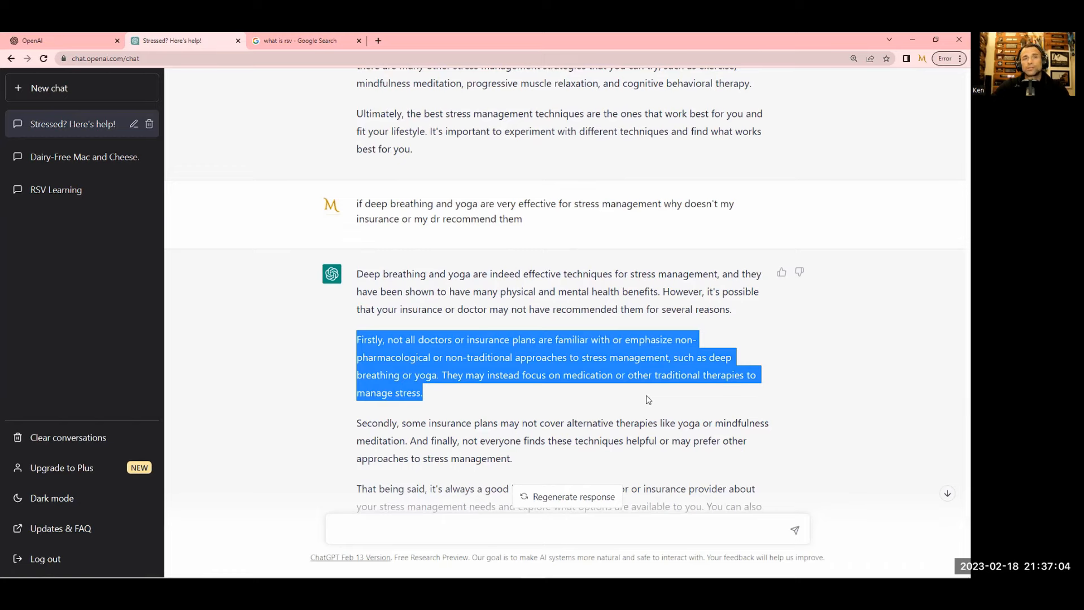
pyautogui.scroll(3)
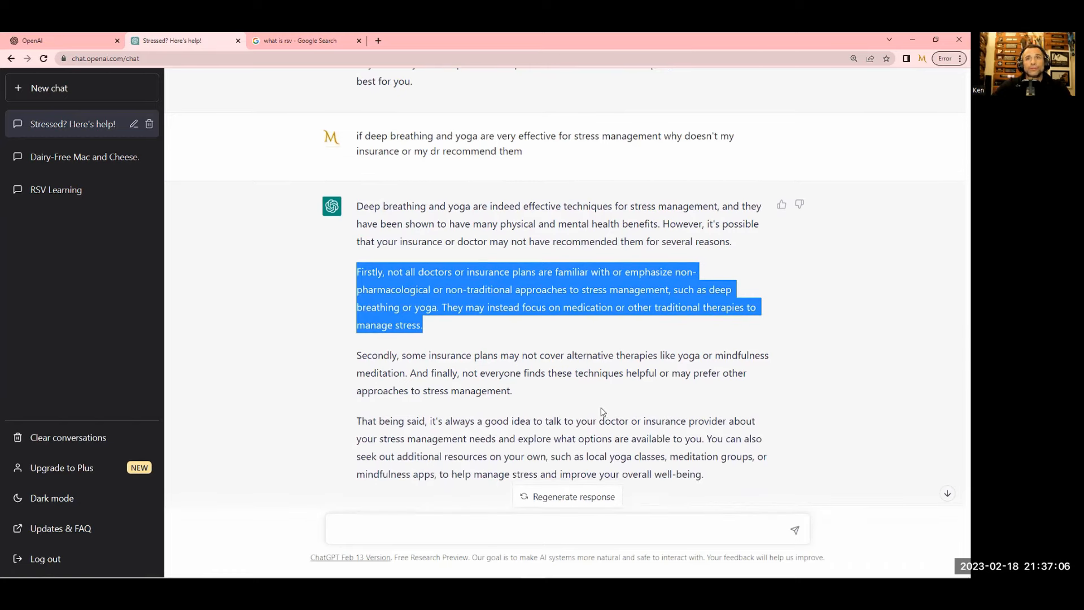
pyautogui.moveTo(598, 404)
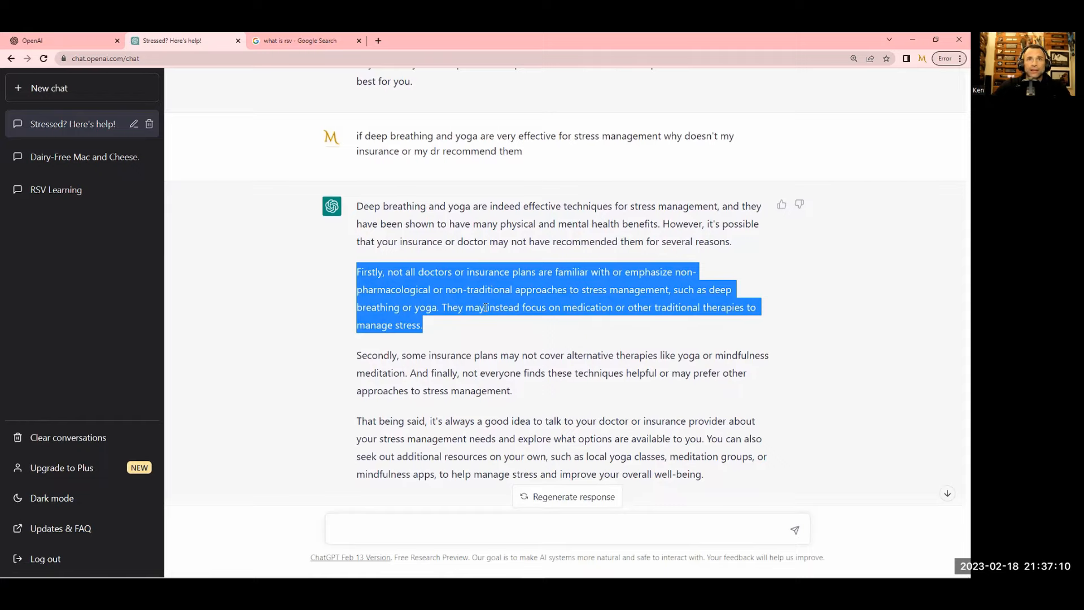
pyautogui.moveTo(474, 340)
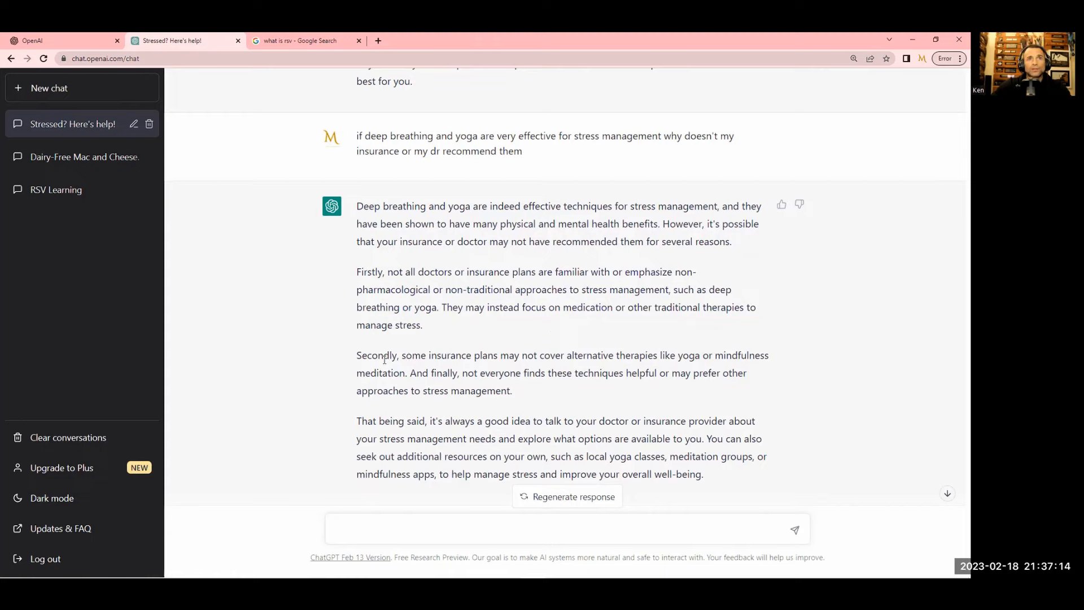
pyautogui.scroll(3)
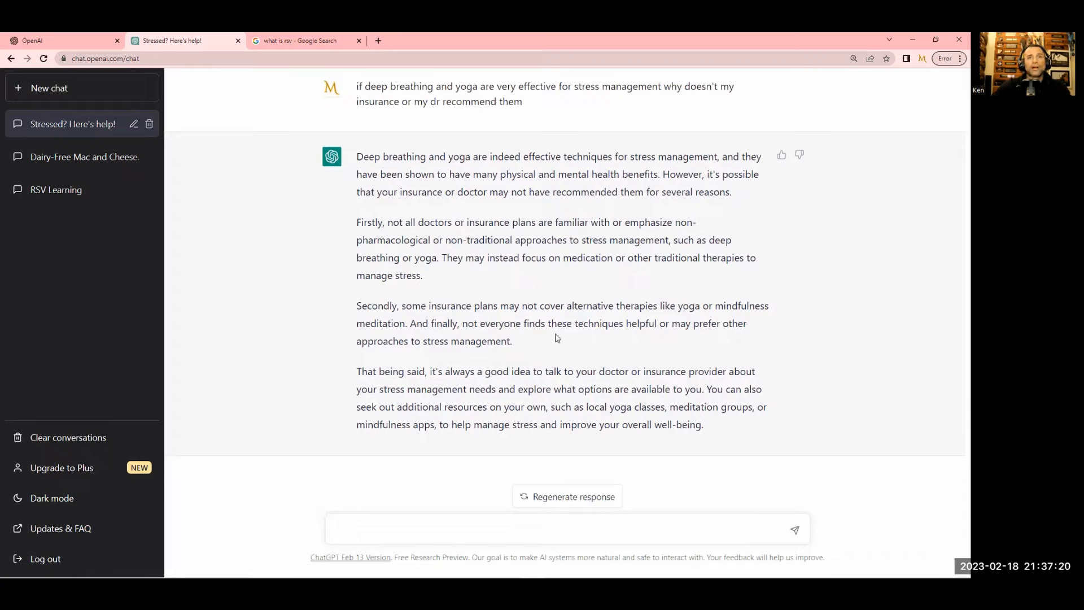
pyautogui.moveTo(486, 498)
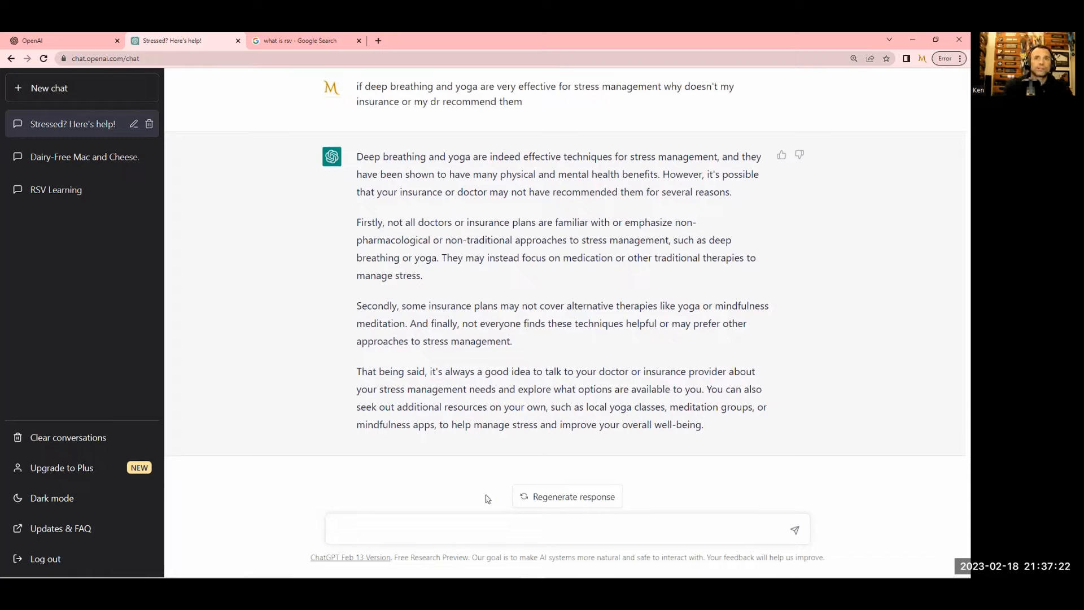
# Send a follow-up noting insurance covers medication but not yoga classes or stress management
pyautogui.write("You didn't answer why")
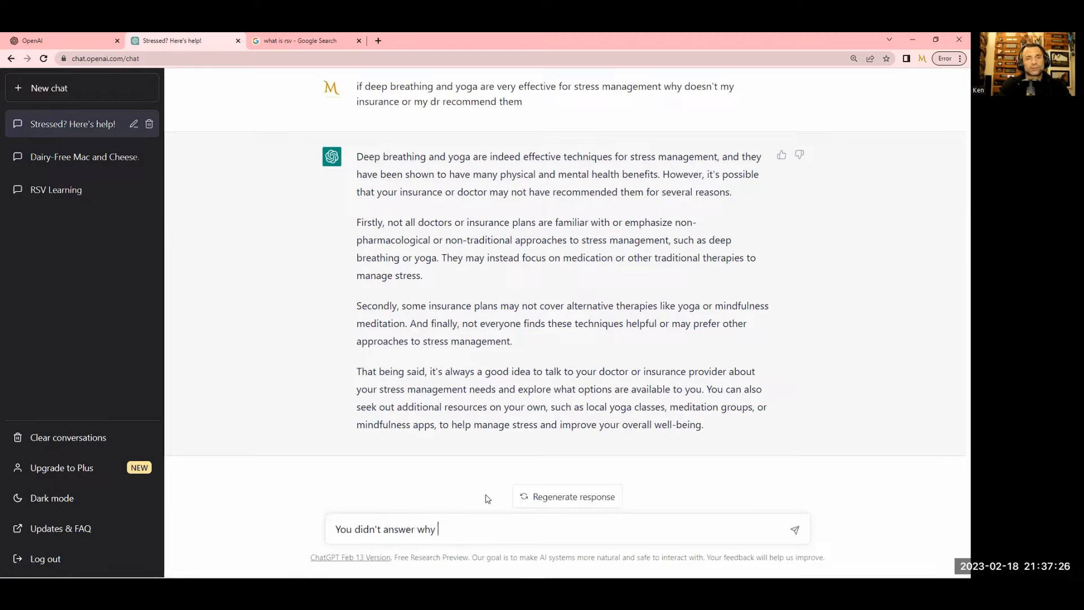
pyautogui.write('health insura')
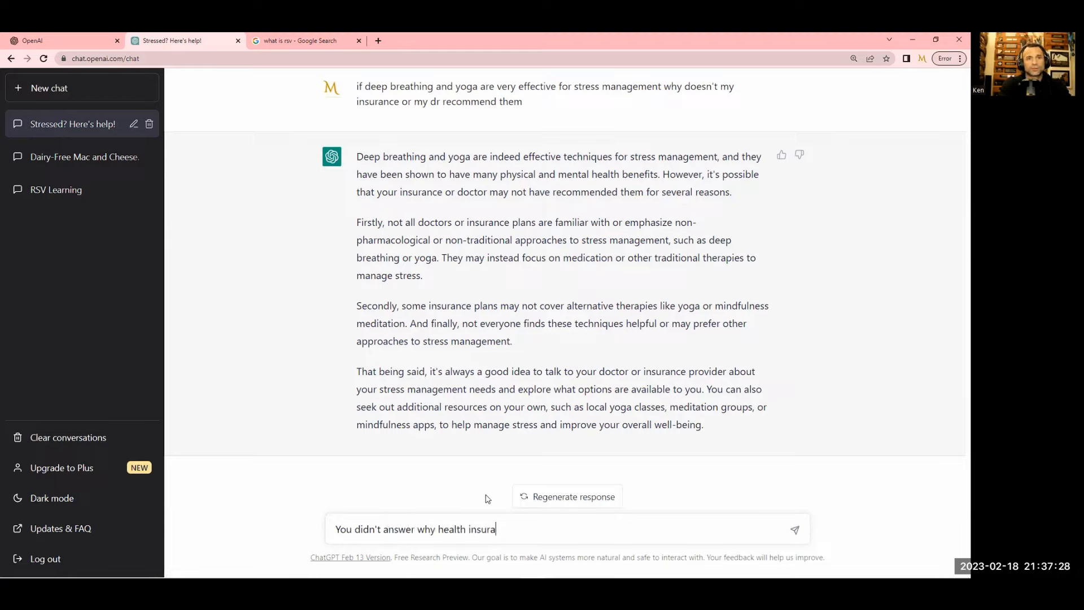
pyautogui.write('nce does not')
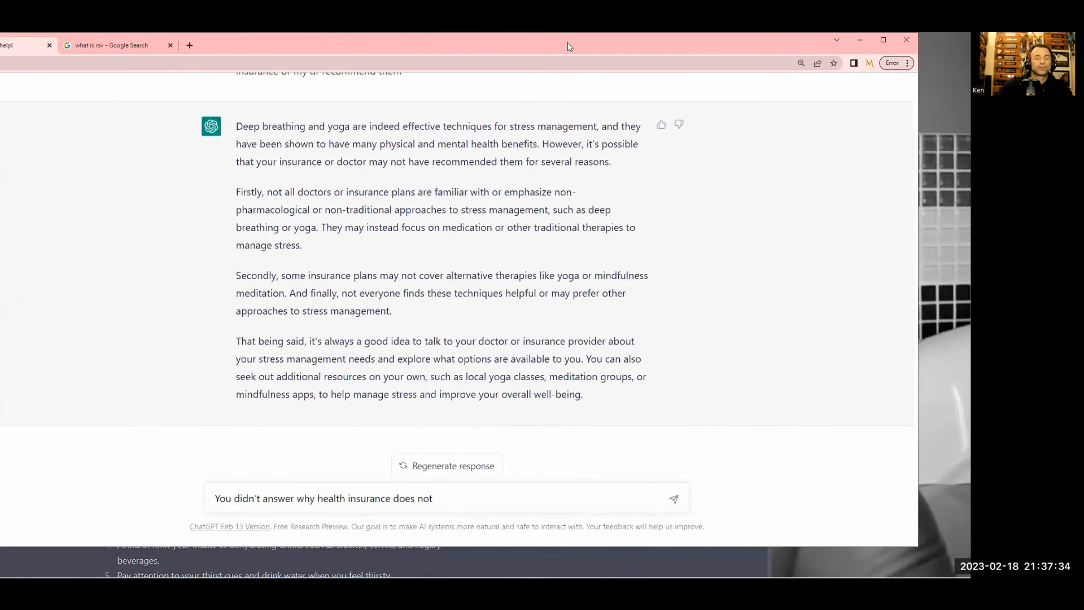
pyautogui.write('cover')
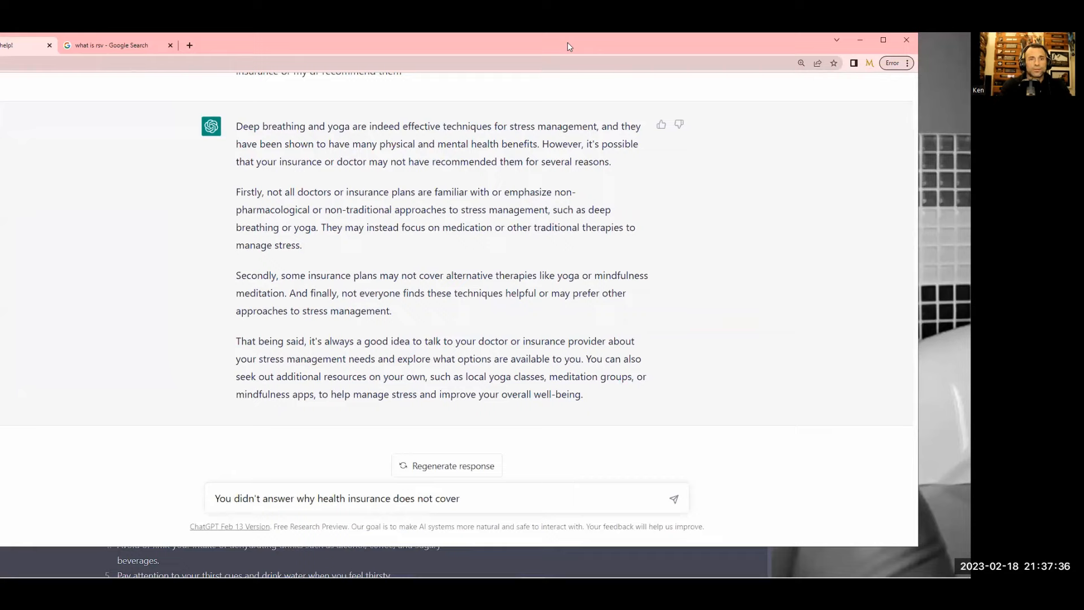
pyautogui.write('yoga classe')
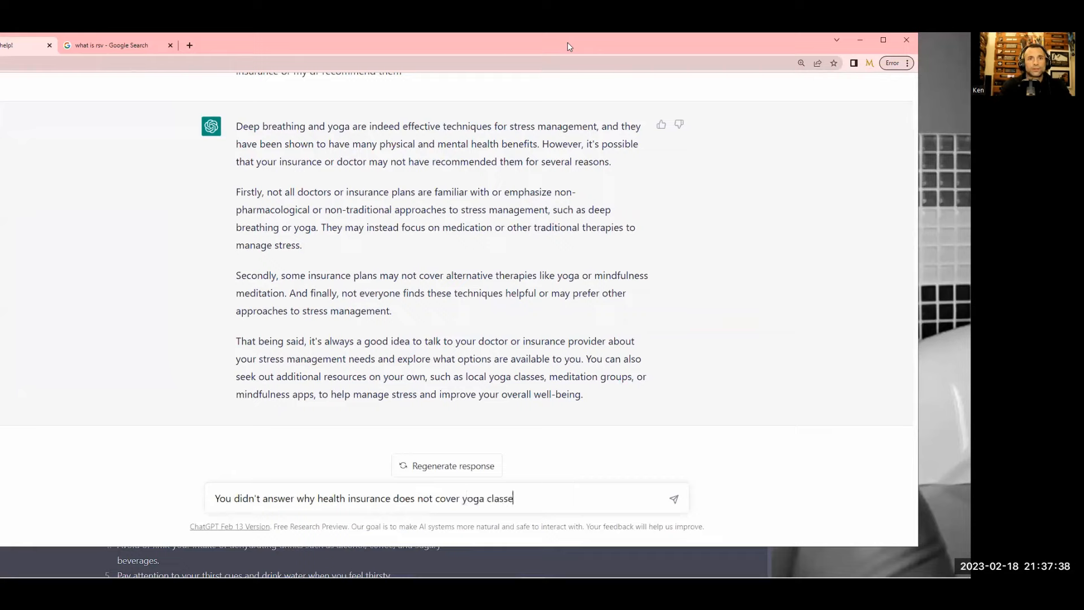
pyautogui.write('or stress management technique')
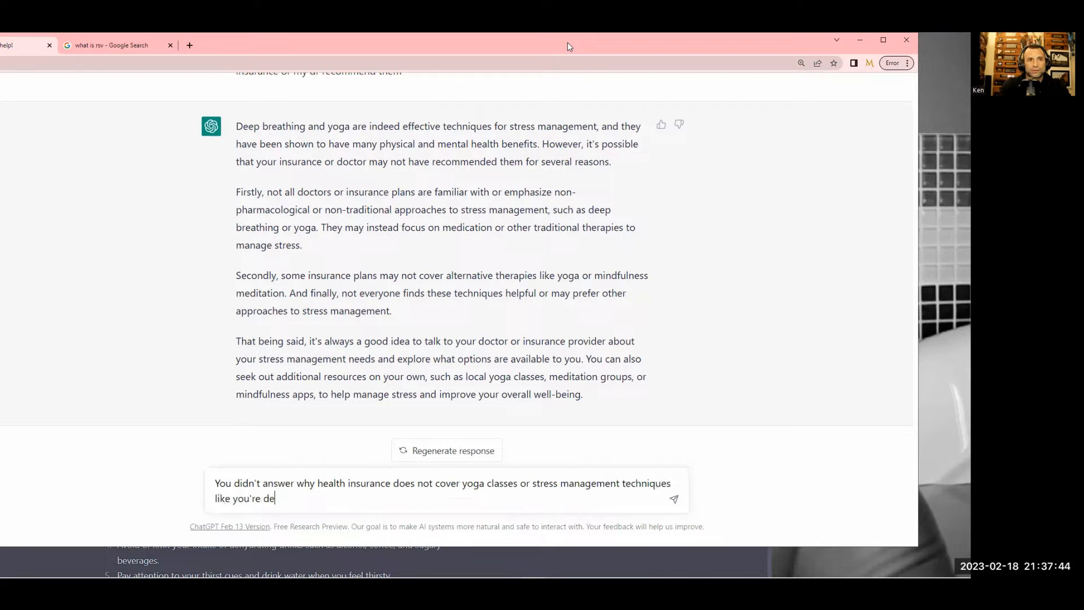
pyautogui.write('scribing.')
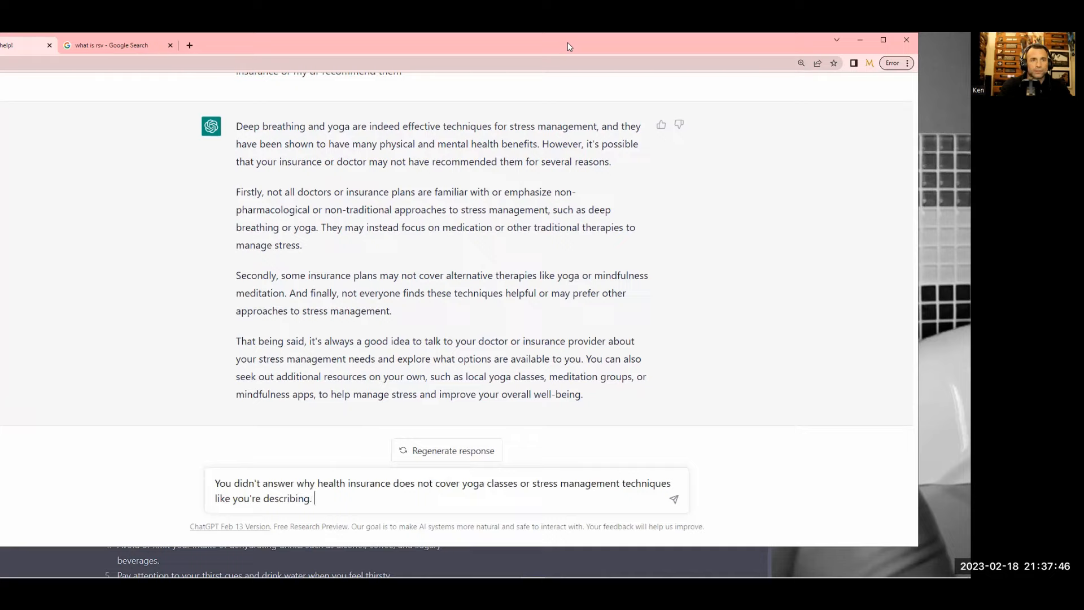
pyautogui.write('They cover')
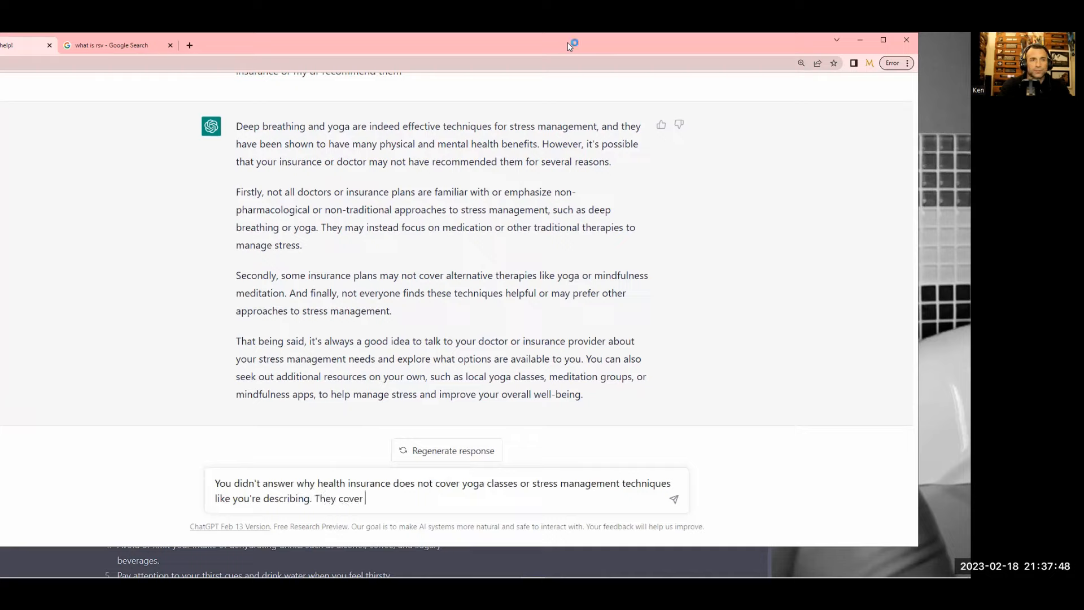
pyautogui.write('medication th')
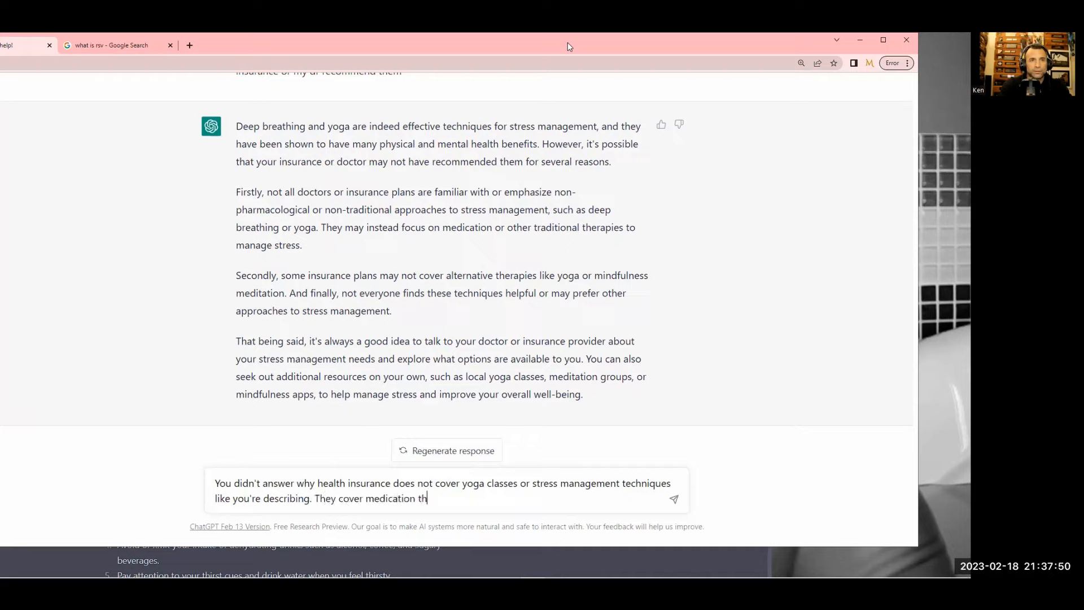
pyautogui.write('at does not addre')
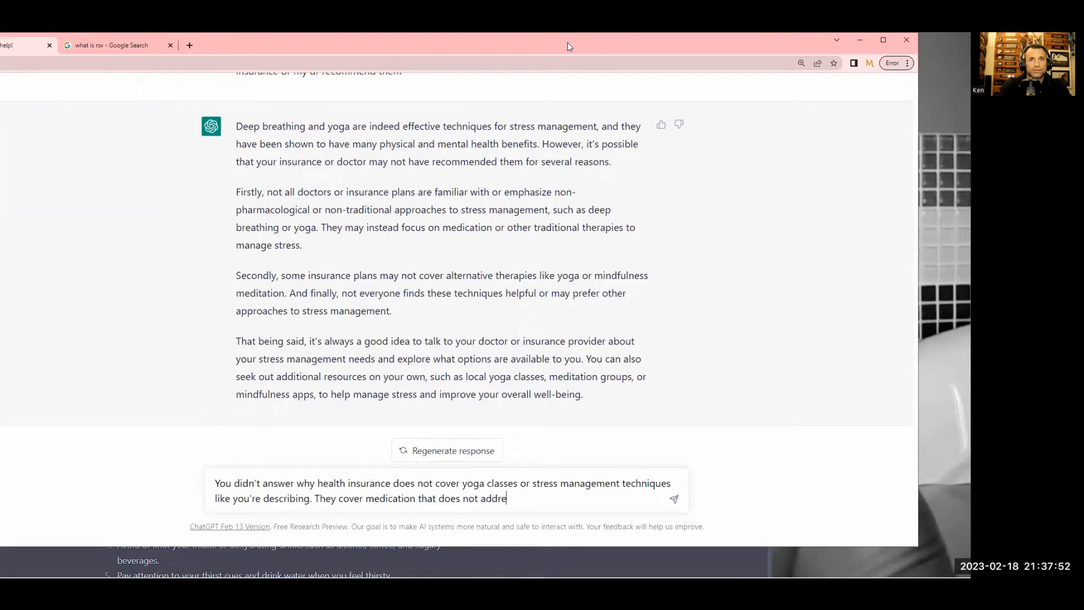
pyautogui.write('ss the underlyin')
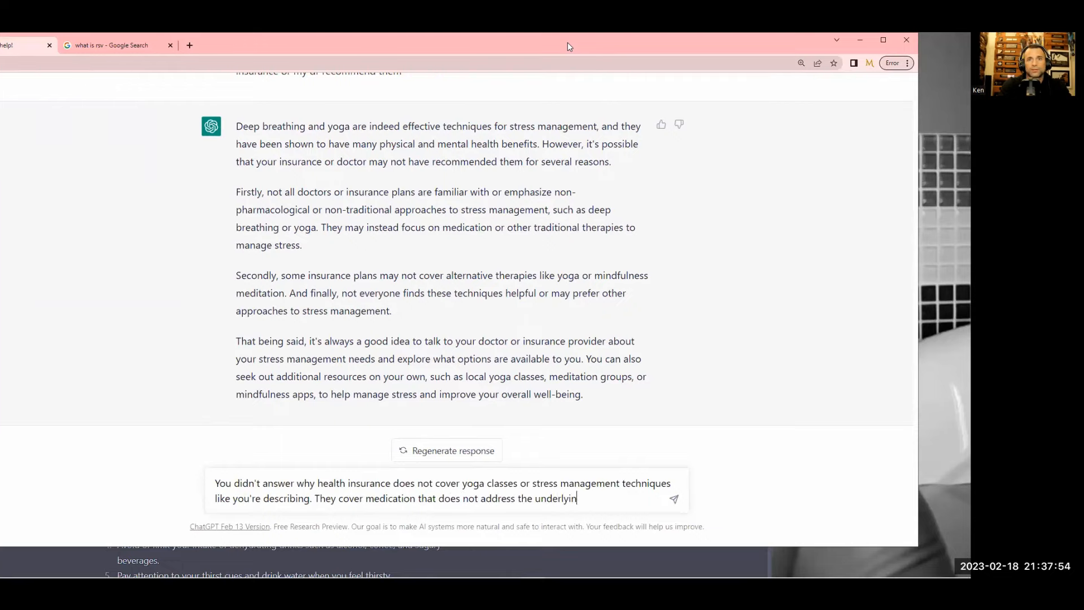
pyautogui.click(672, 499)
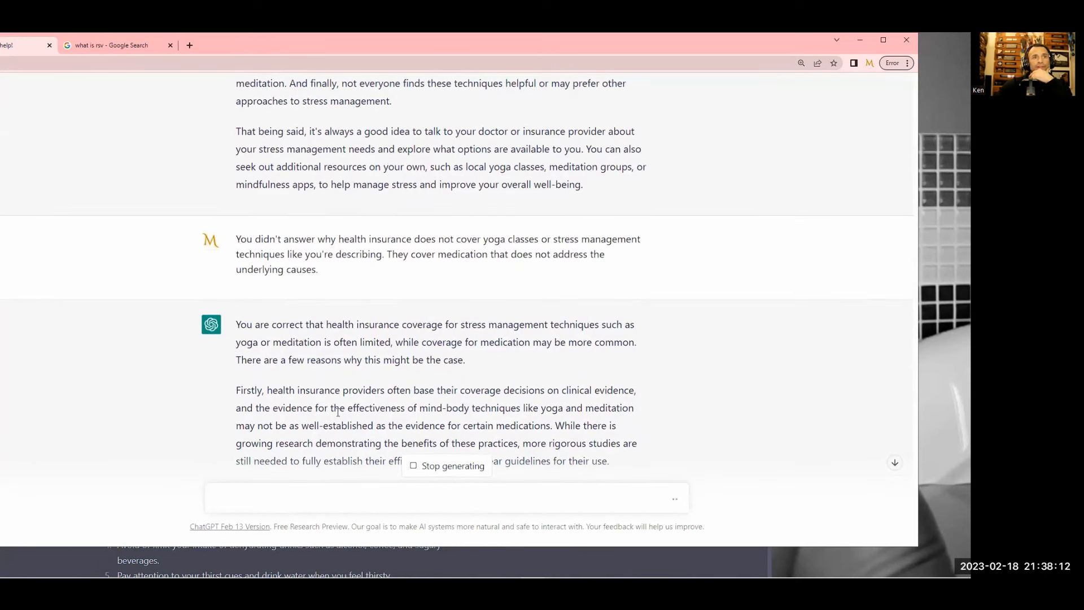
pyautogui.moveTo(662, 413)
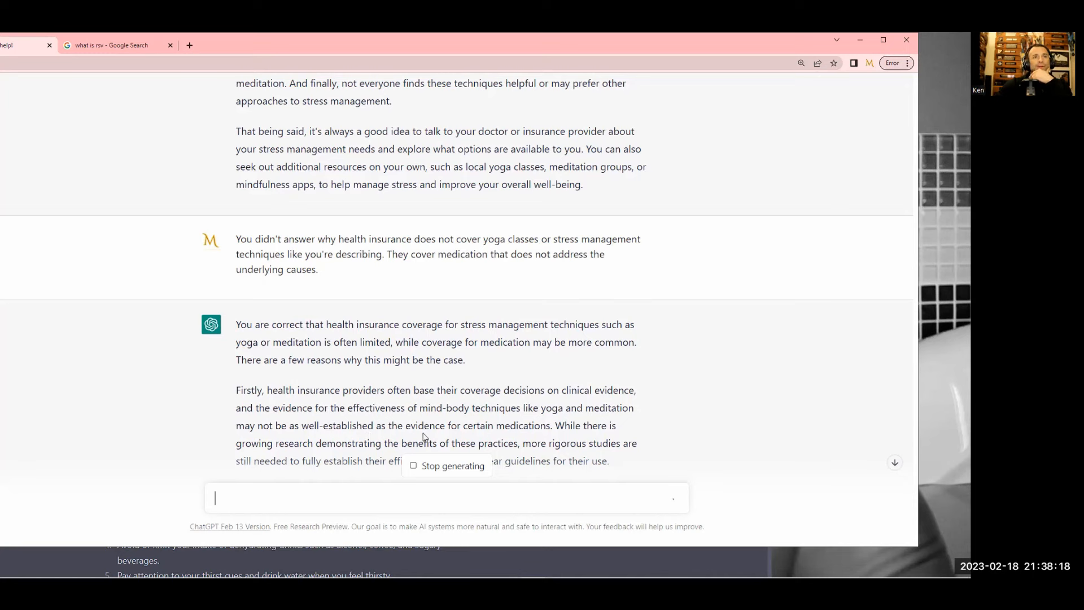
# Scroll through the reply blaming limited clinical evidence and bias toward conventional treatments
pyautogui.scroll(-3)
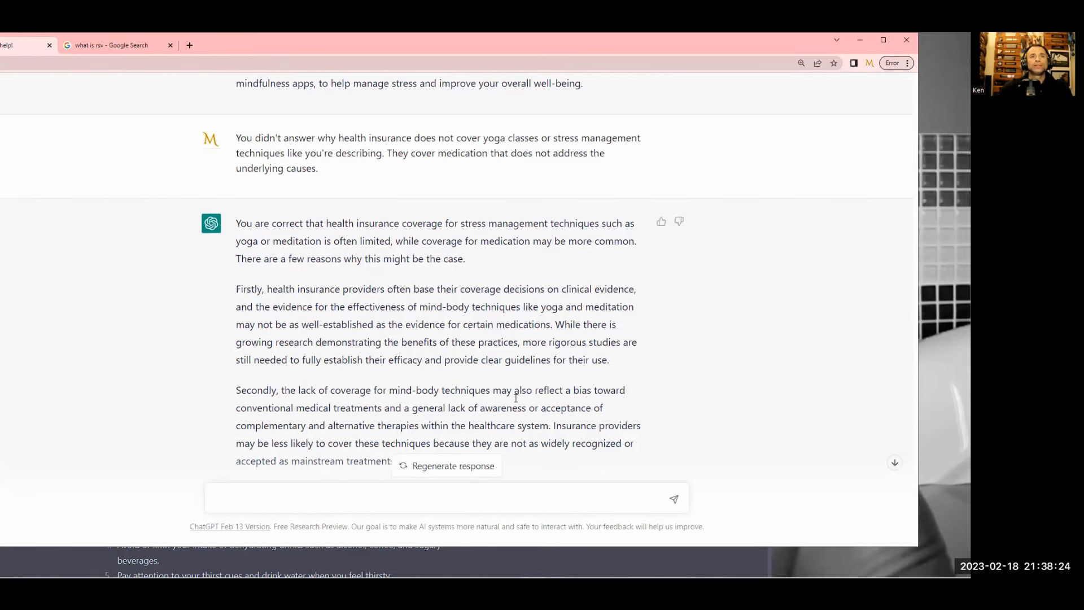
pyautogui.scroll(-3)
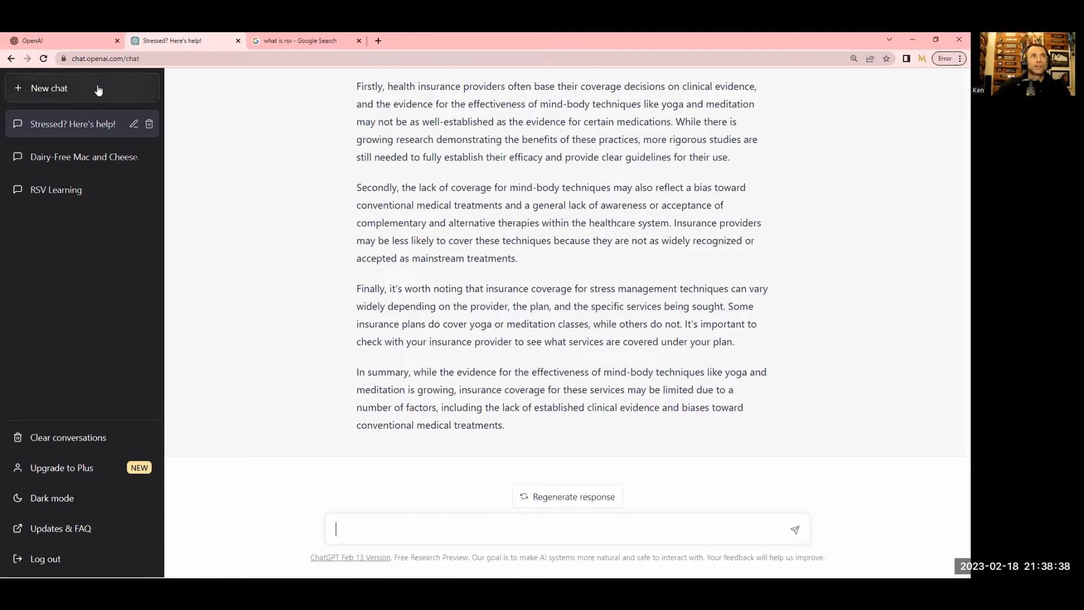
pyautogui.moveTo(619, 69)
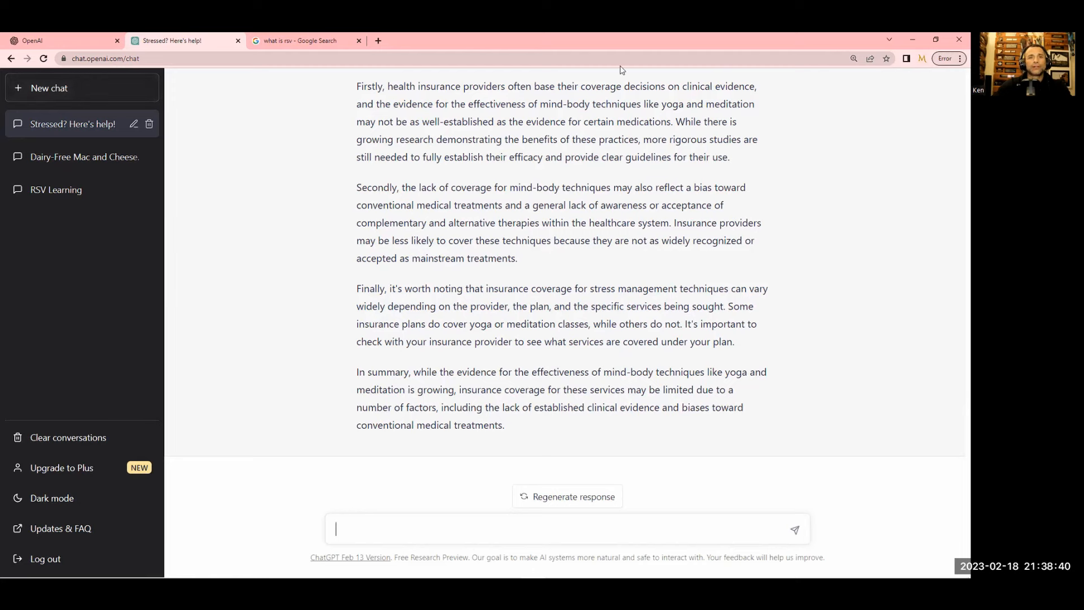
# Glance at the Google RSV search results tab, then close it
pyautogui.click(298, 40)
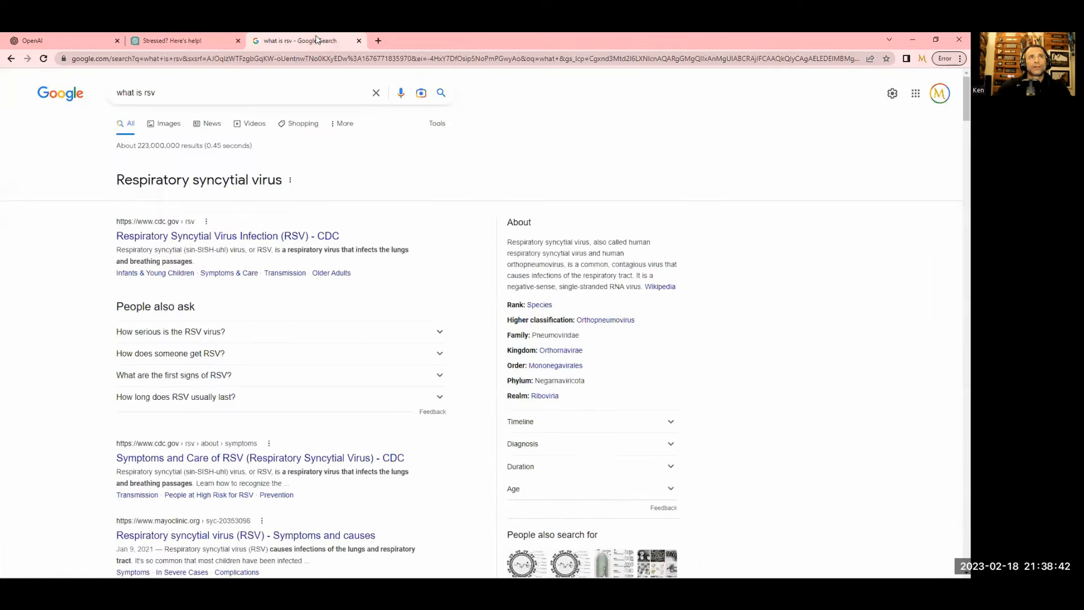
pyautogui.scroll(-3)
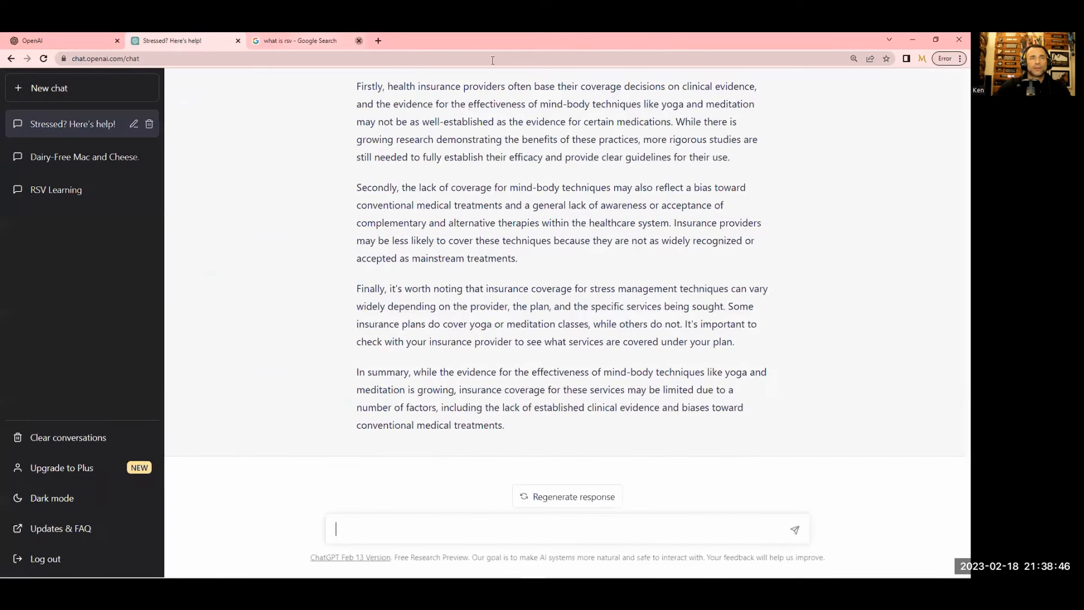
pyautogui.click(358, 40)
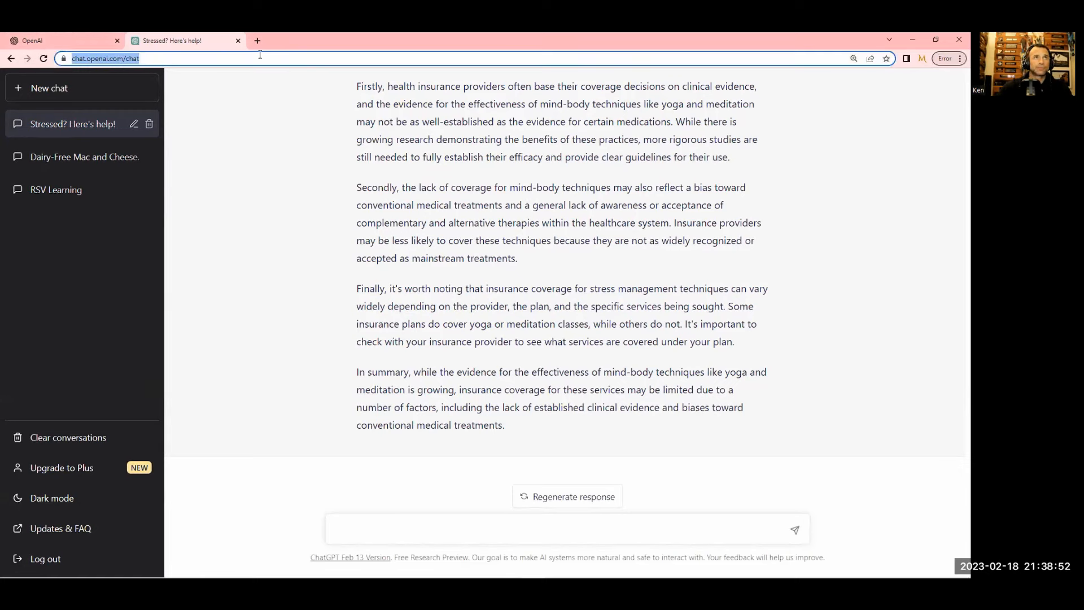
pyautogui.moveTo(754, 507)
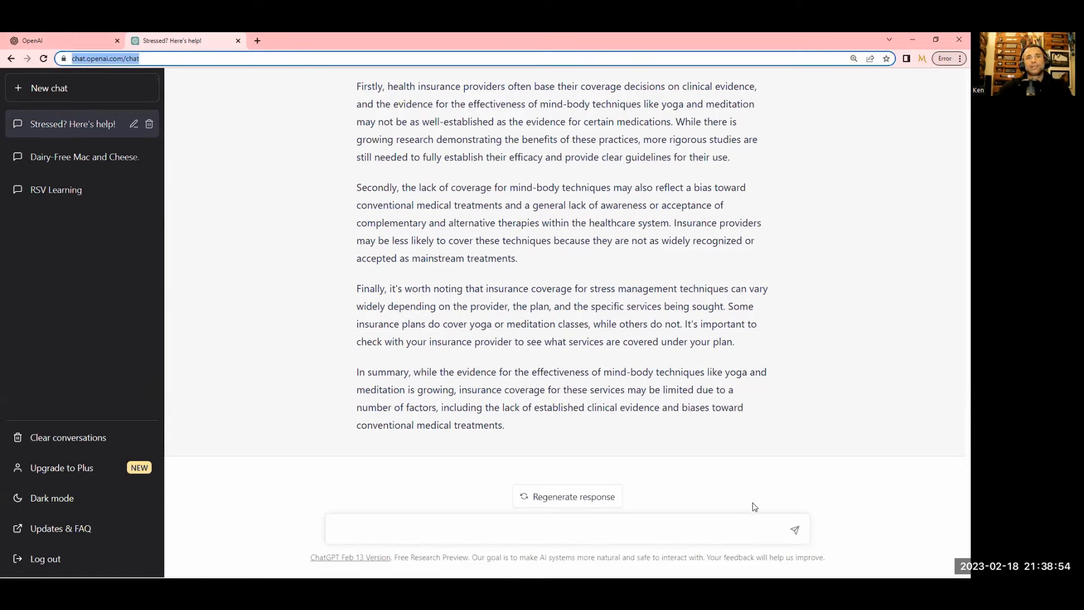
pyautogui.moveTo(686, 439)
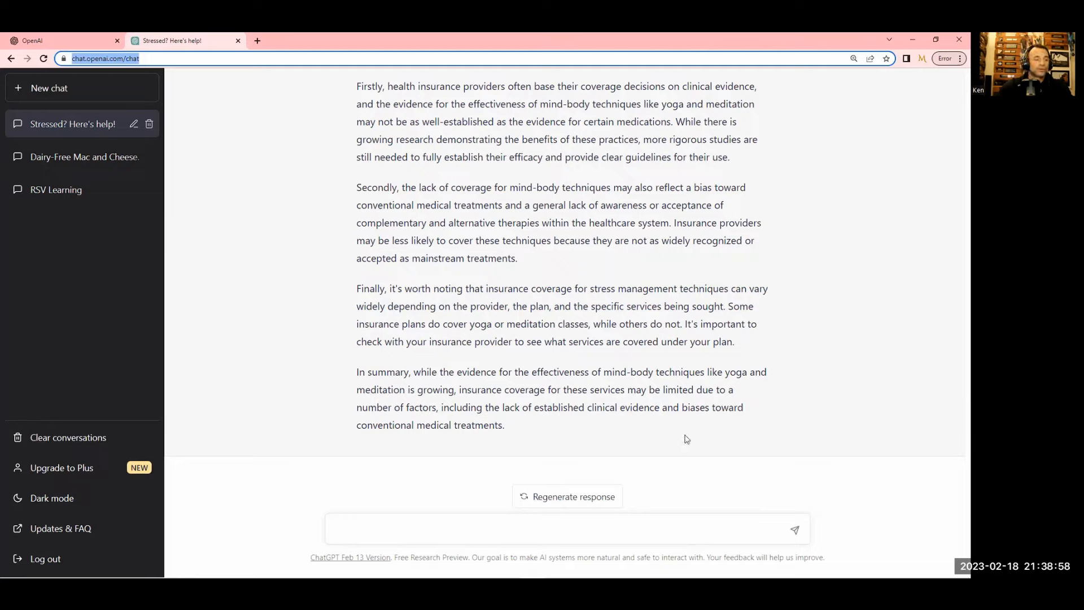
pyautogui.moveTo(694, 408)
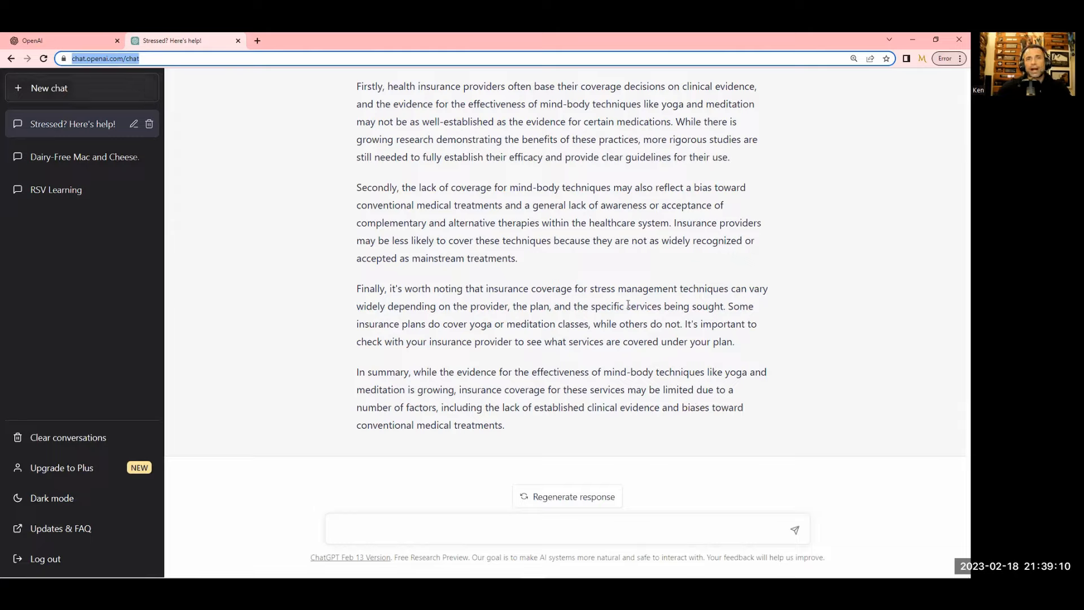
pyautogui.moveTo(719, 268)
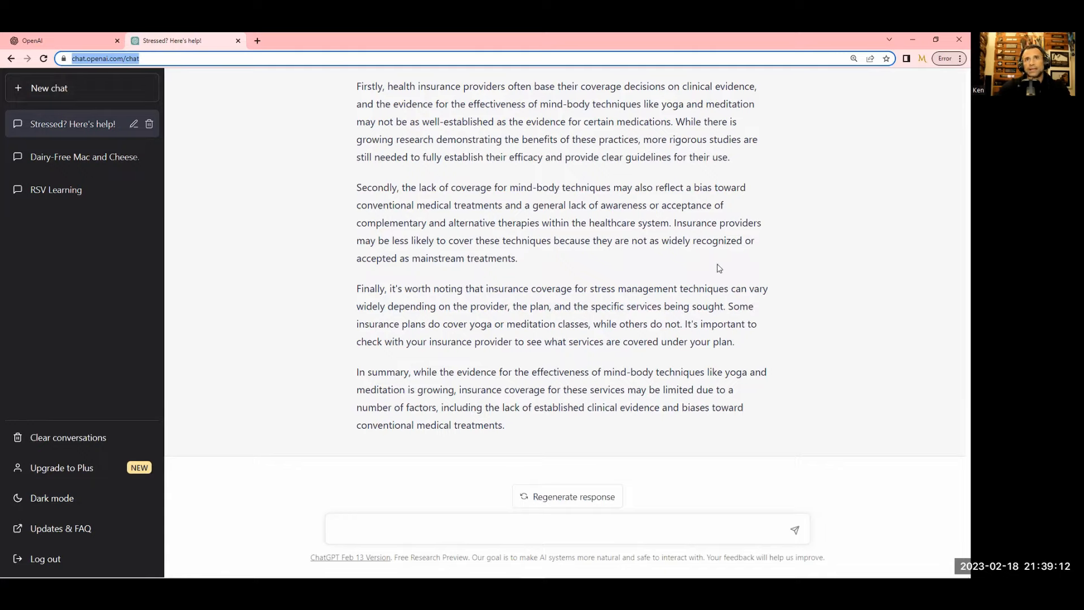
pyautogui.moveTo(101, 90)
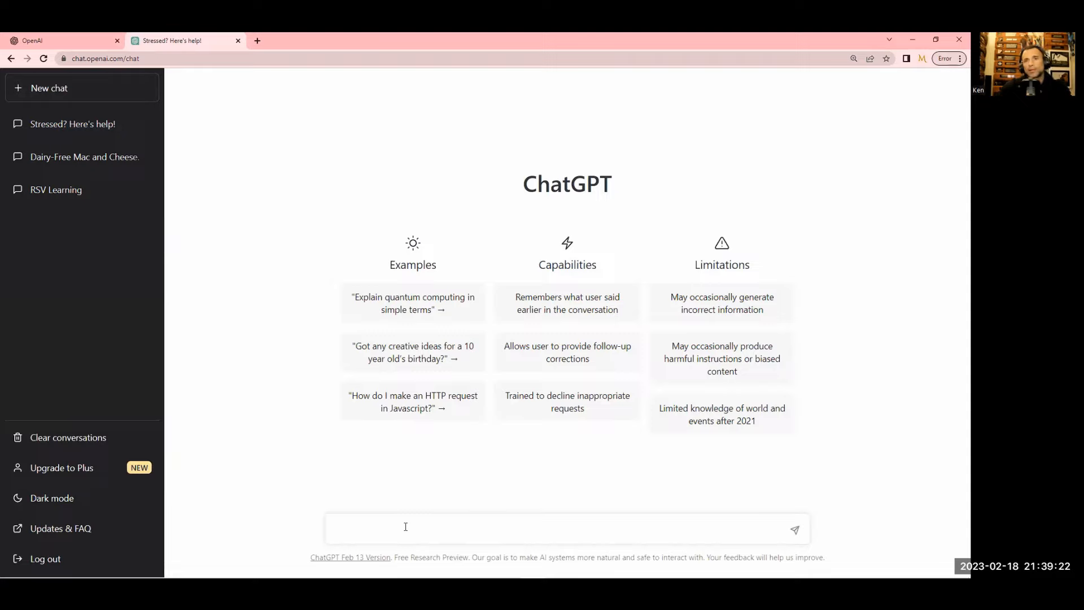
pyautogui.click(405, 529)
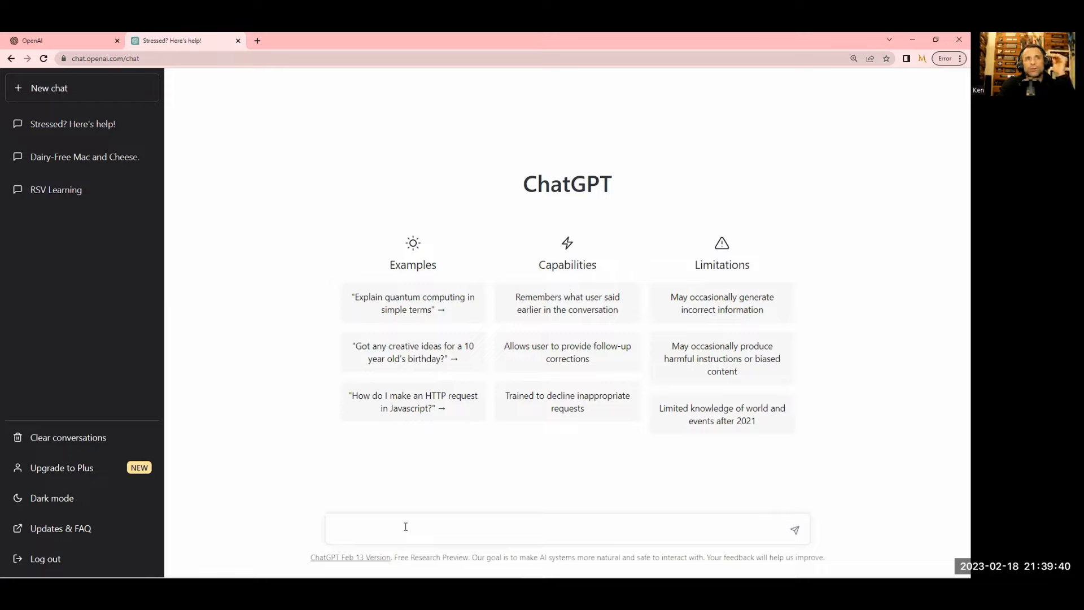
pyautogui.click(406, 529)
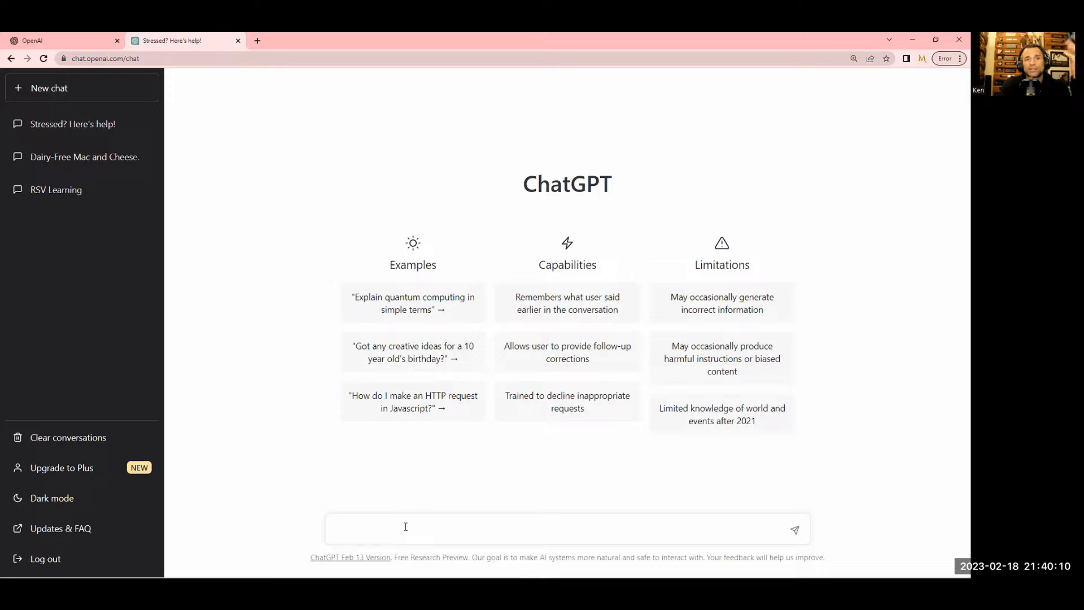
pyautogui.click(405, 529)
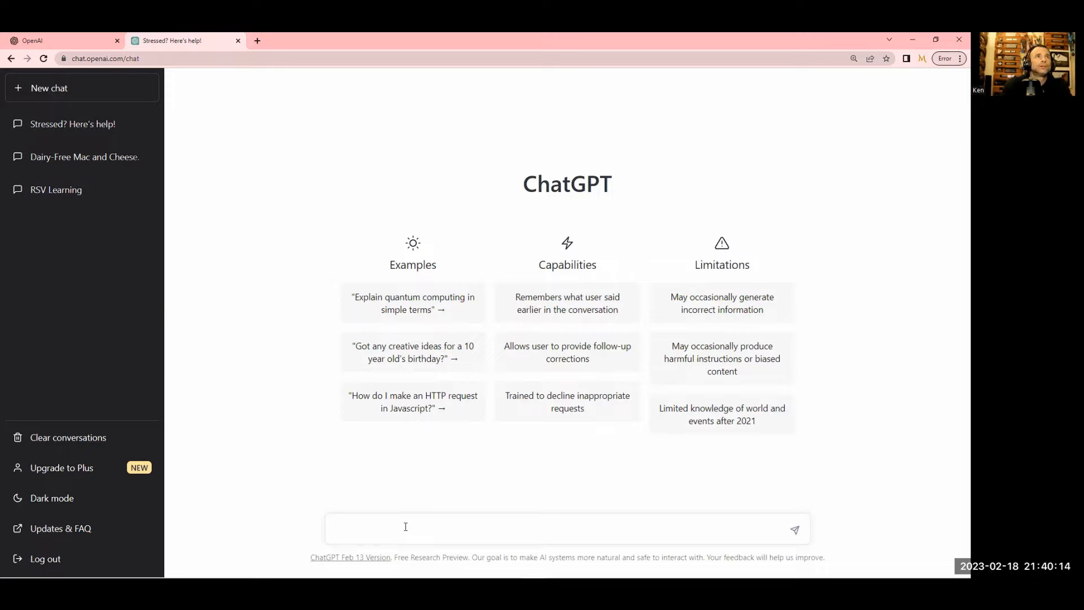
pyautogui.click(405, 529)
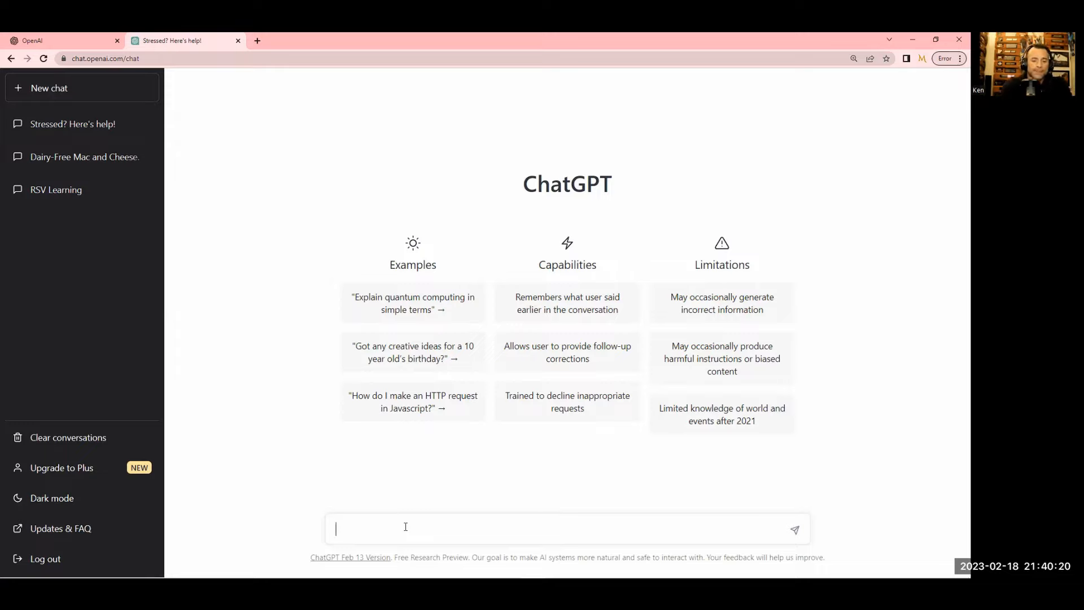
# Ask 'How important are vitamins and minerals' in the new chat
pyautogui.write('Ho')
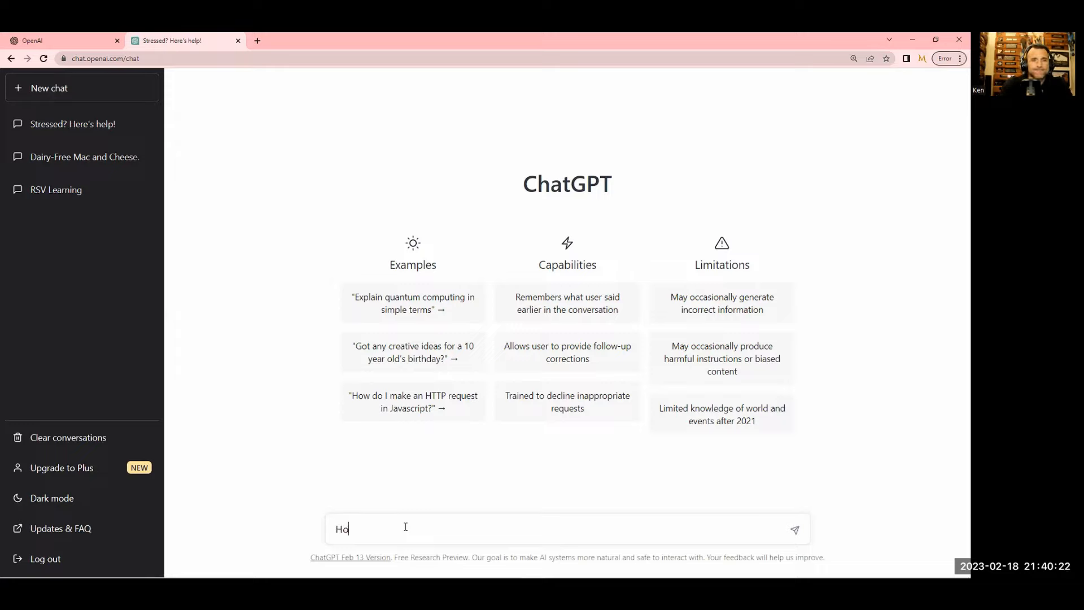
pyautogui.write('w important')
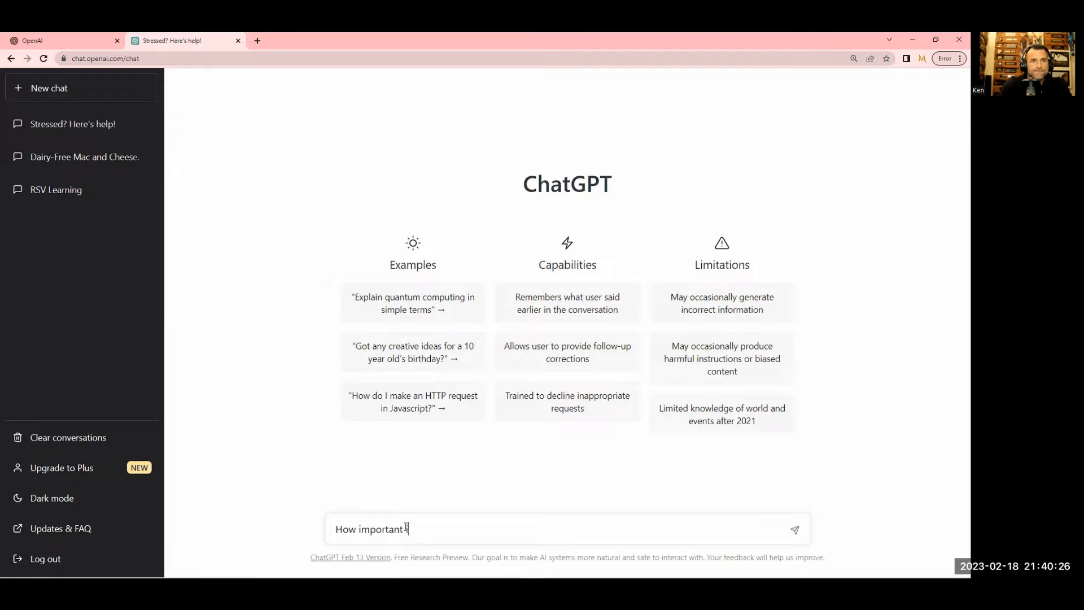
pyautogui.write('are vita')
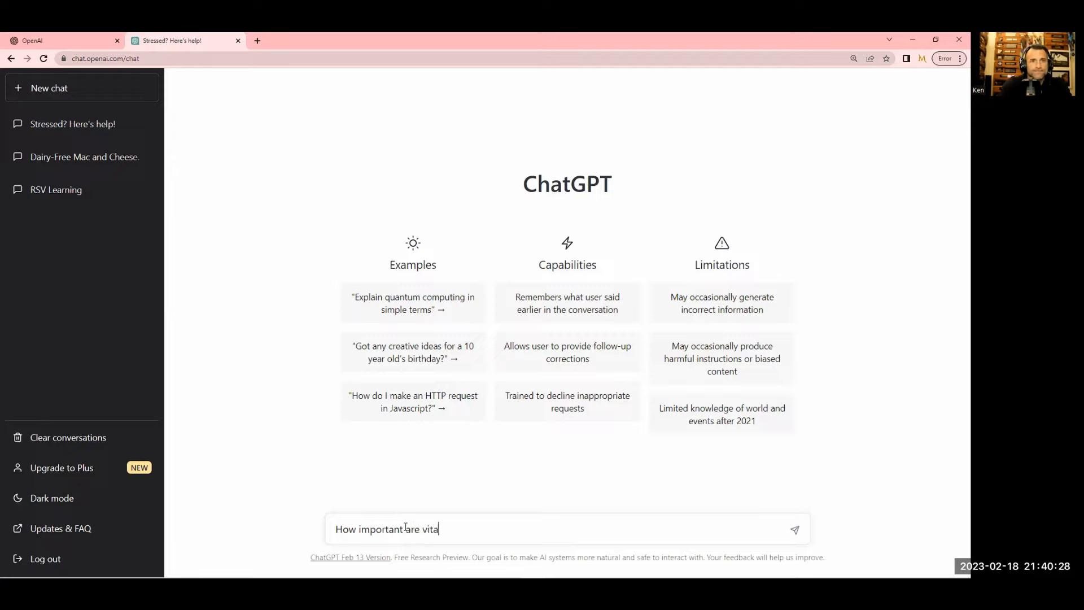
pyautogui.write('mins and minerals')
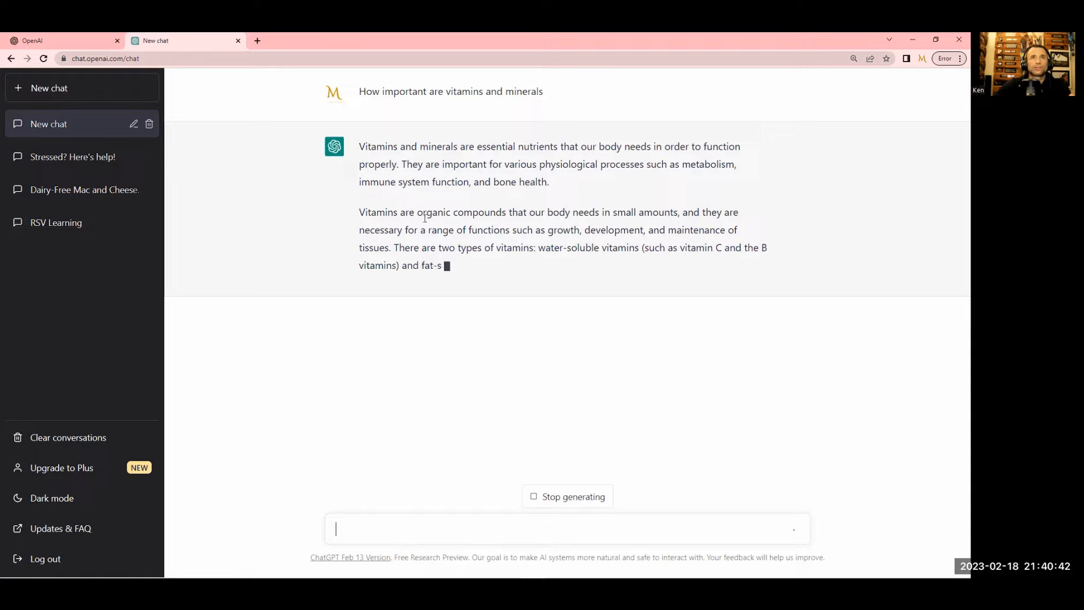
pyautogui.moveTo(257, 41)
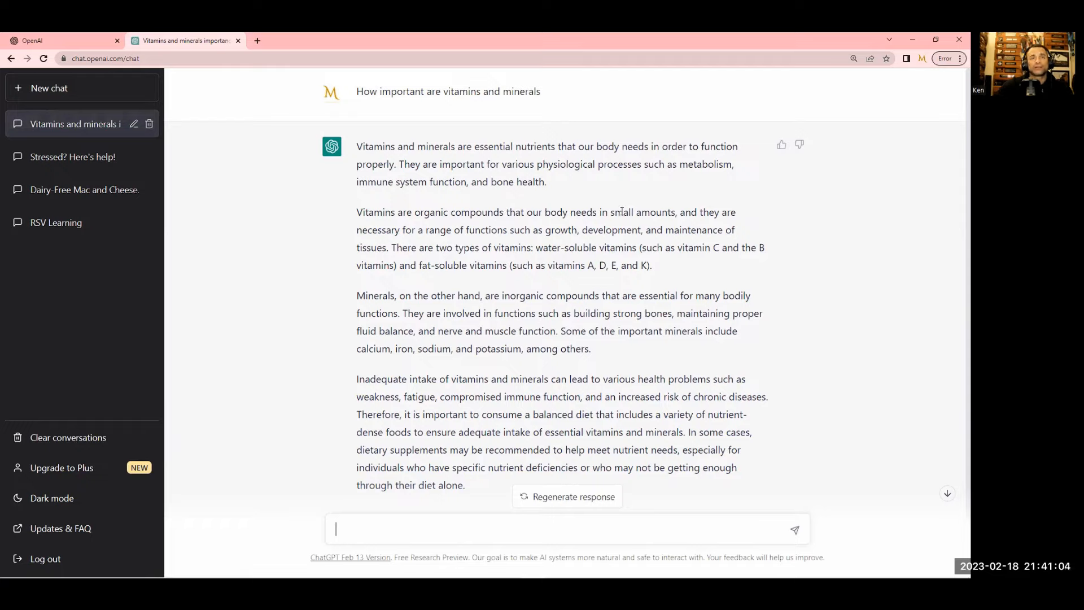
pyautogui.moveTo(563, 306)
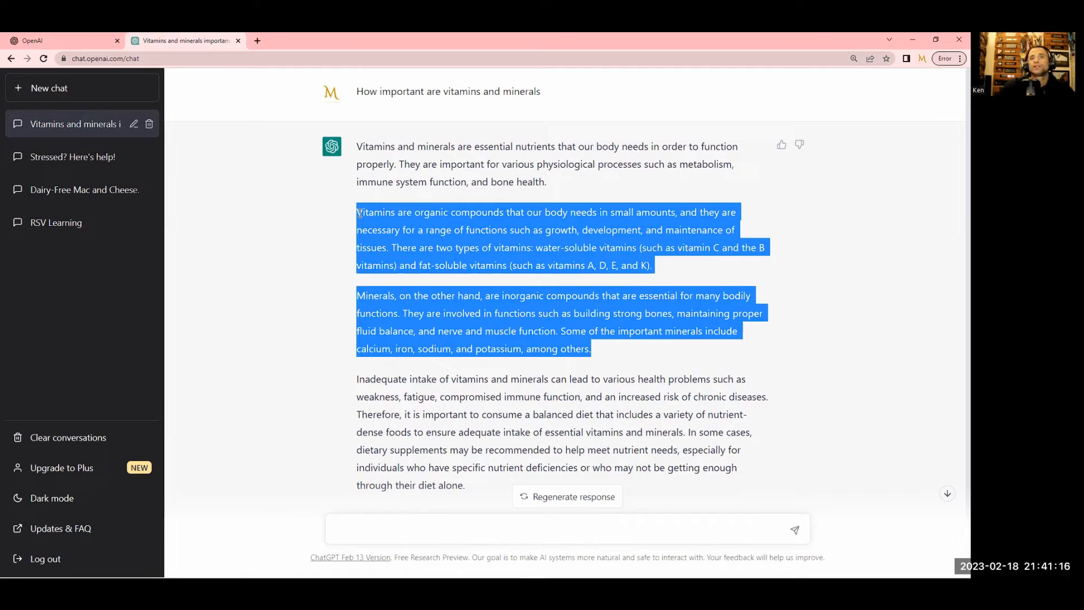
pyautogui.moveTo(770, 351)
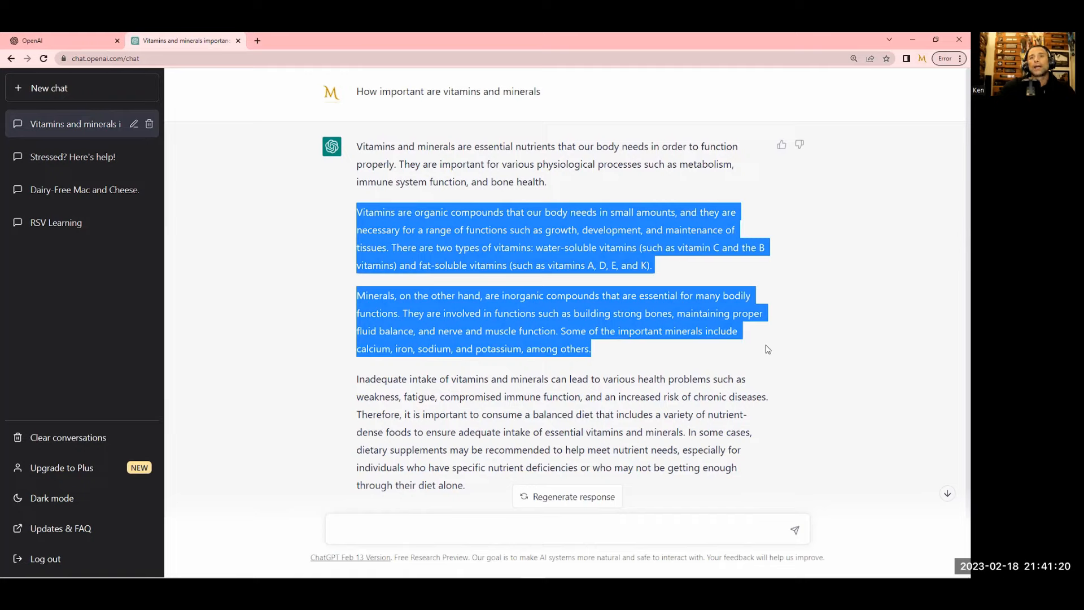
pyautogui.moveTo(731, 433)
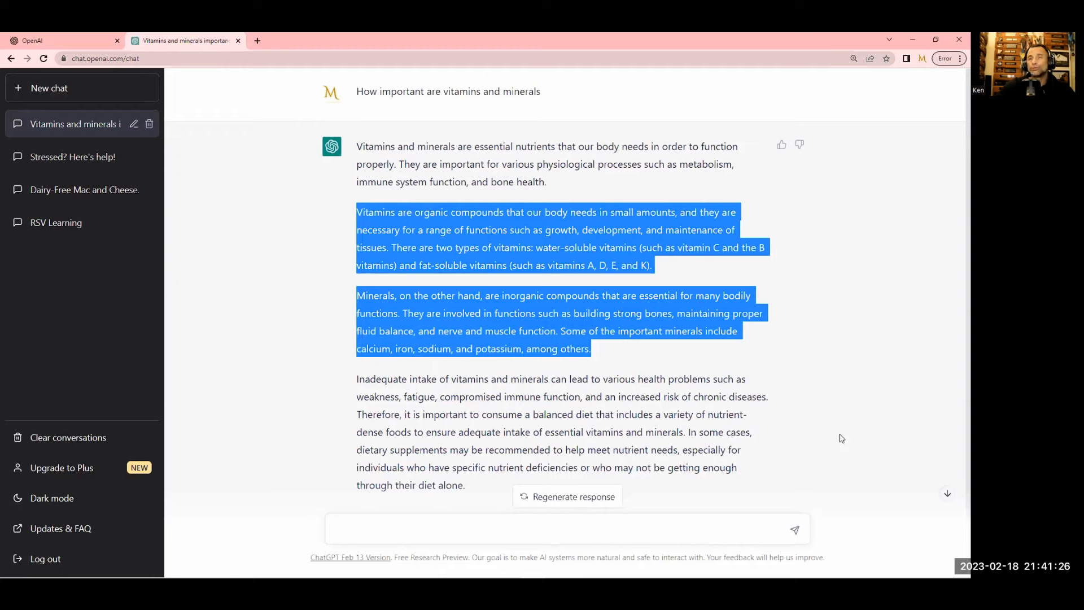
pyautogui.moveTo(512, 391)
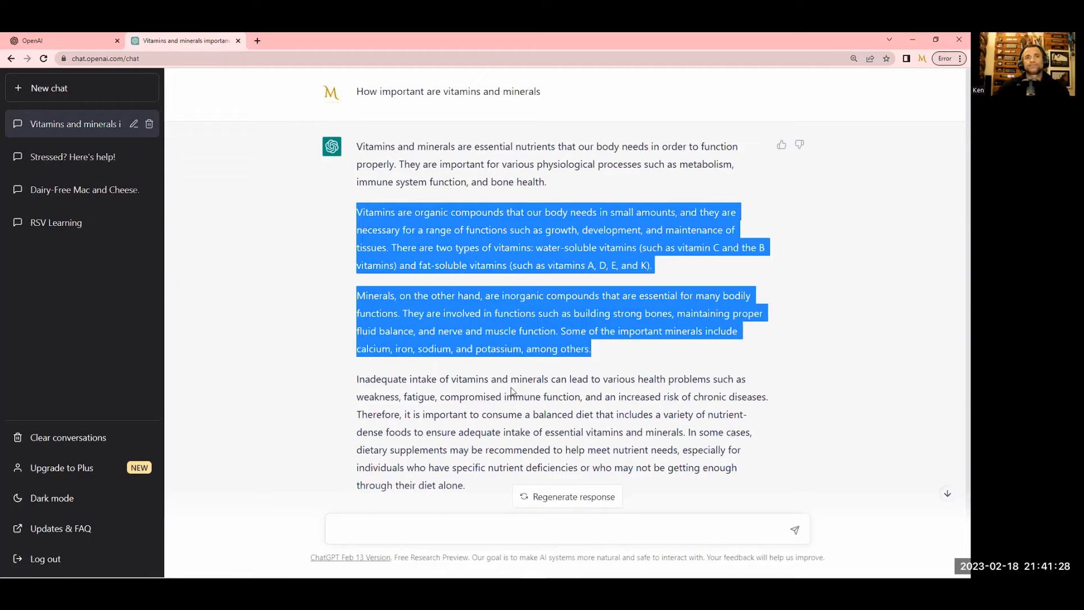
# Ask 'why are mcdonald's arches yellow' and scroll down to the answer
pyautogui.click(481, 508)
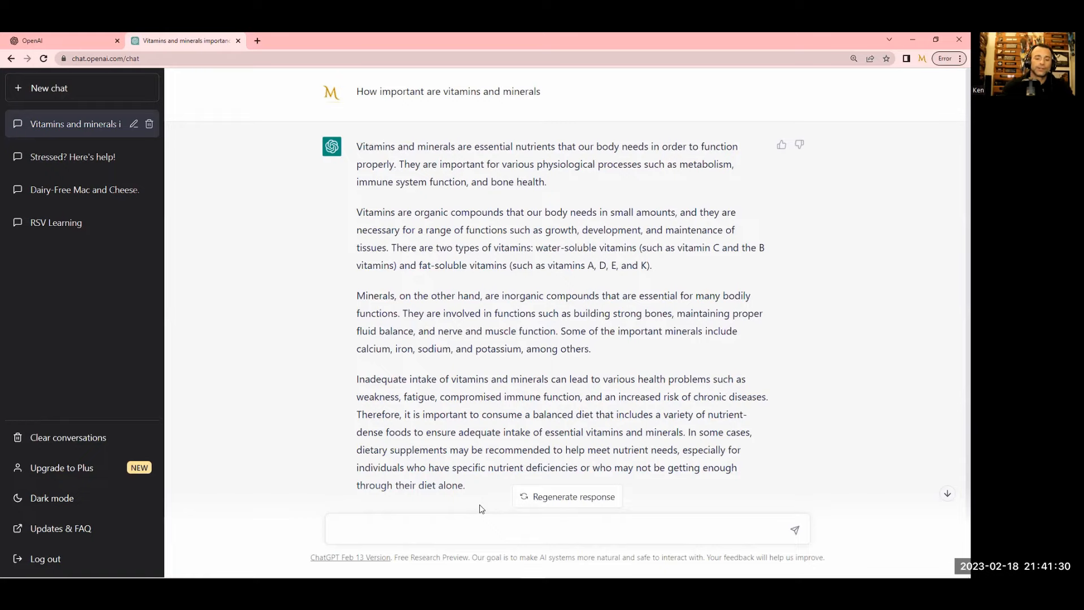
pyautogui.write('why a')
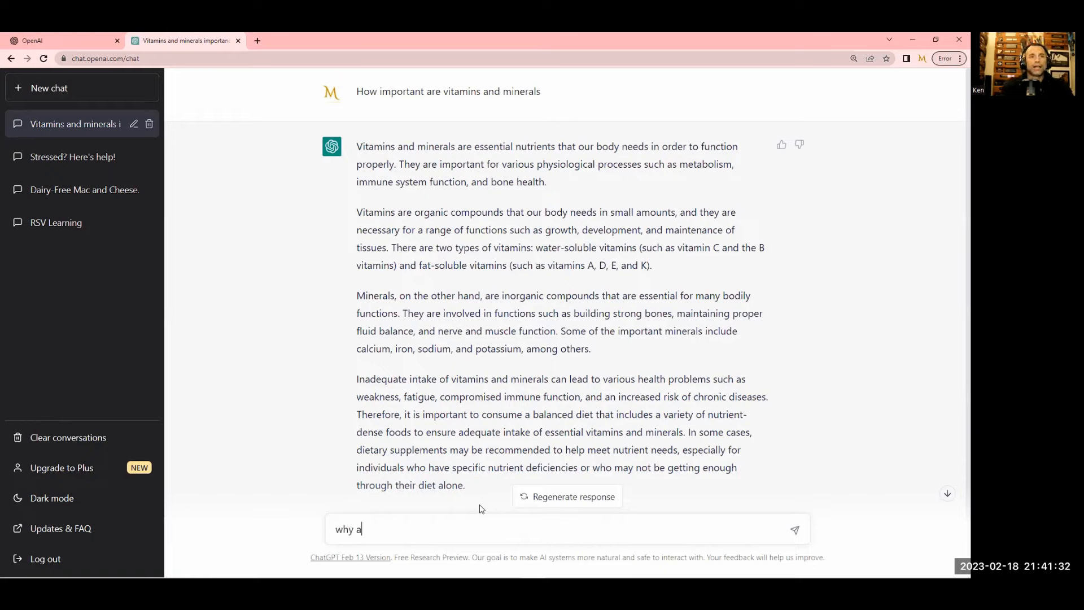
pyautogui.write("re mcdonald's arch")
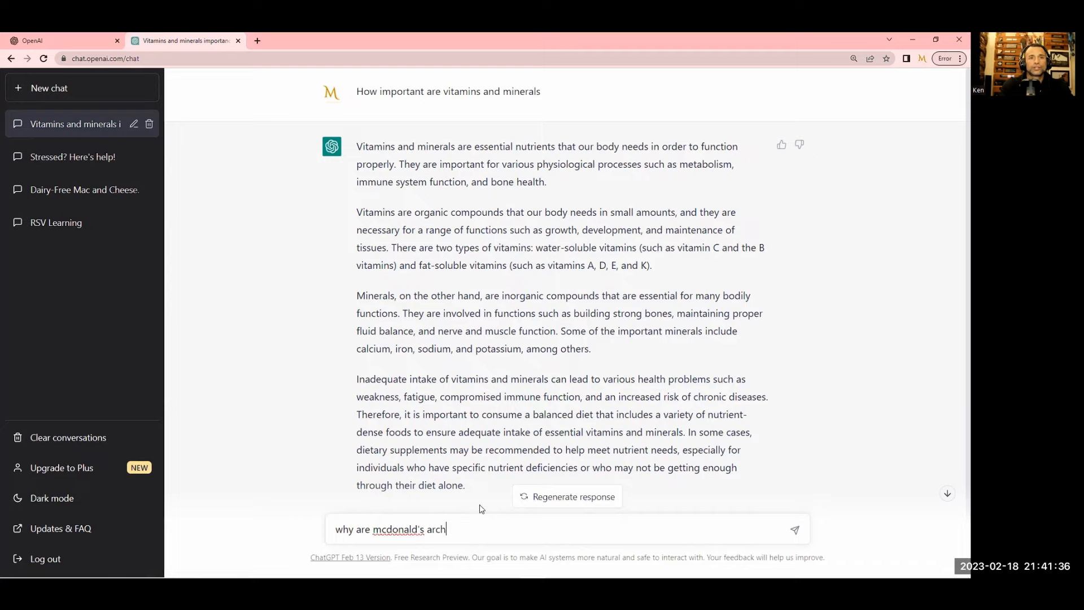
pyautogui.press('Return')
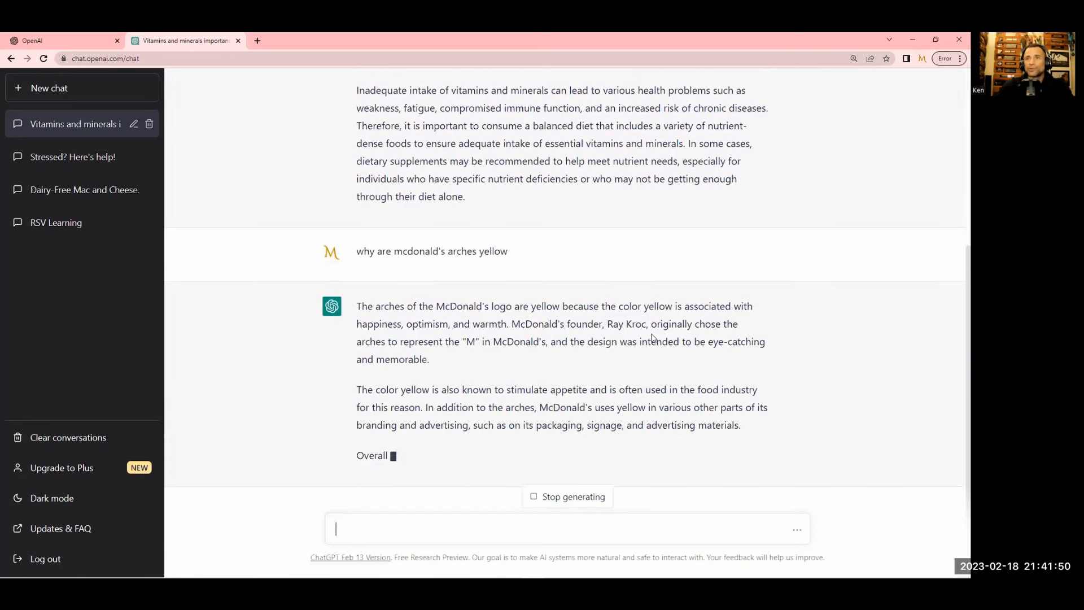
pyautogui.scroll(-3)
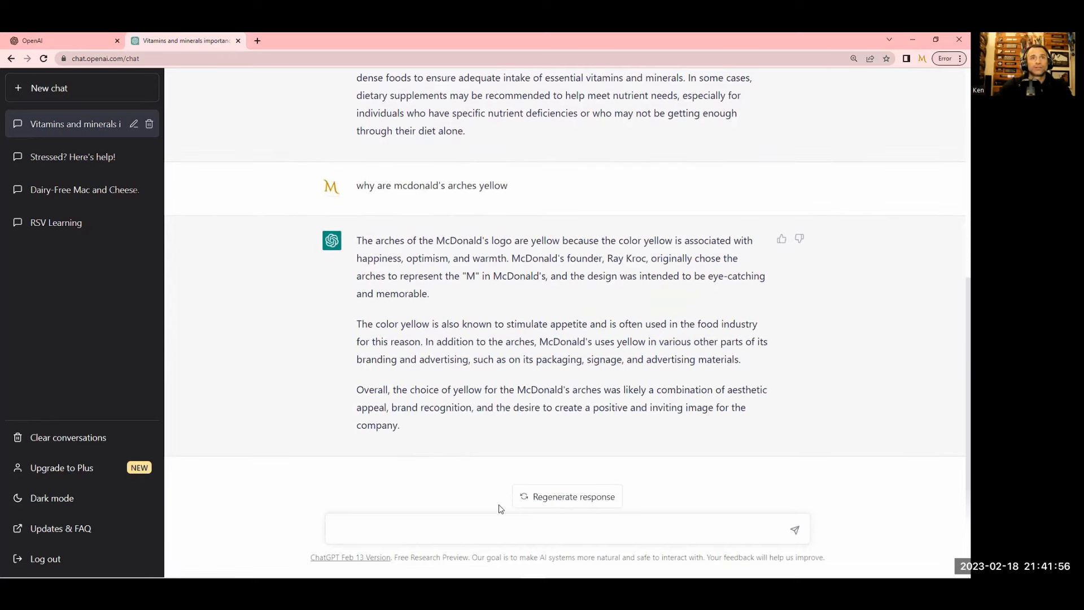
# Ask 'what color is associated with hunger or will make me hungry'
pyautogui.write('what color is ass')
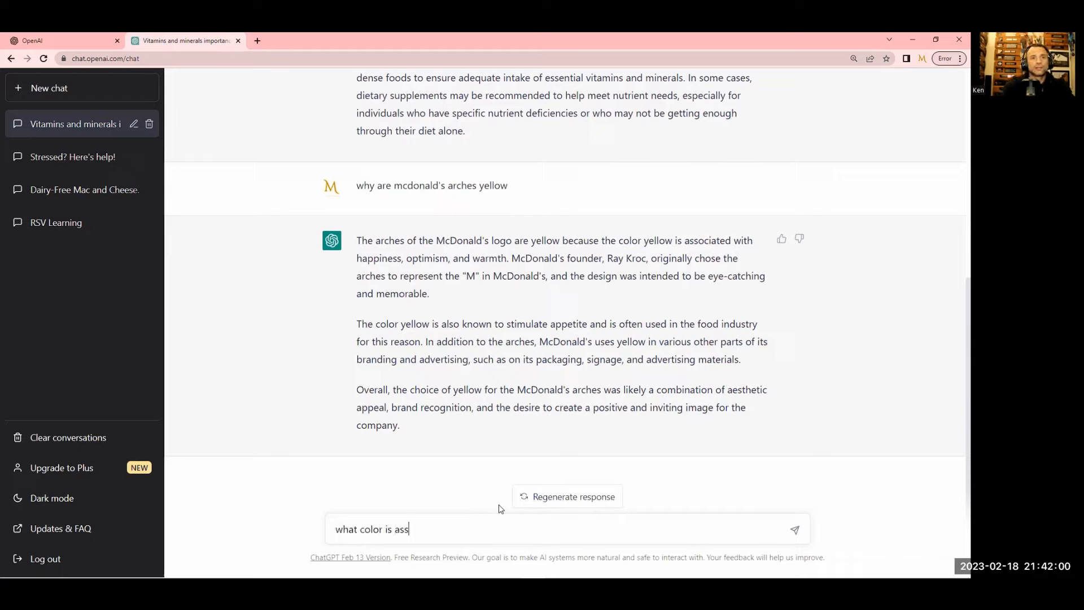
pyautogui.write('ociated with hu')
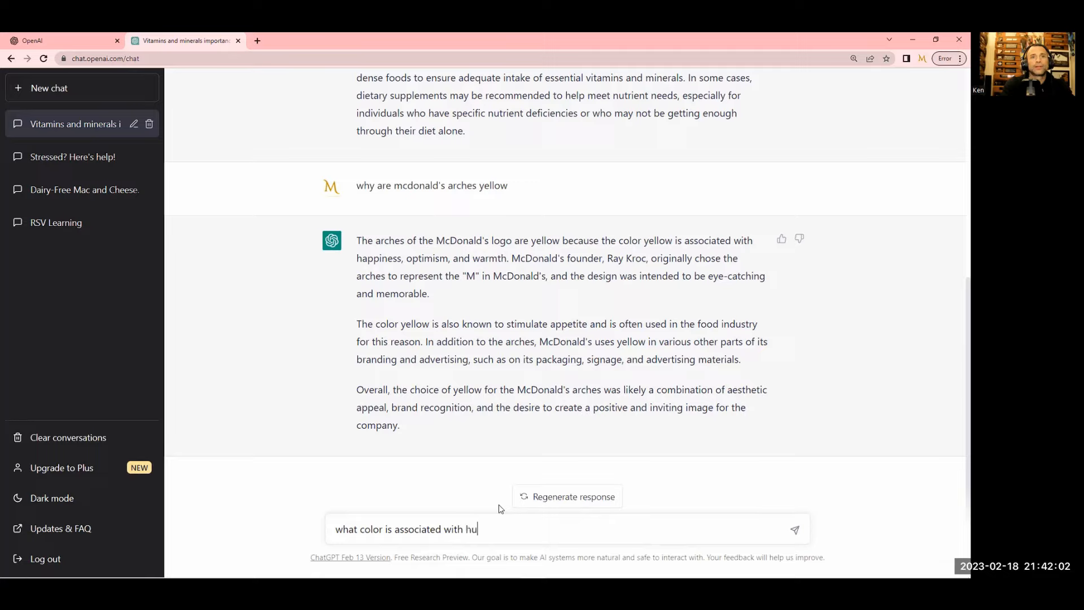
pyautogui.write('nger or will')
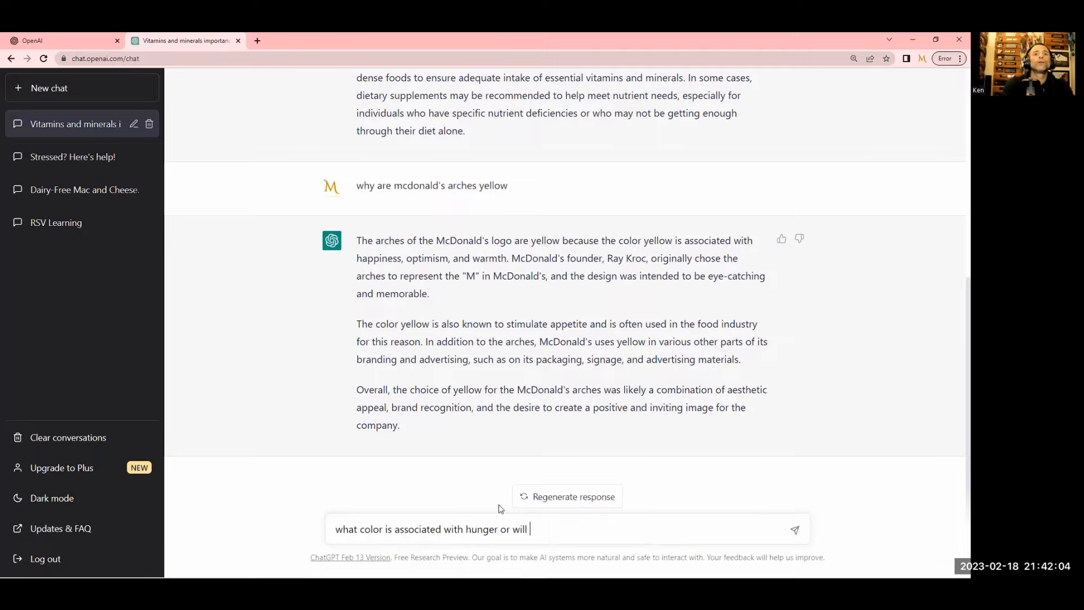
pyautogui.write('make me hung')
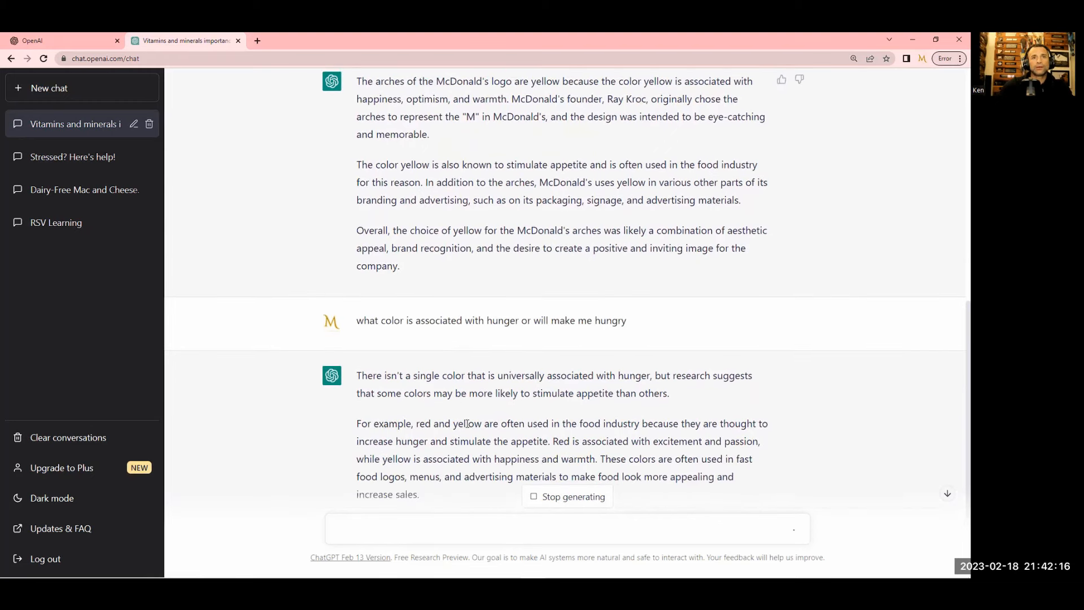
# Highlight 'yellow' in the answer and scroll through the reply about appetite colours
pyautogui.doubleClick(467, 423)
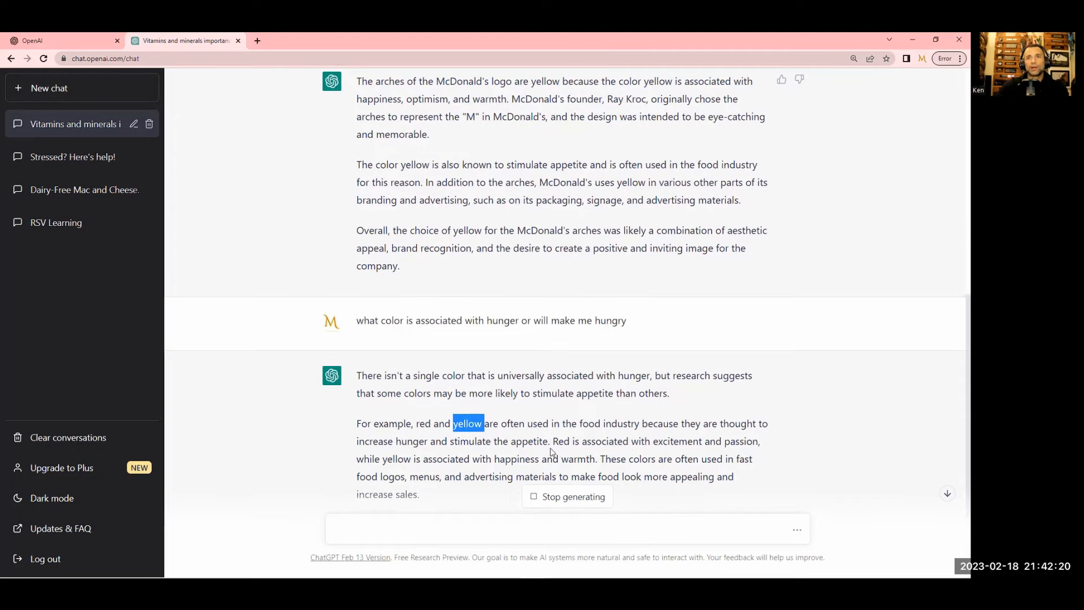
pyautogui.scroll(3)
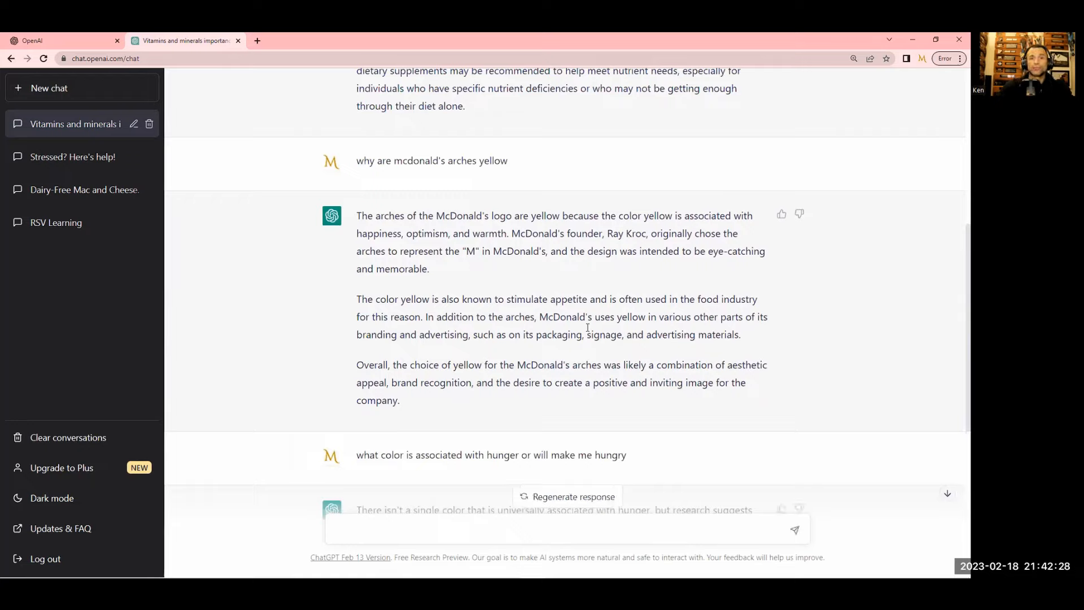
pyautogui.moveTo(446, 274)
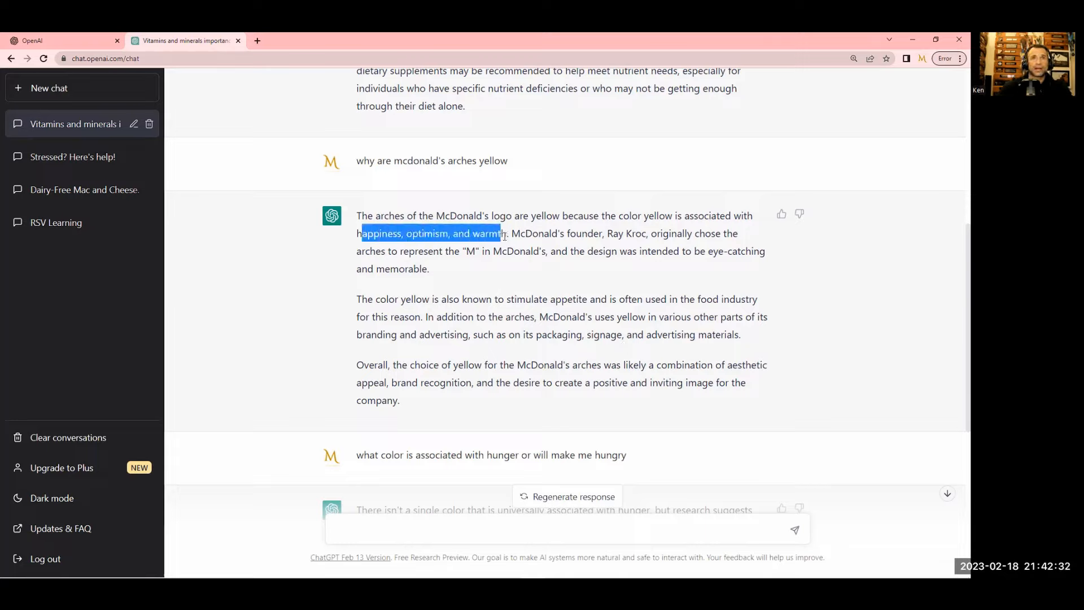
pyautogui.scroll(-3)
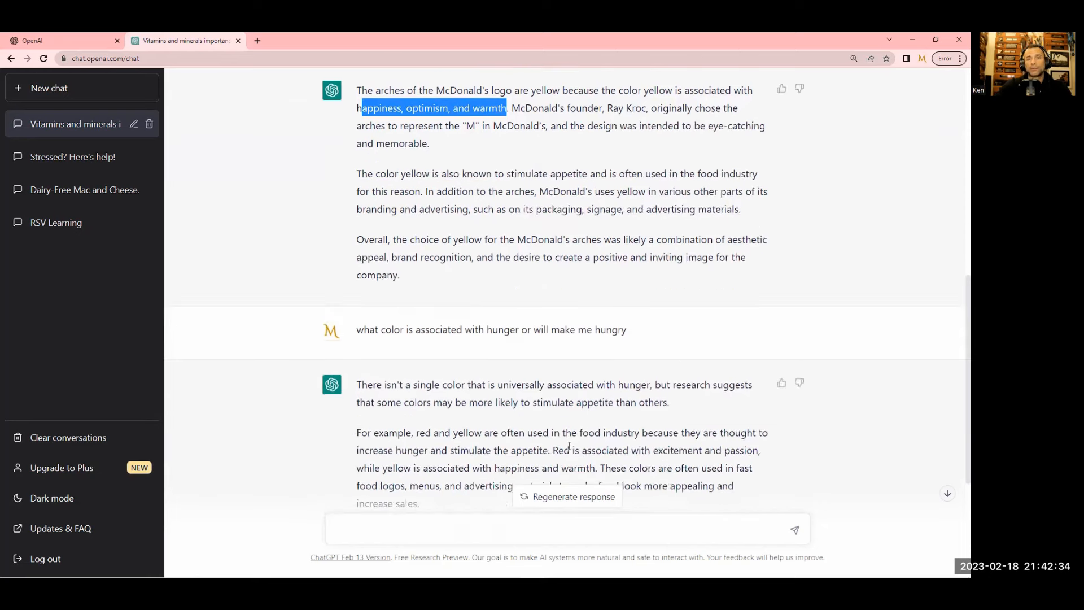
pyautogui.scroll(-3)
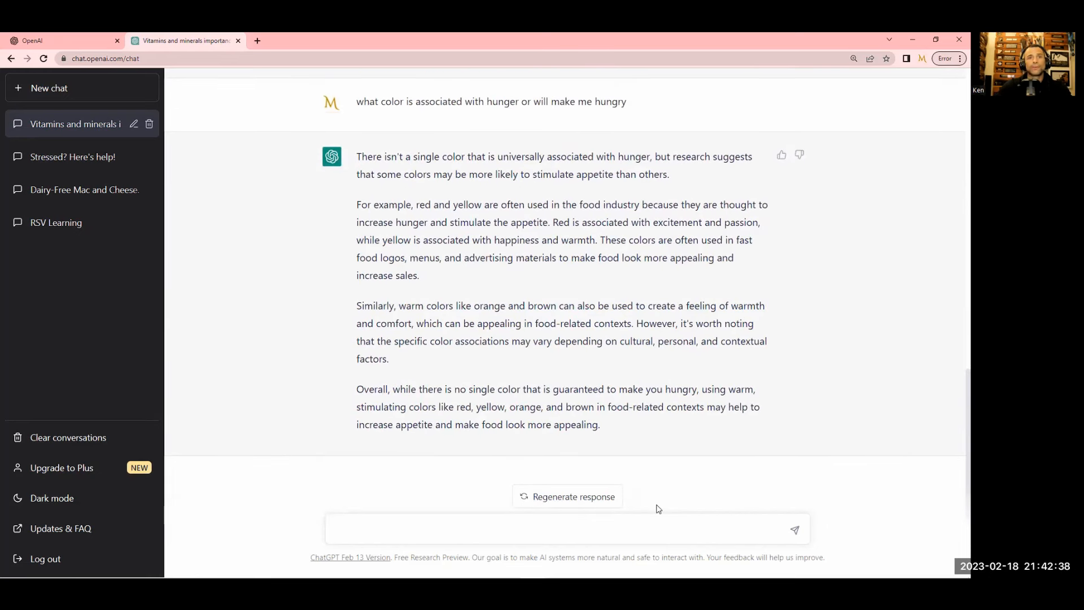
# Ask why McDonald's restaurant chairs and tables are so uncomfortable and read the reply
pyautogui.click(391, 530)
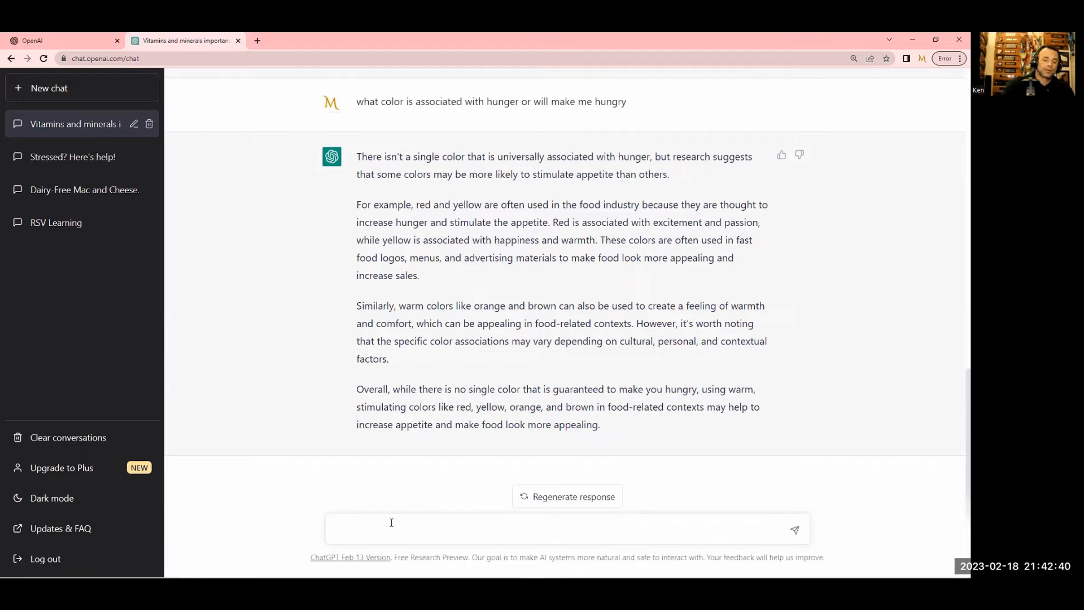
pyautogui.write('why are the')
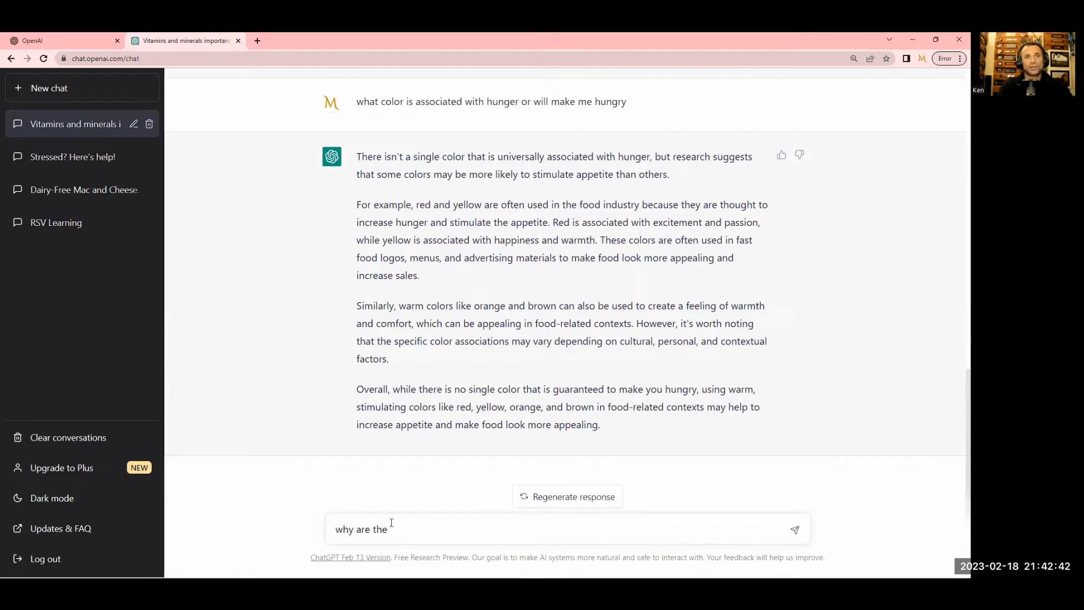
pyautogui.write('restaura')
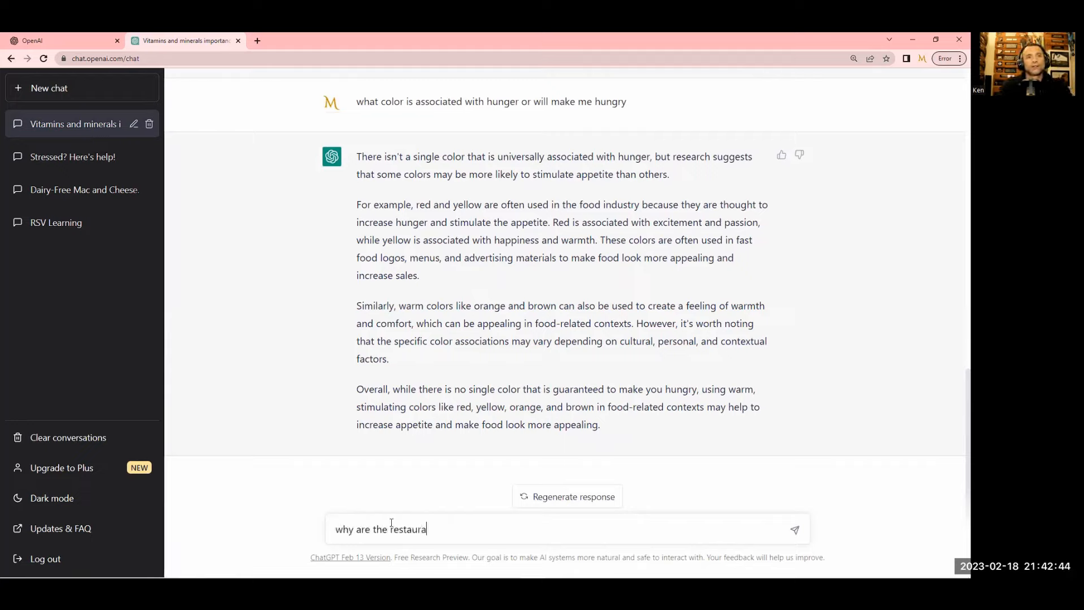
pyautogui.write('nt chairs')
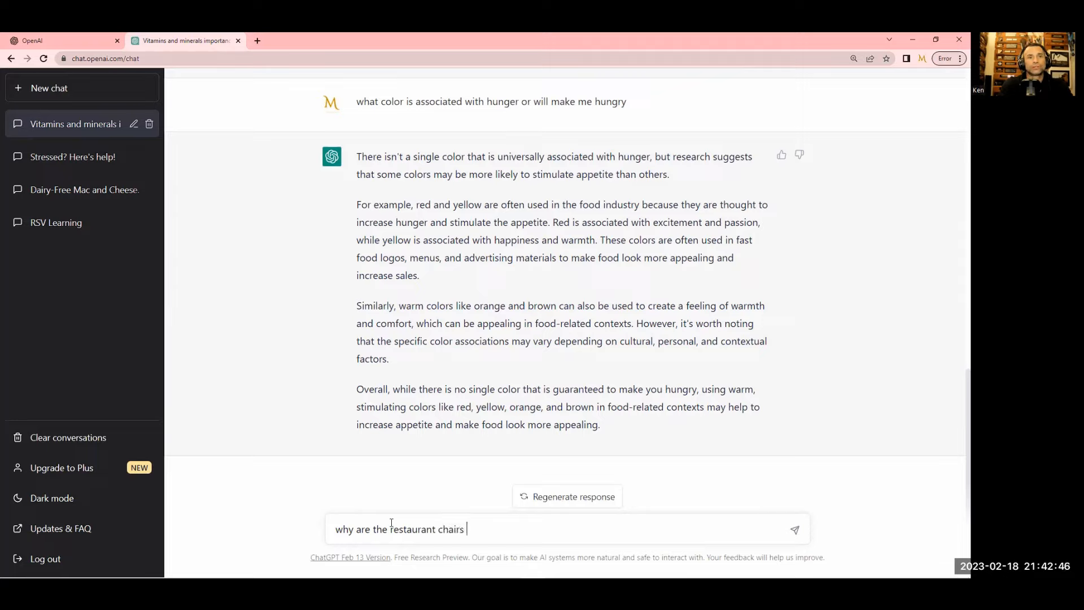
pyautogui.write('and tables in')
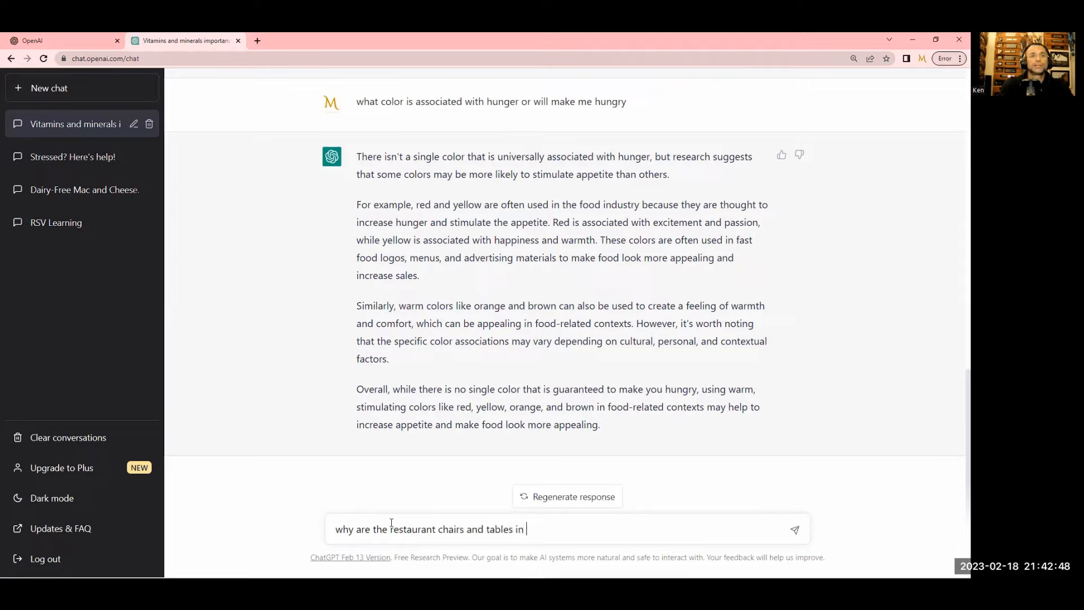
pyautogui.write("mcdonald's so")
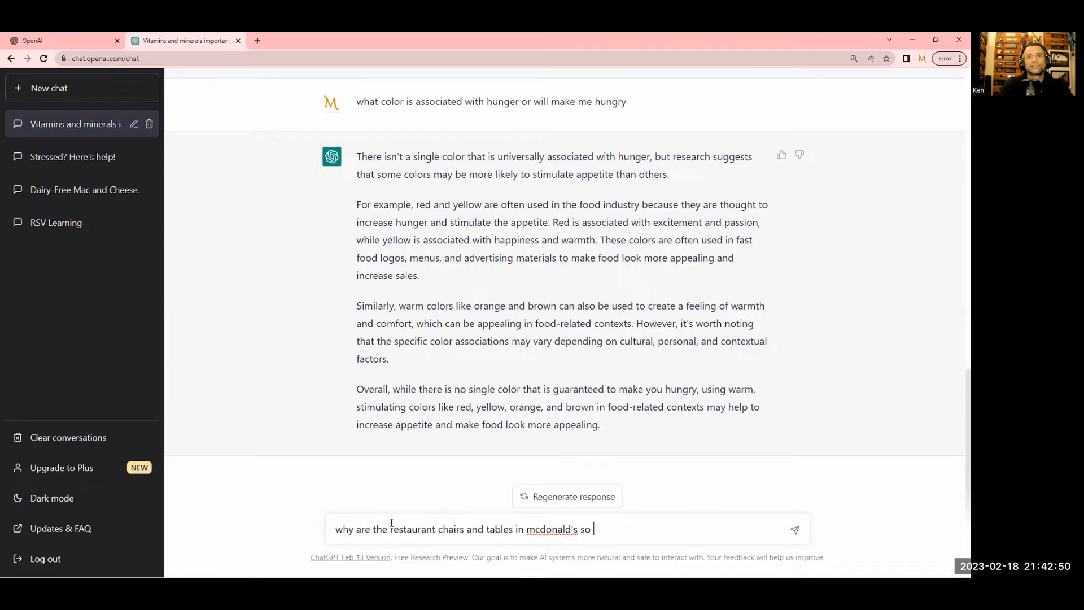
pyautogui.write('unco')
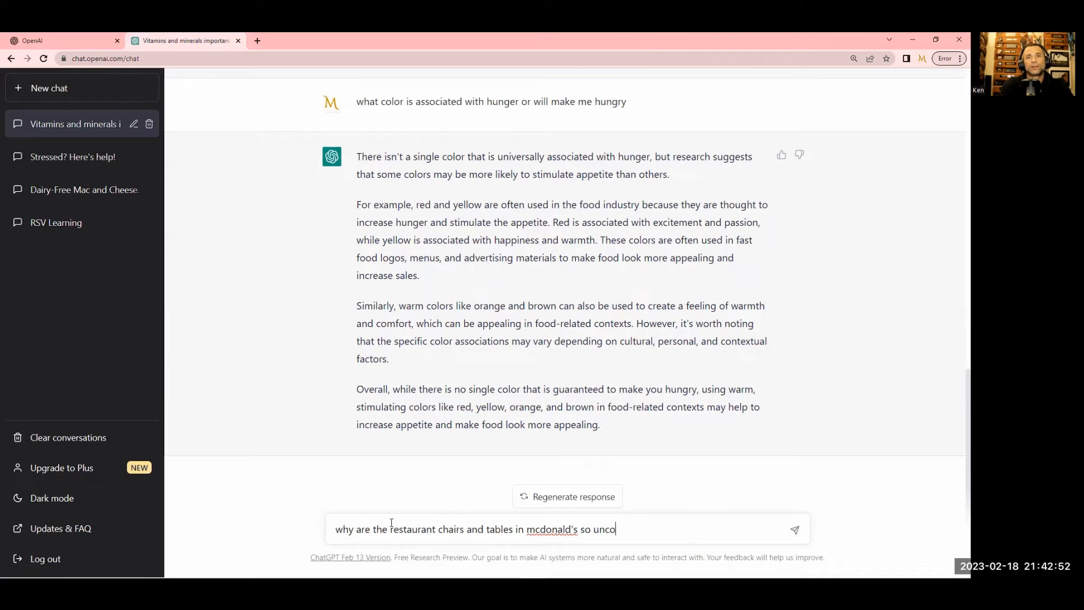
pyautogui.write('mfortable')
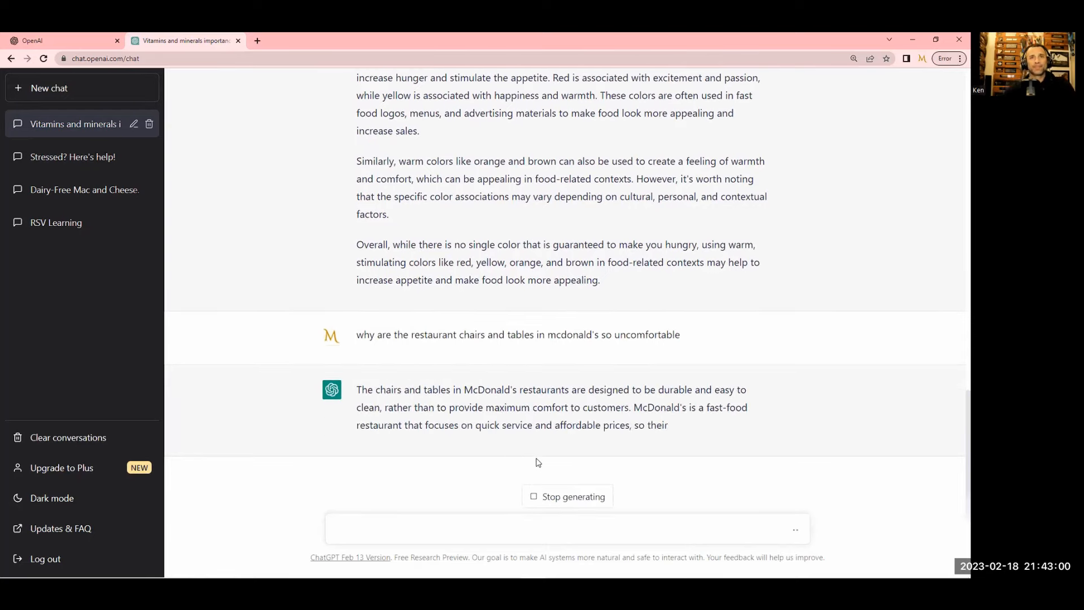
pyautogui.scroll(-3)
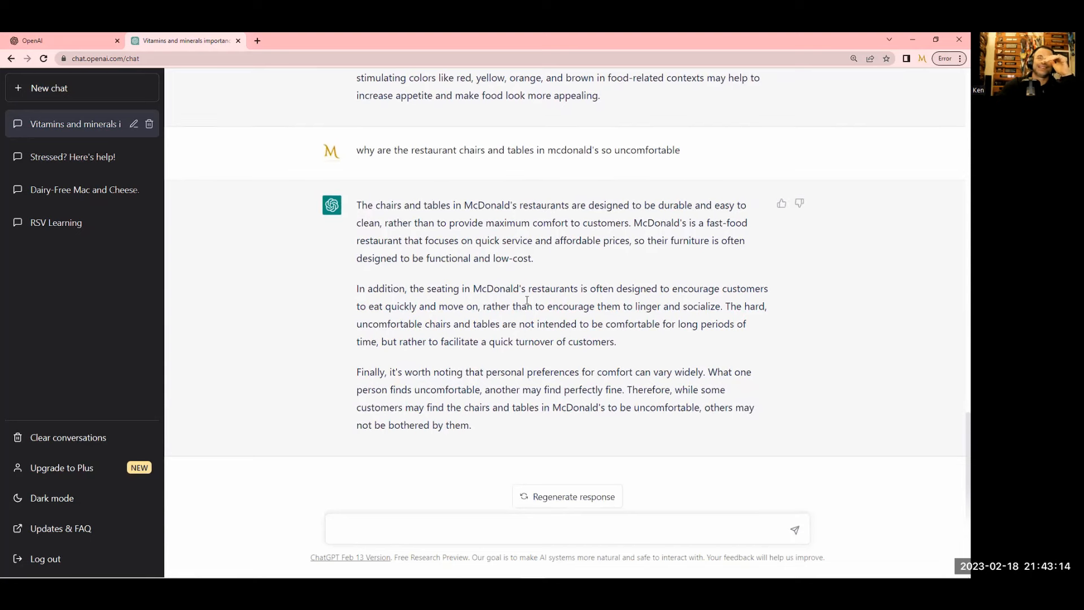
pyautogui.moveTo(669, 354)
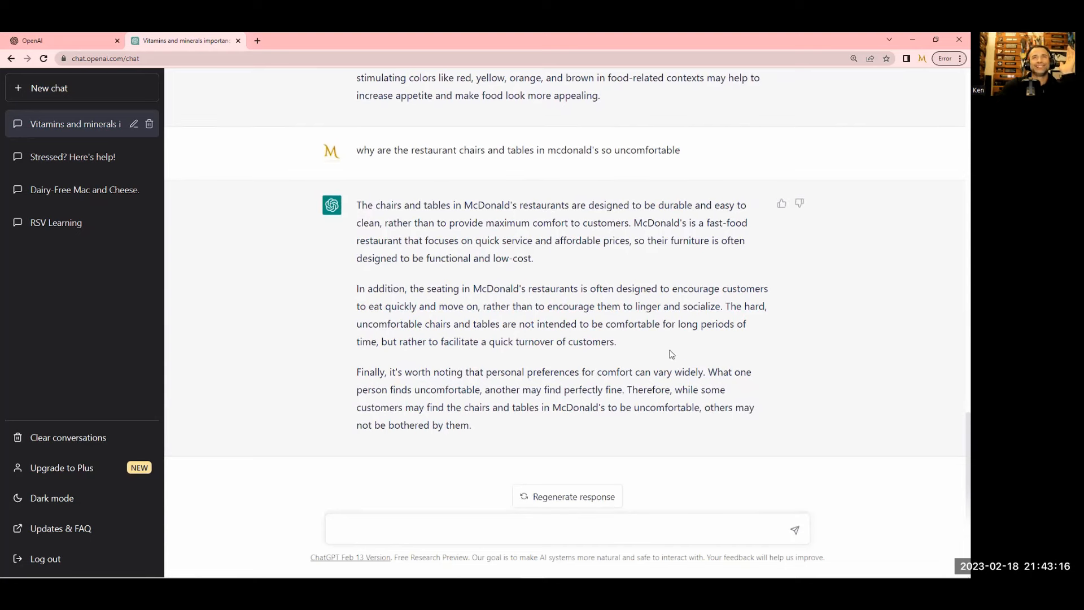
pyautogui.moveTo(384, 302)
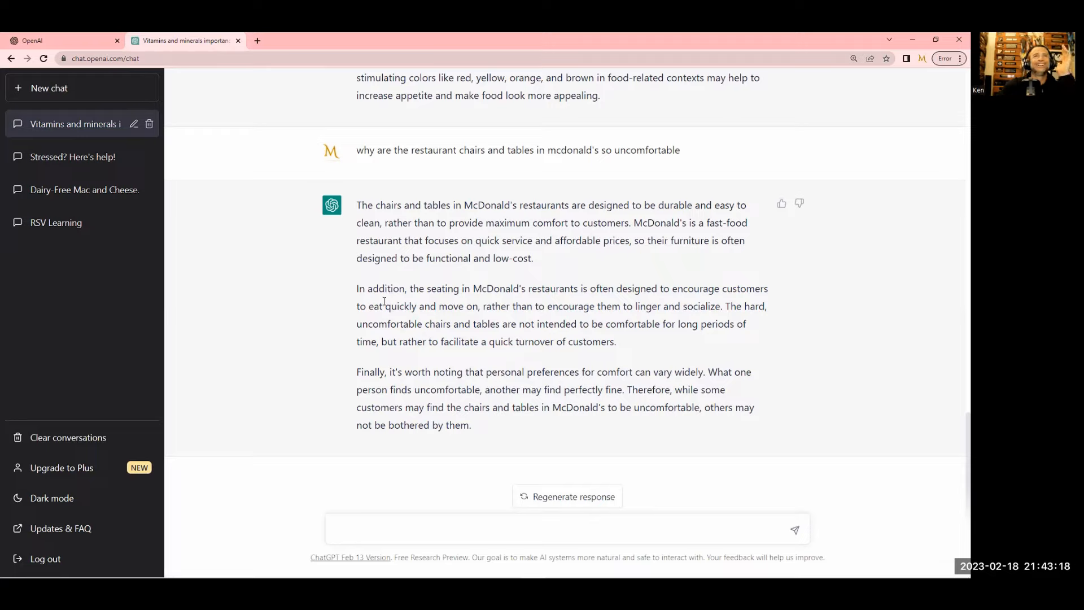
pyautogui.moveTo(539, 284)
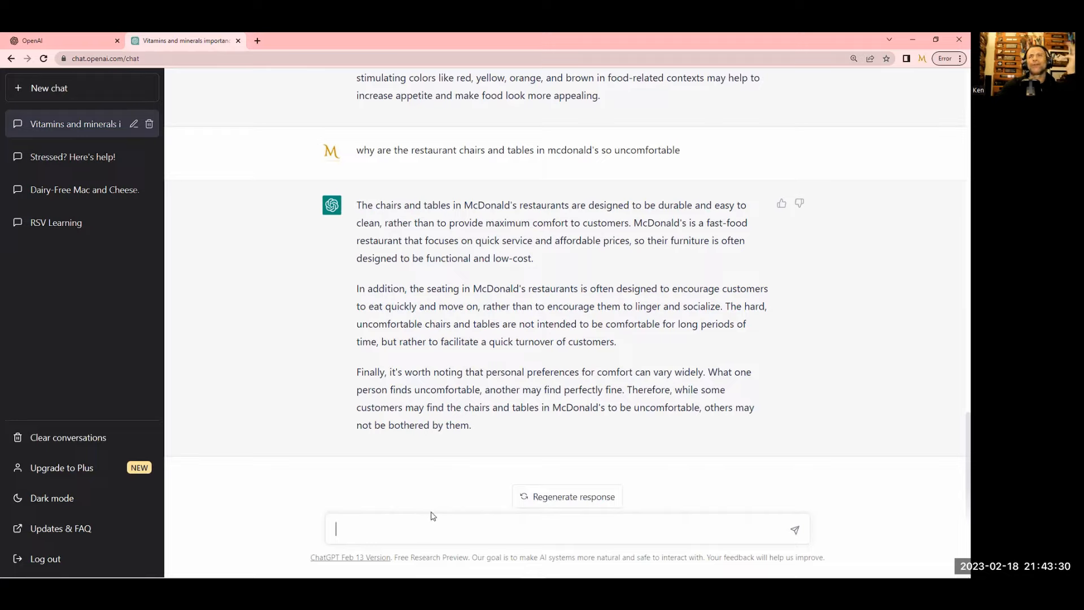
pyautogui.moveTo(431, 527)
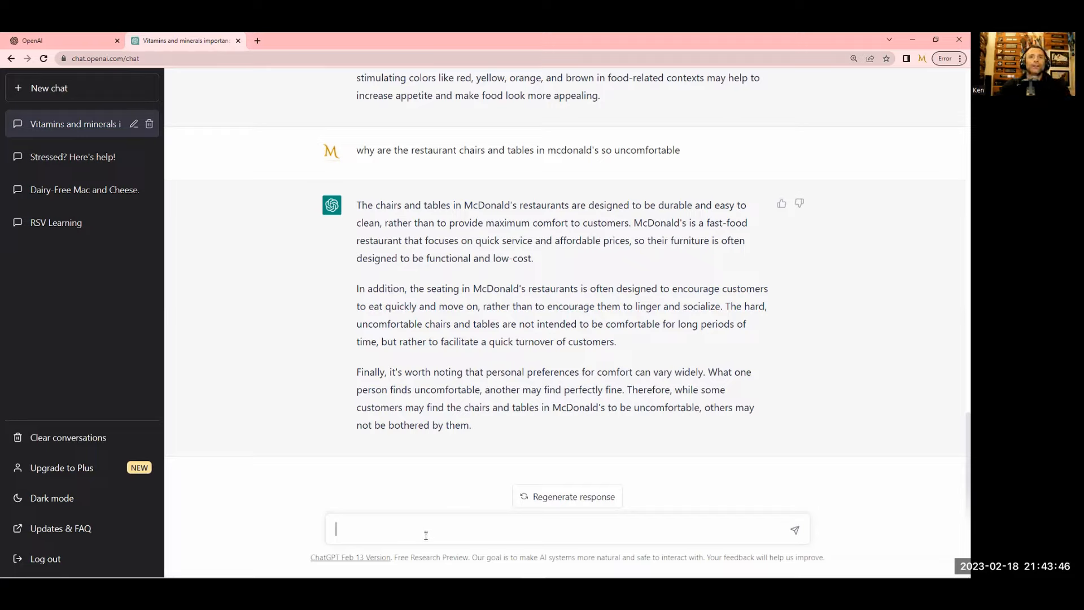
# Ask 'why does facebook want my phone's locations'
pyautogui.write('why does faceb')
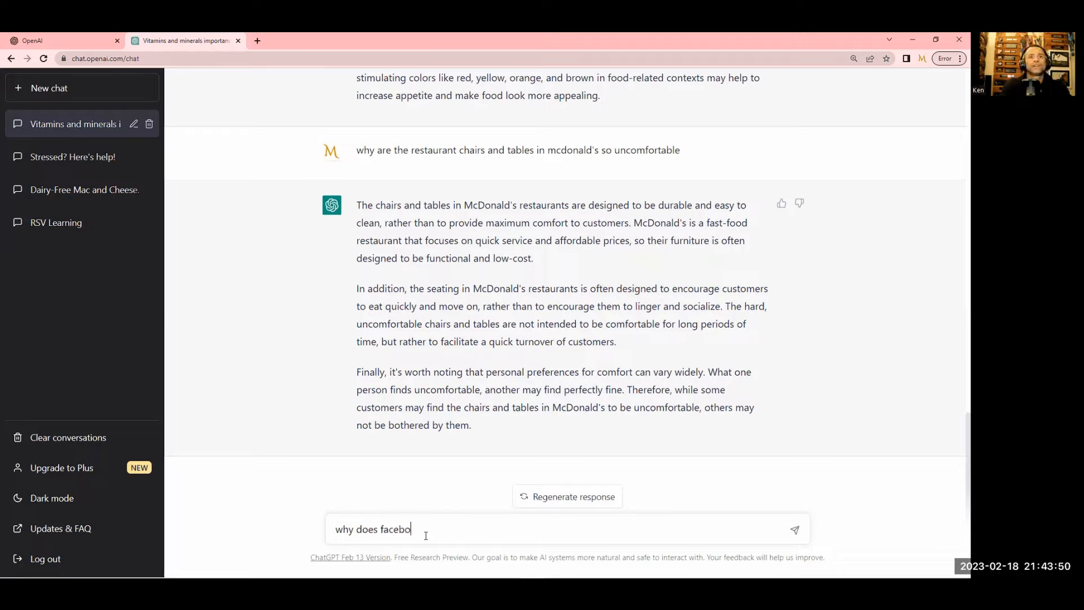
pyautogui.write('ok wa')
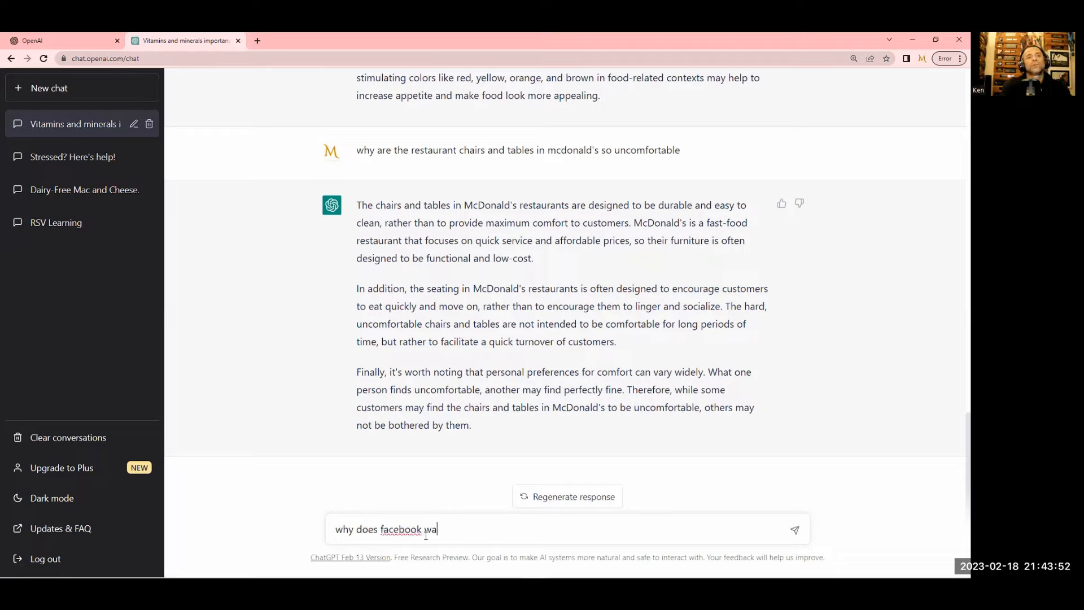
pyautogui.write('nt my phone')
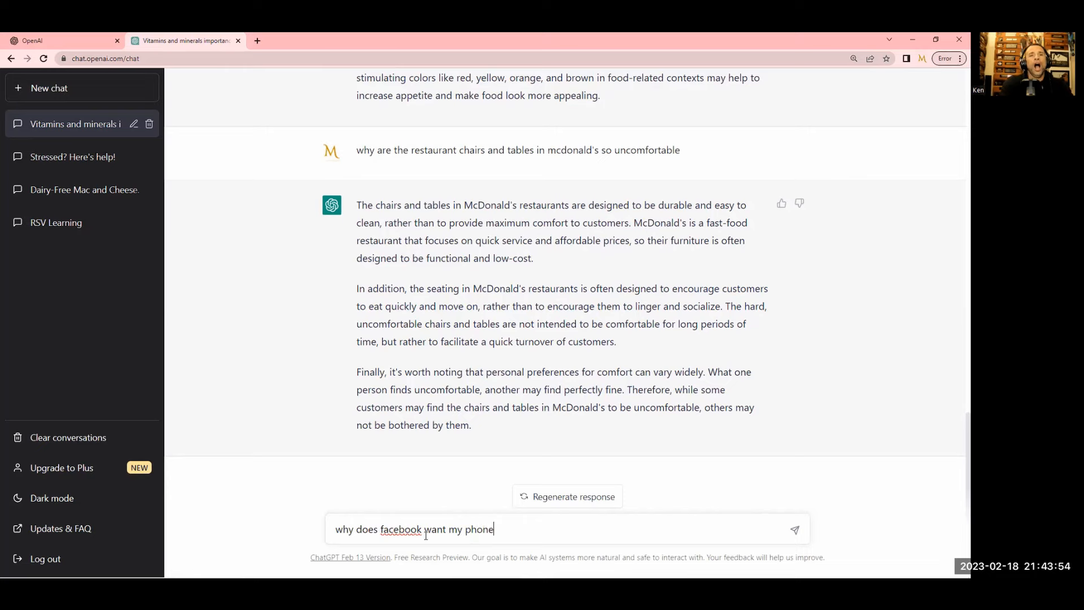
pyautogui.press('Return')
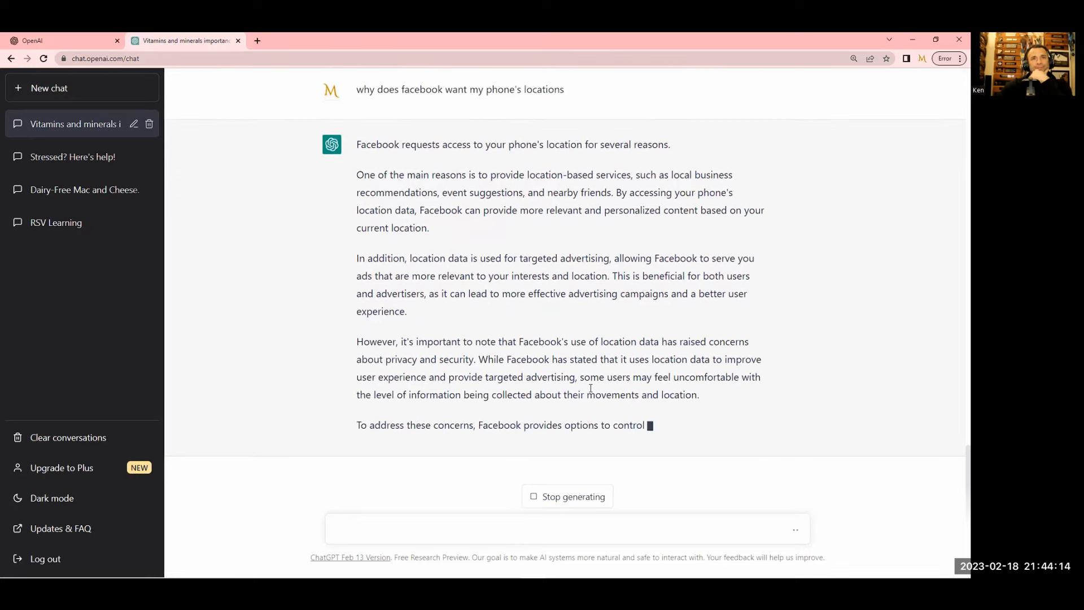
# Read the reply on location services, targeted advertising and privacy controls
pyautogui.scroll(-3)
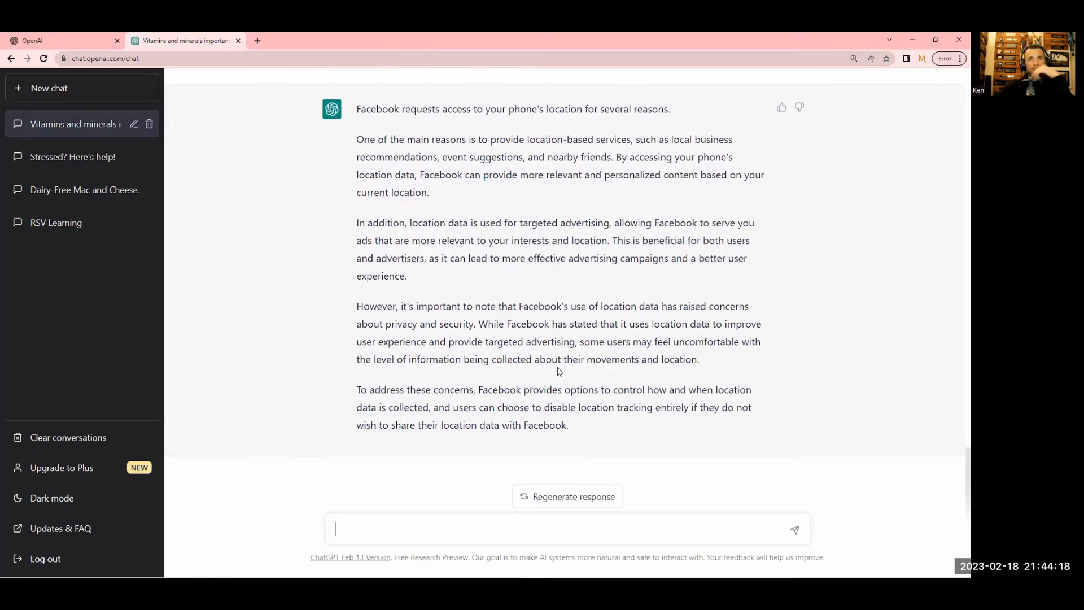
pyautogui.scroll(3)
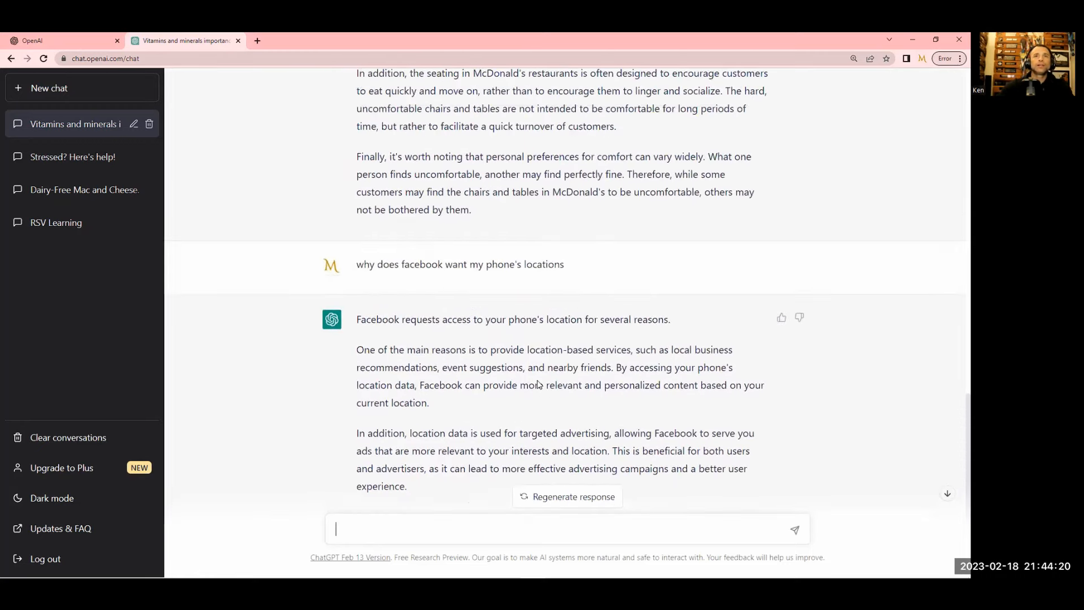
pyautogui.scroll(-3)
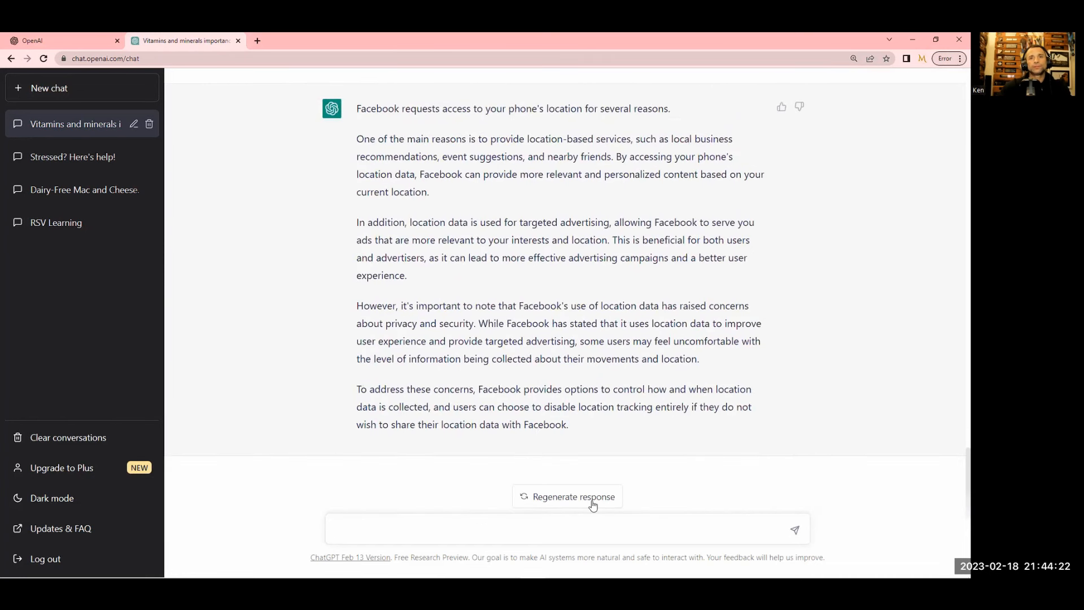
pyautogui.moveTo(601, 471)
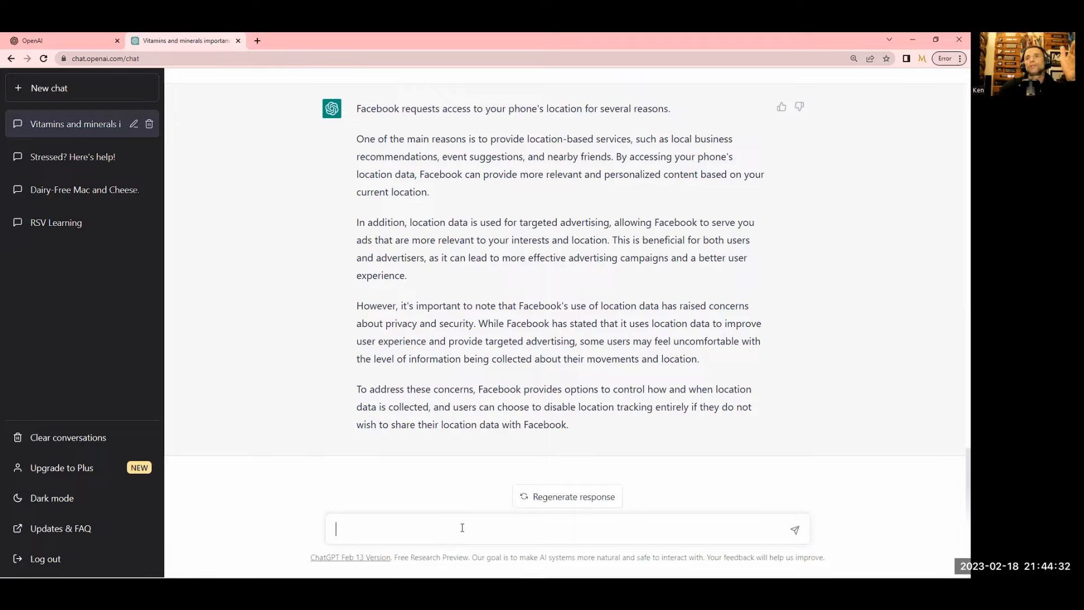
pyautogui.moveTo(543, 502)
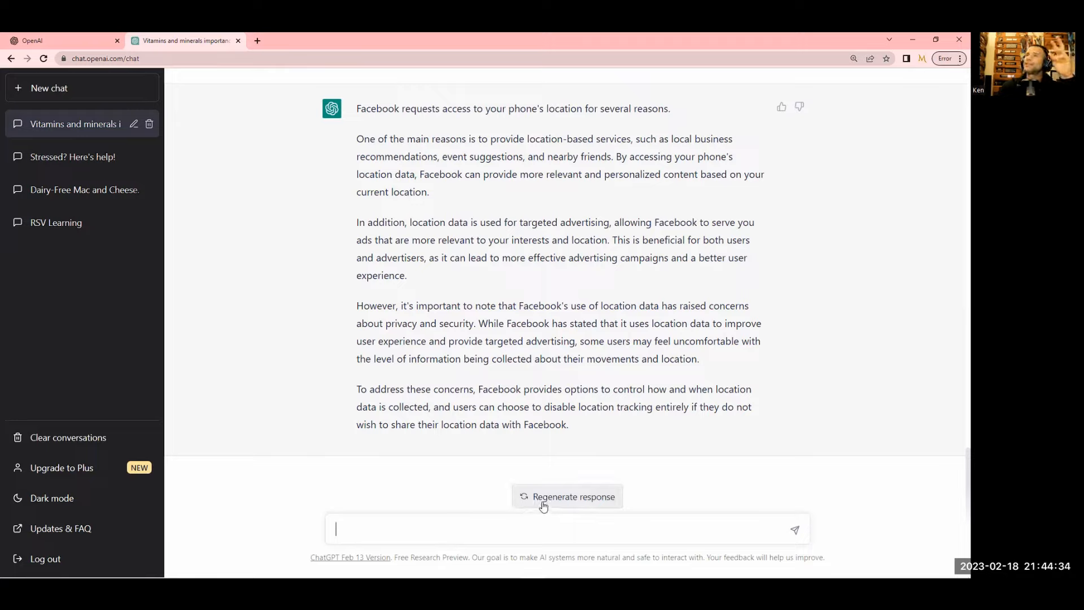
pyautogui.moveTo(696, 260)
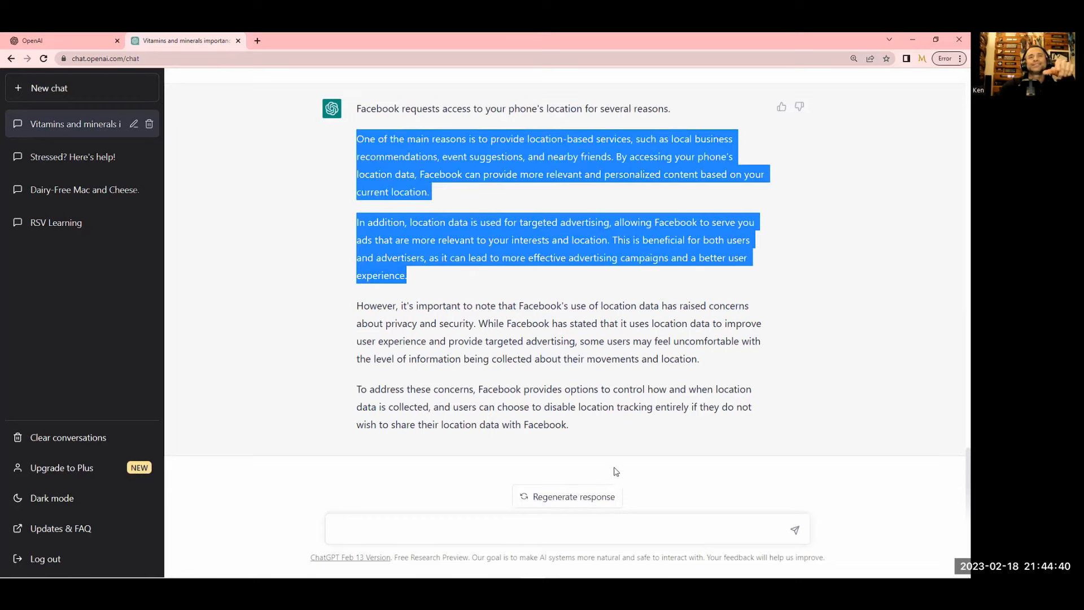
pyautogui.scroll(3)
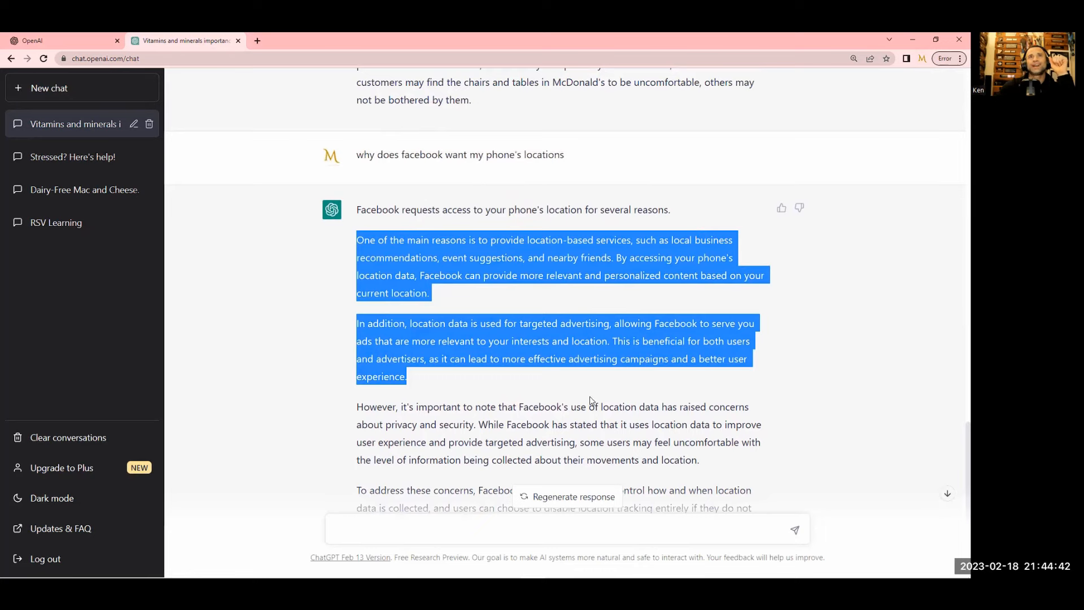
pyautogui.scroll(-3)
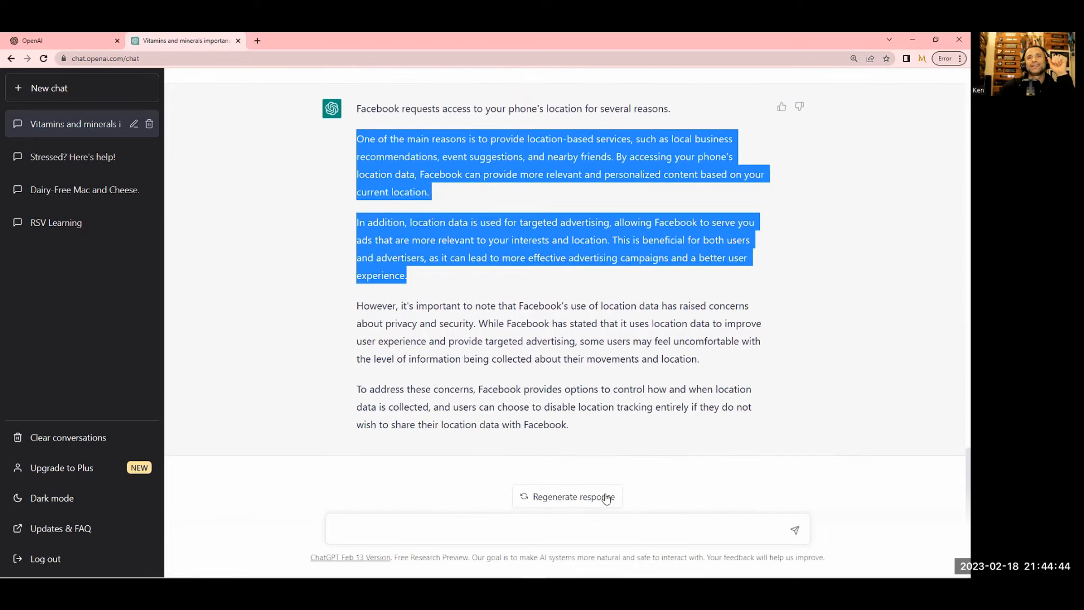
pyautogui.click(434, 529)
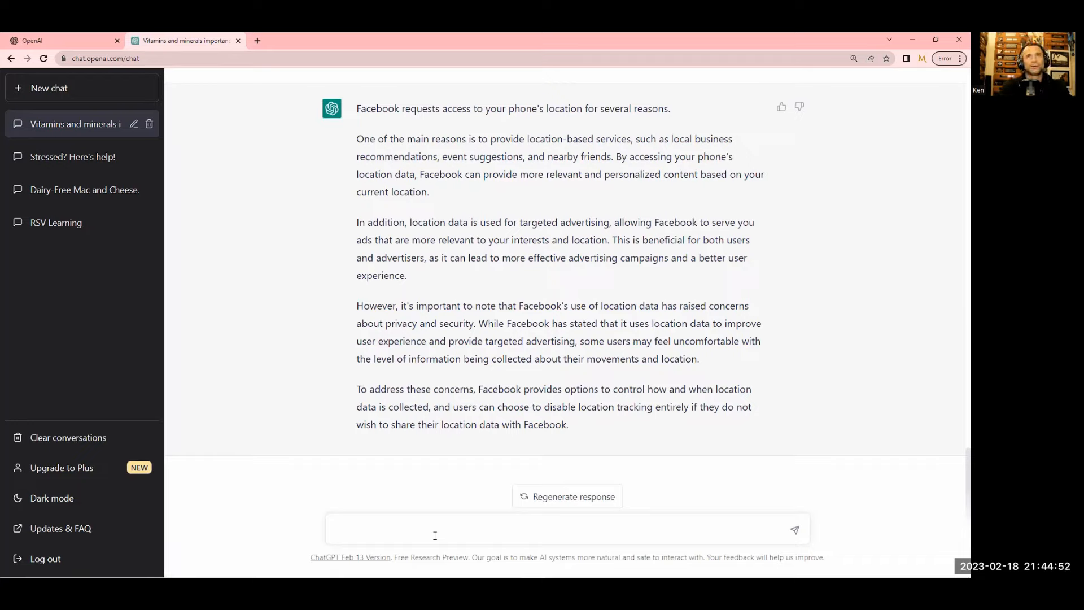
pyautogui.write('I think')
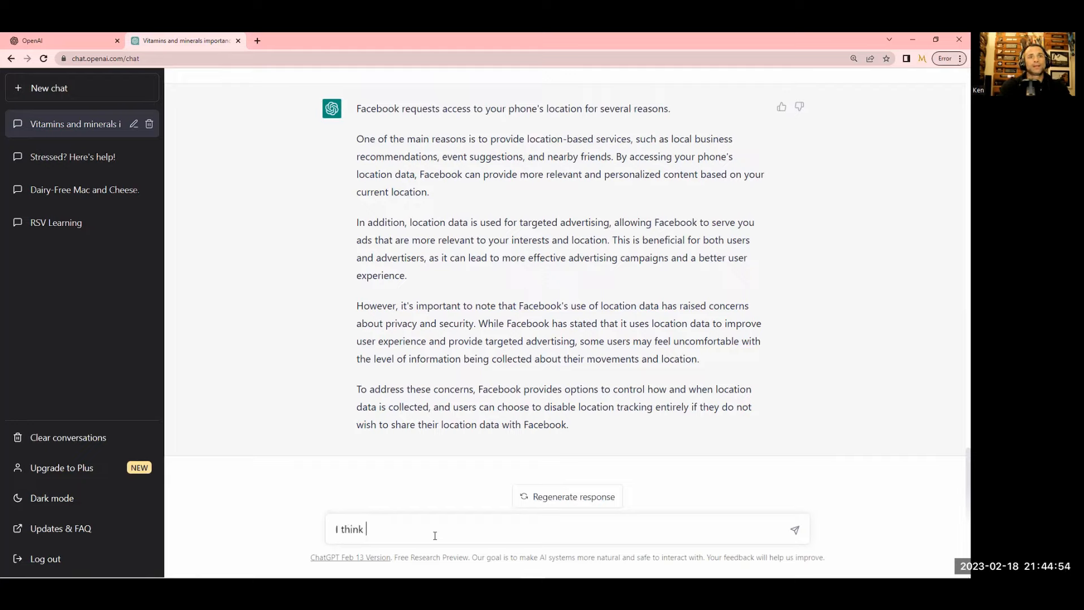
pyautogui.write('FB wants my')
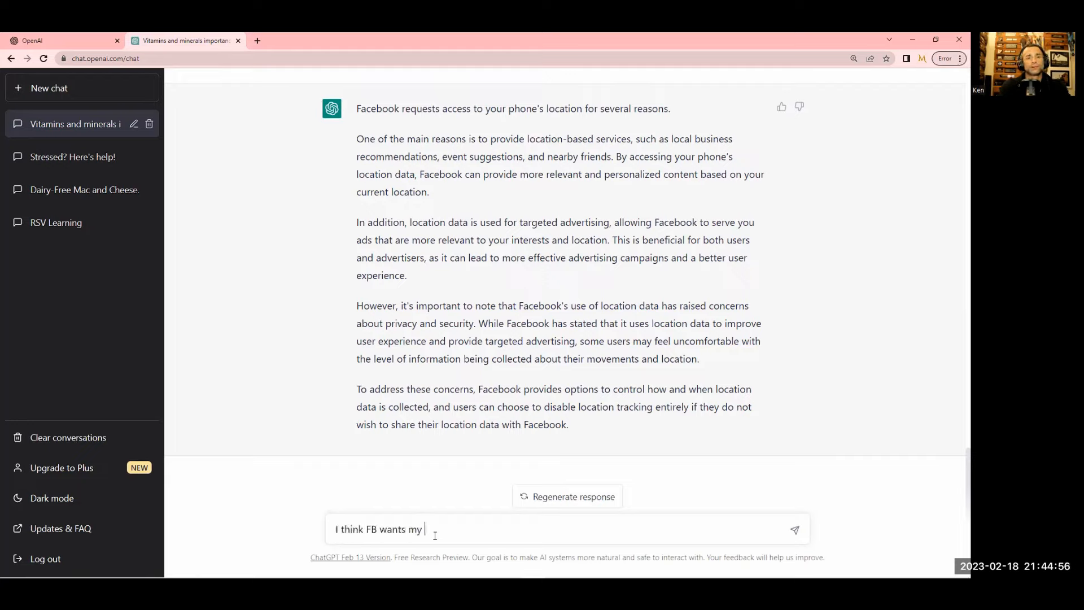
pyautogui.write('locations f')
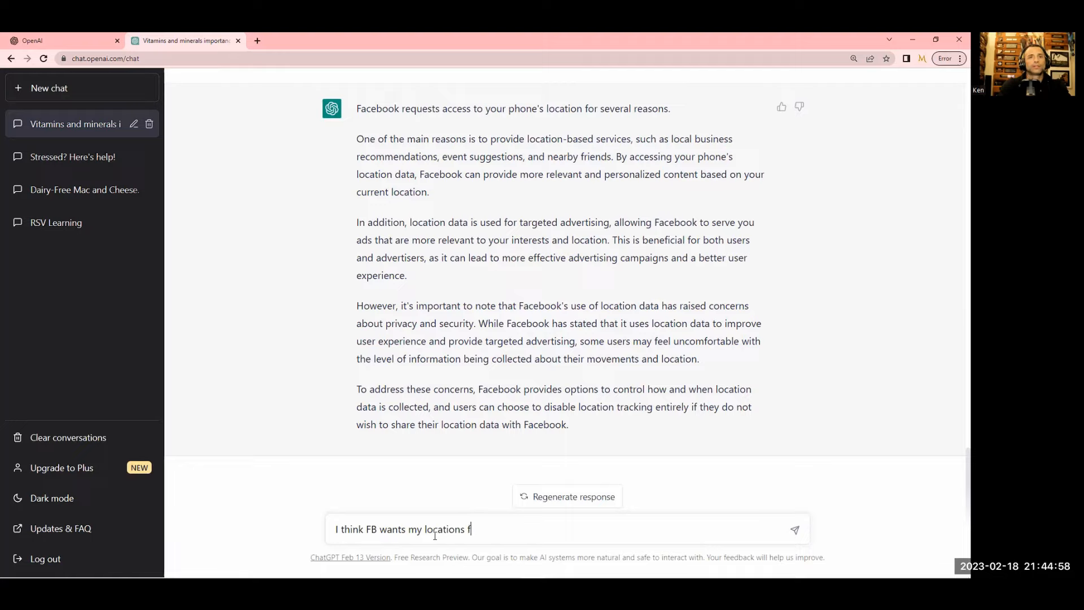
pyautogui.write('or real-t')
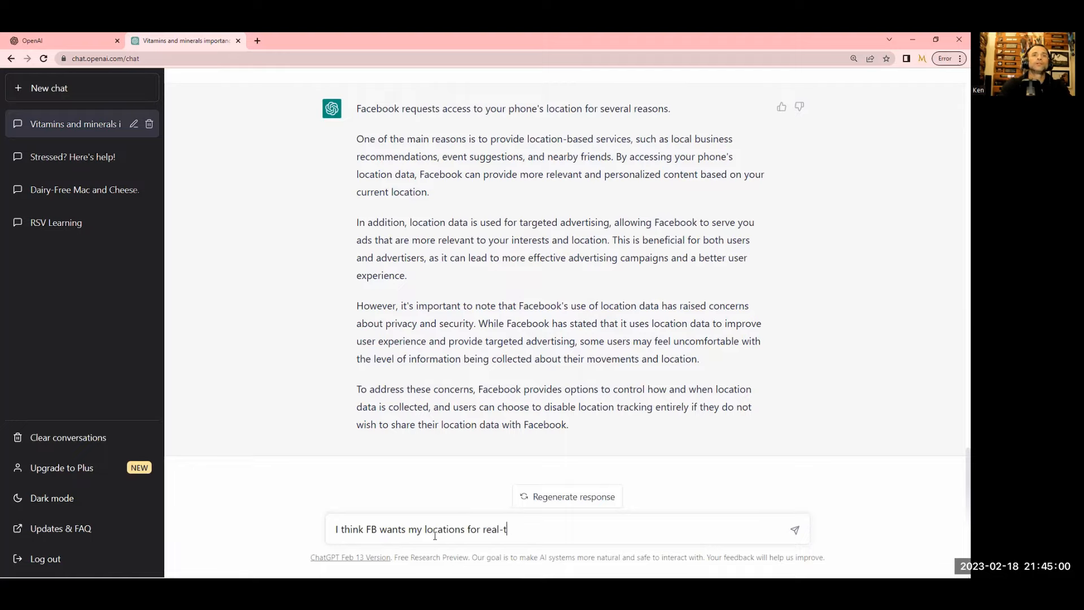
pyautogui.write('ime bidding data')
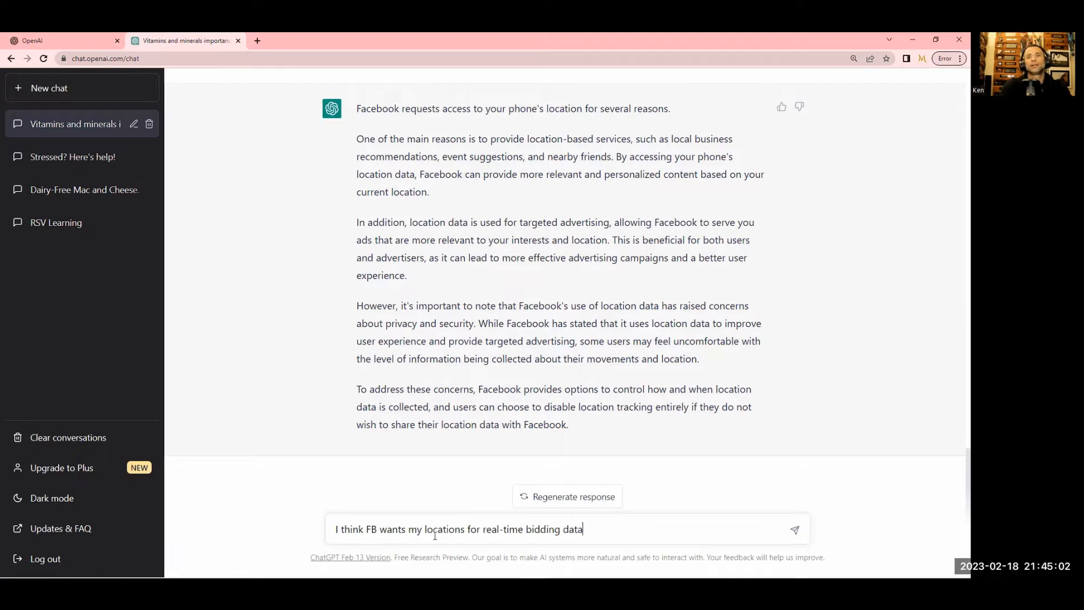
pyautogui.press('Return')
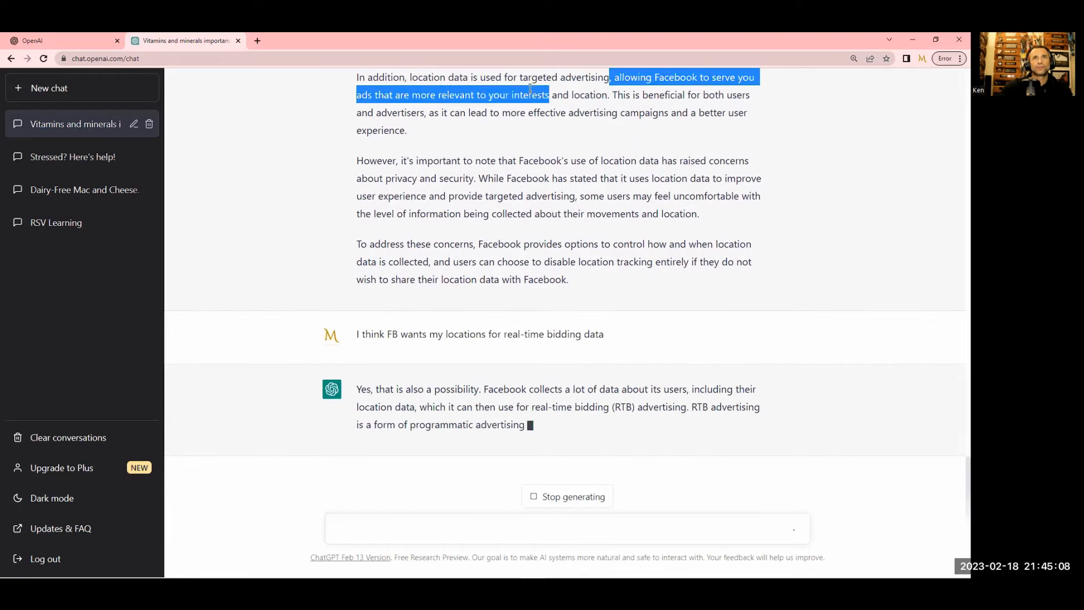
pyautogui.scroll(3)
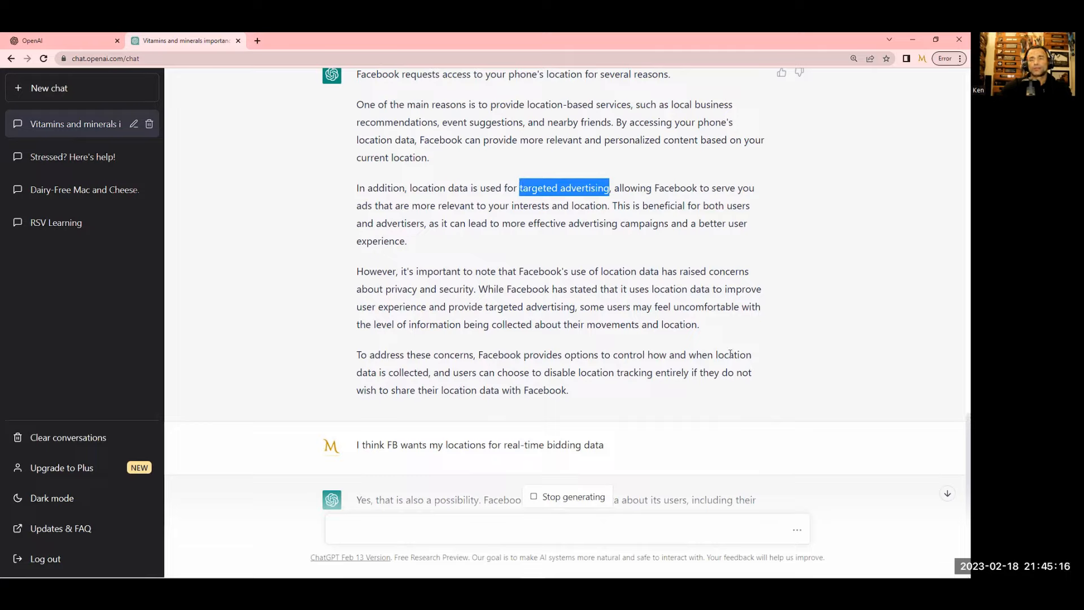
pyautogui.moveTo(577, 173)
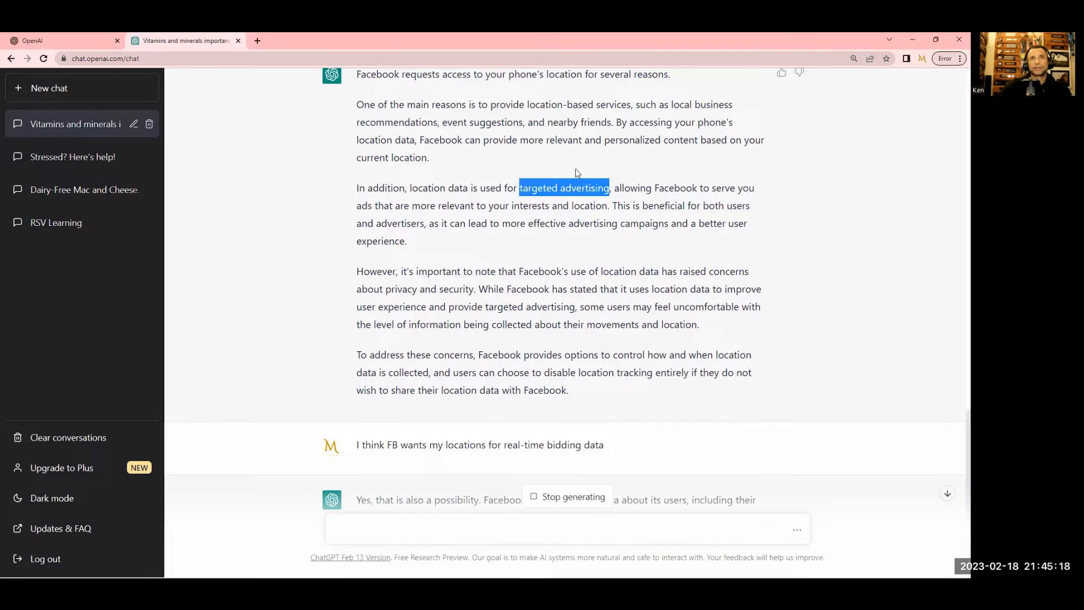
pyautogui.scroll(3)
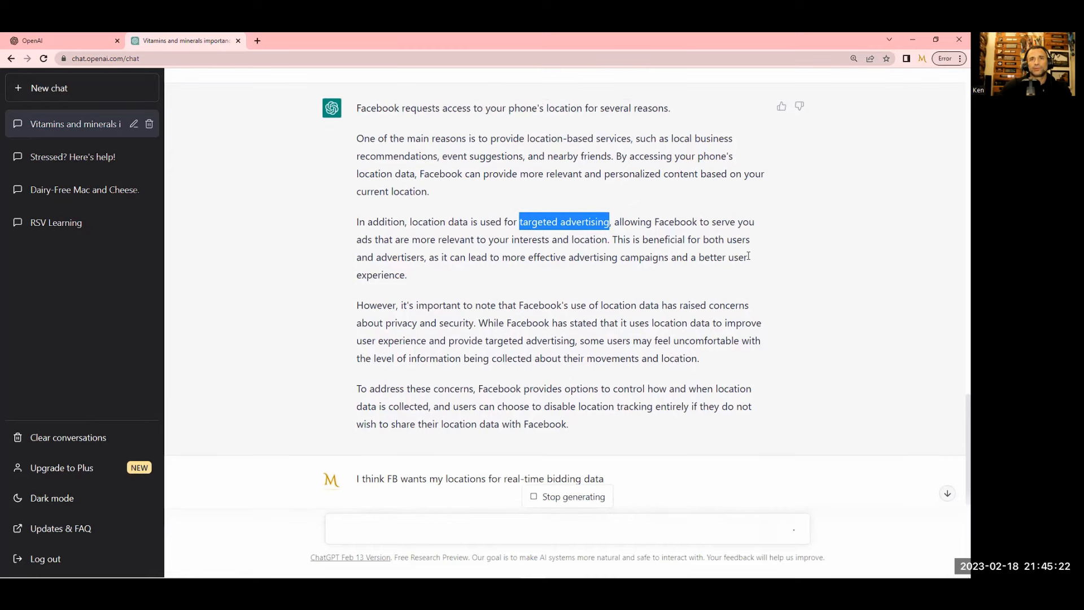
pyautogui.scroll(-3)
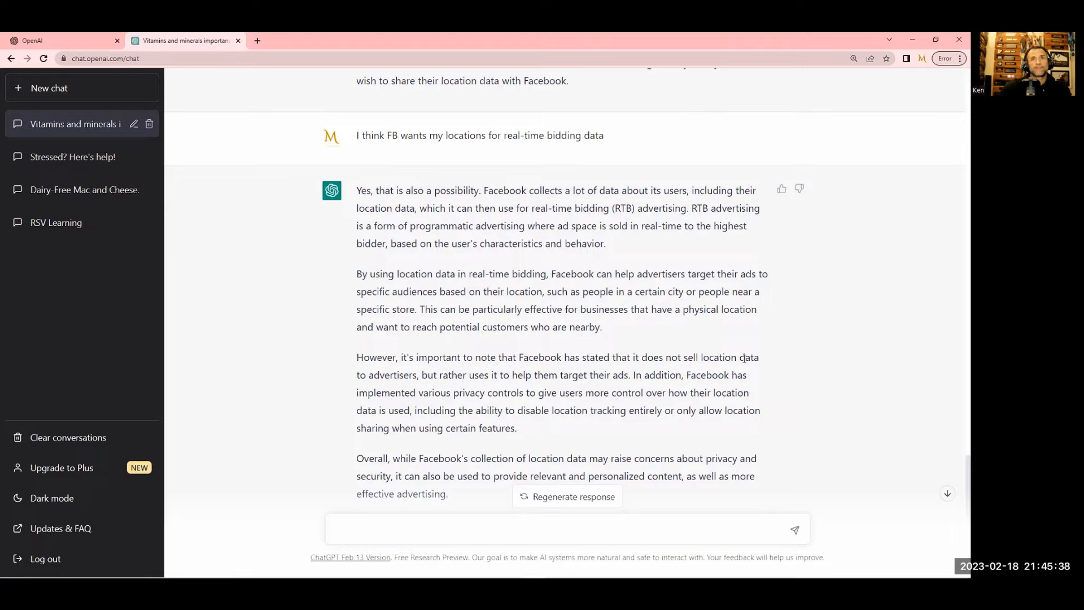
pyautogui.moveTo(397, 390)
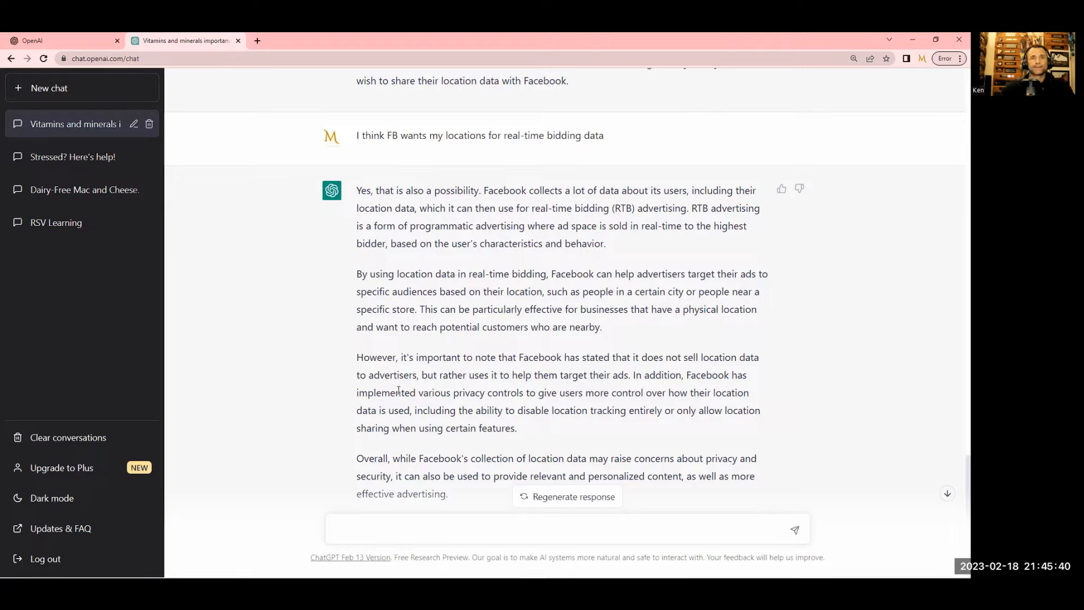
pyautogui.doubleClick(689, 356)
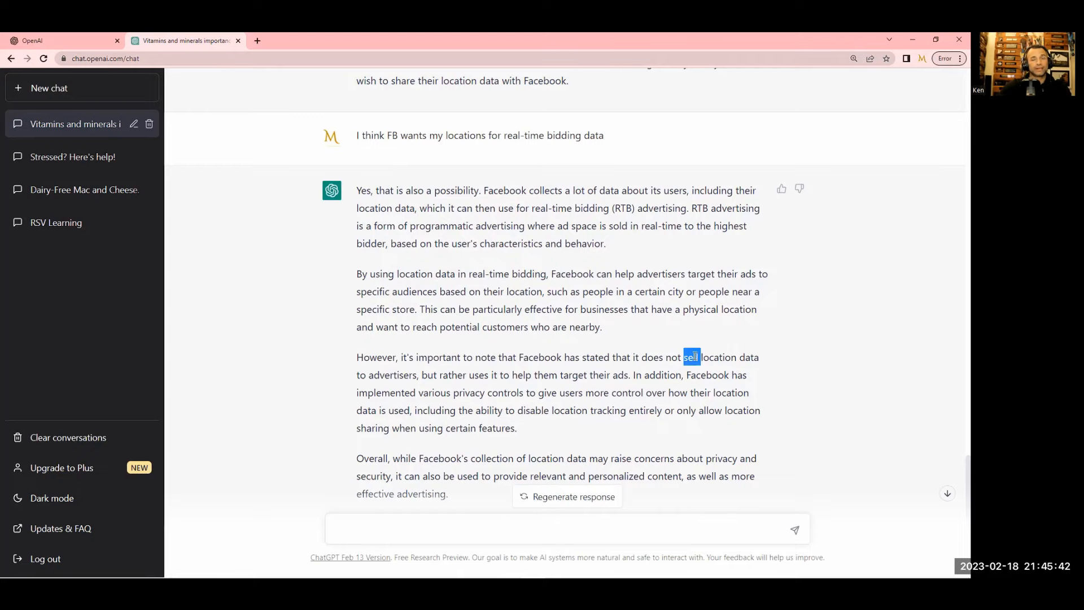
pyautogui.scroll(-3)
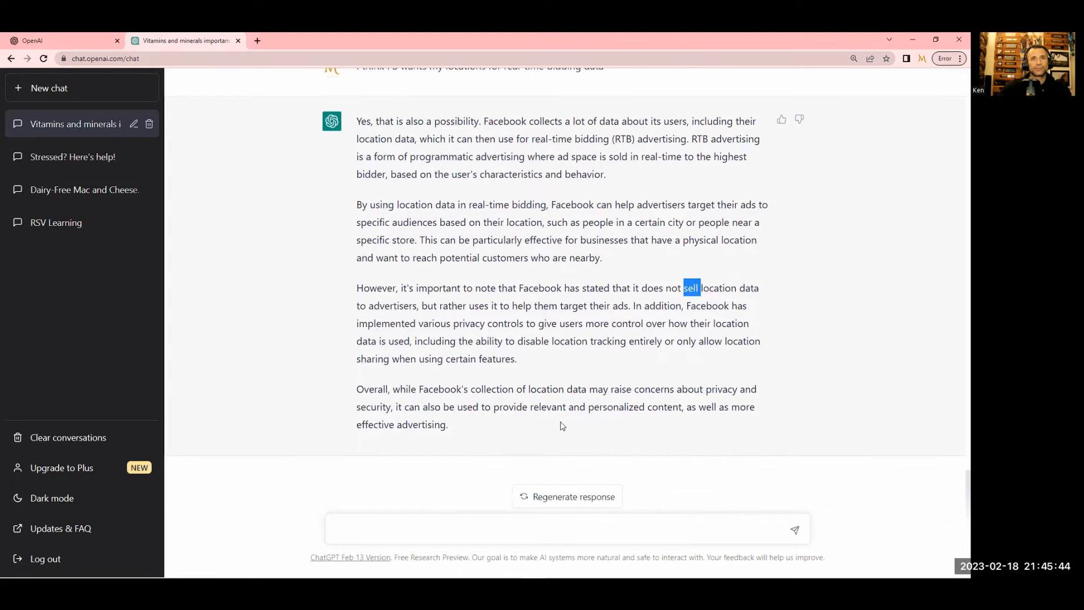
pyautogui.scroll(3)
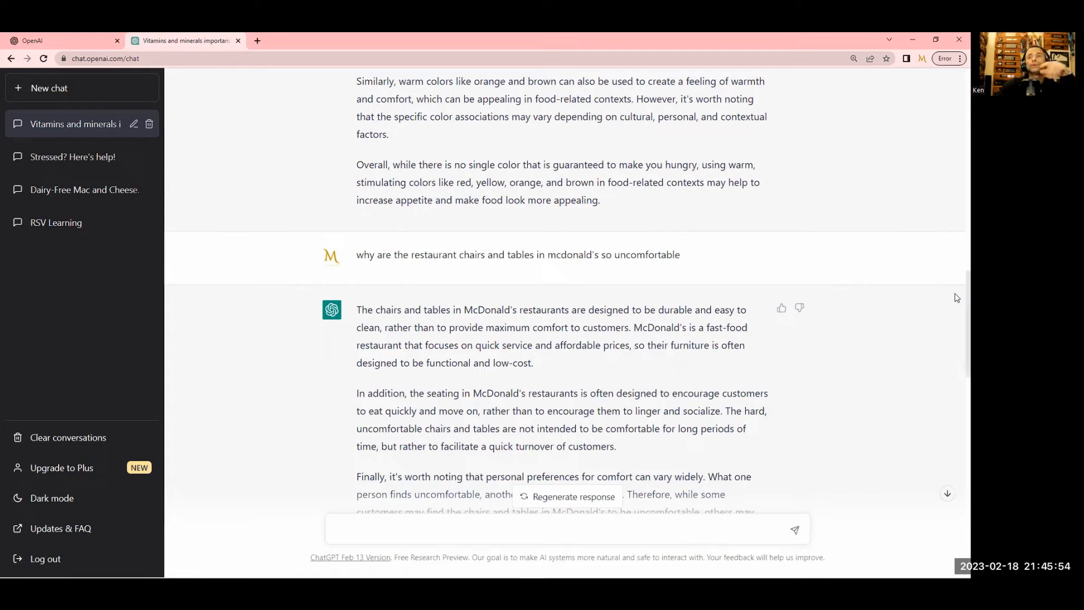
pyautogui.moveTo(956, 295)
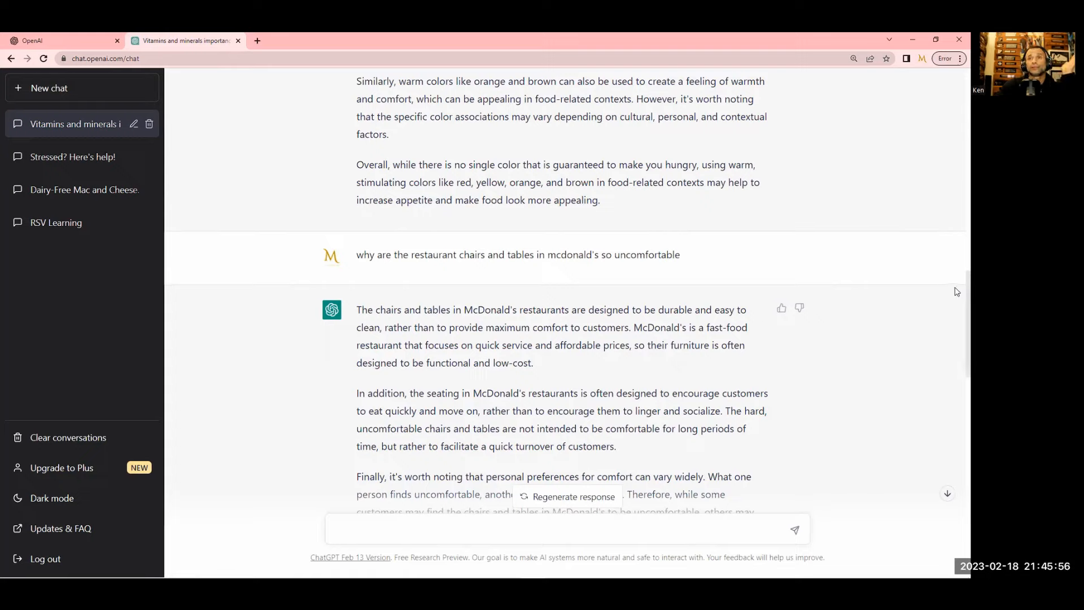
pyautogui.moveTo(885, 319)
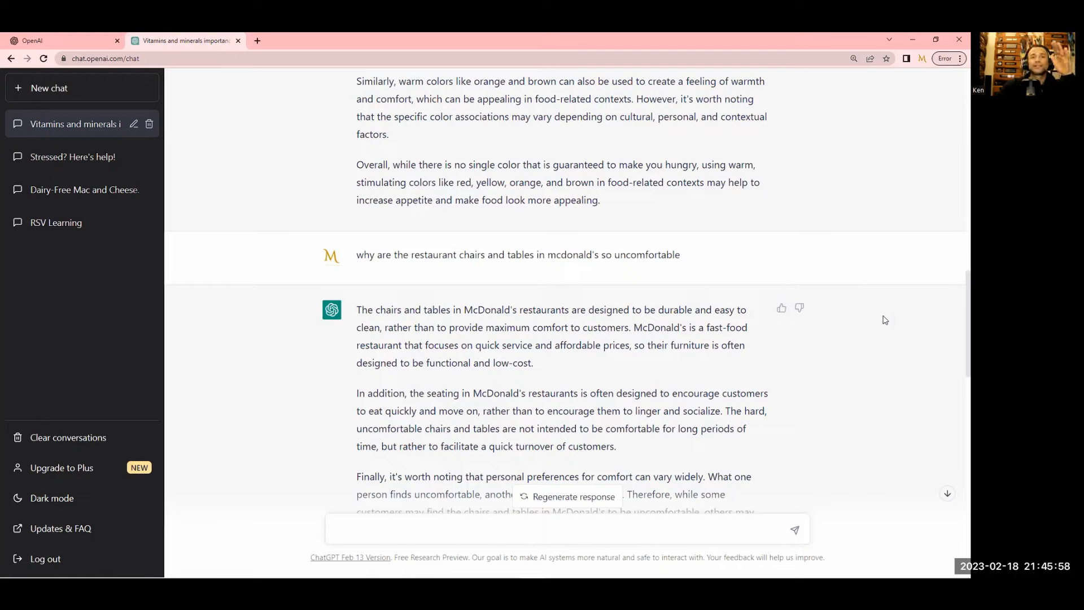
# Ask 'why do I see the same side of the moon even though it rotates'
pyautogui.click(414, 529)
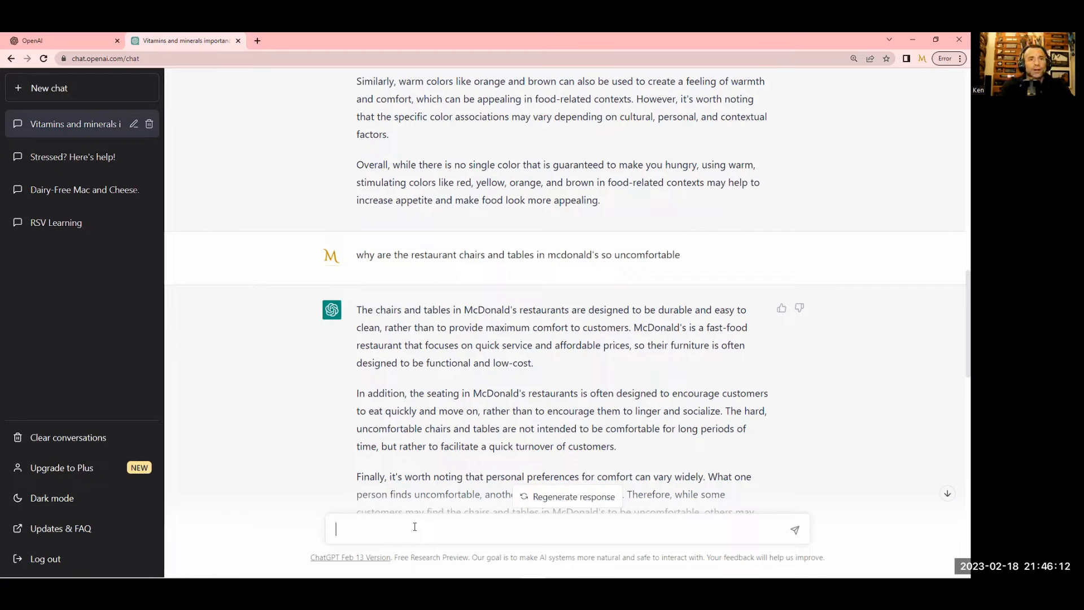
pyautogui.write('why')
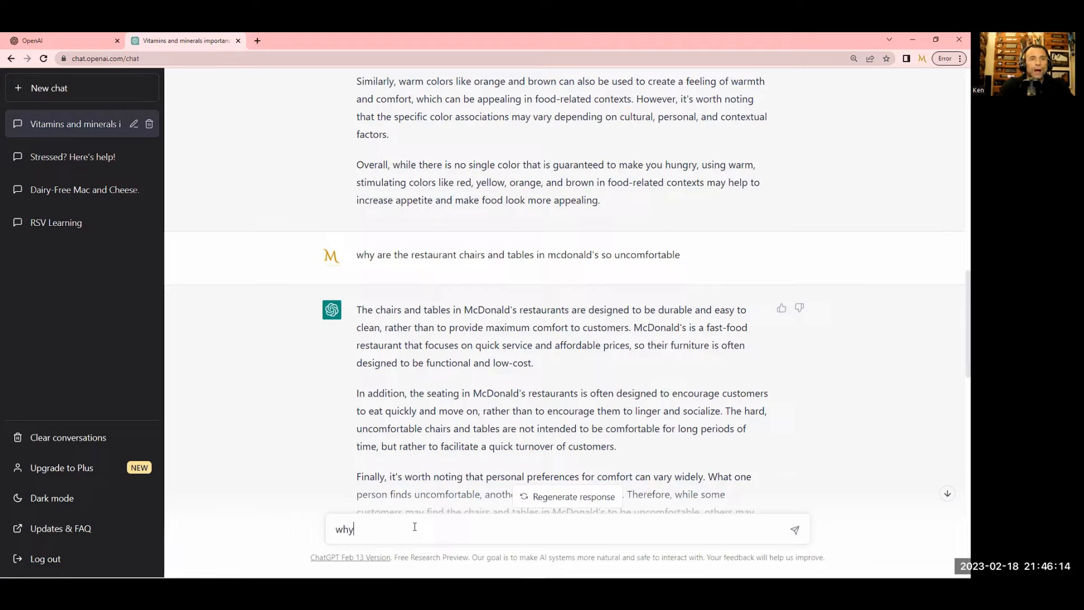
pyautogui.write('do I see the sam')
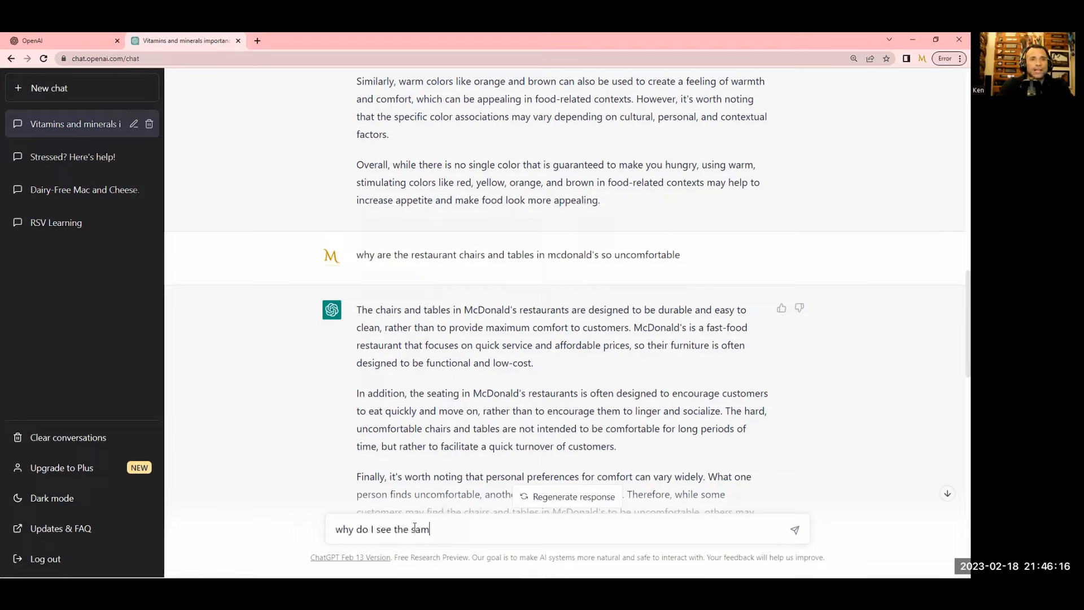
pyautogui.write('e side of the m')
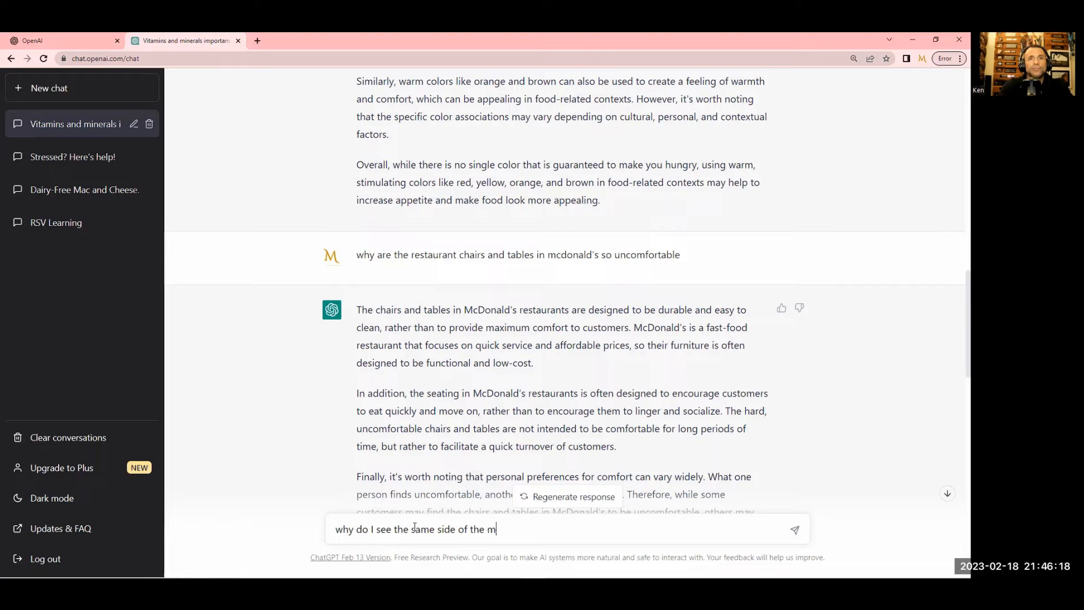
pyautogui.write('oon even tho')
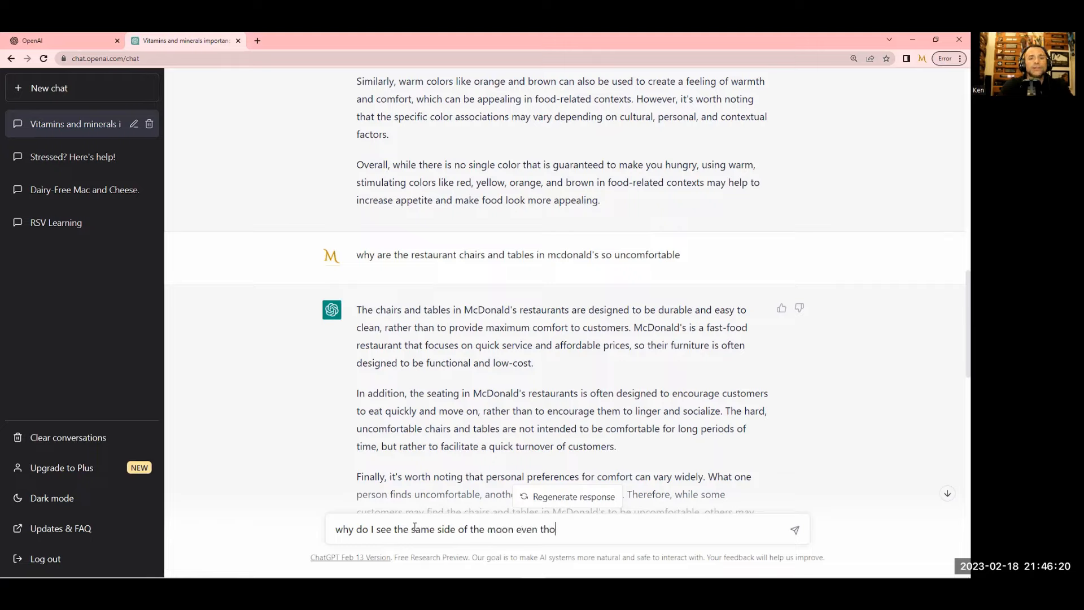
pyautogui.write('ugh it ro')
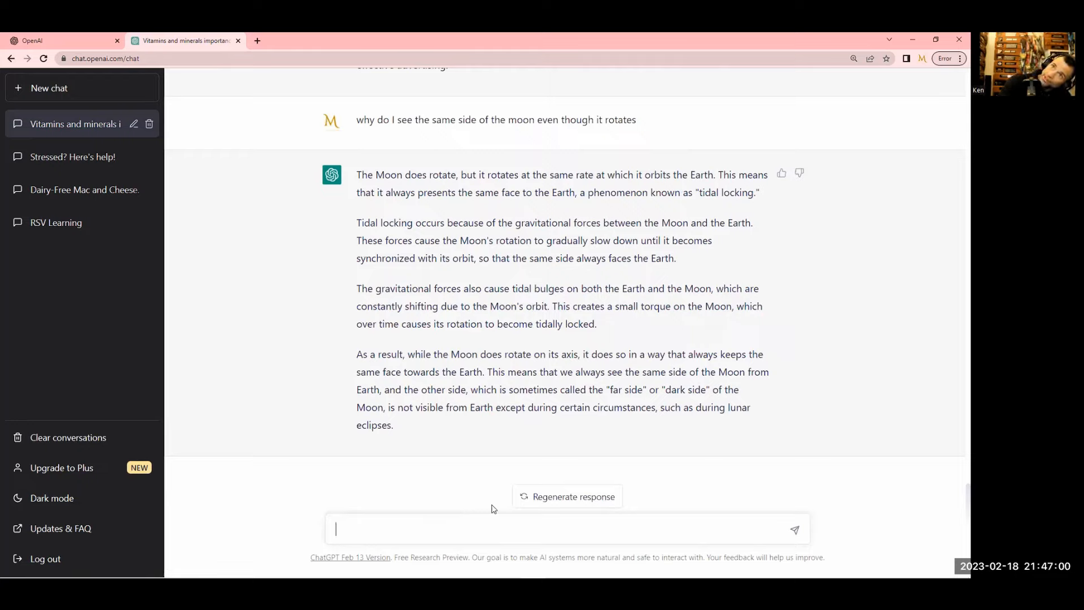
pyautogui.moveTo(532, 301)
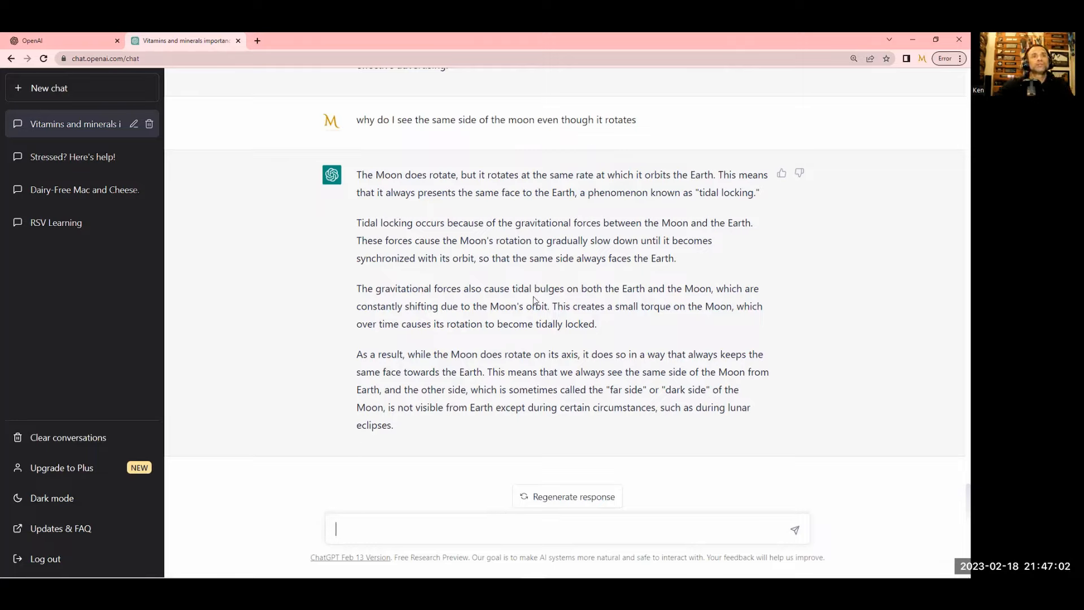
pyautogui.moveTo(578, 336)
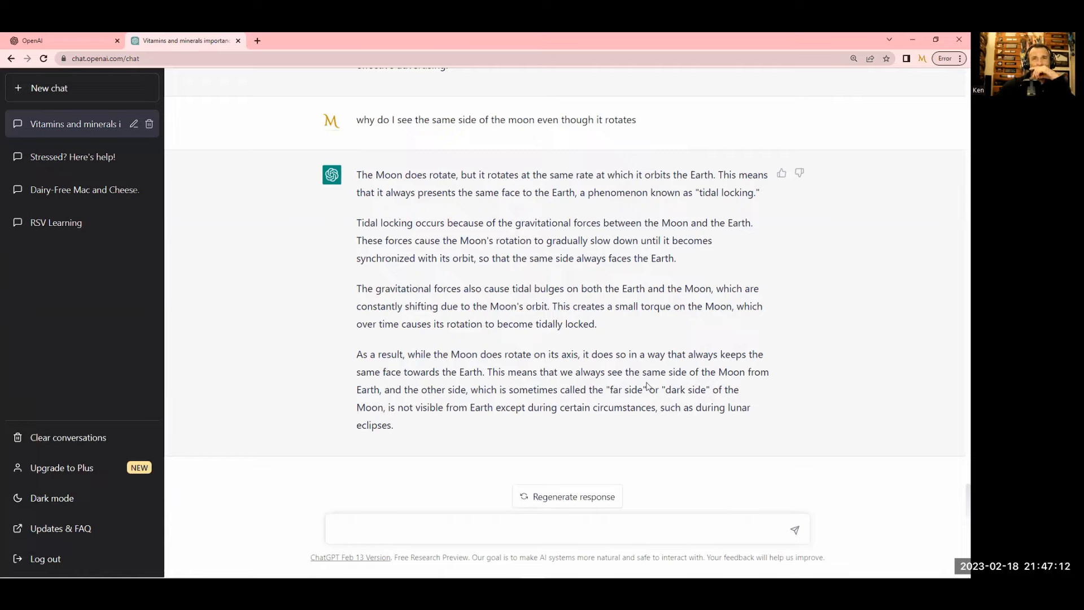
pyautogui.click(554, 530)
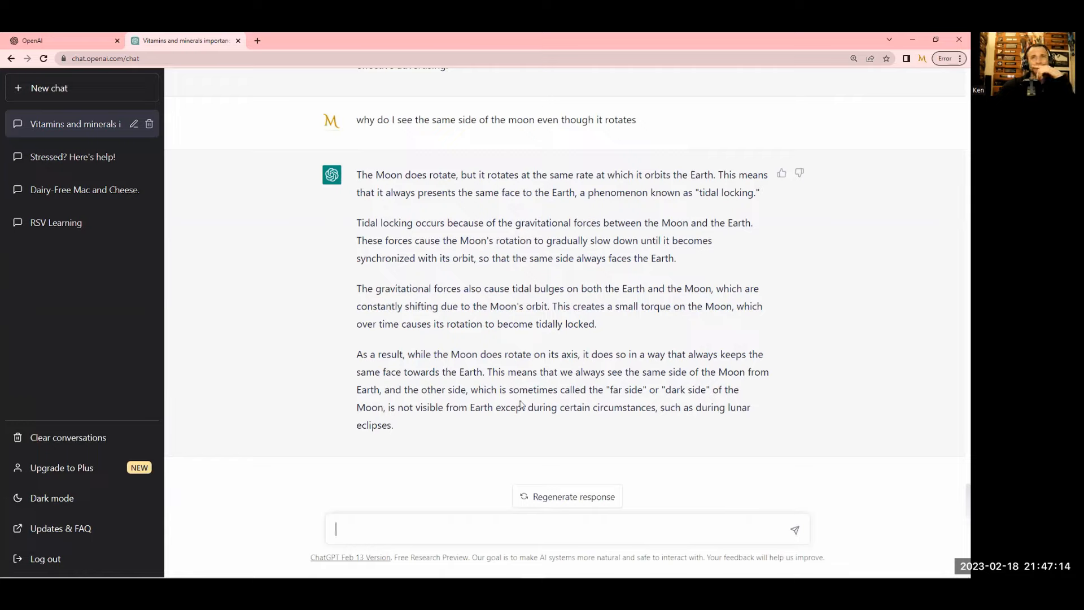
pyautogui.moveTo(631, 435)
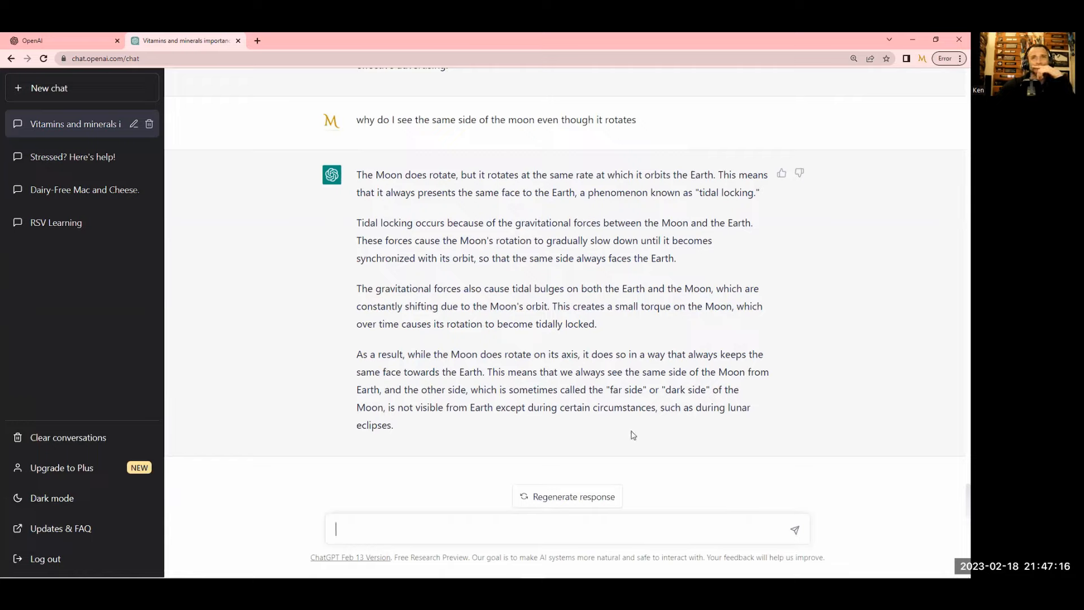
pyautogui.moveTo(680, 437)
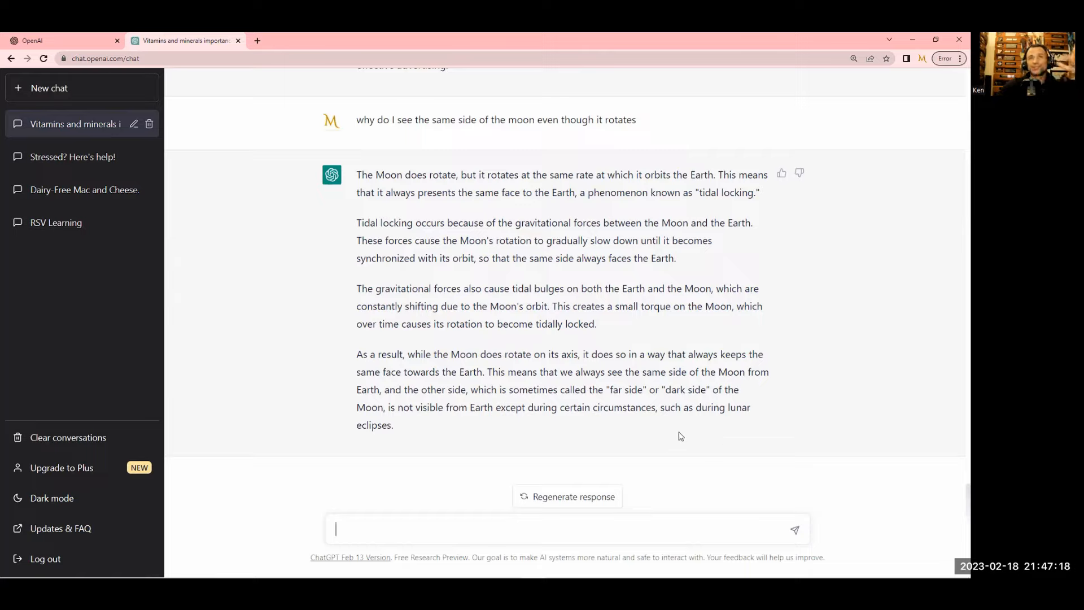
pyautogui.moveTo(705, 334)
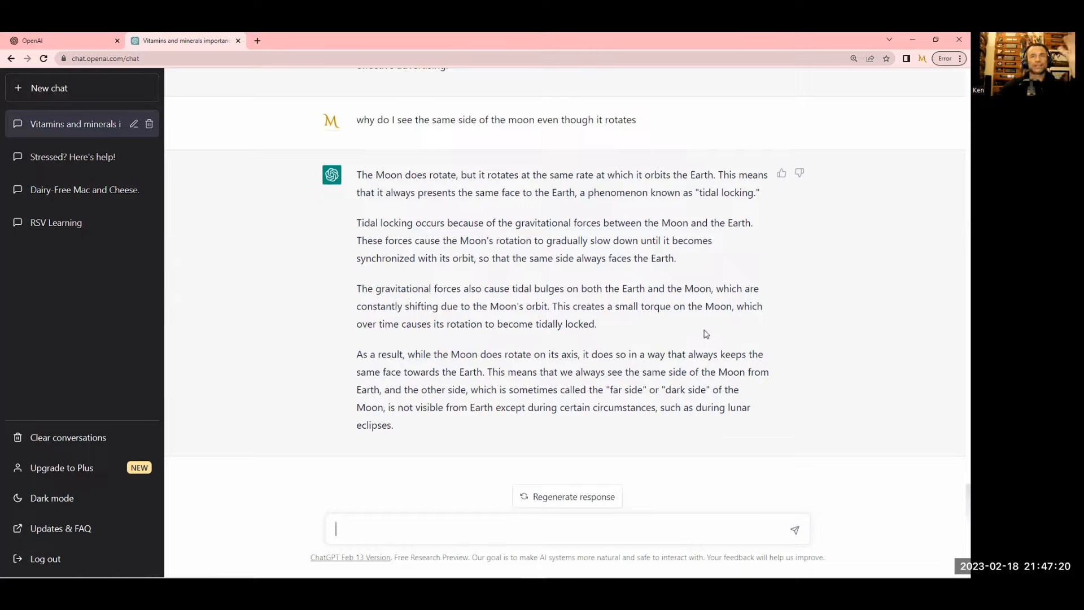
pyautogui.moveTo(567, 496)
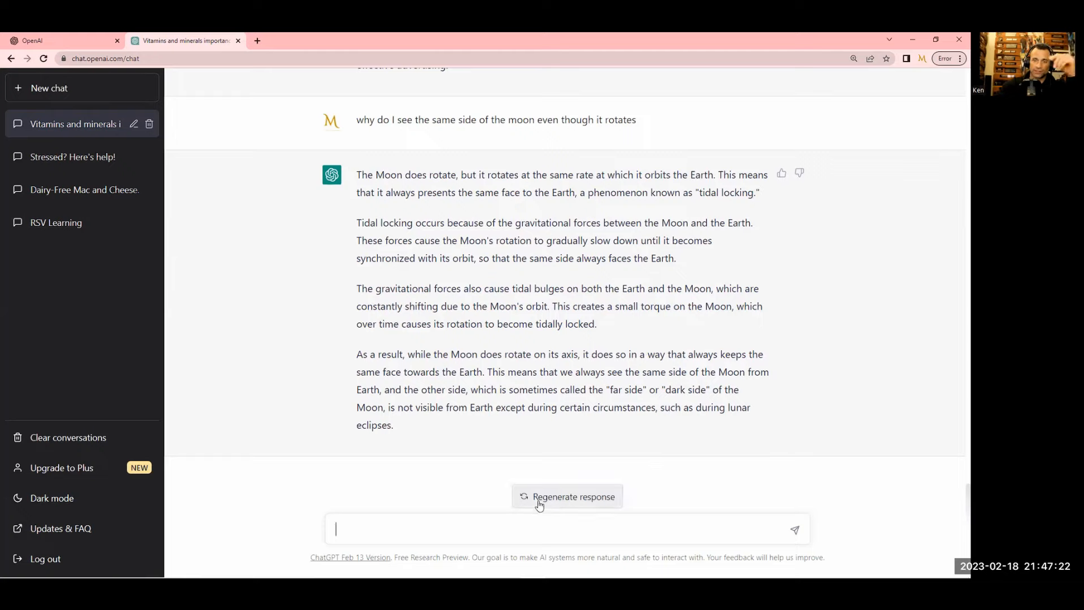